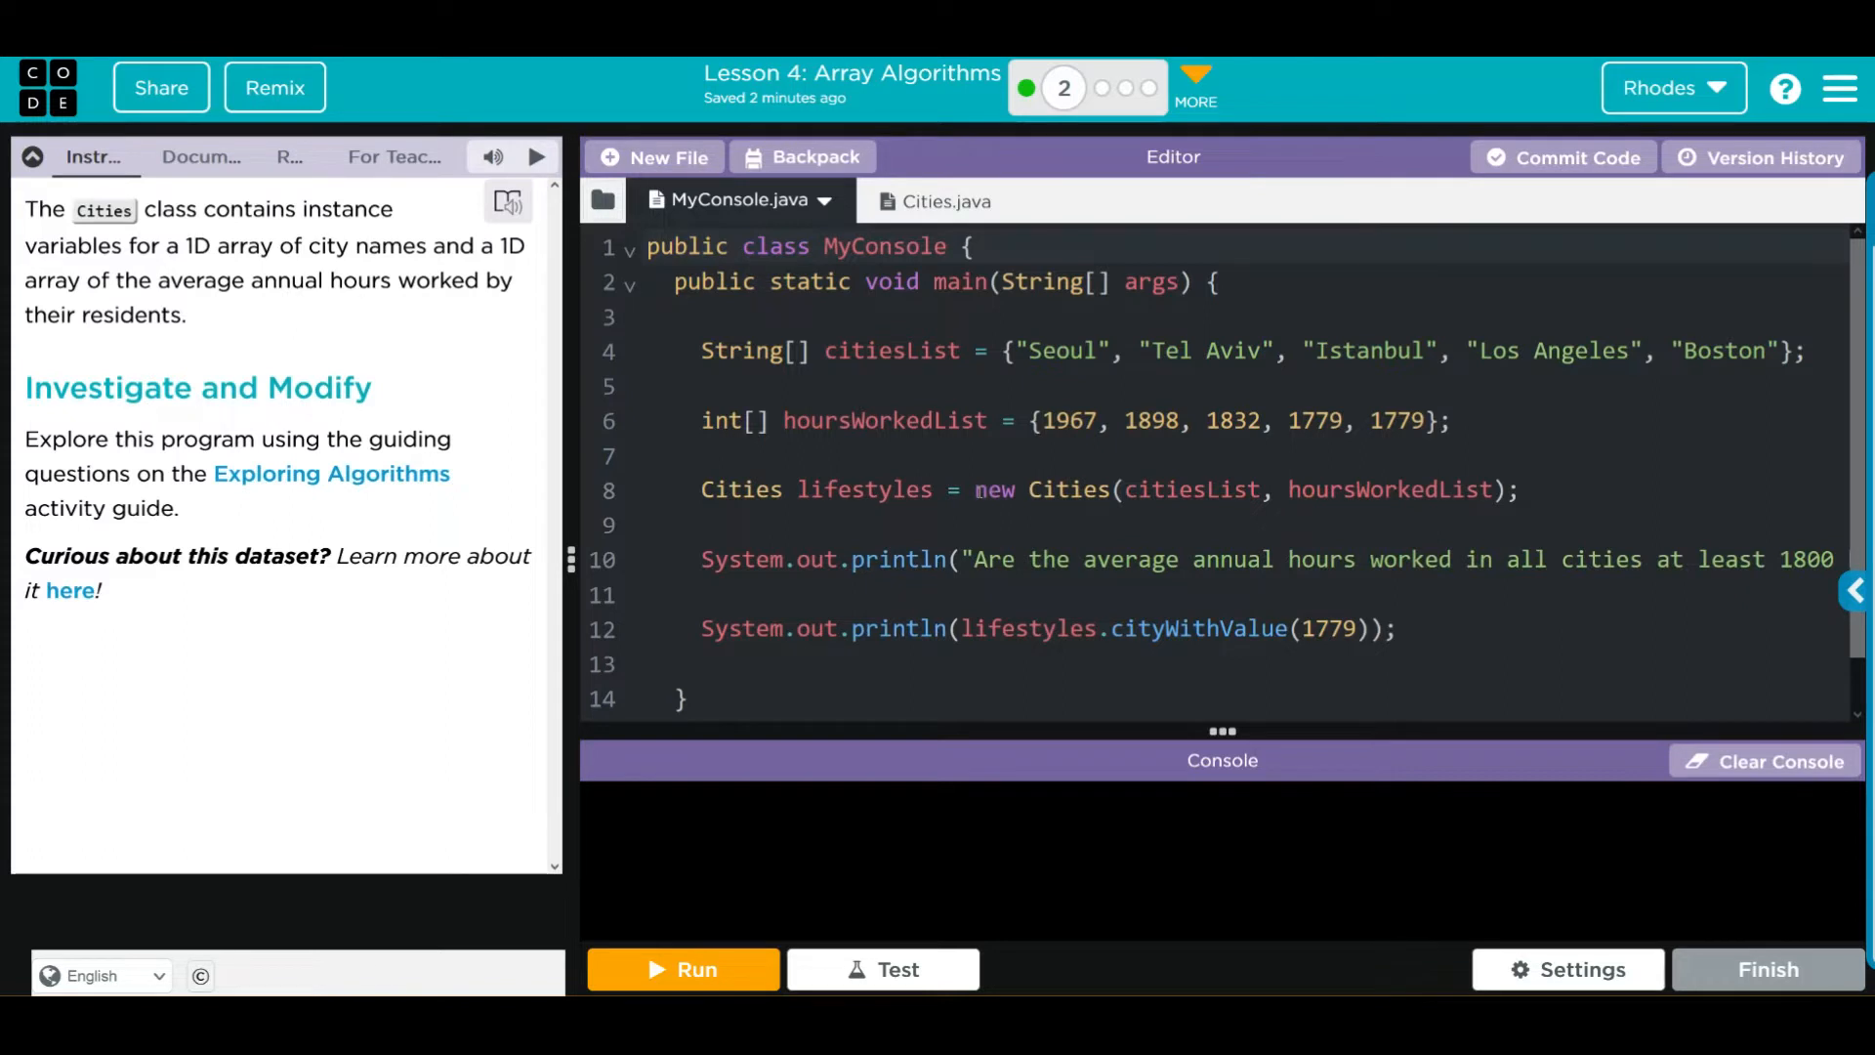
{"action": "mouse_move", "coordinate": [436, 389]}
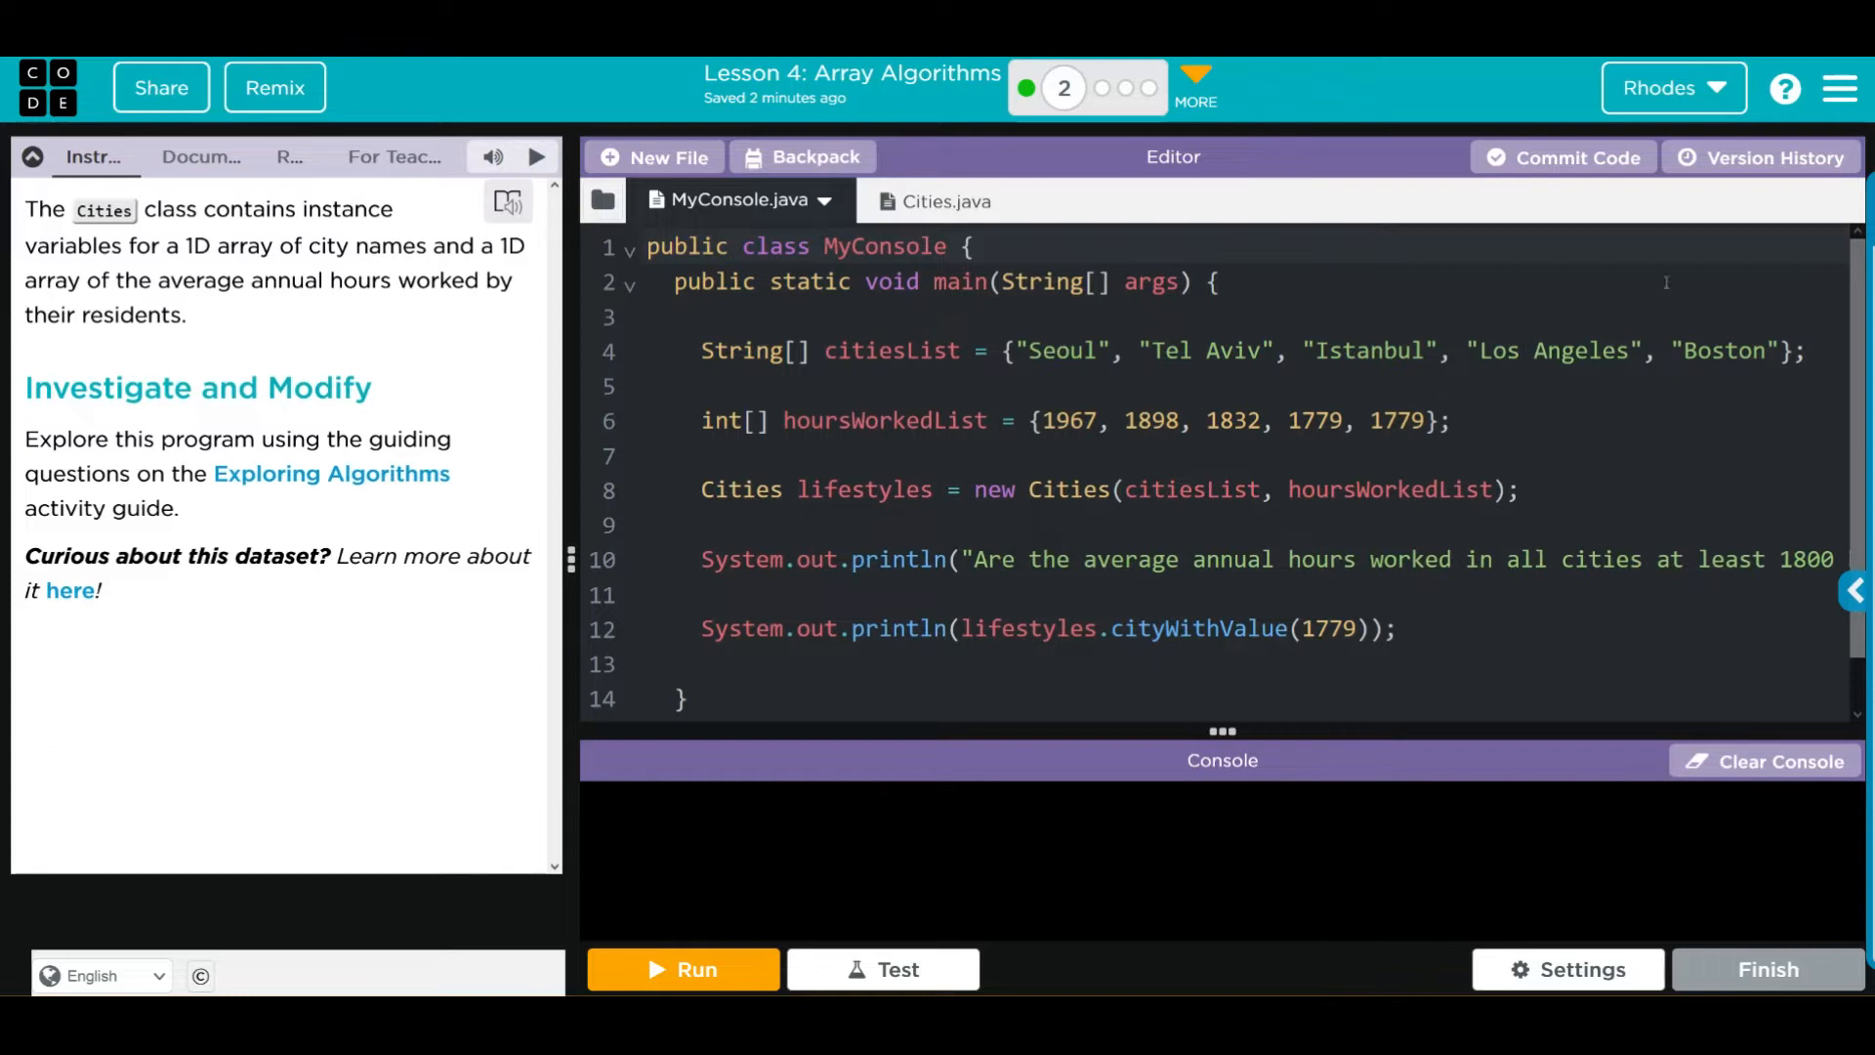
{"action": "mouse_move", "coordinate": [1359, 351]}
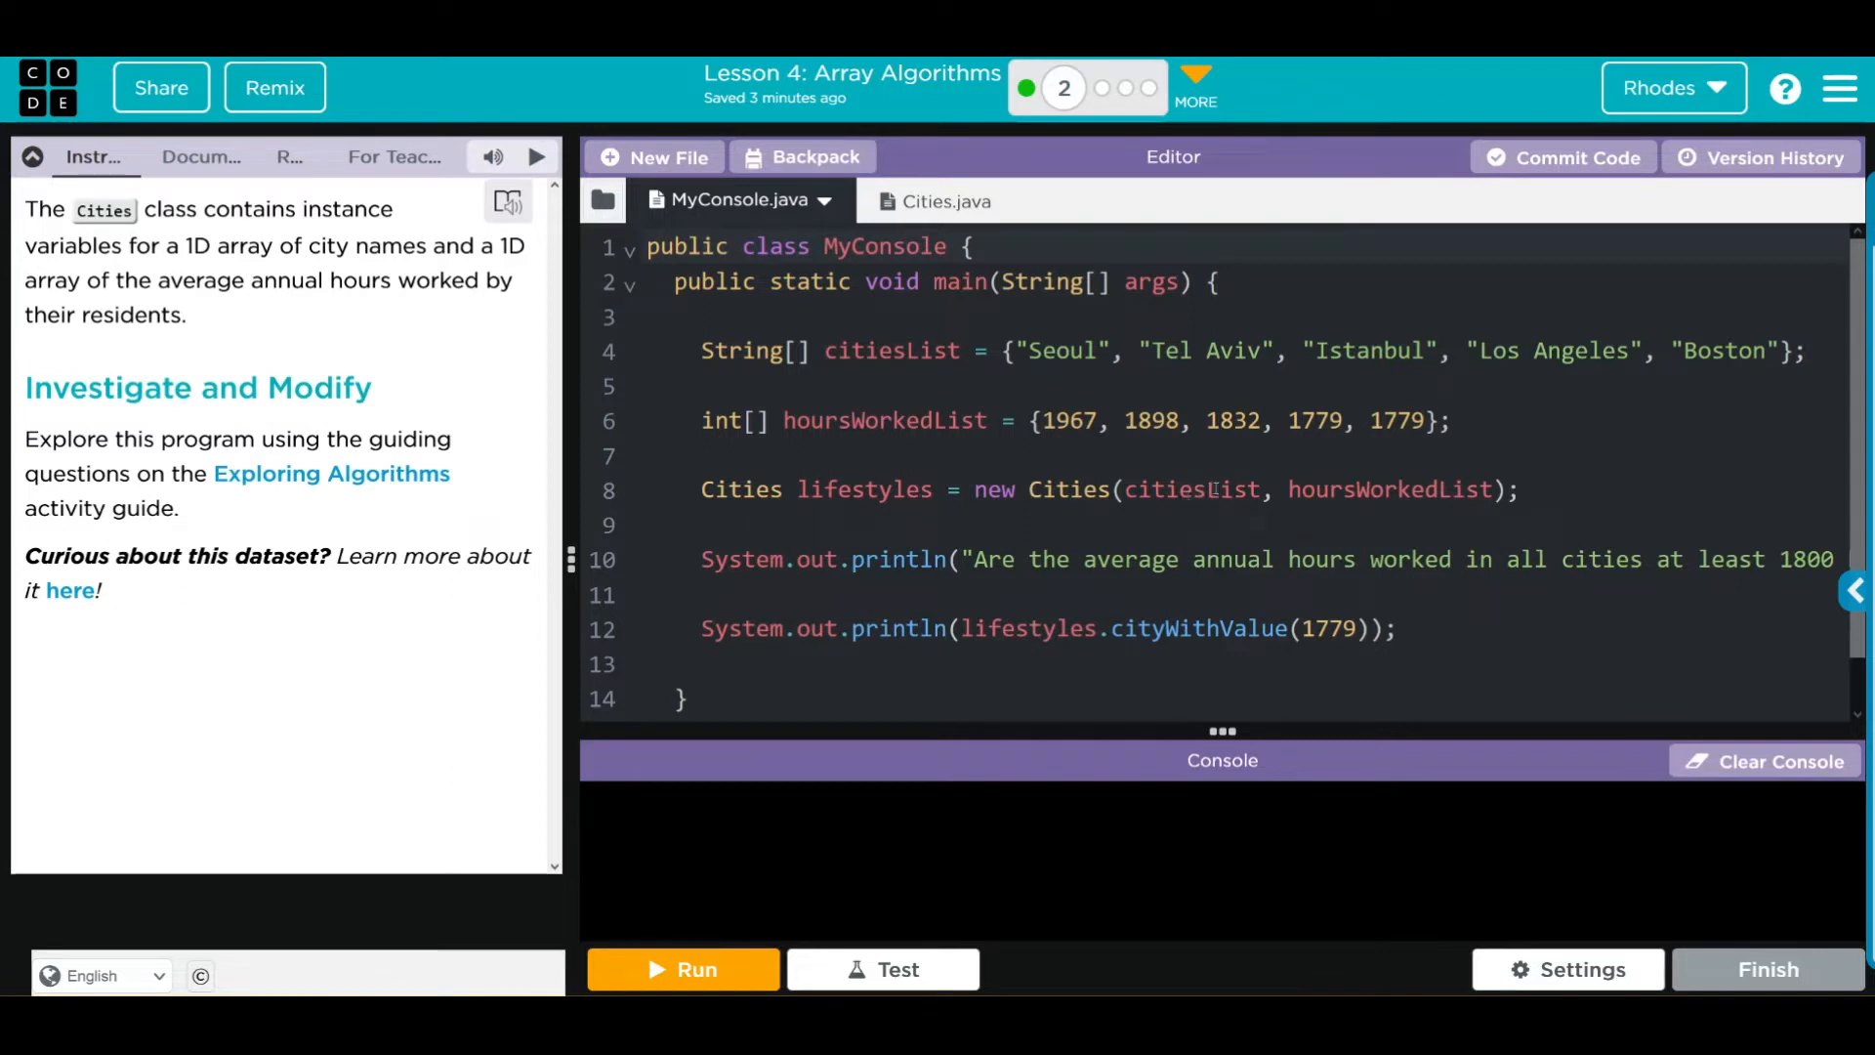
{"action": "mouse_move", "coordinate": [899, 309]}
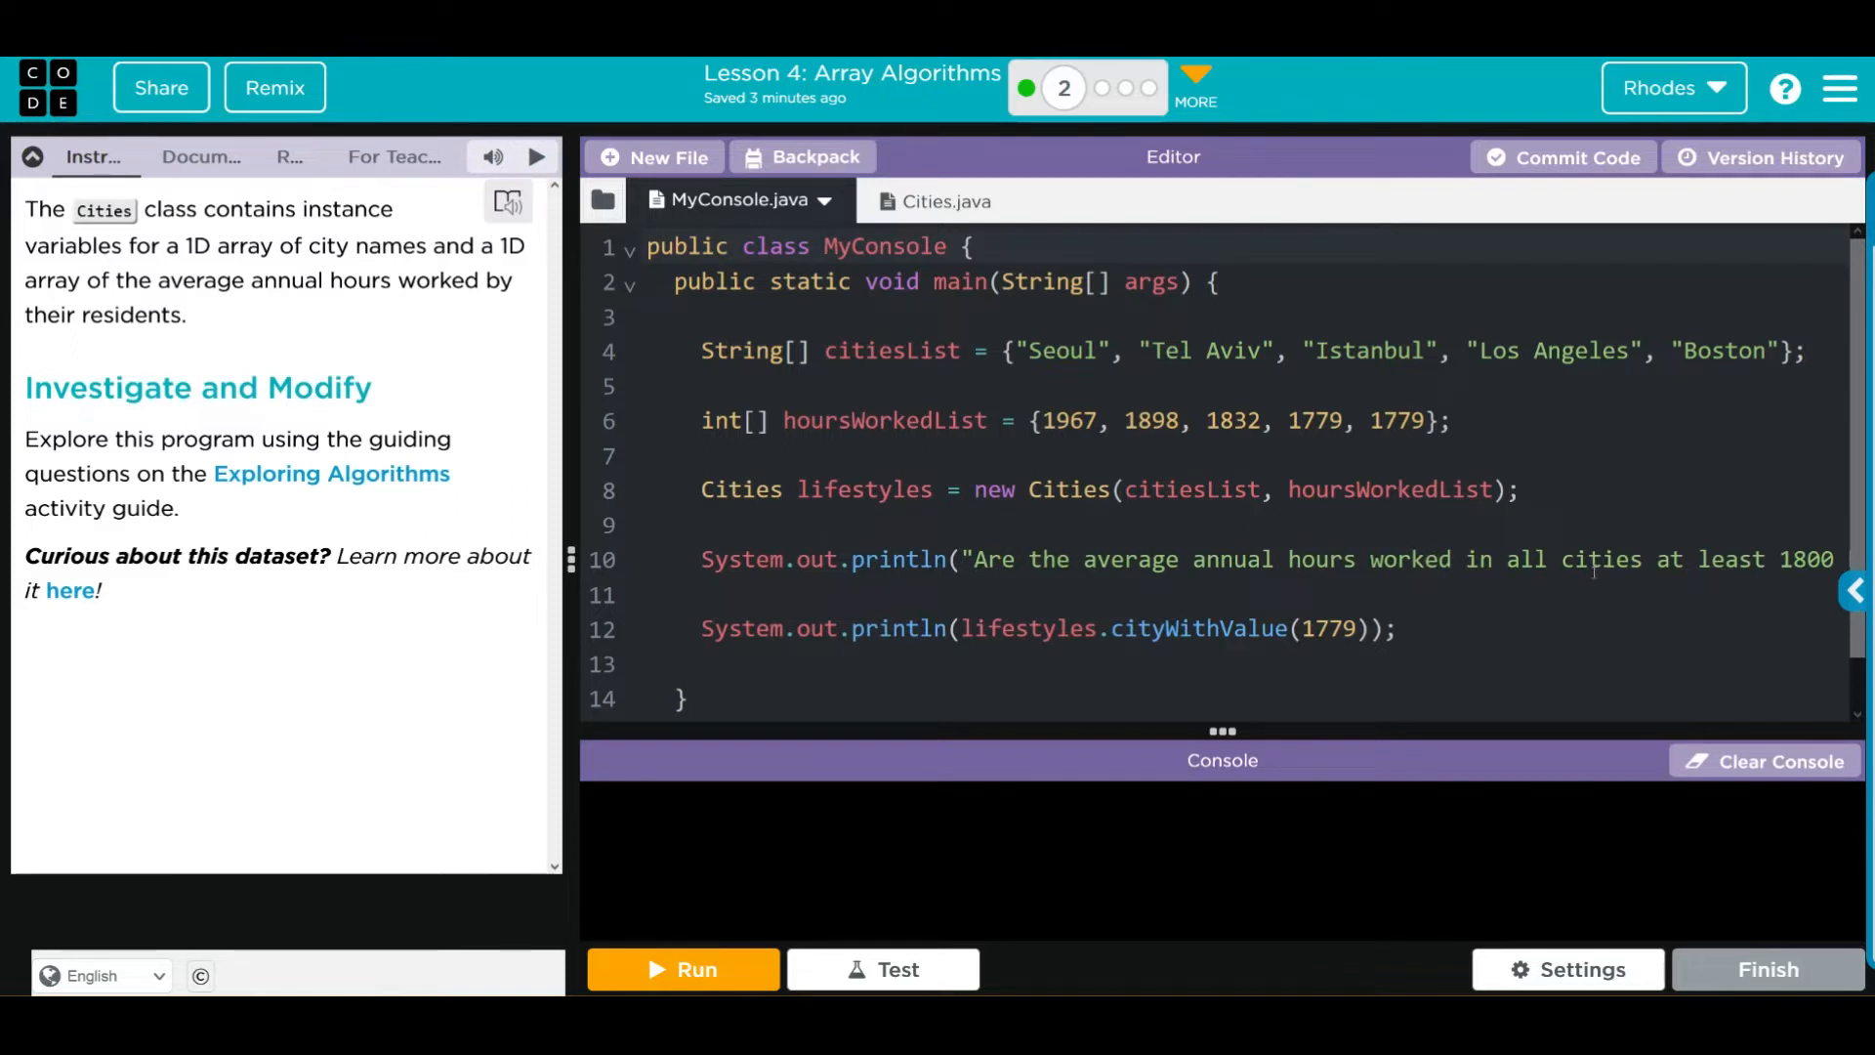
Step: Review the Cities.java and MyConsole.java code in Java Lab
{"action": "scroll", "scroll_direction": "right", "scroll_amount": 3}
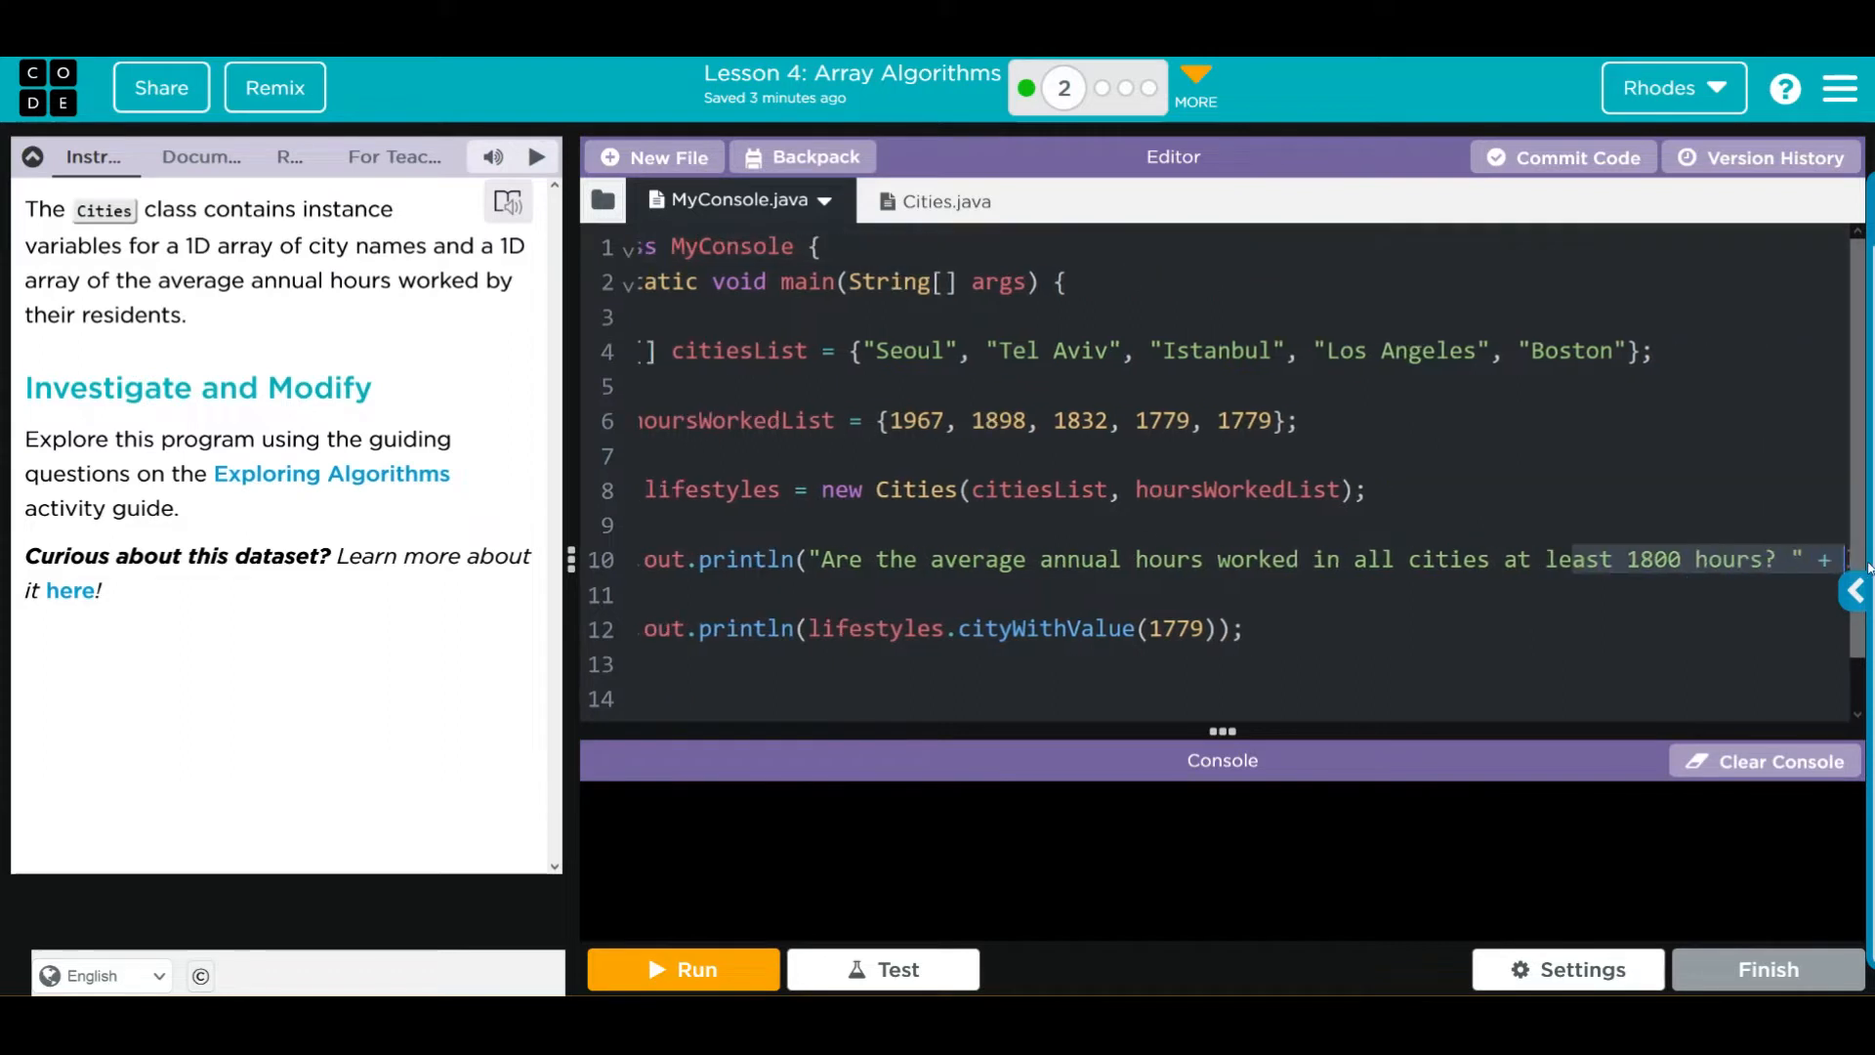
{"action": "scroll", "scroll_direction": "right", "scroll_amount": 3}
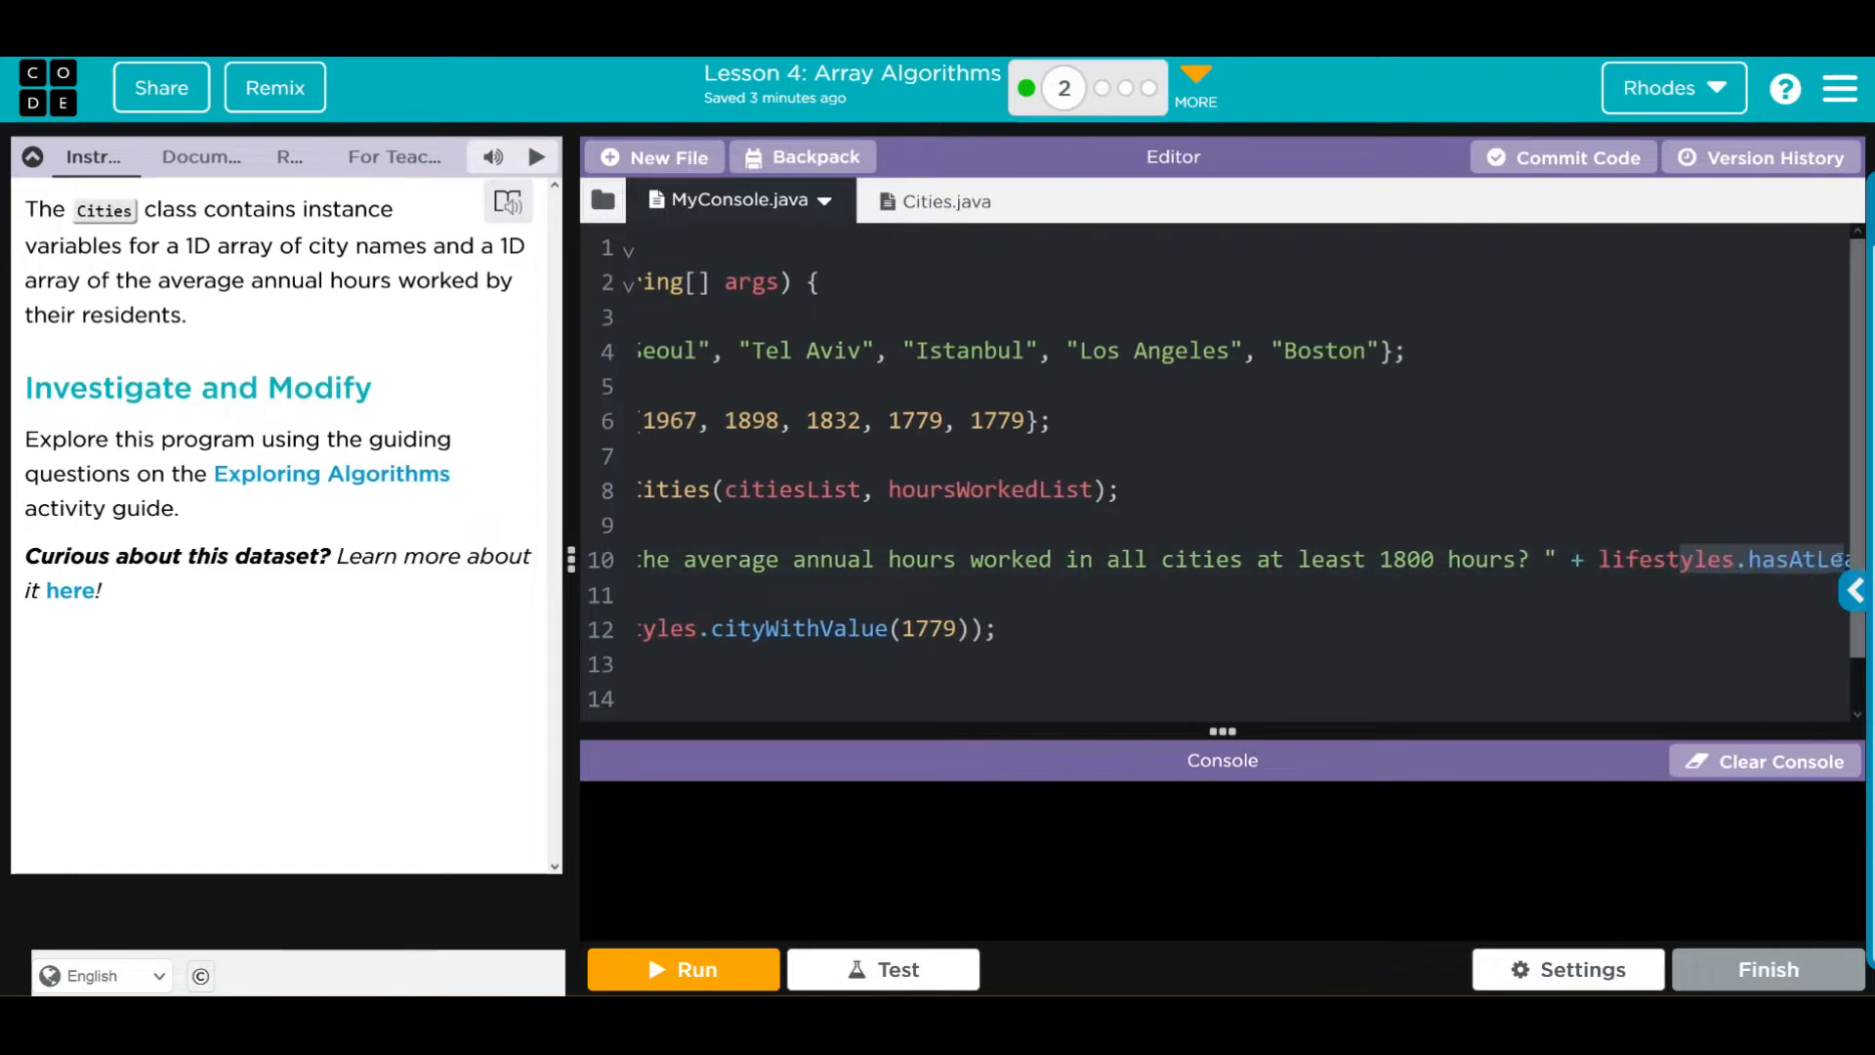
{"action": "scroll", "scroll_direction": "right", "scroll_amount": 3}
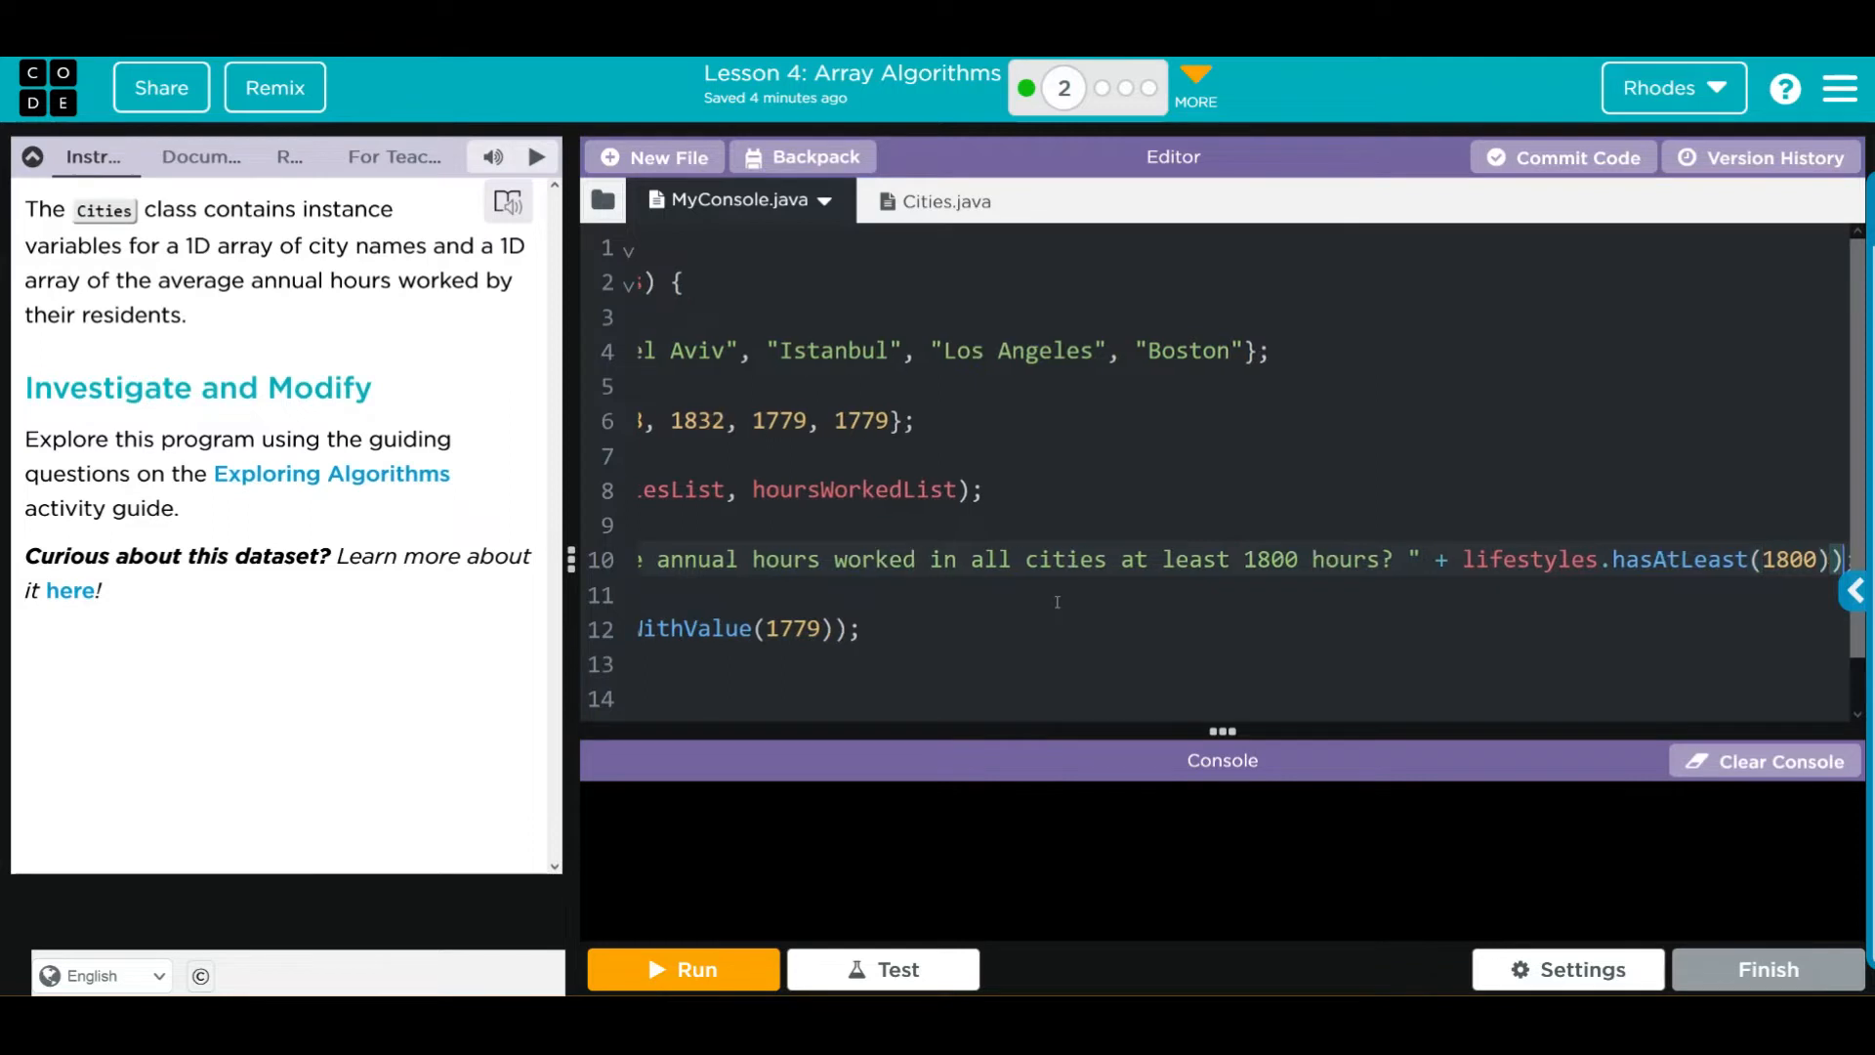
{"action": "scroll", "scroll_direction": "left", "scroll_amount": 3}
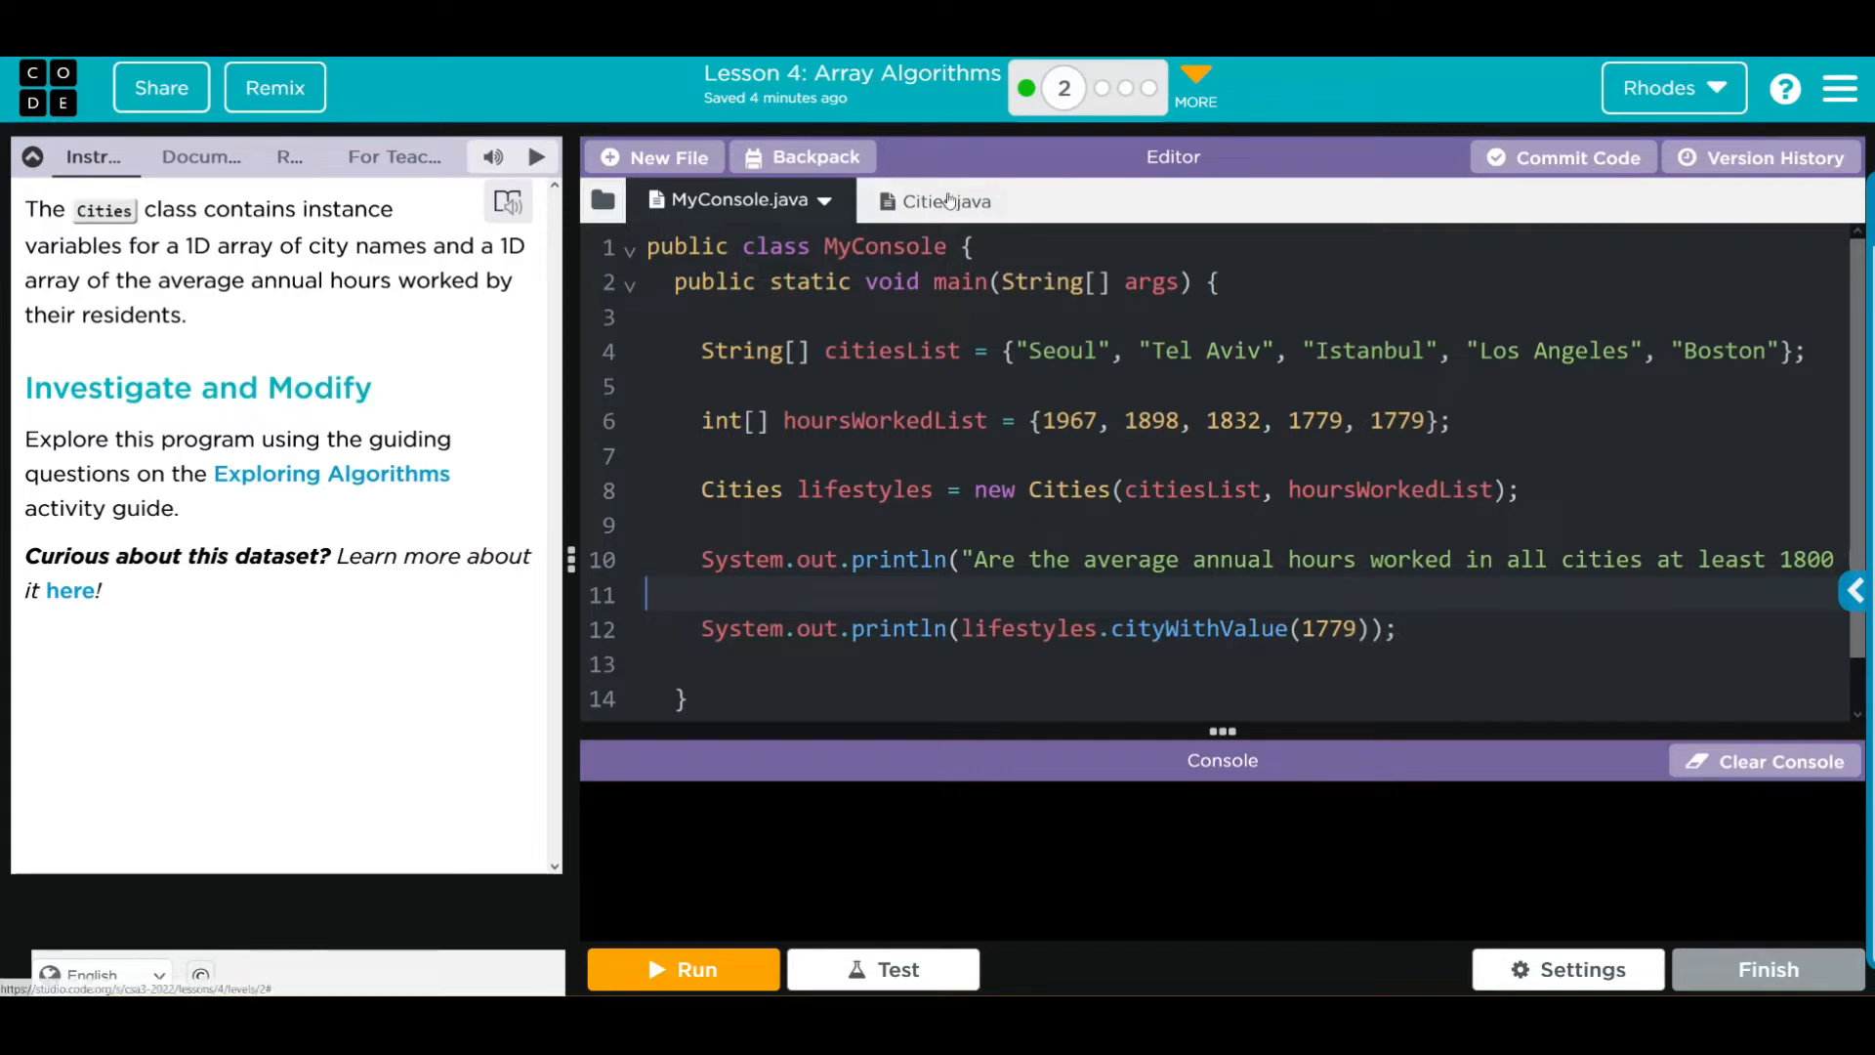
{"action": "left_click", "coordinate": [944, 199]}
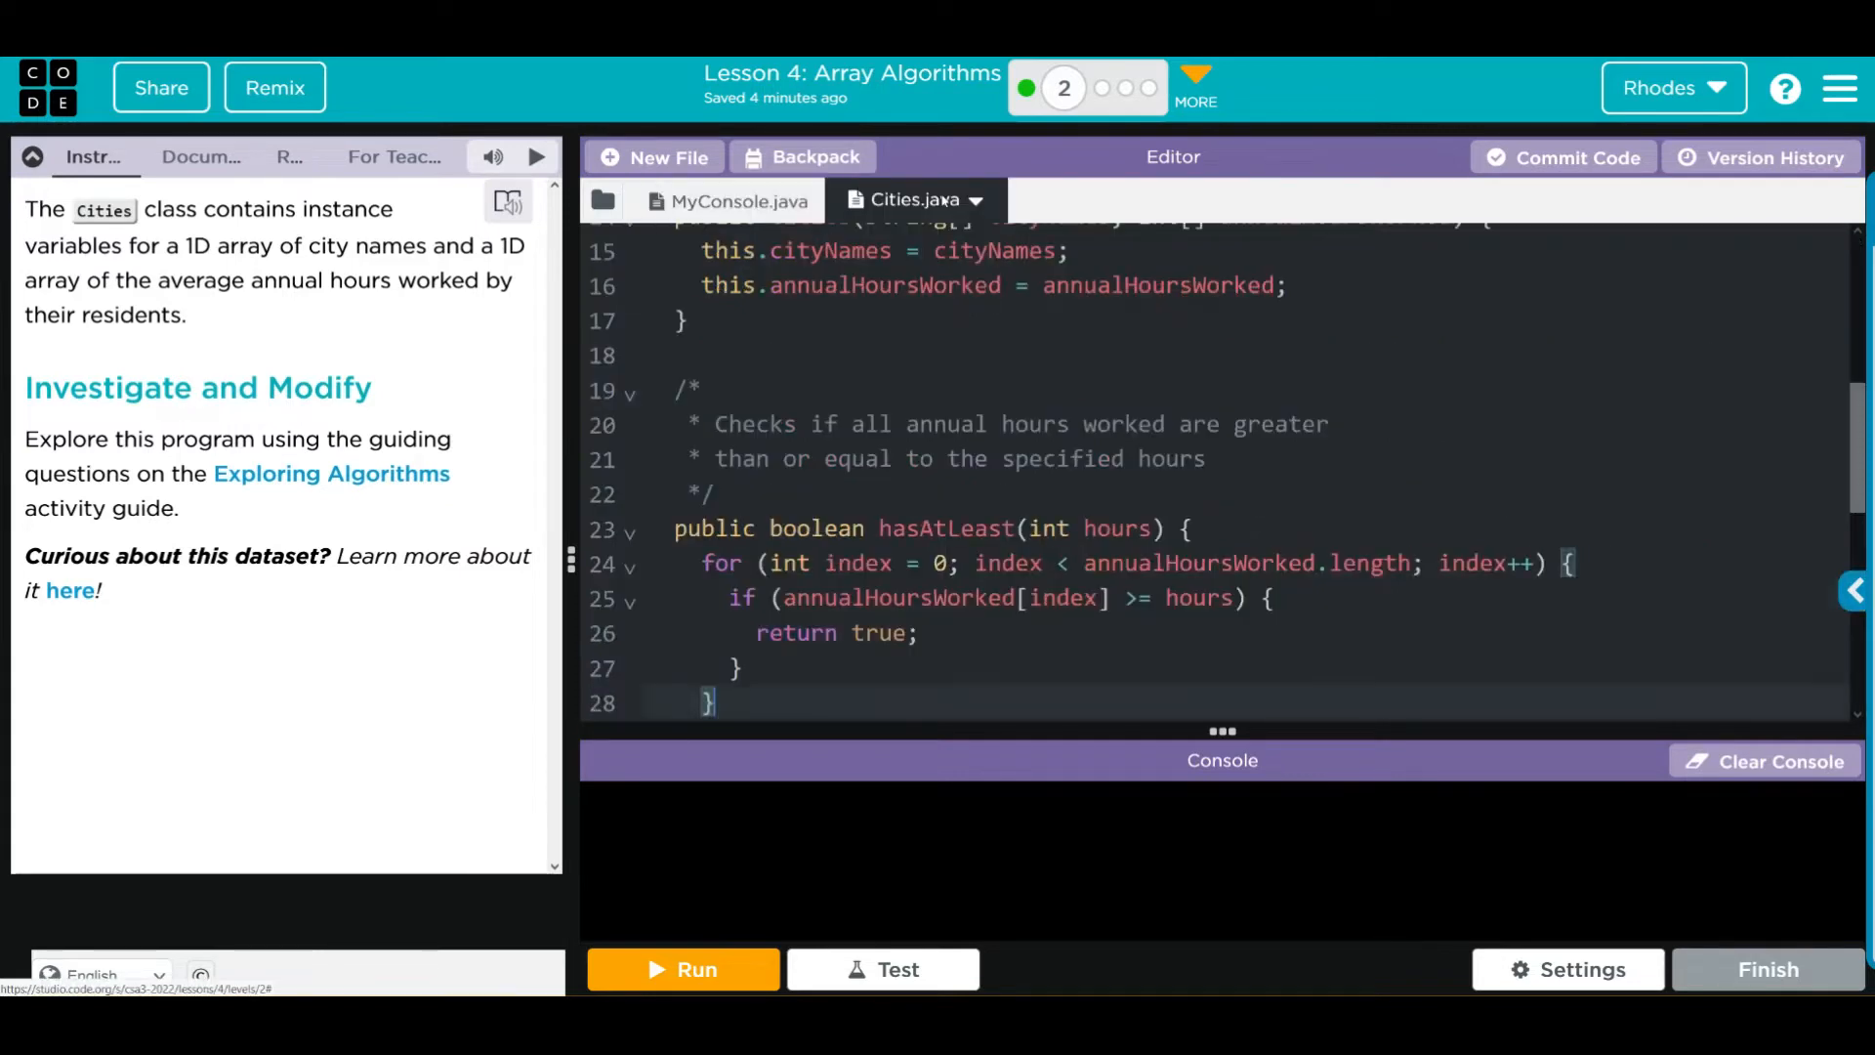
{"action": "scroll", "scroll_direction": "up", "scroll_amount": 3}
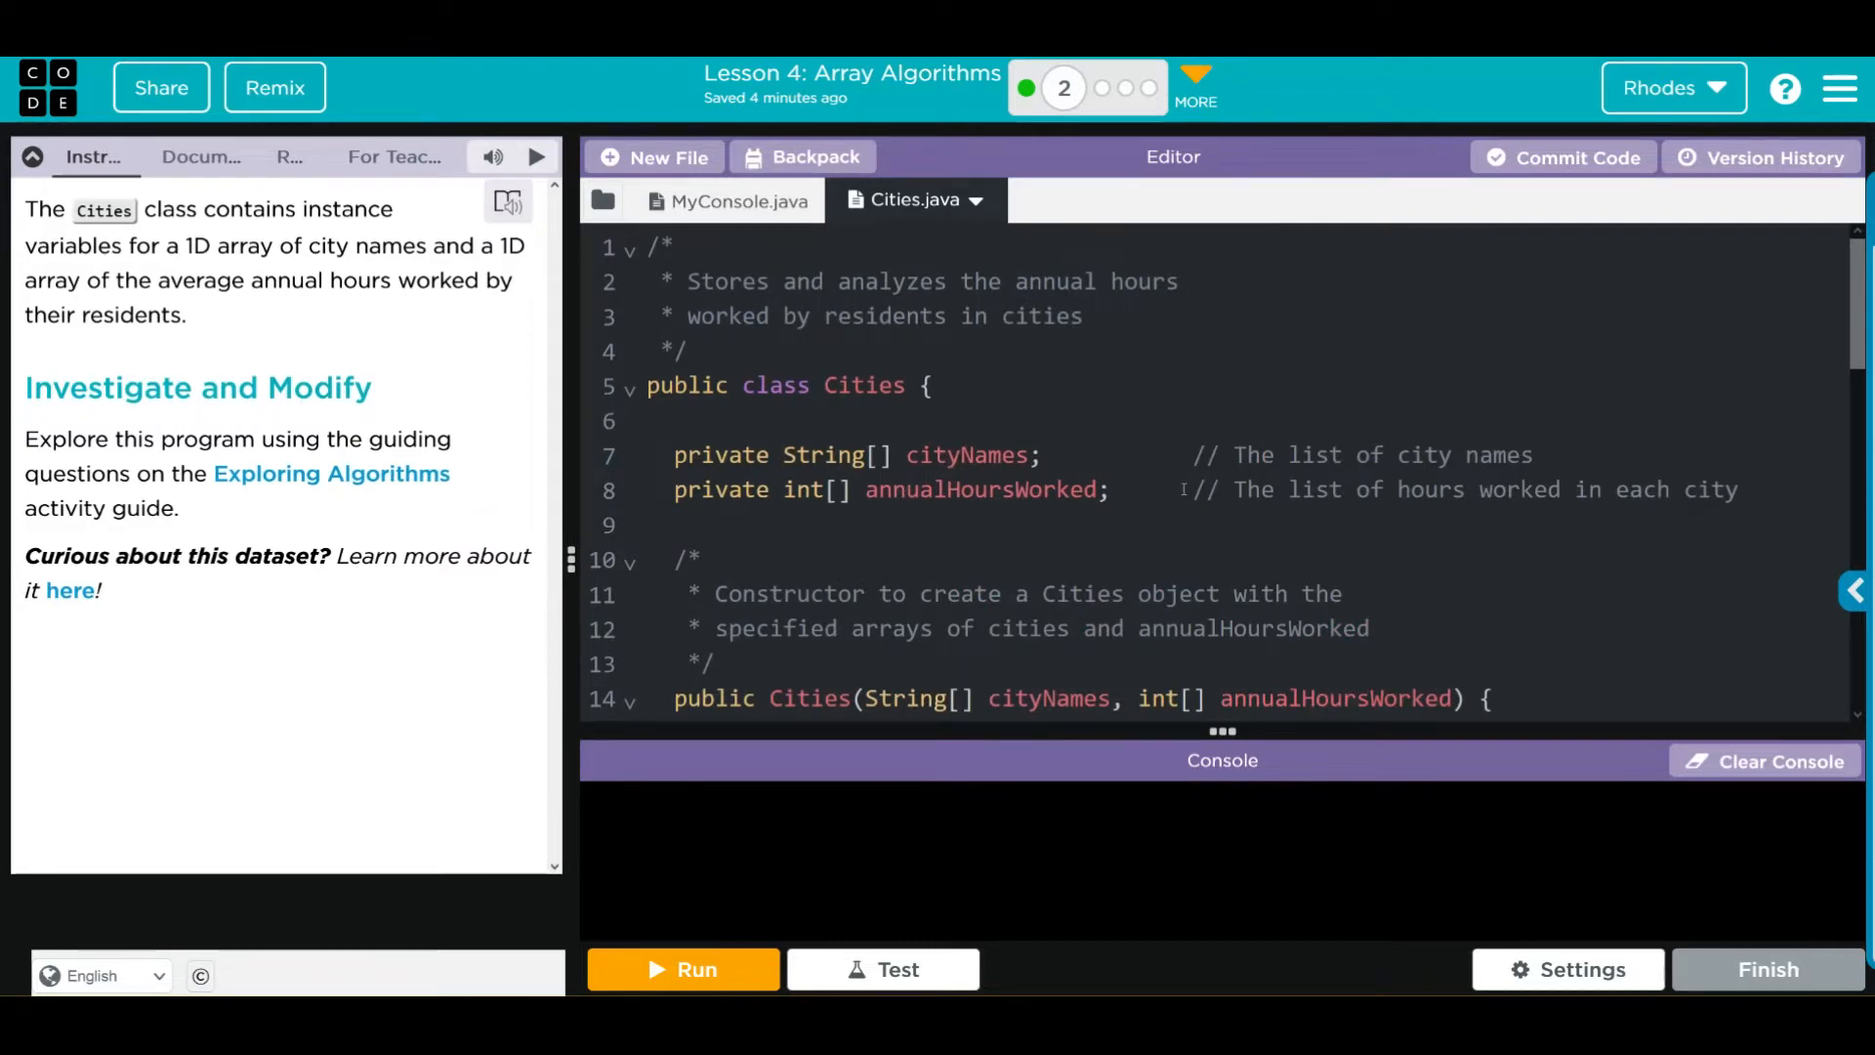
{"action": "scroll", "scroll_direction": "down", "scroll_amount": 3}
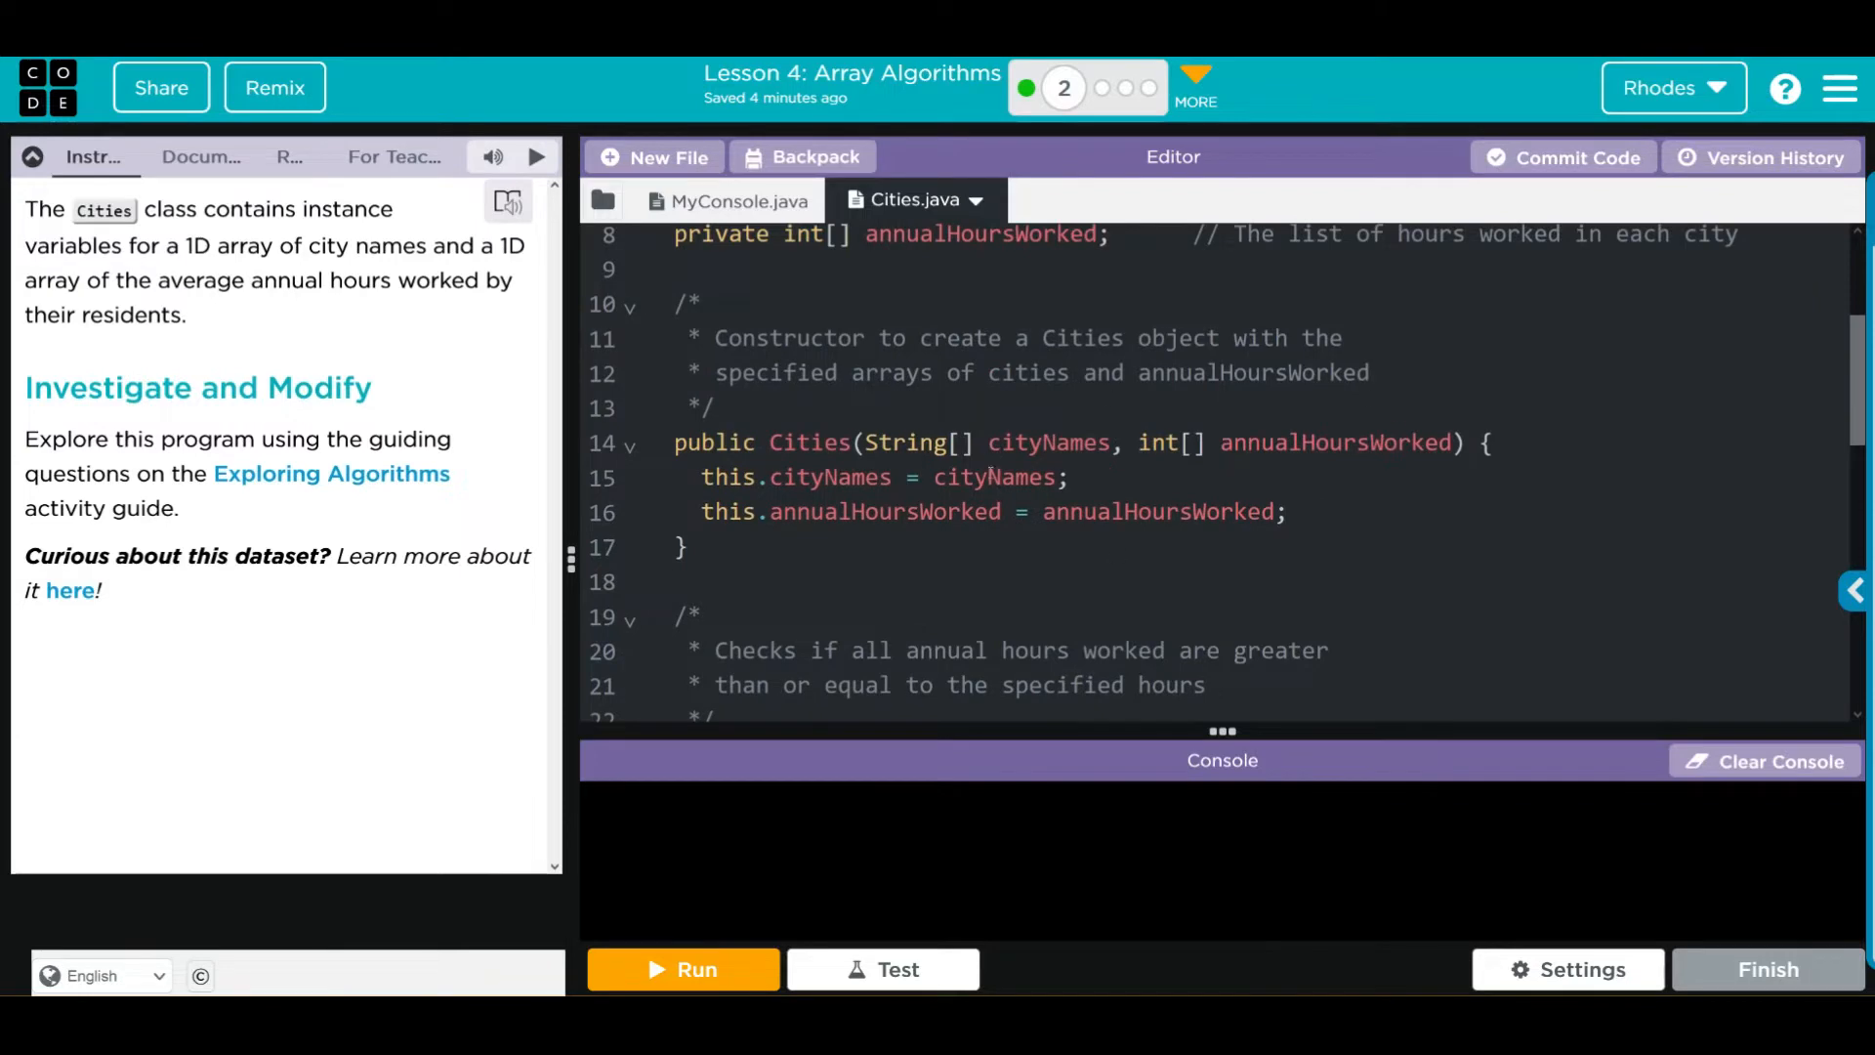
{"action": "scroll", "scroll_direction": "up", "scroll_amount": 3}
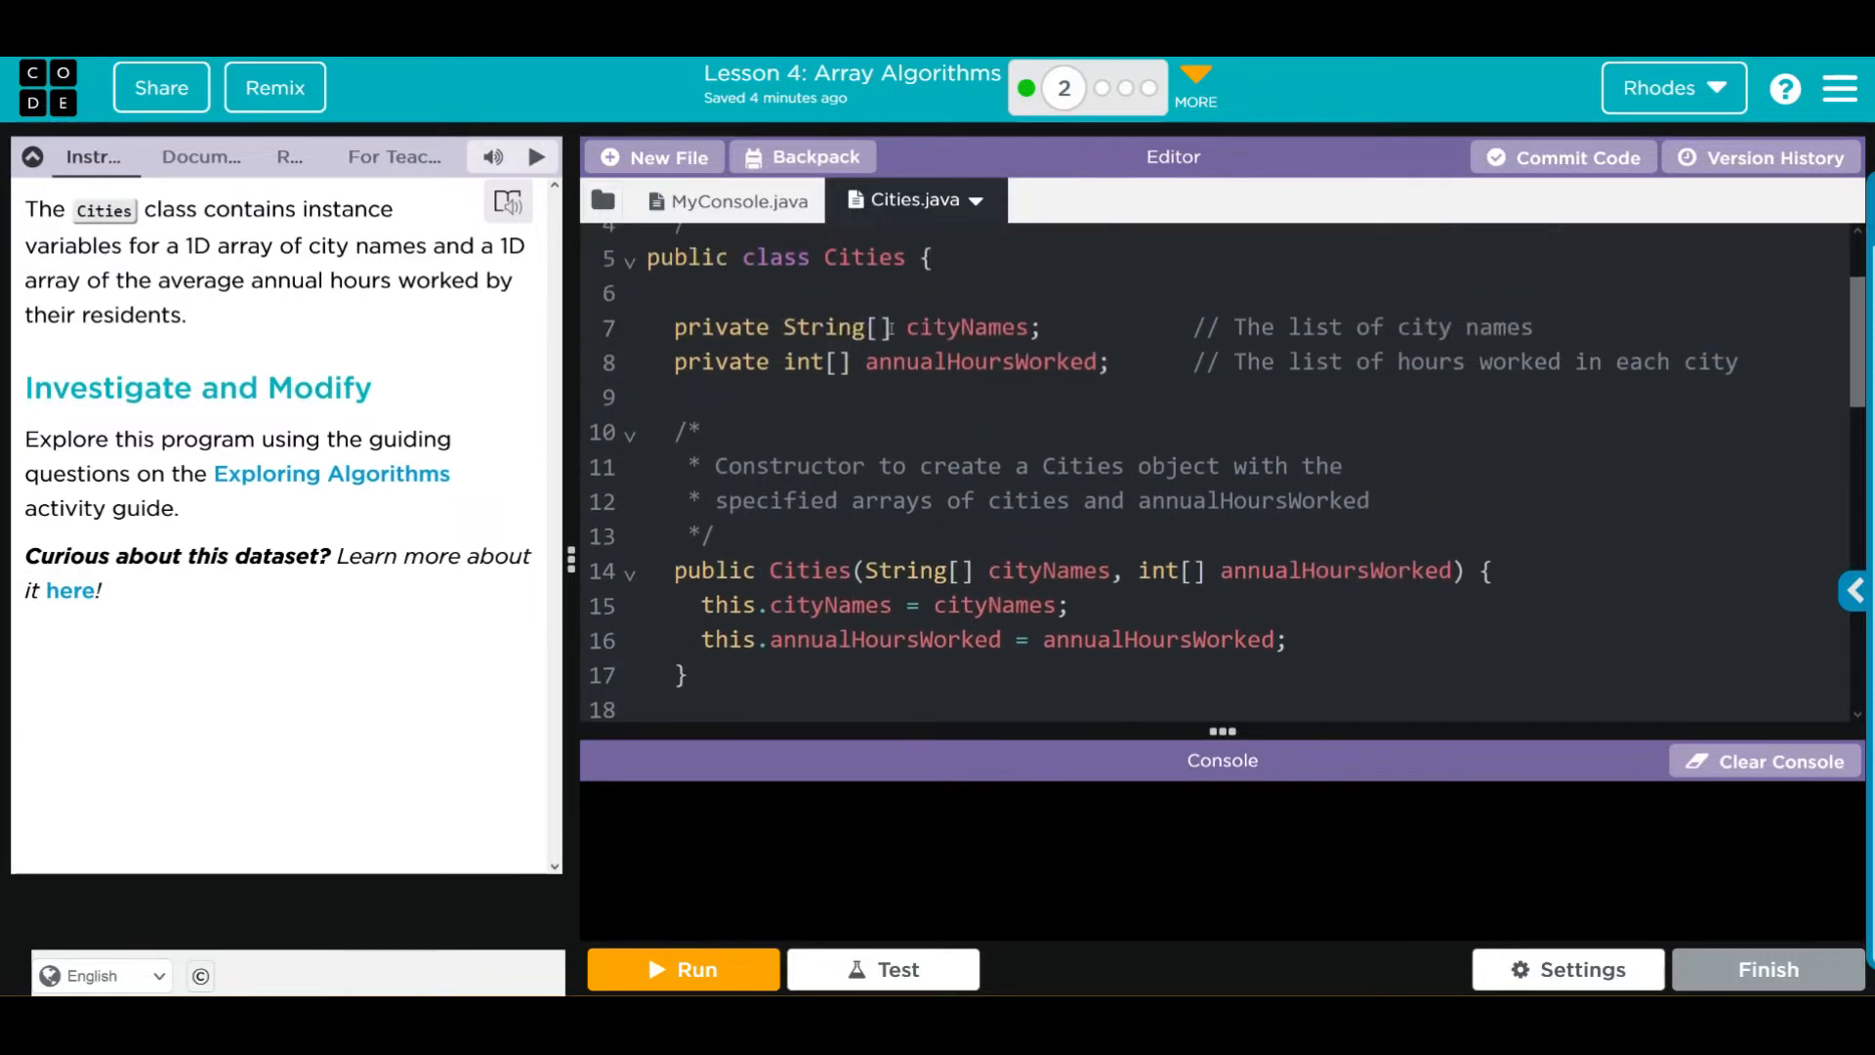
{"action": "scroll", "scroll_direction": "down", "scroll_amount": 3}
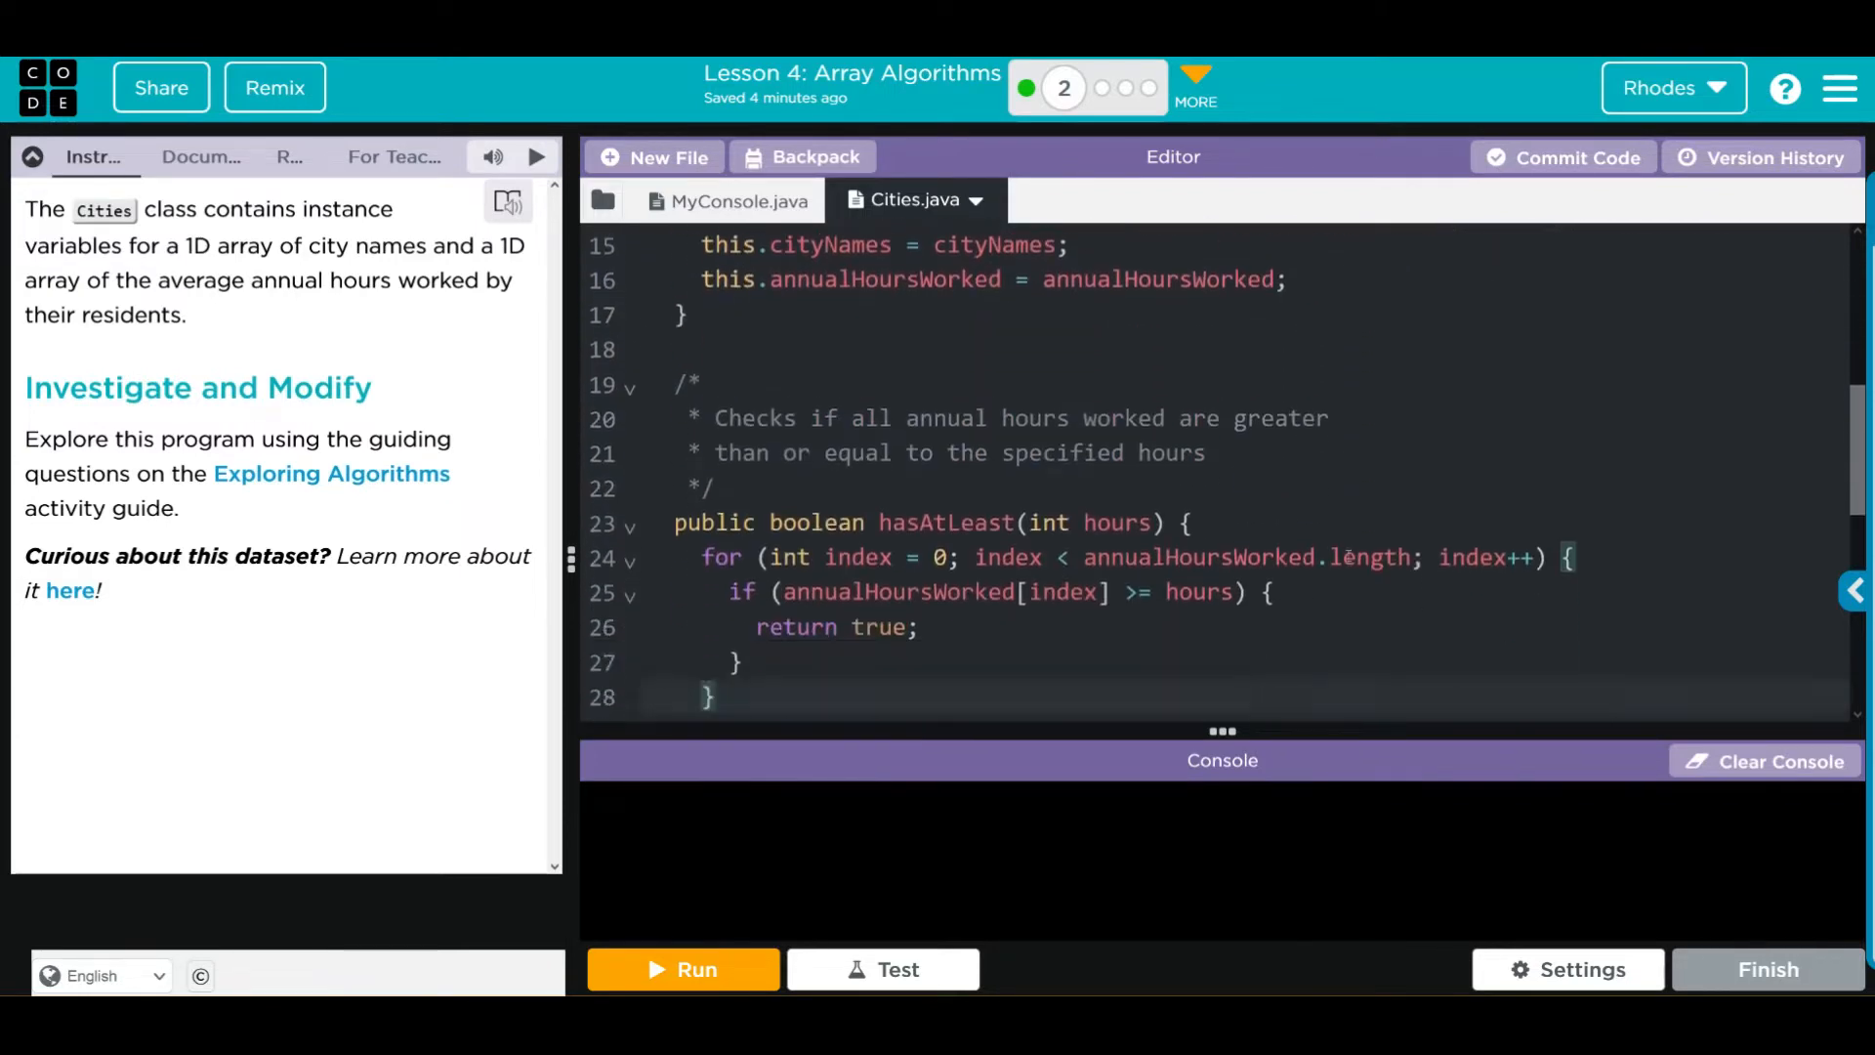
{"action": "scroll", "scroll_direction": "down", "scroll_amount": 3}
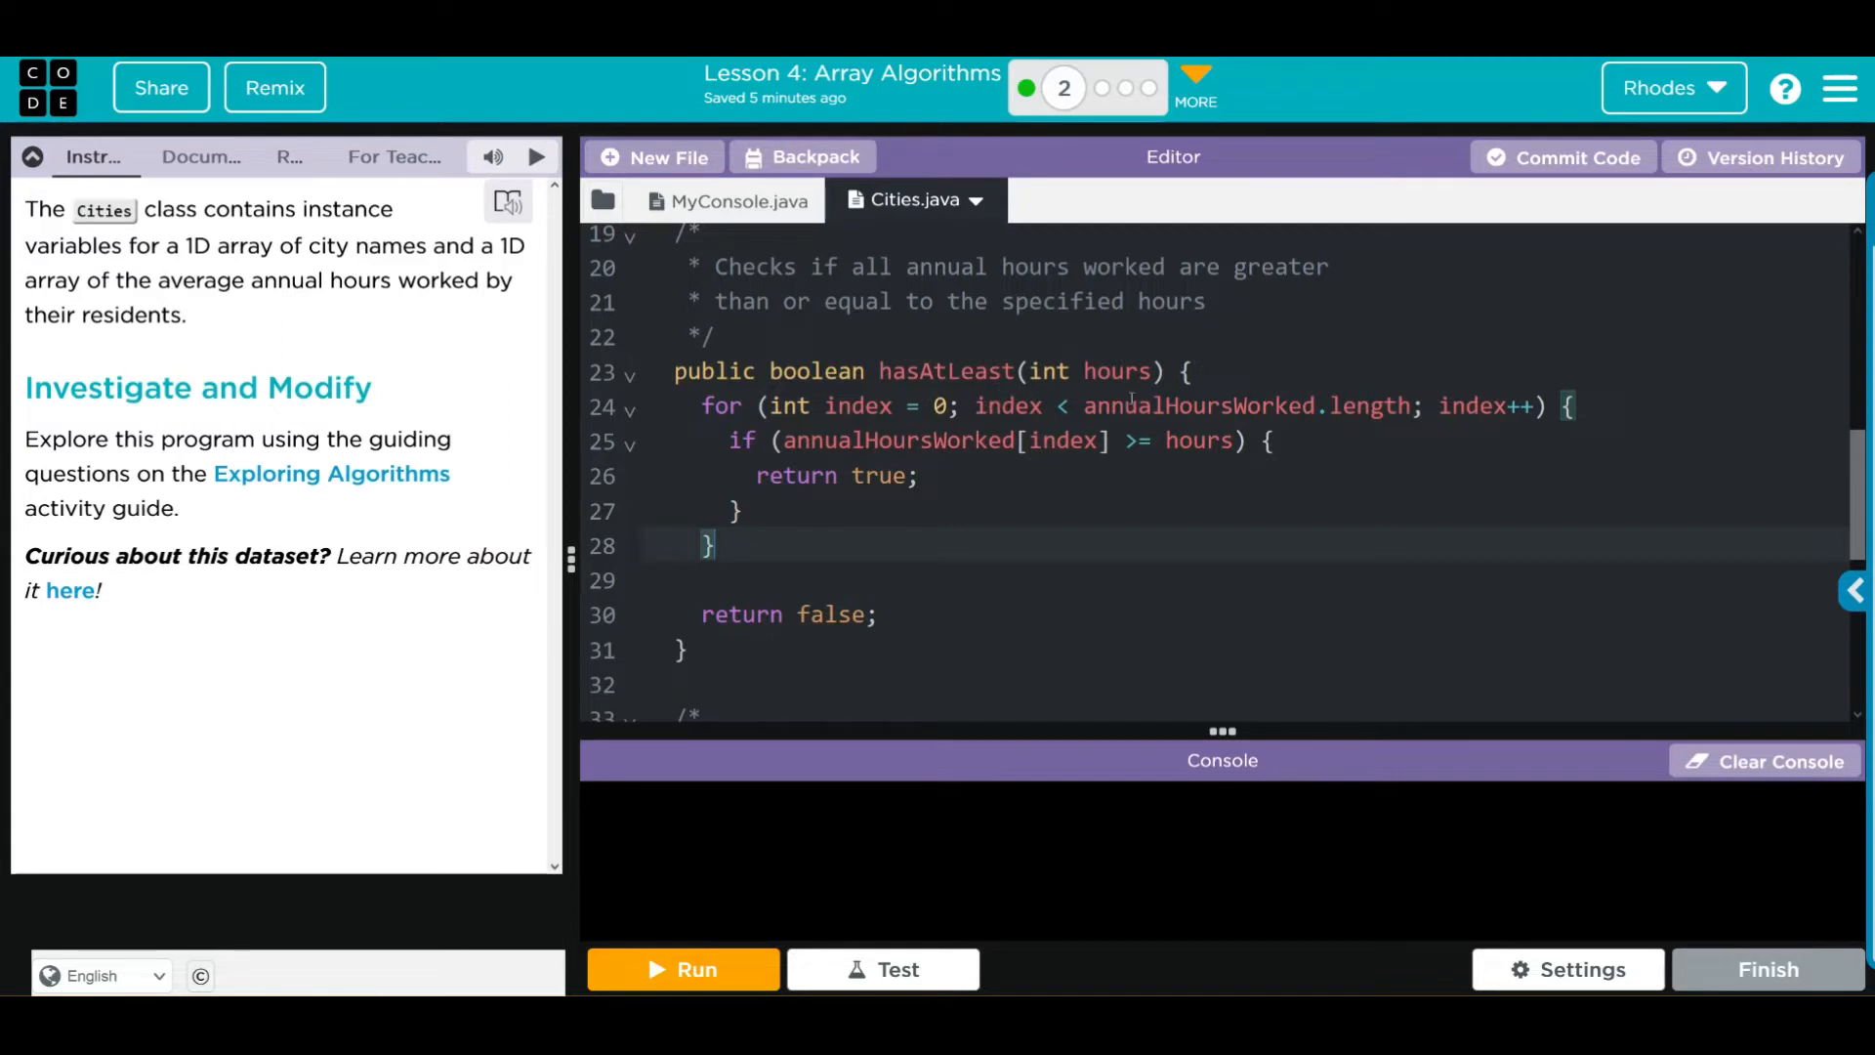
{"action": "mouse_move", "coordinate": [1357, 383]}
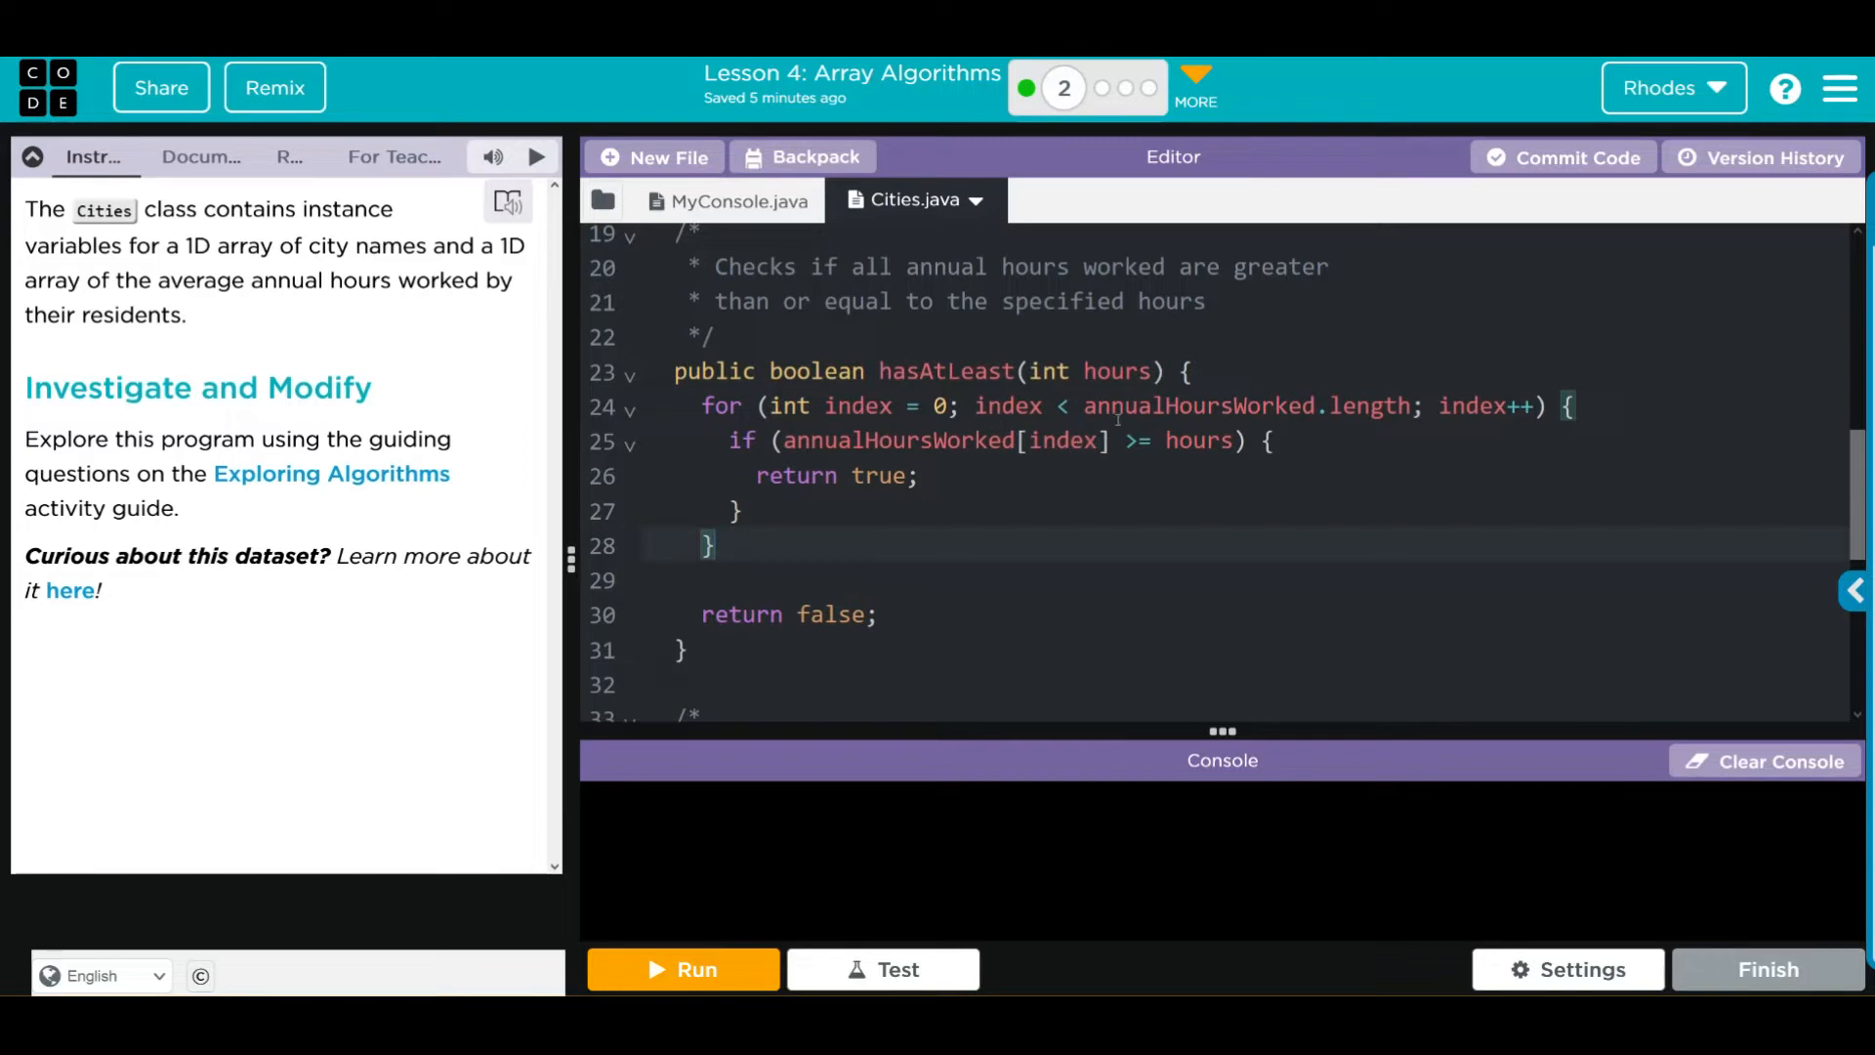
{"action": "mouse_move", "coordinate": [859, 505]}
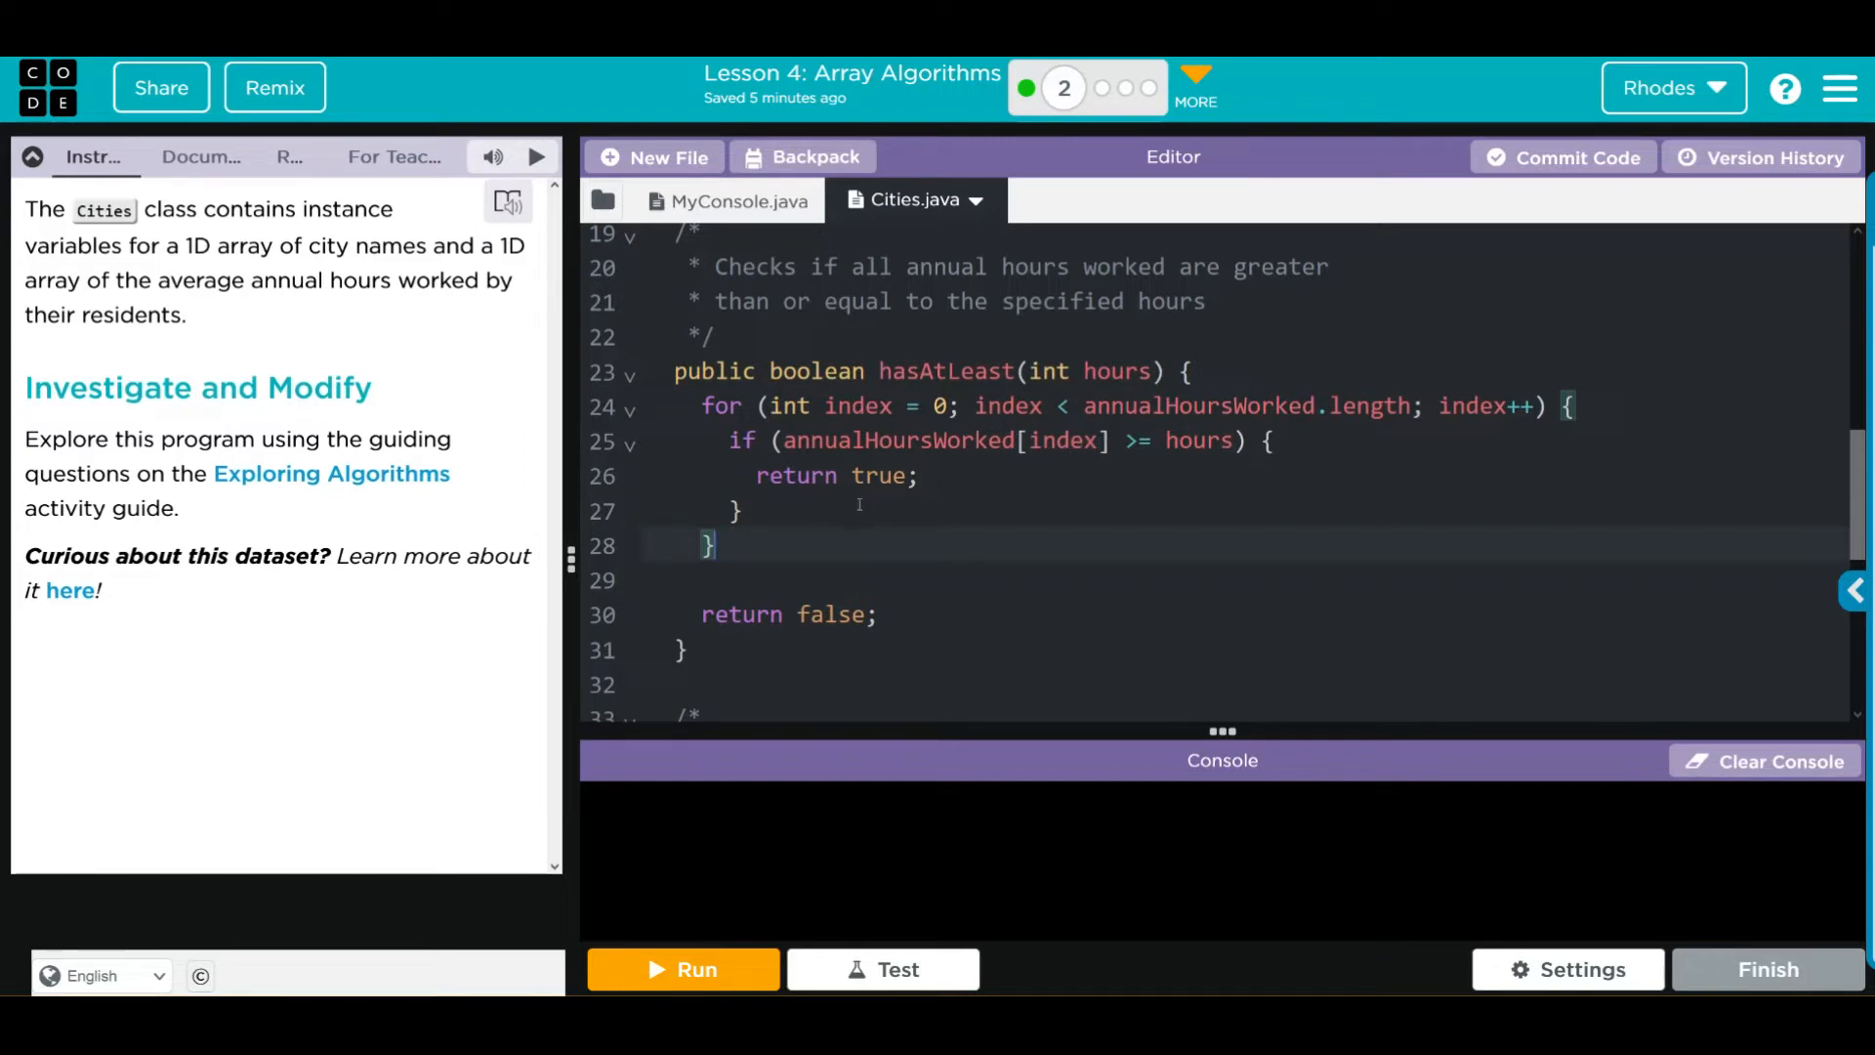
{"action": "mouse_move", "coordinate": [858, 576]}
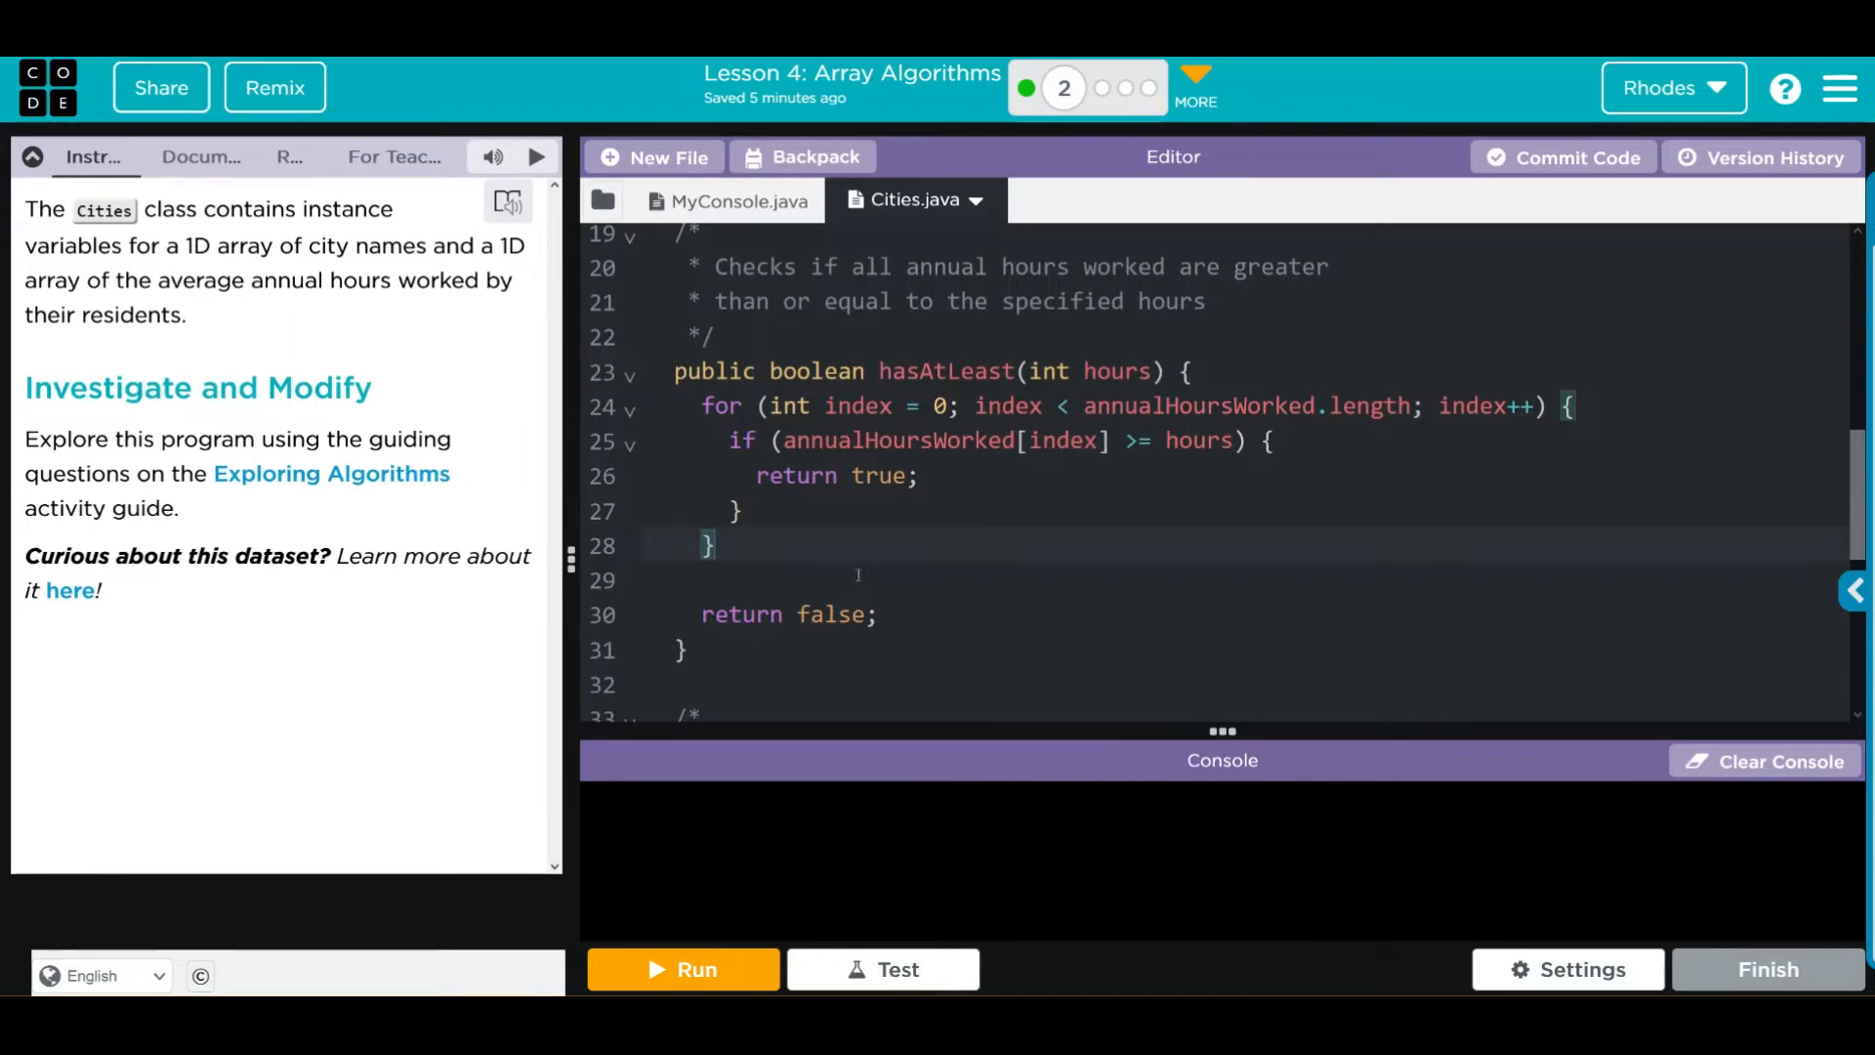
{"action": "scroll", "scroll_direction": "down", "scroll_amount": 3}
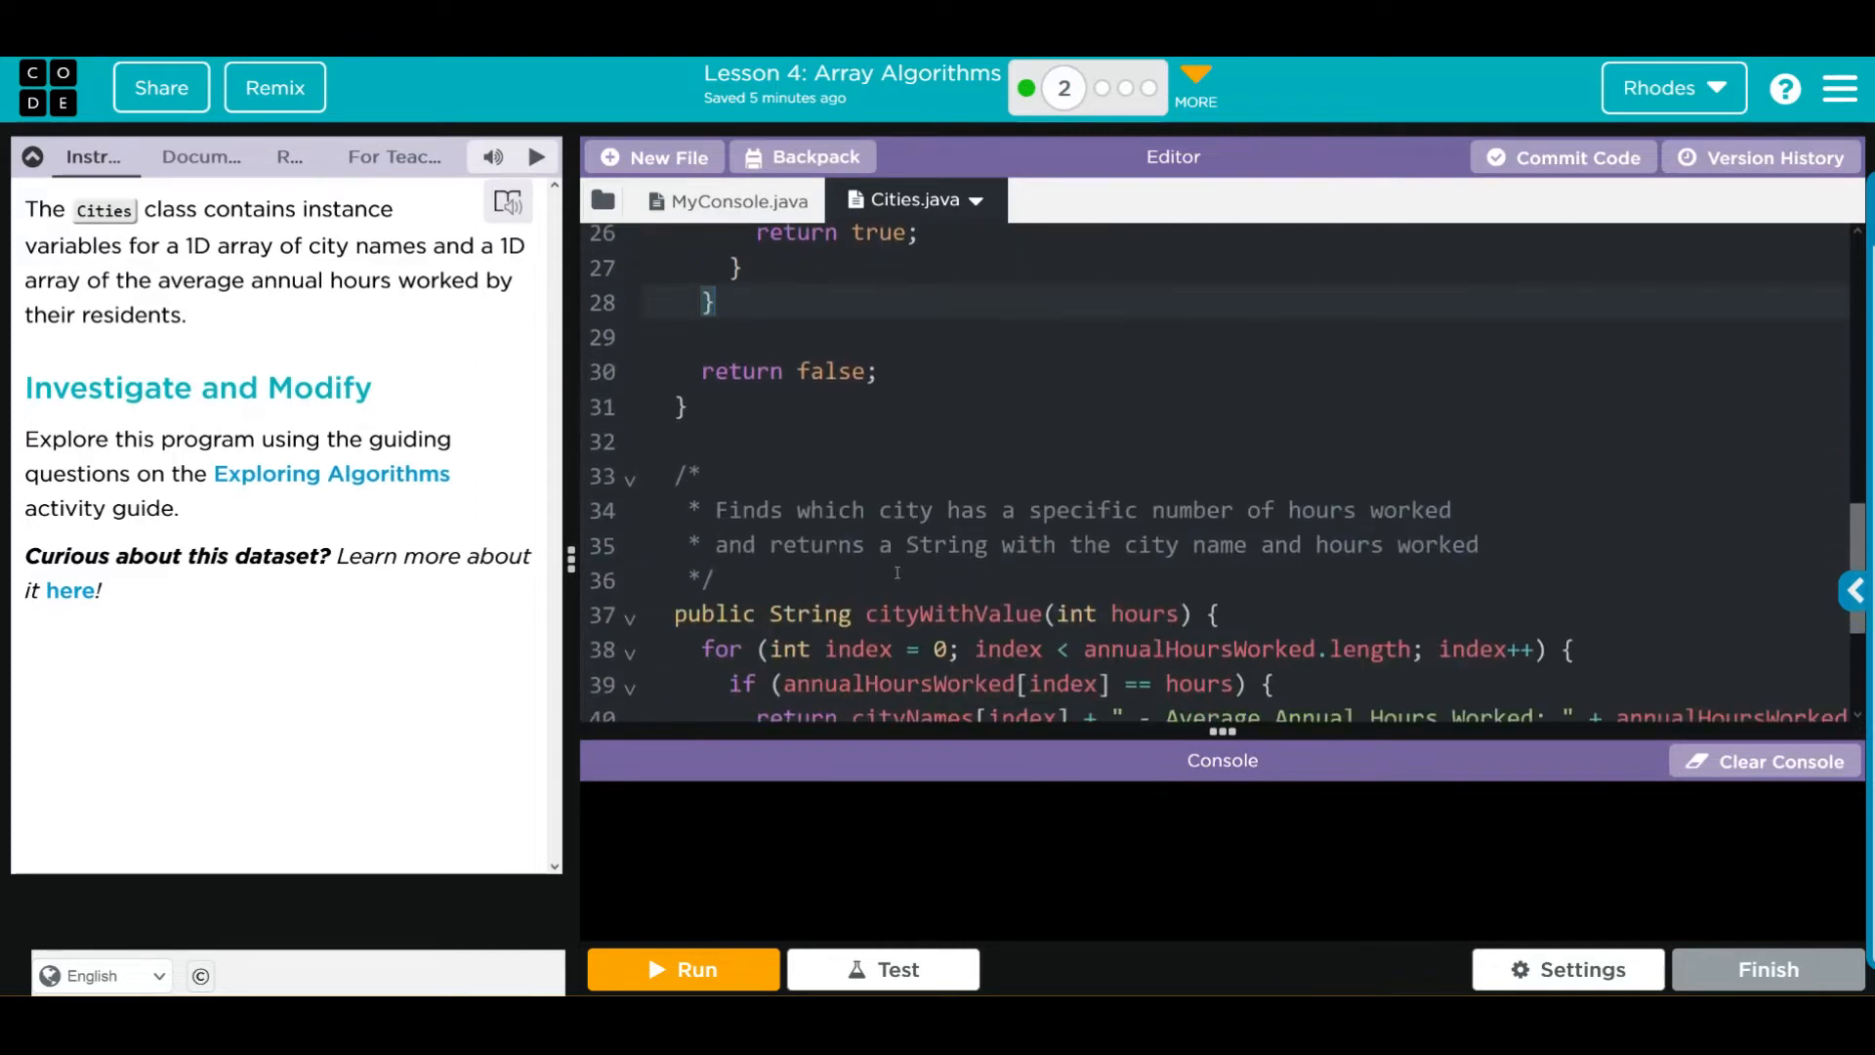
{"action": "scroll", "scroll_direction": "down", "scroll_amount": 3}
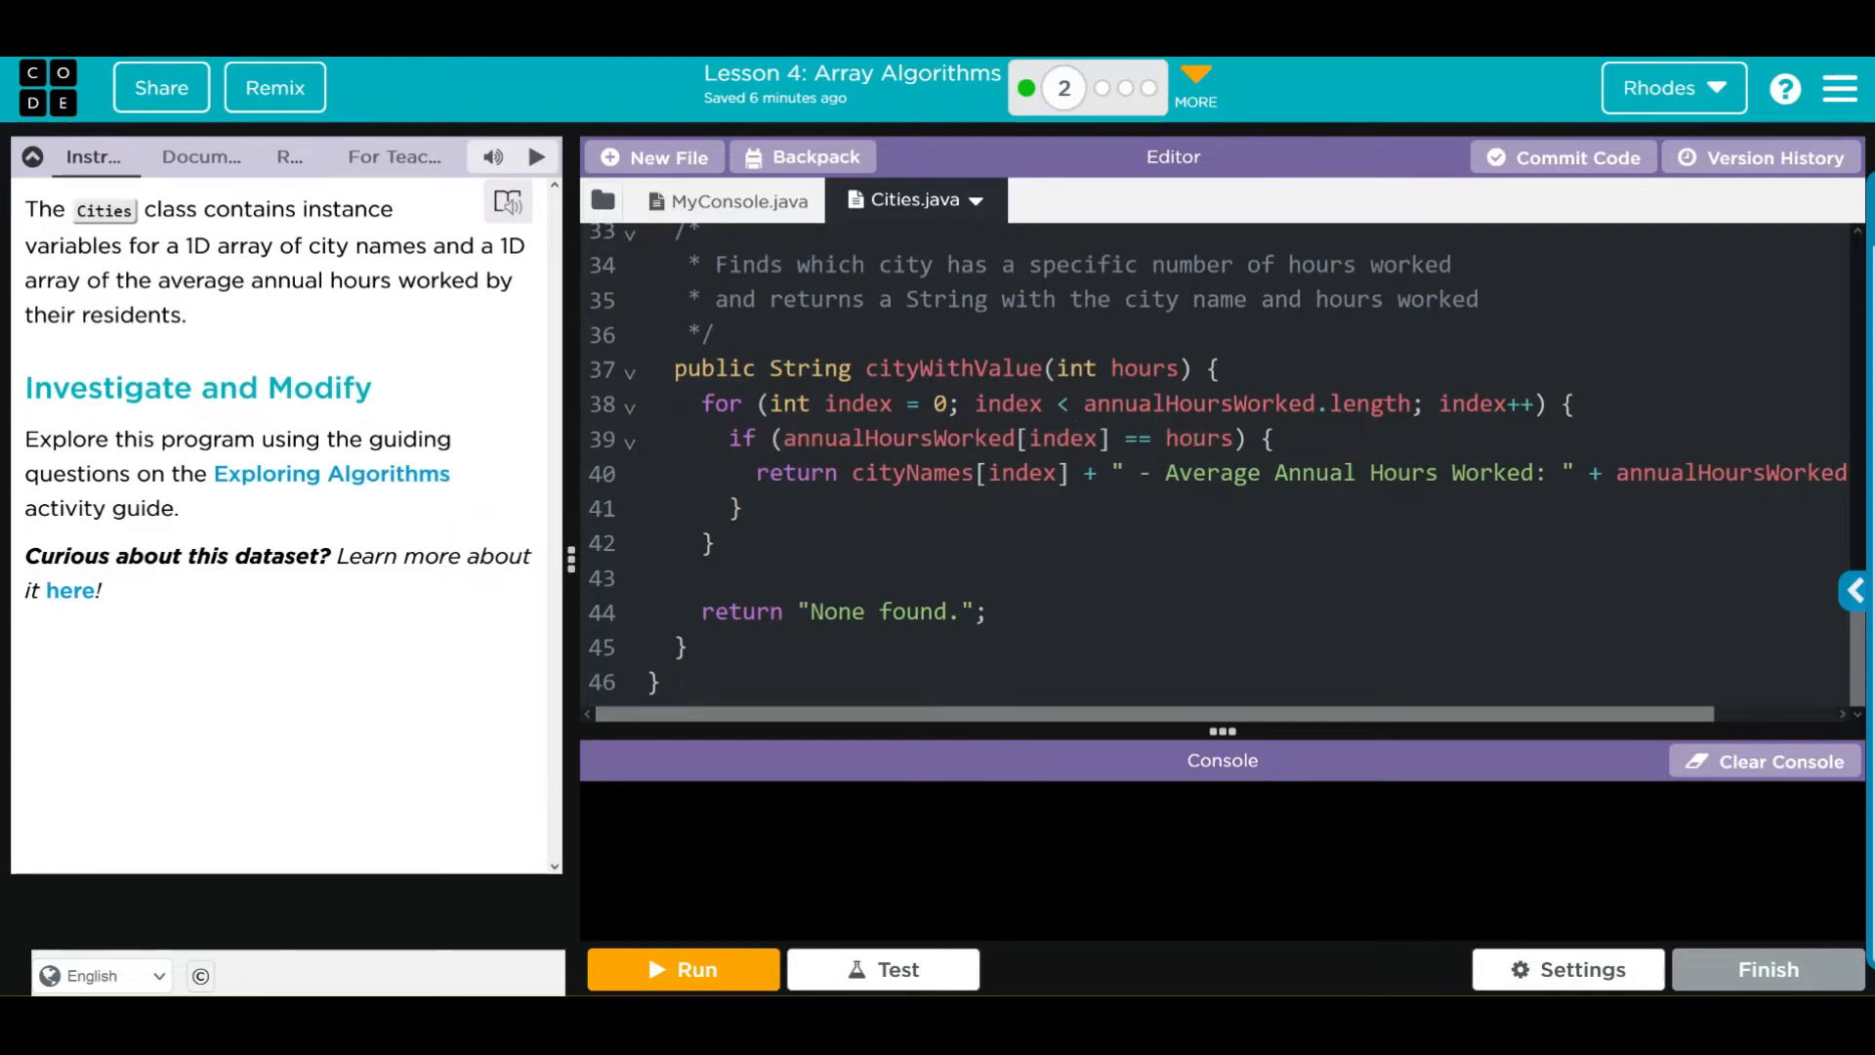
{"action": "left_click", "coordinate": [748, 473]}
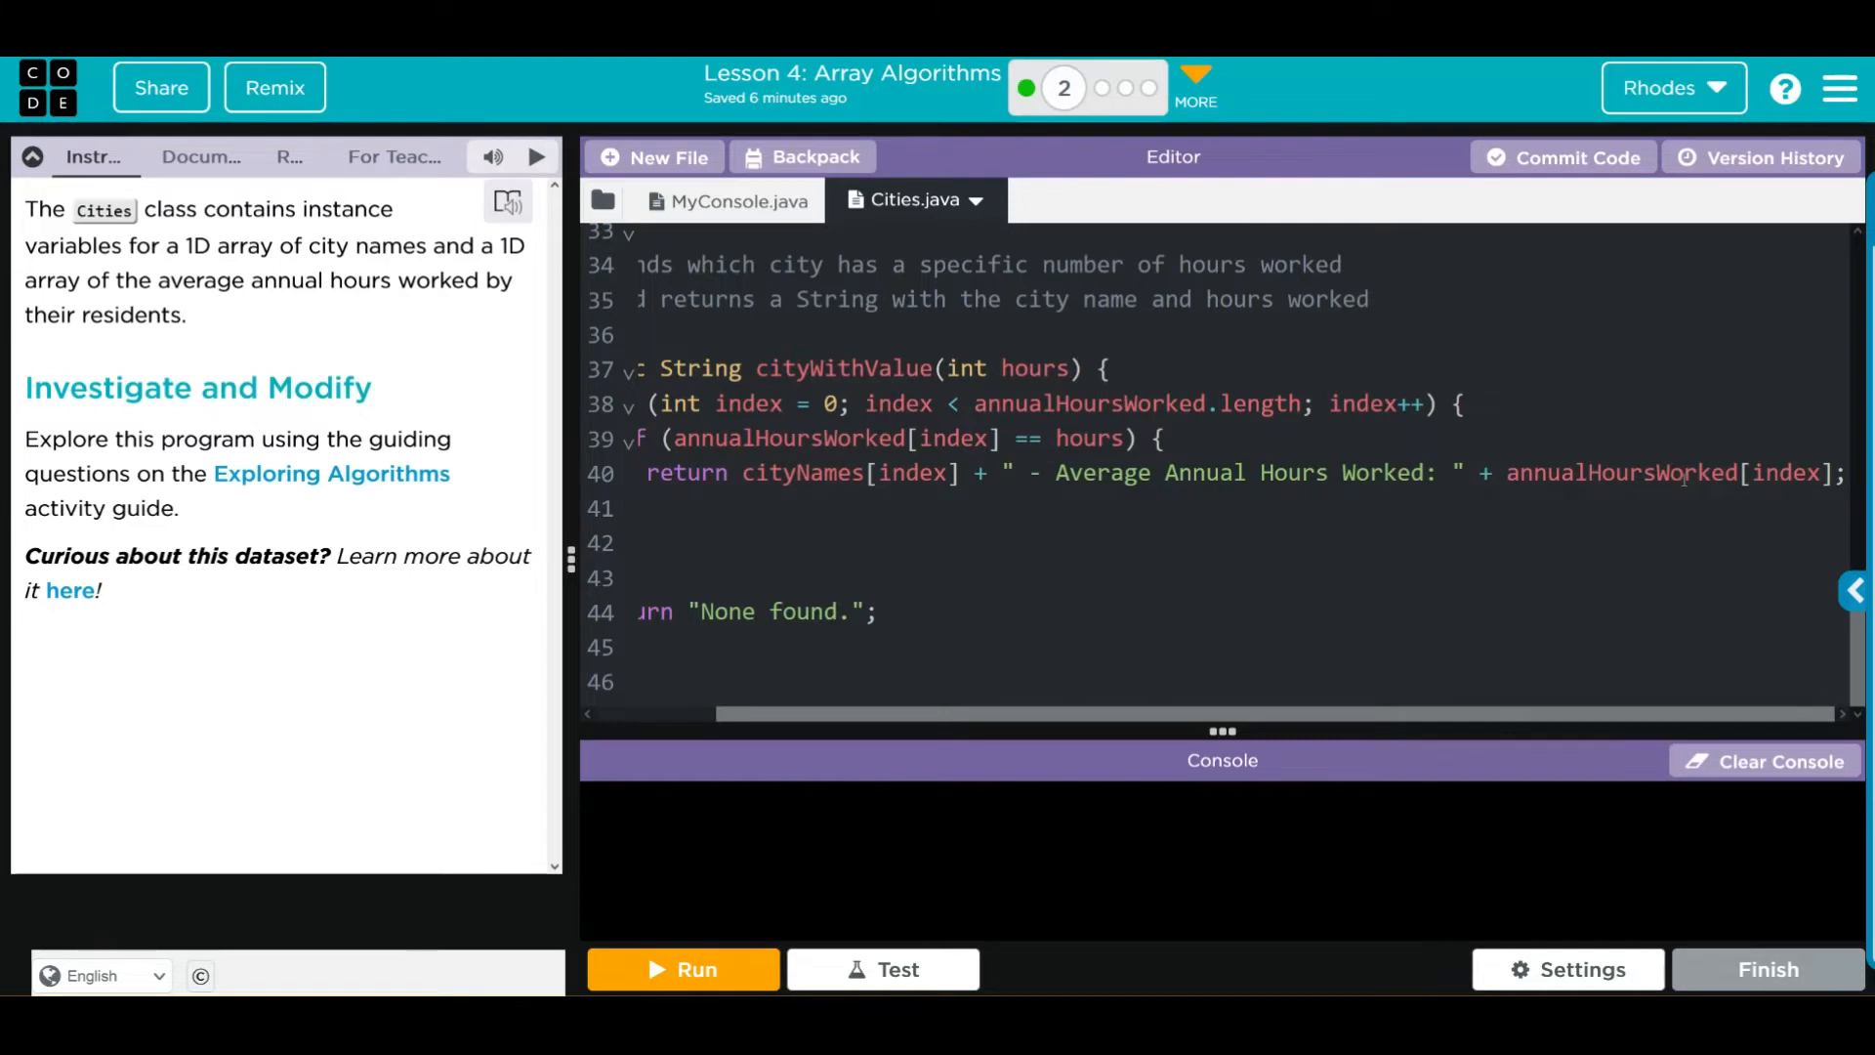
{"action": "scroll", "scroll_direction": "left", "scroll_amount": 3}
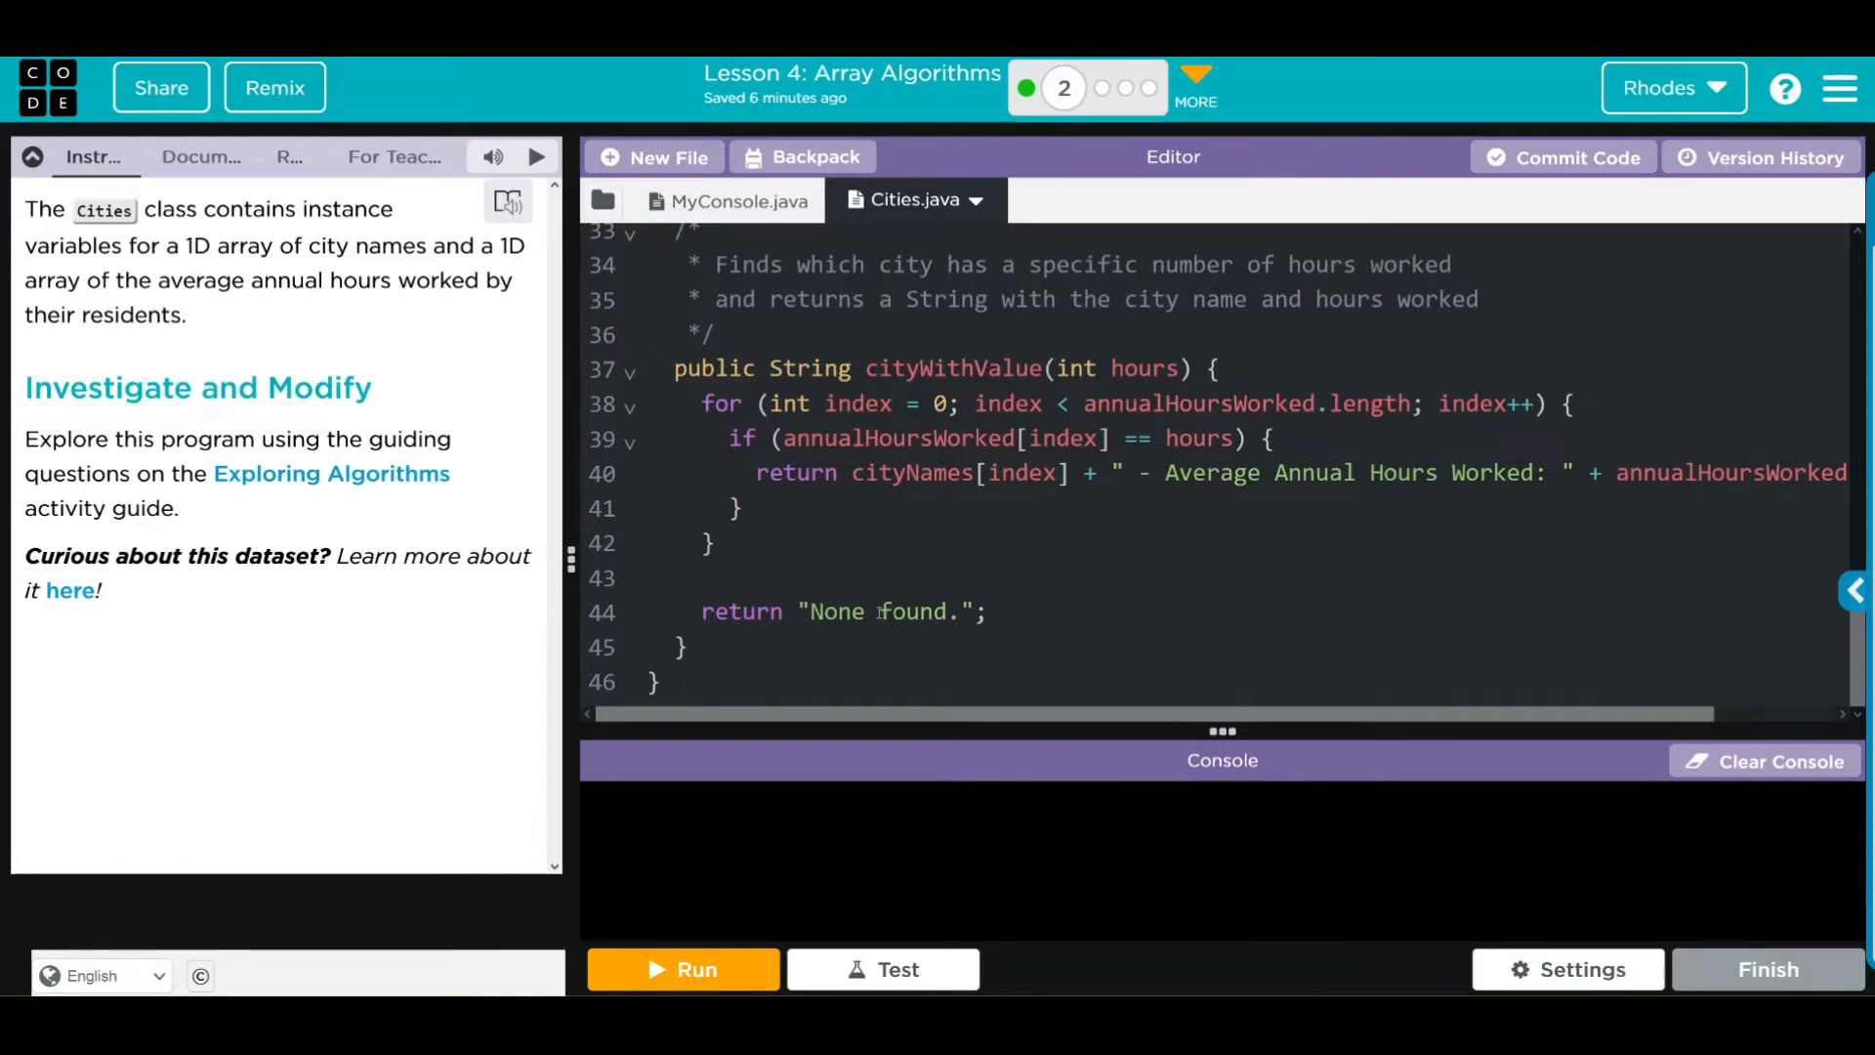
{"action": "left_click", "coordinate": [737, 199]}
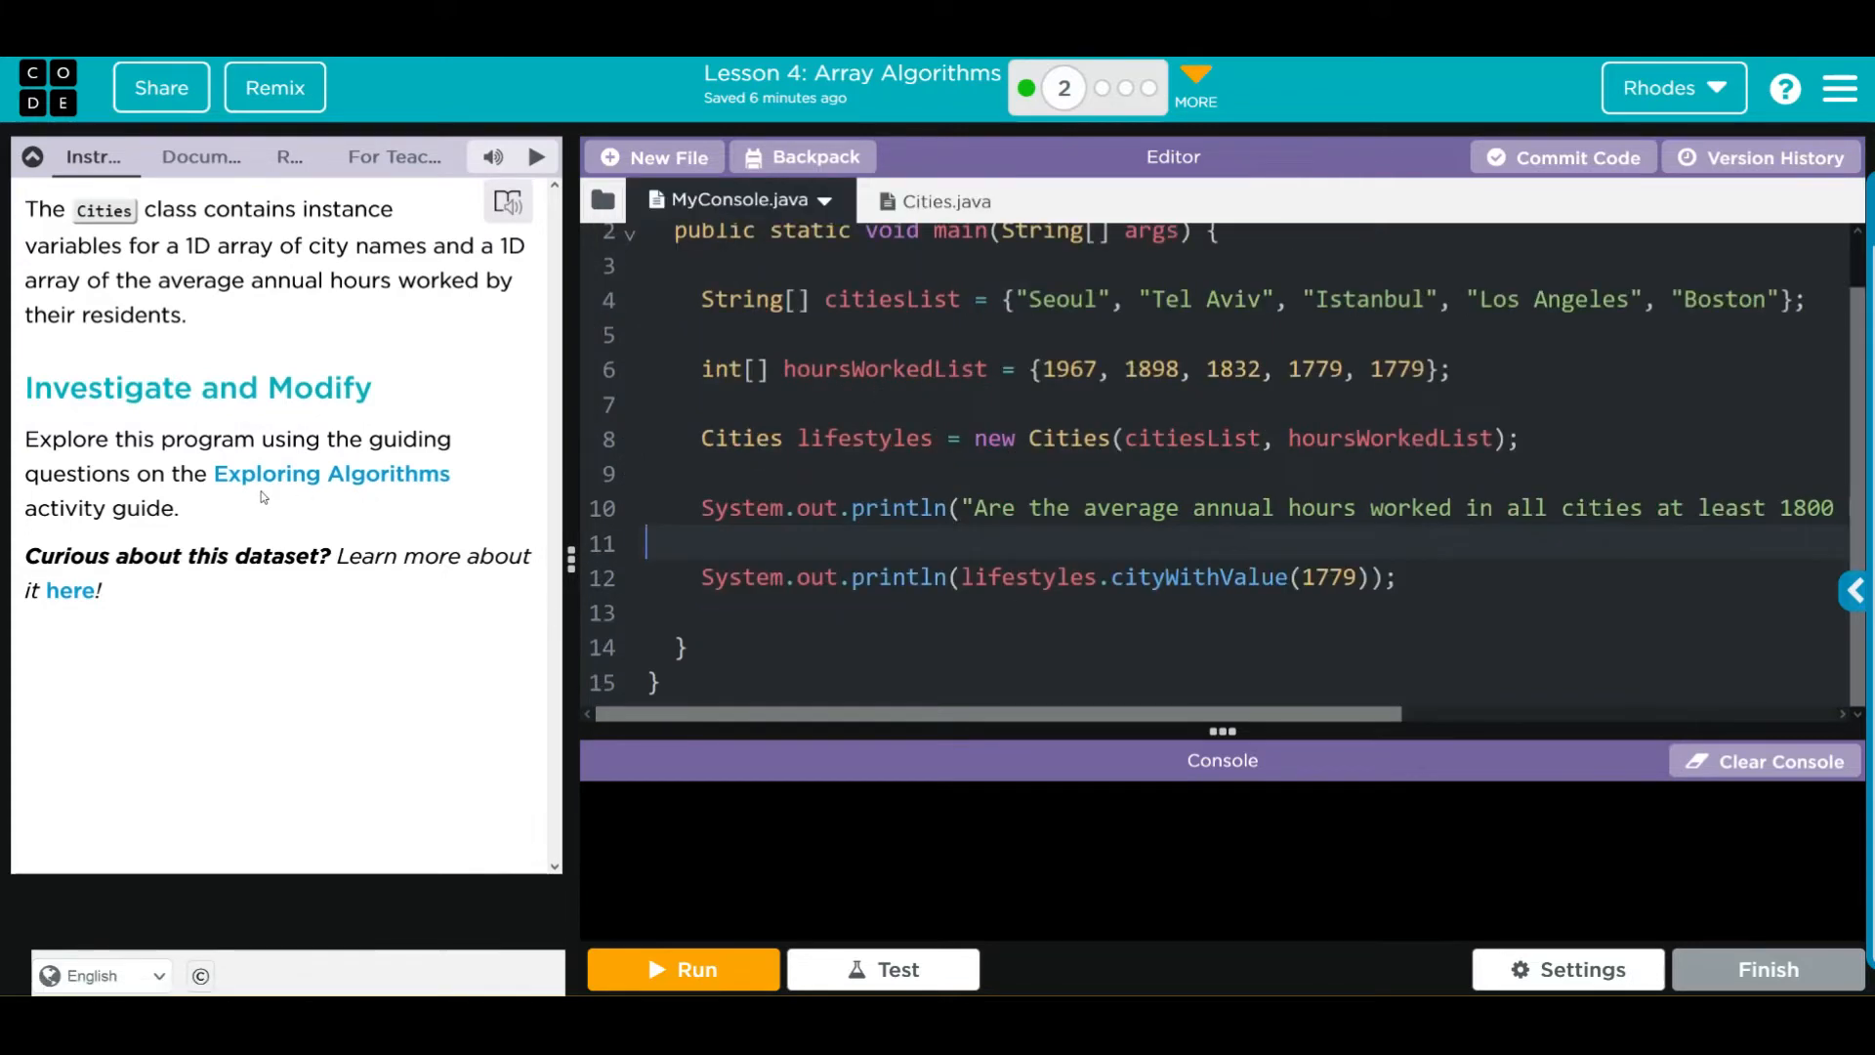
{"action": "mouse_move", "coordinate": [152, 452]}
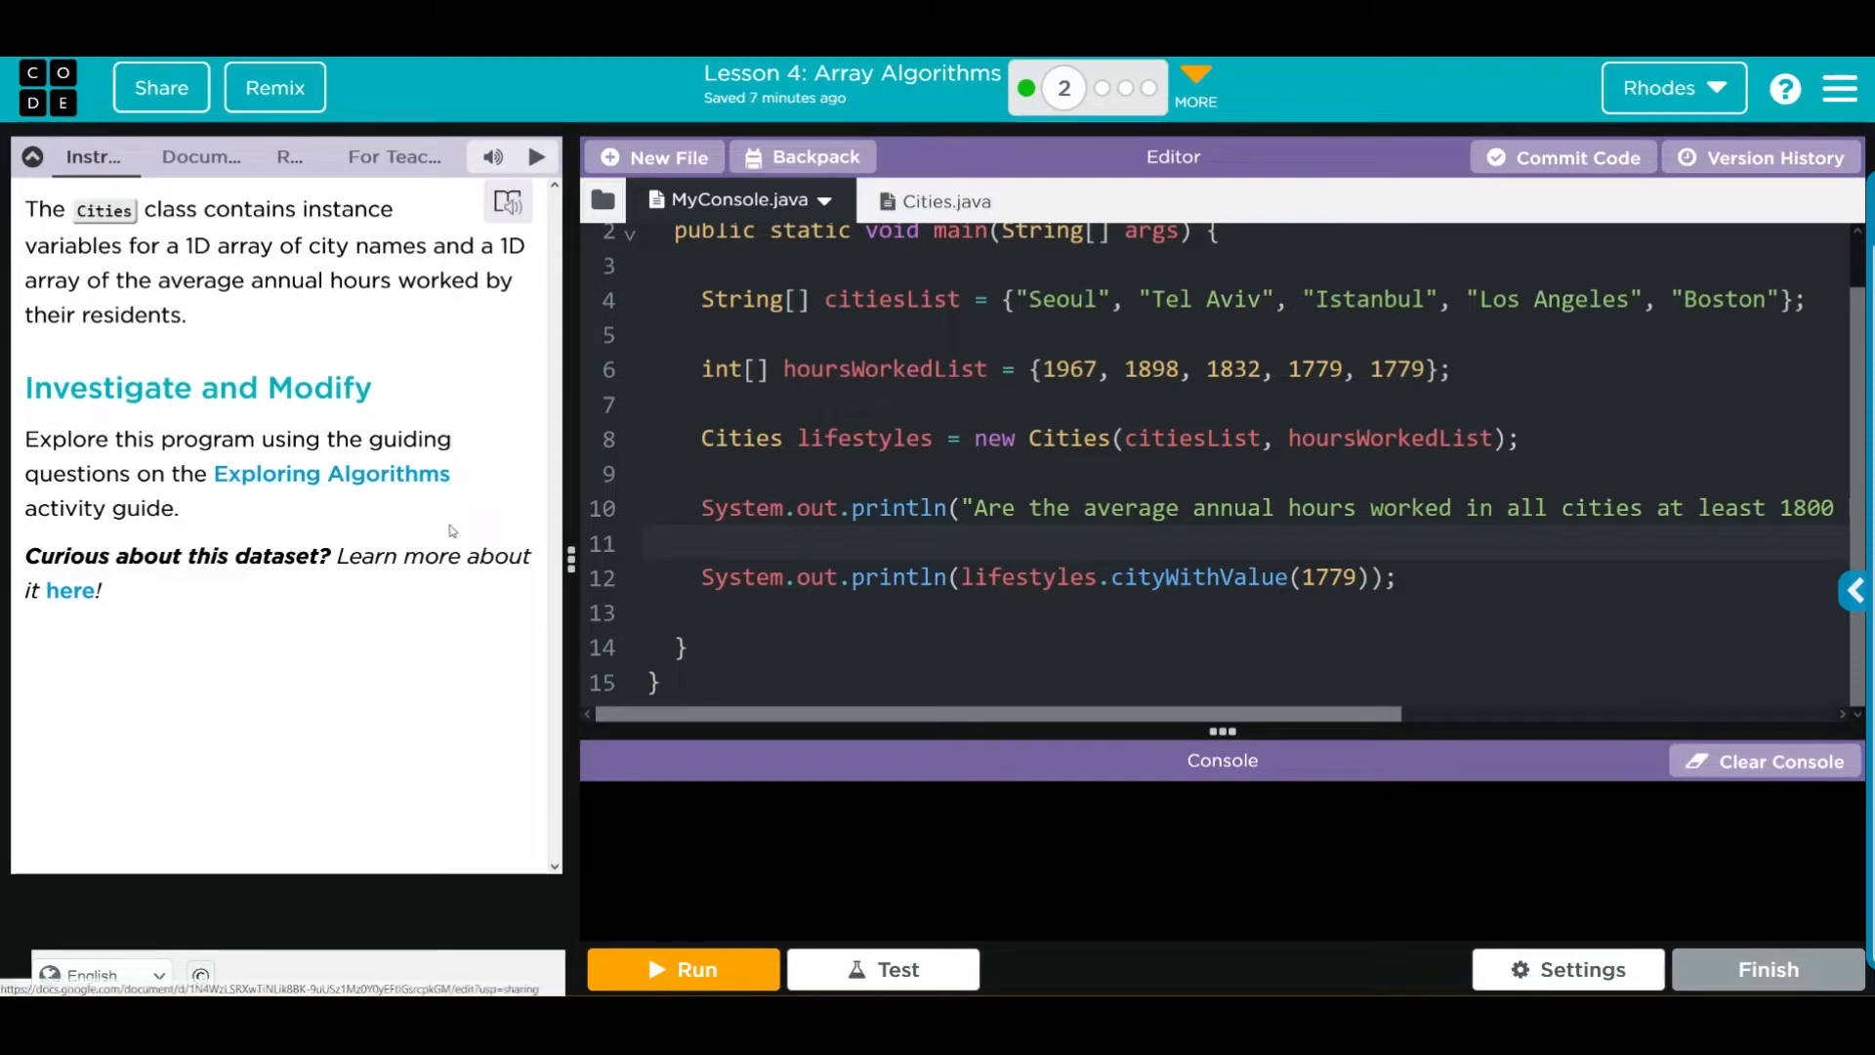
Step: Insert a five-by-two table below question 1 in the Exploring Algorithms activity guide
{"action": "left_click", "coordinate": [332, 472]}
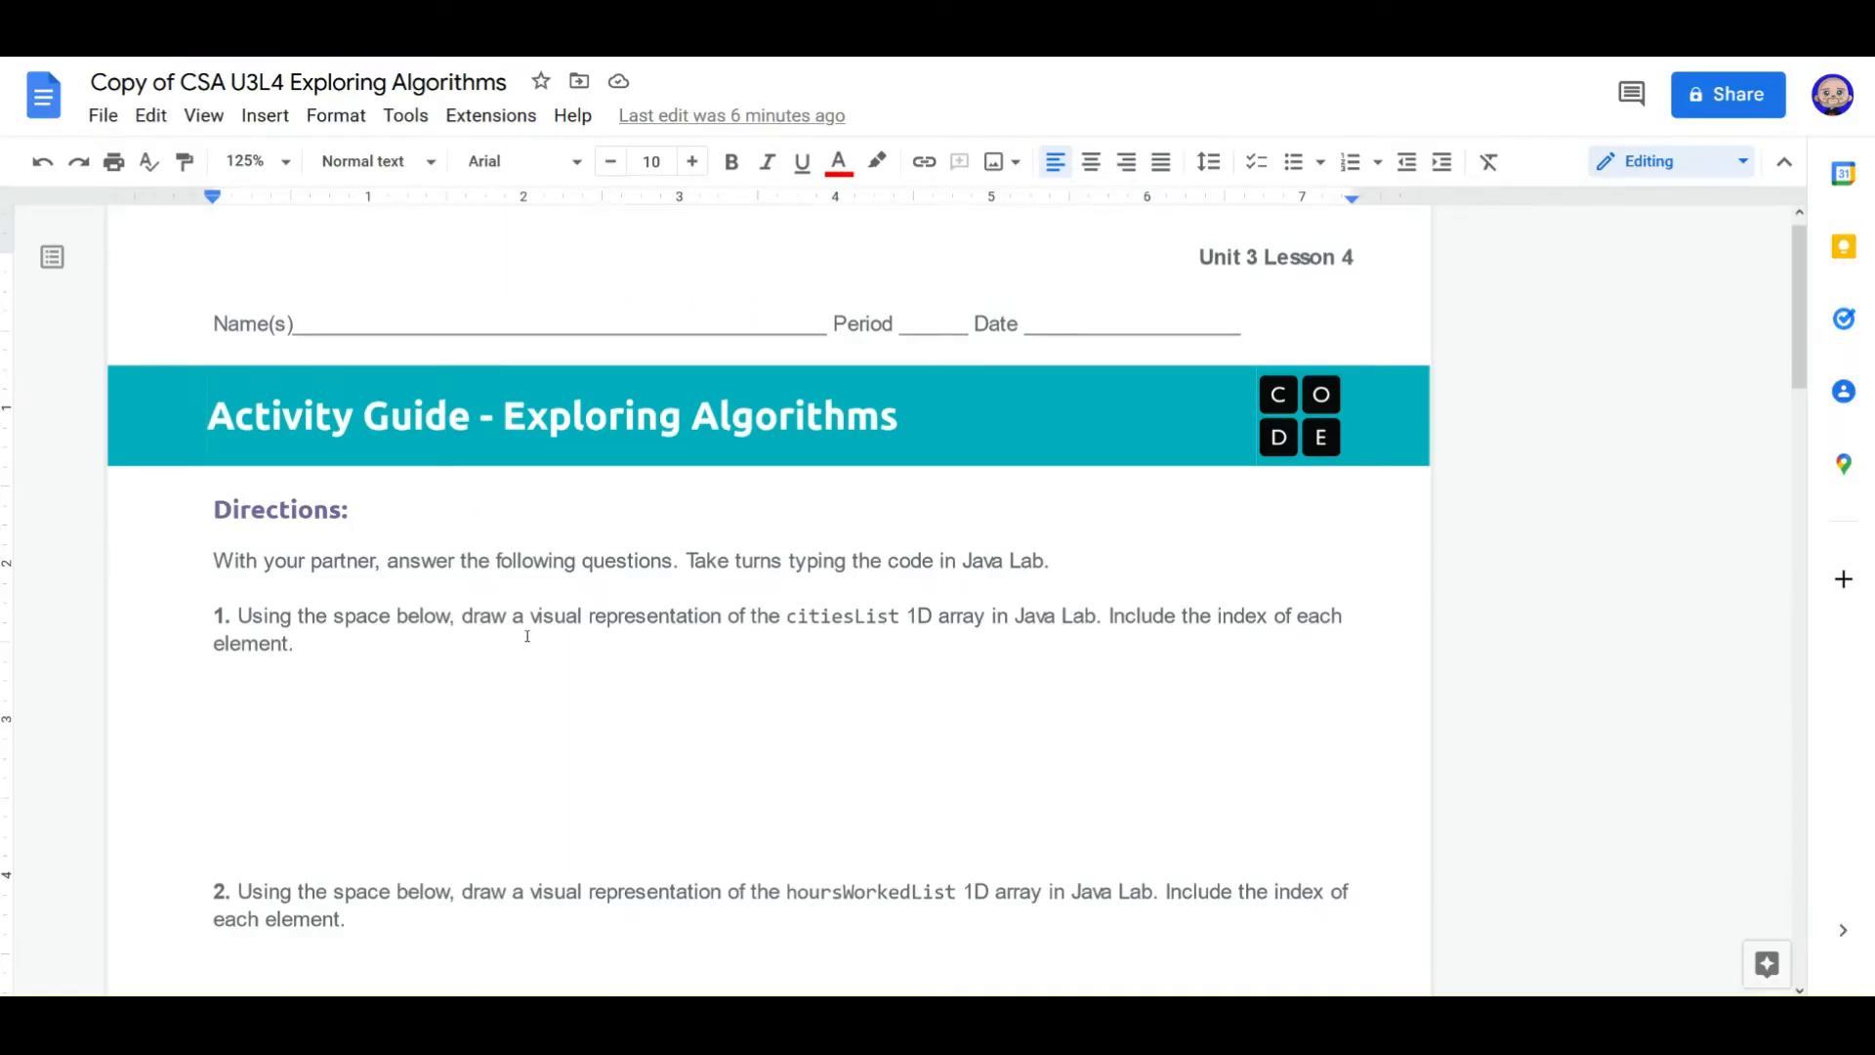
{"action": "mouse_move", "coordinate": [1011, 634]}
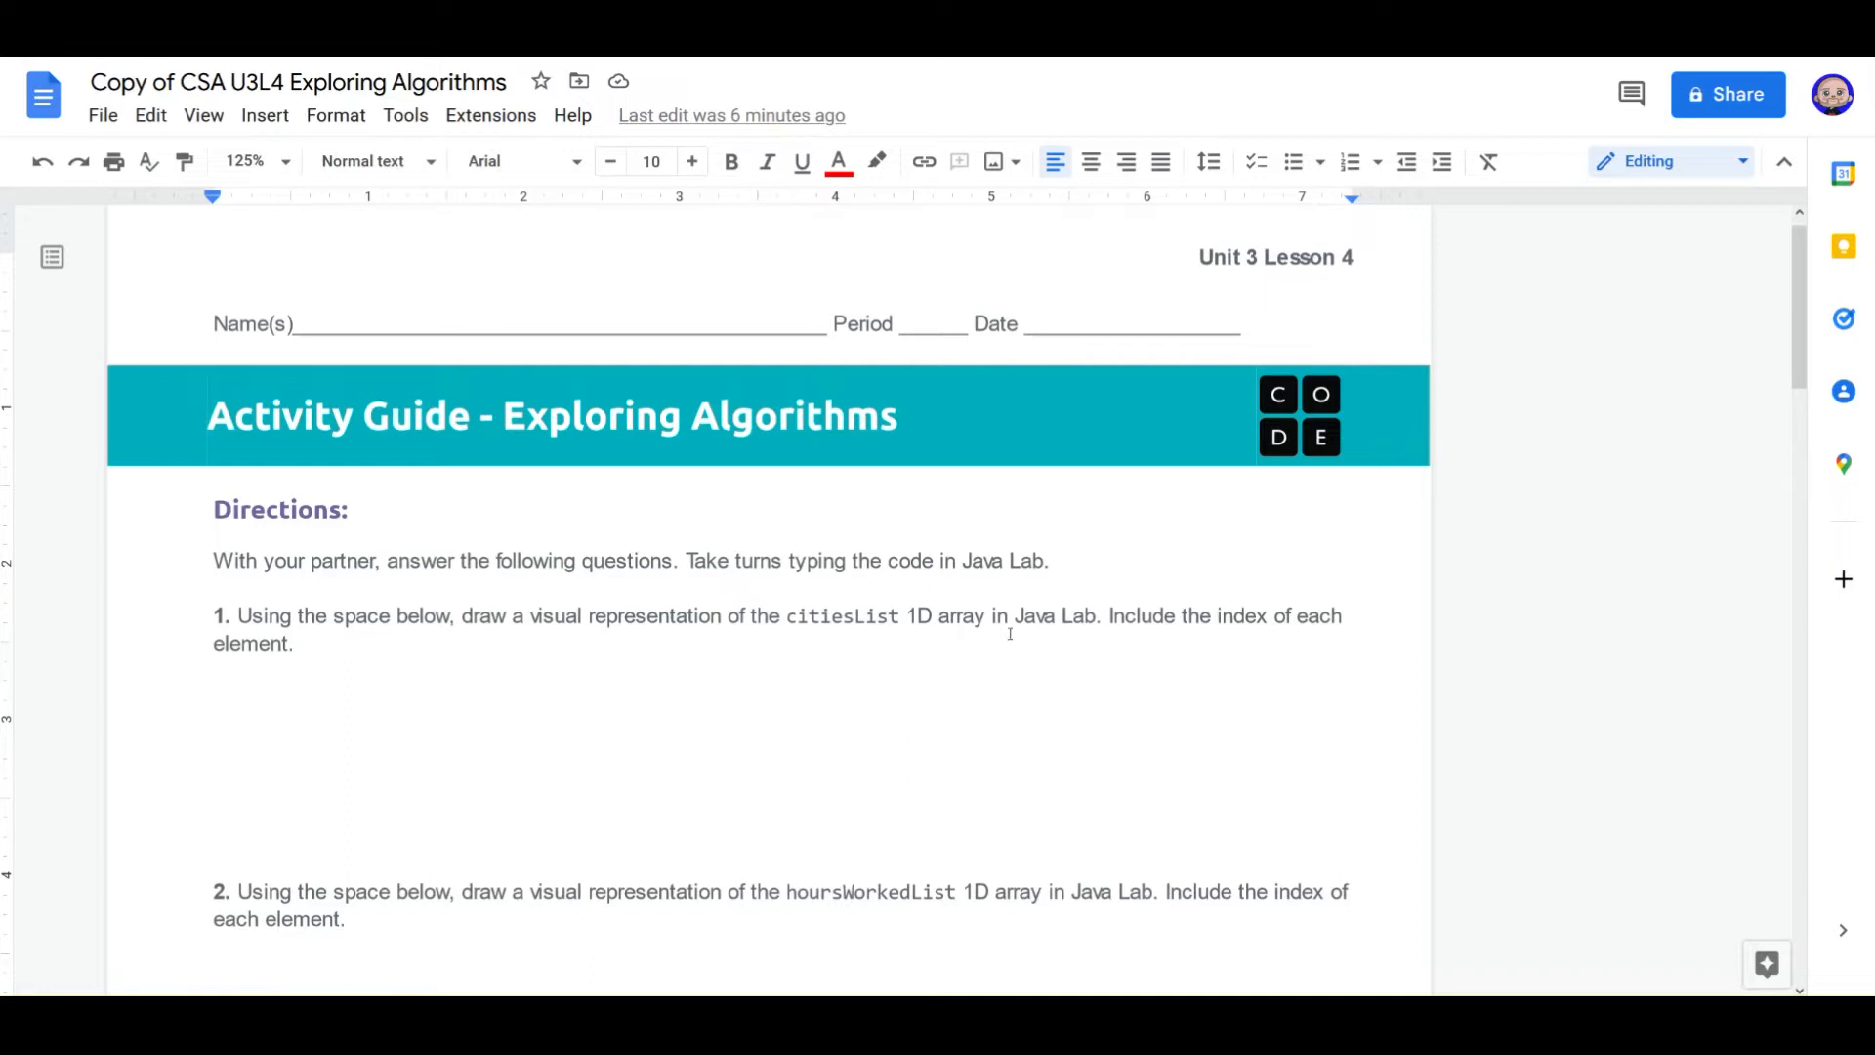
{"action": "mouse_move", "coordinate": [595, 654]}
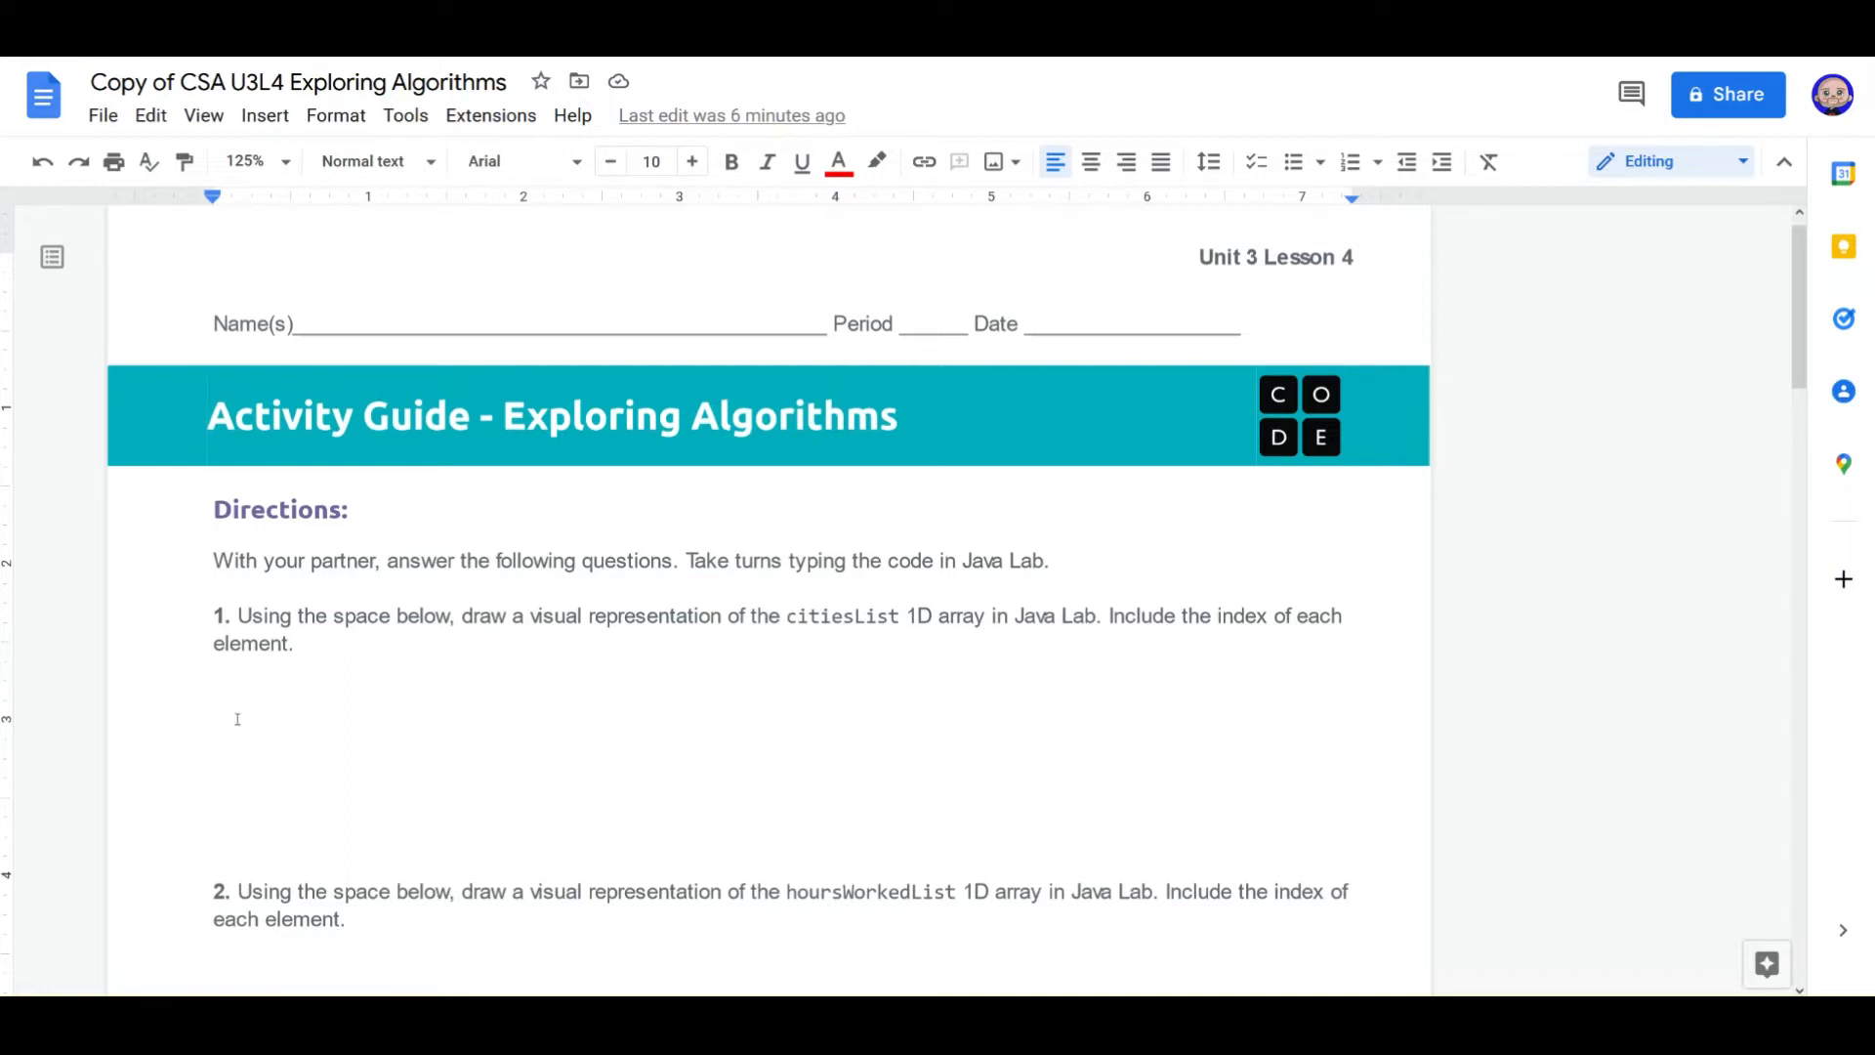
{"action": "left_click", "coordinate": [237, 719]}
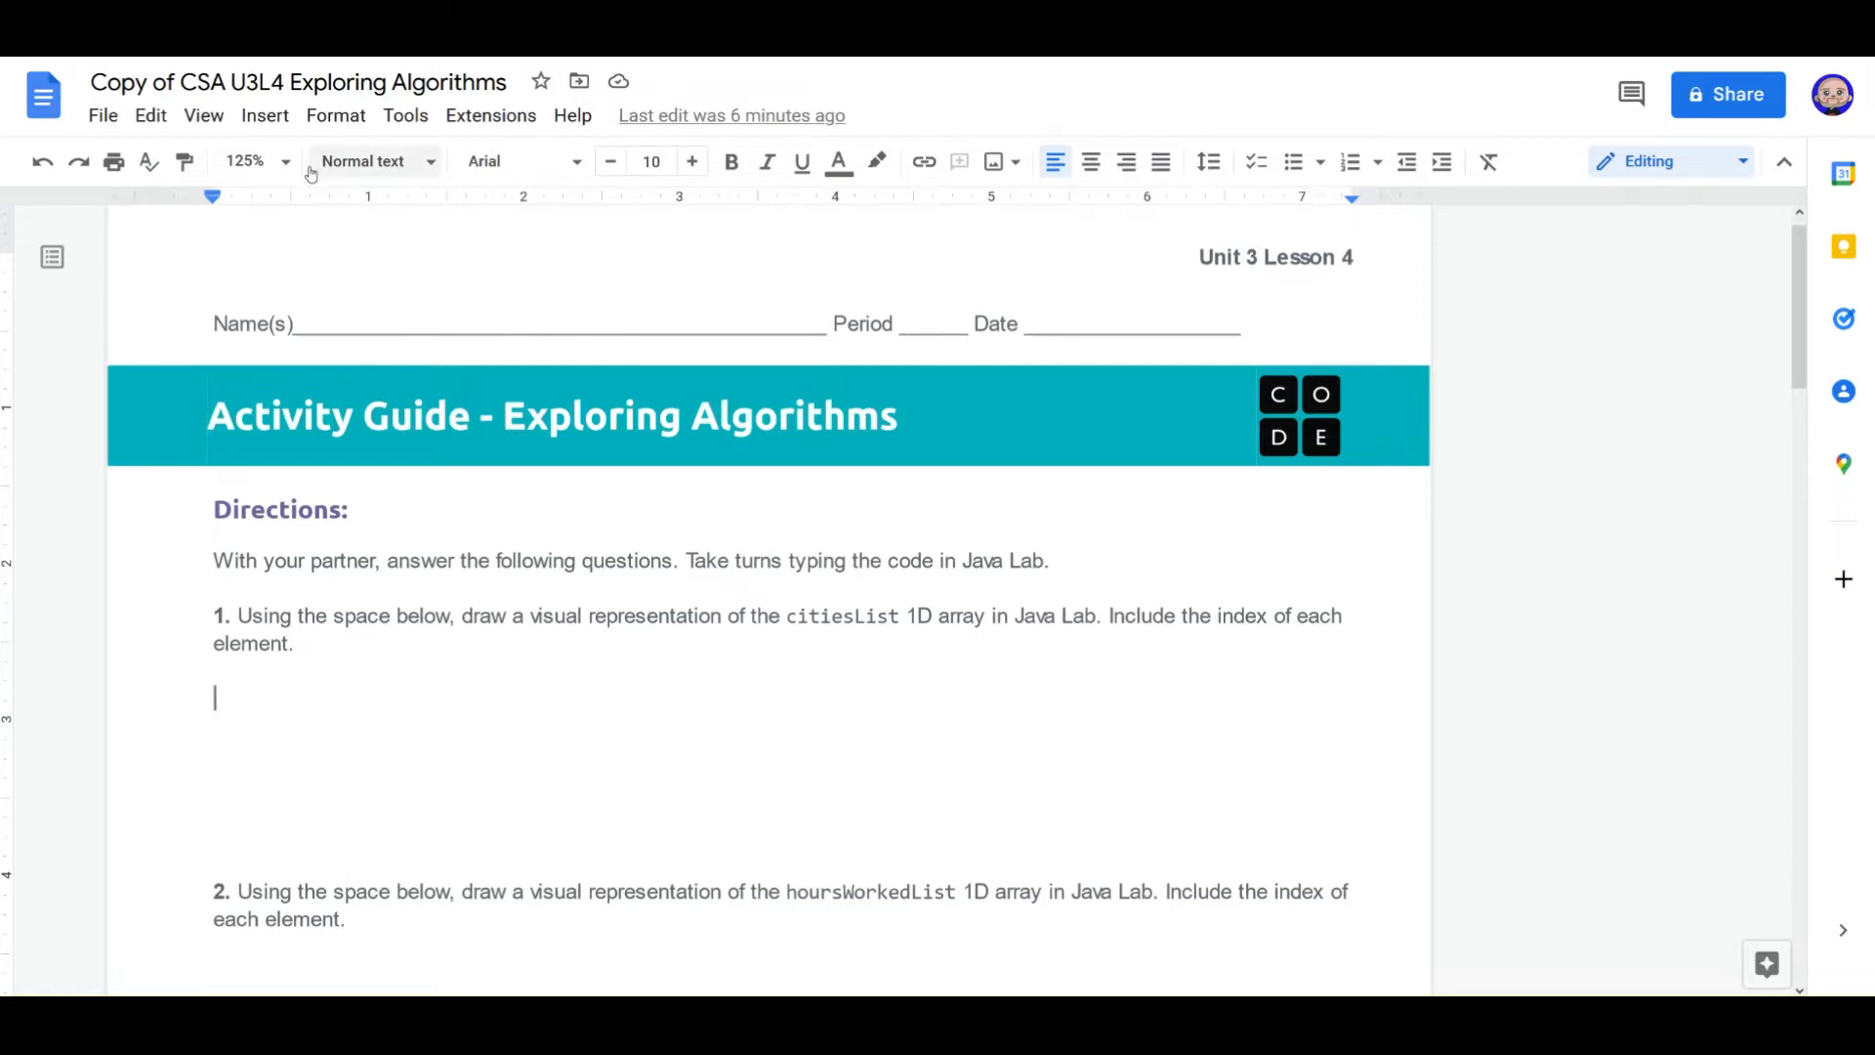
{"action": "left_click", "coordinate": [265, 115]}
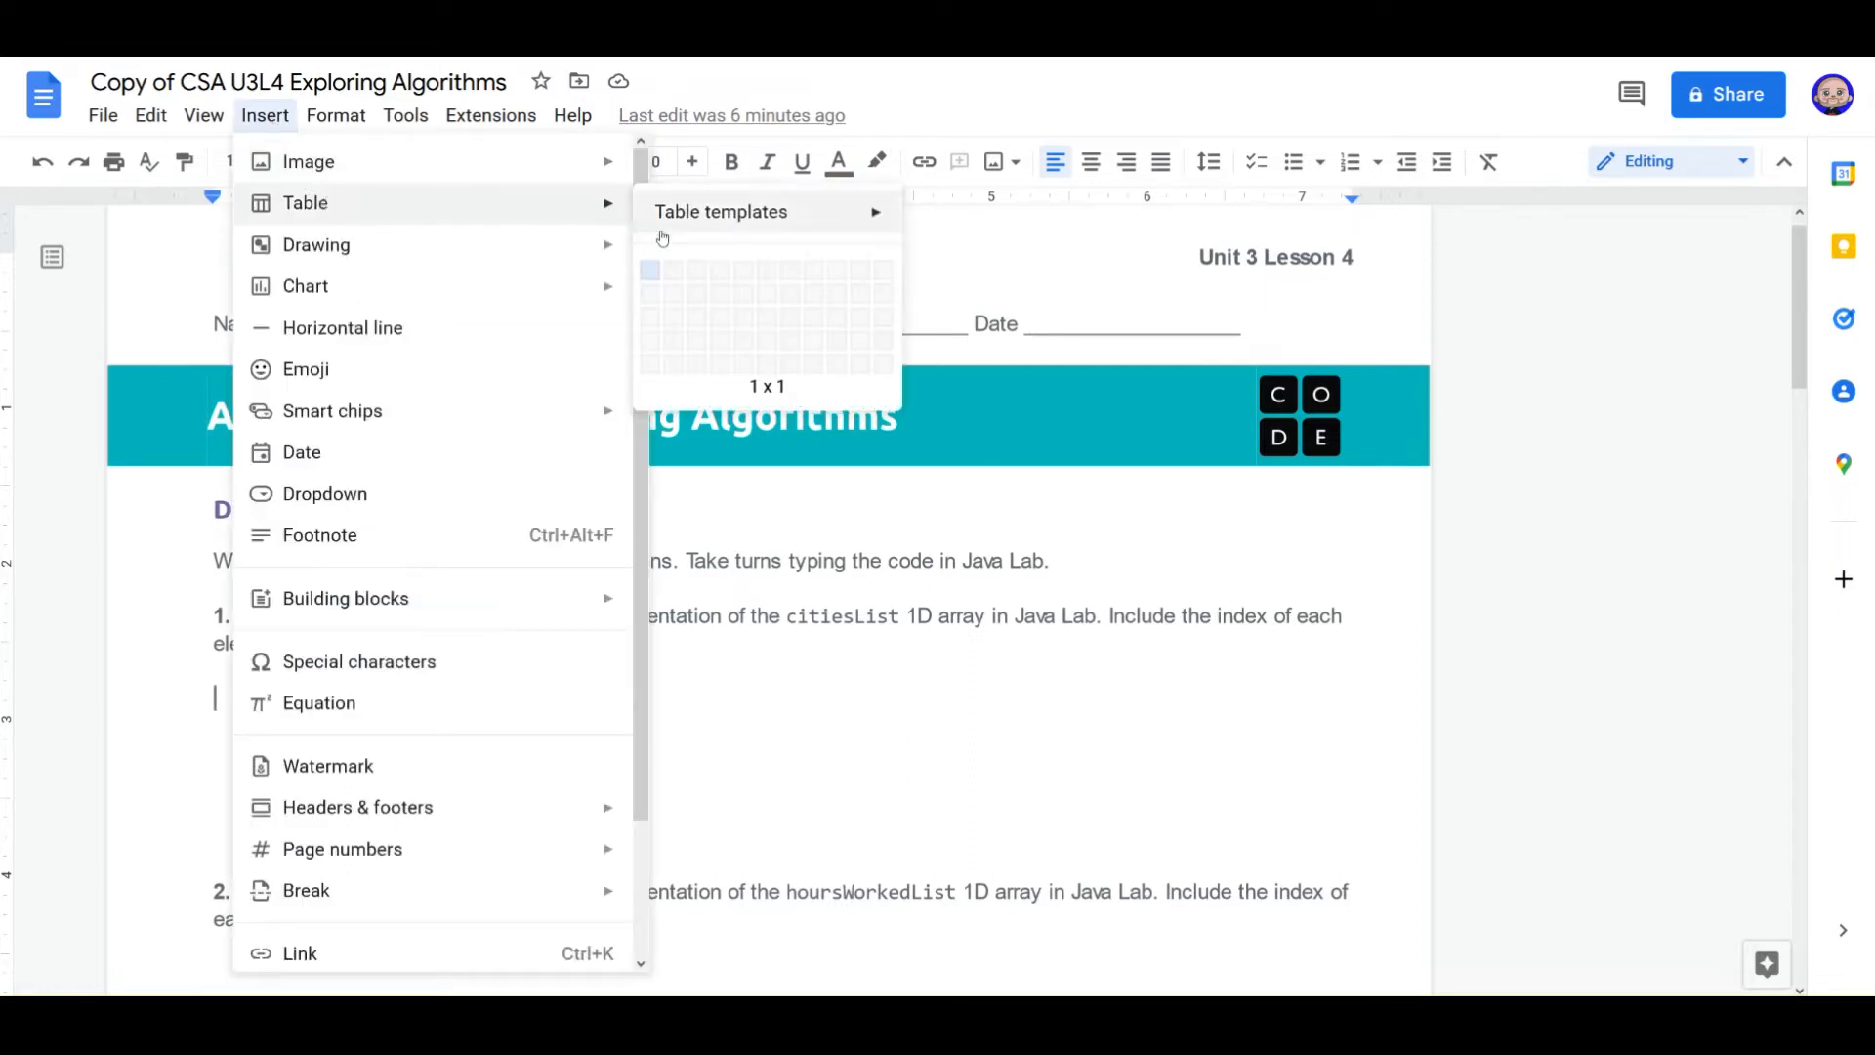
{"action": "mouse_move", "coordinate": [739, 272]}
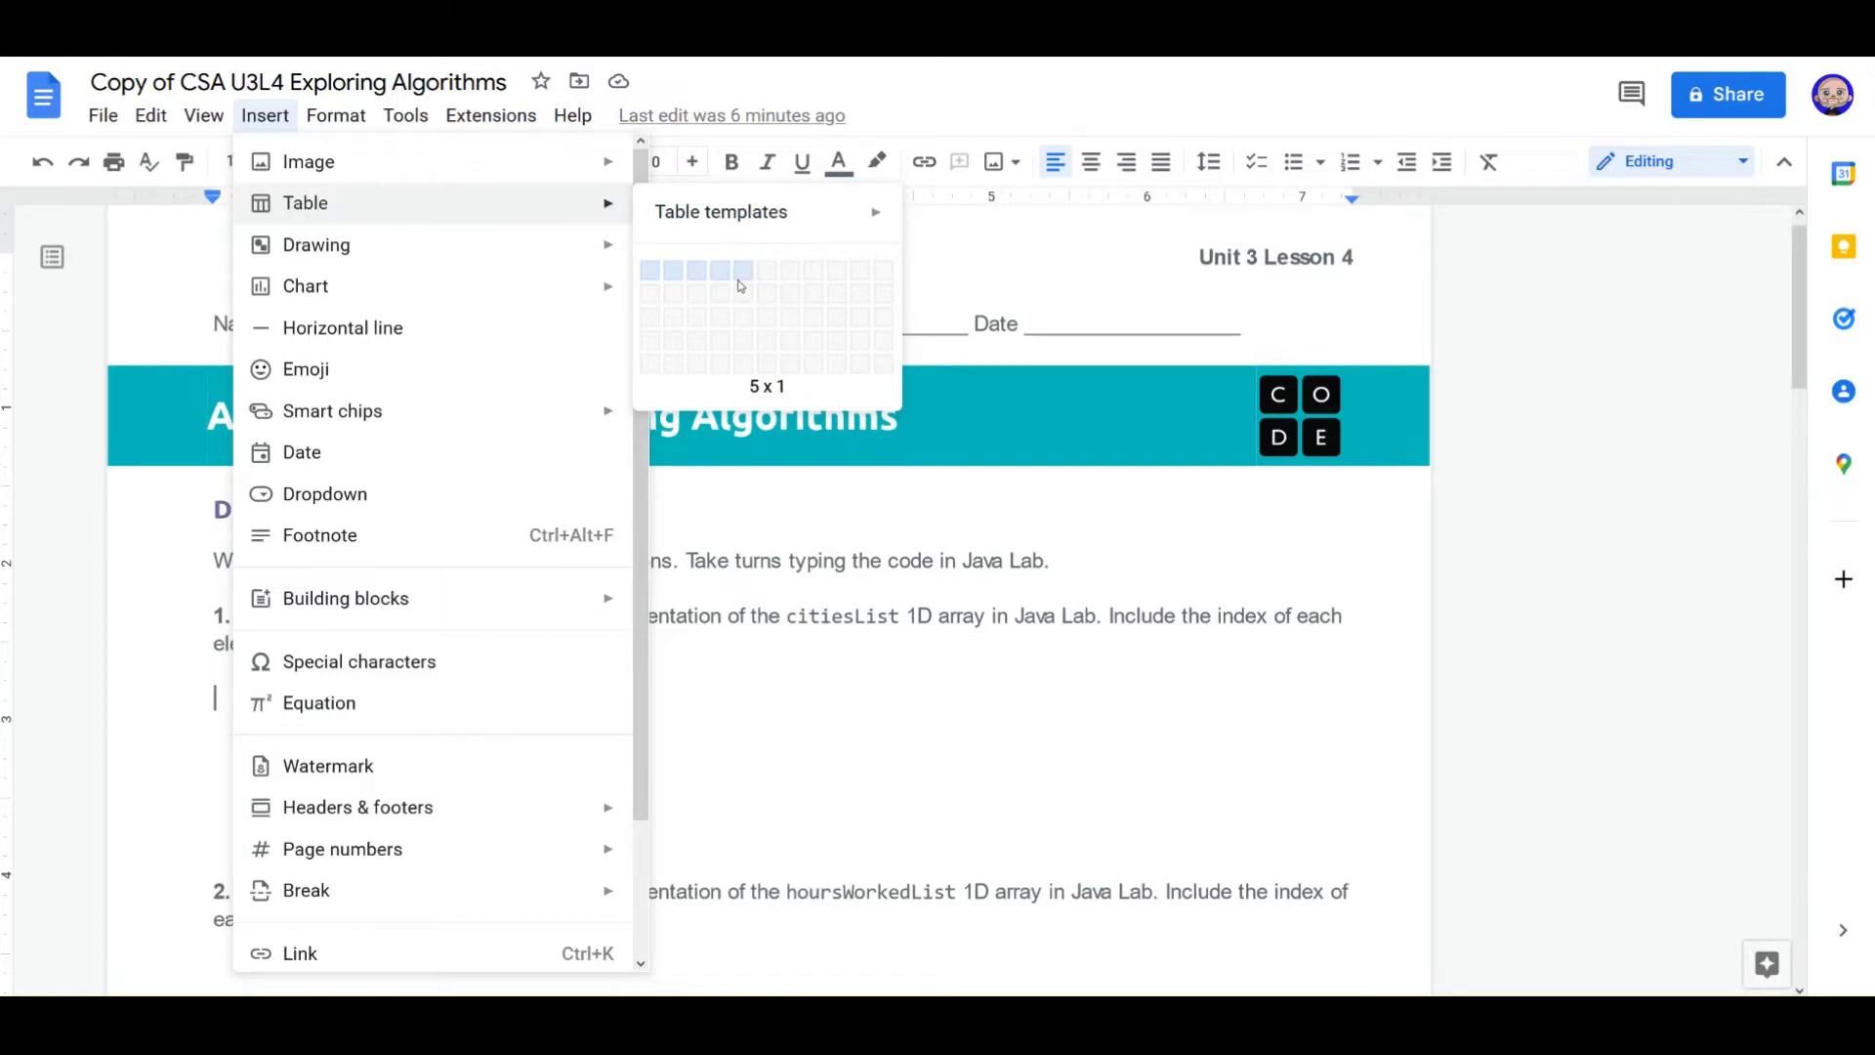
{"action": "mouse_move", "coordinate": [739, 295]}
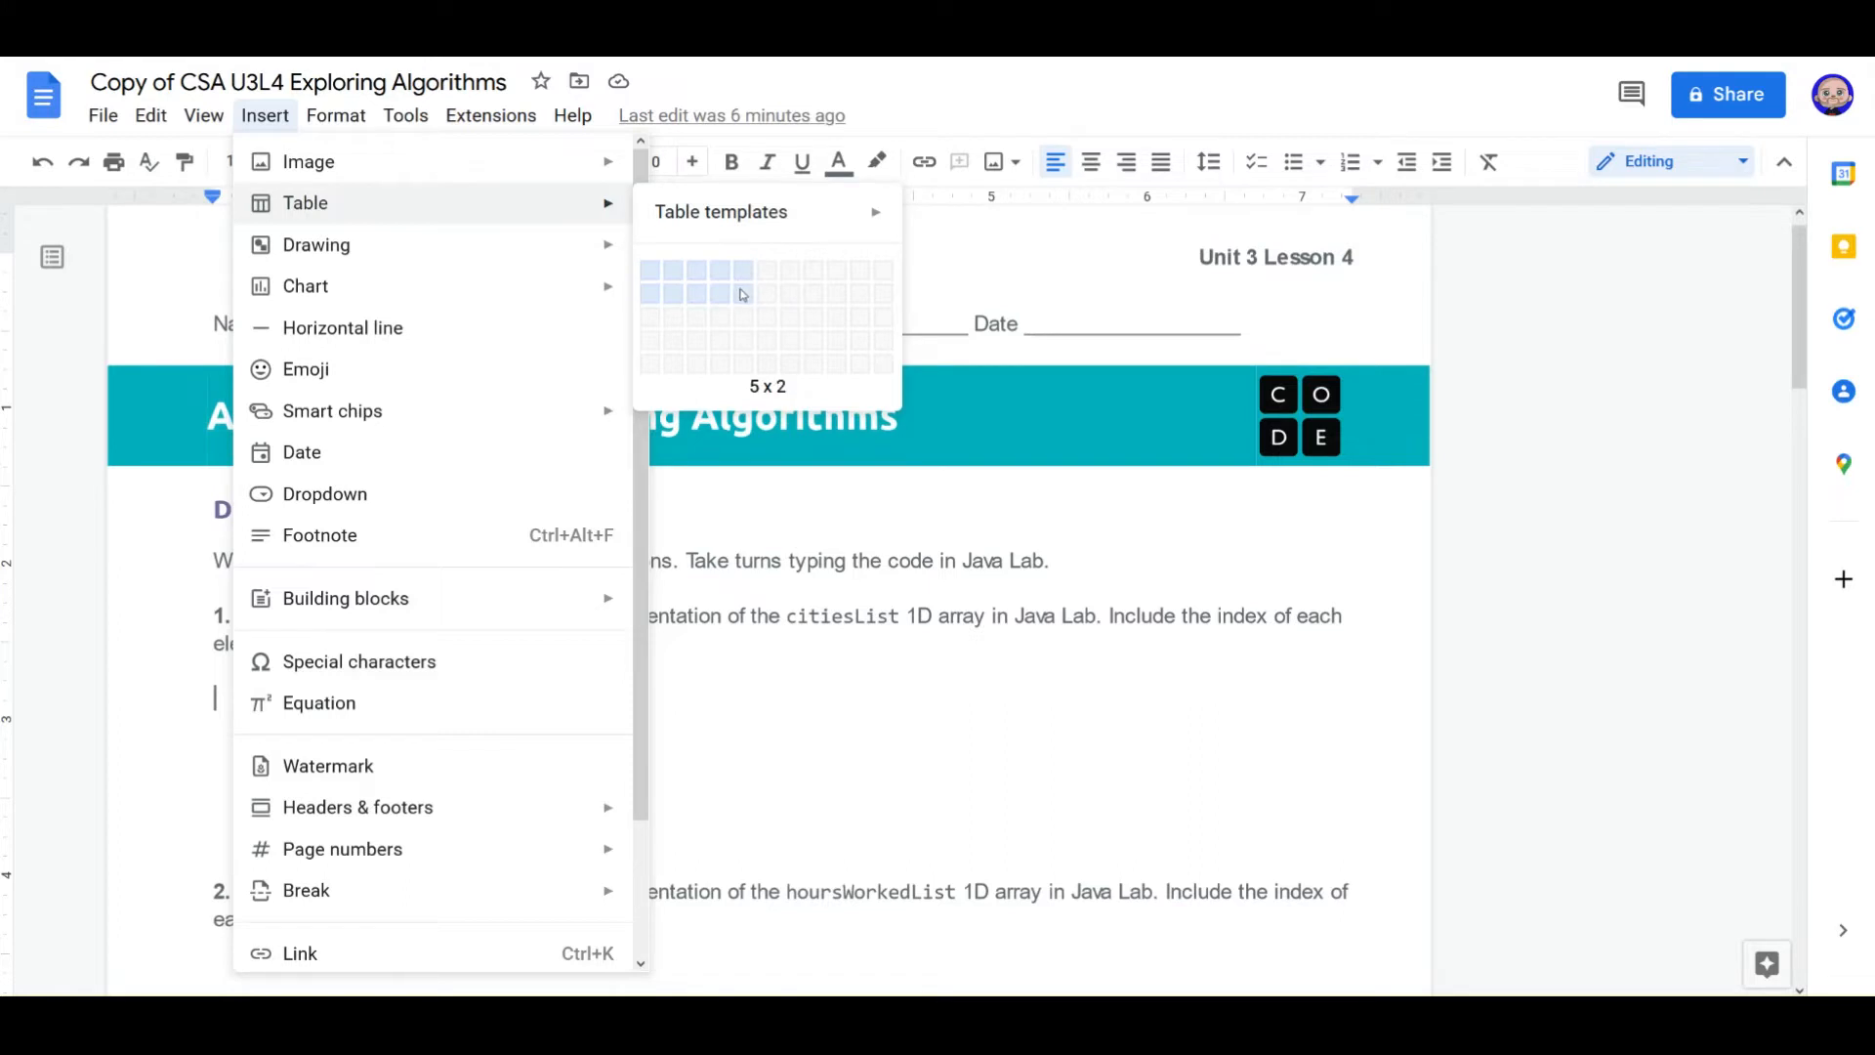
{"action": "left_click", "coordinate": [718, 293]}
{"action": "type", "text": "Seoul"}
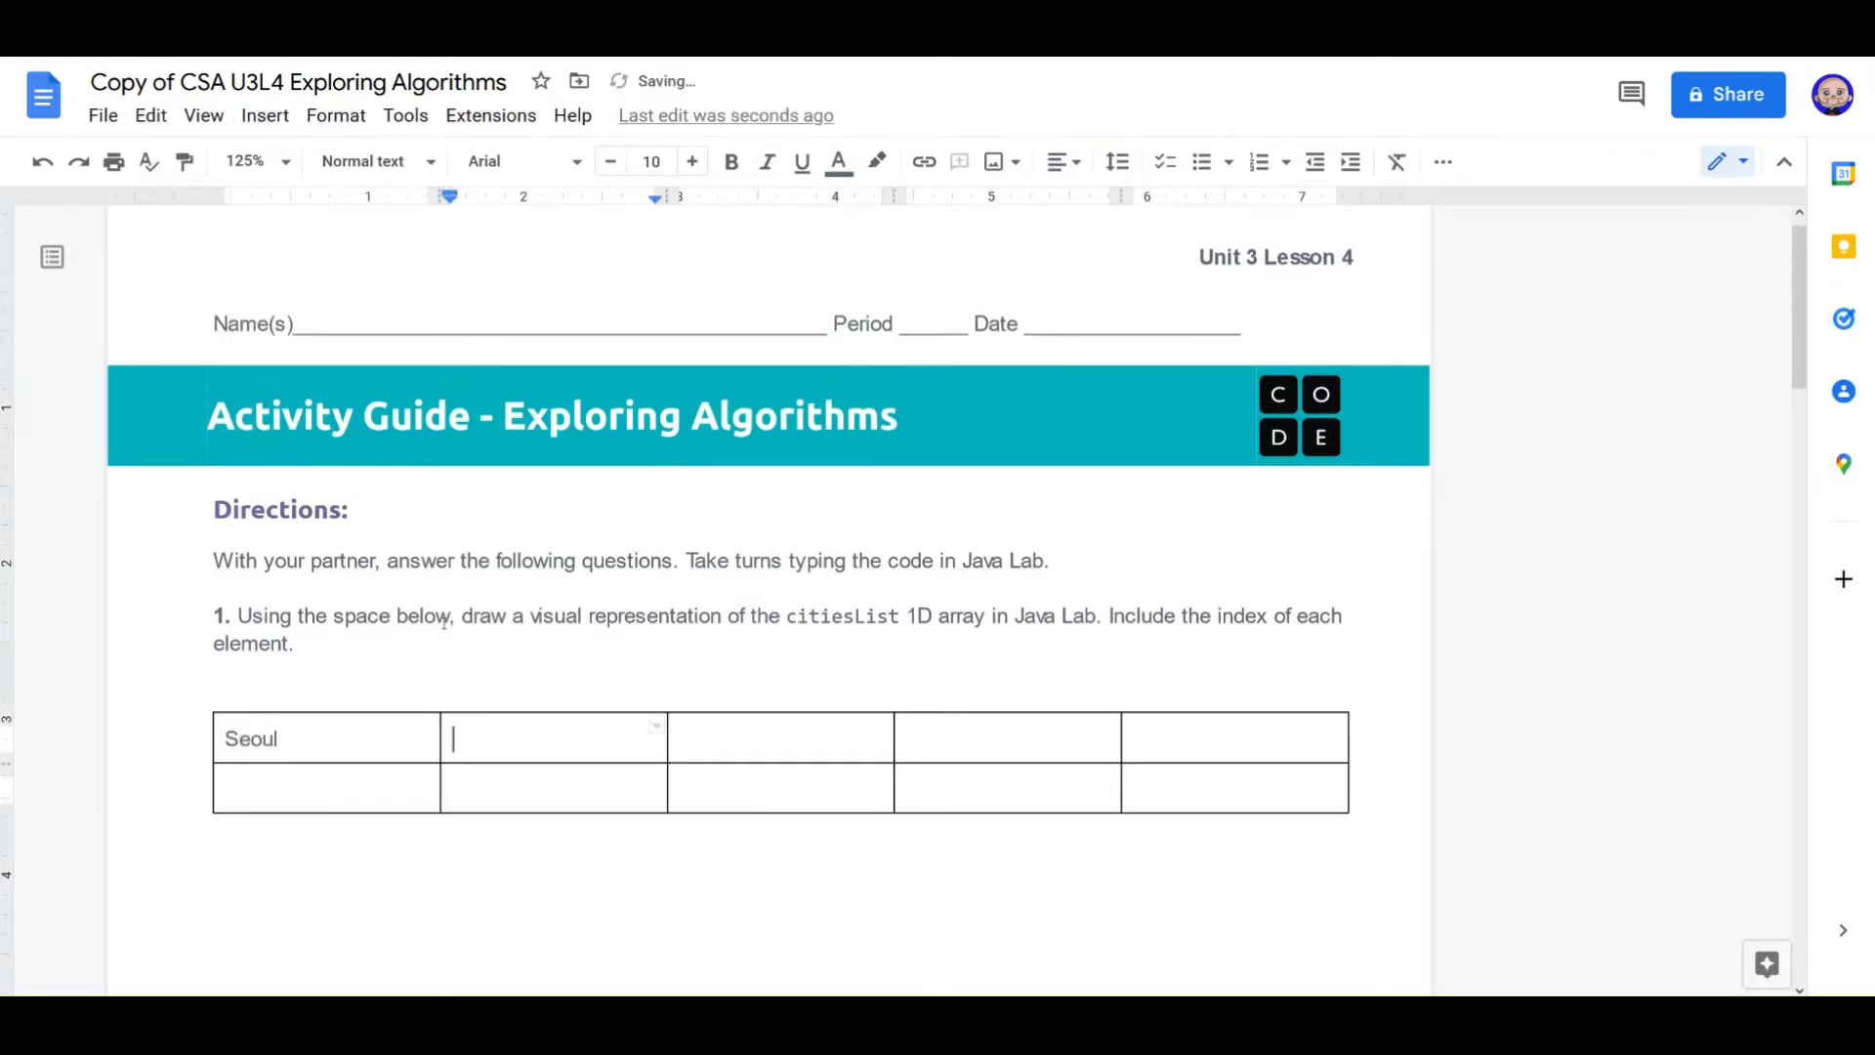
Step: Fill the table with Seoul, Tel Aviv, Istanbul, Los Angeles, Boston and indices 0–4
{"action": "type", "text": "Tel Aviv"}
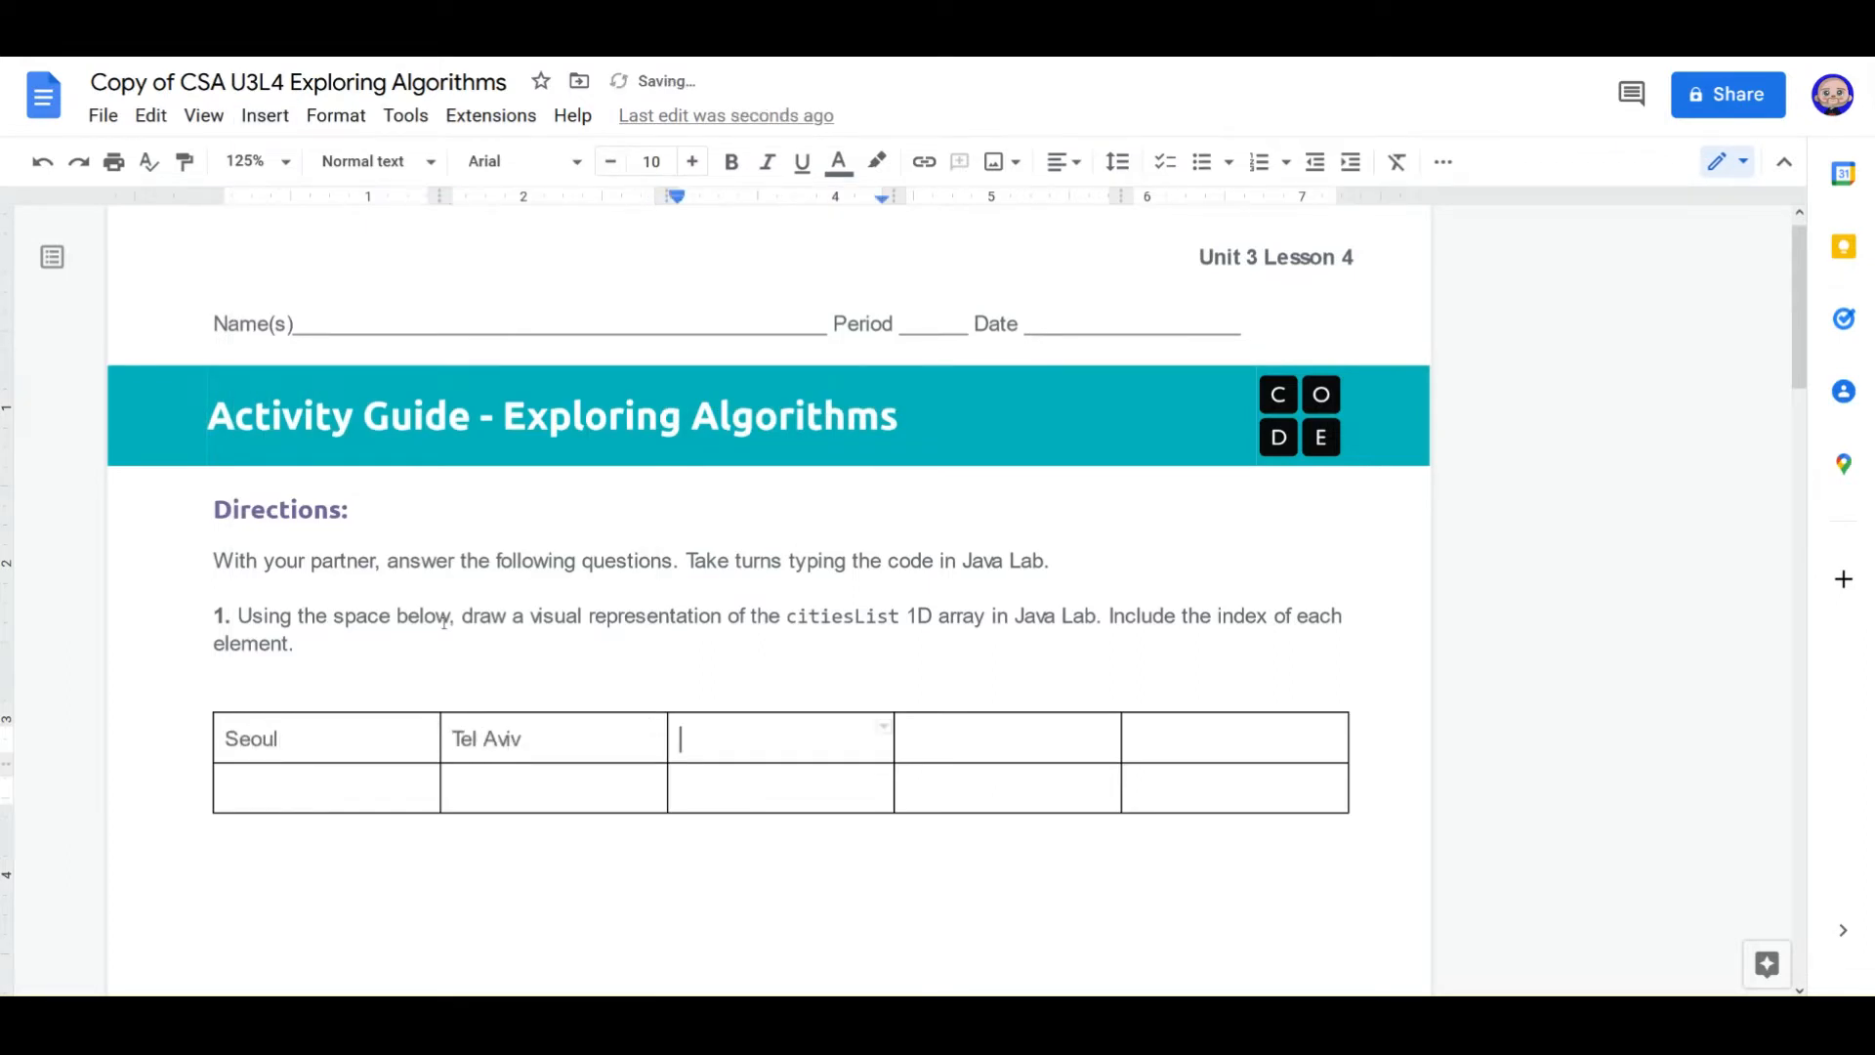
{"action": "type", "text": "Istanbul"}
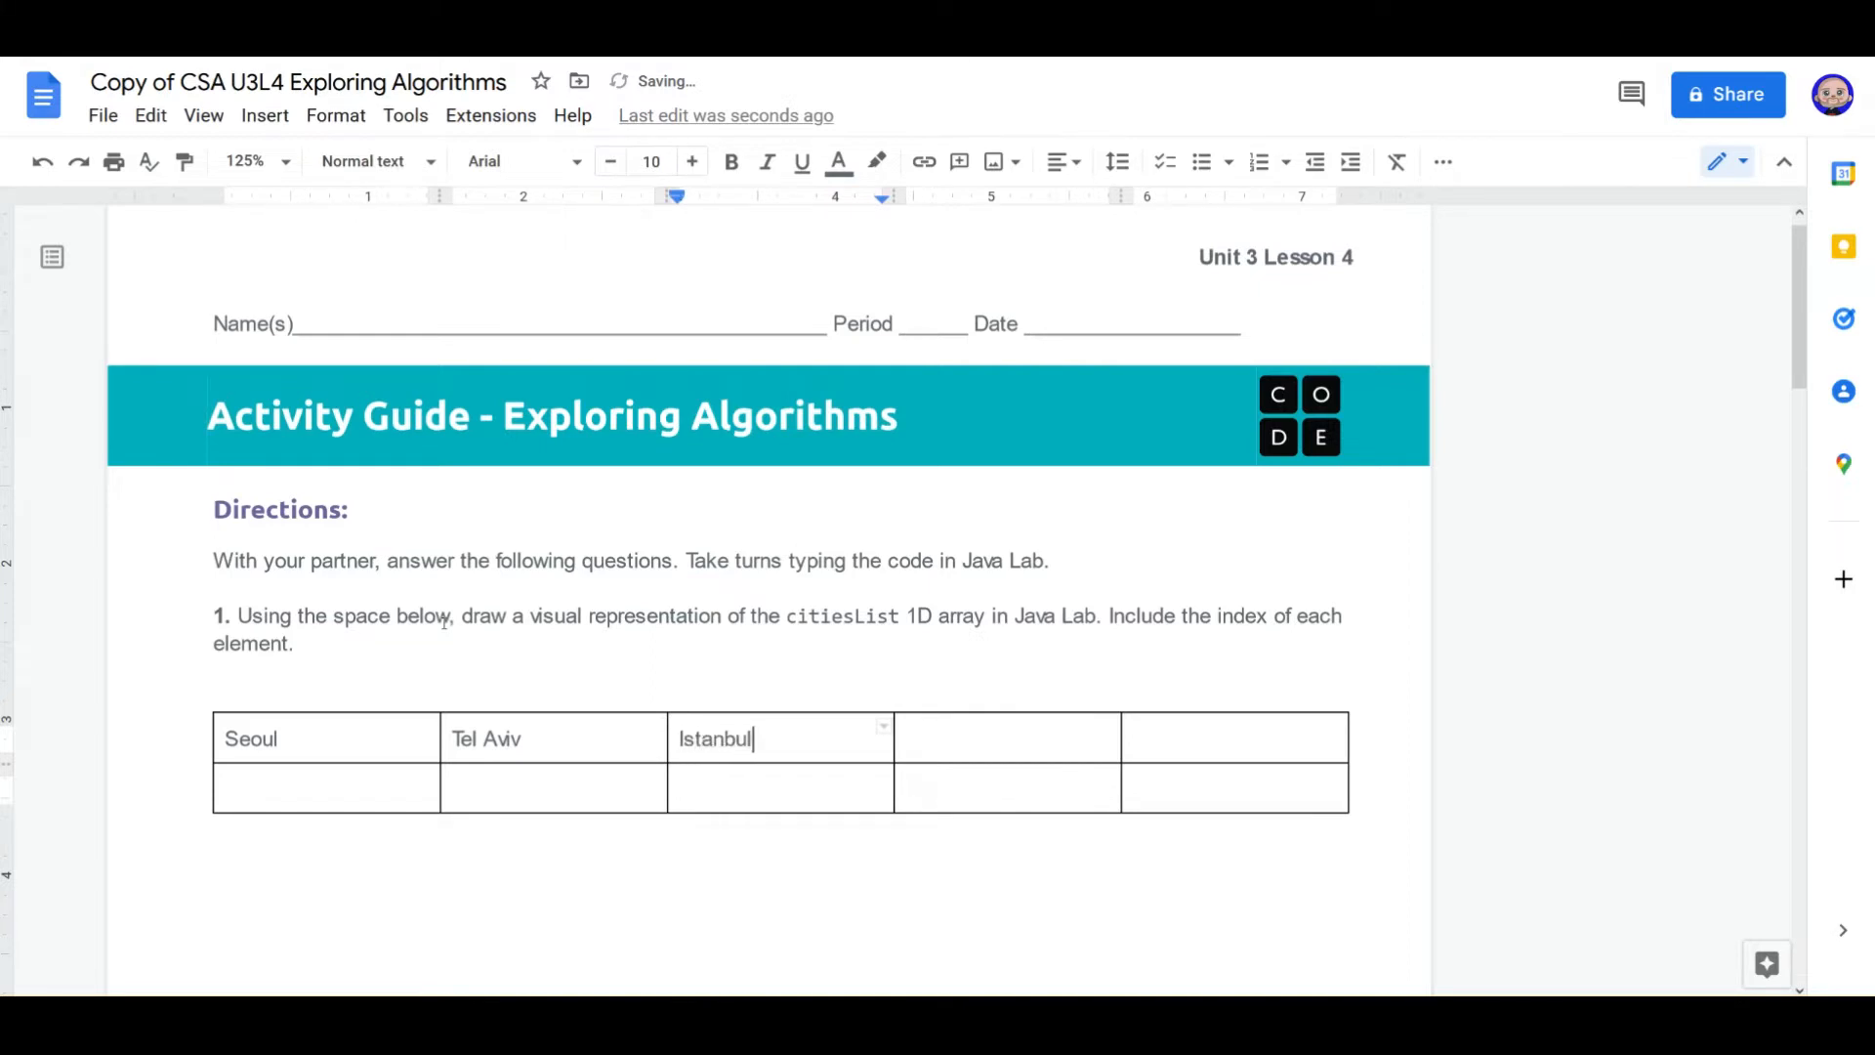
{"action": "type", "text": "Los Angl"}
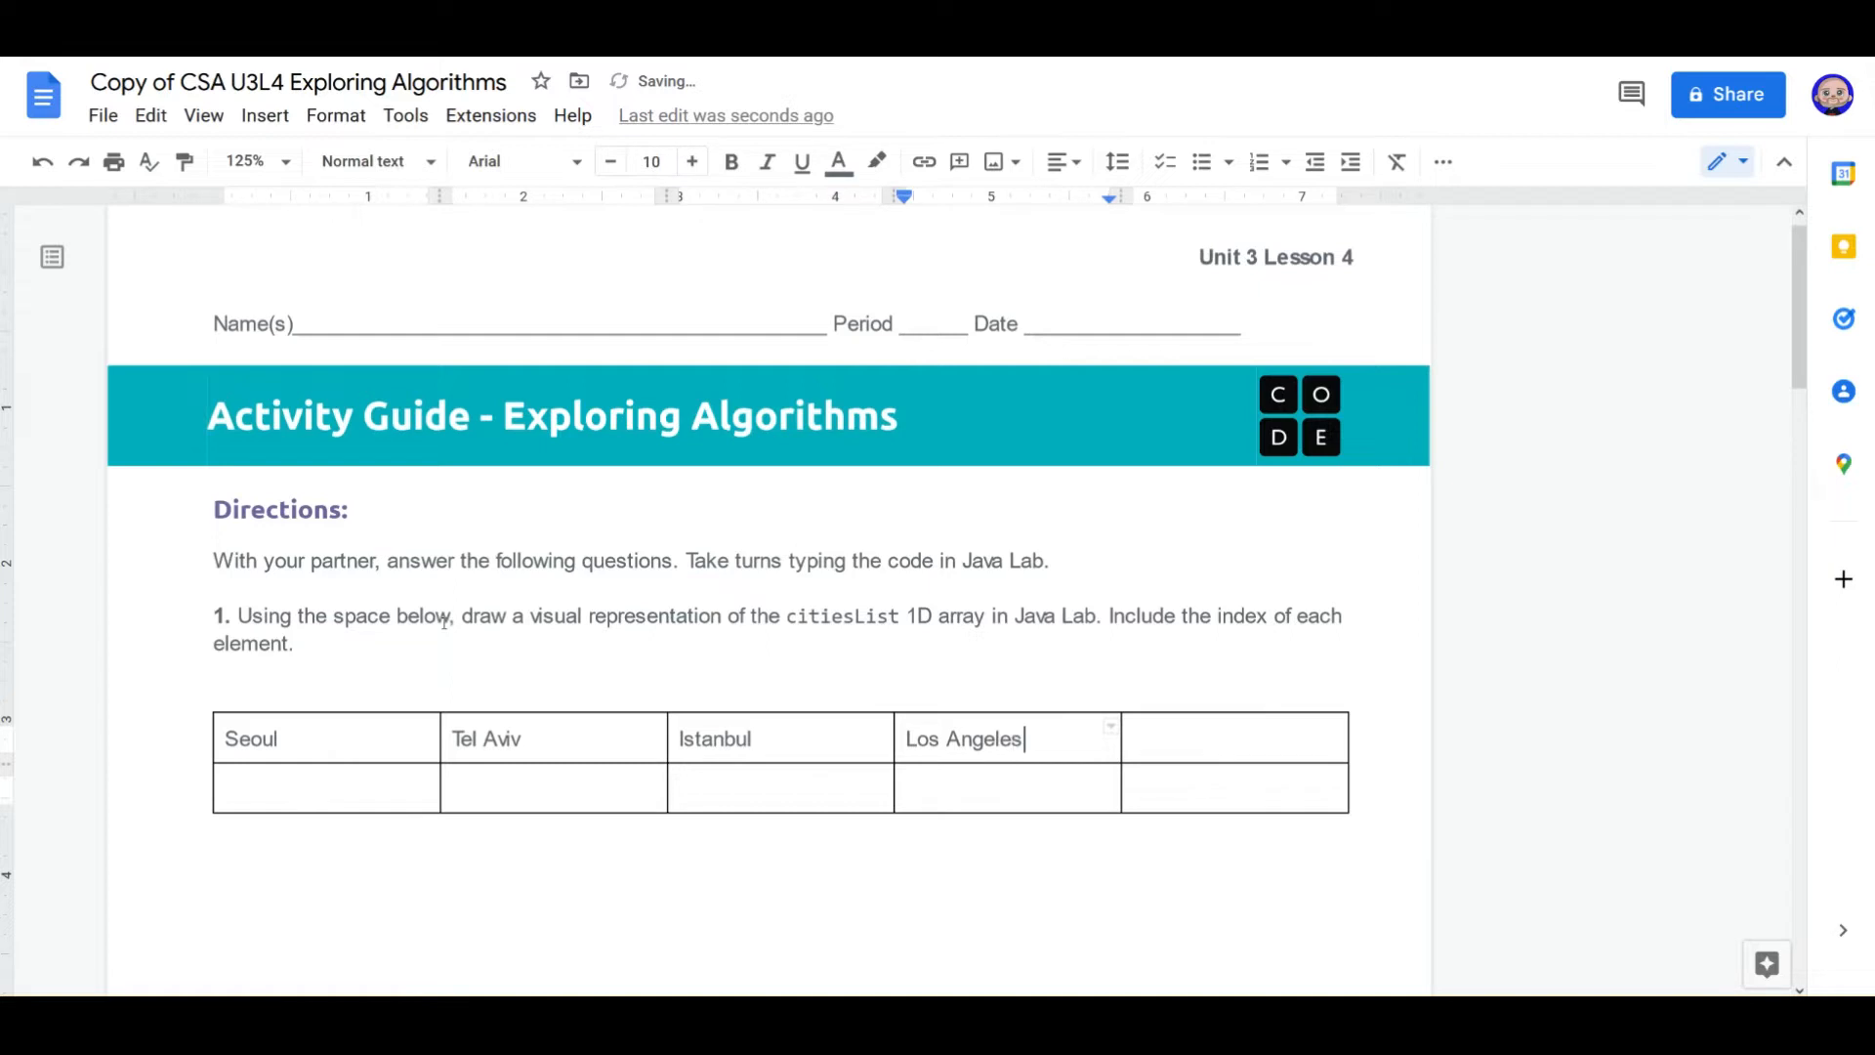
{"action": "type", "text": "Bost"}
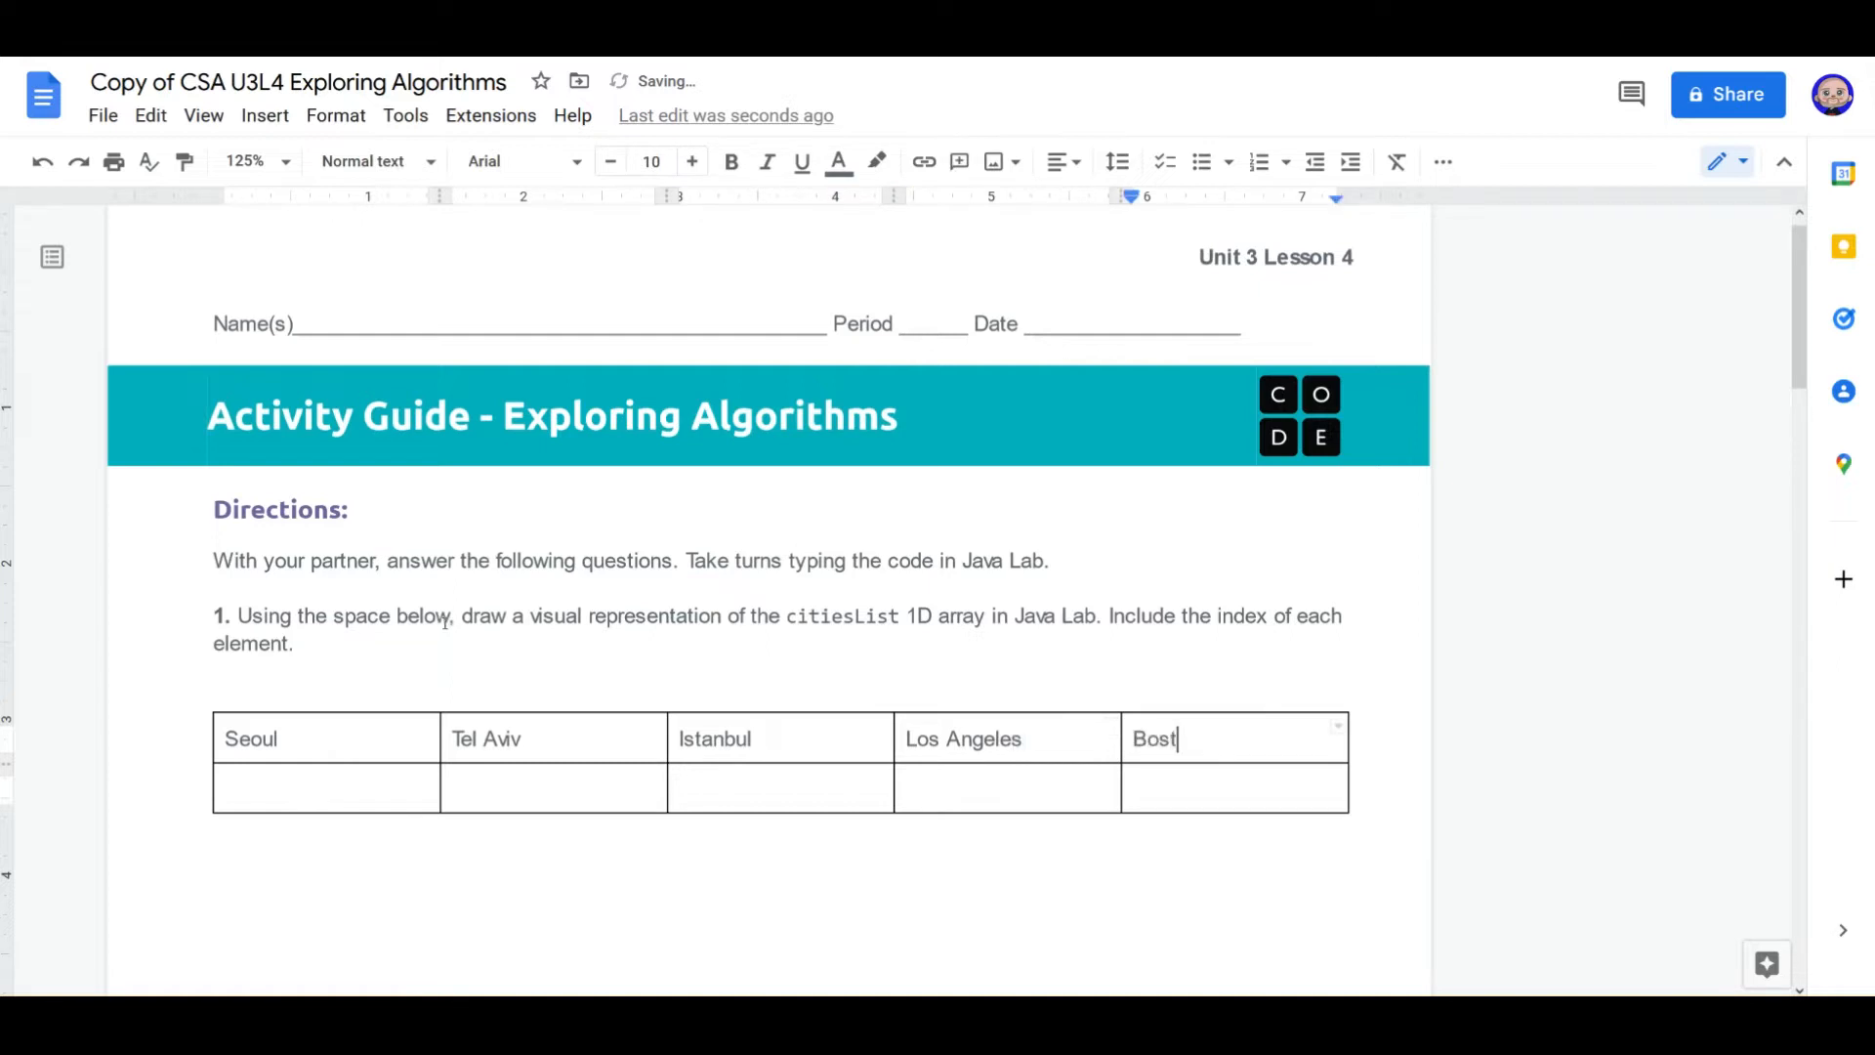
{"action": "type", "text": "on"}
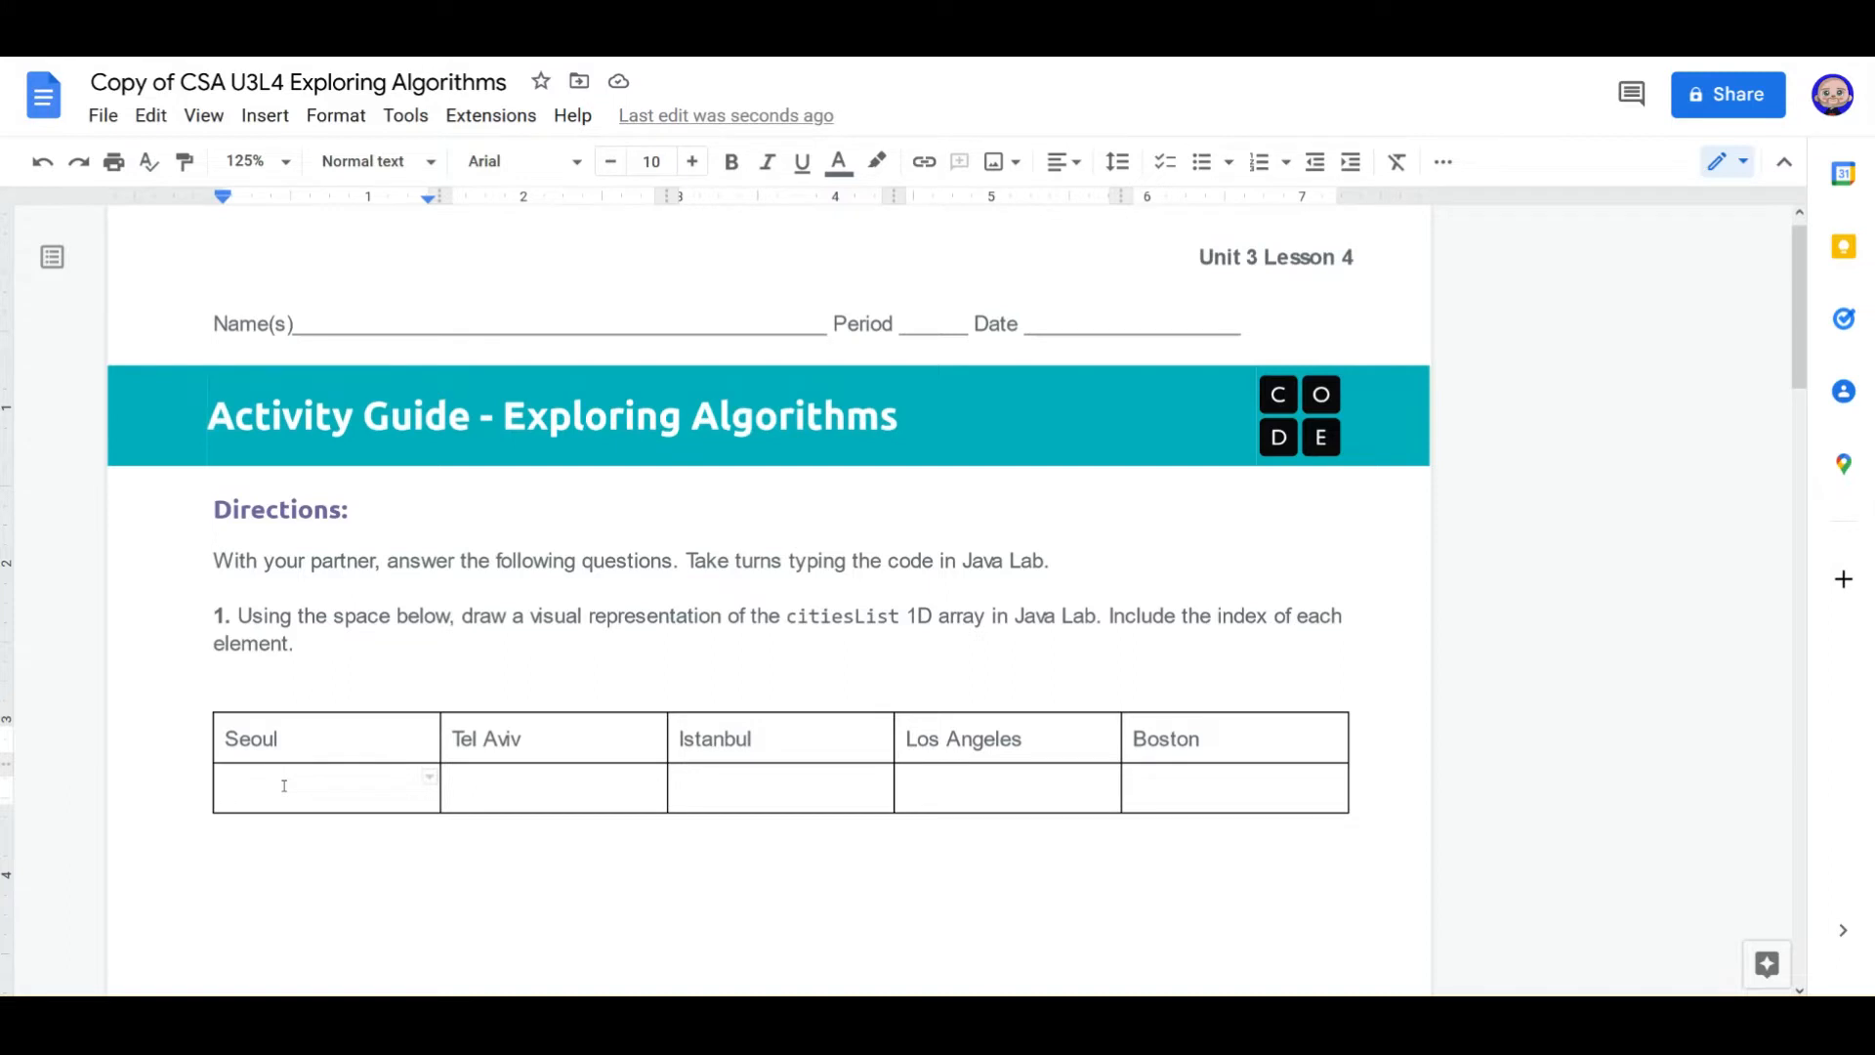
{"action": "type", "text": "0"}
{"action": "type", "text": "3"}
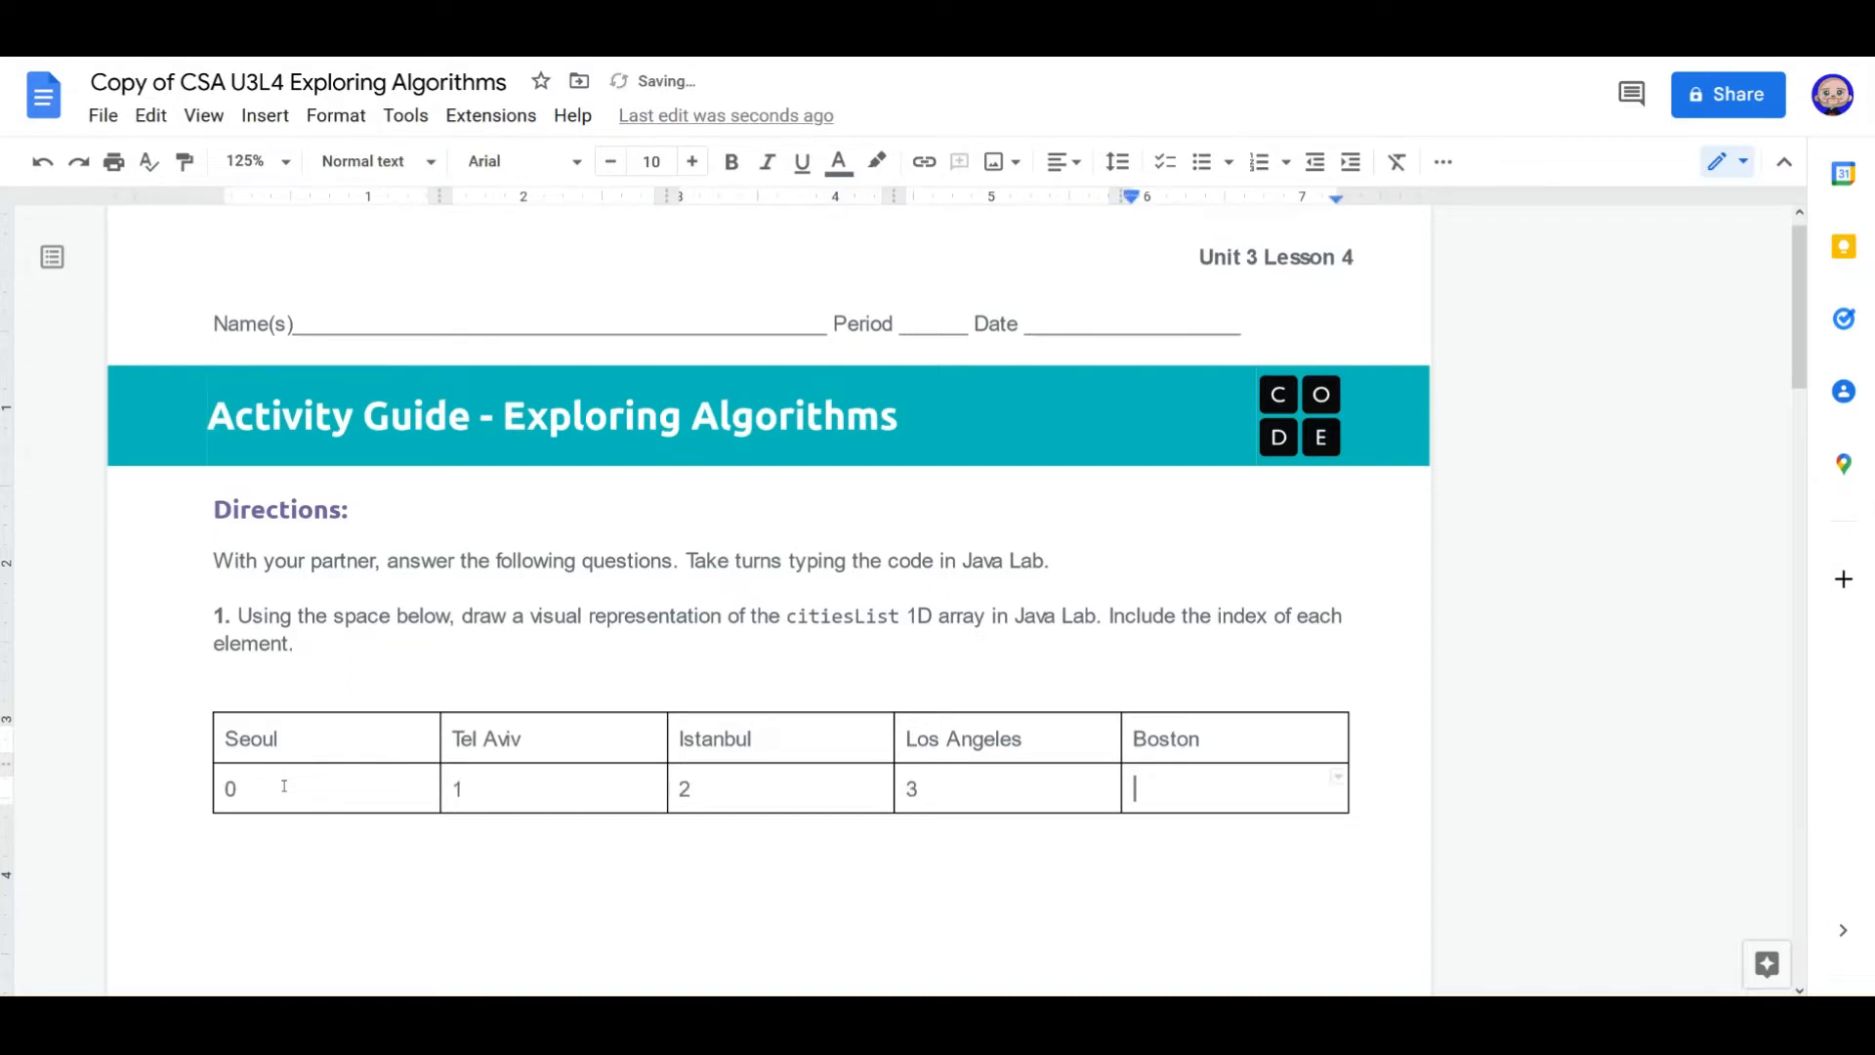
{"action": "type", "text": "4"}
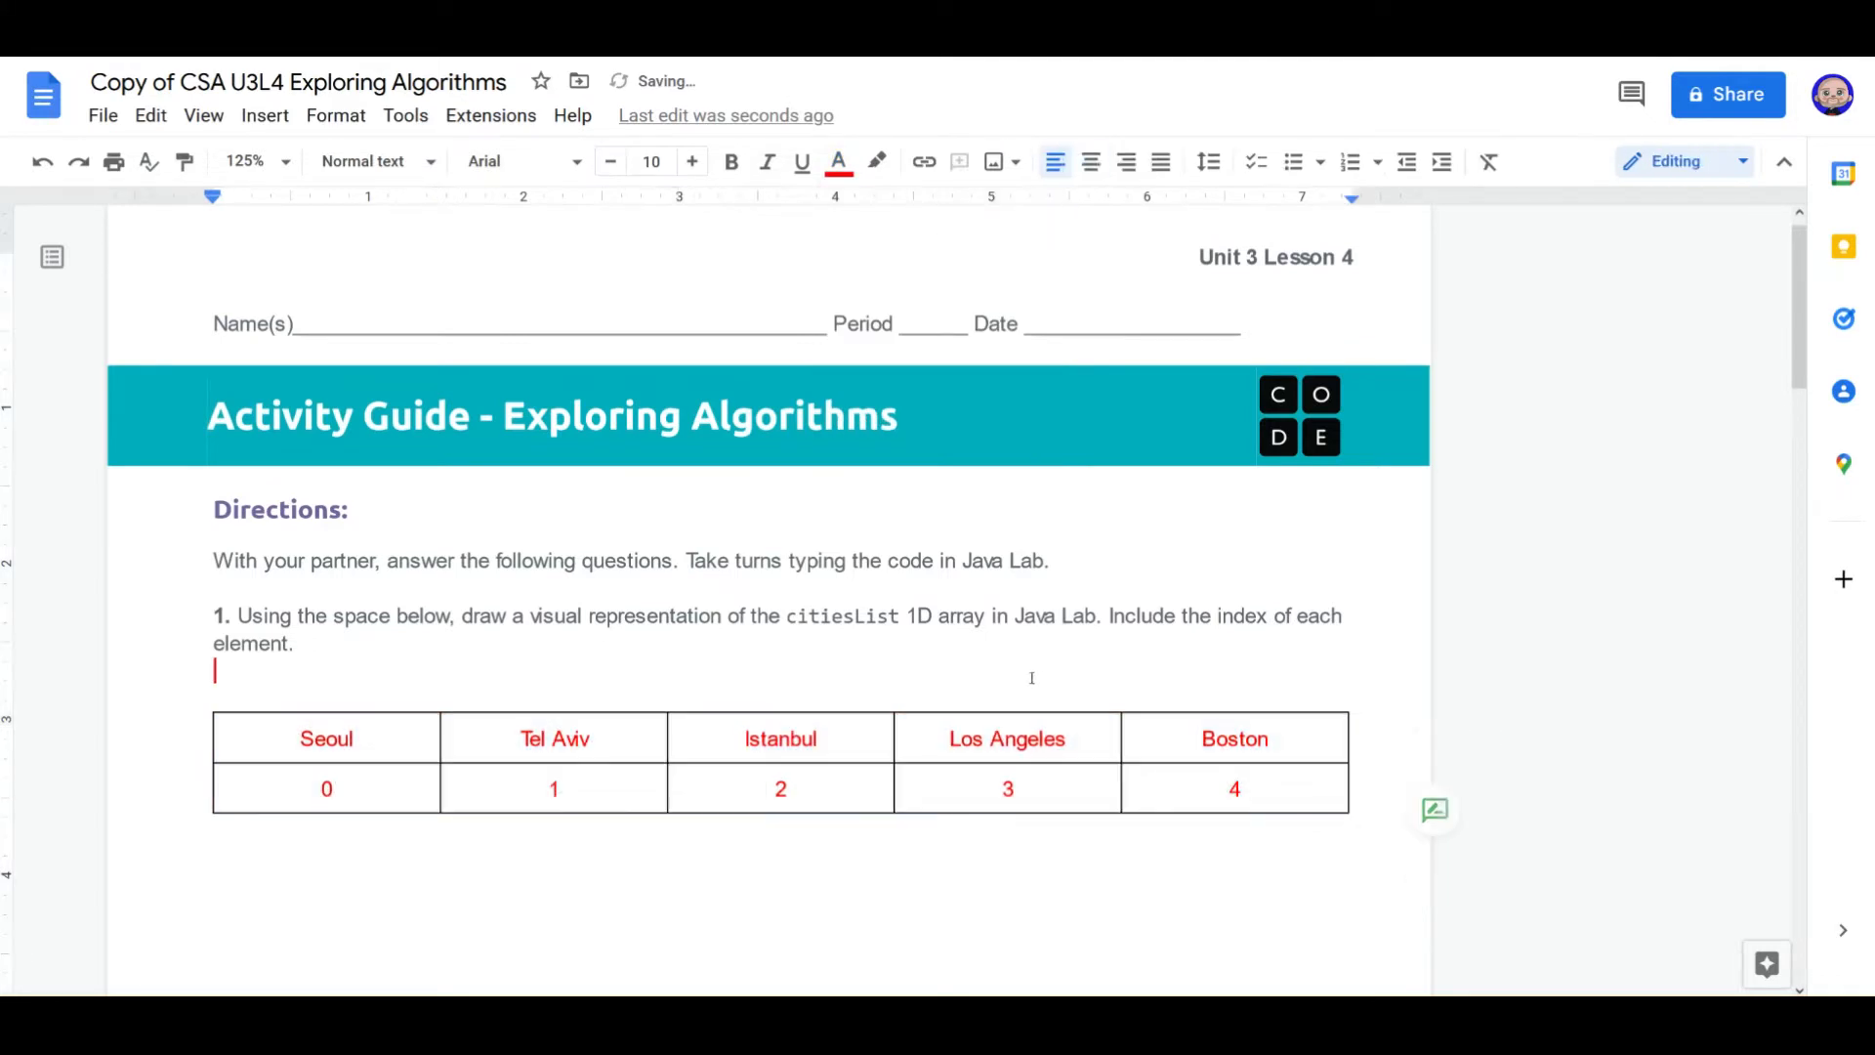
Step: Insert a five-by-two table in question 2's answer space
{"action": "scroll", "scroll_direction": "down", "scroll_amount": 3}
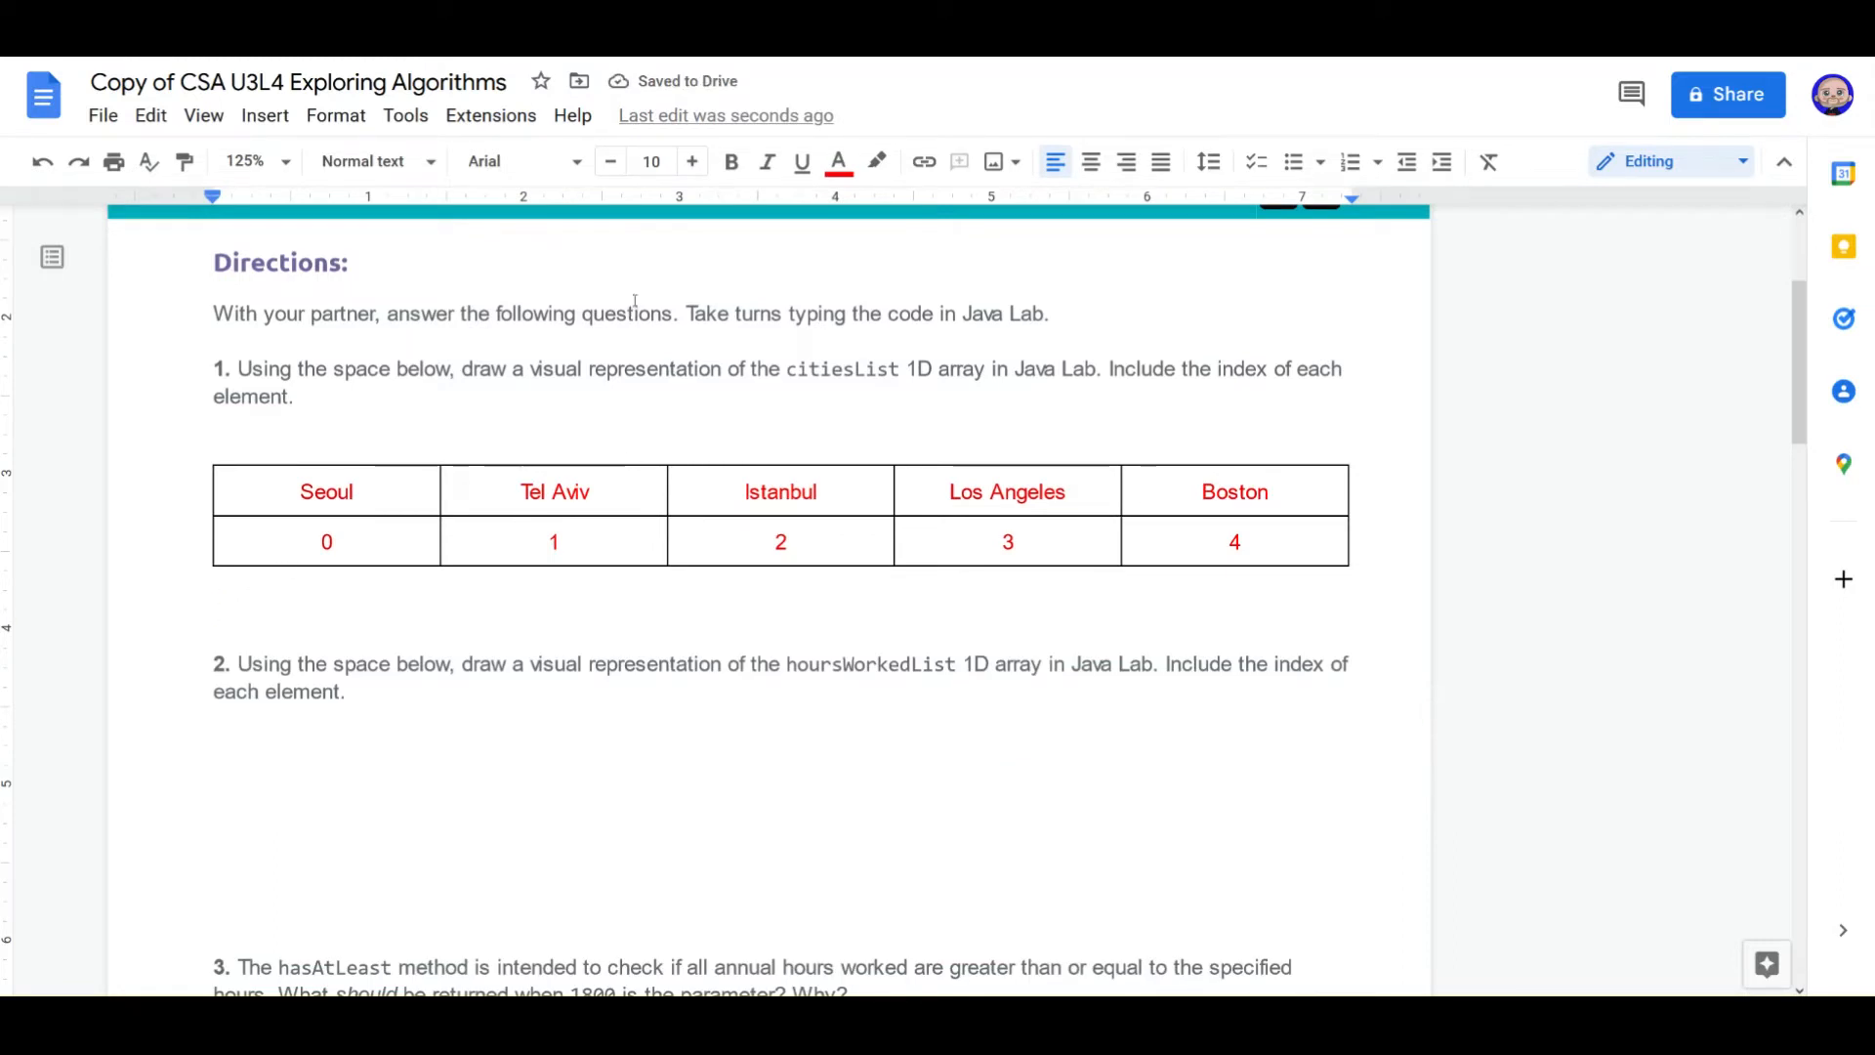
{"action": "scroll", "scroll_direction": "down", "scroll_amount": 3}
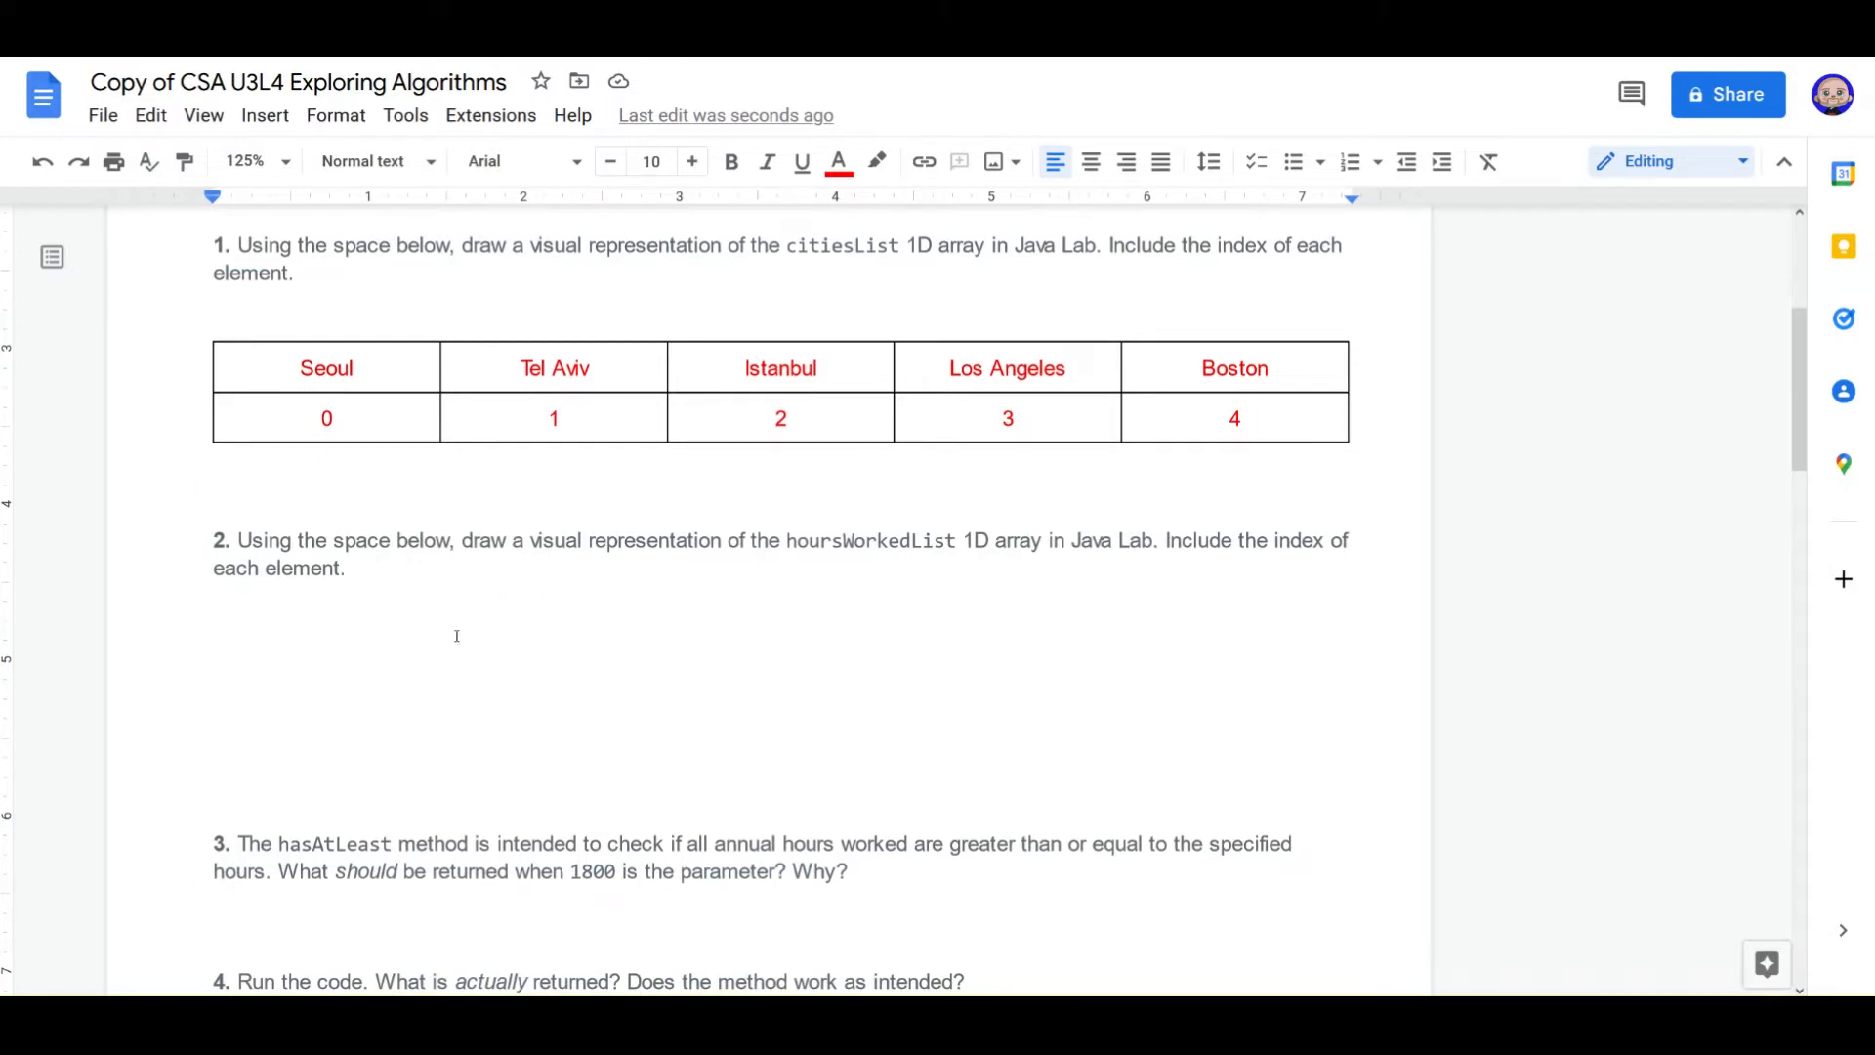
{"action": "left_click", "coordinate": [215, 485]}
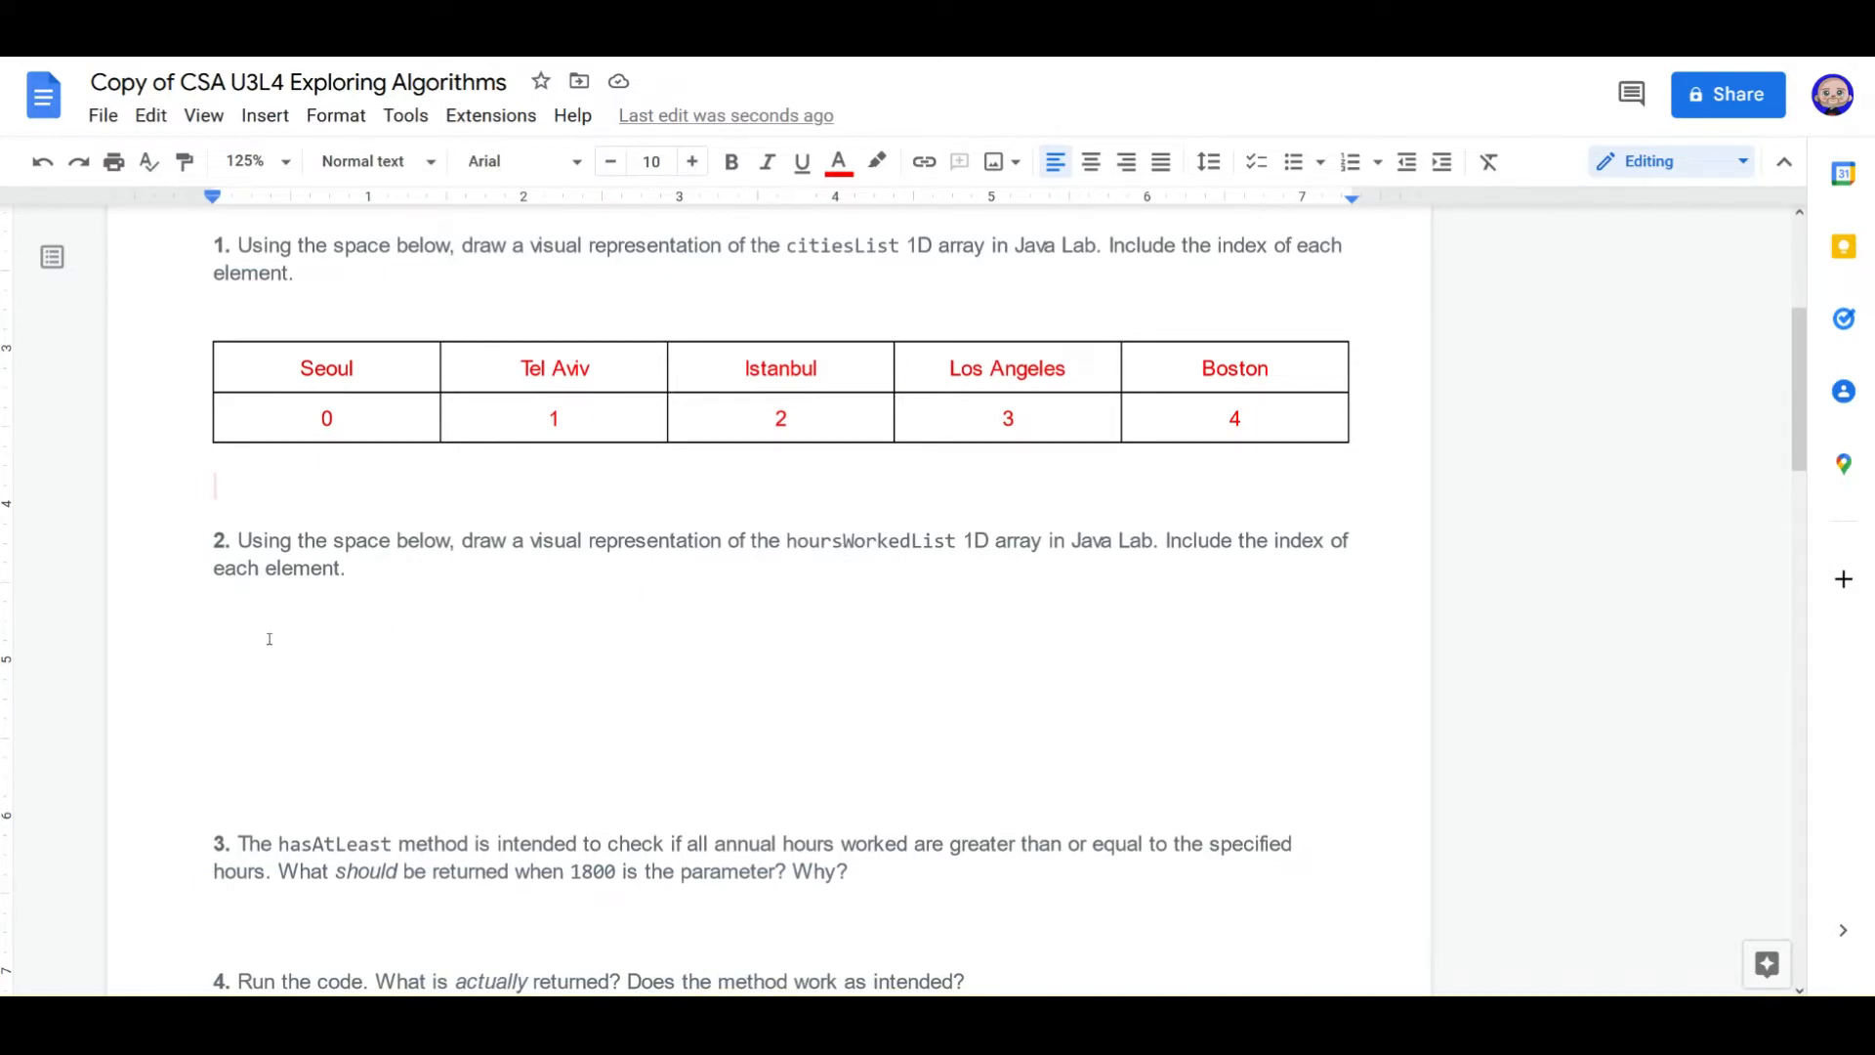
{"action": "left_click", "coordinate": [265, 115]}
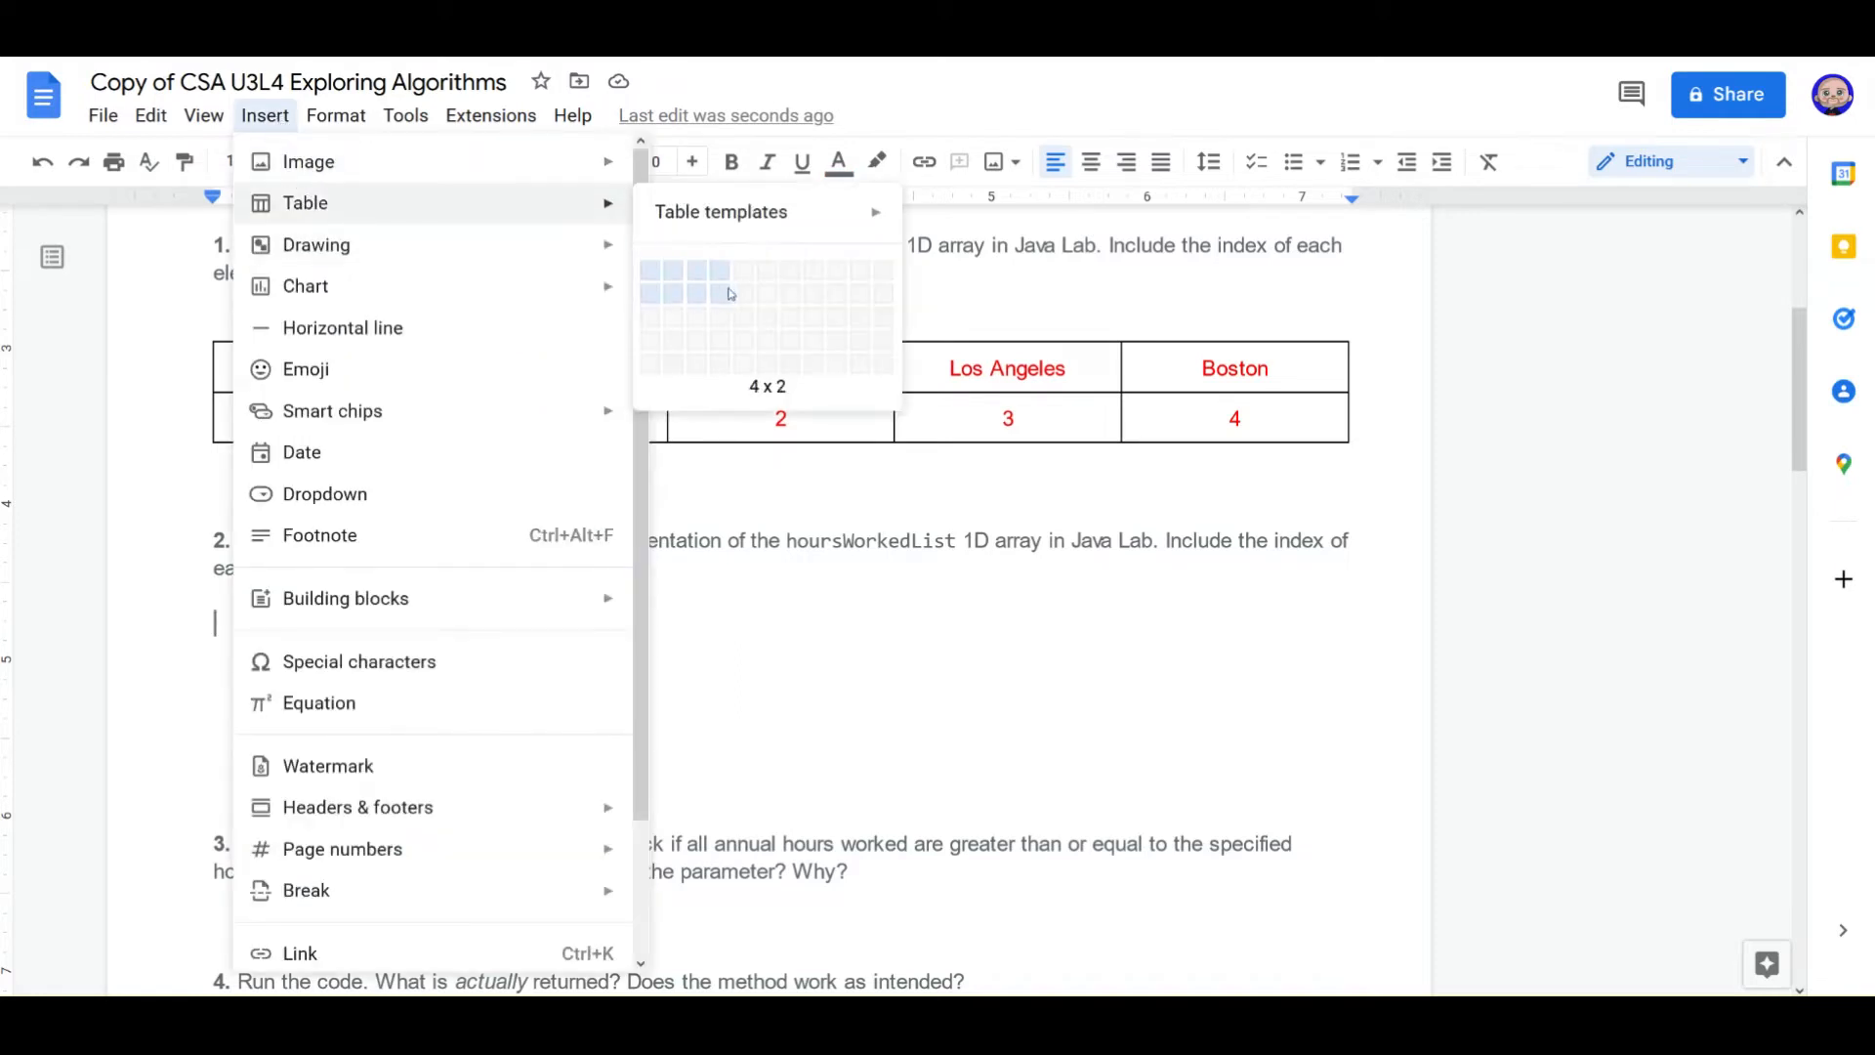
{"action": "left_click", "coordinate": [742, 275]}
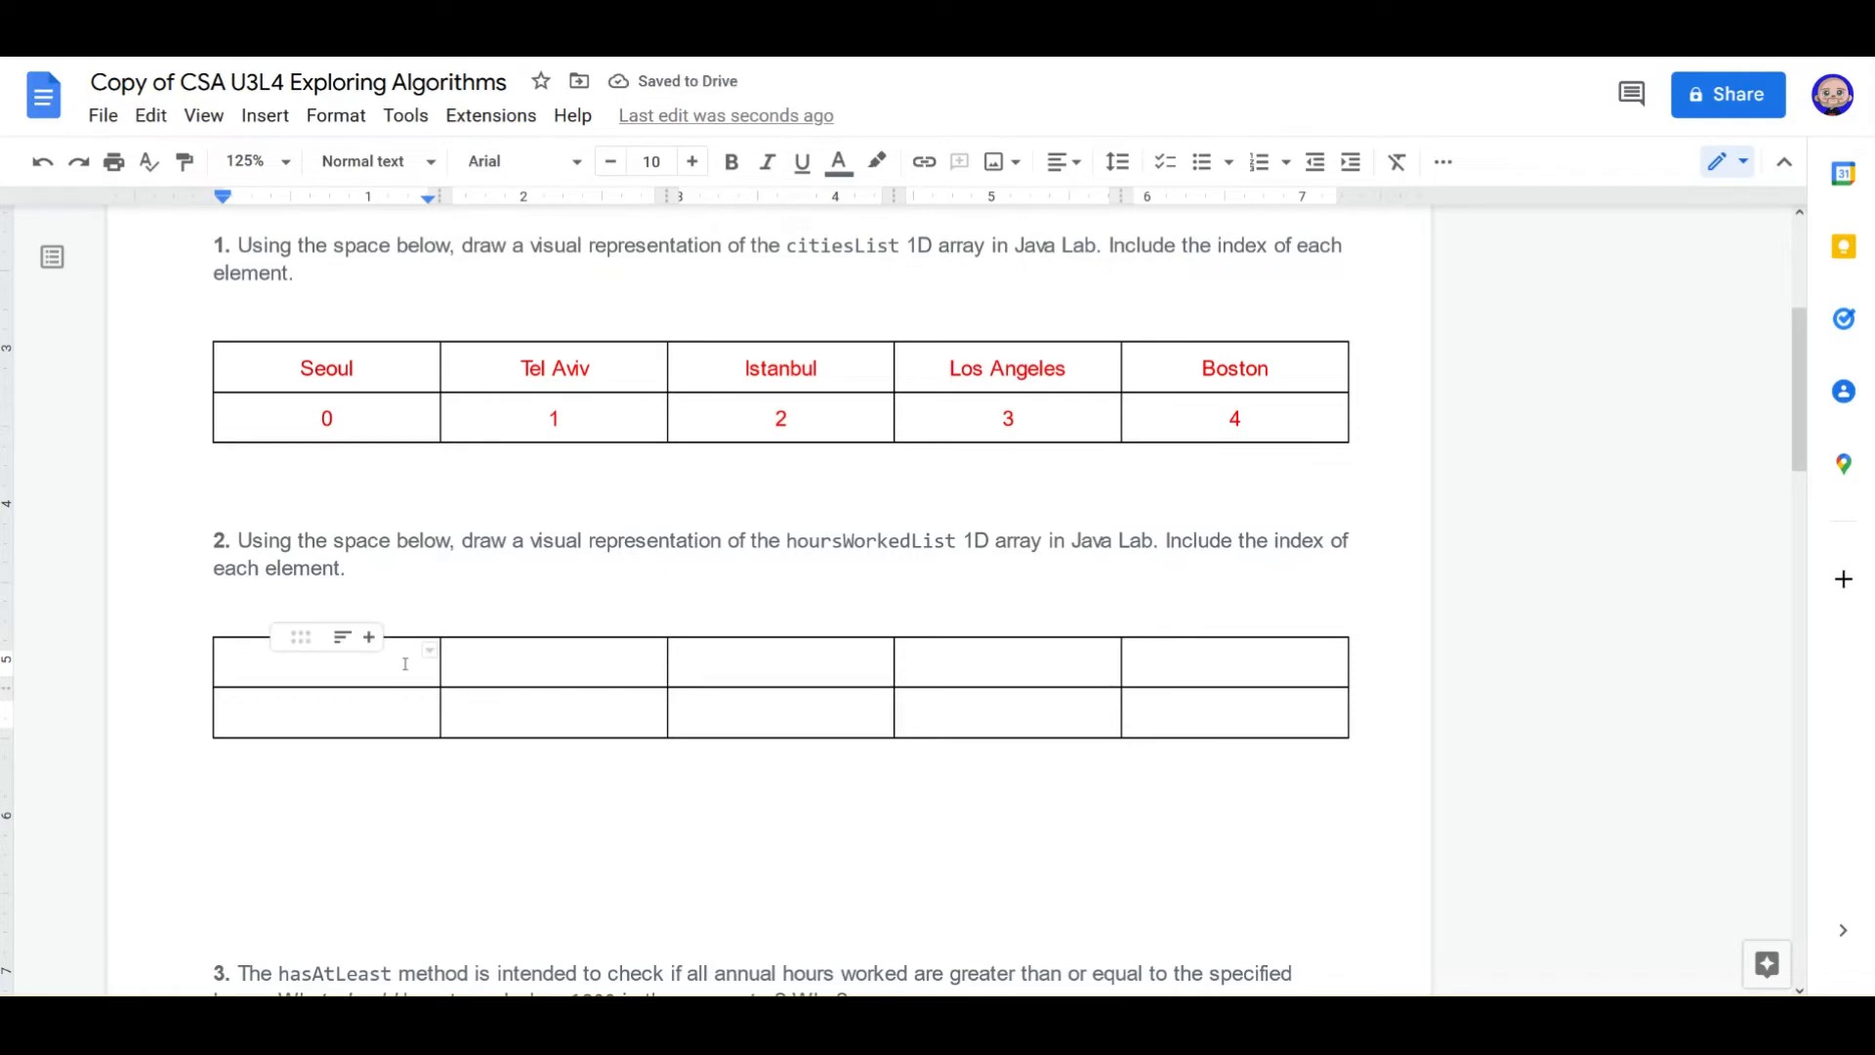
Step: Enter hours 1967, 1898, 1832, 1779, 1779 above indices 0–4 and center the table
{"action": "type", "text": "1967"}
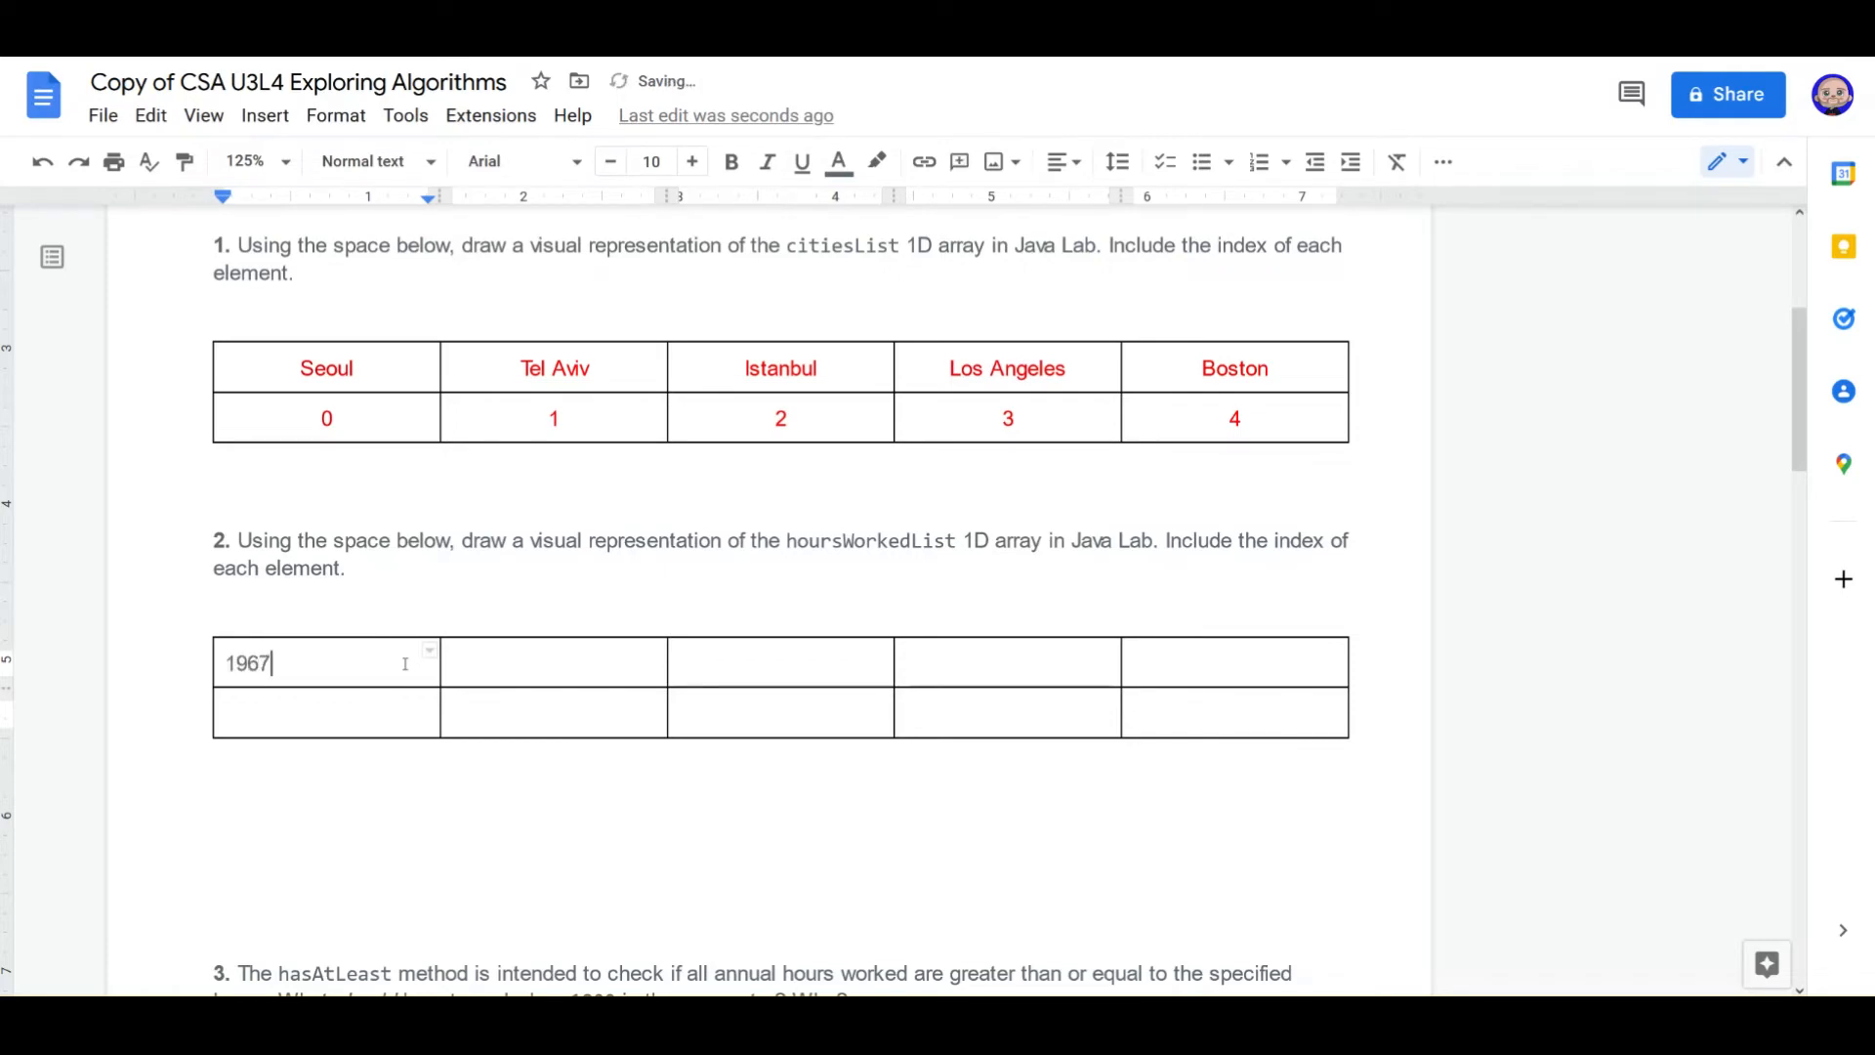
{"action": "type", "text": "18"}
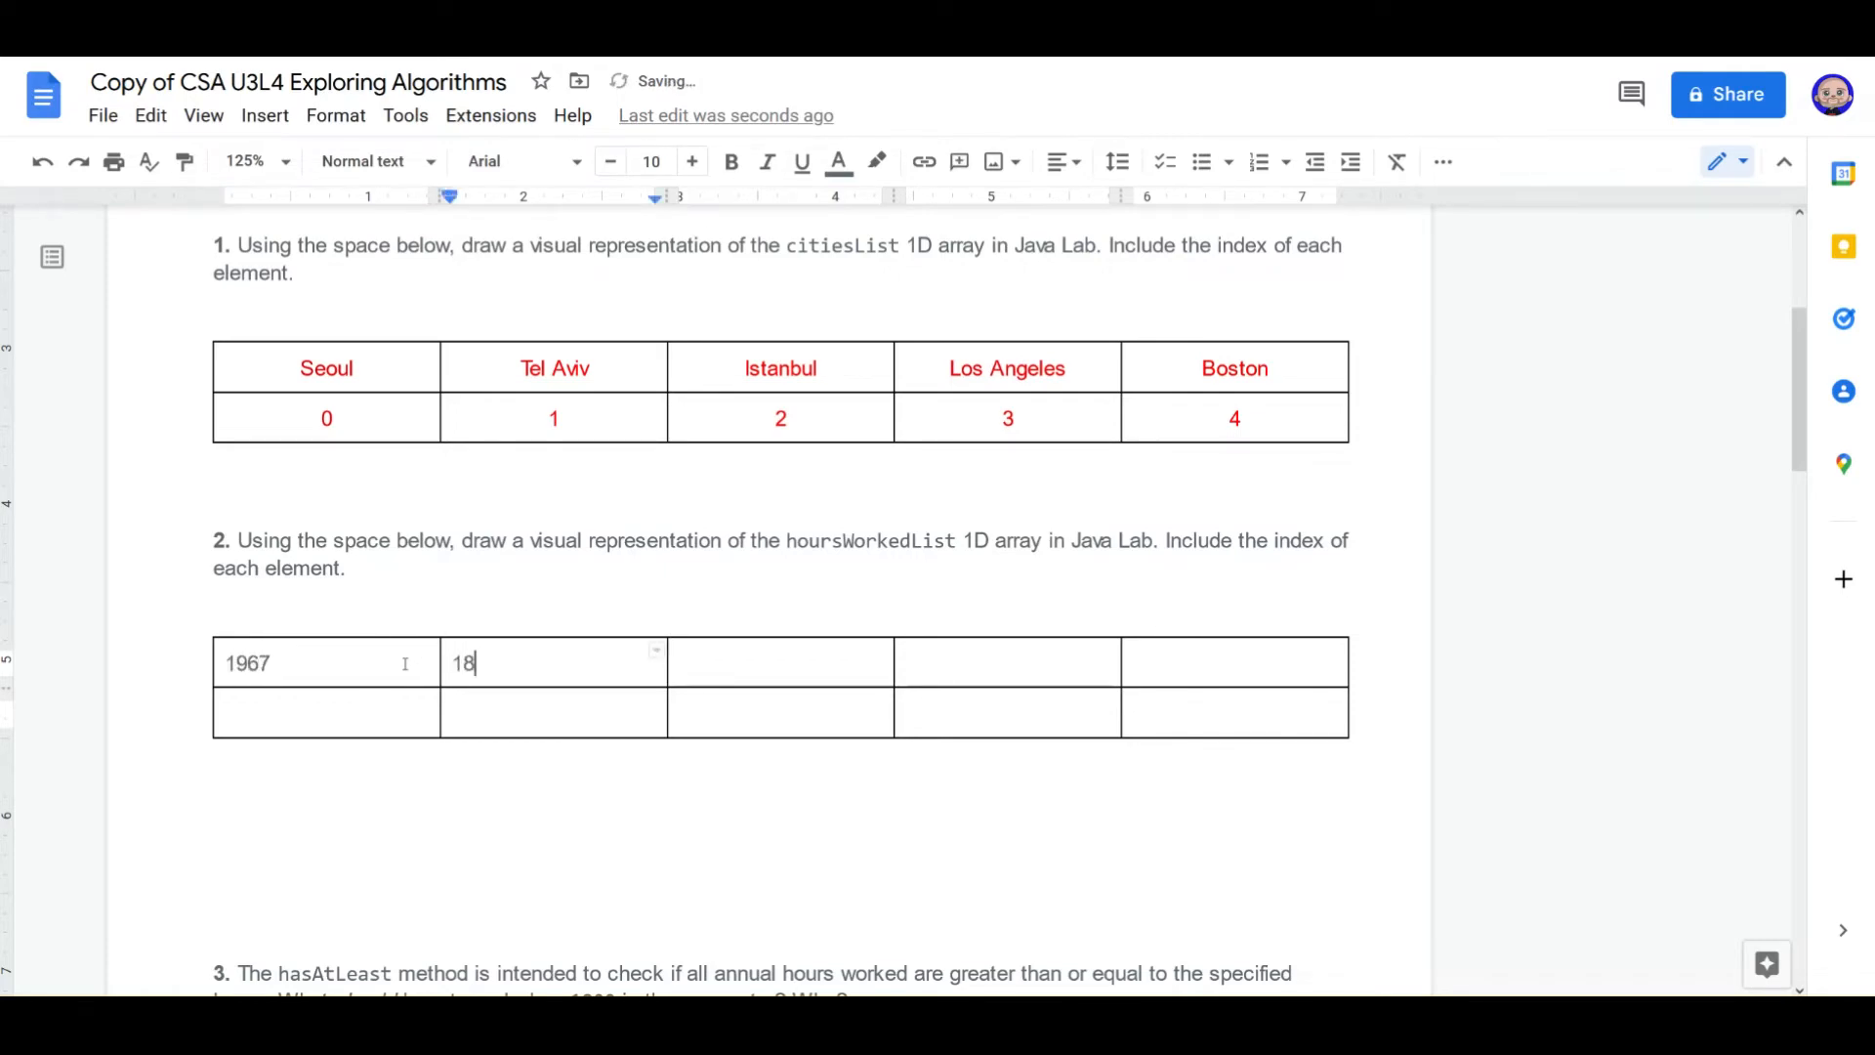
{"action": "type", "text": "98"}
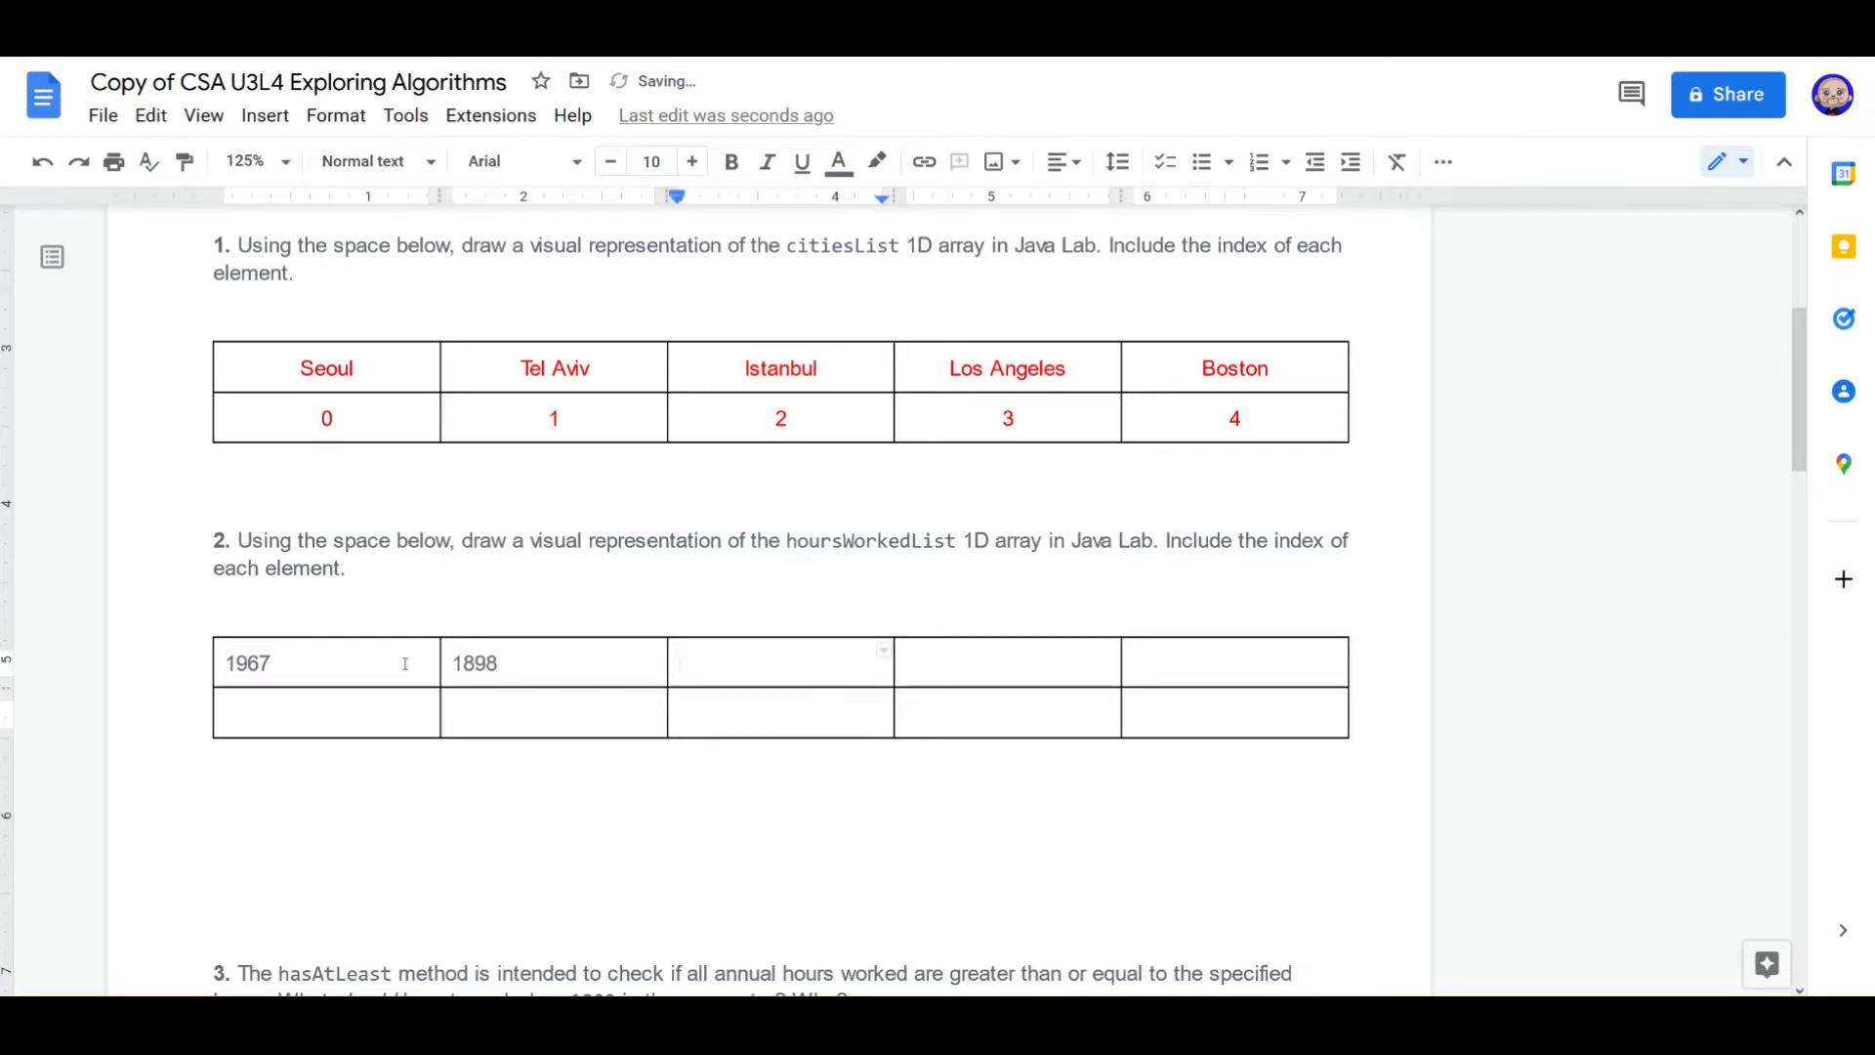
{"action": "type", "text": "1832"}
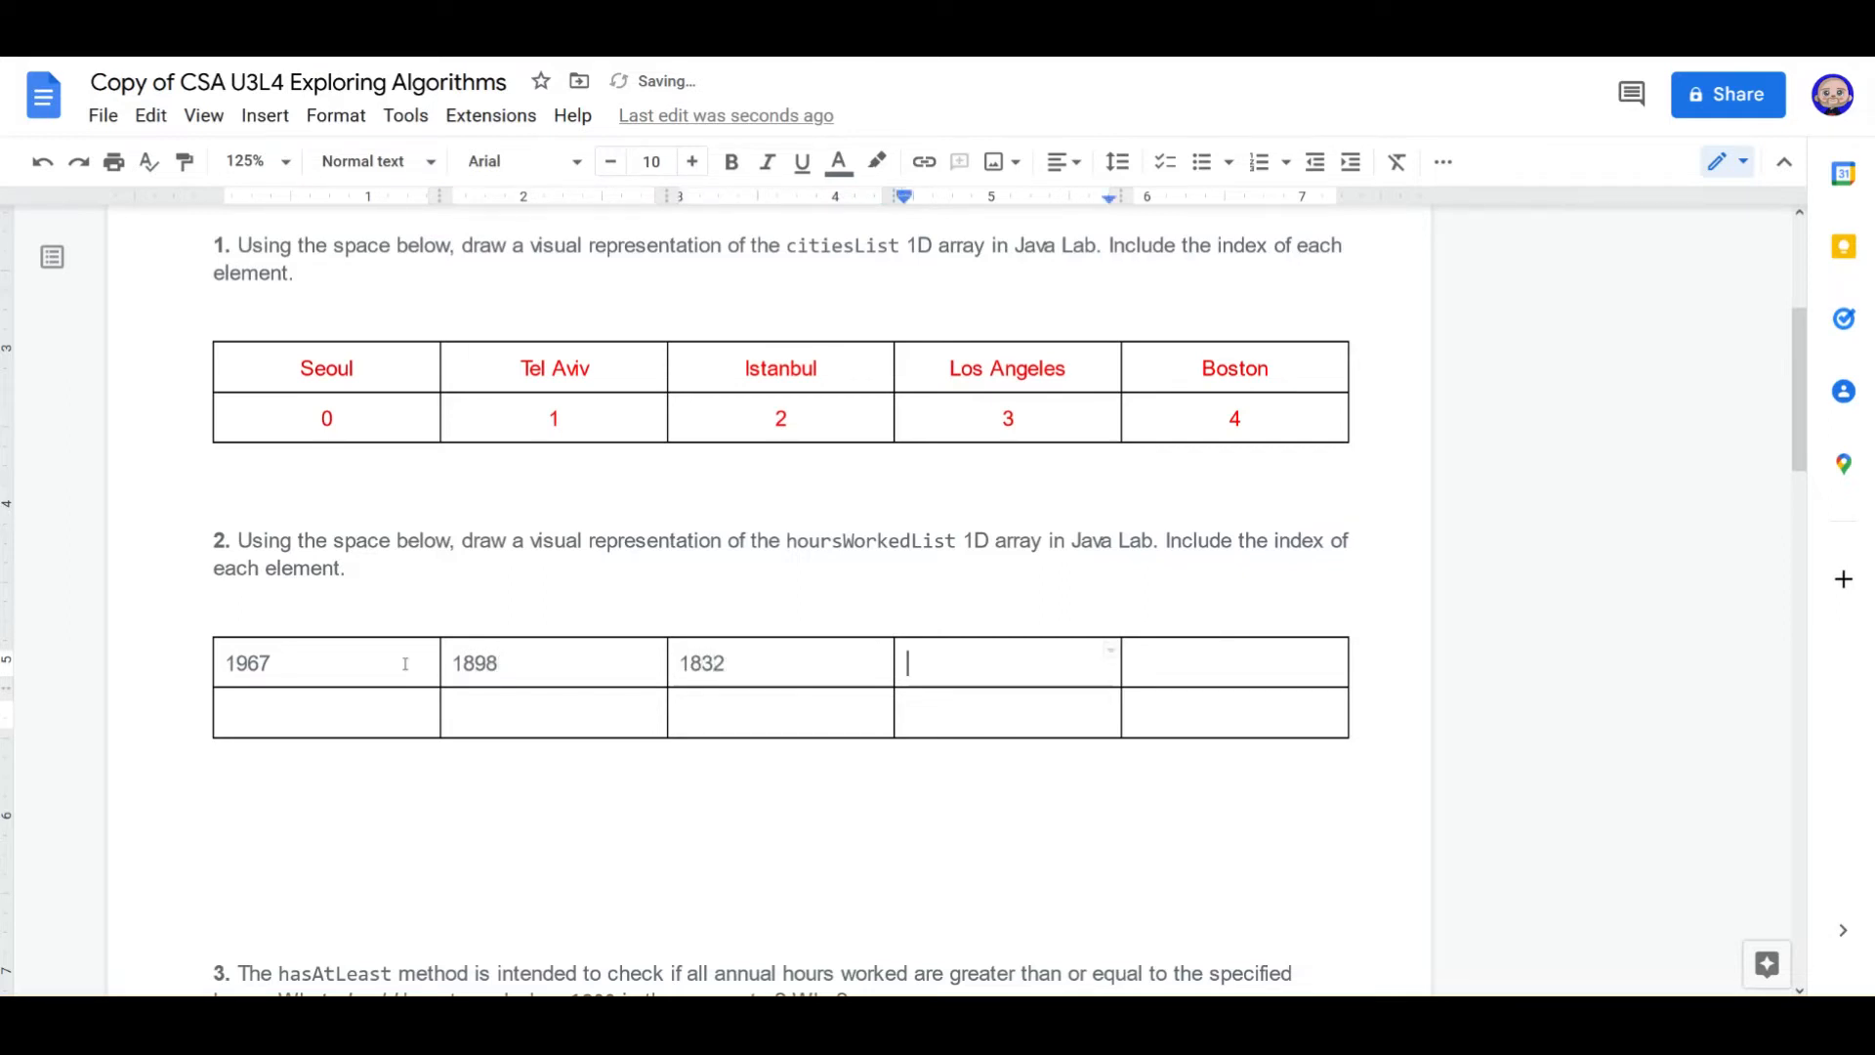
{"action": "type", "text": "1779"}
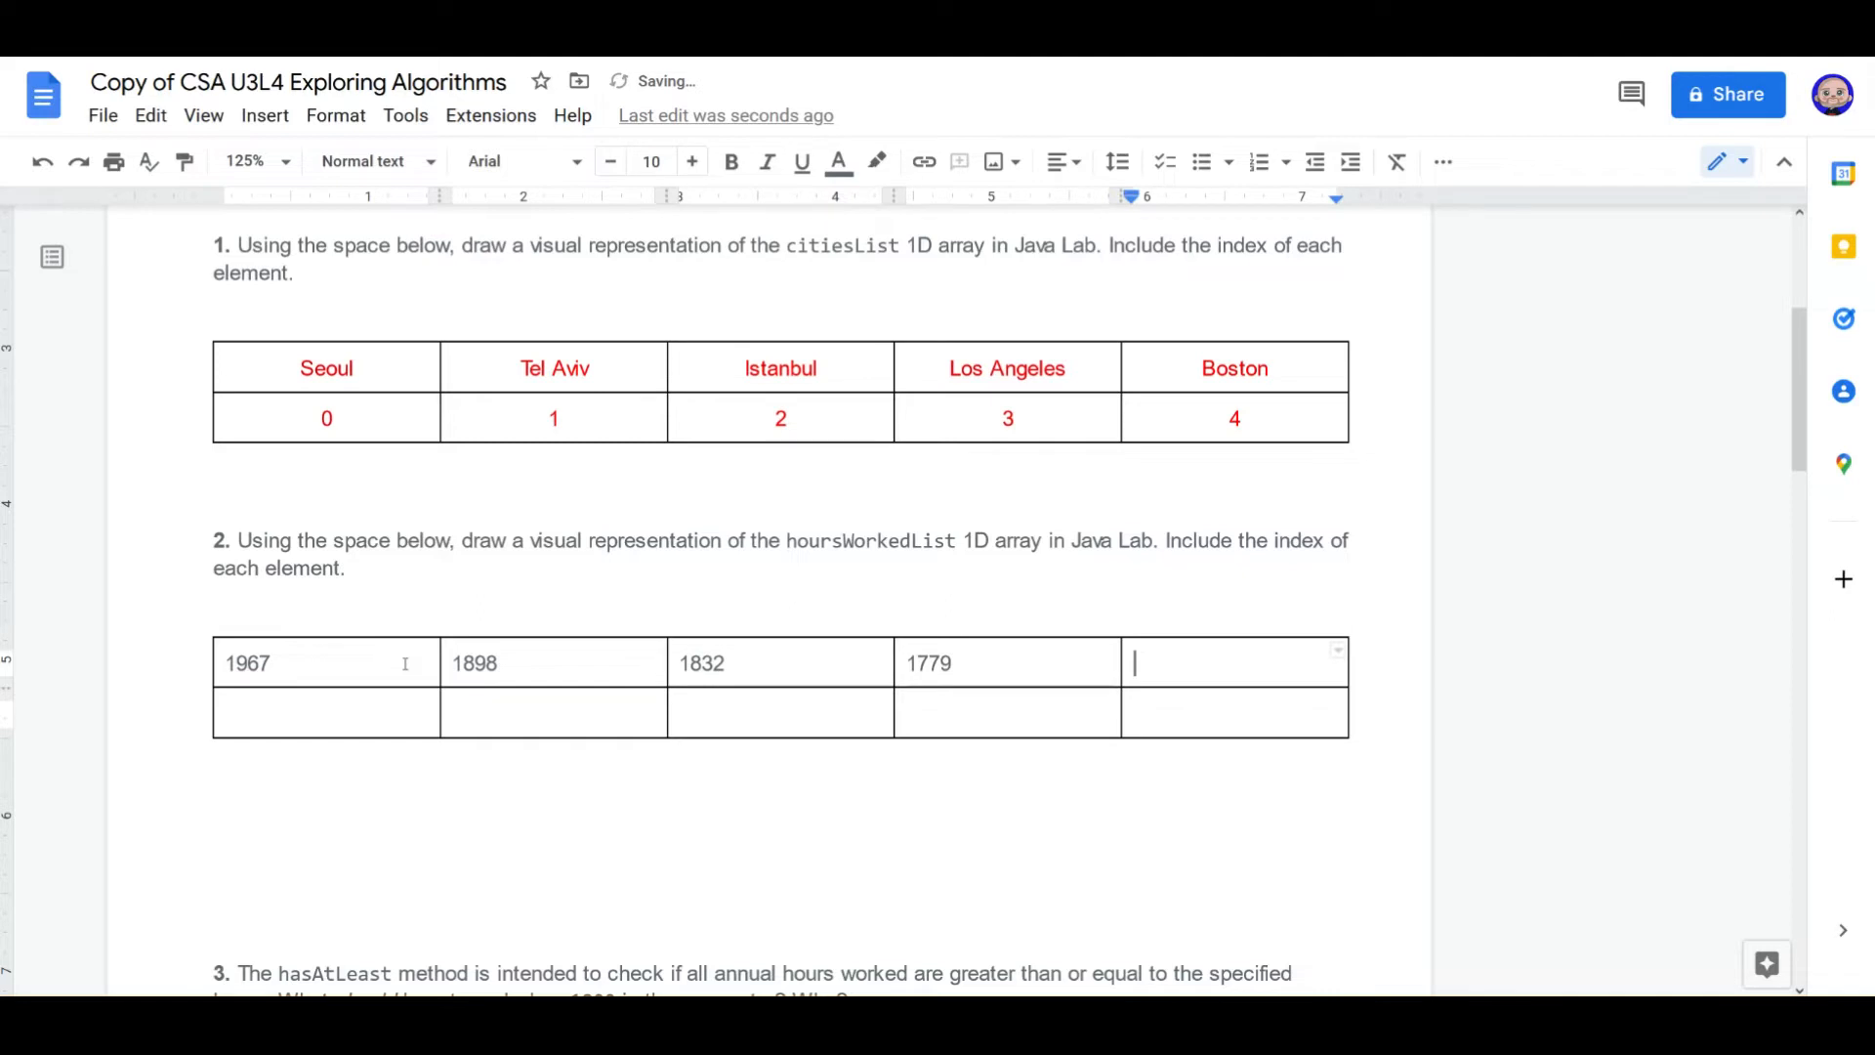
{"action": "type", "text": "1779"}
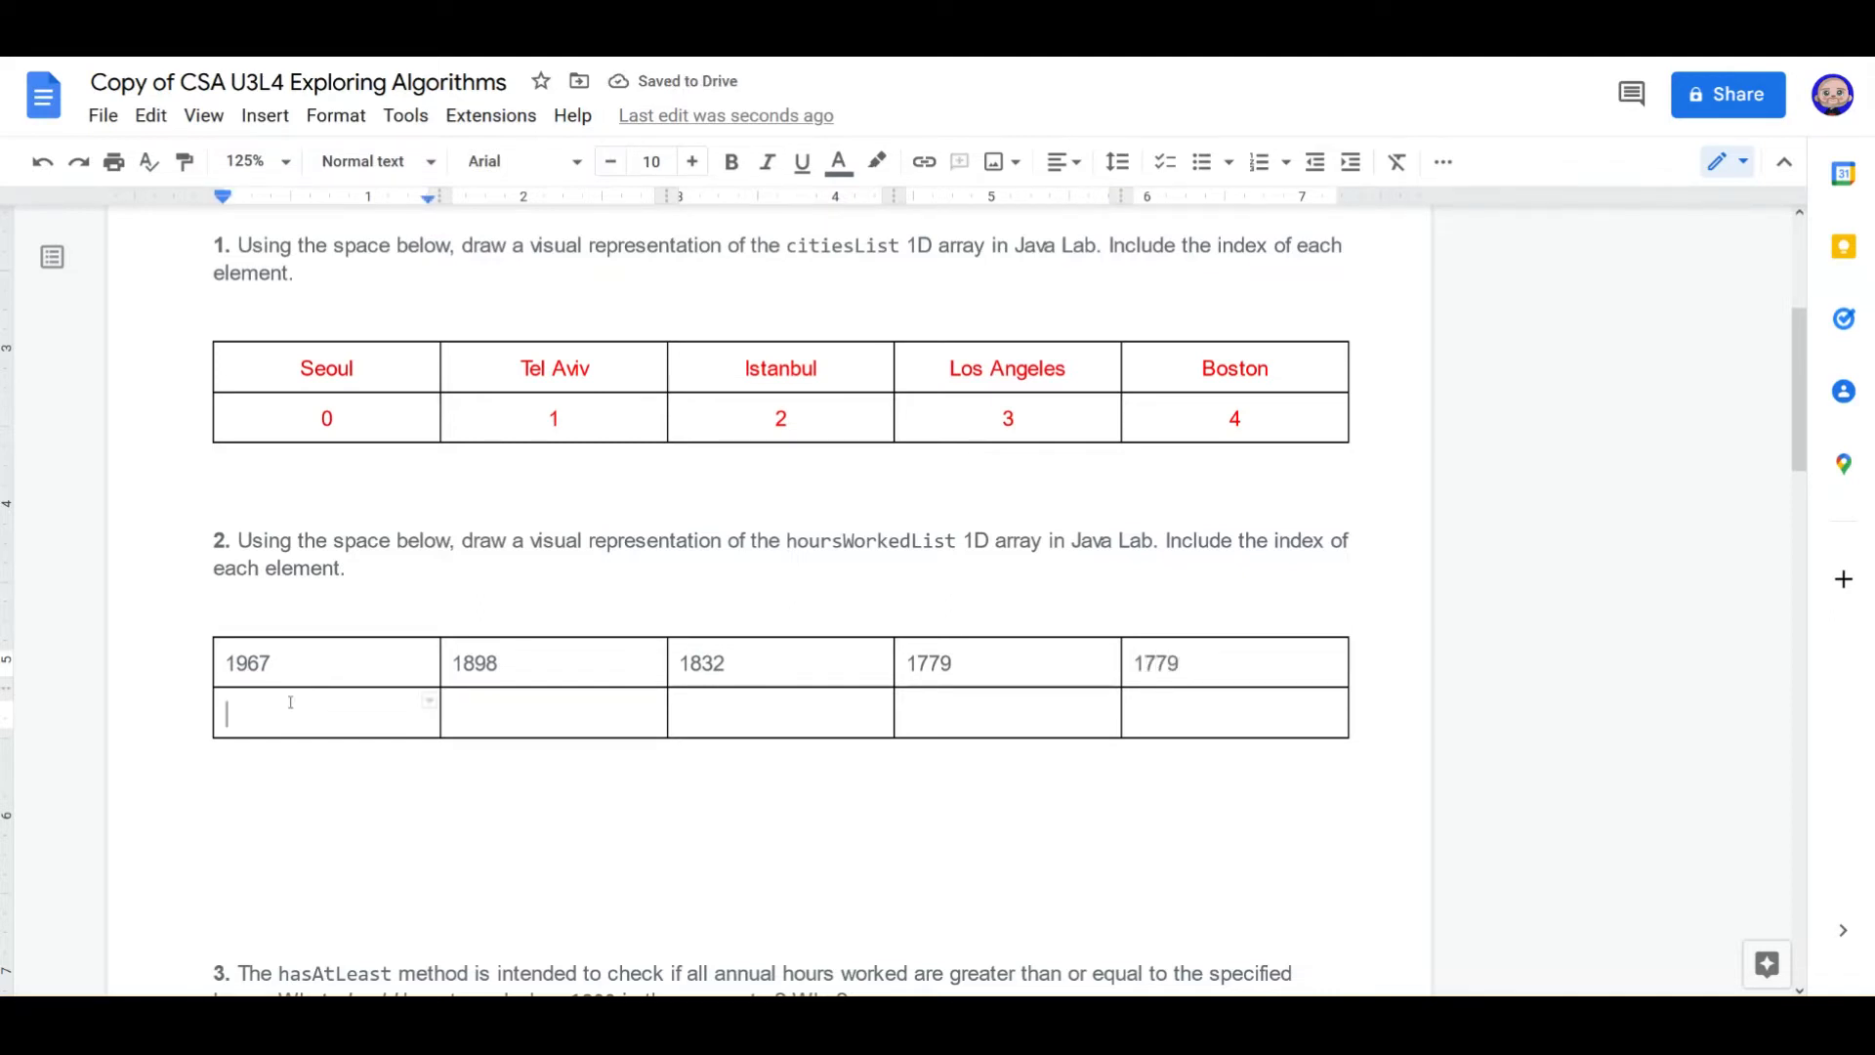
{"action": "type", "text": "0\t1\t2\t3"}
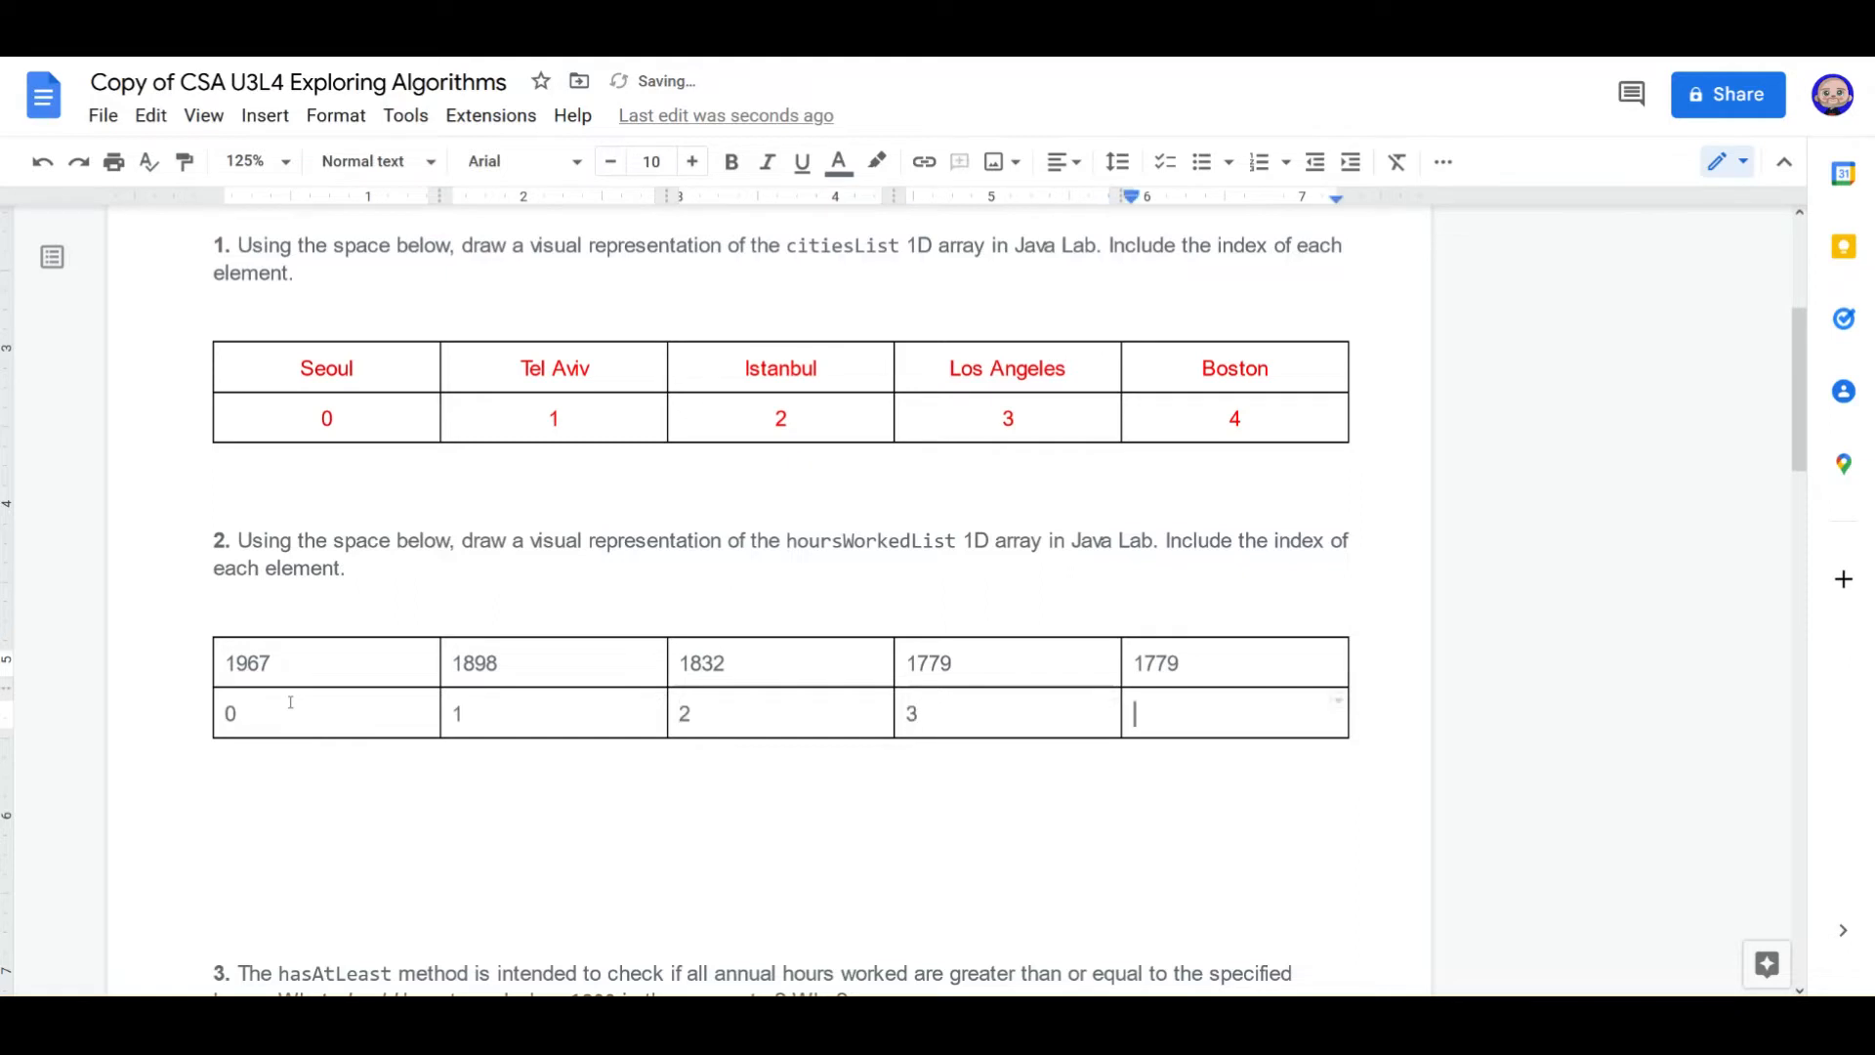
{"action": "type", "text": "4"}
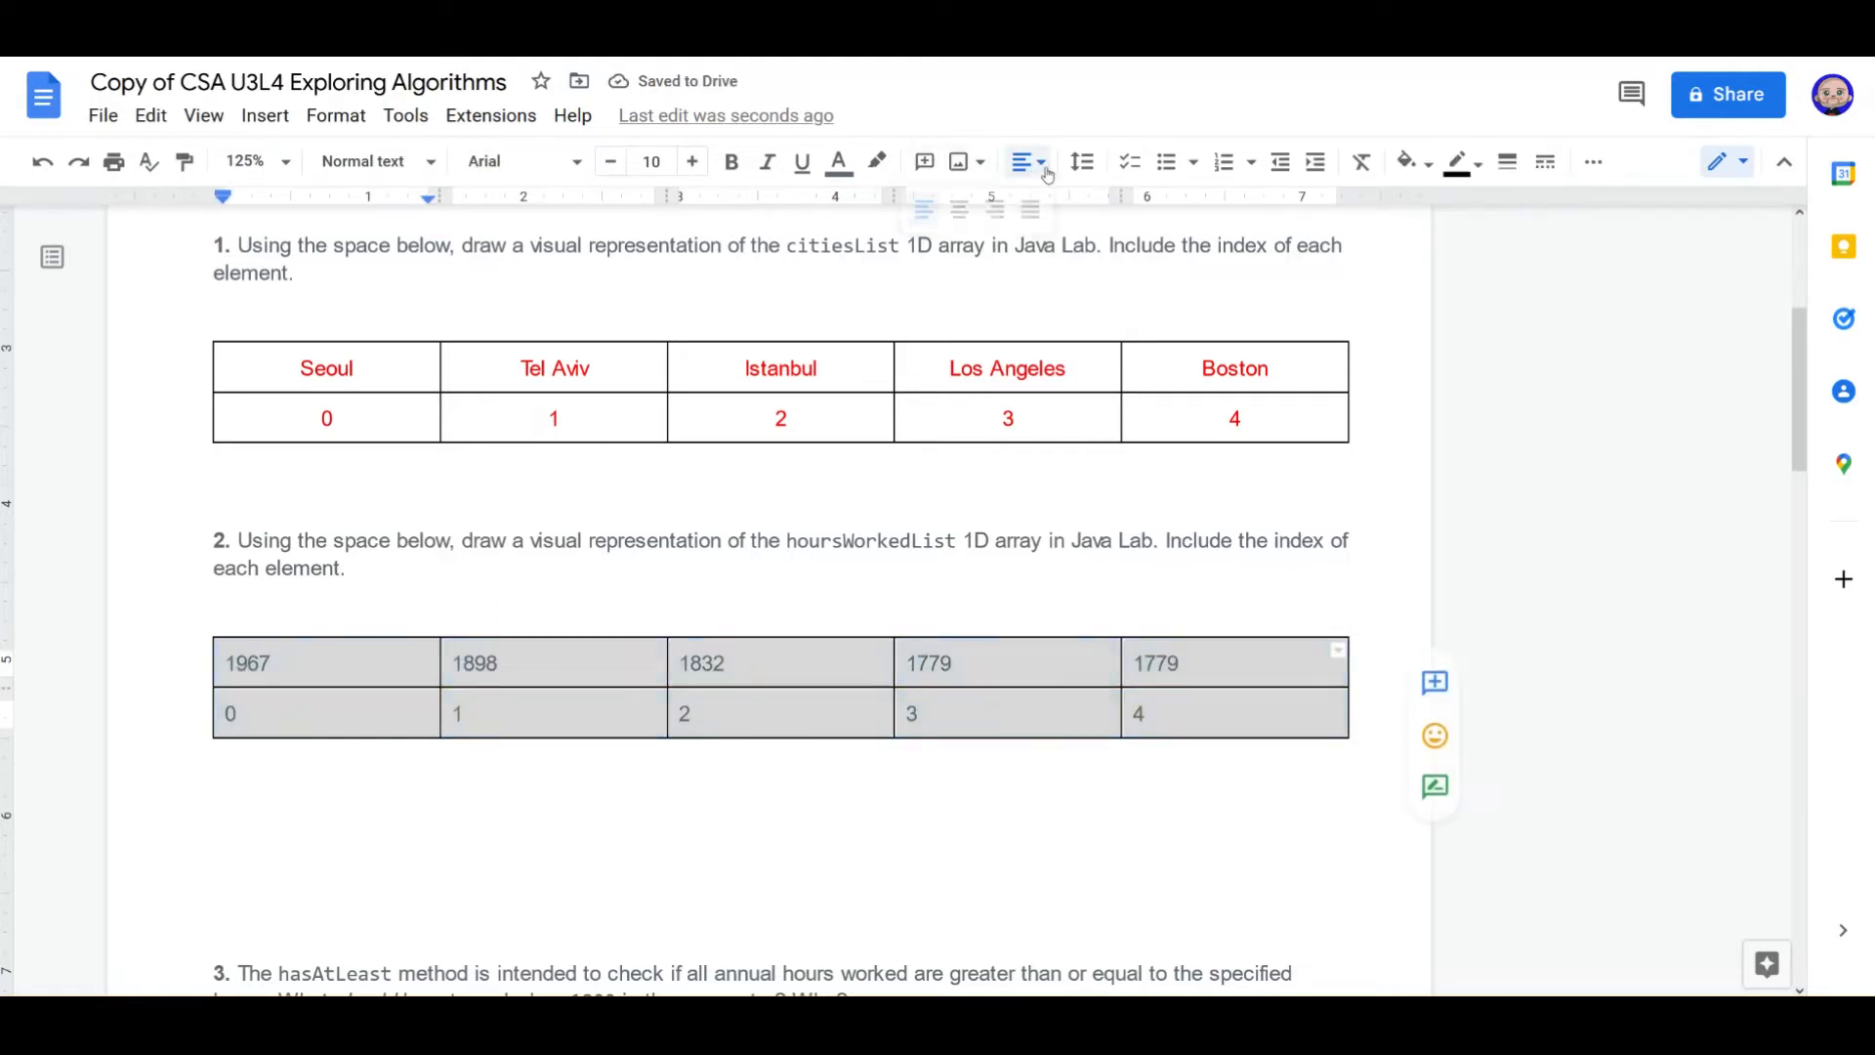
{"action": "left_click", "coordinate": [837, 161]}
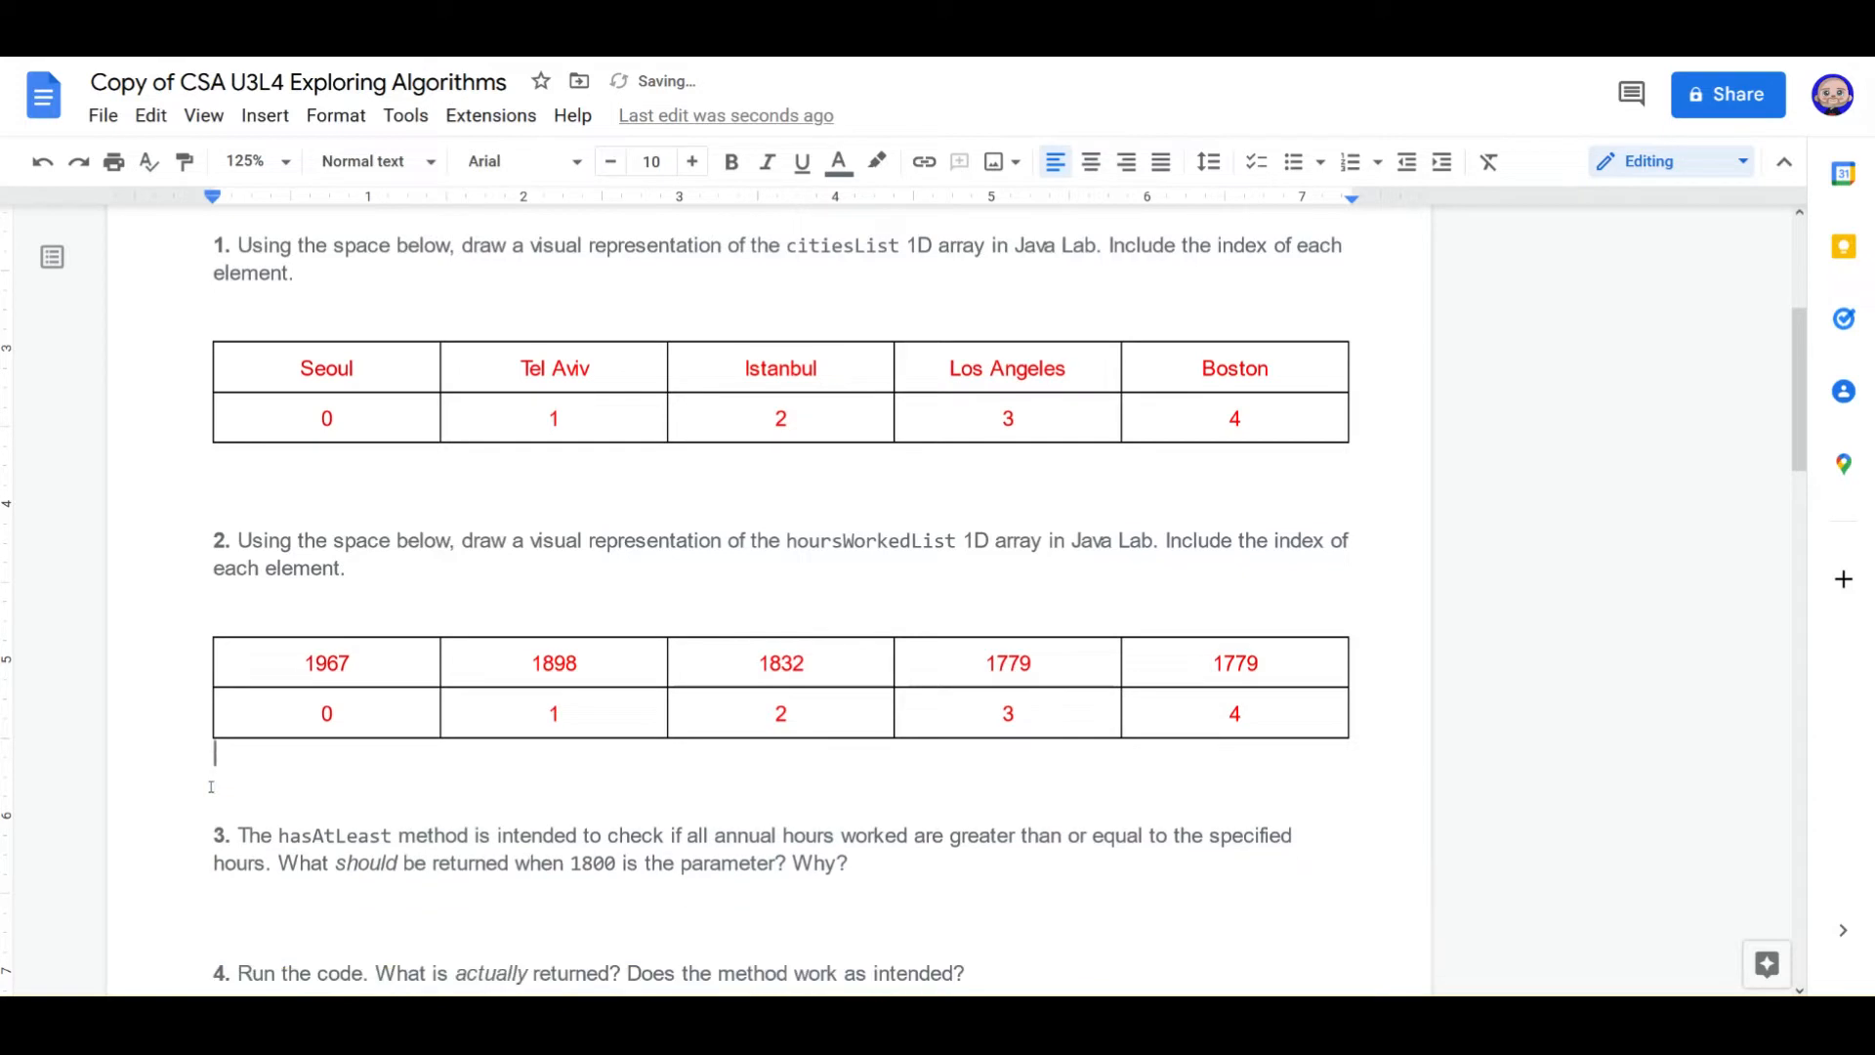
{"action": "scroll", "scroll_direction": "down", "scroll_amount": 3}
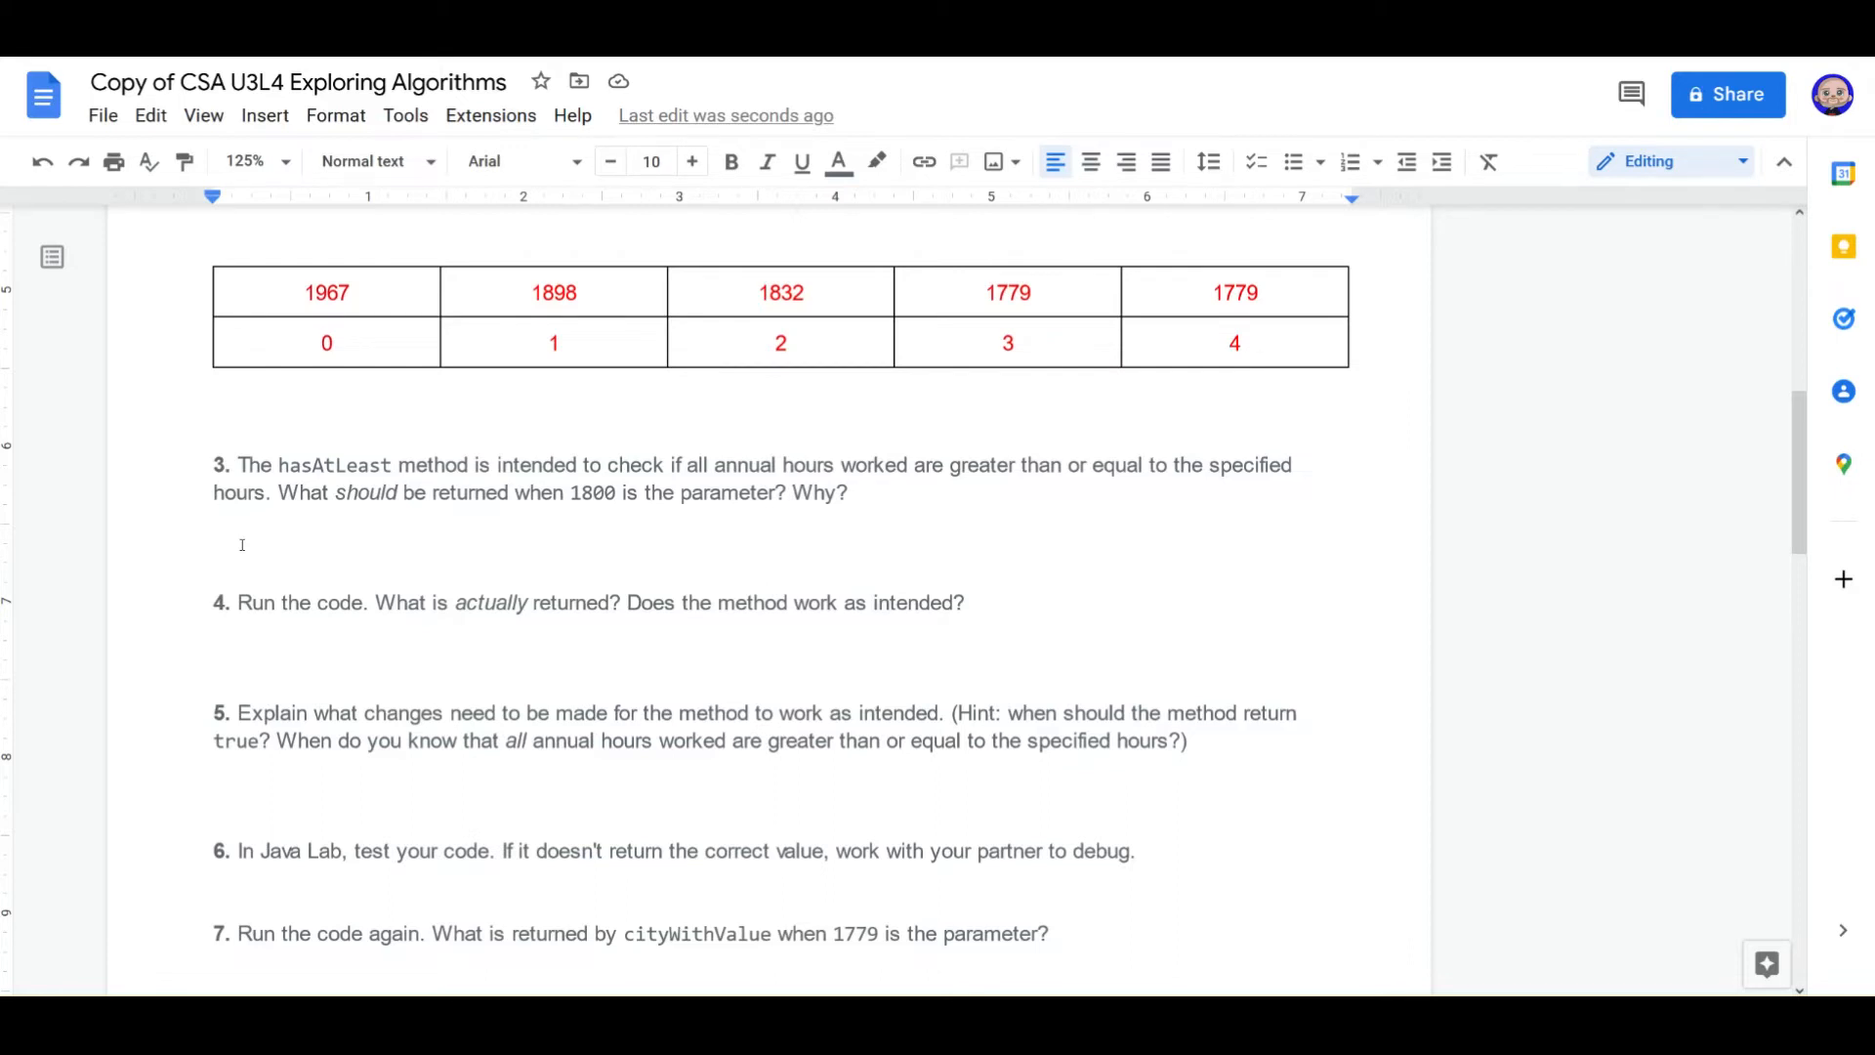
{"action": "mouse_move", "coordinate": [313, 544]}
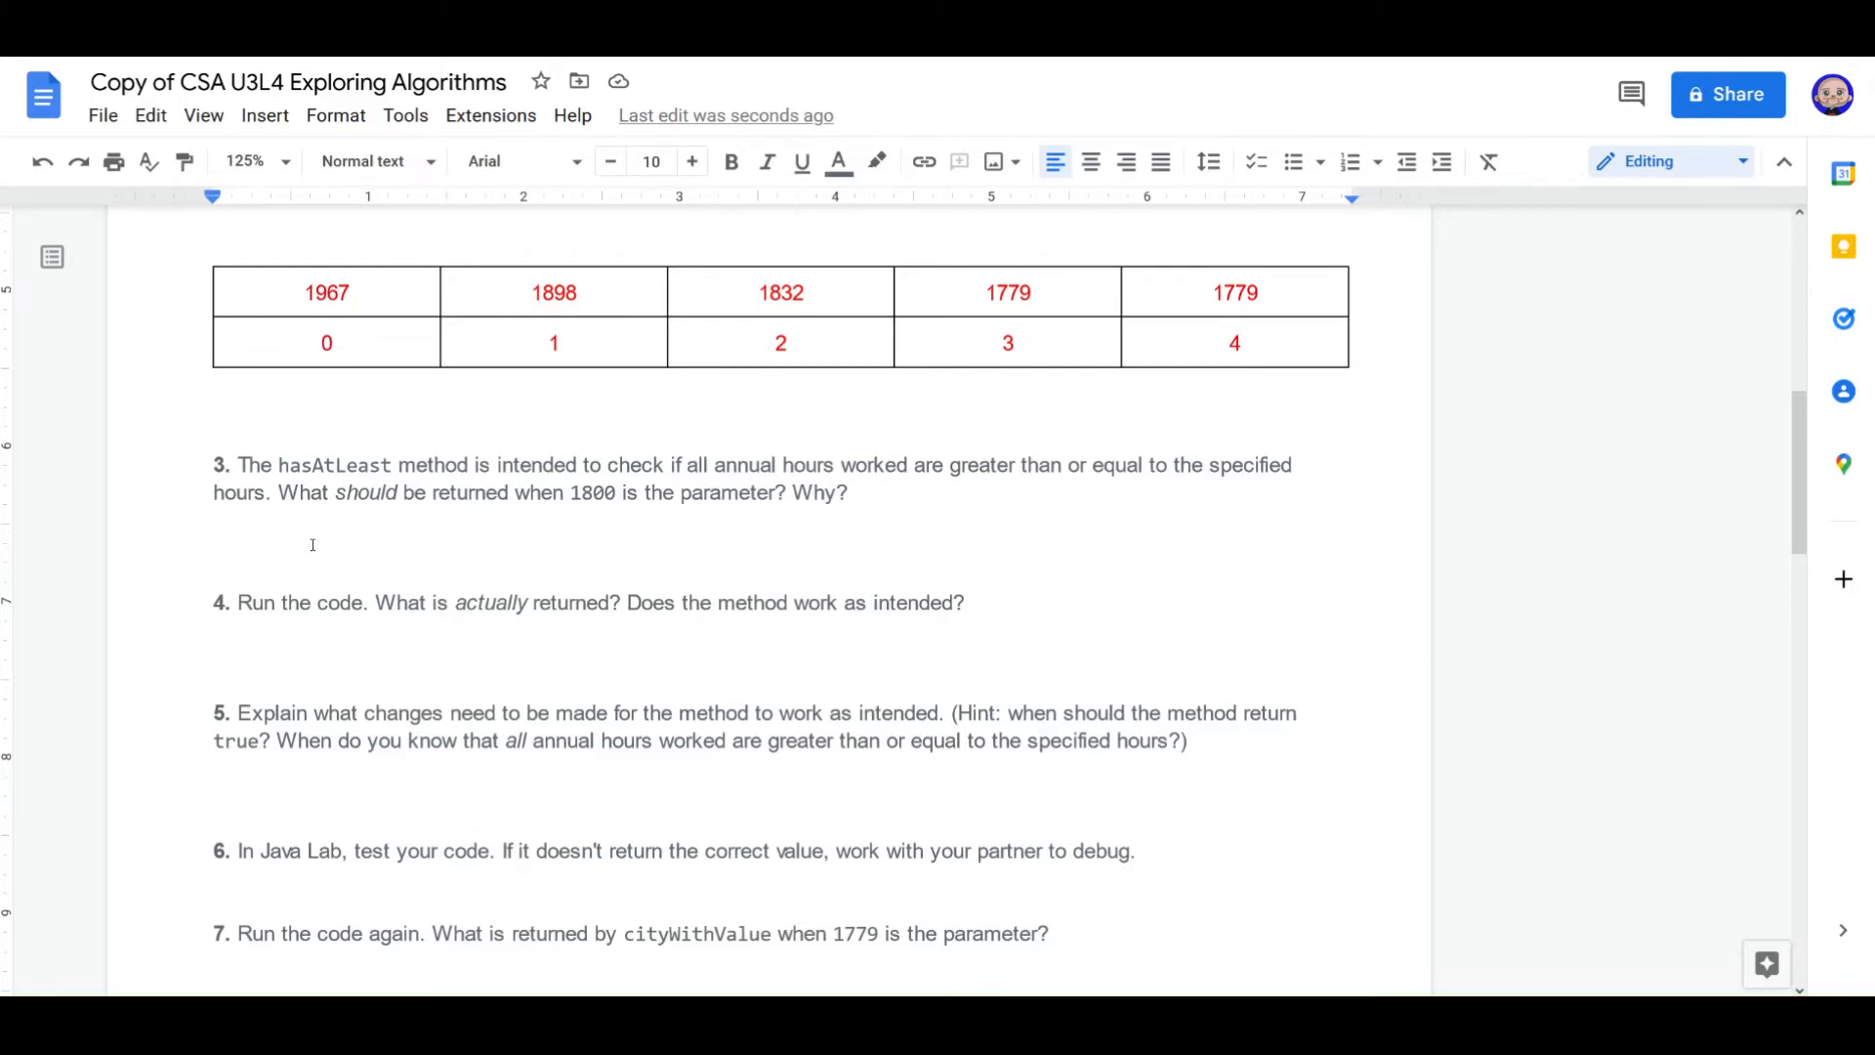
{"action": "mouse_move", "coordinate": [239, 554]}
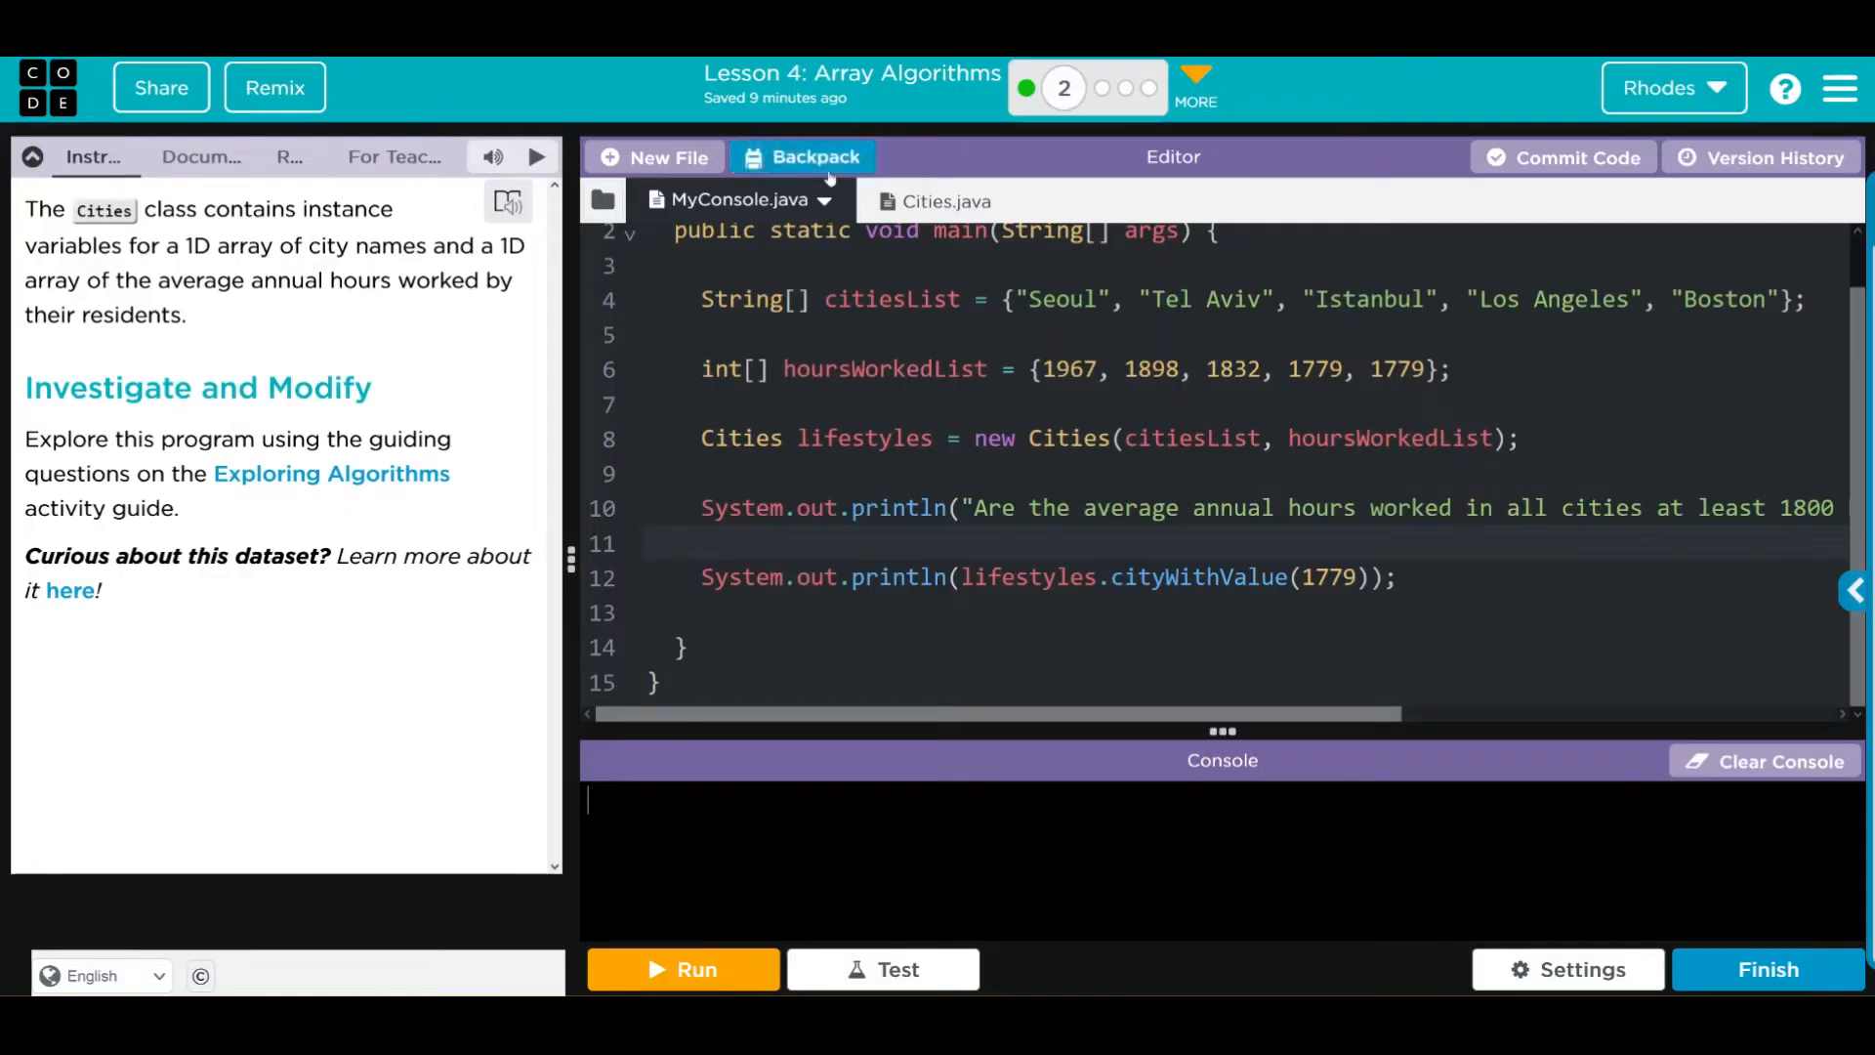
Step: Switch to Cities.java to view the hasAtLeast method
{"action": "left_click", "coordinate": [936, 201]}
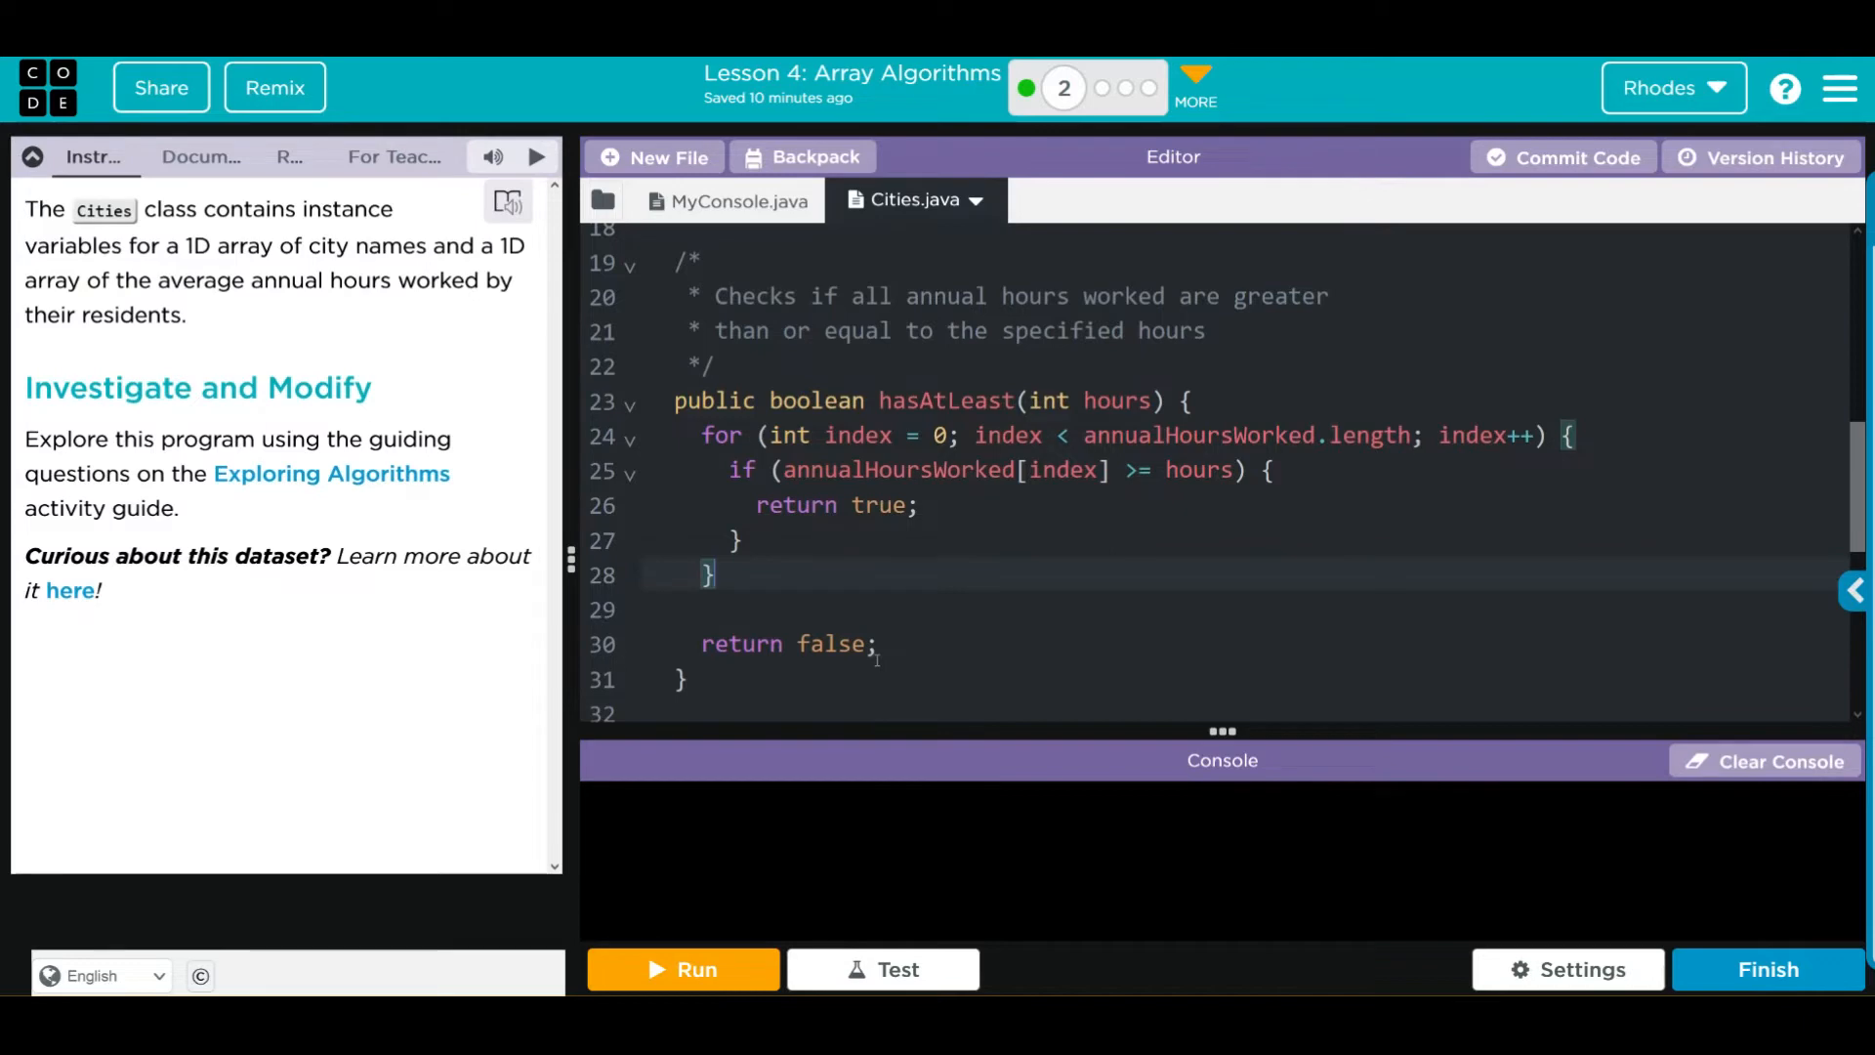
{"action": "mouse_move", "coordinate": [1061, 530]}
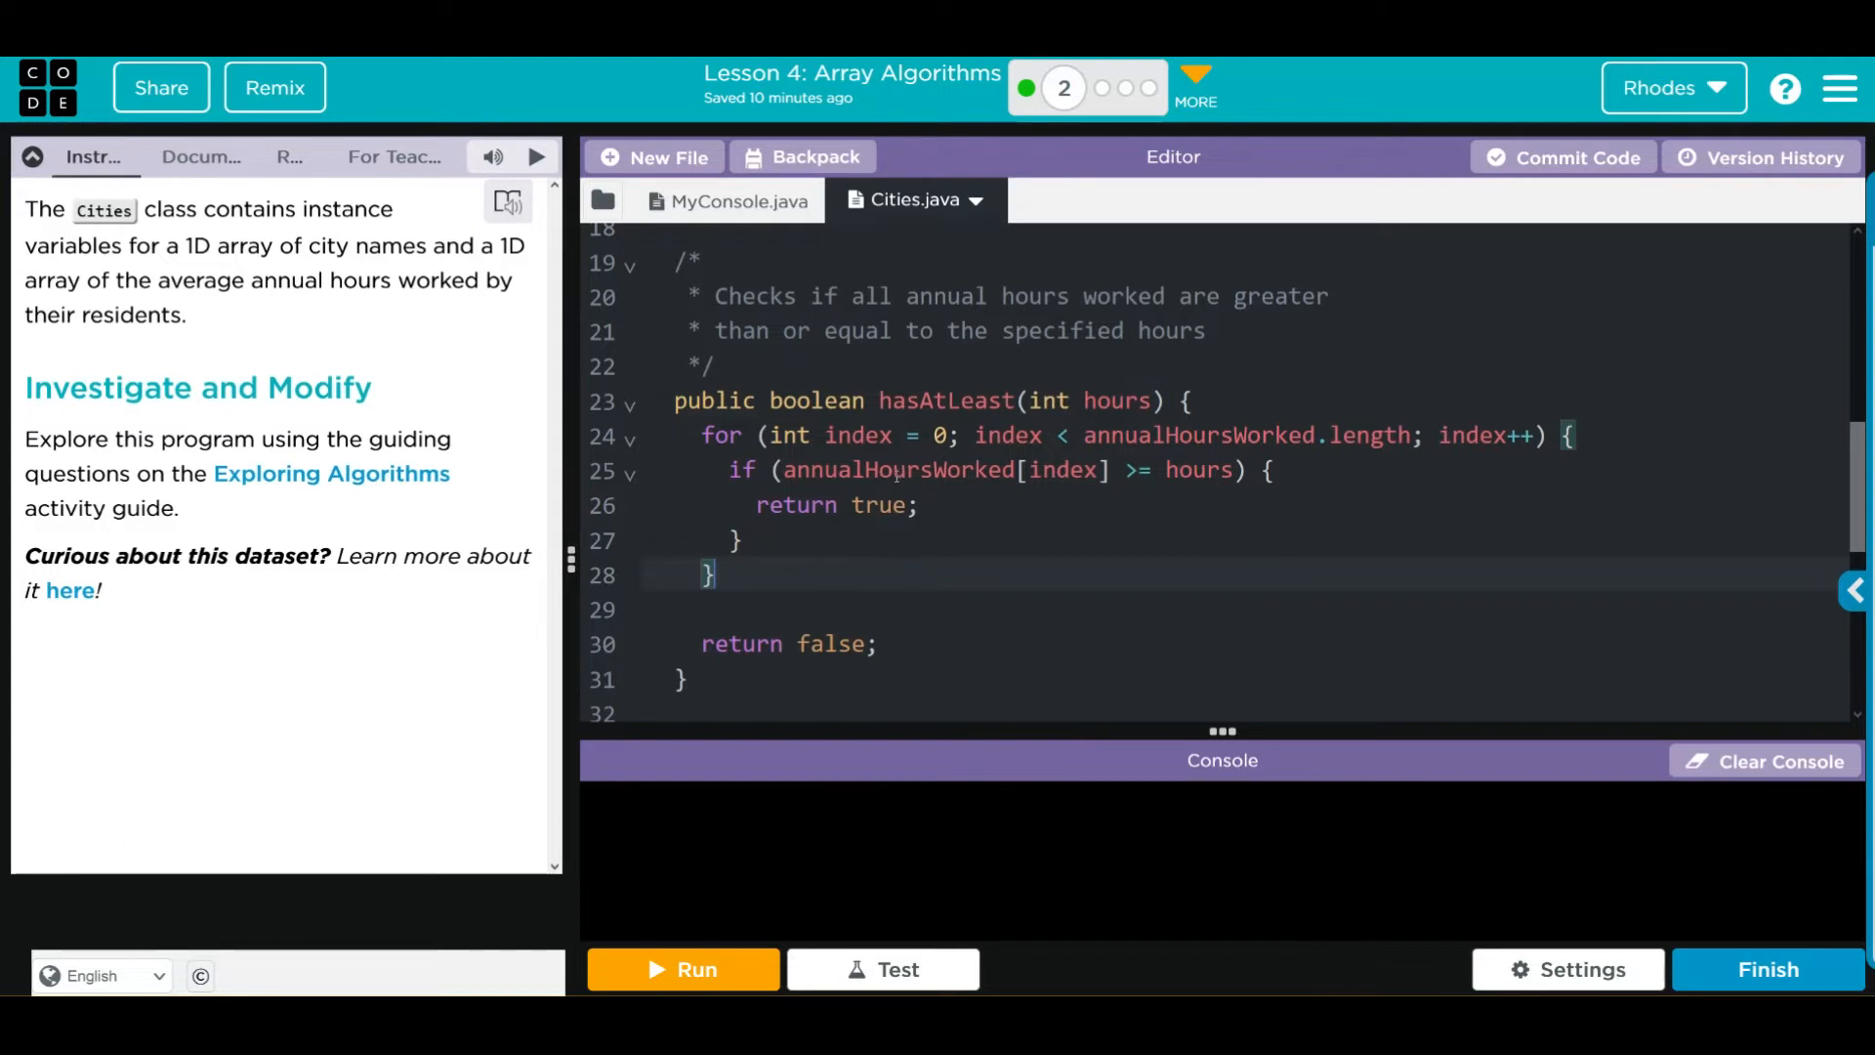
{"action": "mouse_move", "coordinate": [1038, 531]}
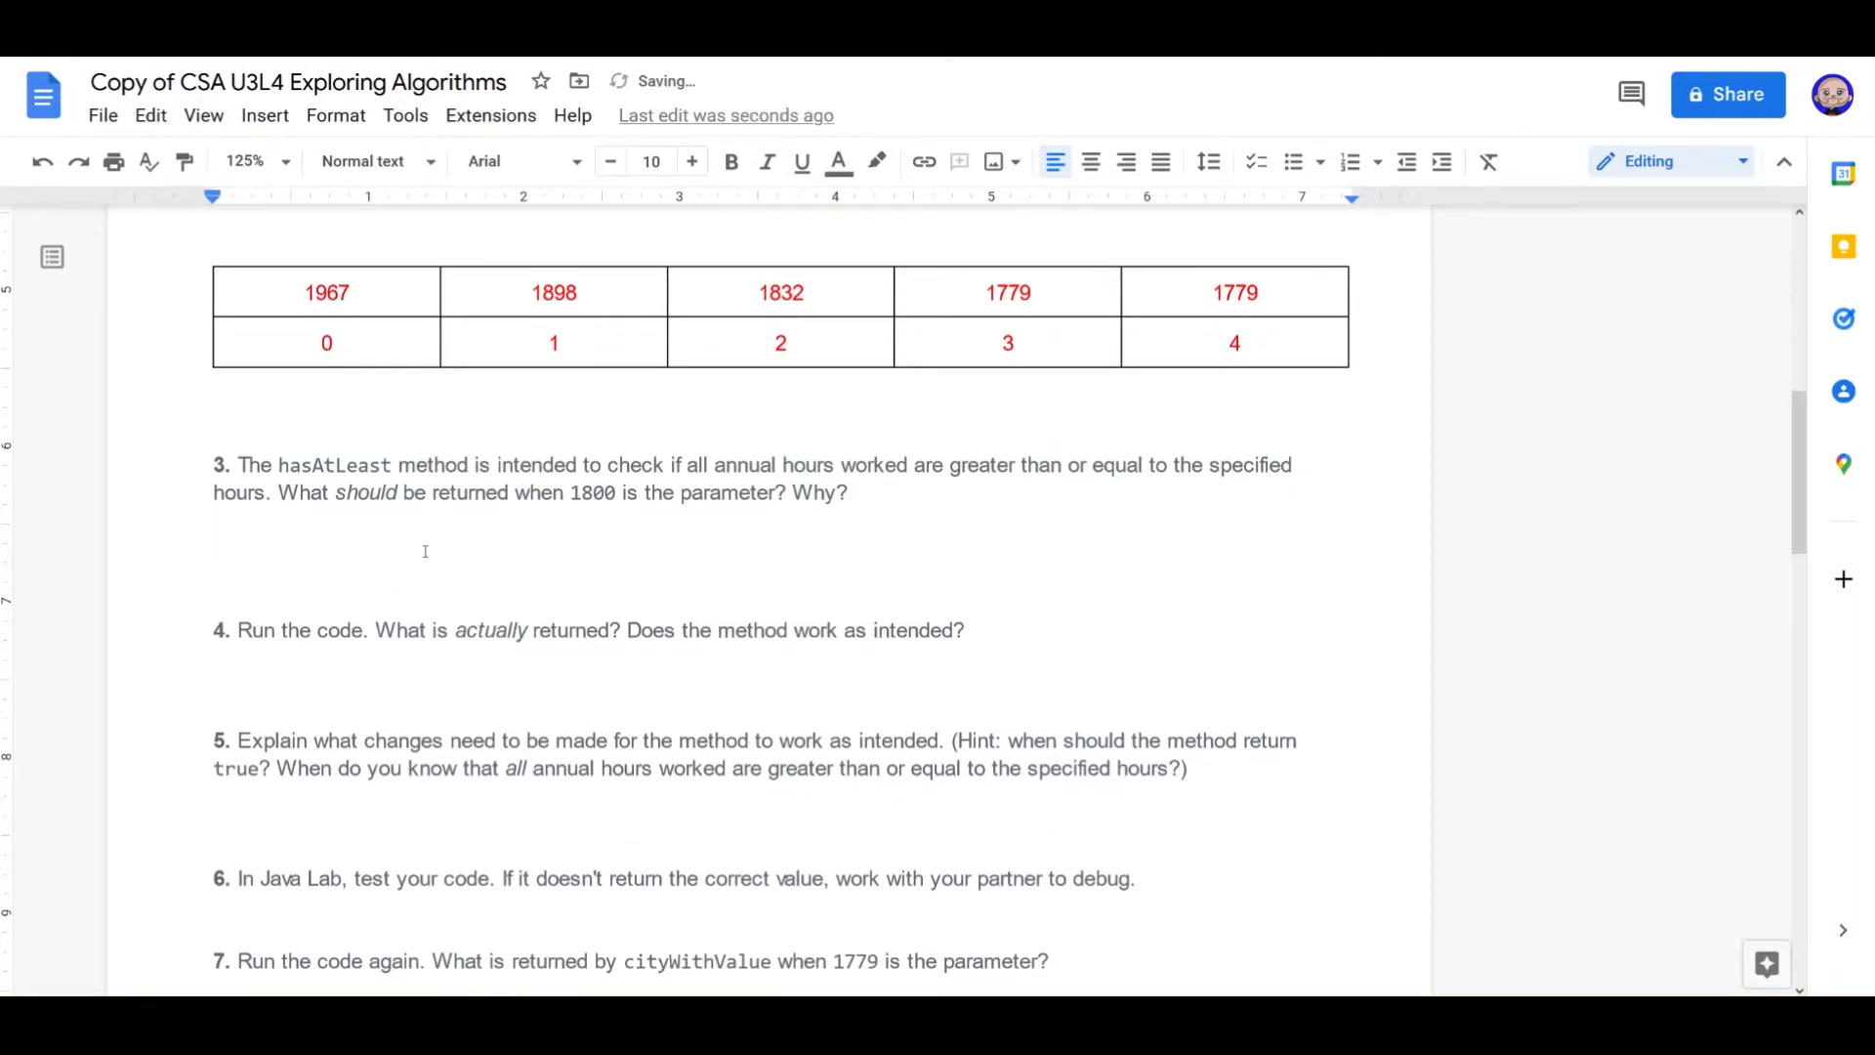
Step: Answer question 3 in red: 'False, because there are elements that are less than 1800'
{"action": "type", "text": "False"}
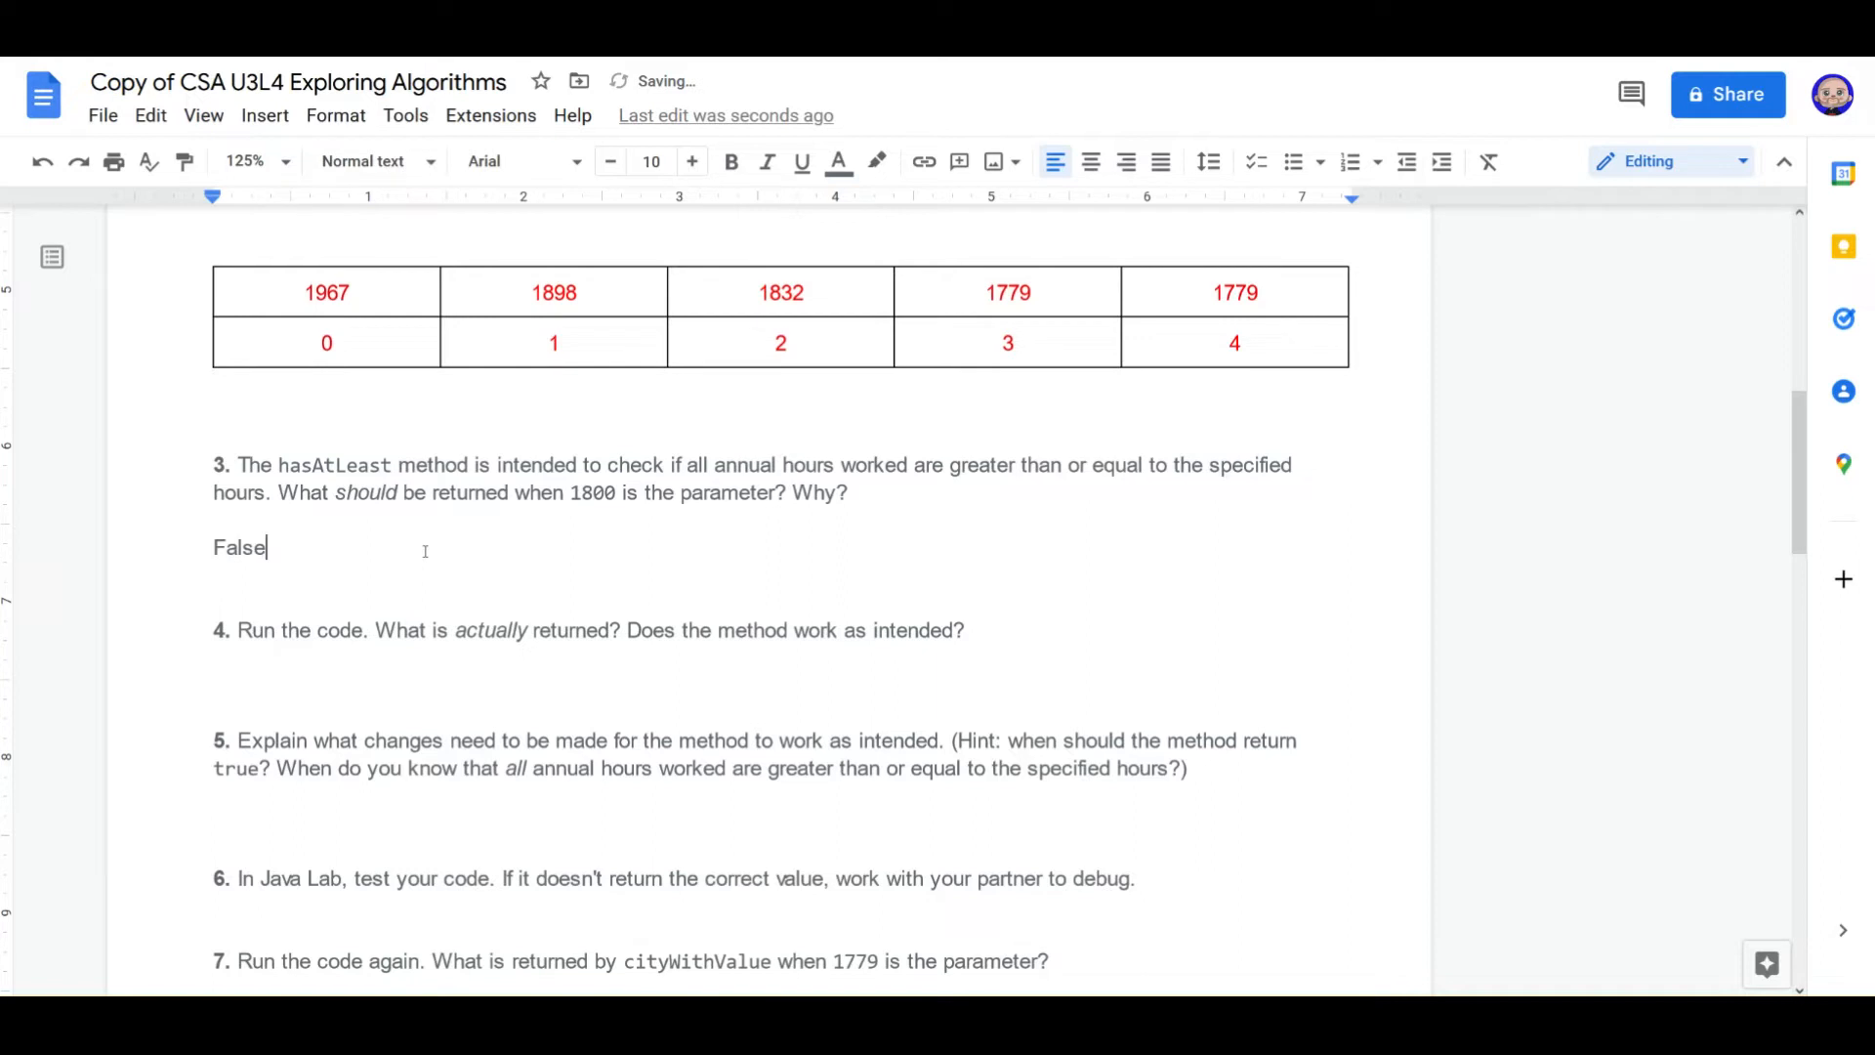
{"action": "type", "text": ", because"}
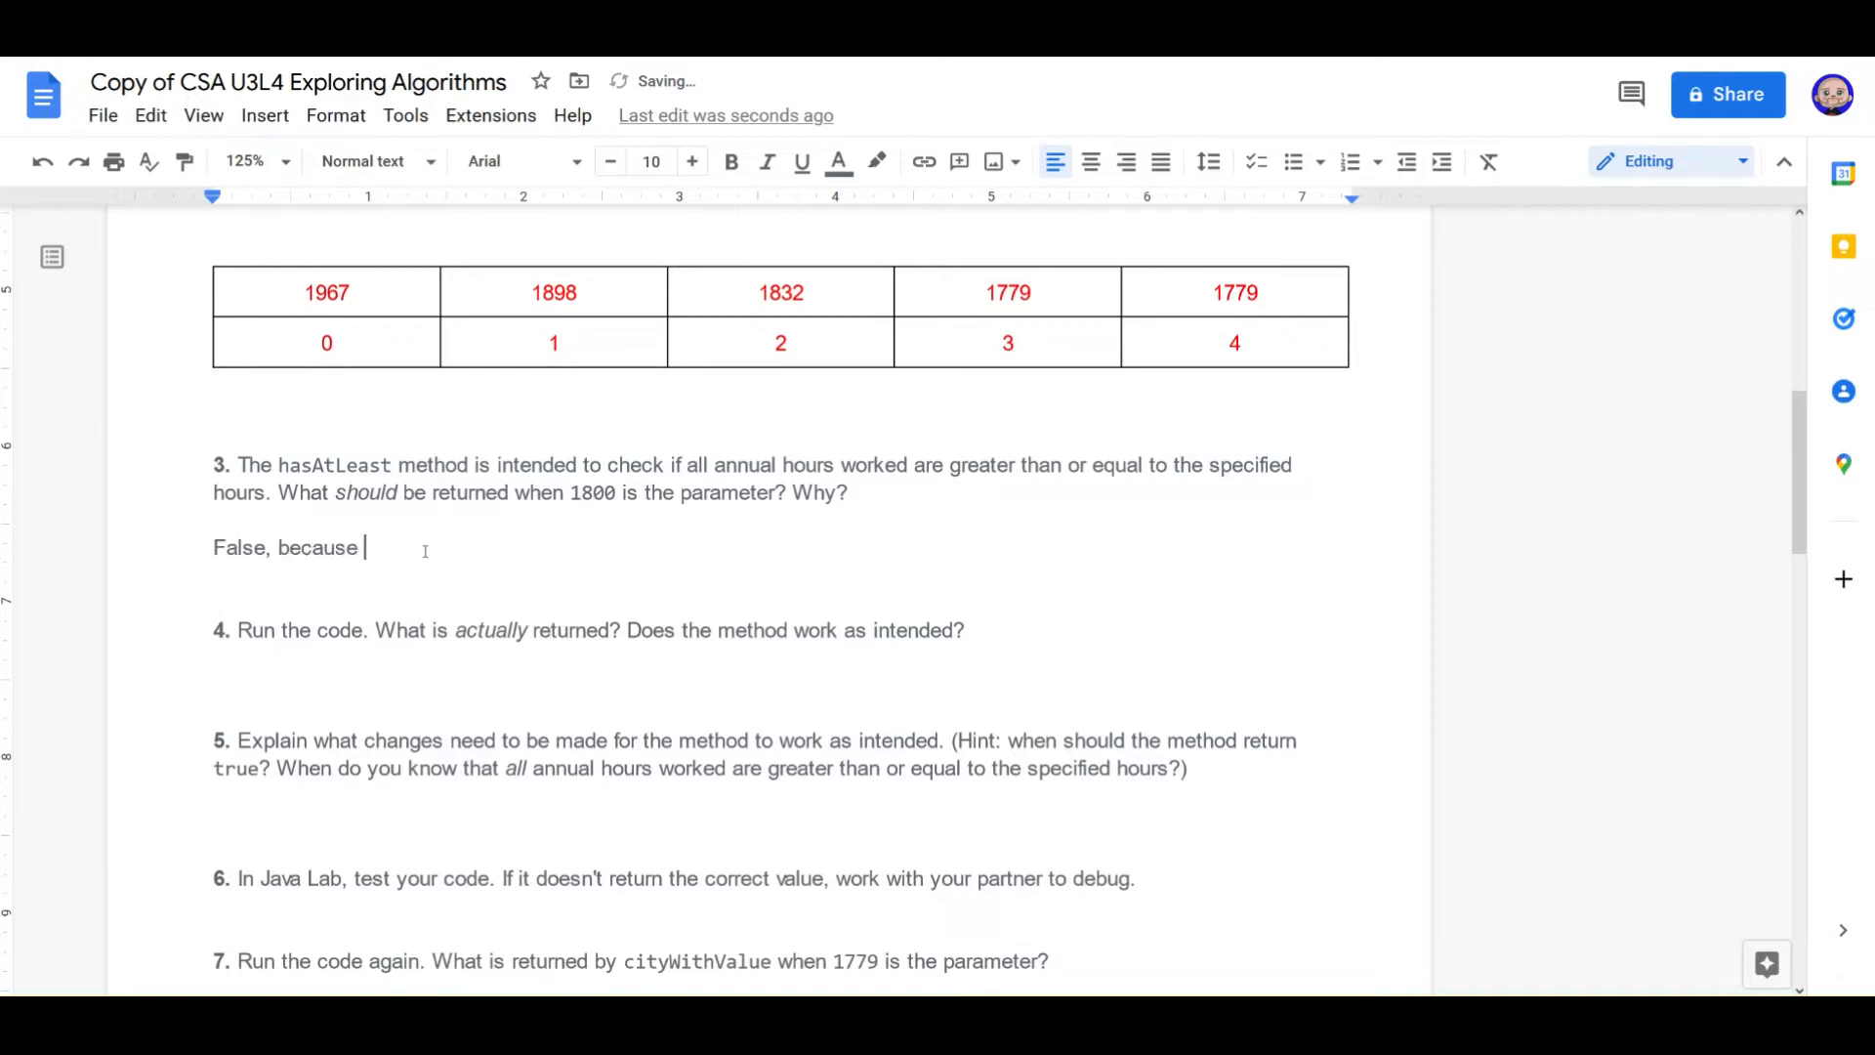
{"action": "type", "text": "there are"}
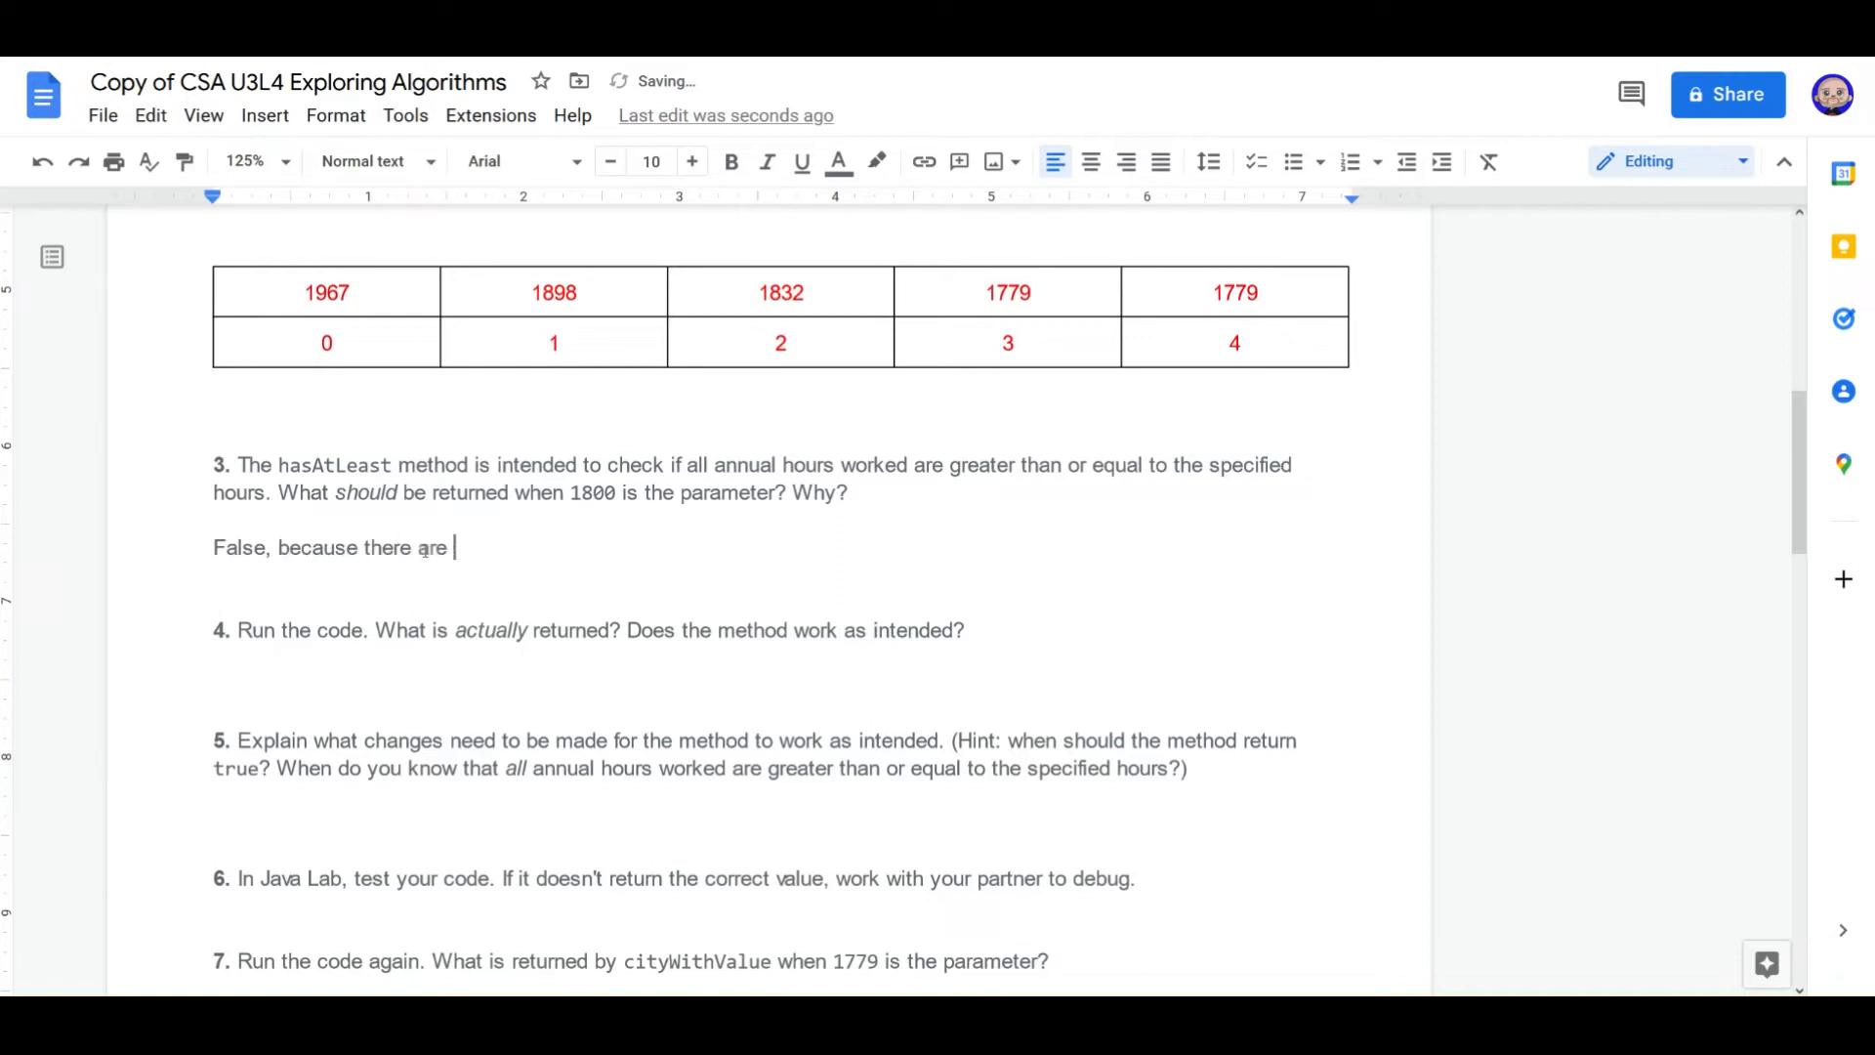
{"action": "type", "text": "elements that are"}
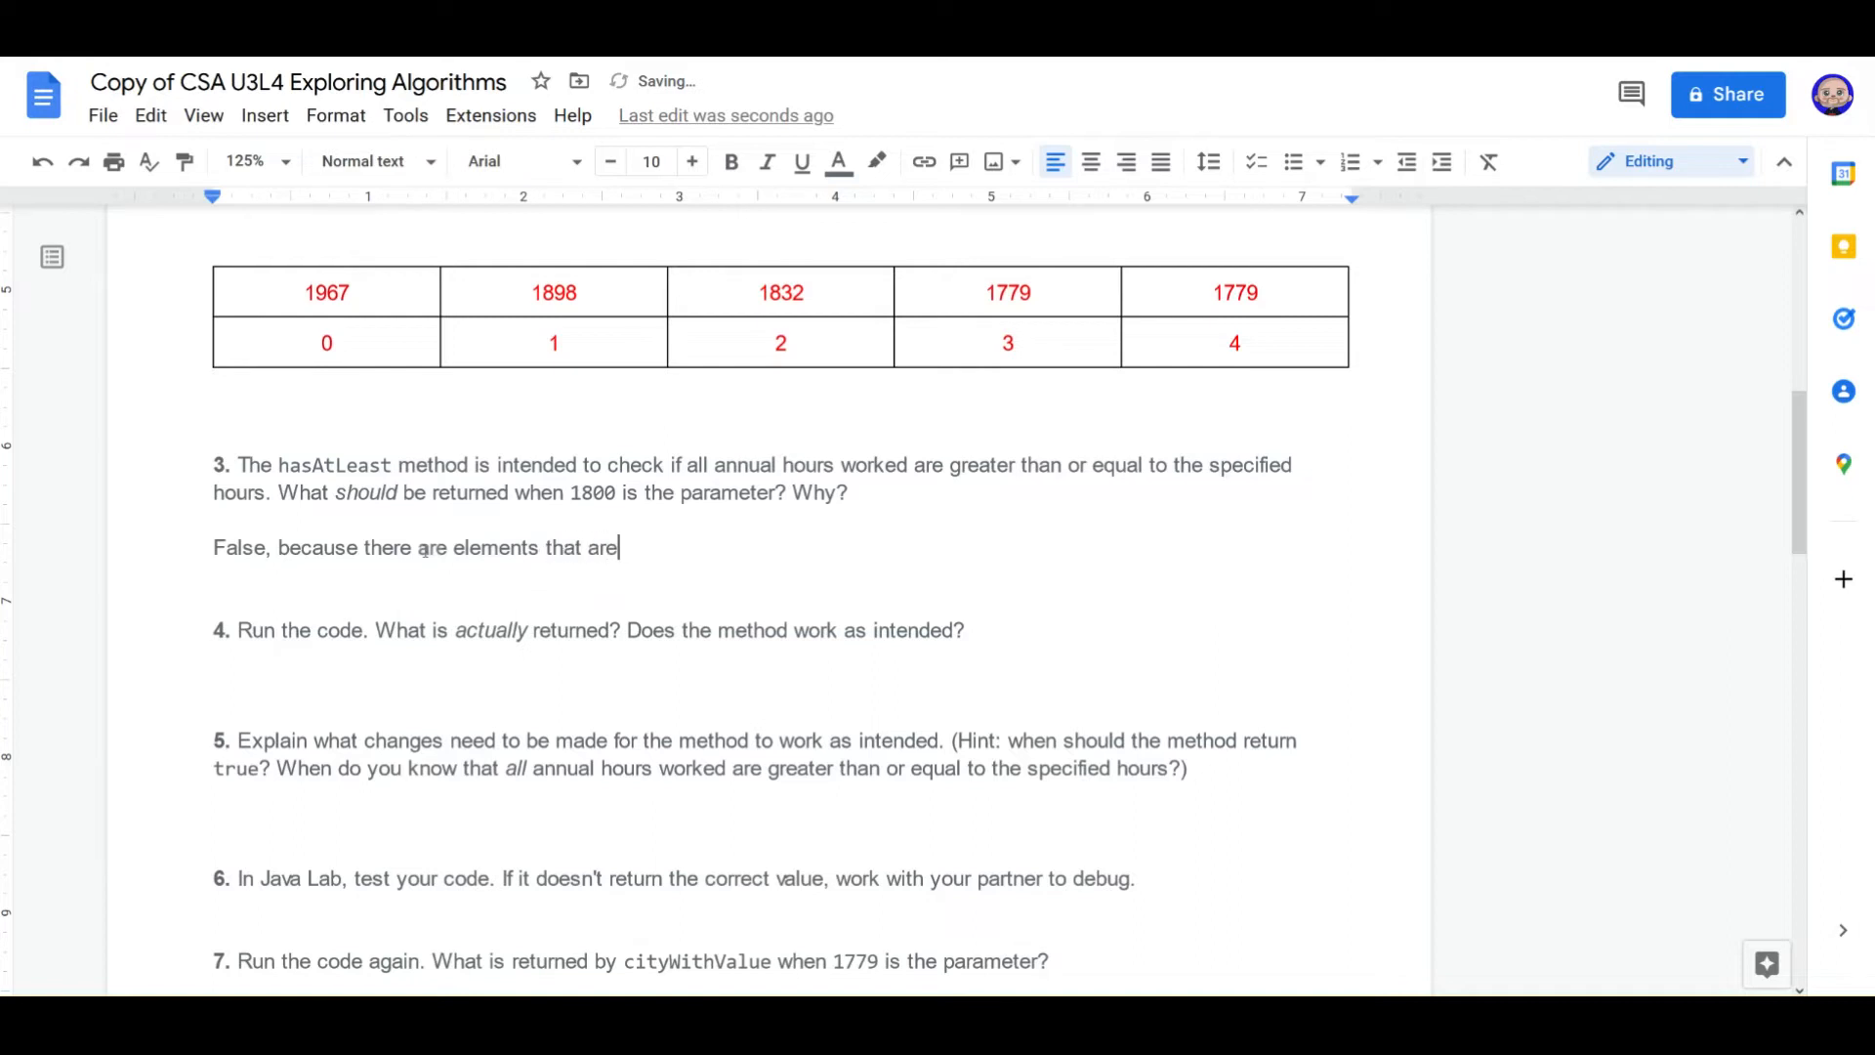
{"action": "type", "text": "less than 1"}
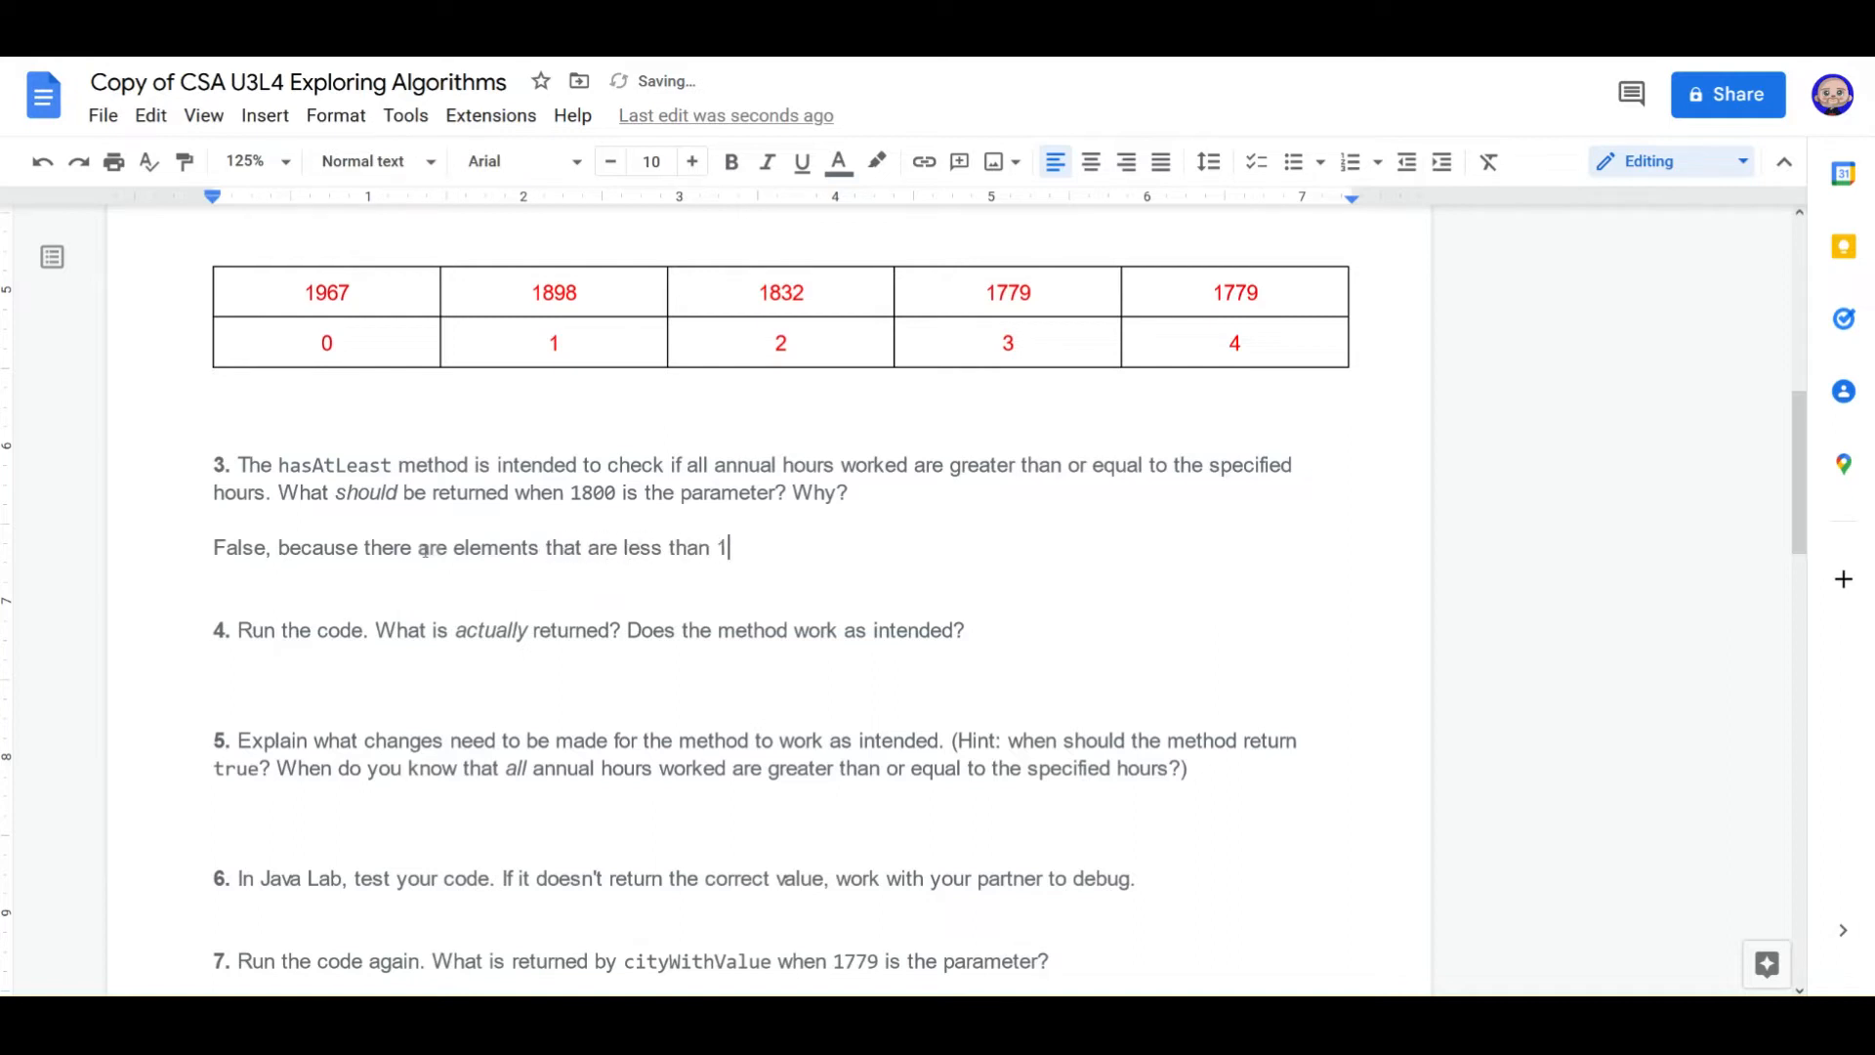
{"action": "type", "text": "800"}
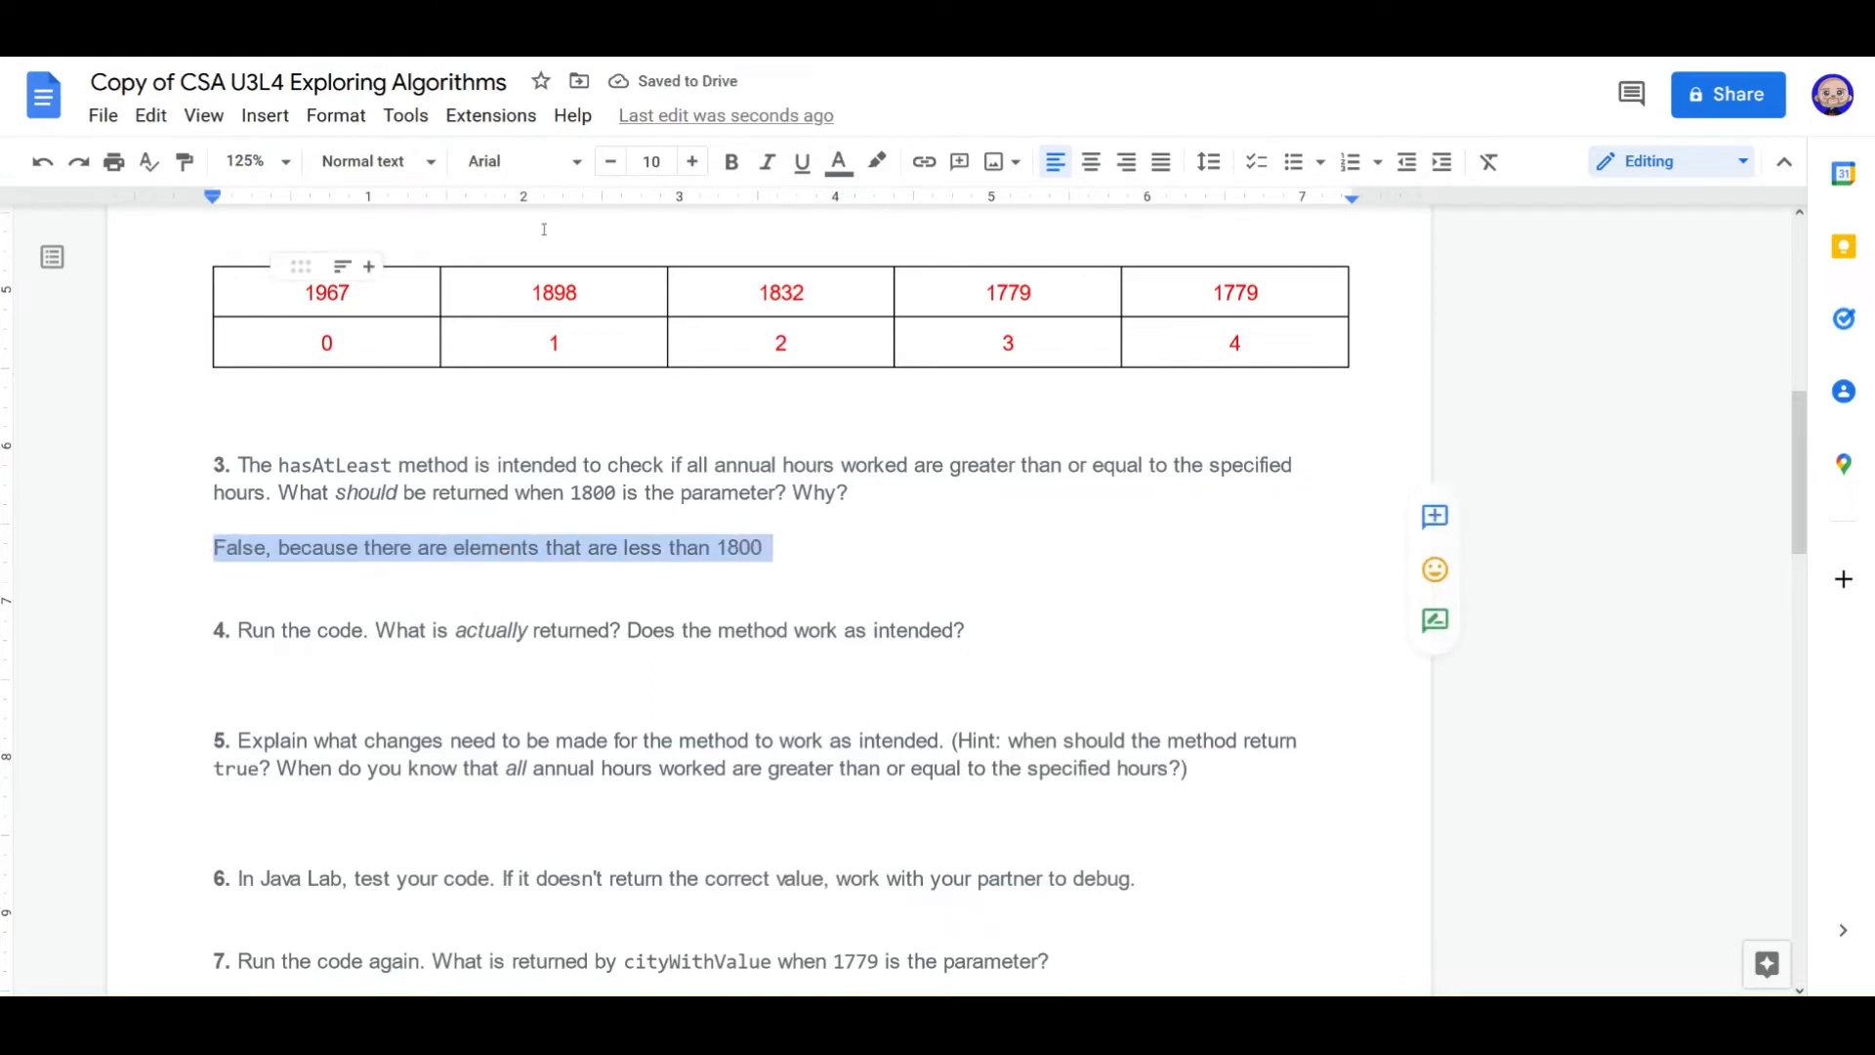
{"action": "left_click", "coordinate": [838, 161]}
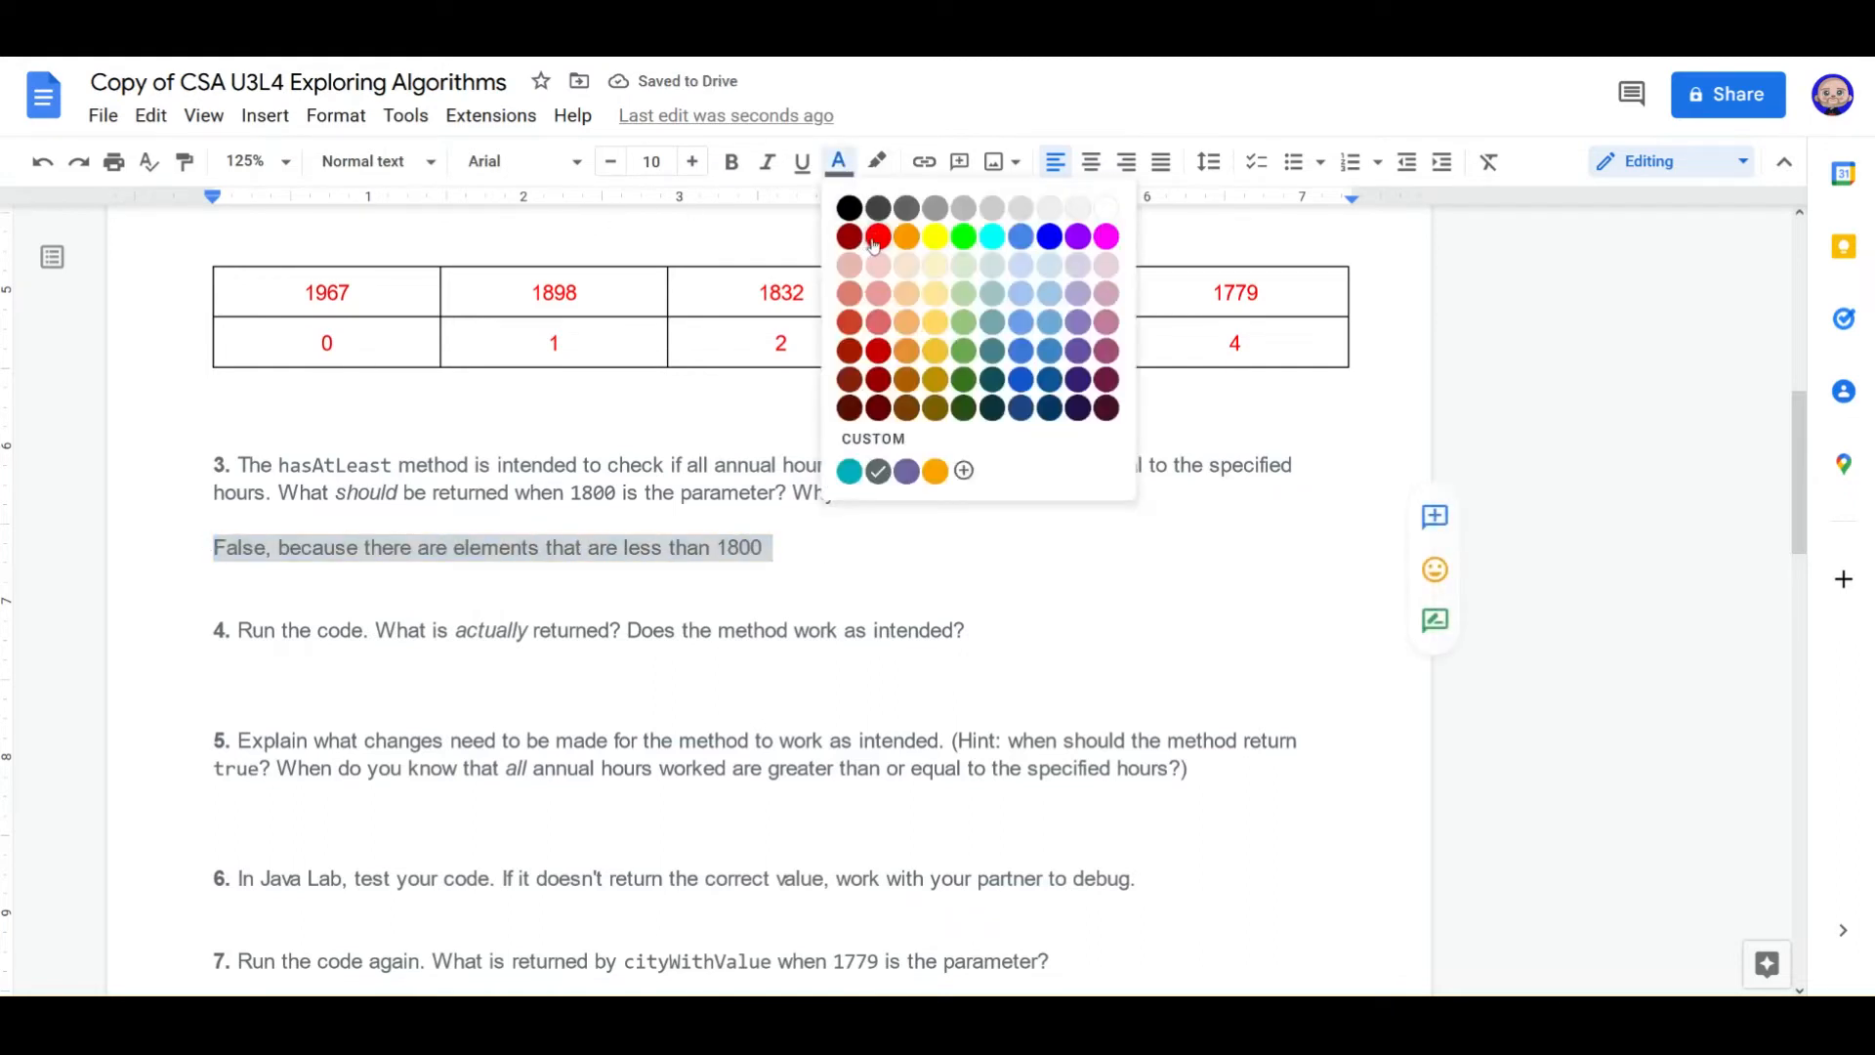
{"action": "left_click", "coordinate": [848, 235]}
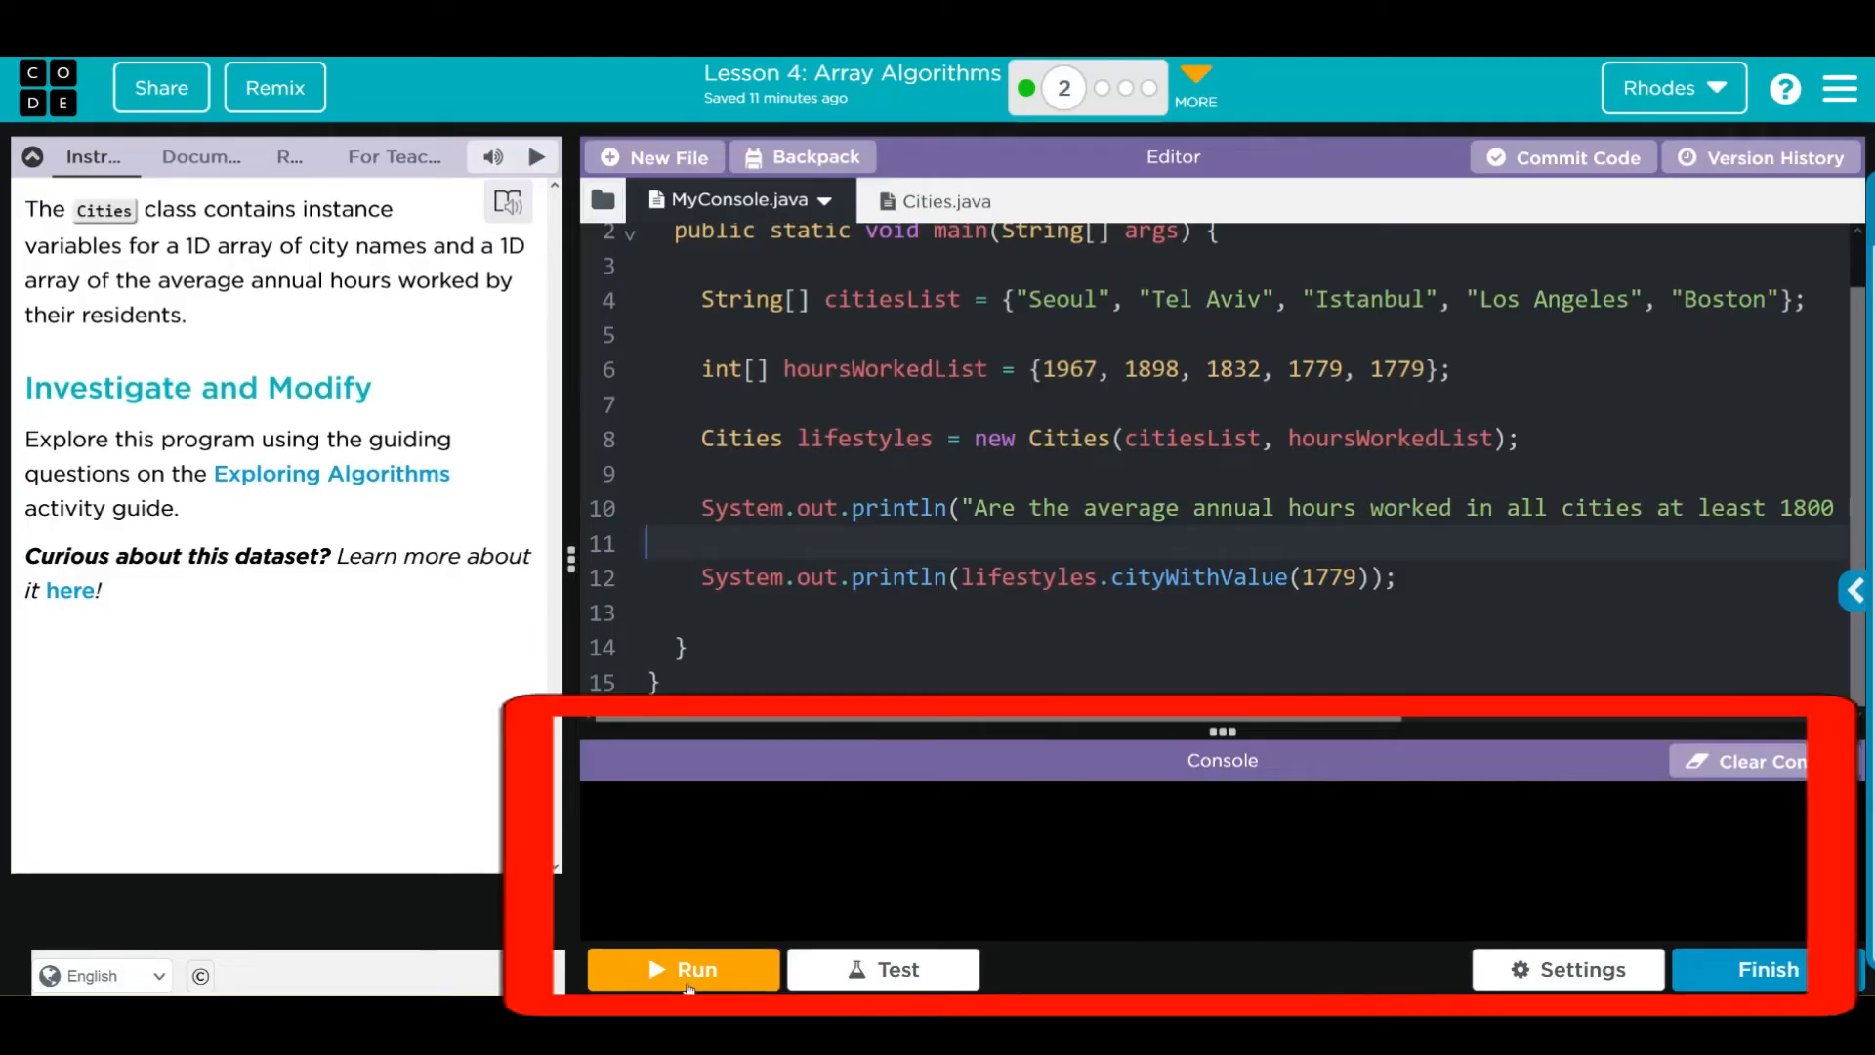
Step: Run MyConsole, which prints true for 1800 hours and Los Angeles for 1779
{"action": "left_click", "coordinate": [683, 969]}
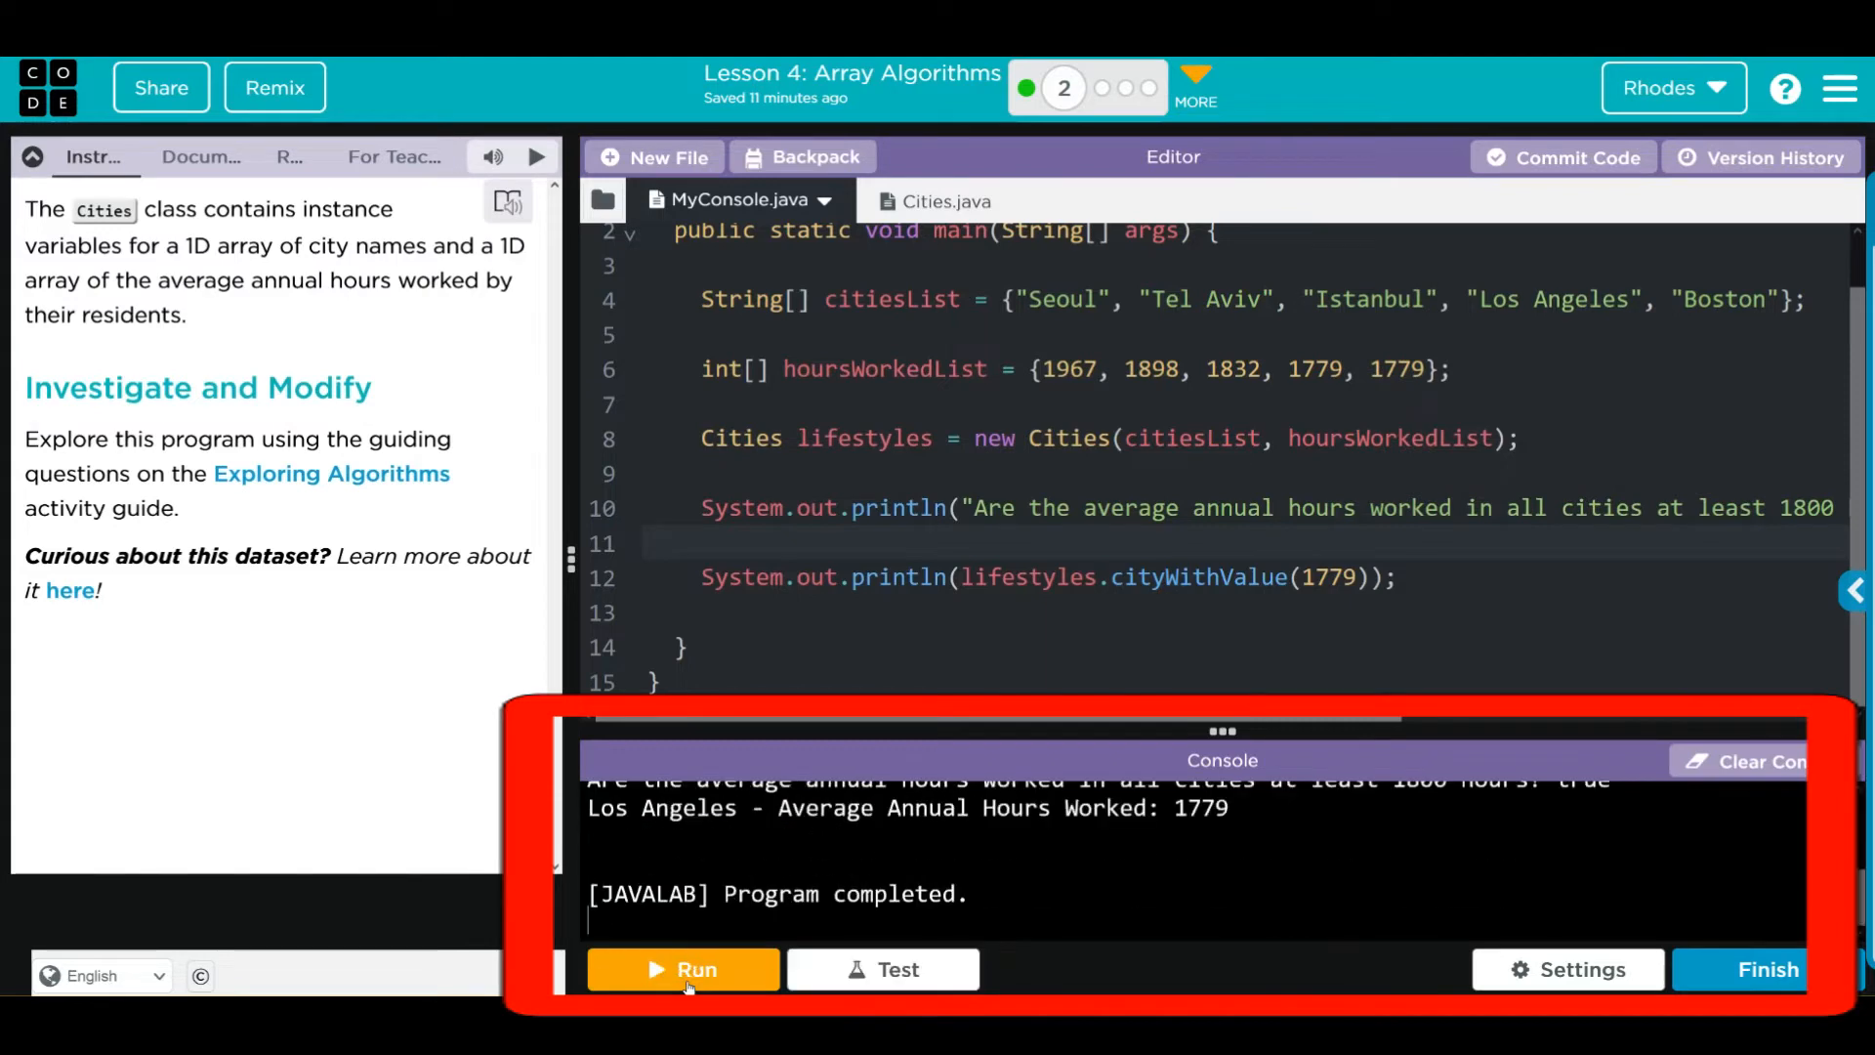
{"action": "left_click", "coordinate": [682, 969]}
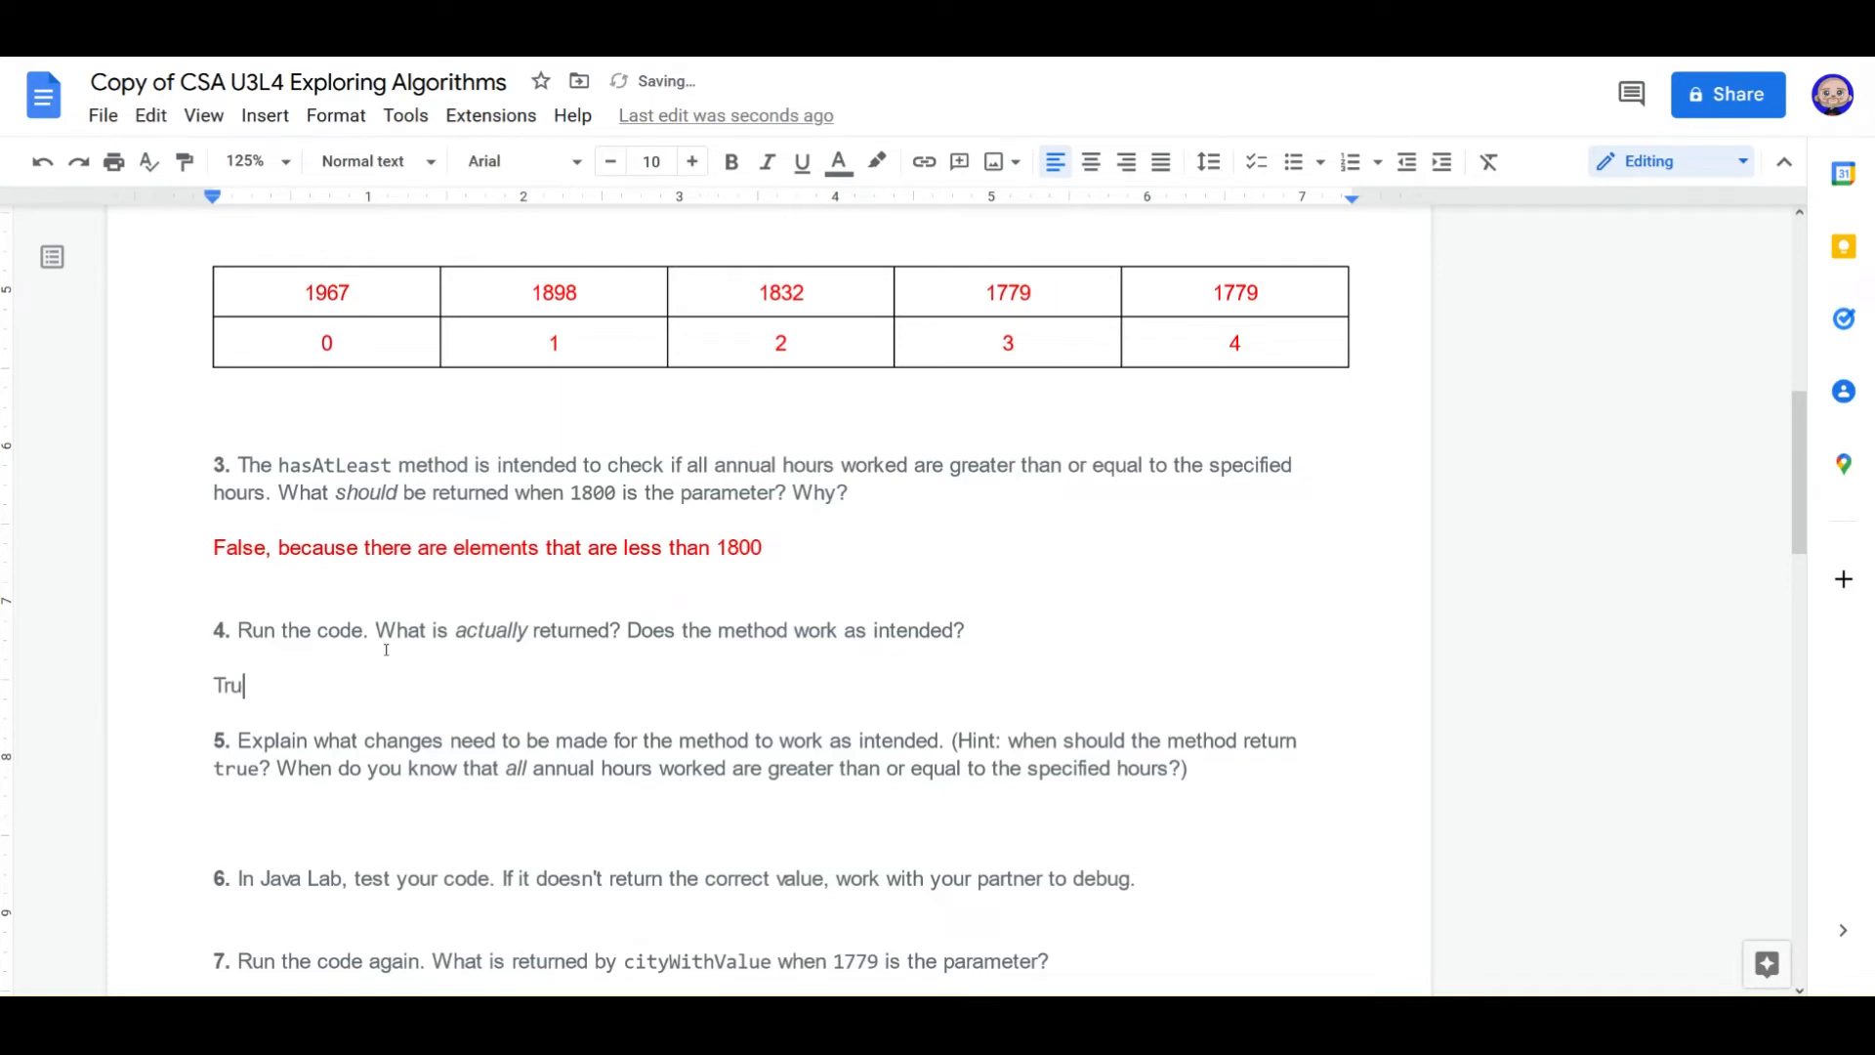
Step: Type 'True, the method does not work as intended' under question 4 and color it
{"action": "type", "text": "e, the me"}
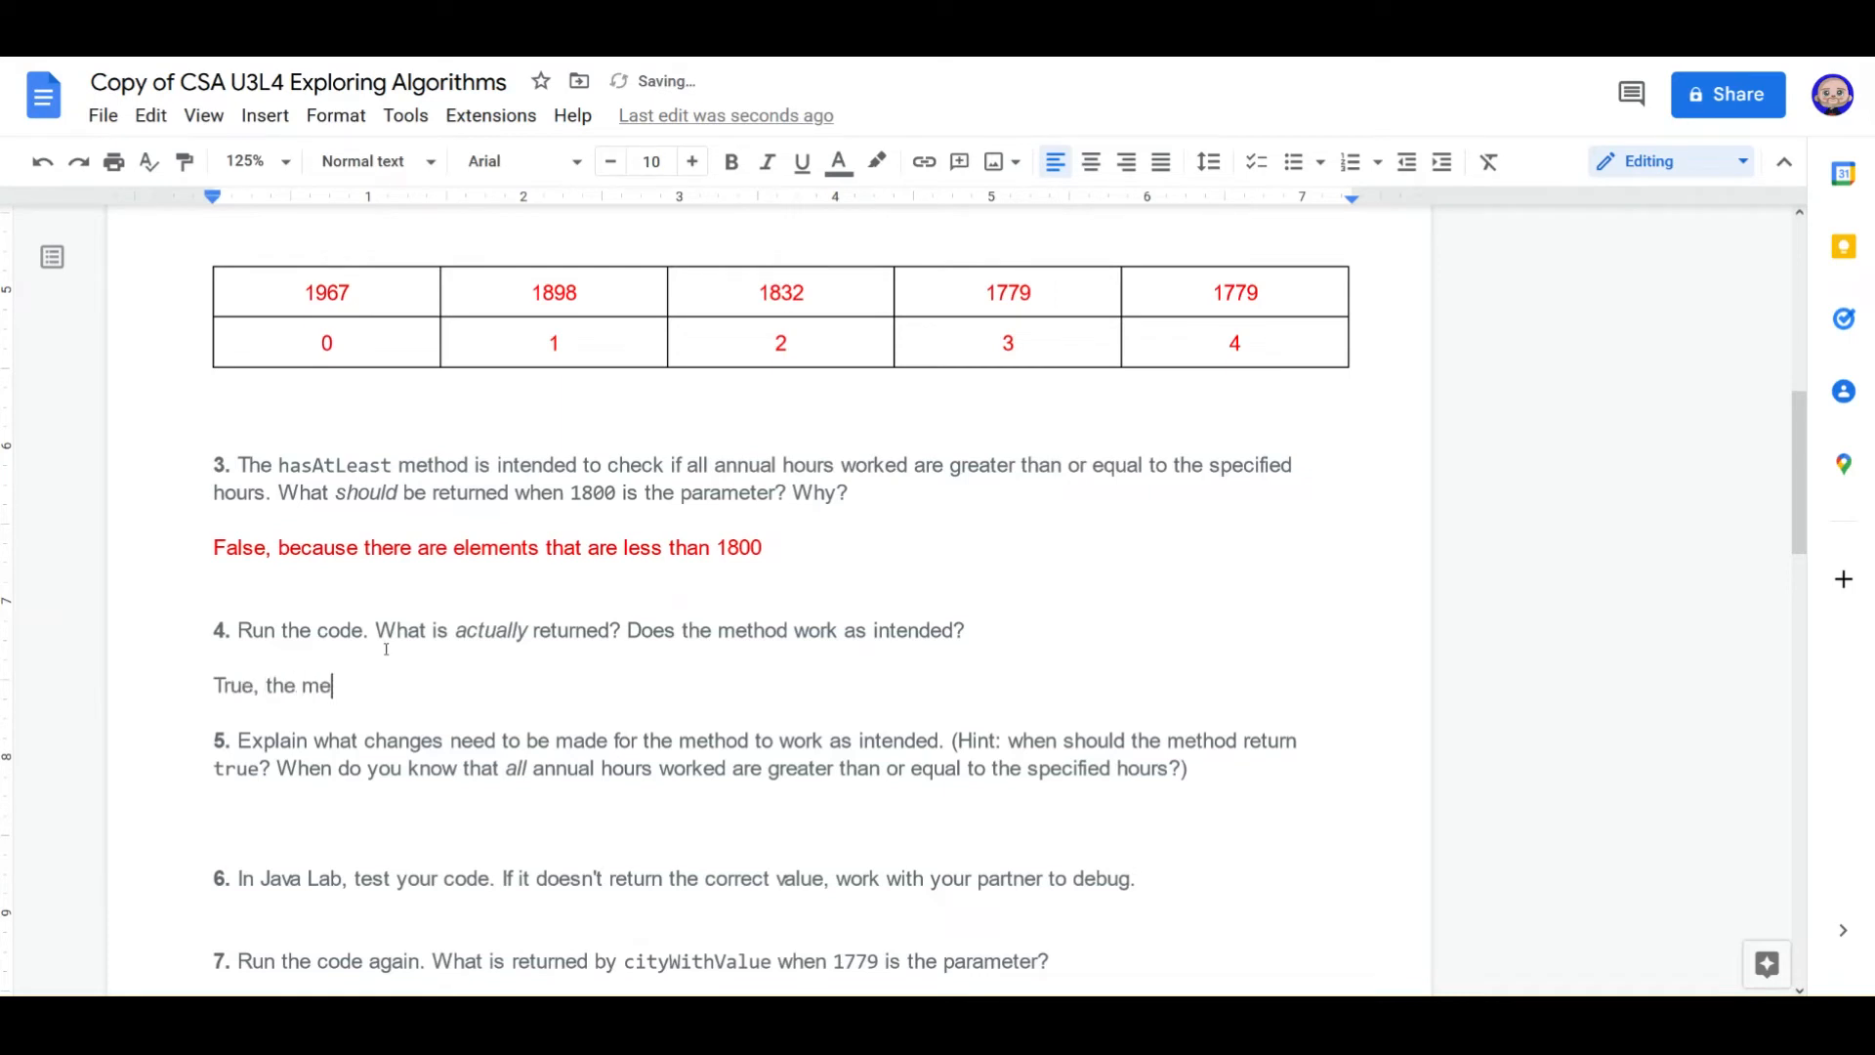
{"action": "type", "text": "thod does not w"}
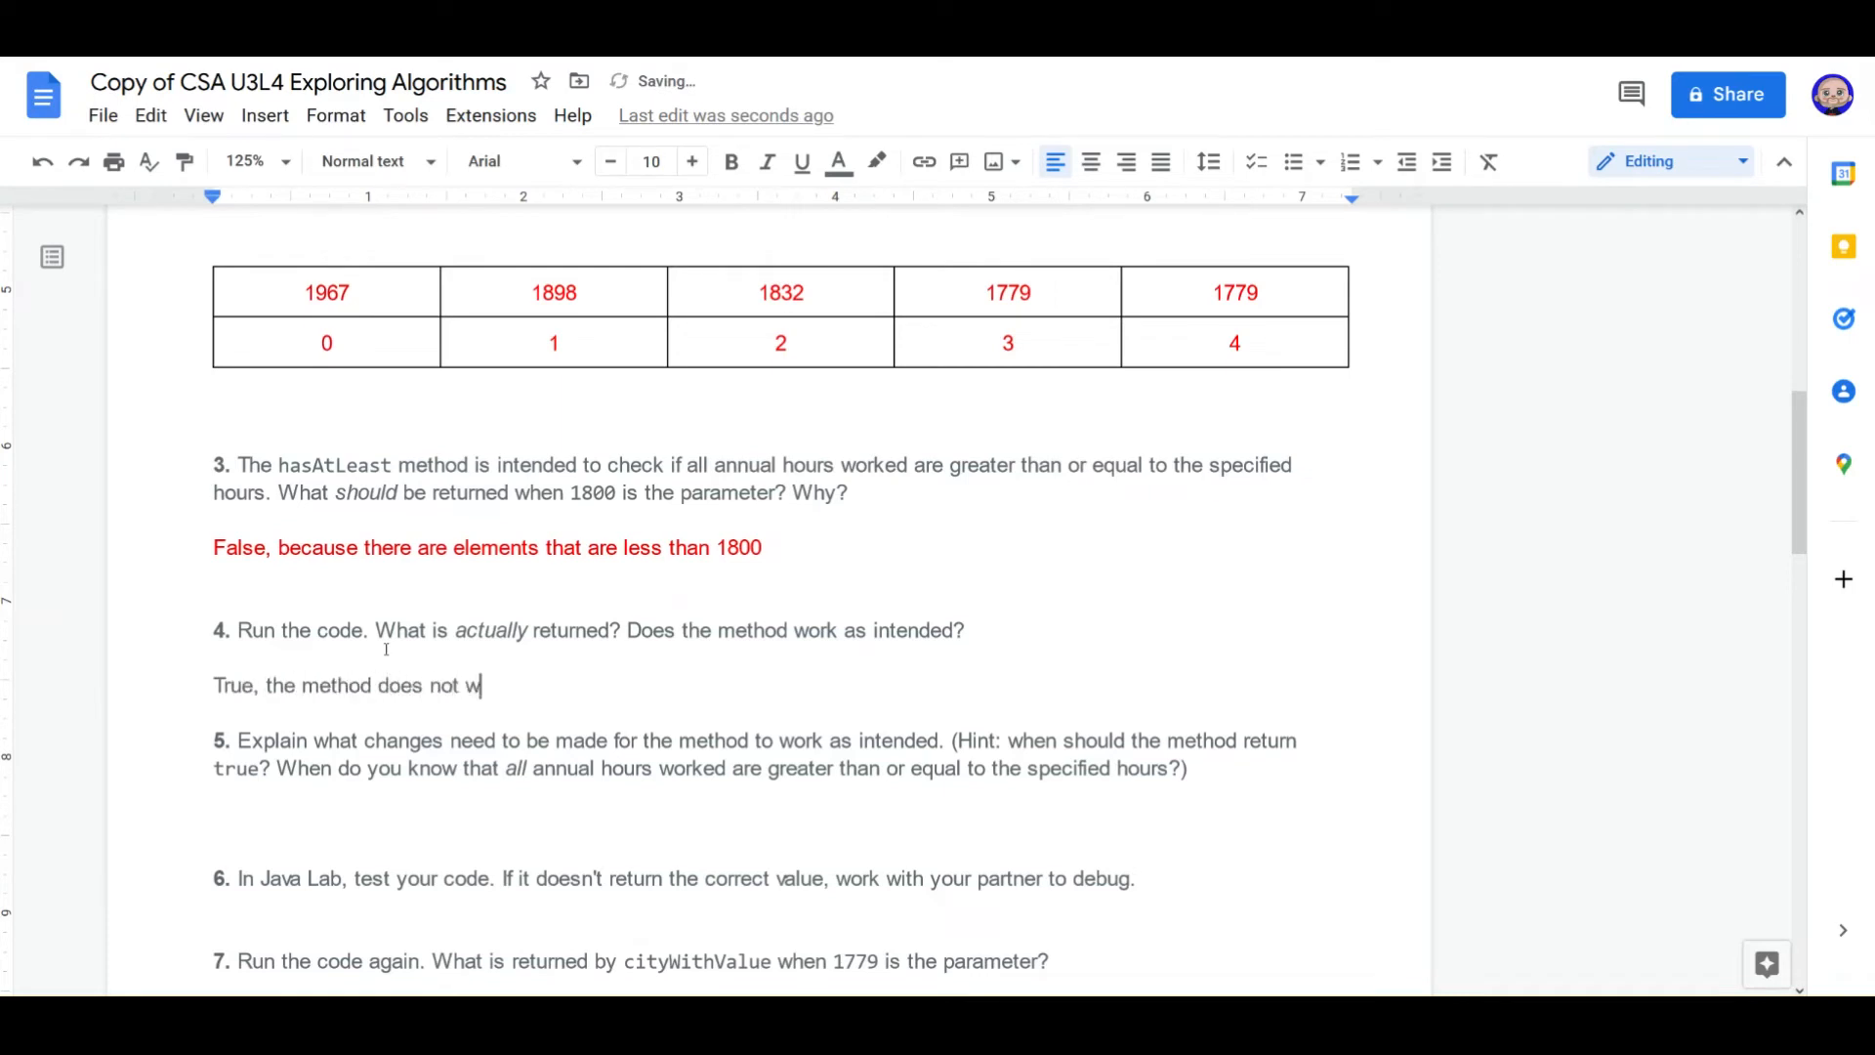
{"action": "type", "text": "ork as intended"}
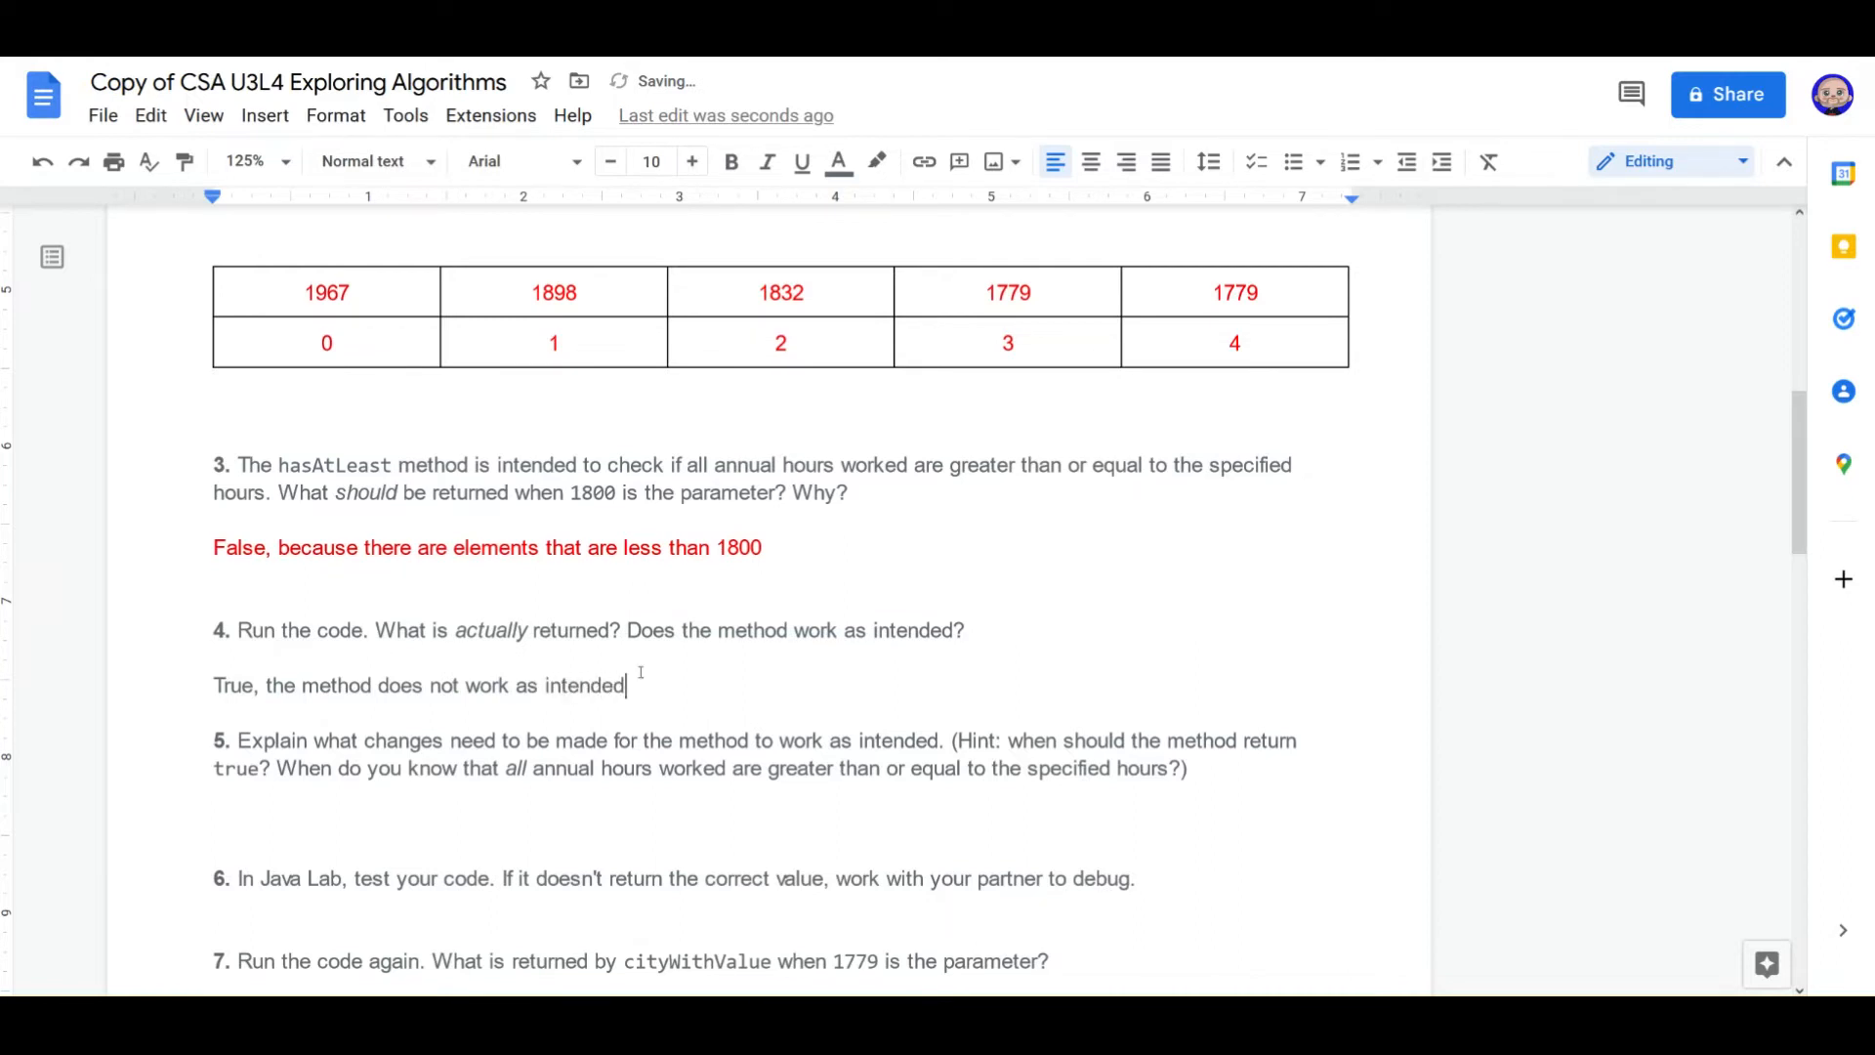
{"action": "triple_click", "coordinate": [419, 686]}
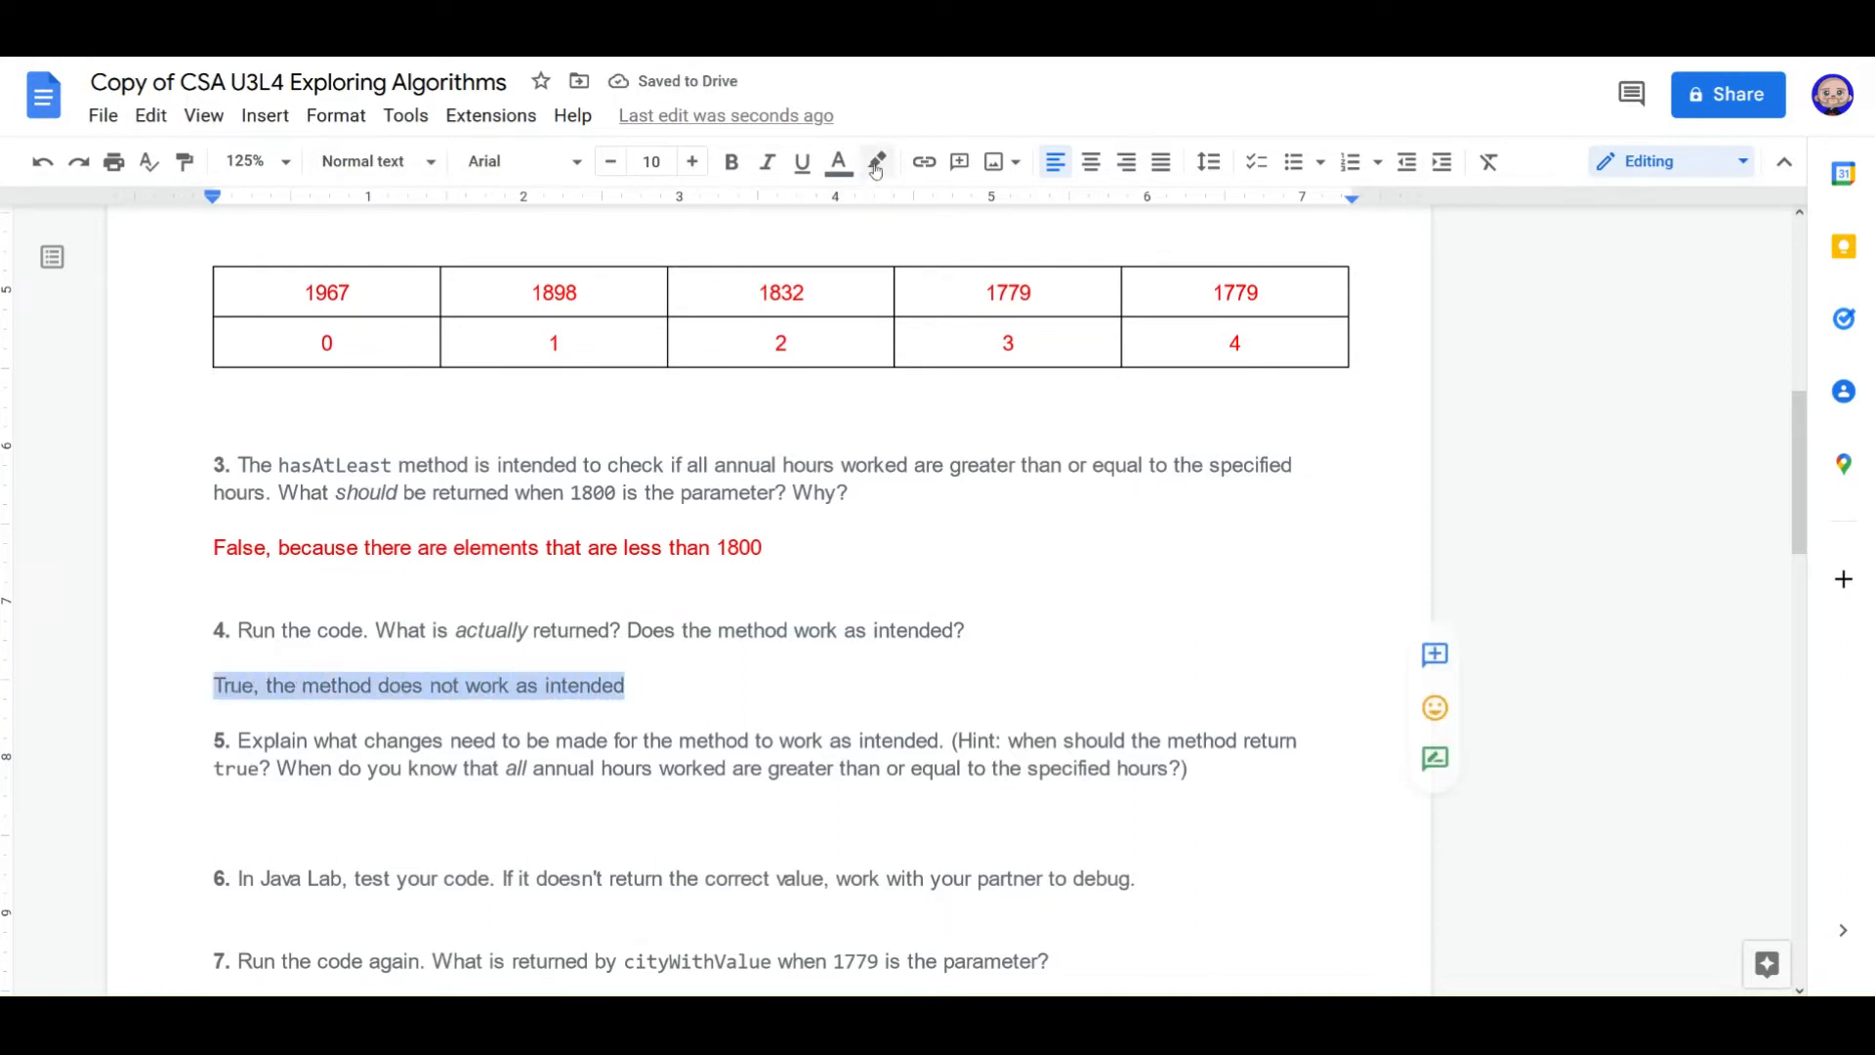
{"action": "left_click", "coordinate": [838, 161]}
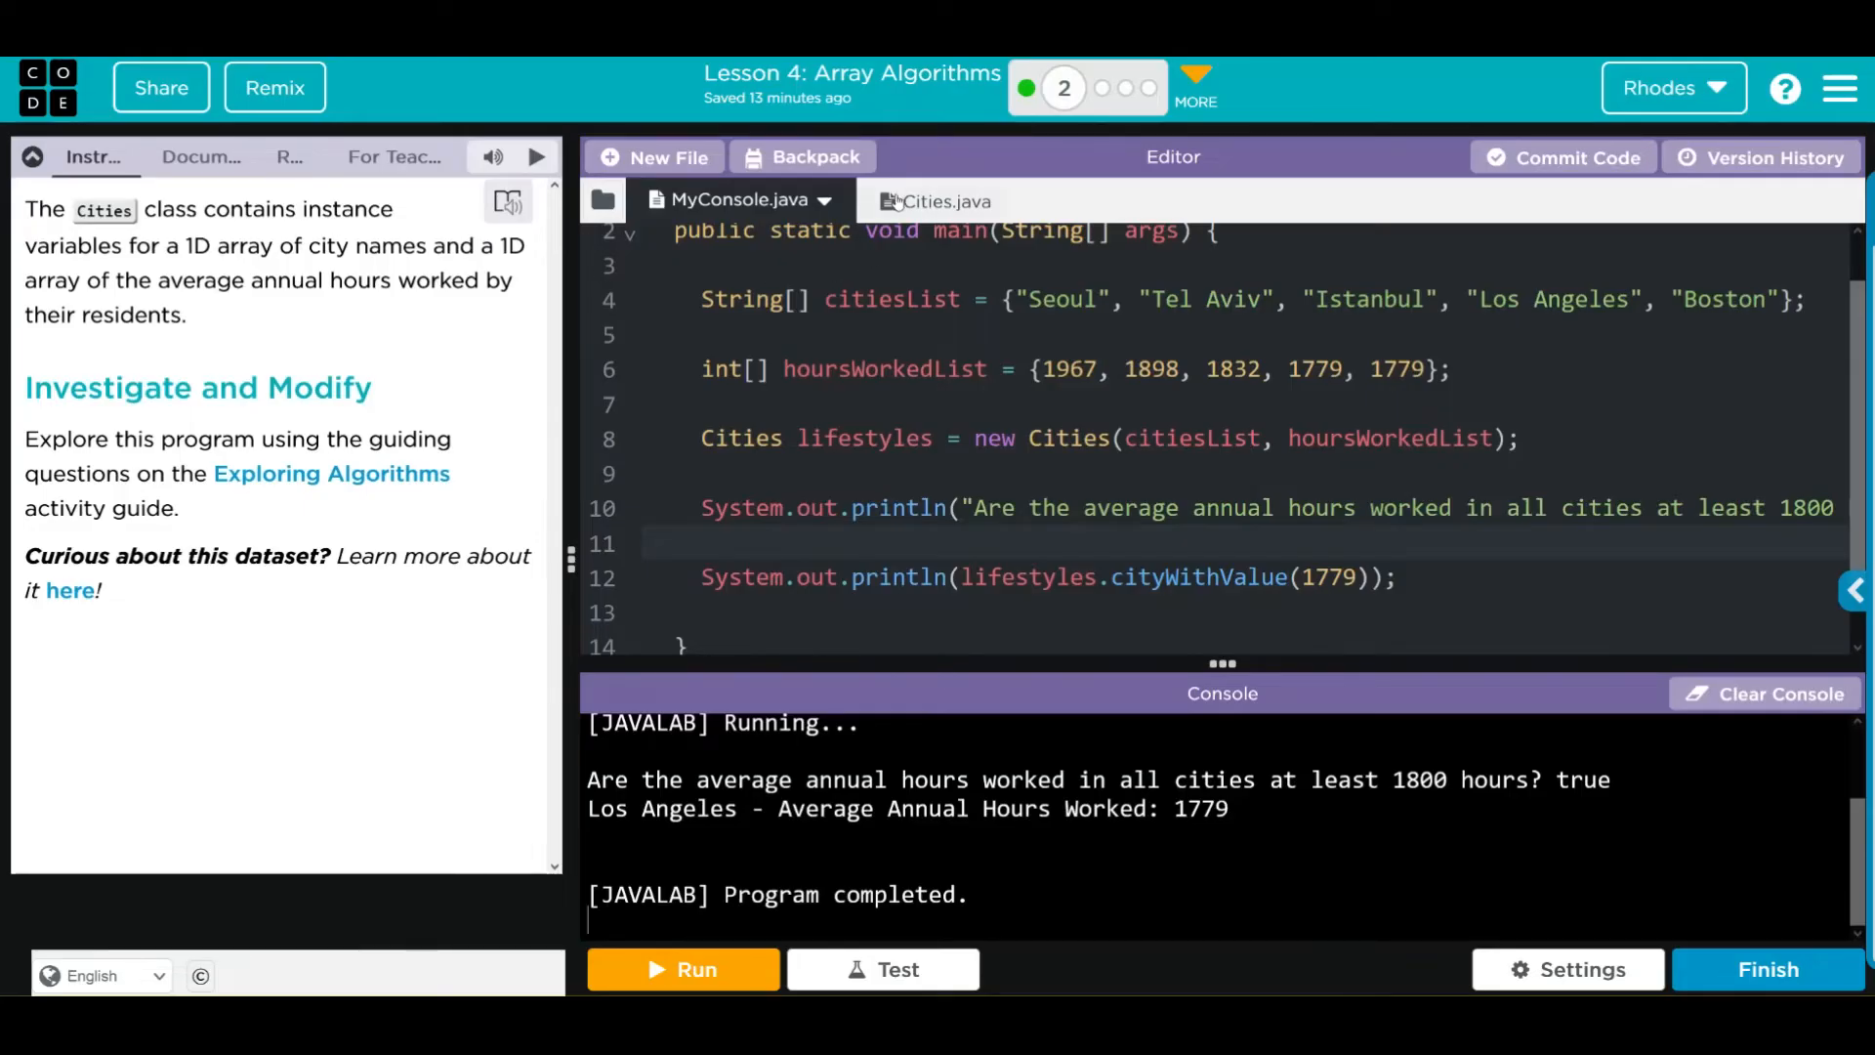
Step: Add the comment '//Flip true and false' after return true on line 26
{"action": "left_click", "coordinate": [937, 201]}
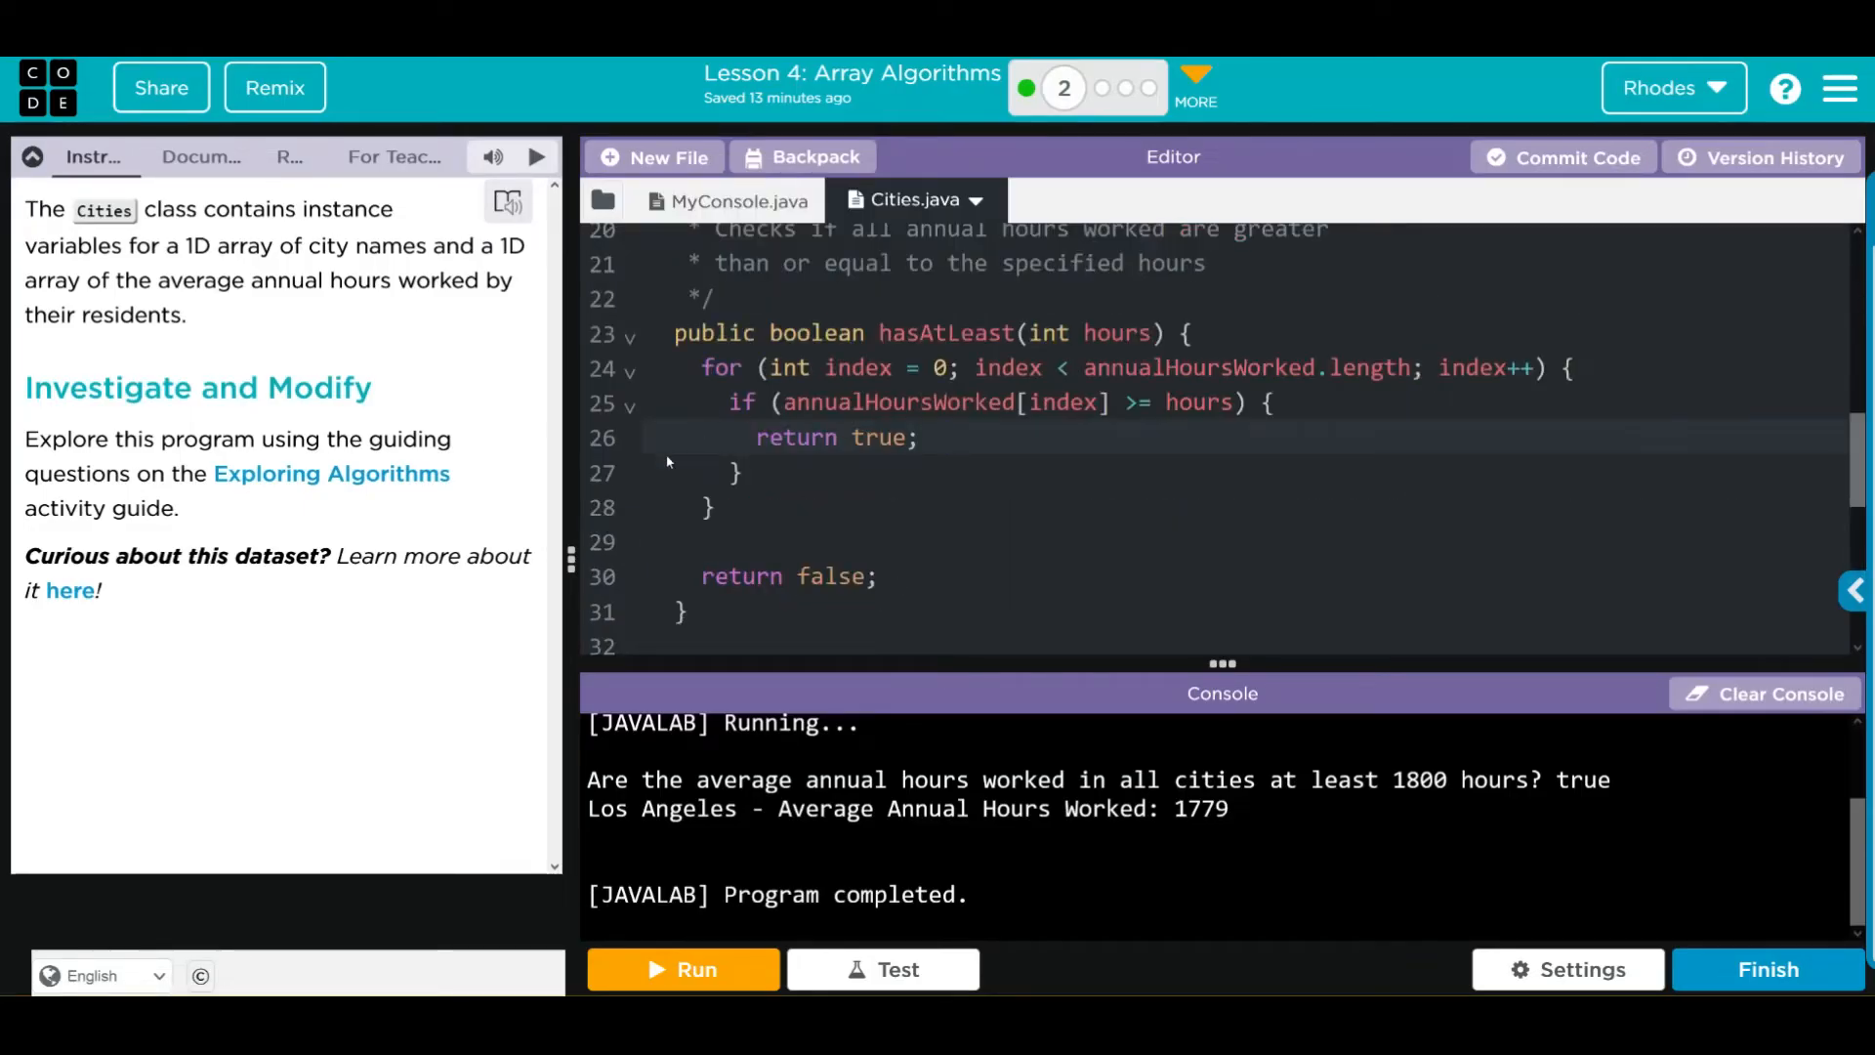
{"action": "left_click", "coordinate": [944, 438]}
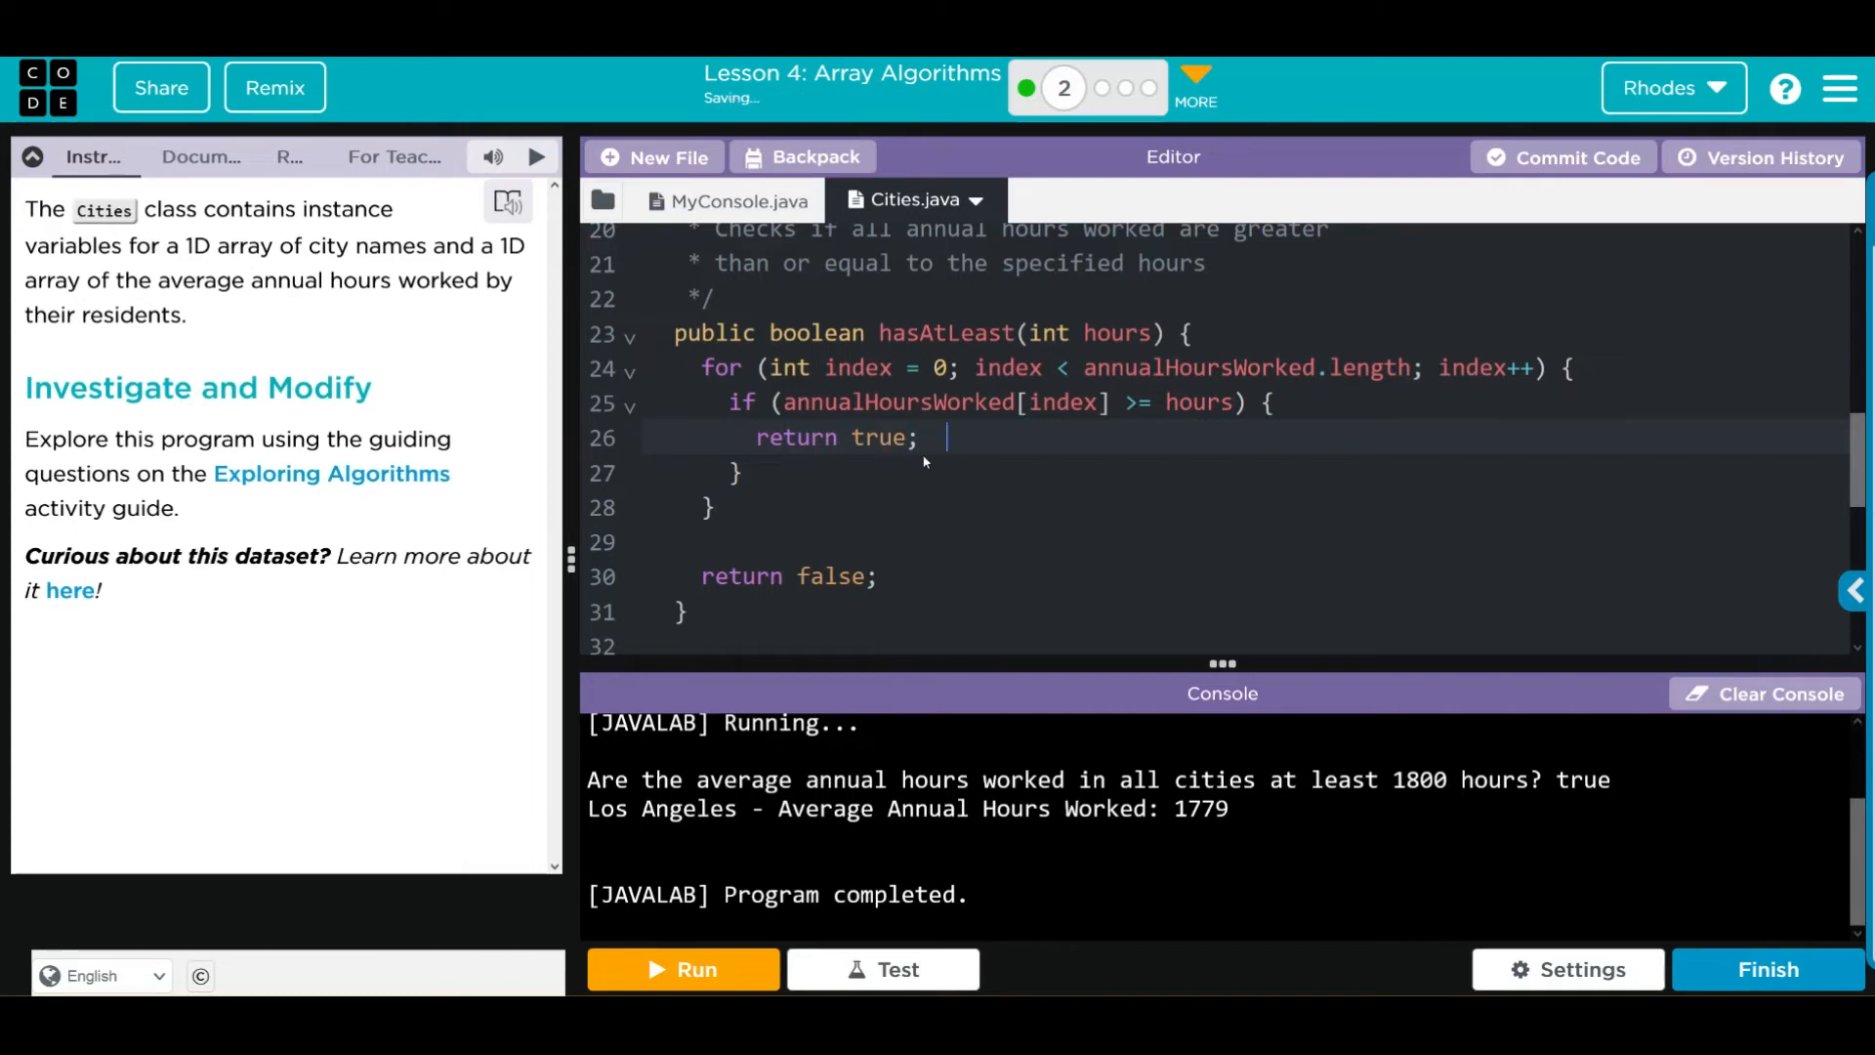
{"action": "type", "text": "//"}
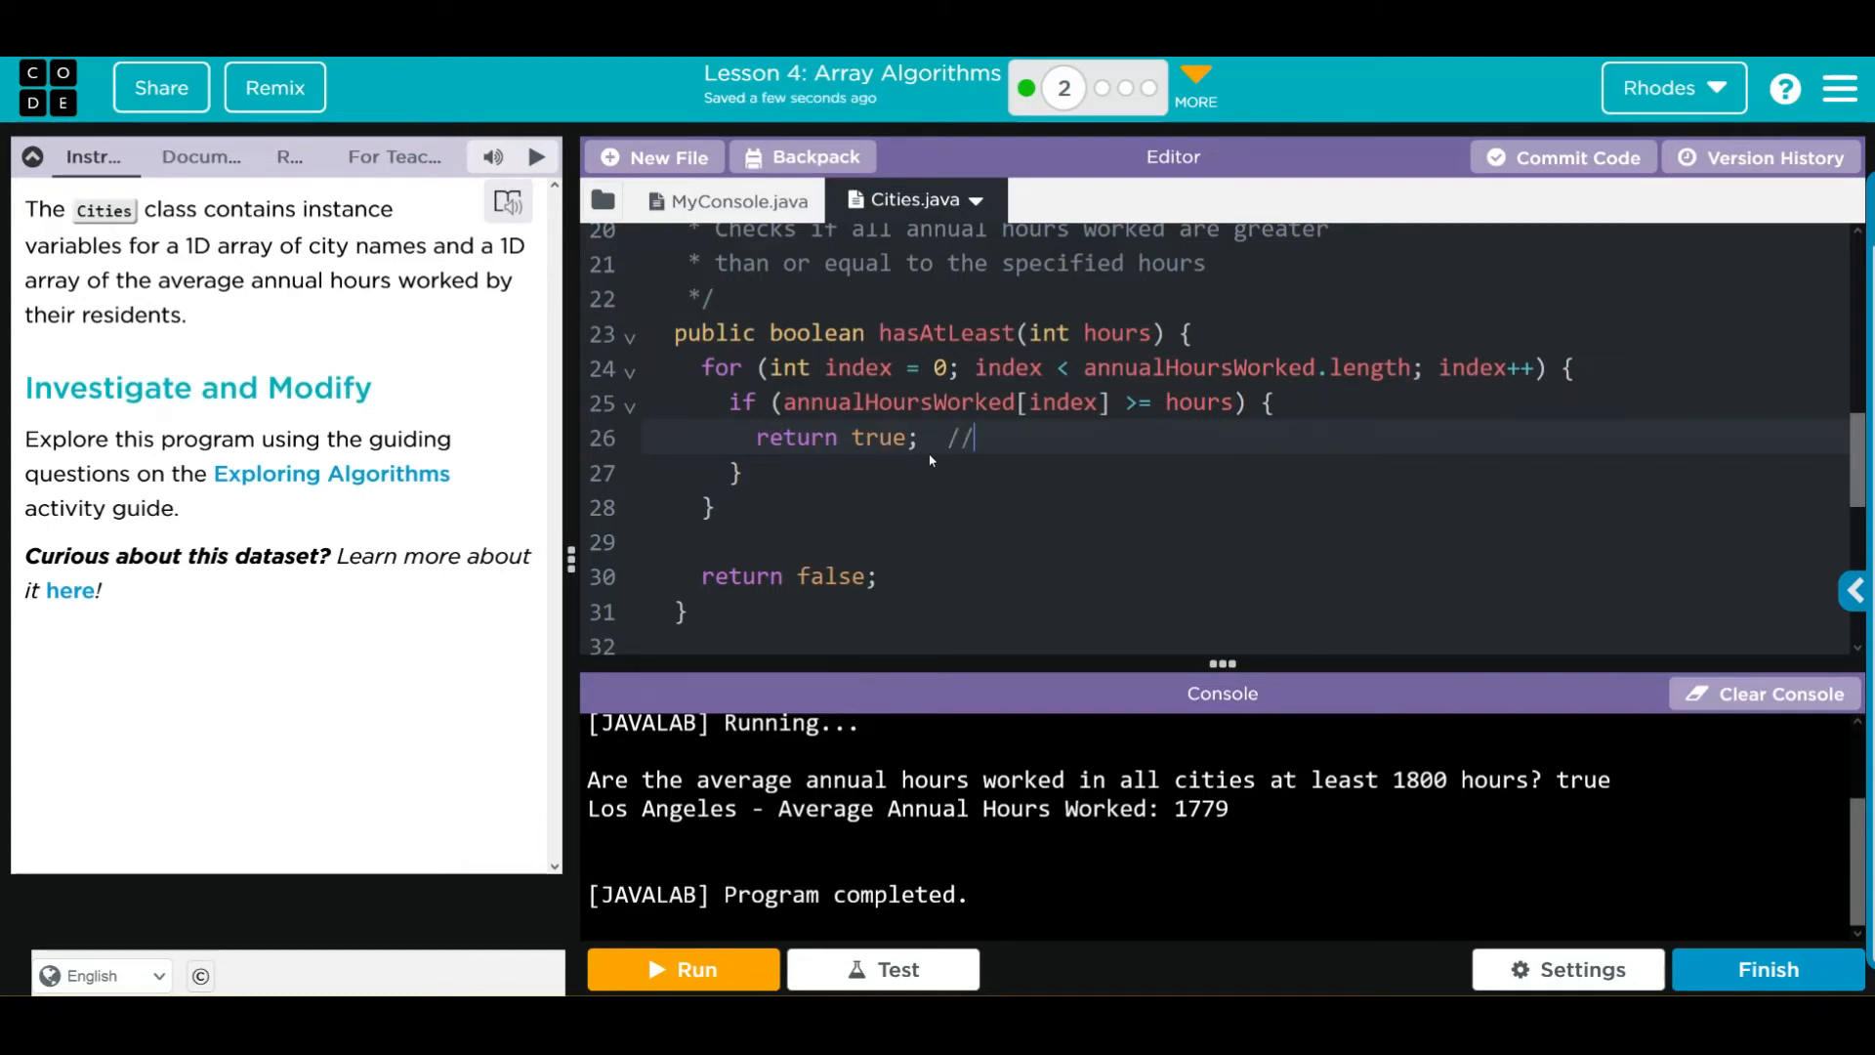
{"action": "type", "text": "F1"}
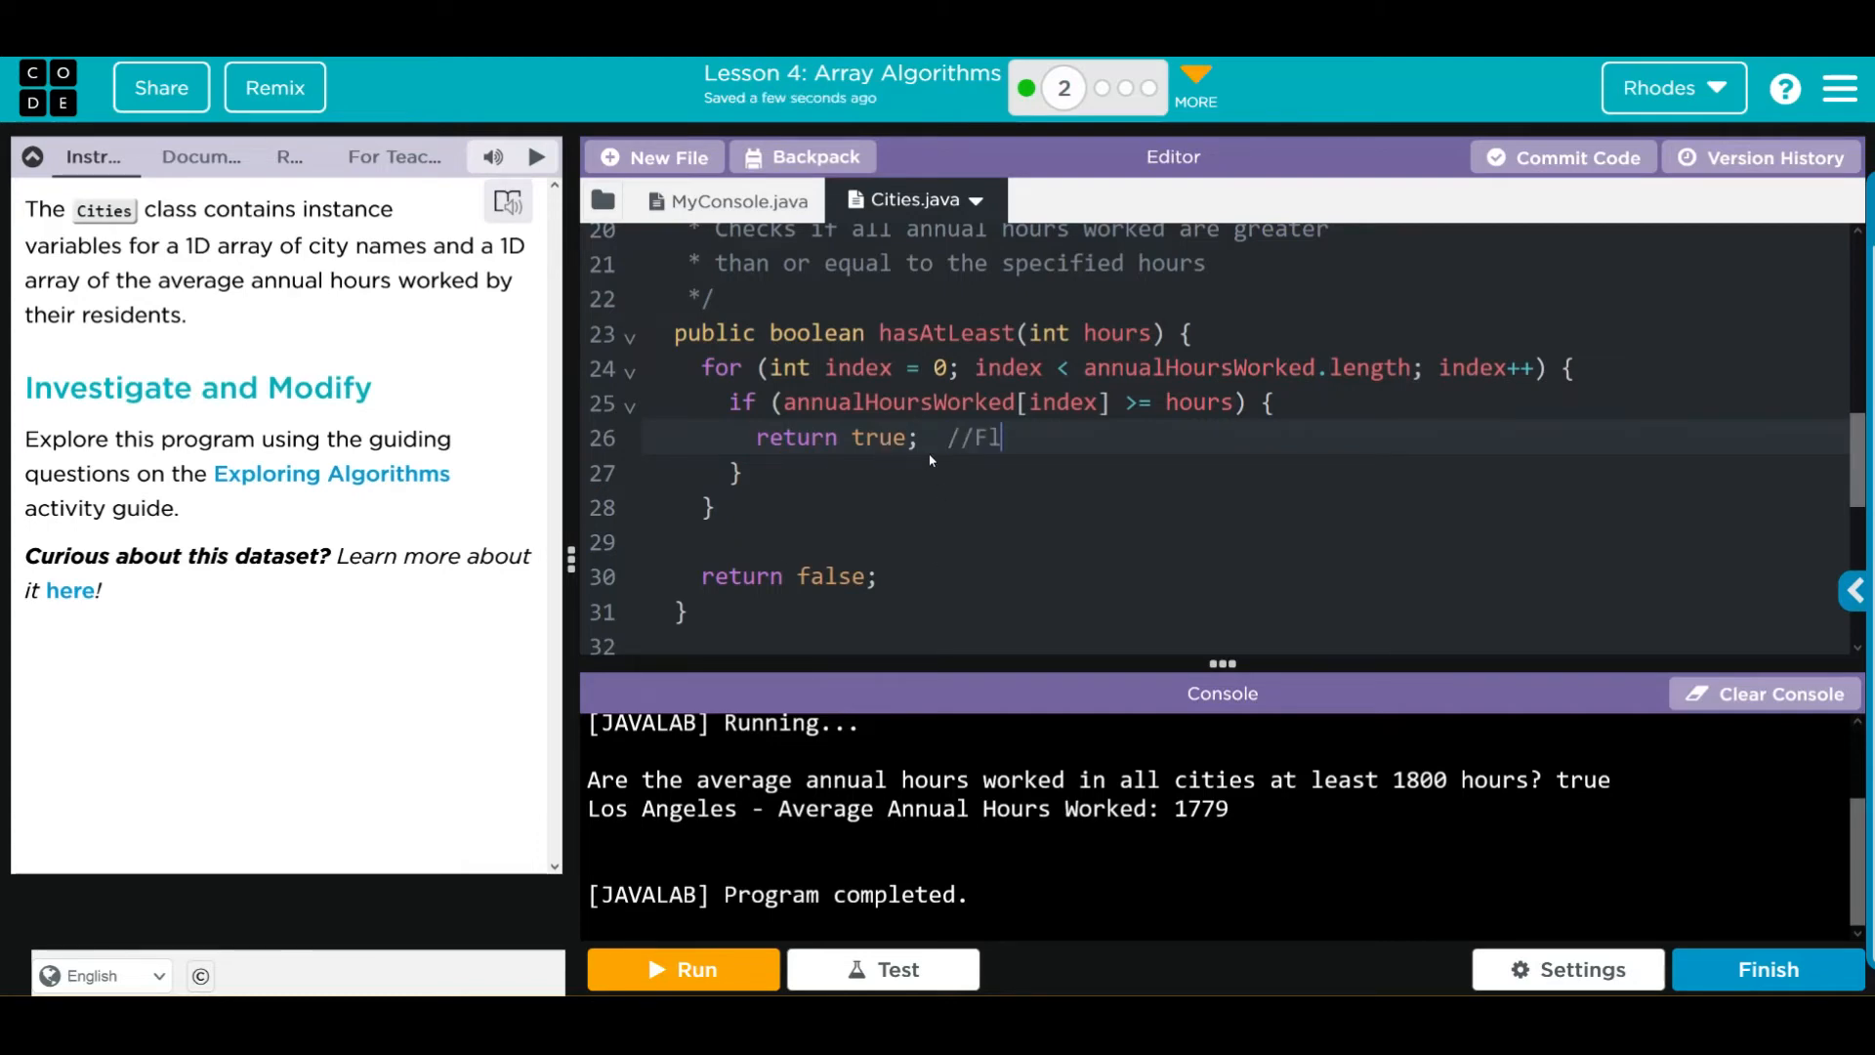
{"action": "type", "text": "ip true"}
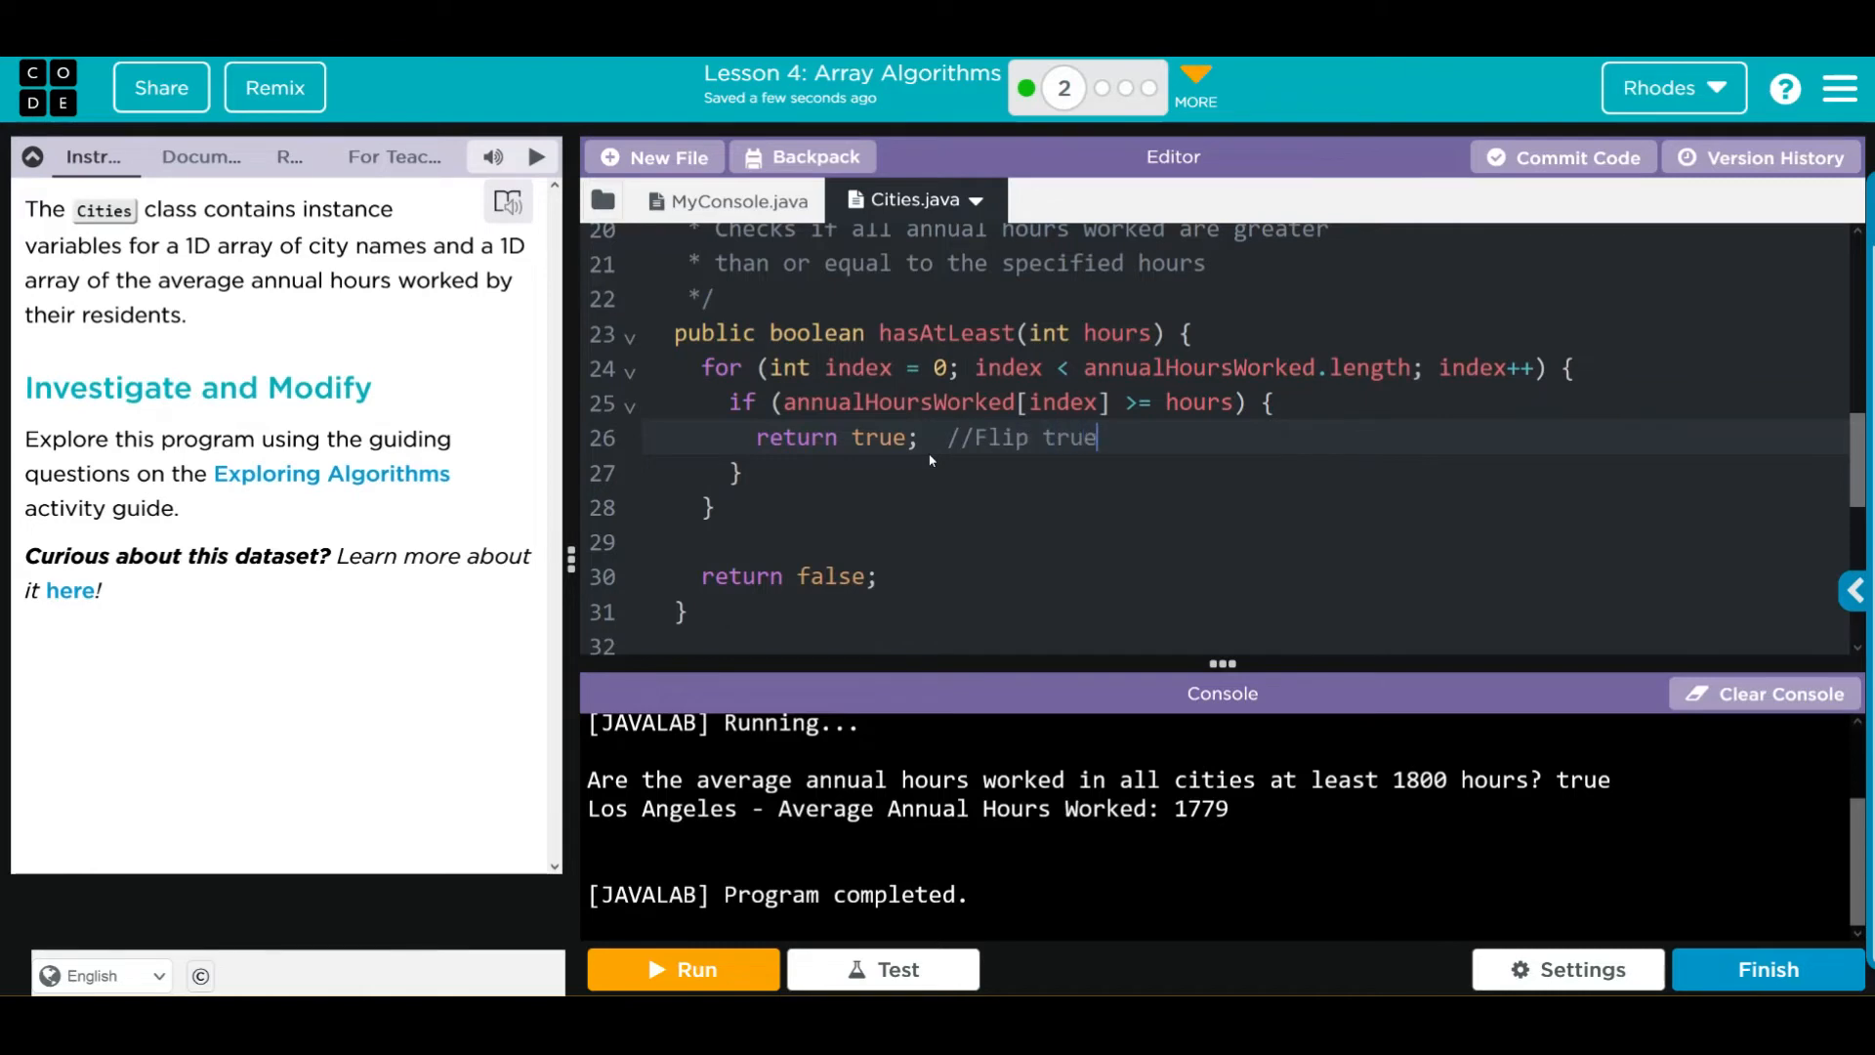
{"action": "type", "text": "and false"}
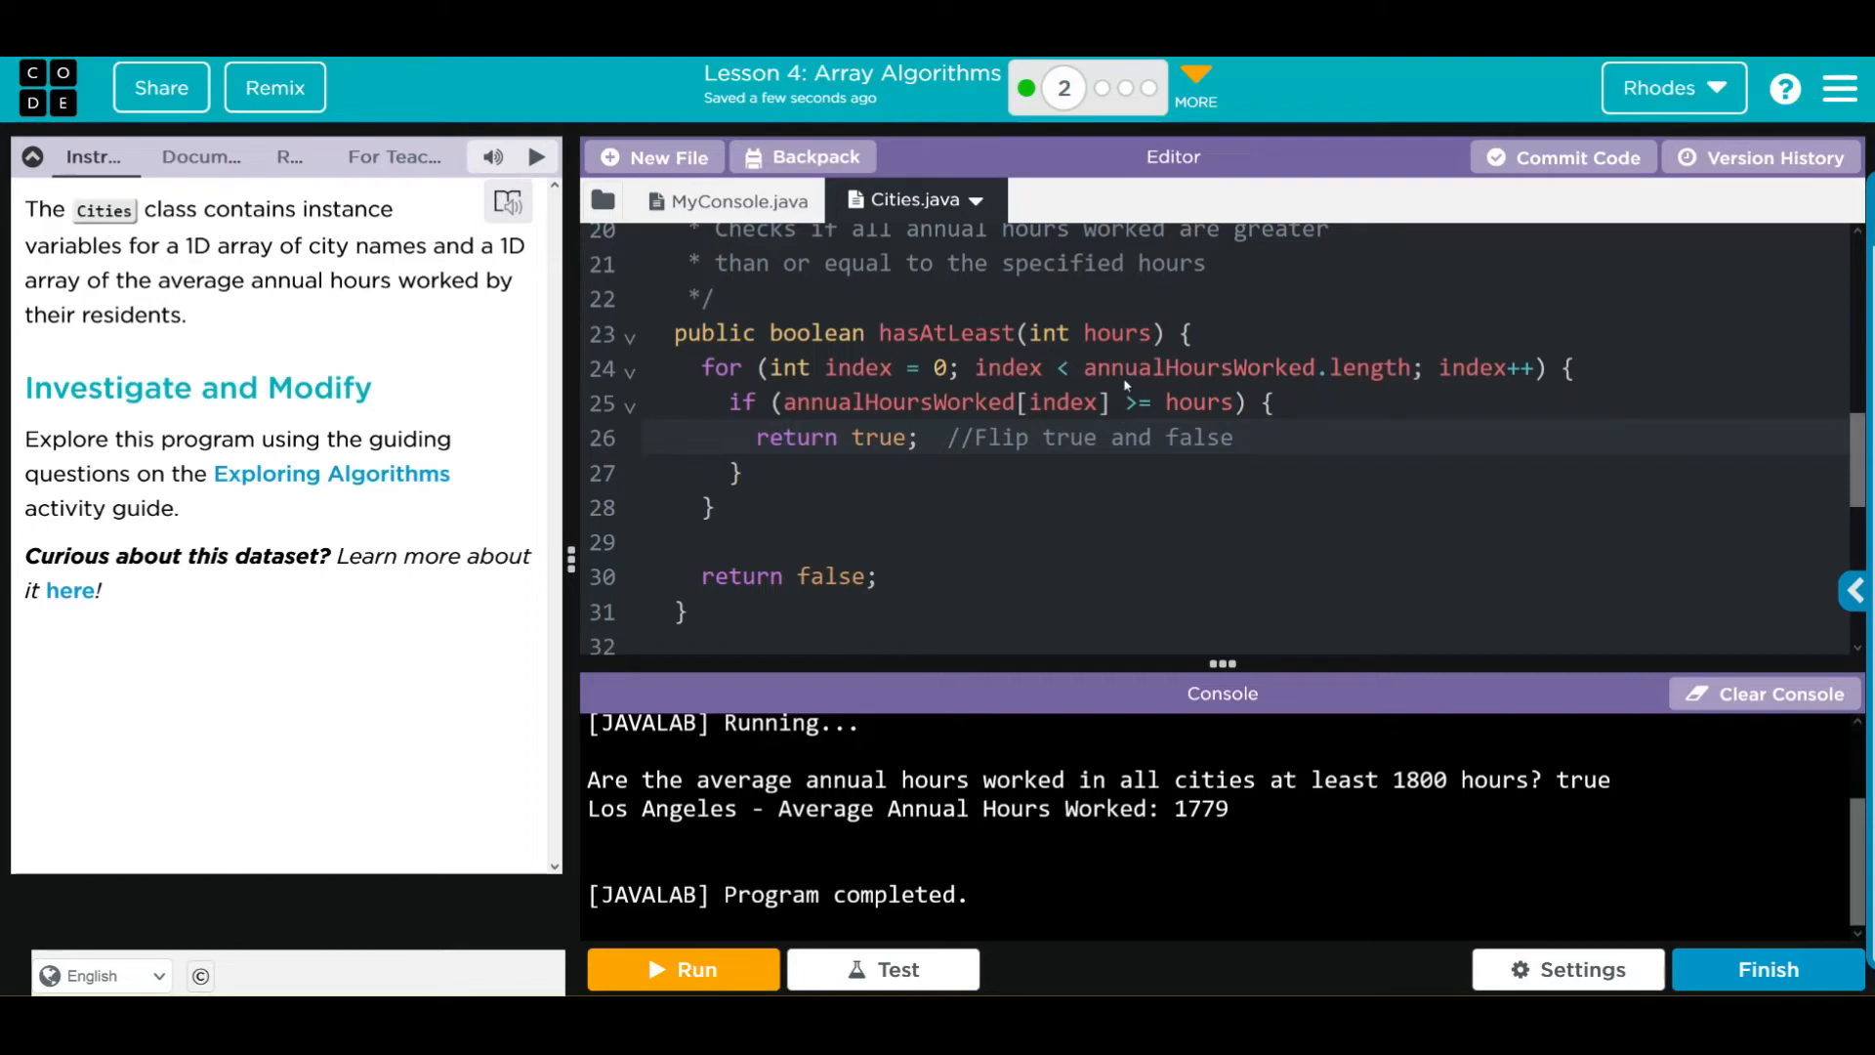
{"action": "left_click", "coordinate": [1233, 438]}
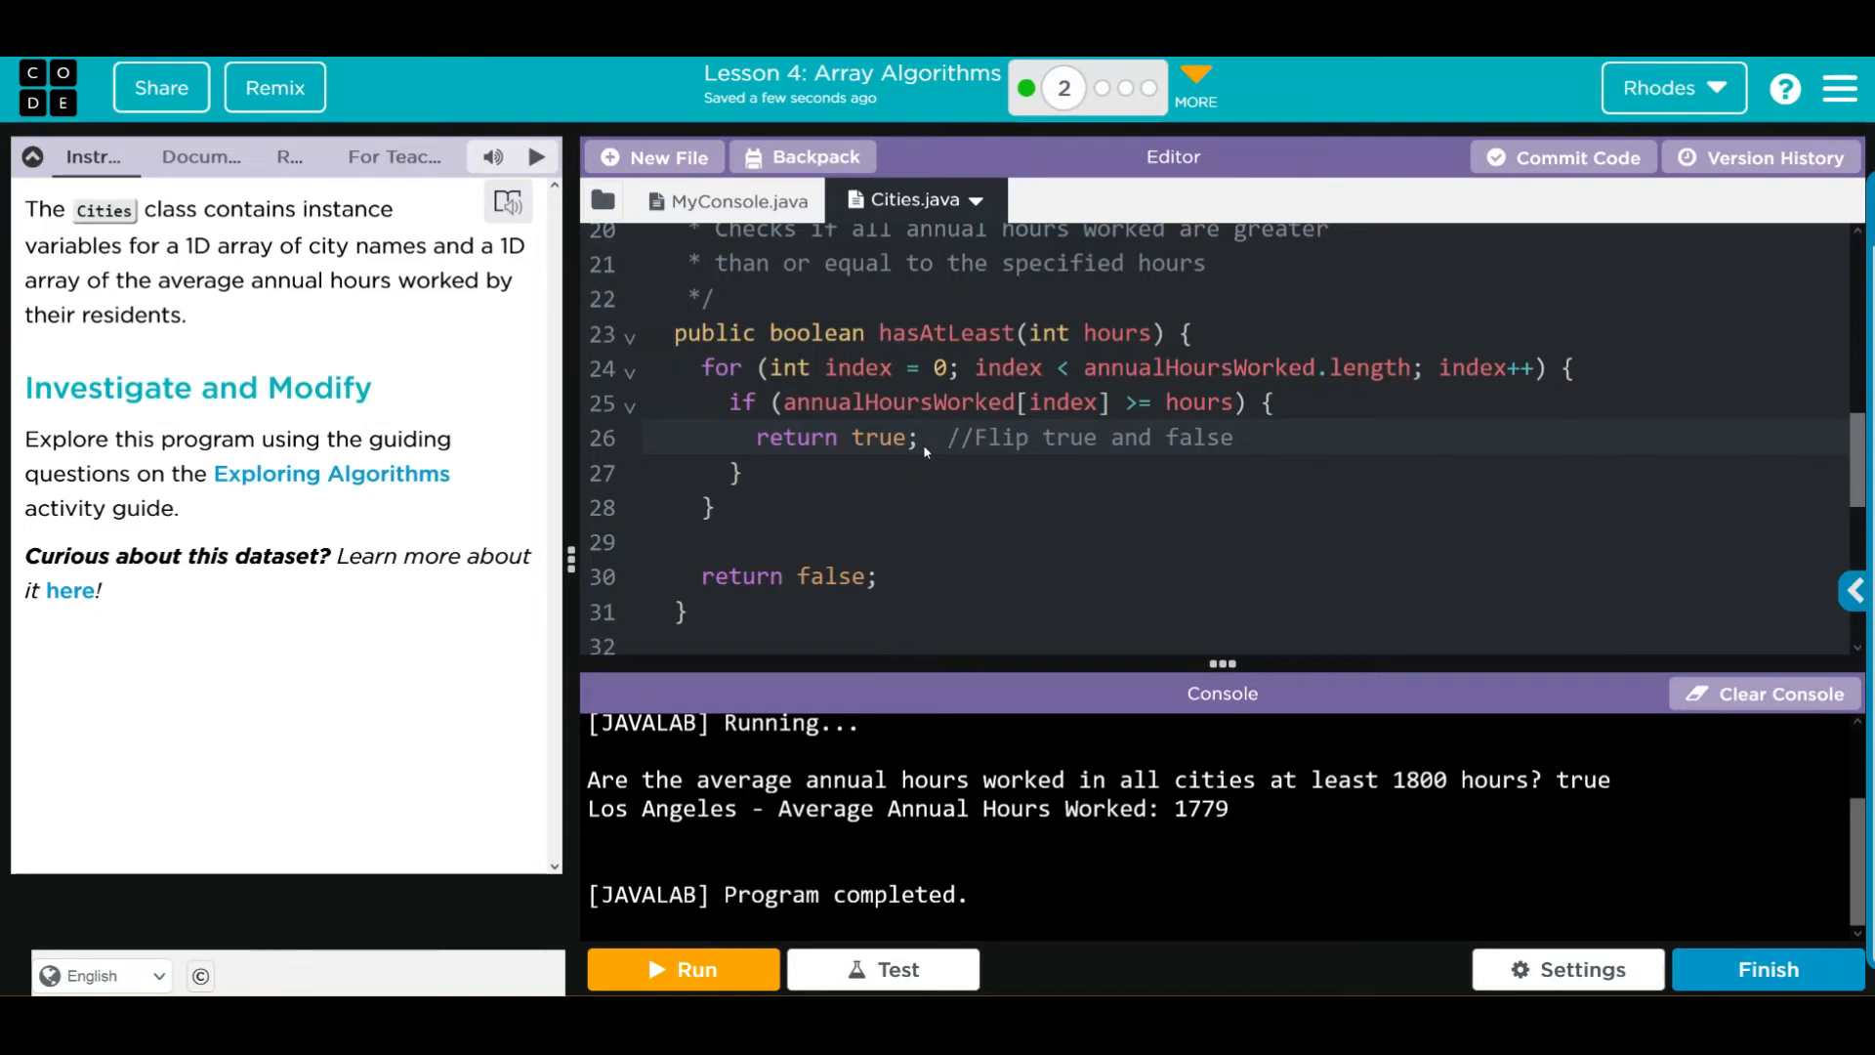
{"action": "mouse_move", "coordinate": [1122, 434]}
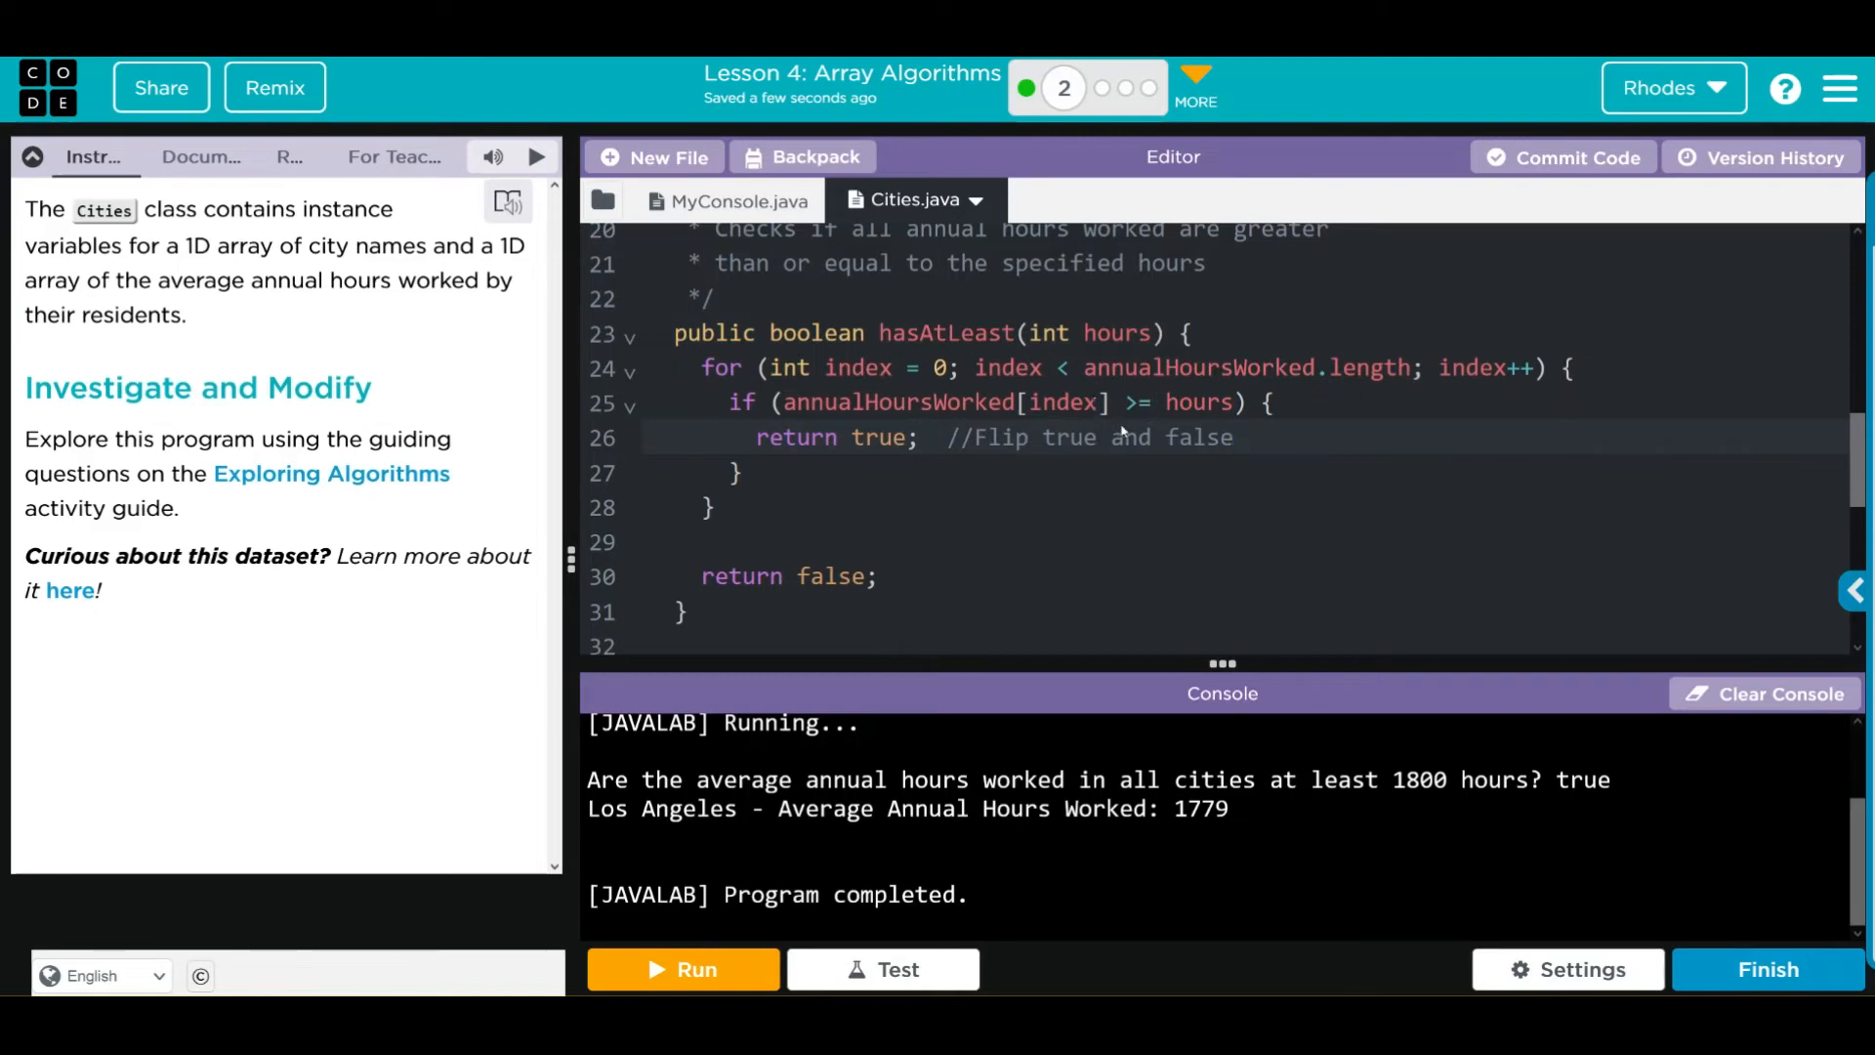
{"action": "mouse_move", "coordinate": [1152, 380]}
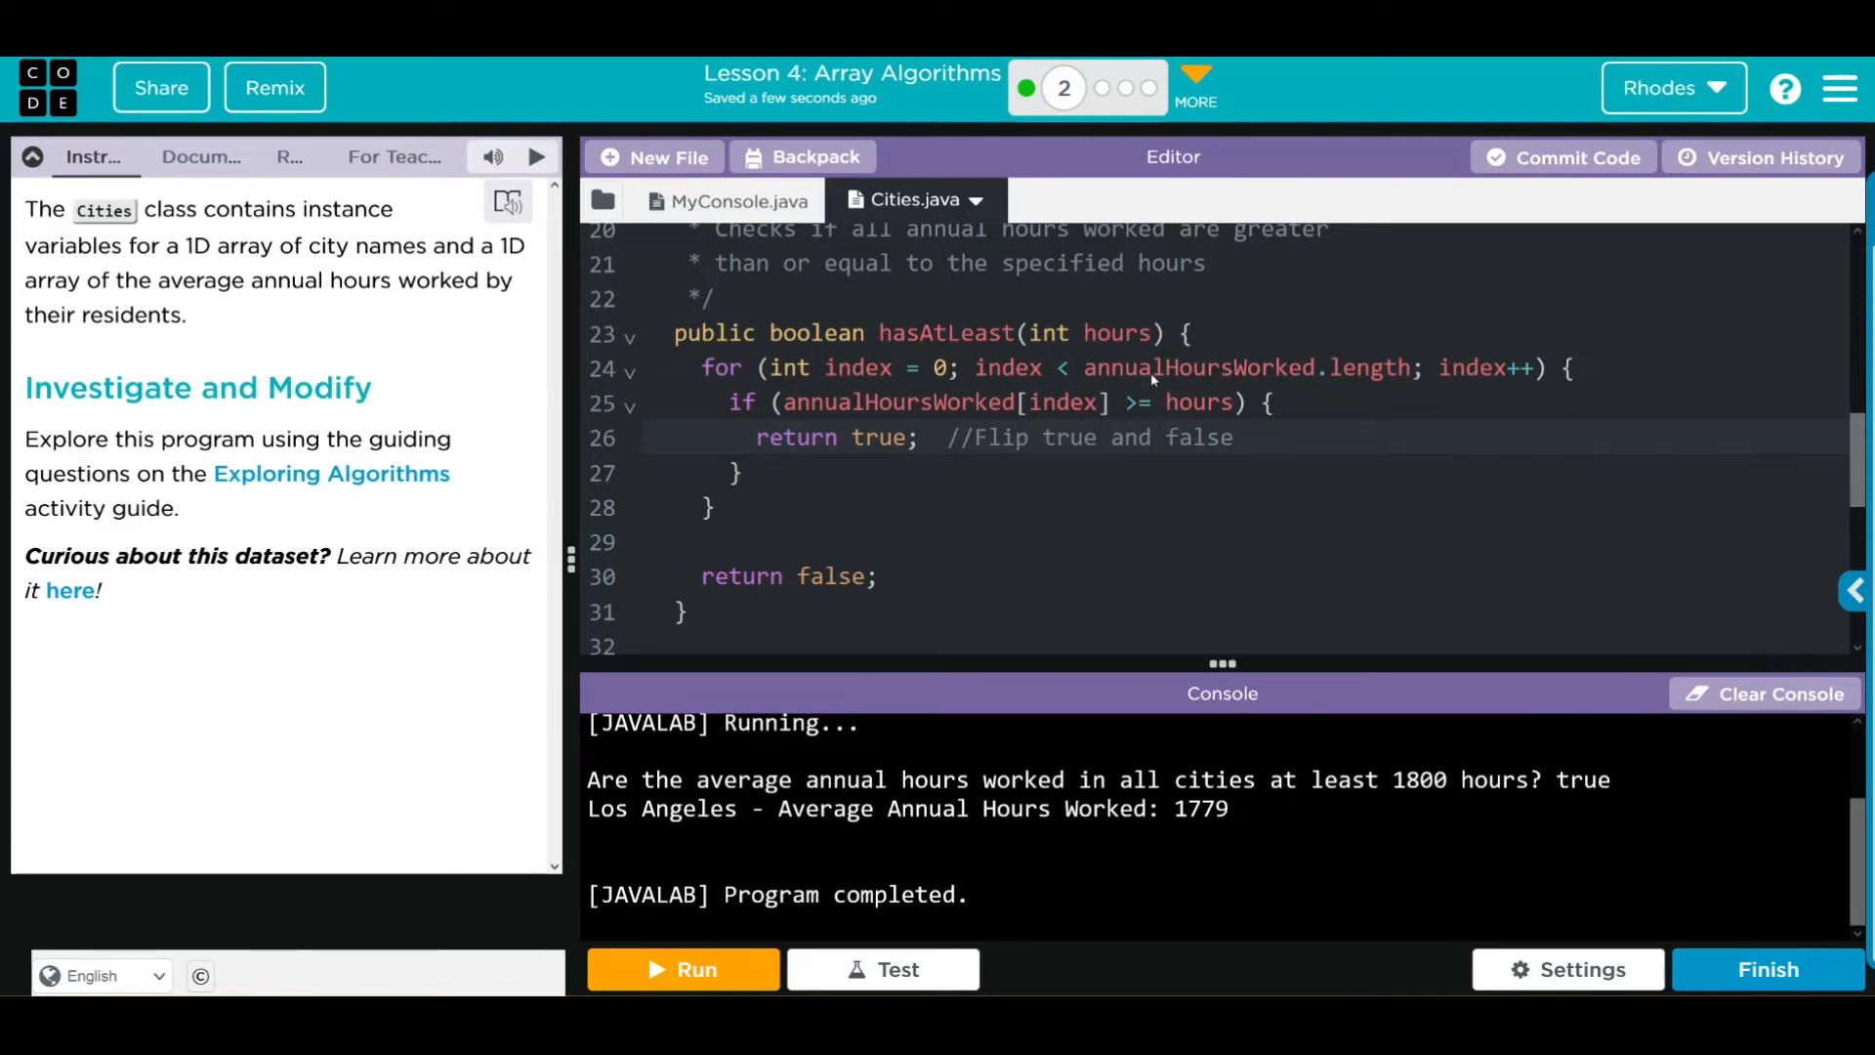
{"action": "mouse_move", "coordinate": [1098, 415]}
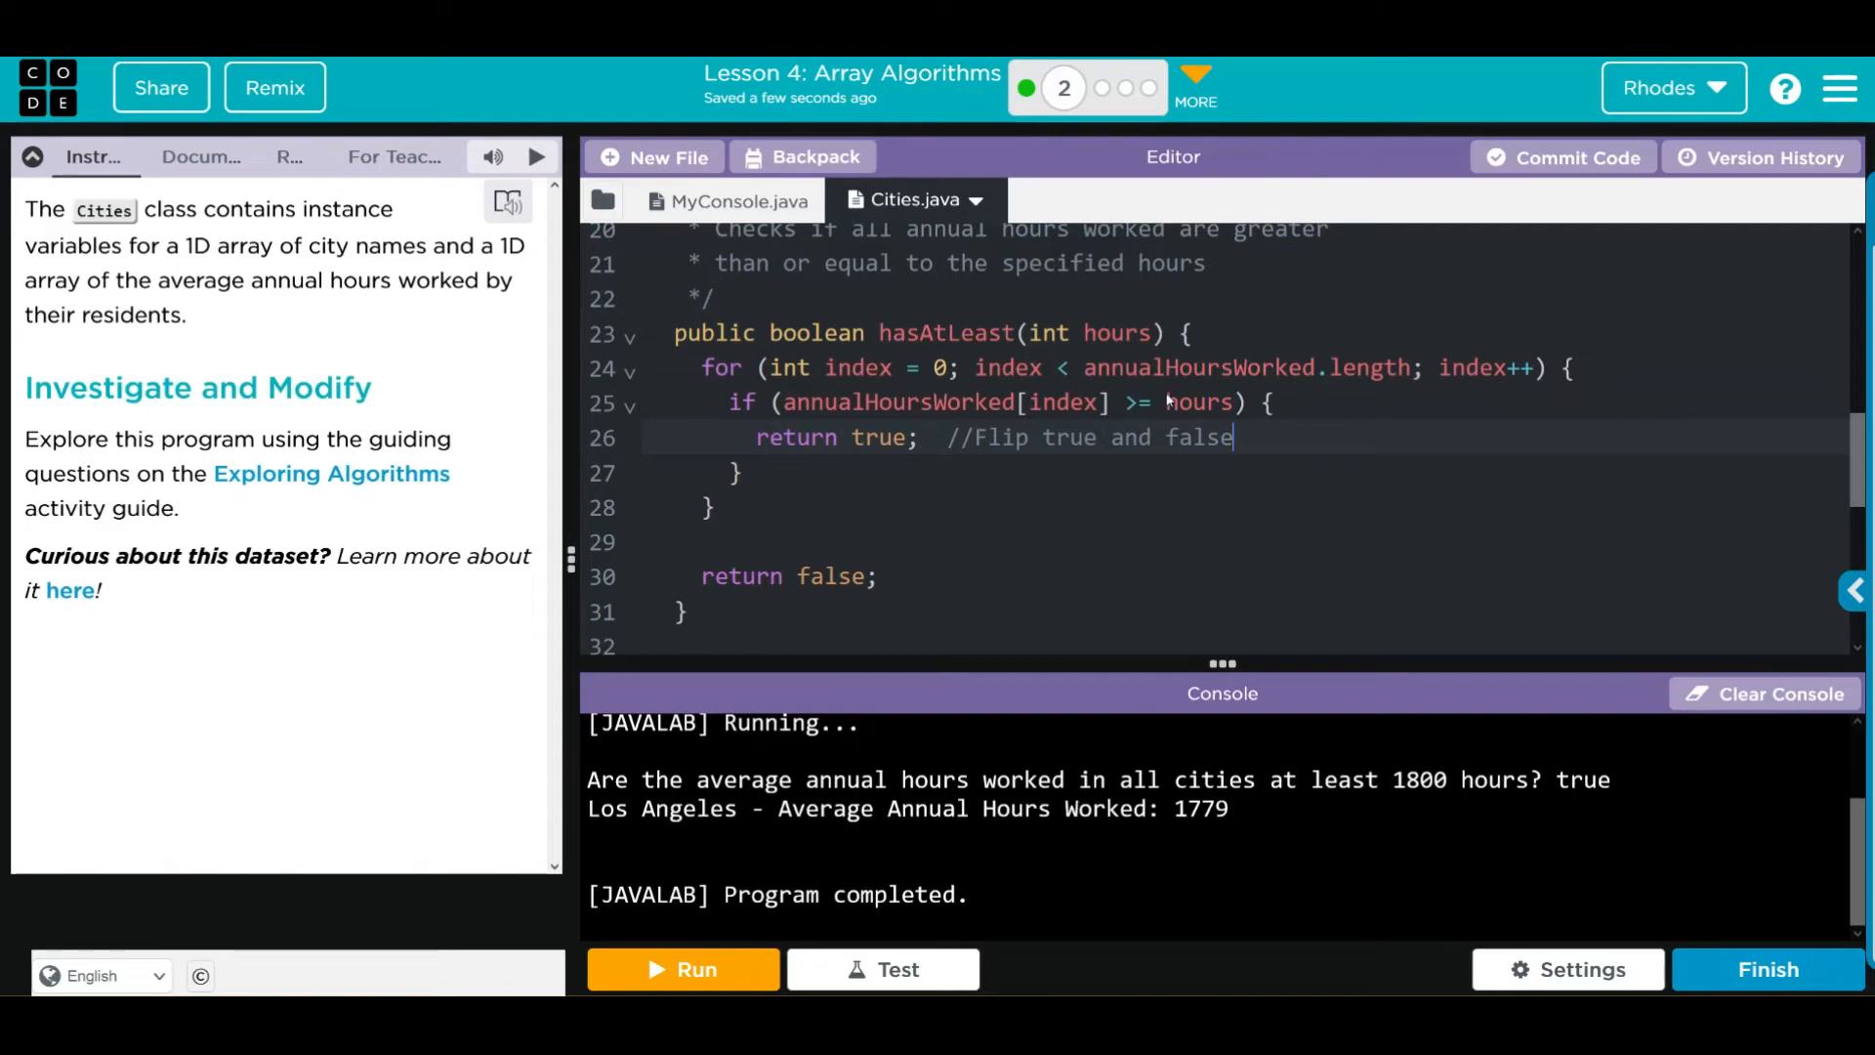
{"action": "mouse_move", "coordinate": [931, 413]}
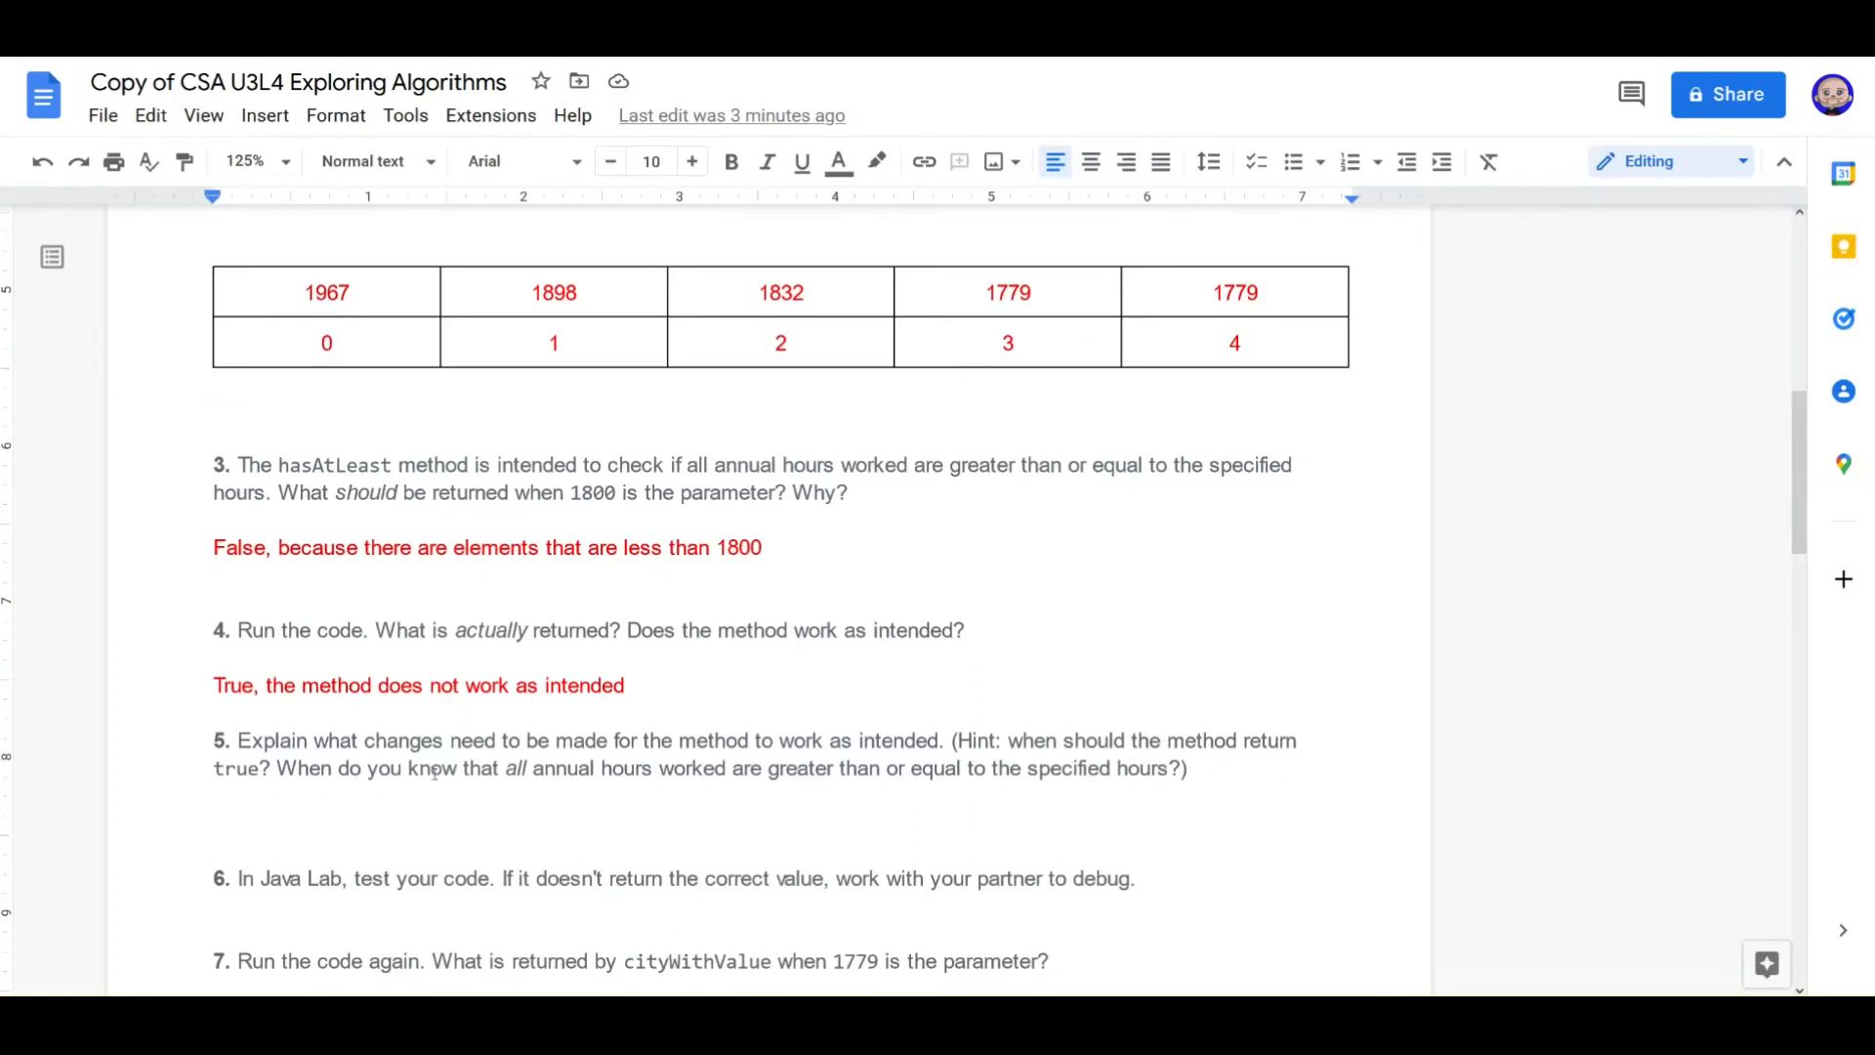
Step: Write answer lines moving return true after the loop and return false inside the if
{"action": "type", "text": "Mov"}
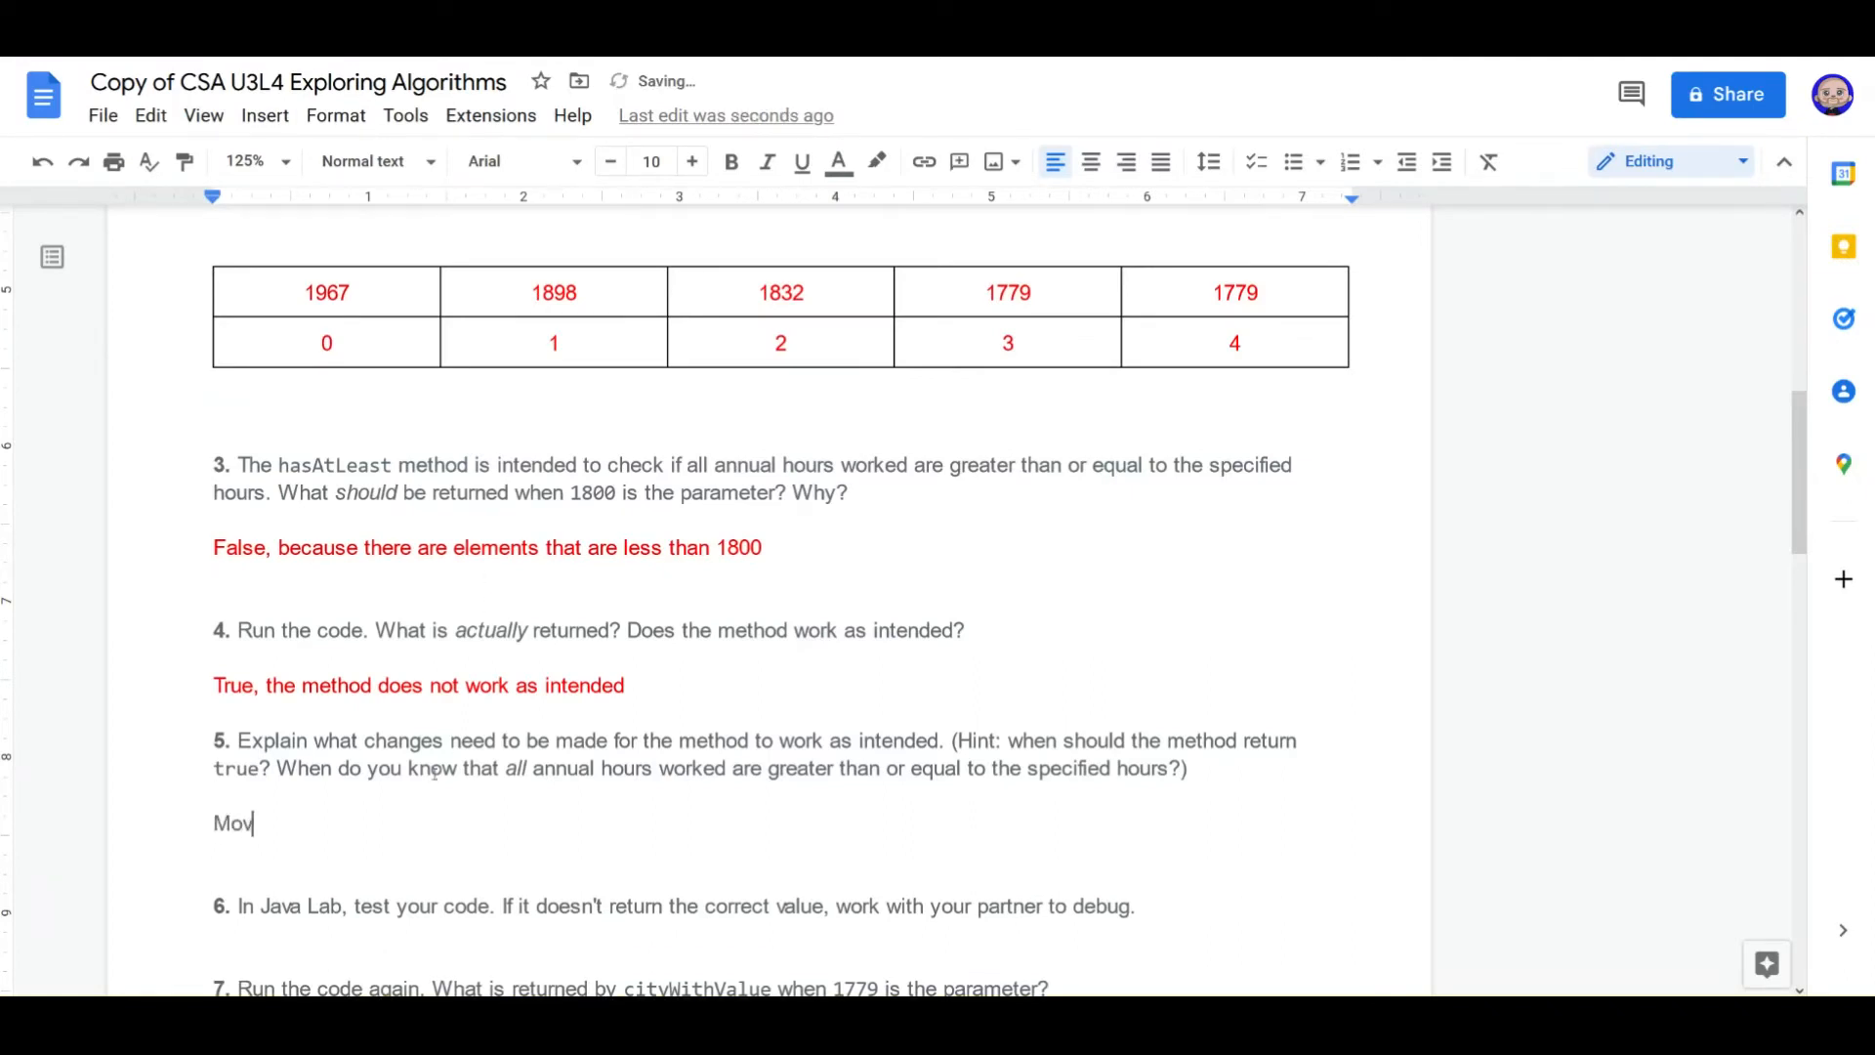
{"action": "type", "text": "e the return tr"}
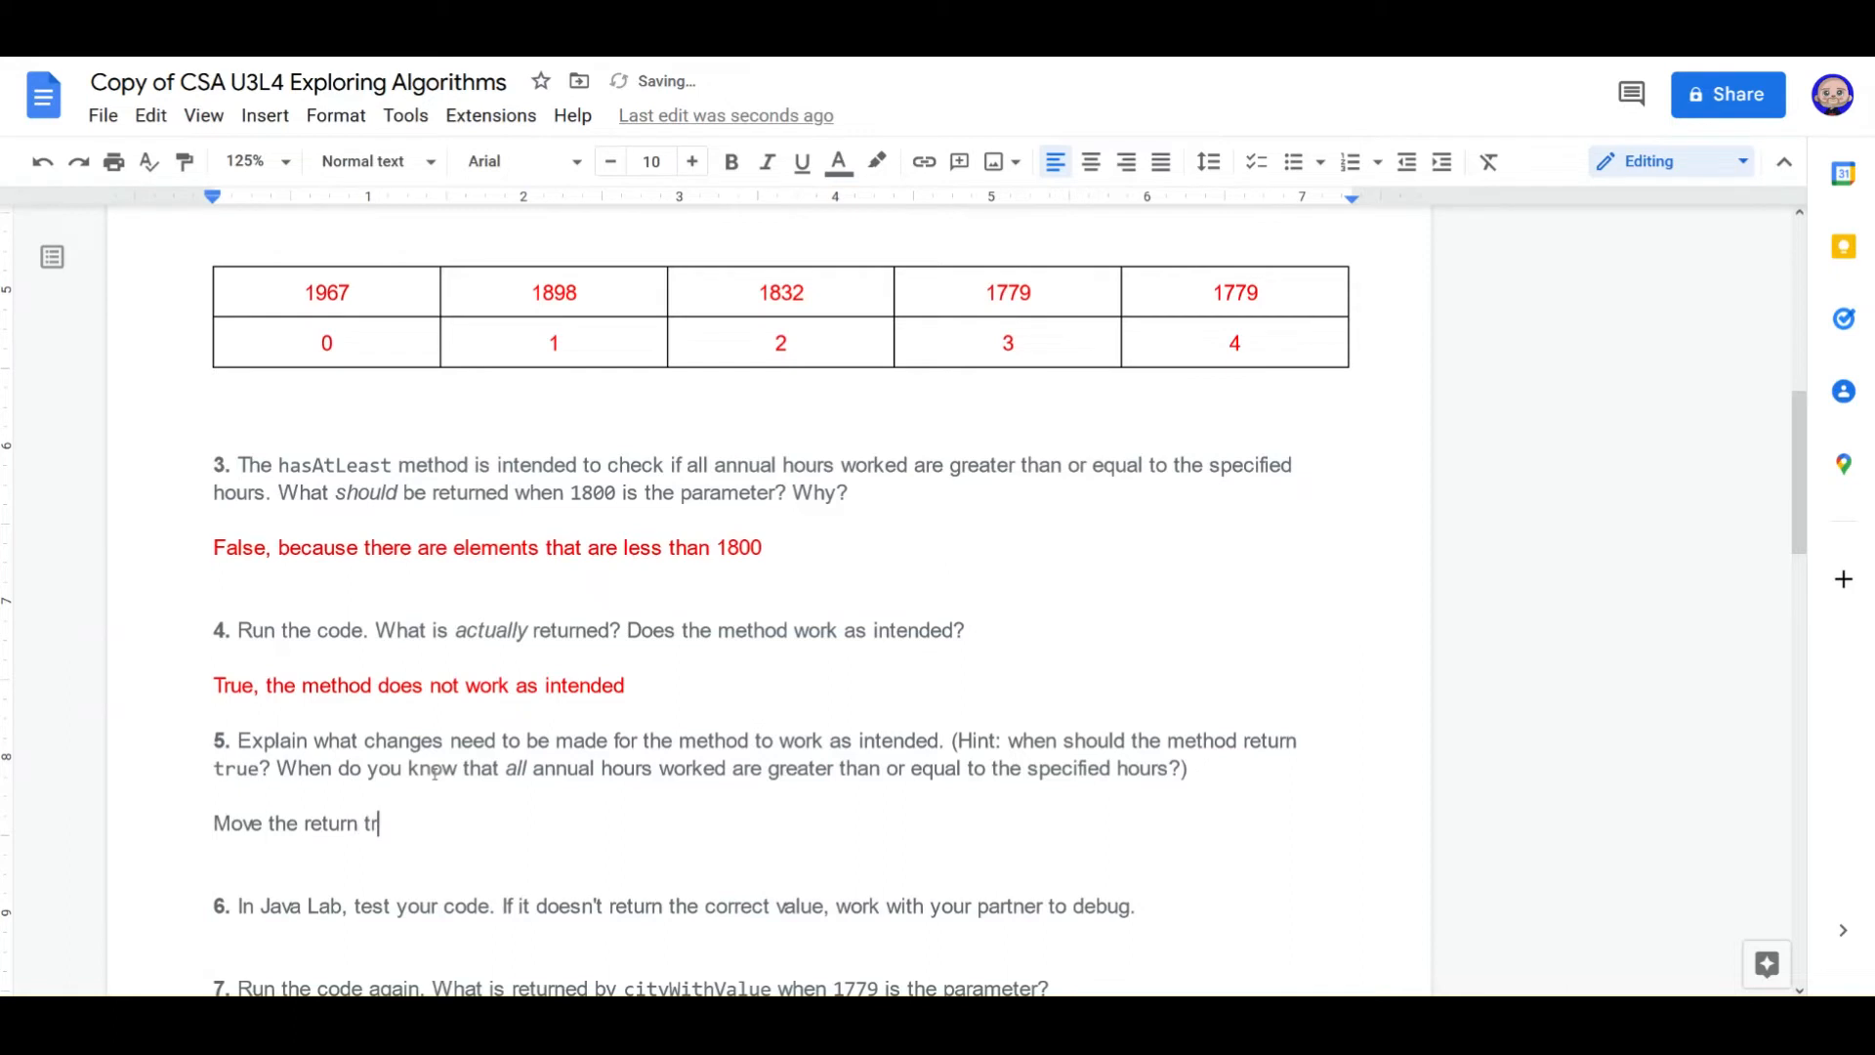
{"action": "type", "text": "ue statement to"}
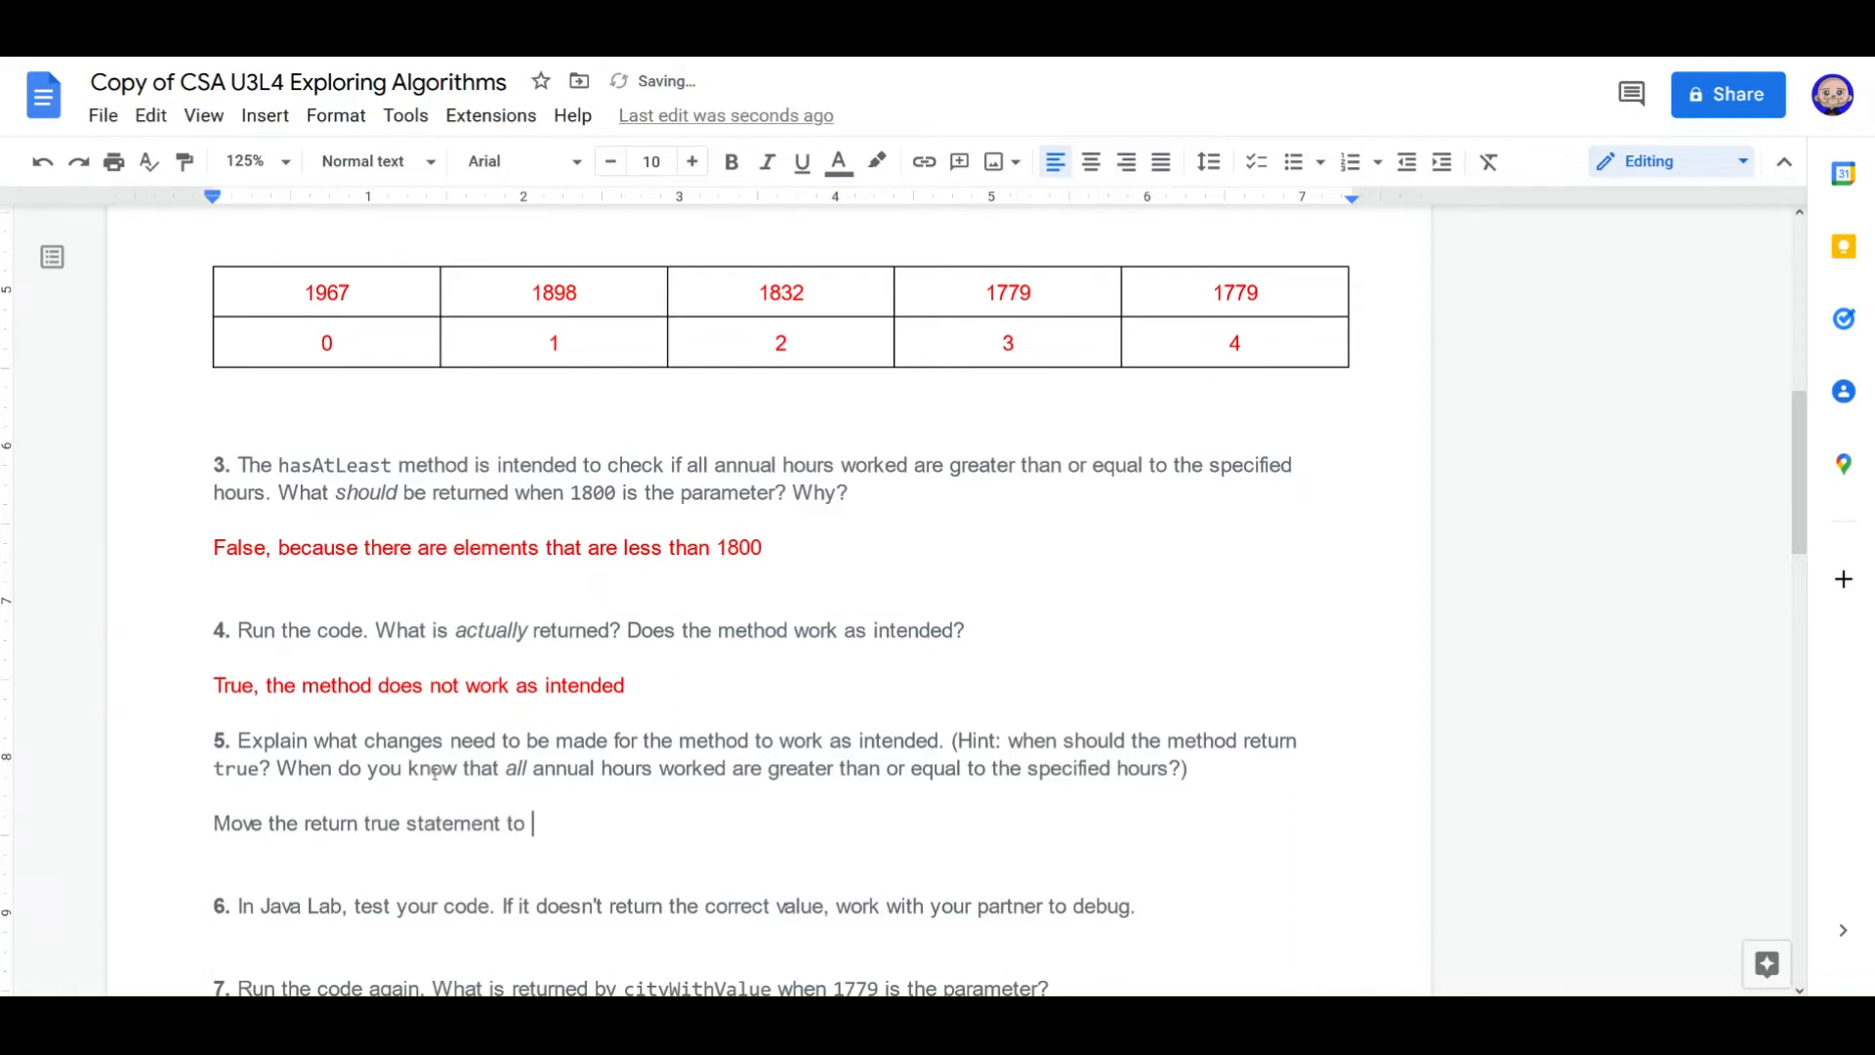
{"action": "type", "text": "the end of the method, outsi"}
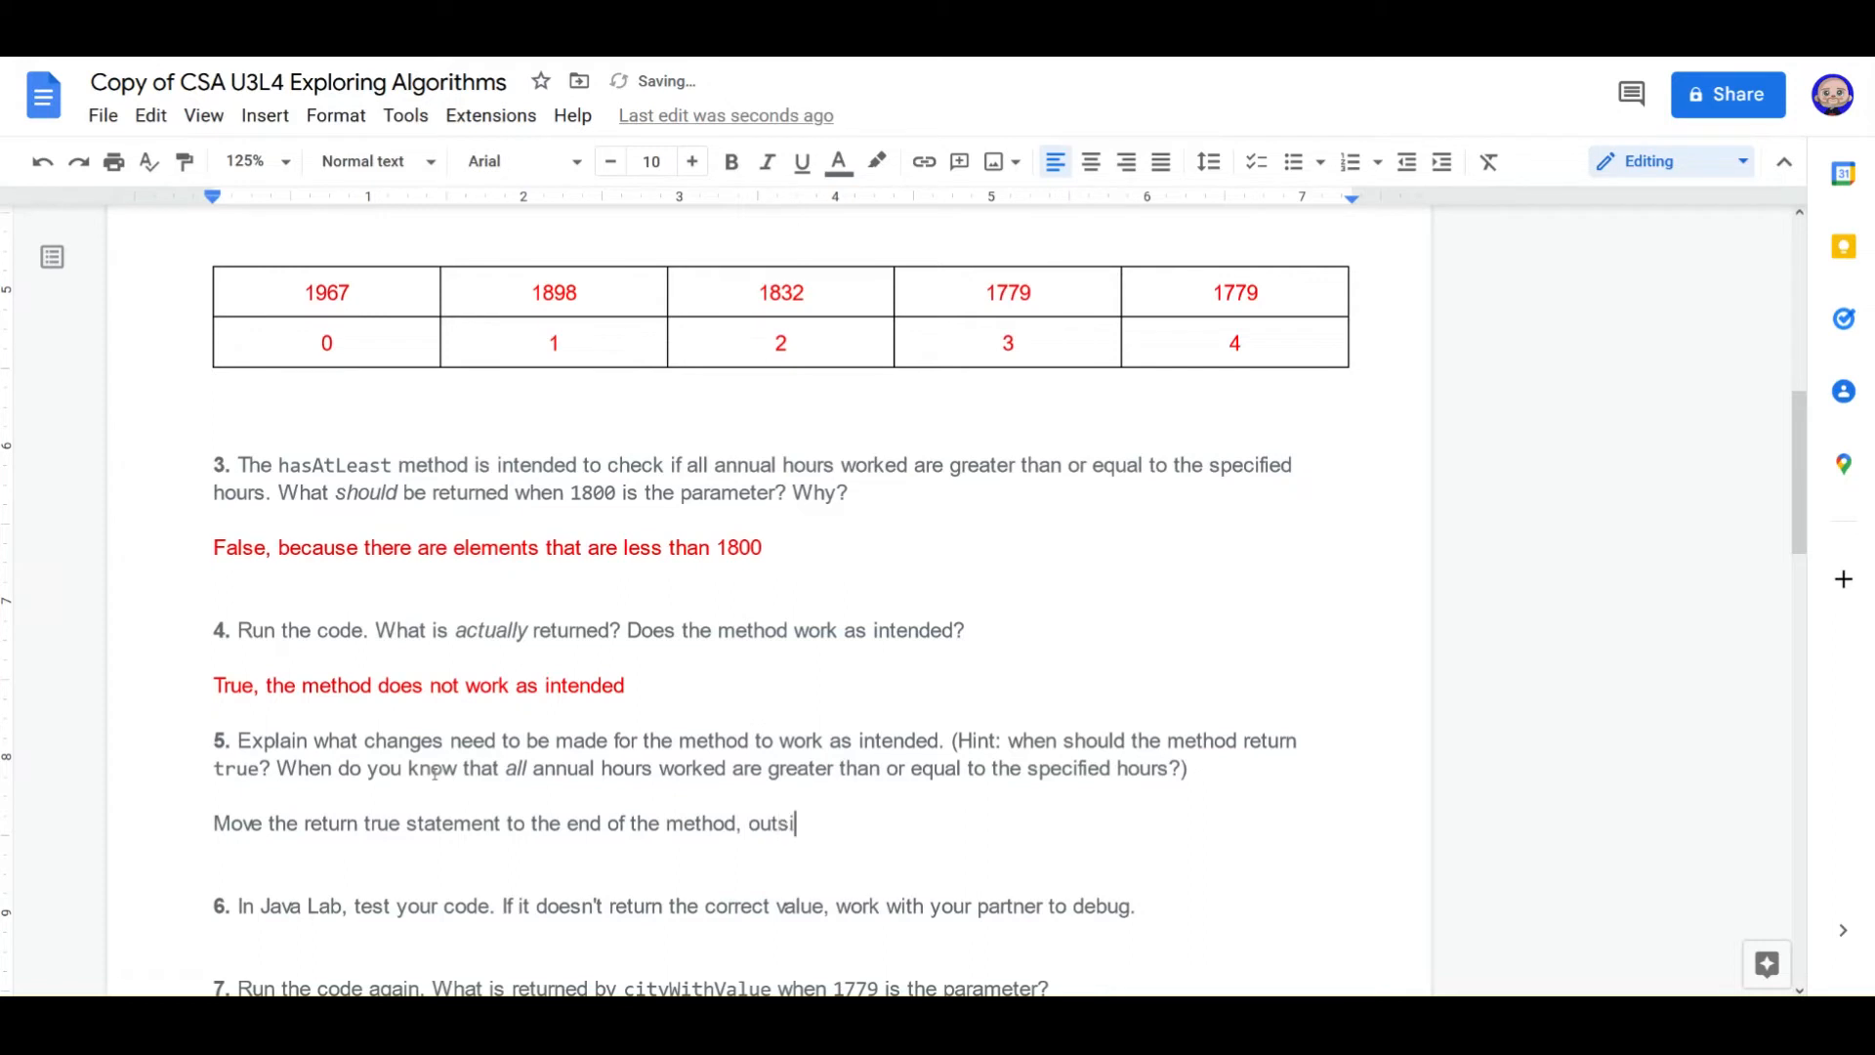
{"action": "type", "text": "de of the loop!"}
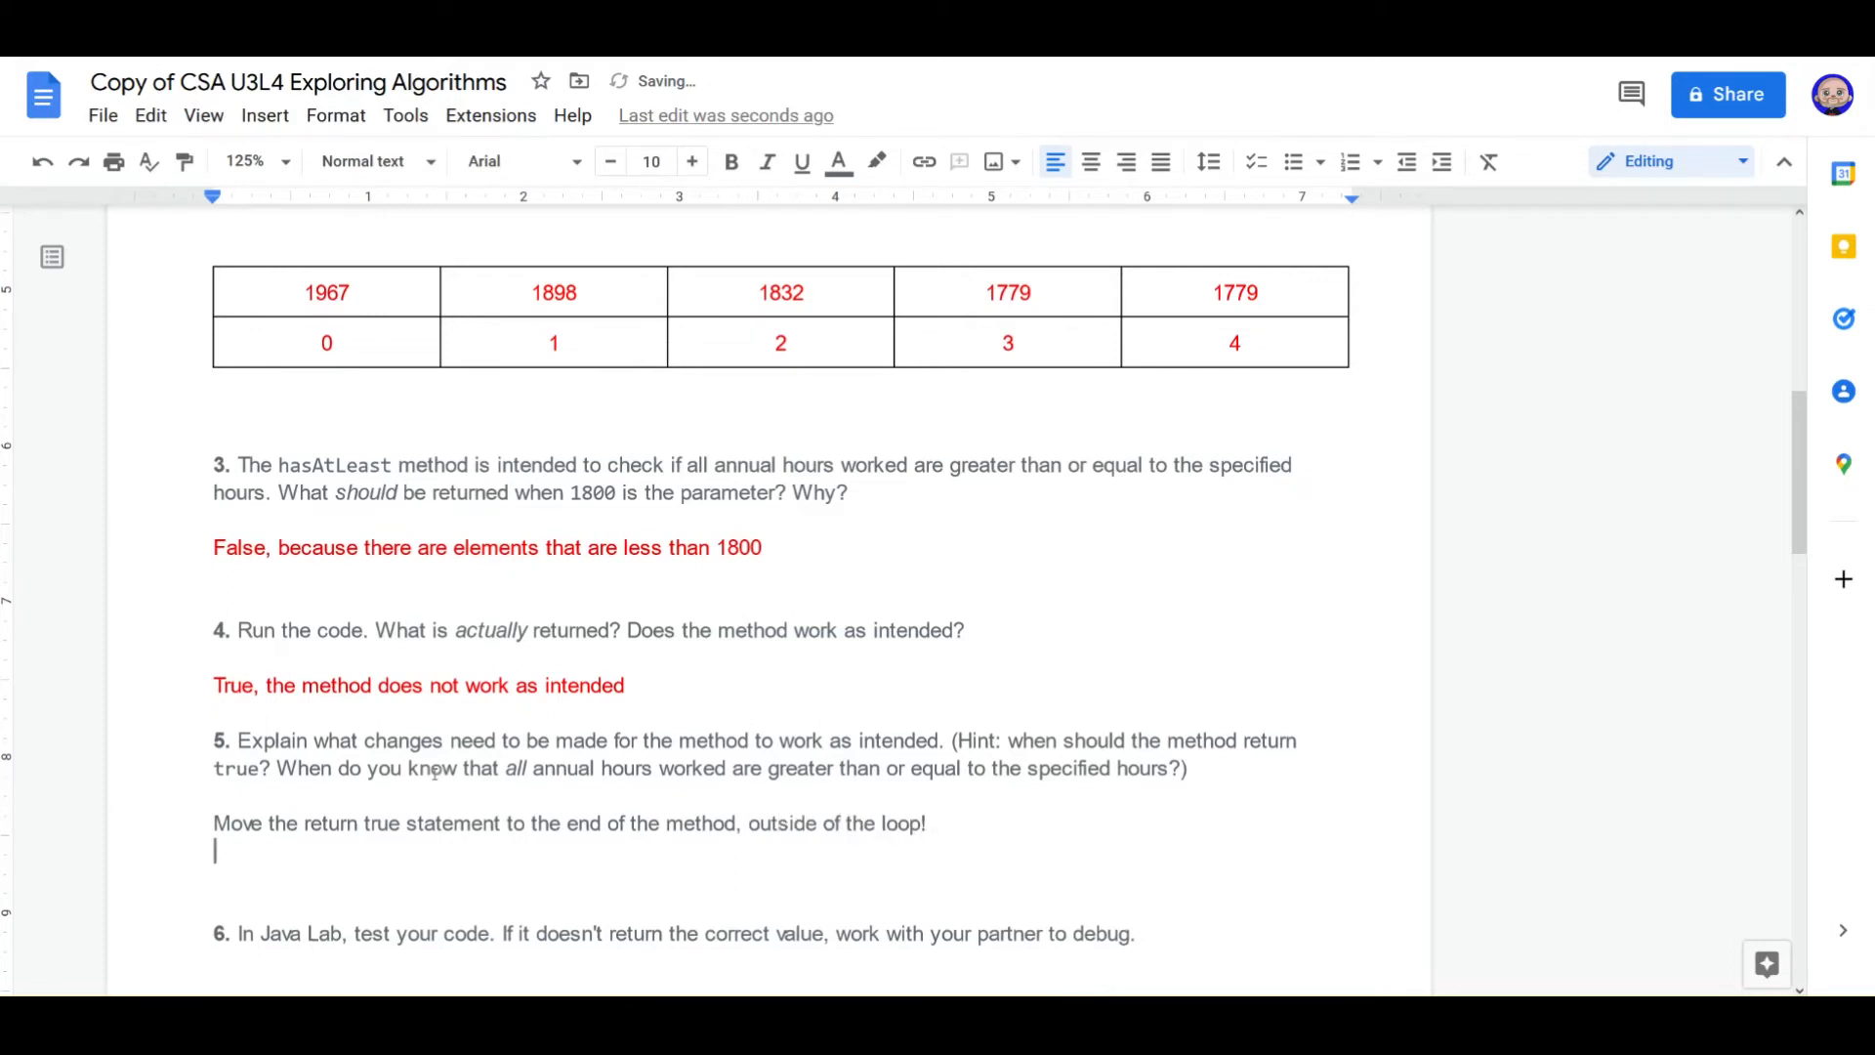
{"action": "type", "text": "Move the return f"}
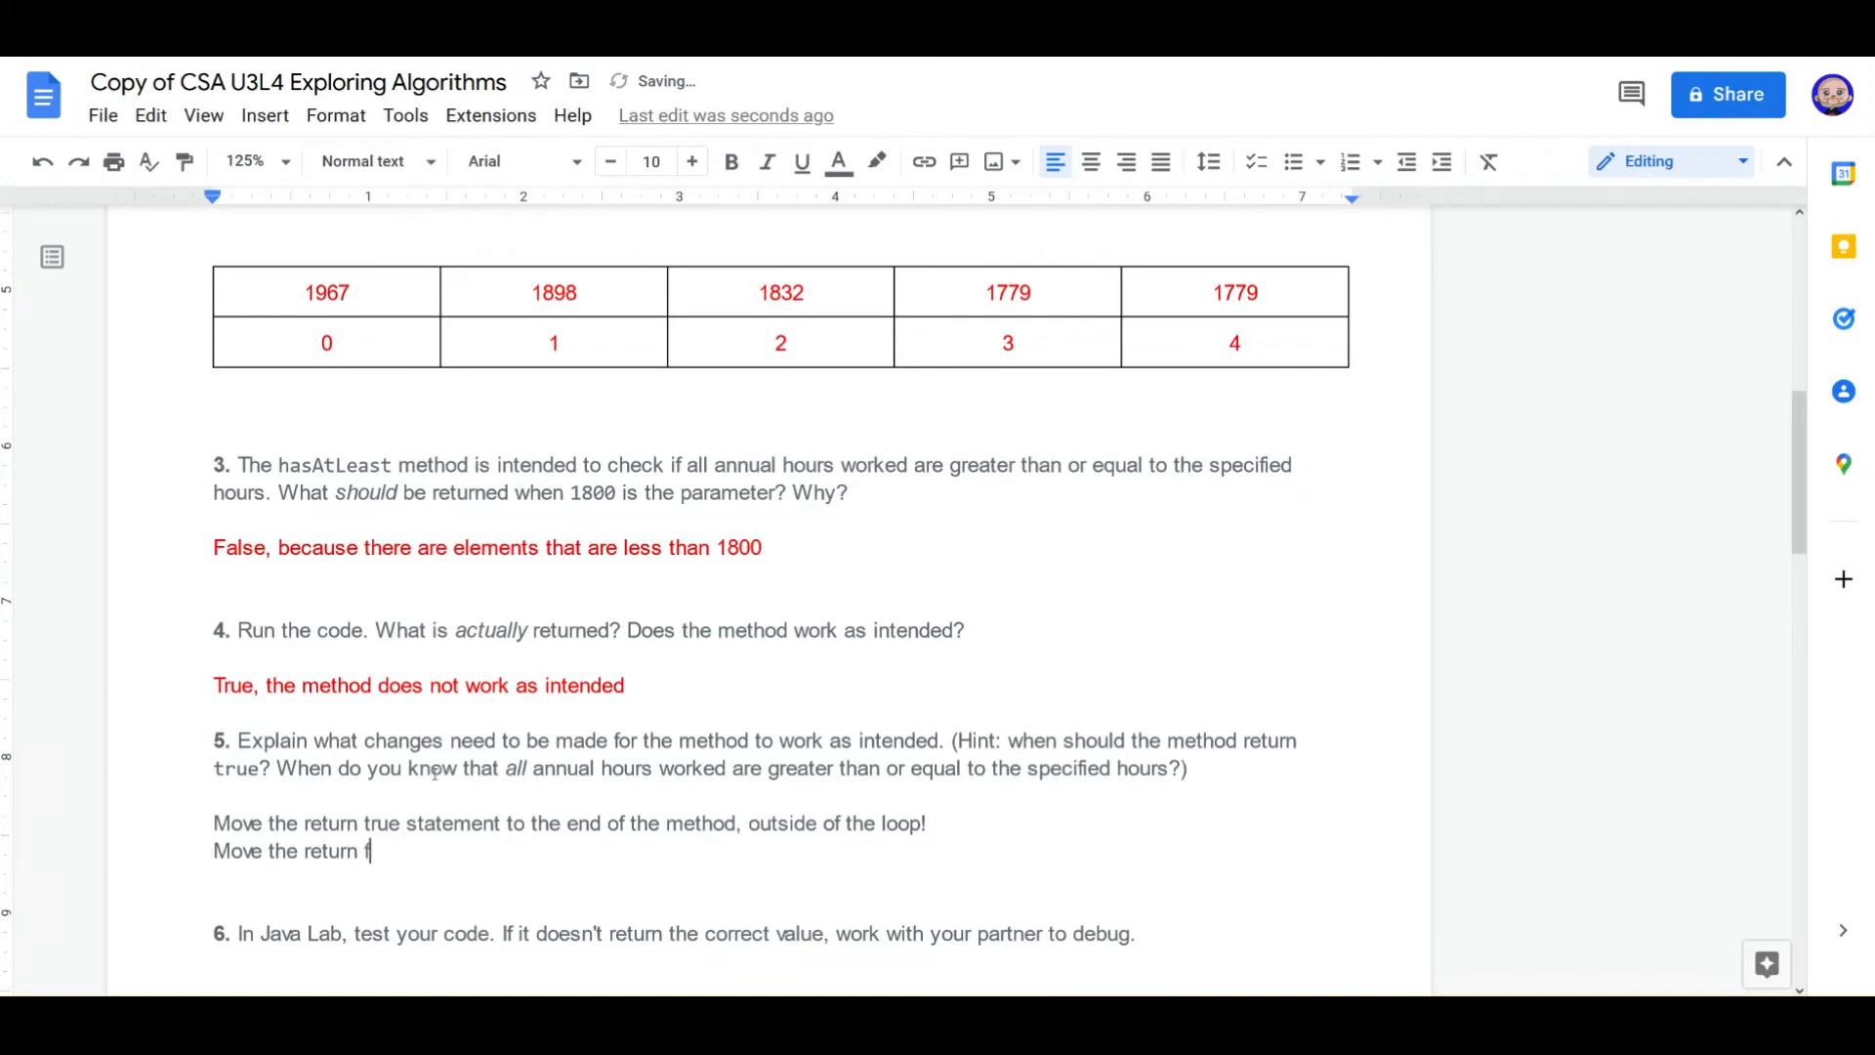
{"action": "type", "text": "alse"}
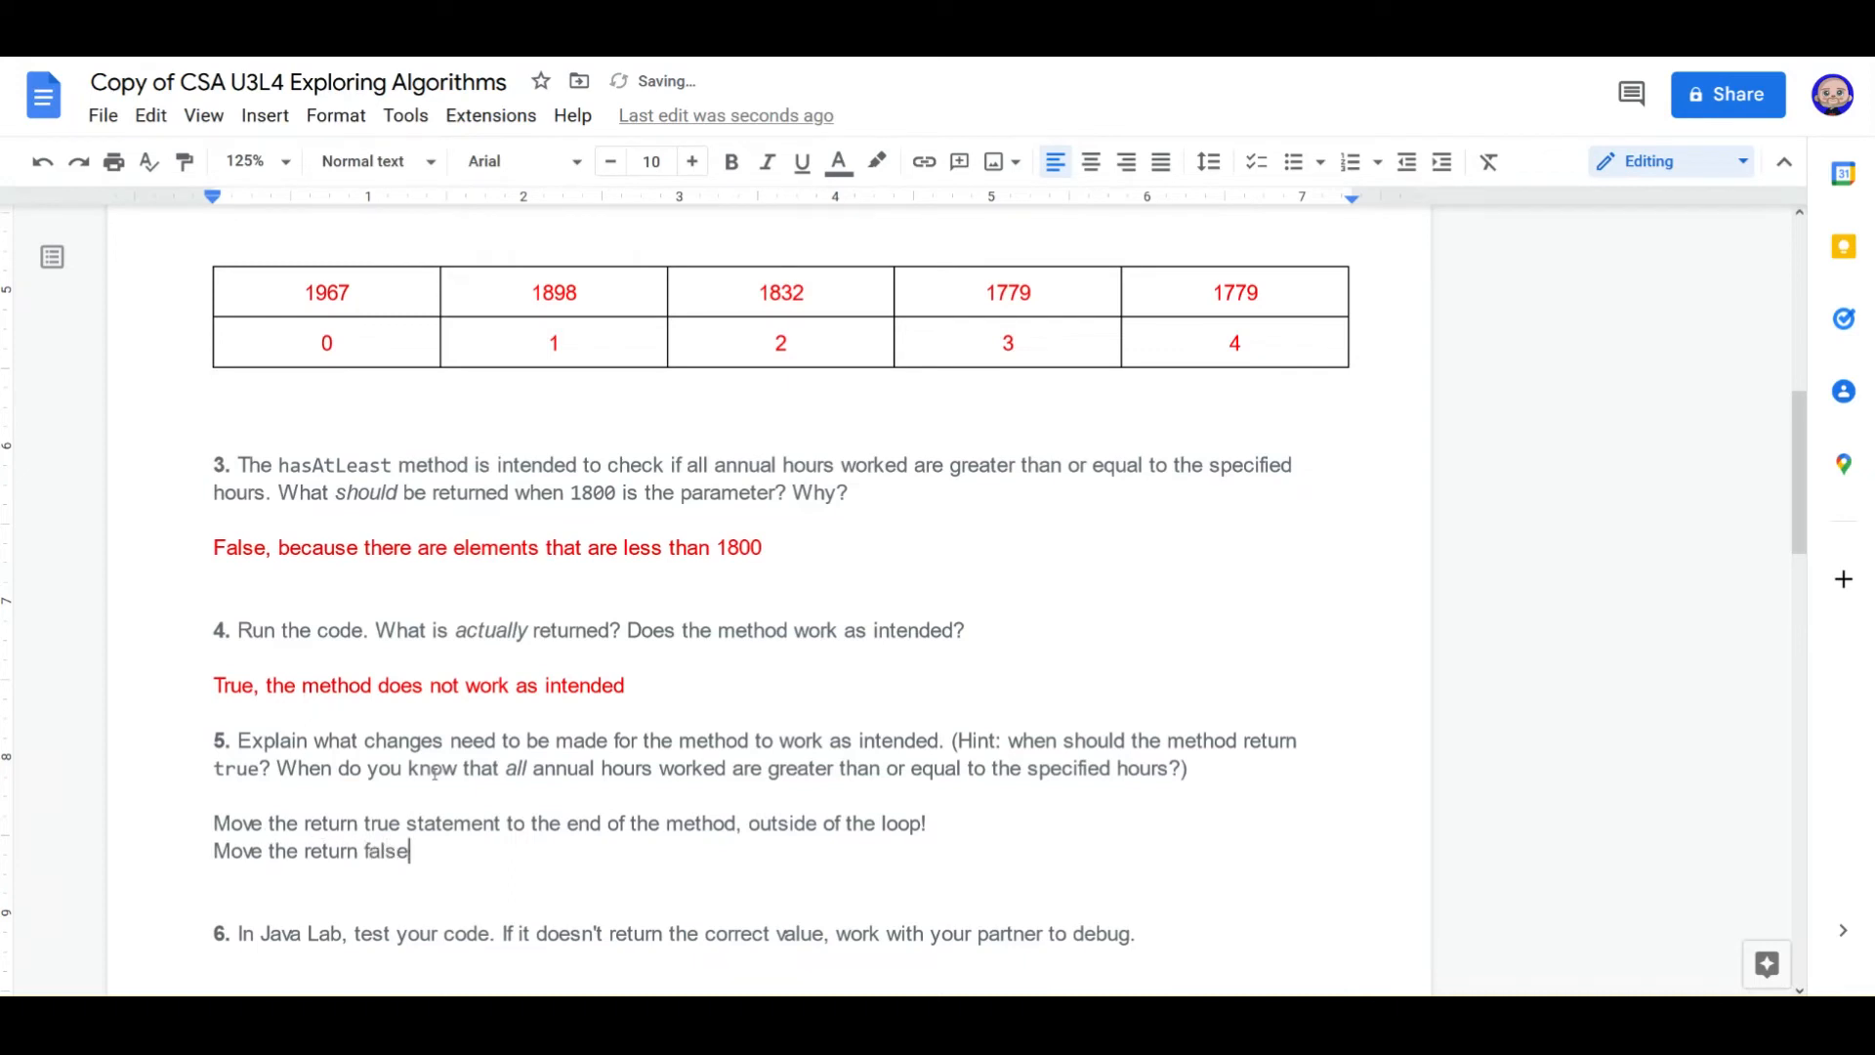
{"action": "type", "text": "statement"}
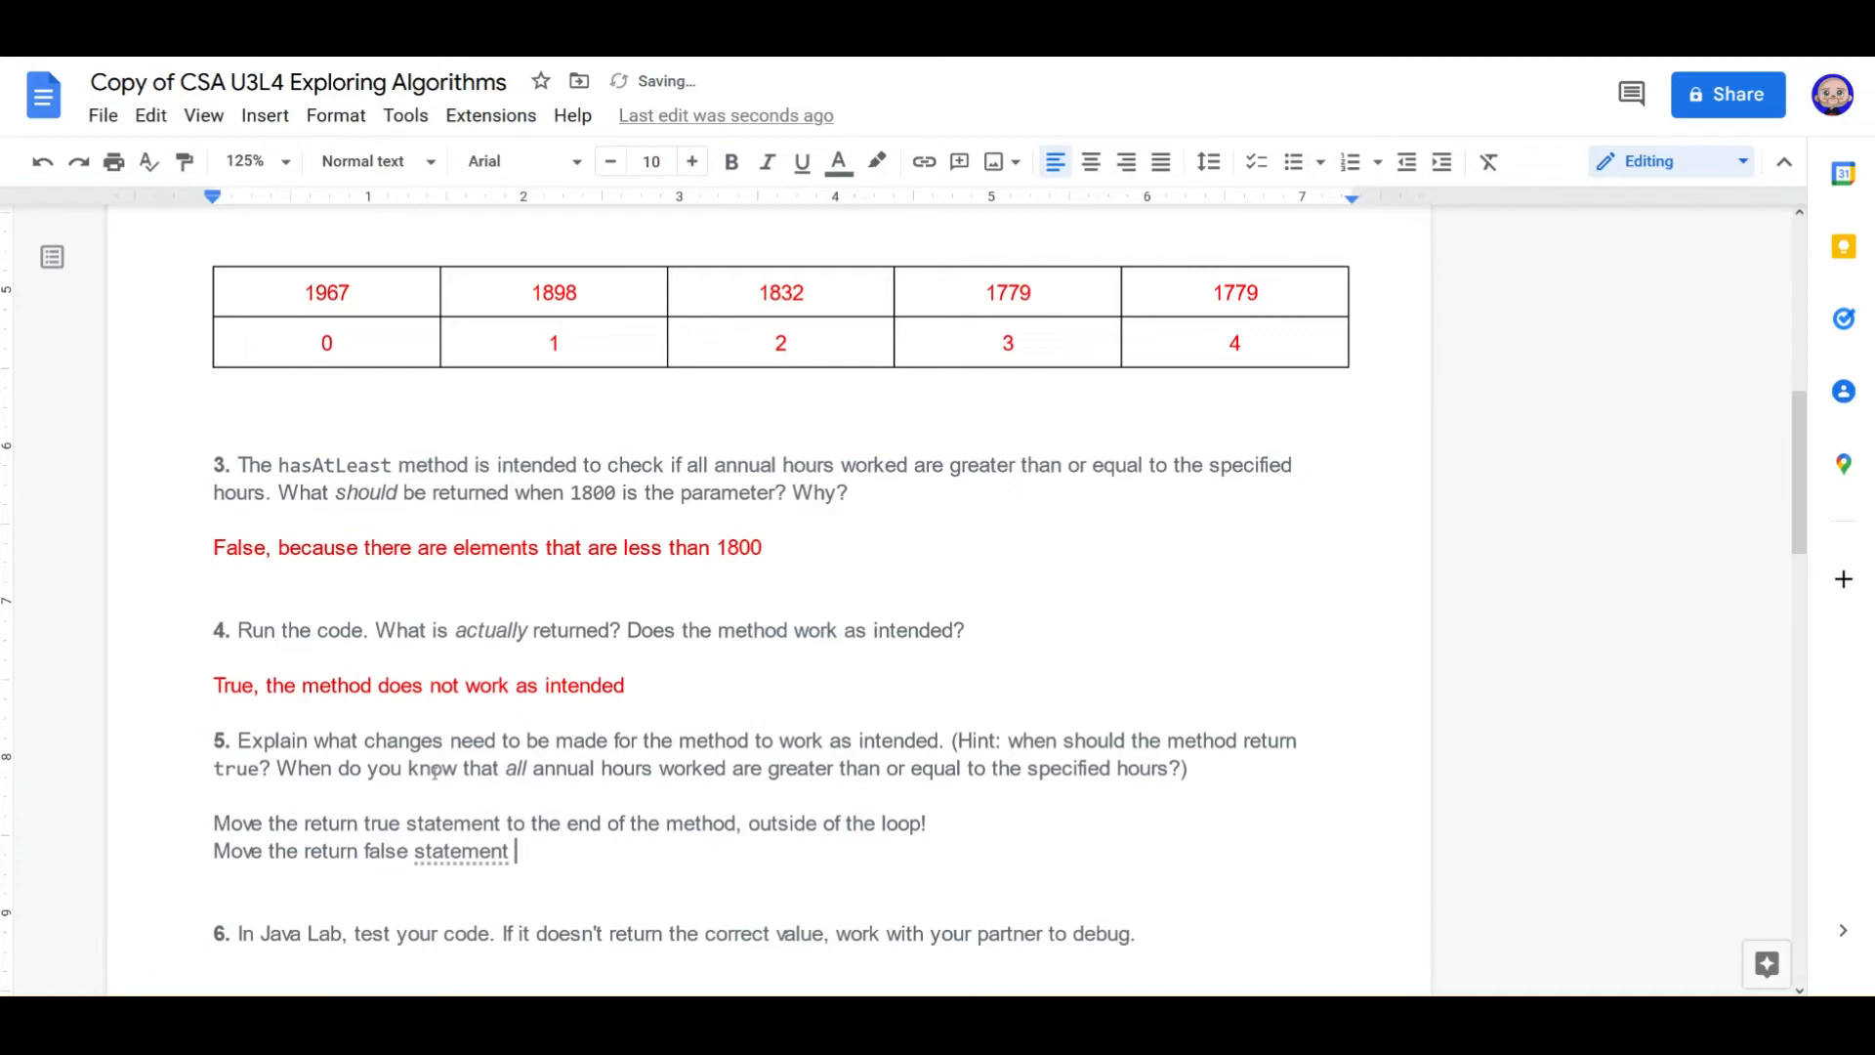
{"action": "type", "text": "inside t"}
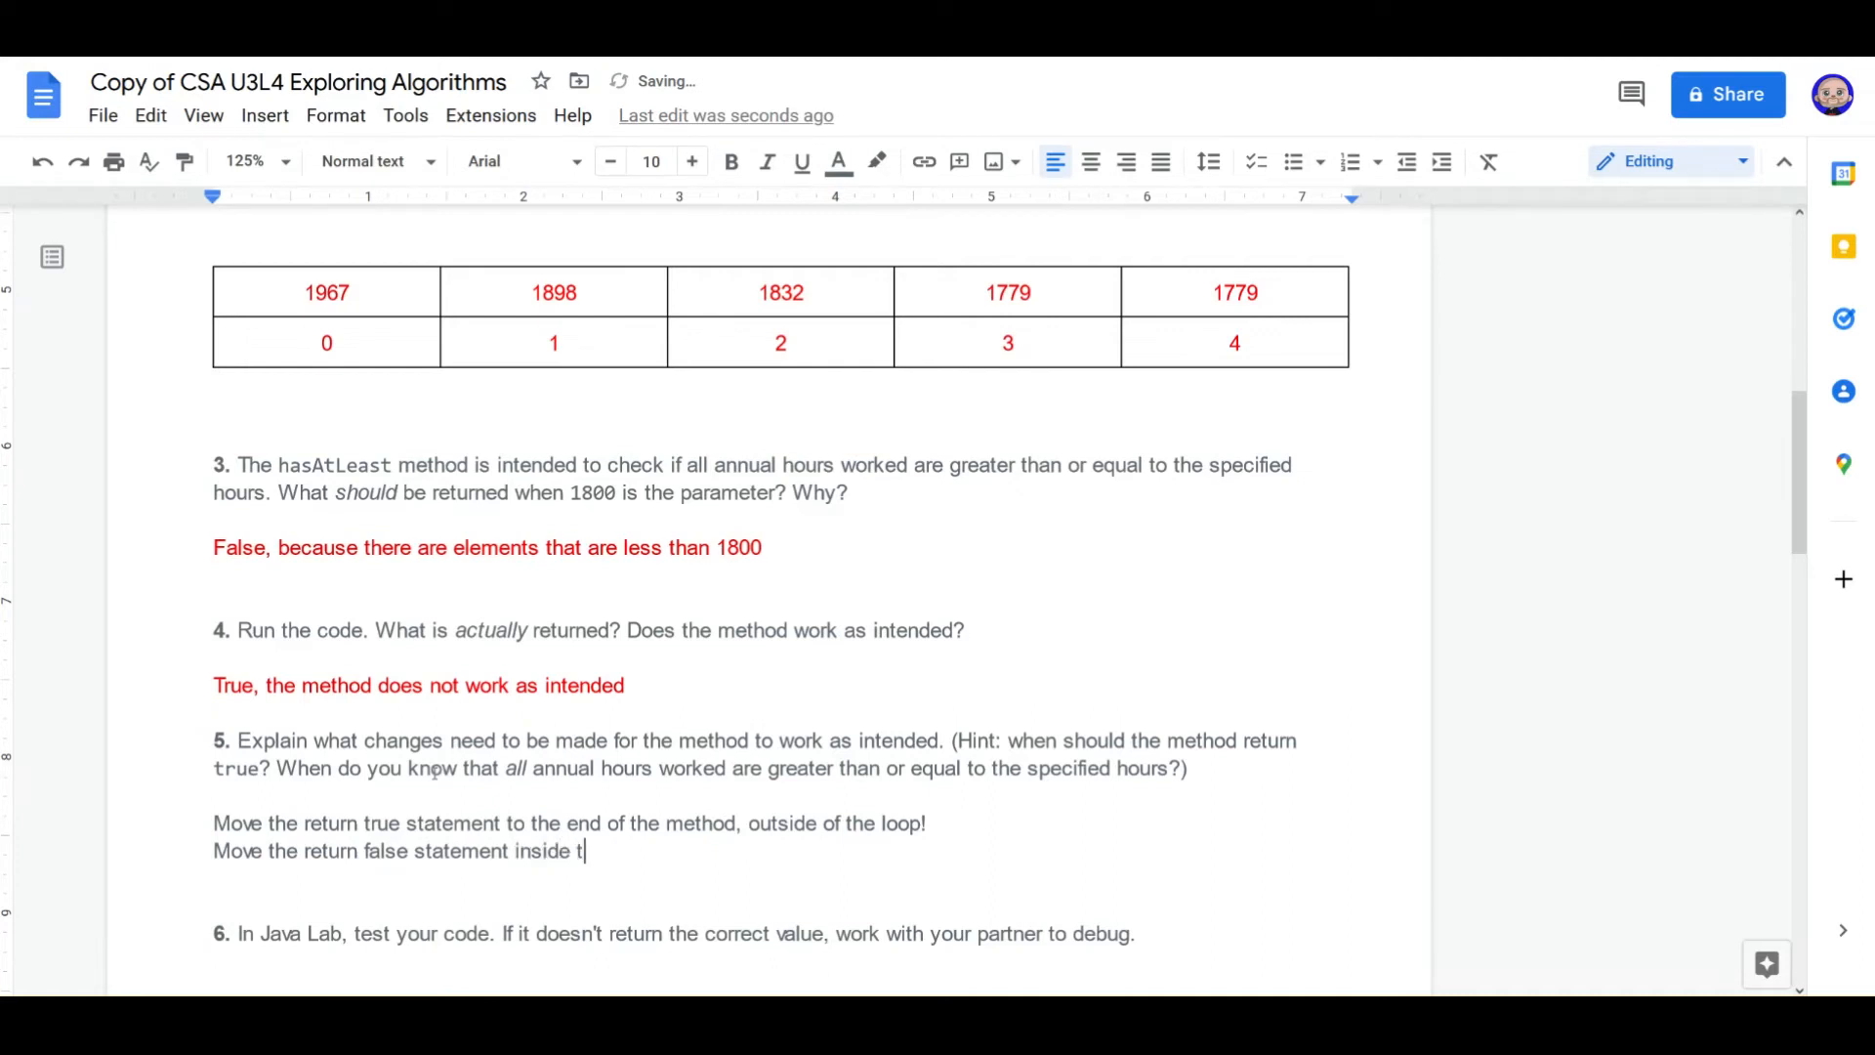
{"action": "type", "text": "he if statement"}
{"action": "type", "text": "chang"}
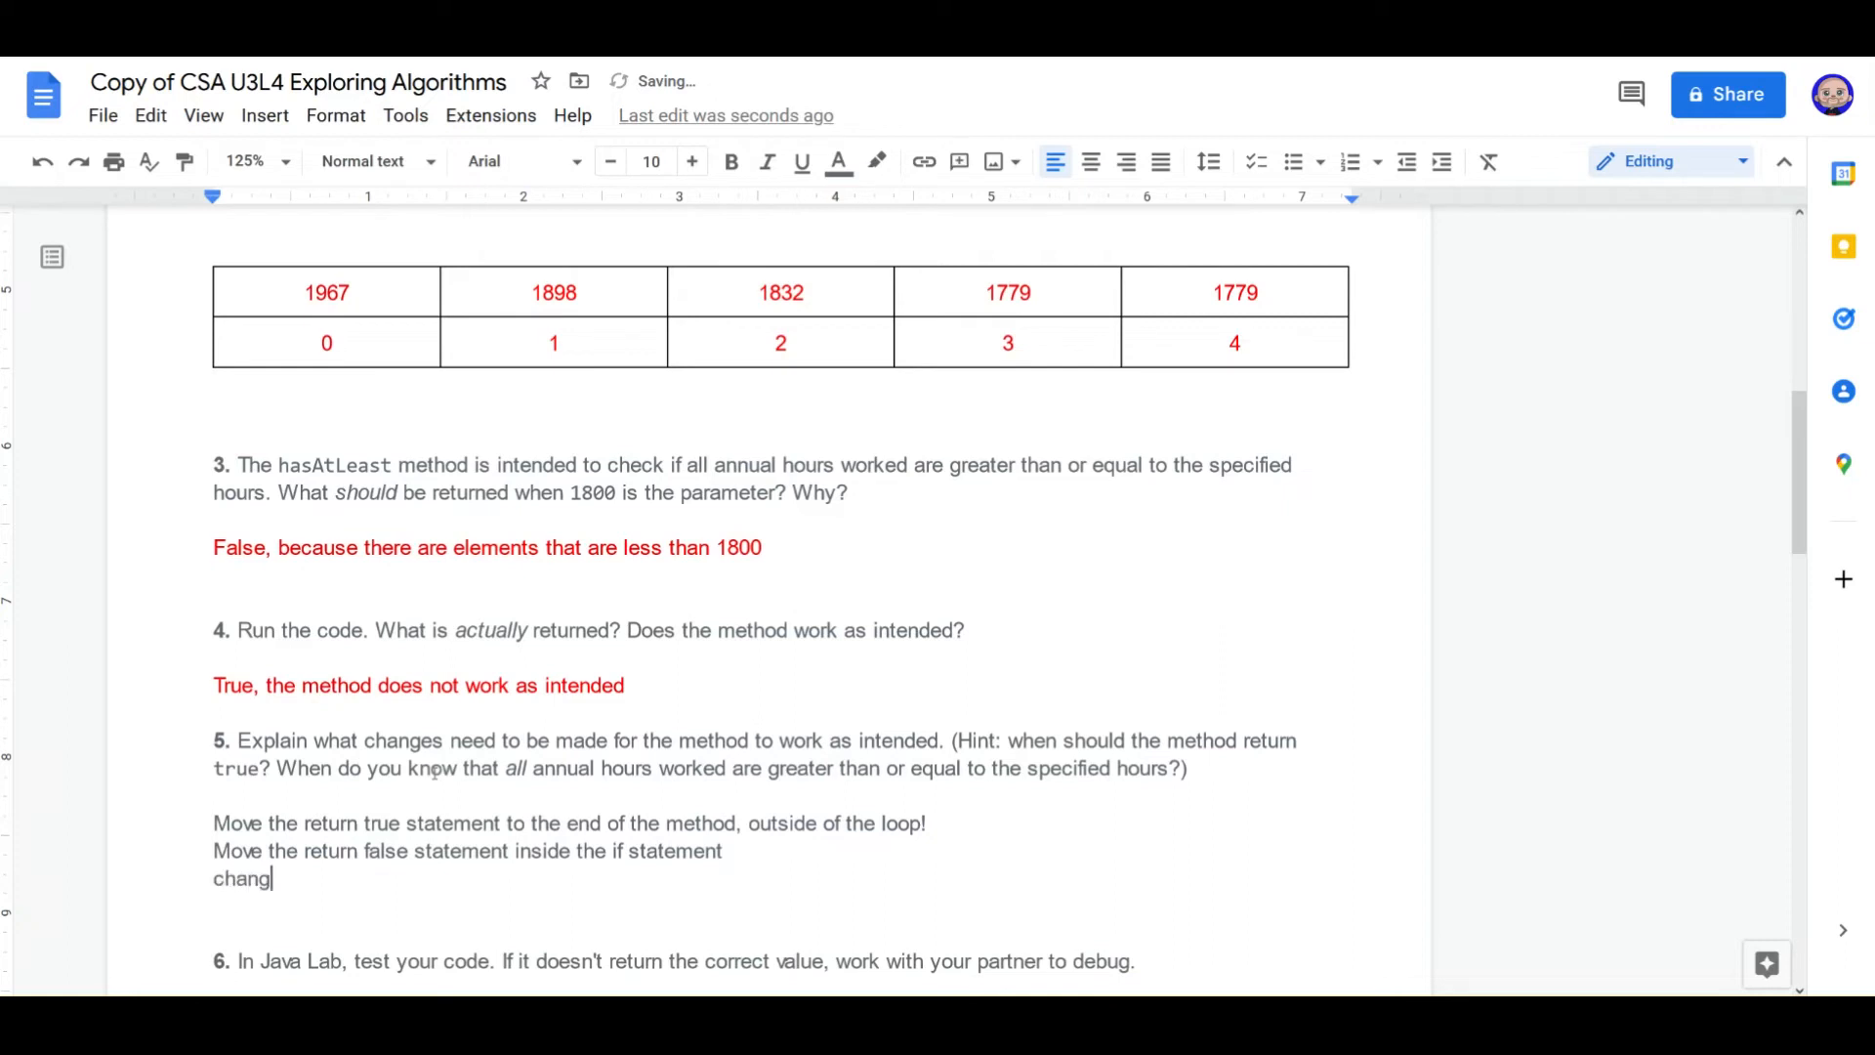
Step: Add the line changing the if condition to annualHouseWorked[index] < hours
{"action": "type", "text": "Change the condition"}
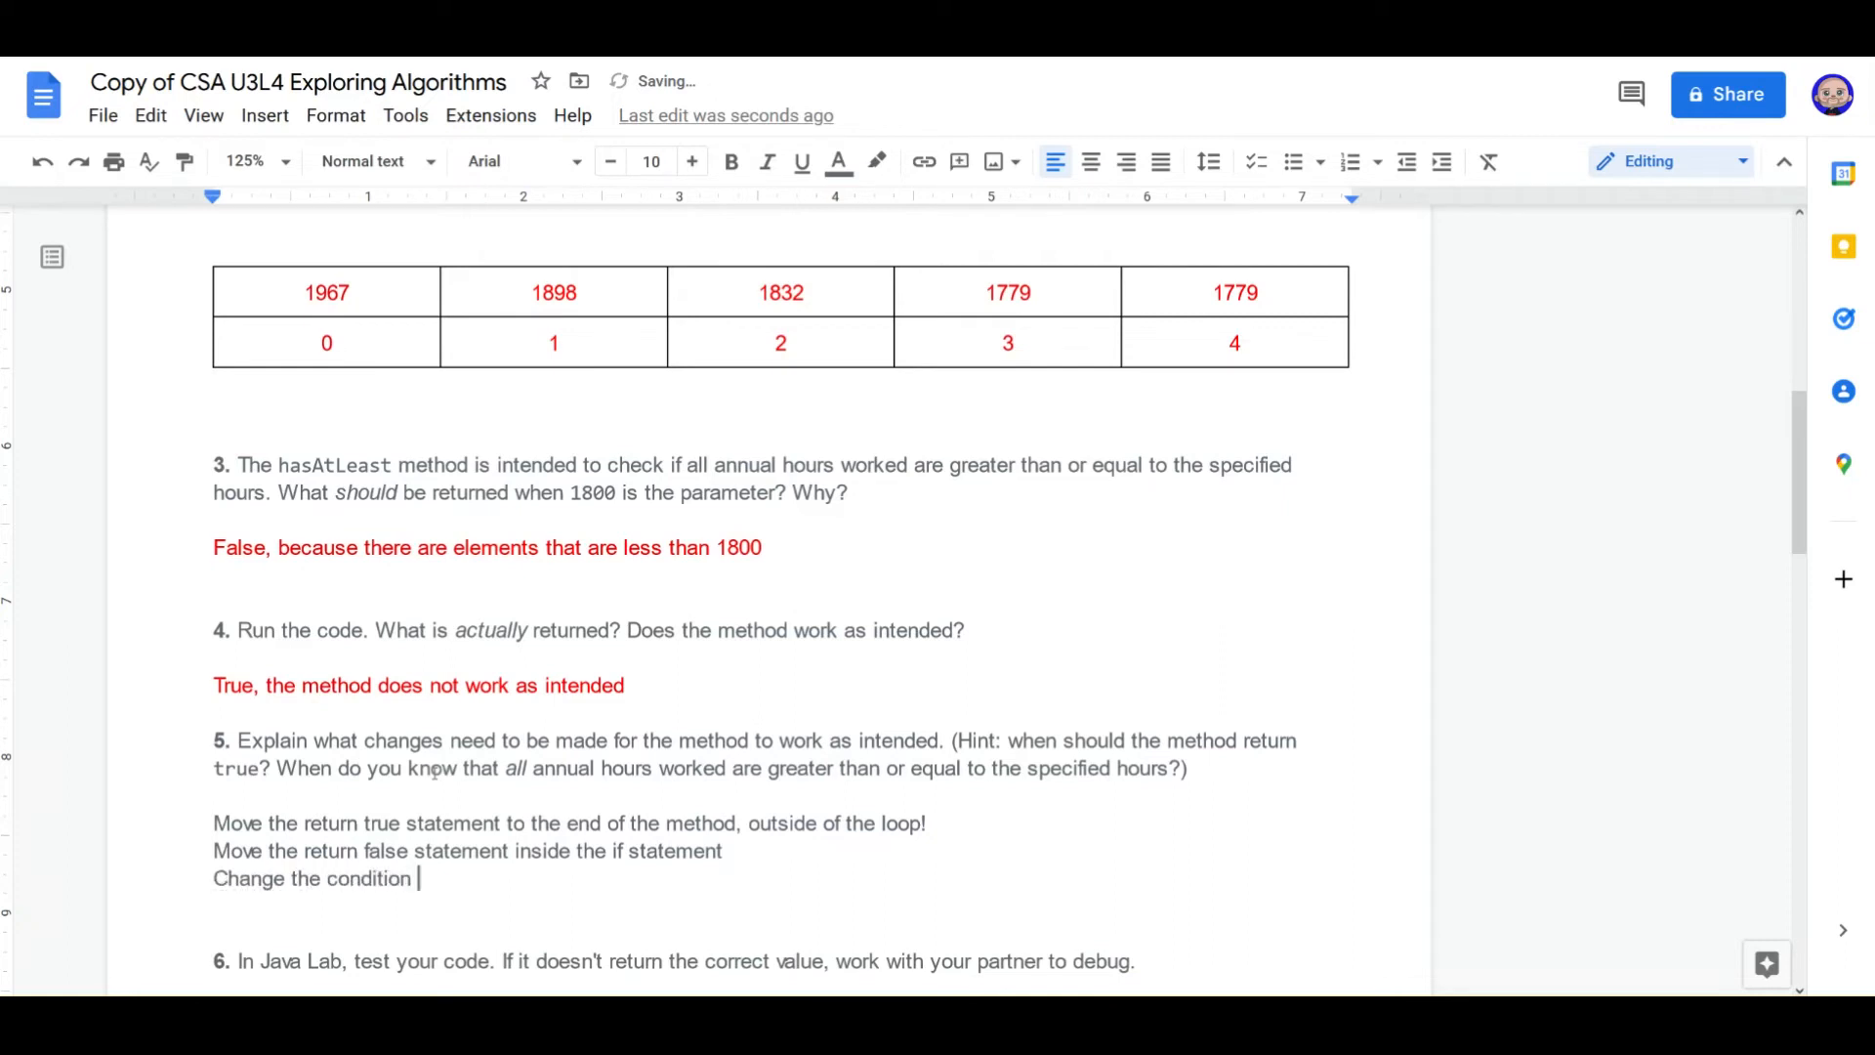
{"action": "type", "text": "of the if statement to annualHouse"}
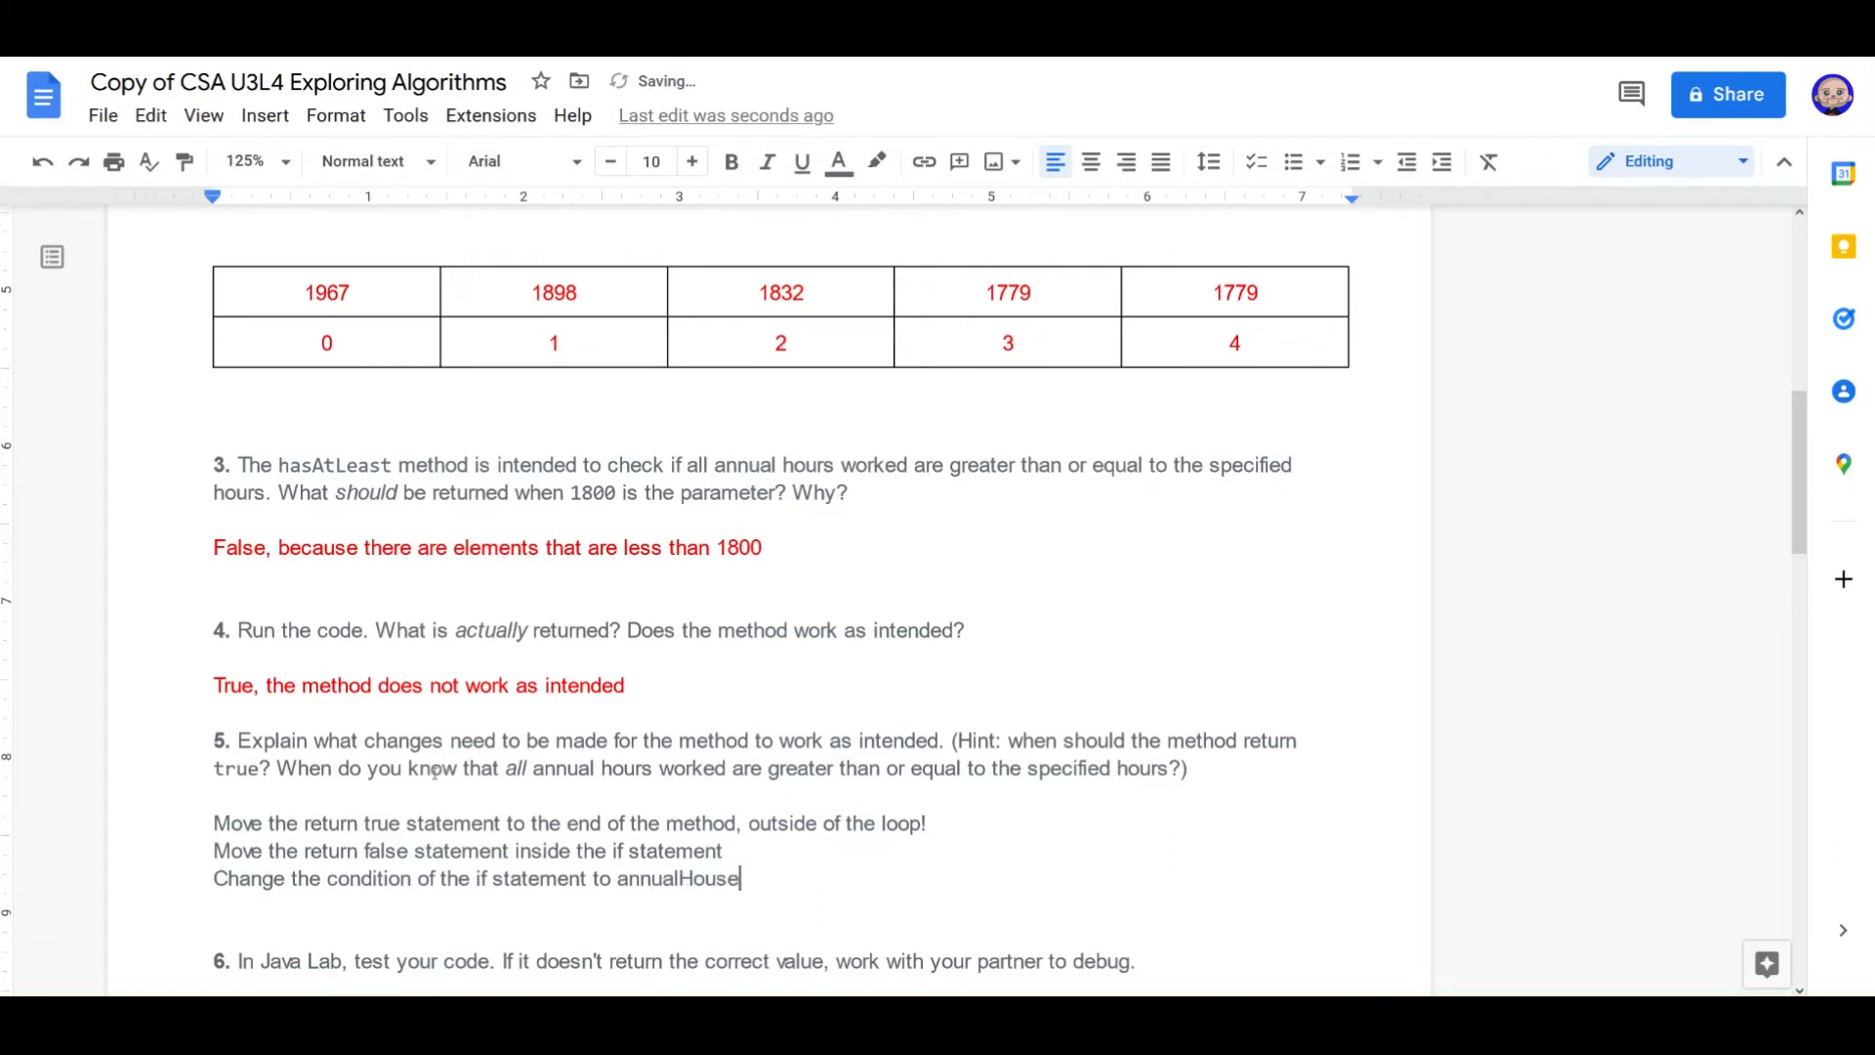
{"action": "type", "text": "Worked"}
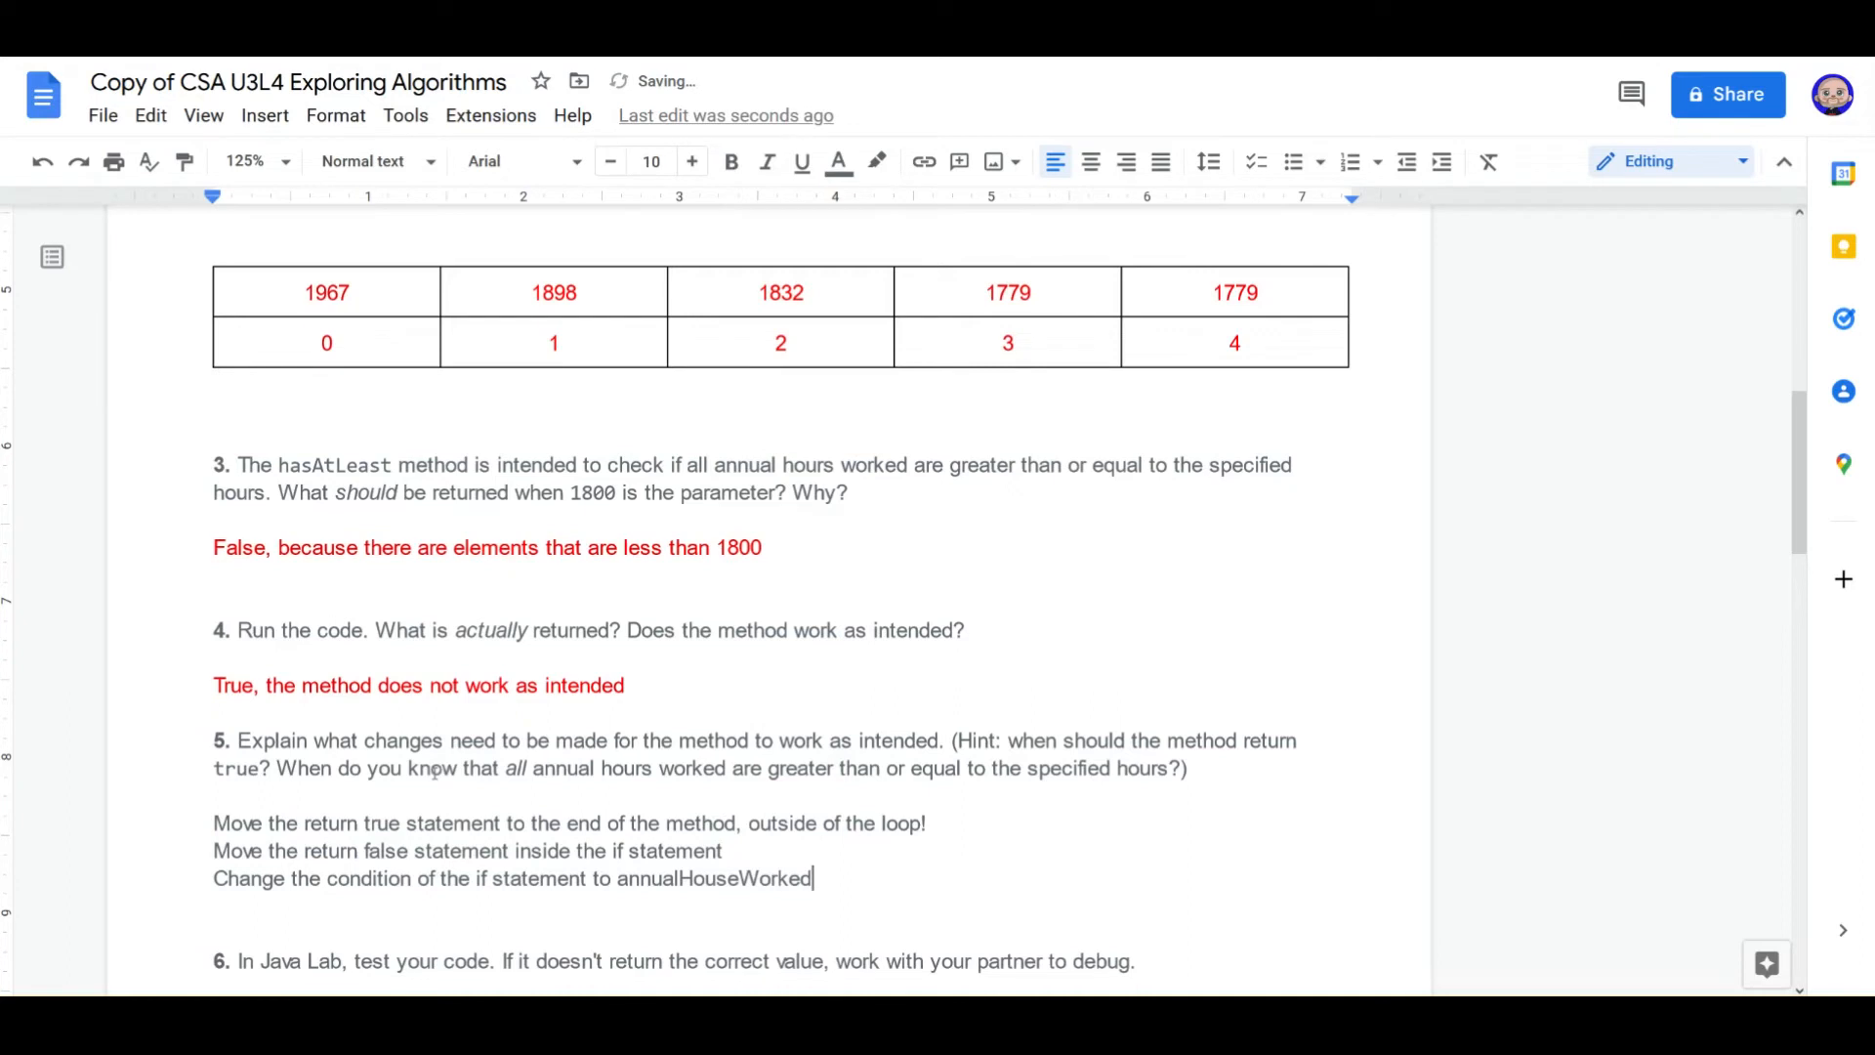
{"action": "type", "text": "[in"}
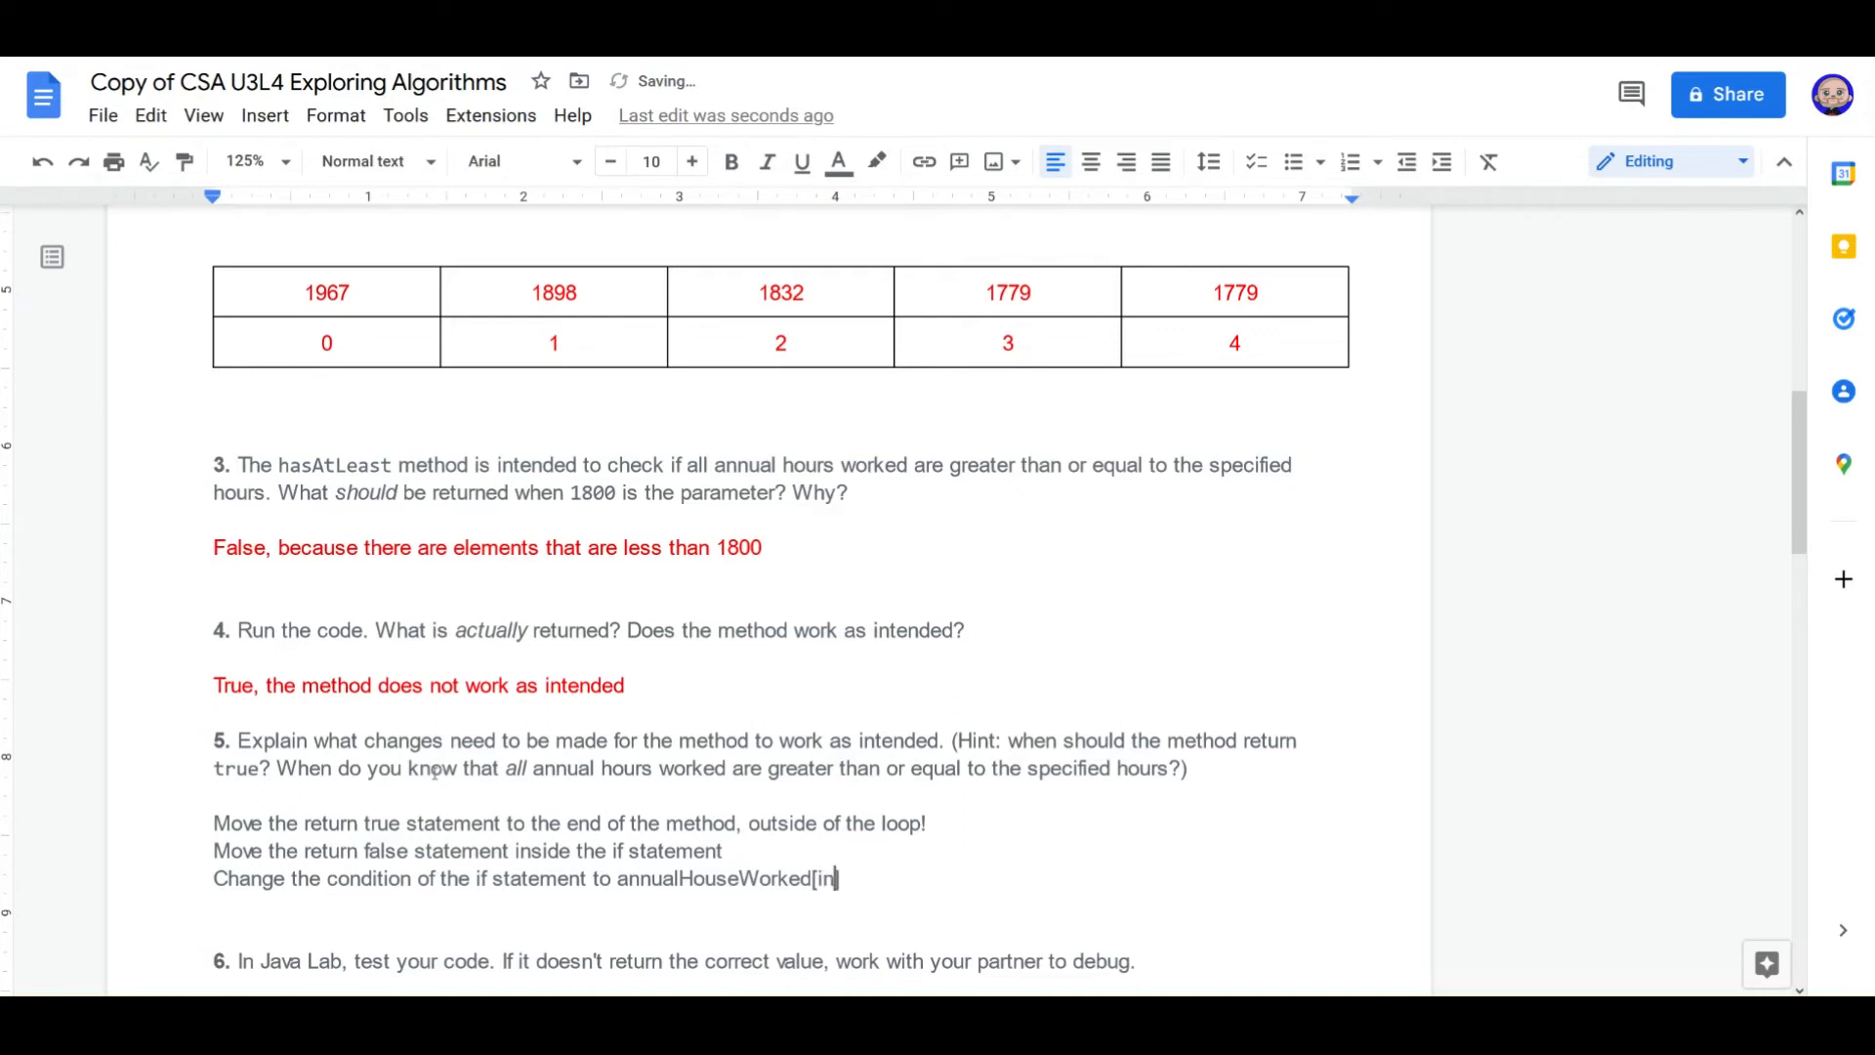
{"action": "type", "text": "dex"}
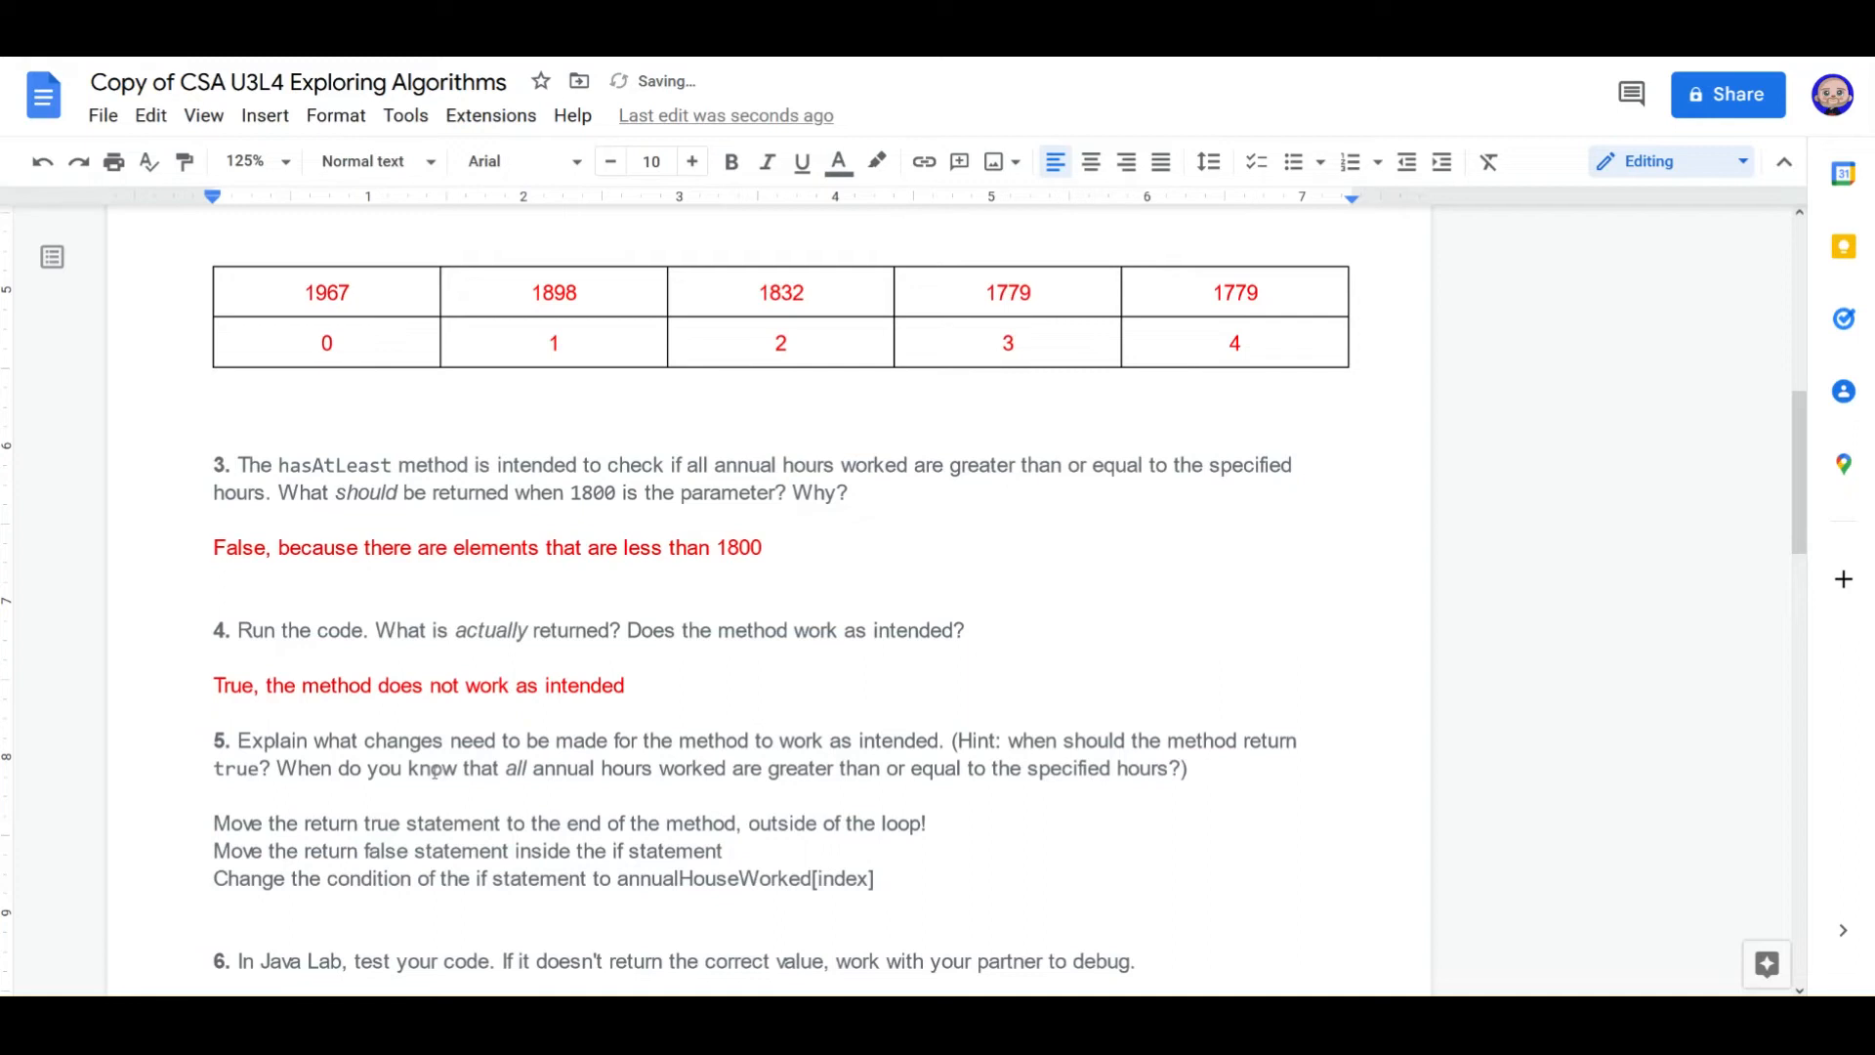
{"action": "type", "text": "< hour"}
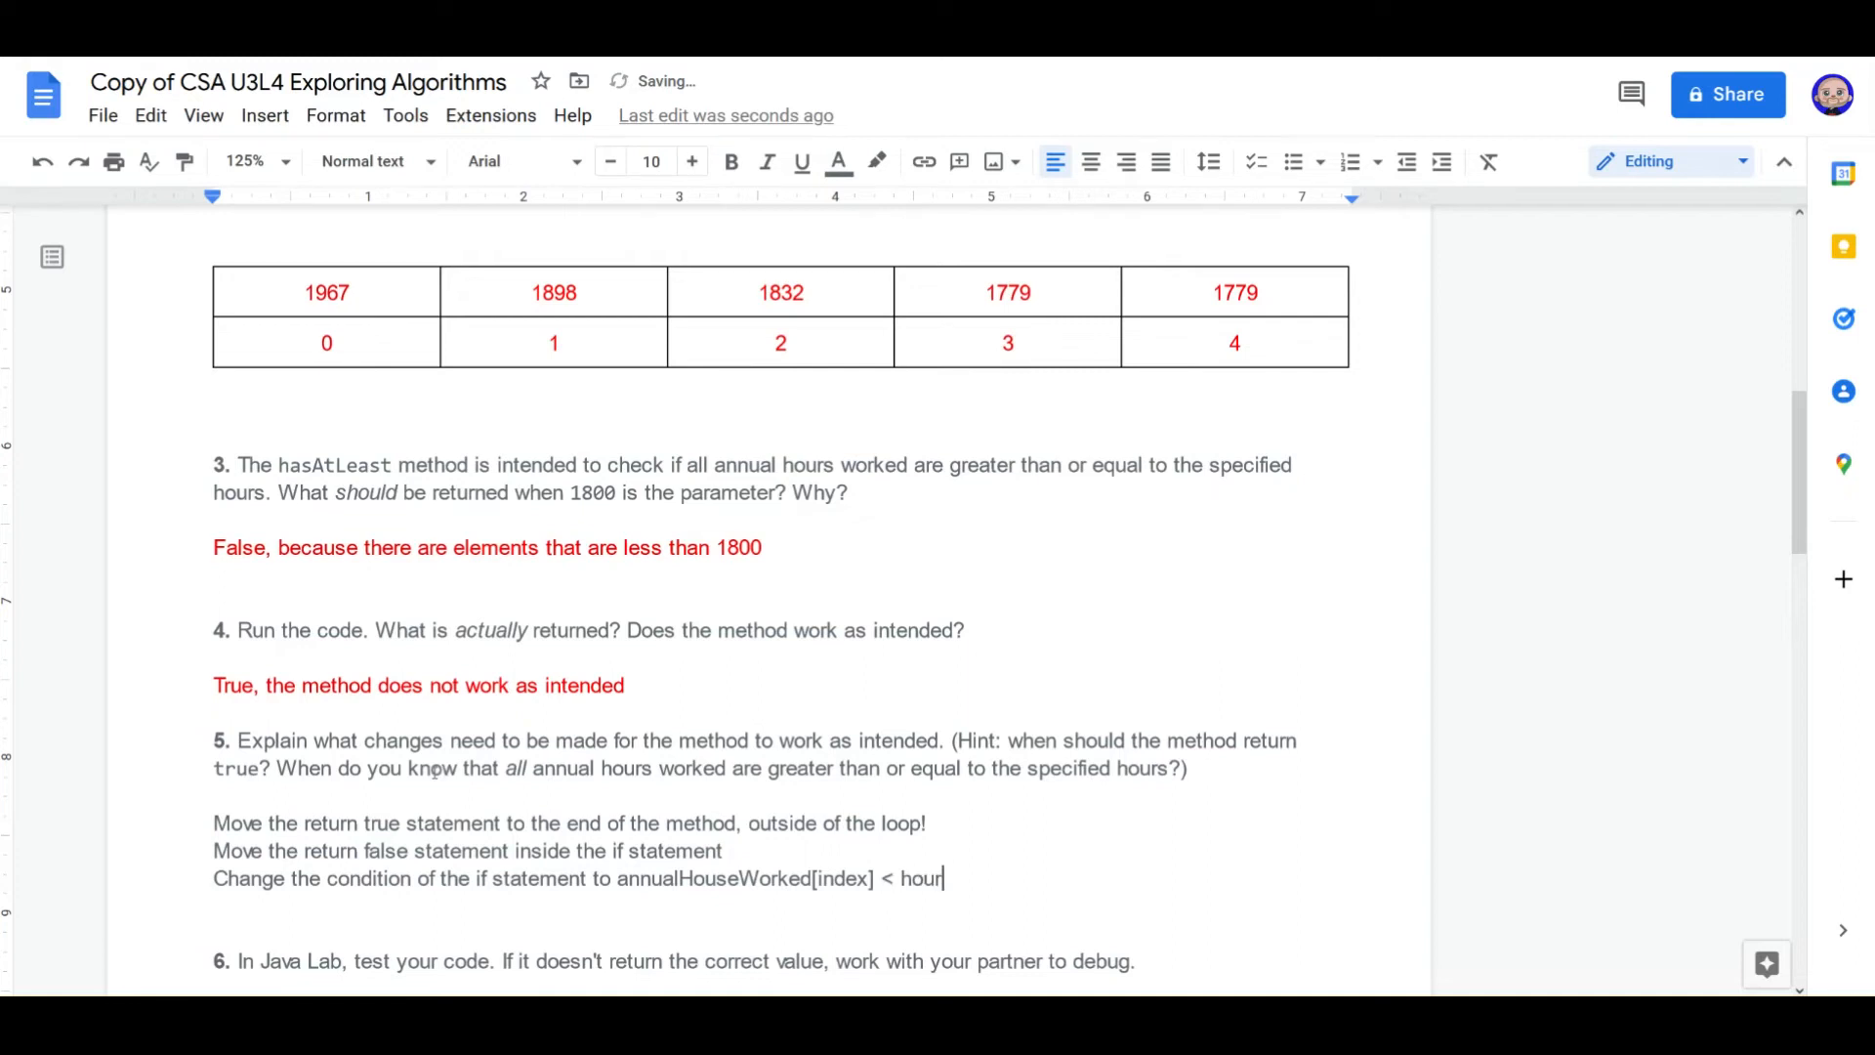
{"action": "type", "text": "s"}
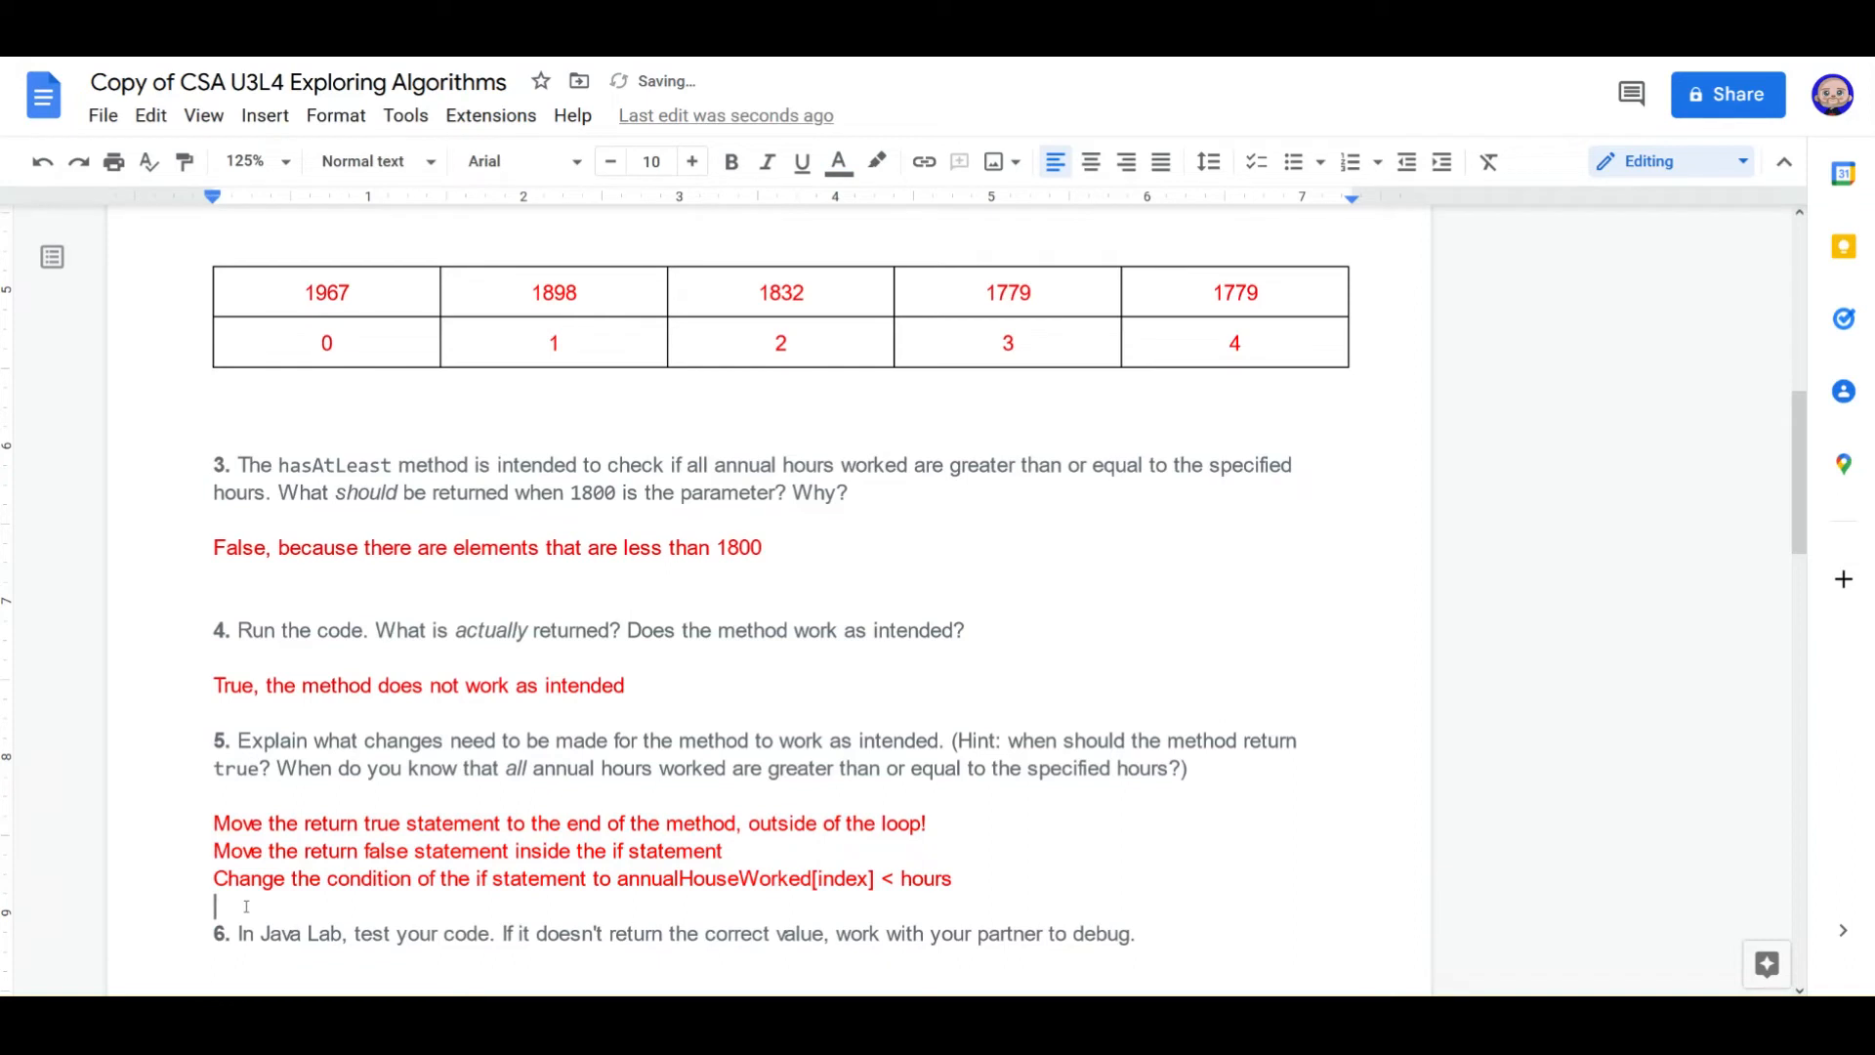
{"action": "scroll", "scroll_direction": "down", "scroll_amount": 3}
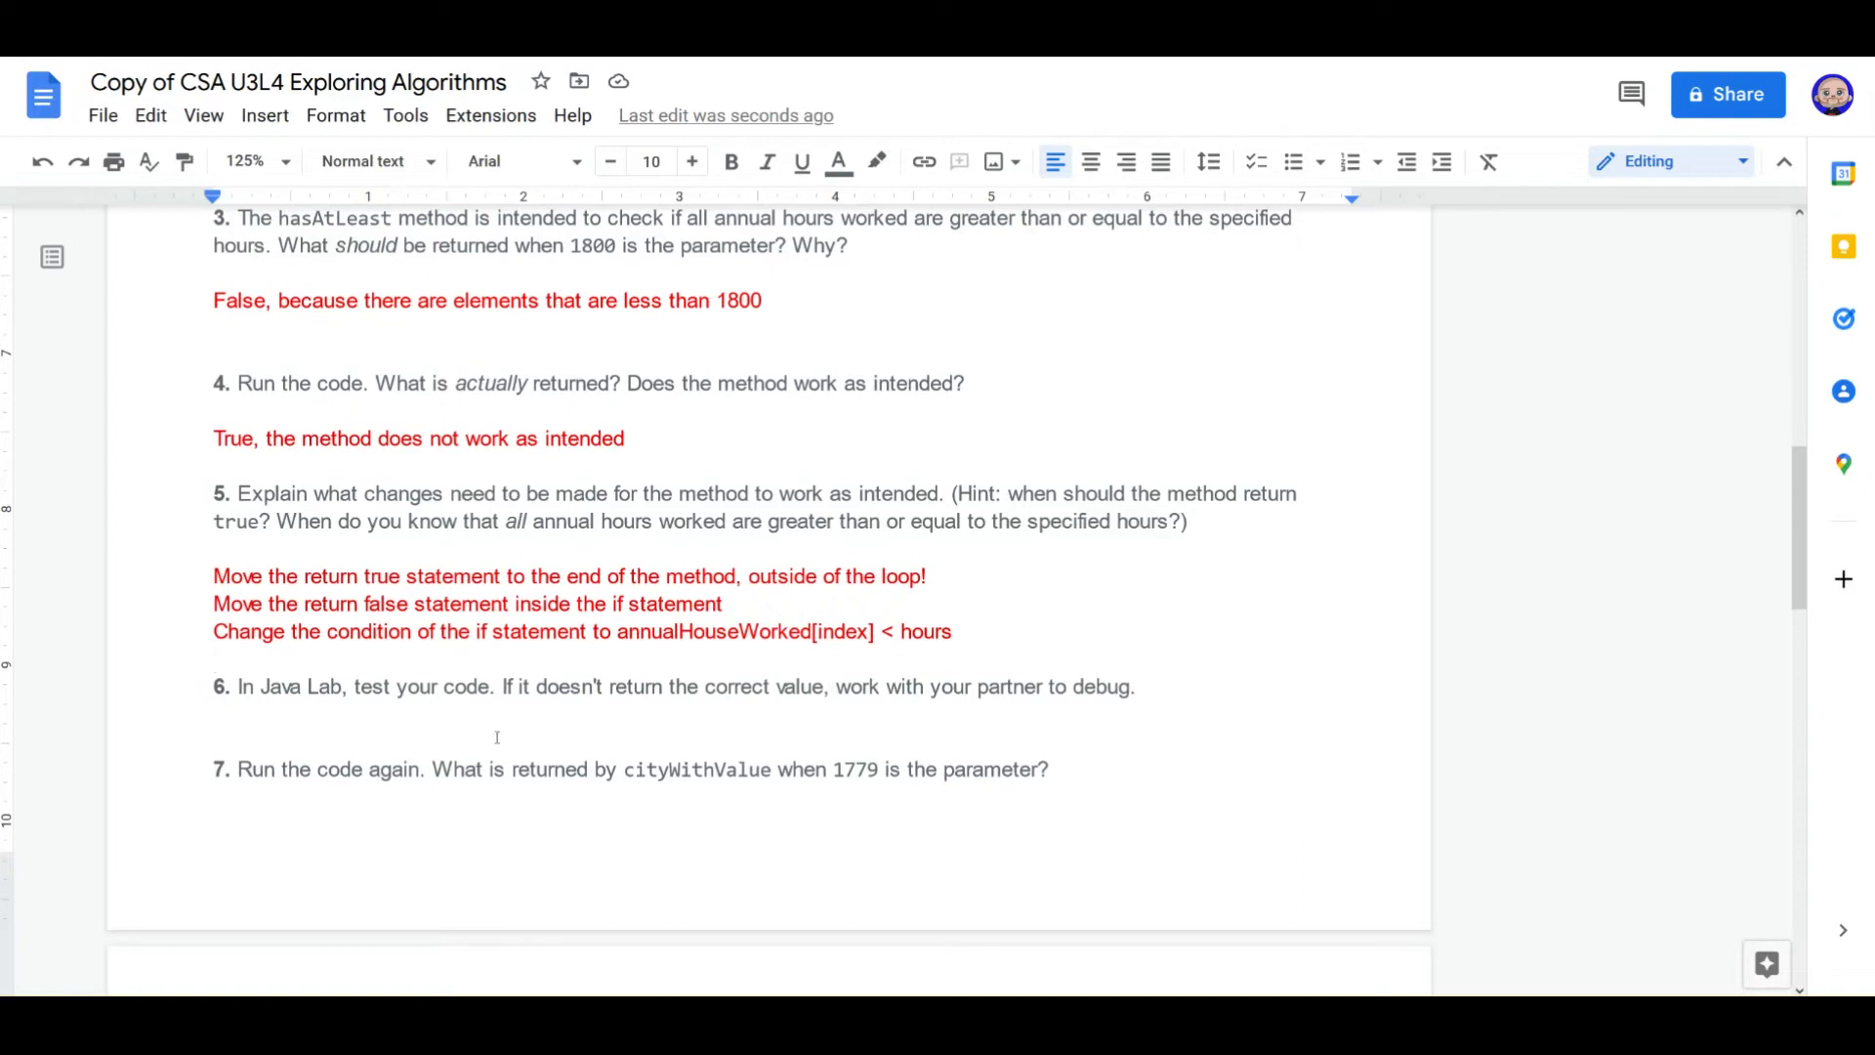
{"action": "mouse_move", "coordinate": [473, 661]}
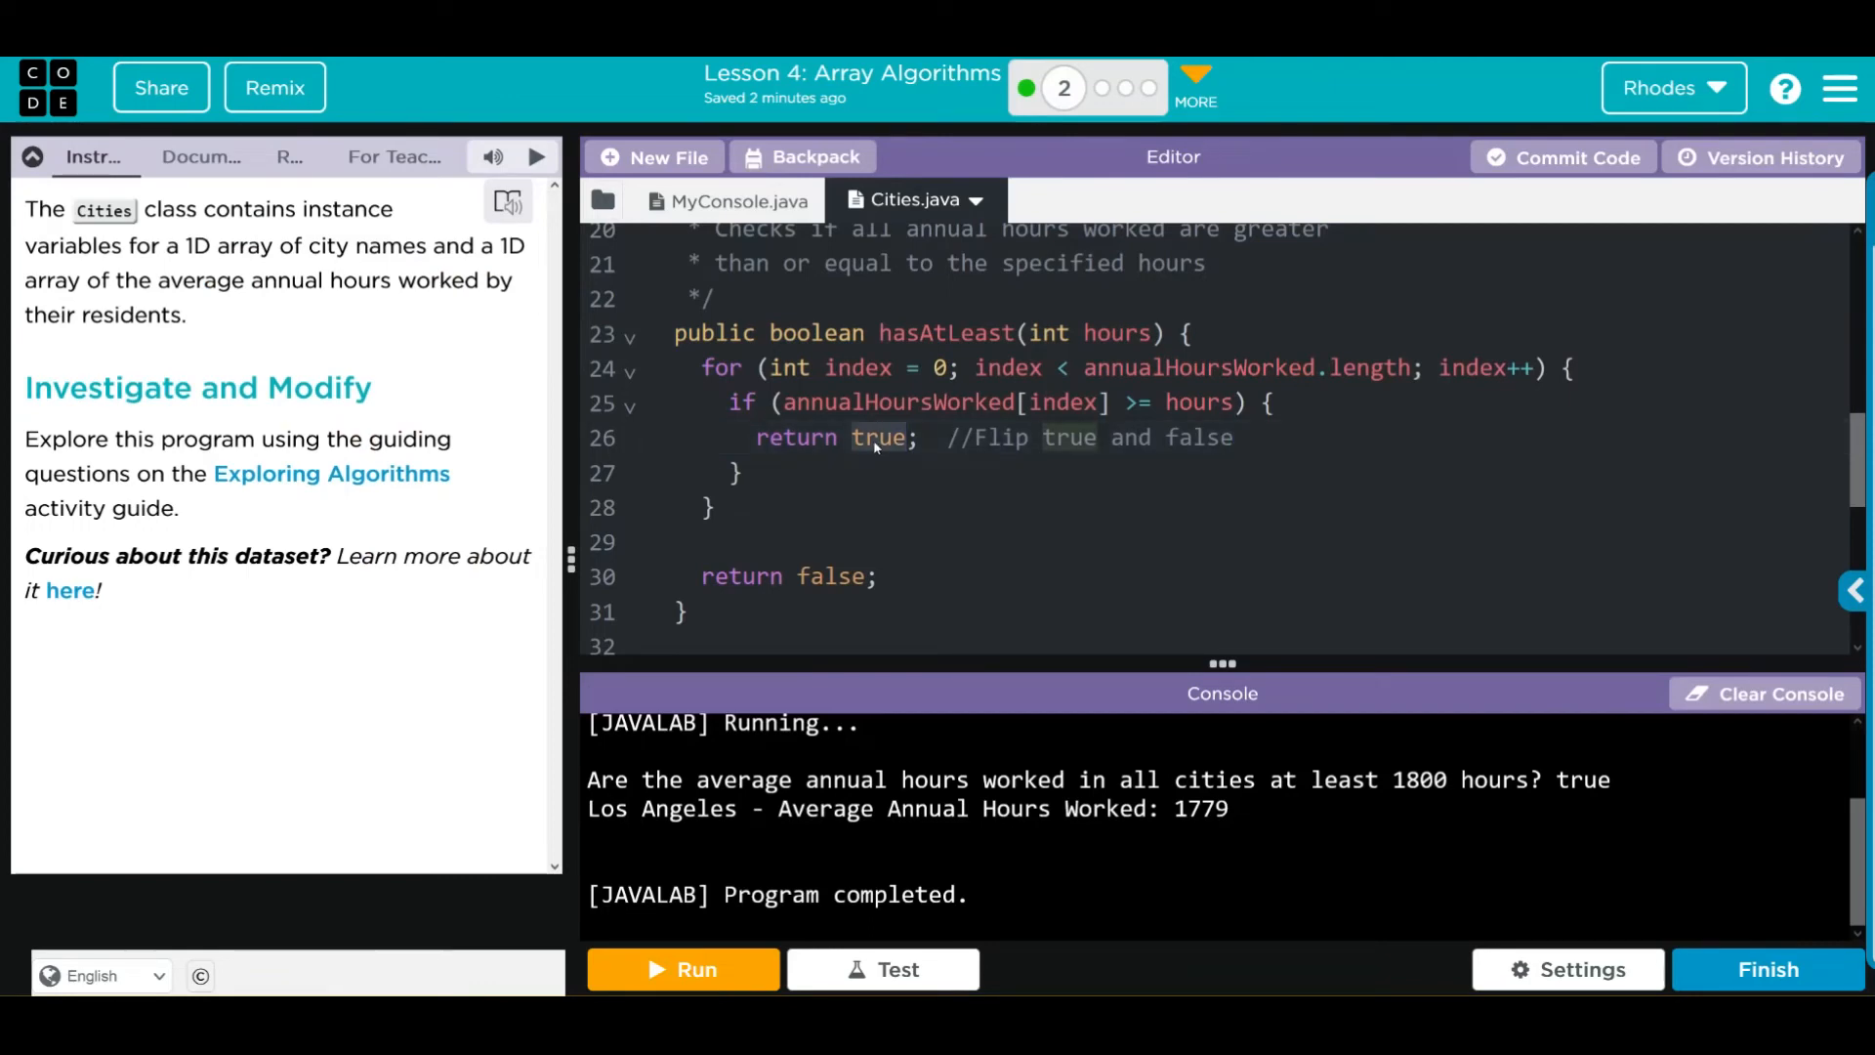
Step: Swap true and false in hasAtLeast and rerun, printing false for 1800 hours
{"action": "type", "text": "fals"}
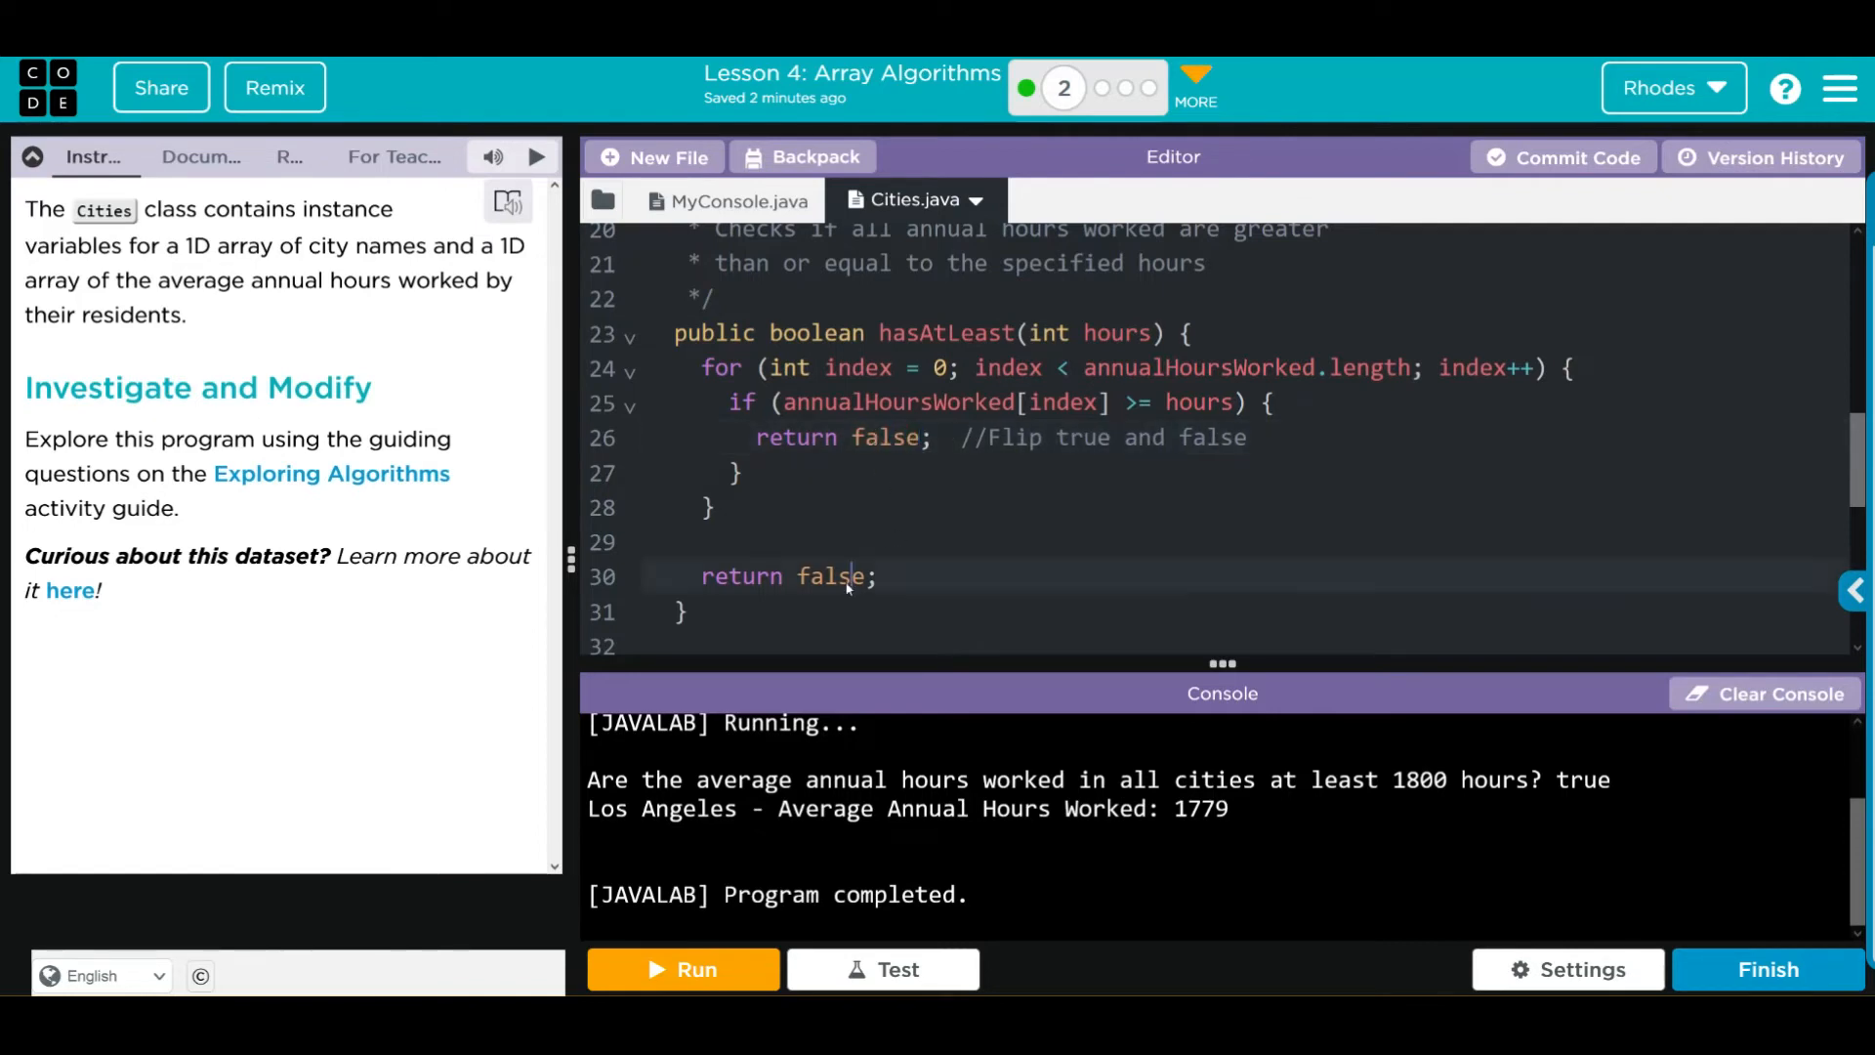
{"action": "type", "text": "true"}
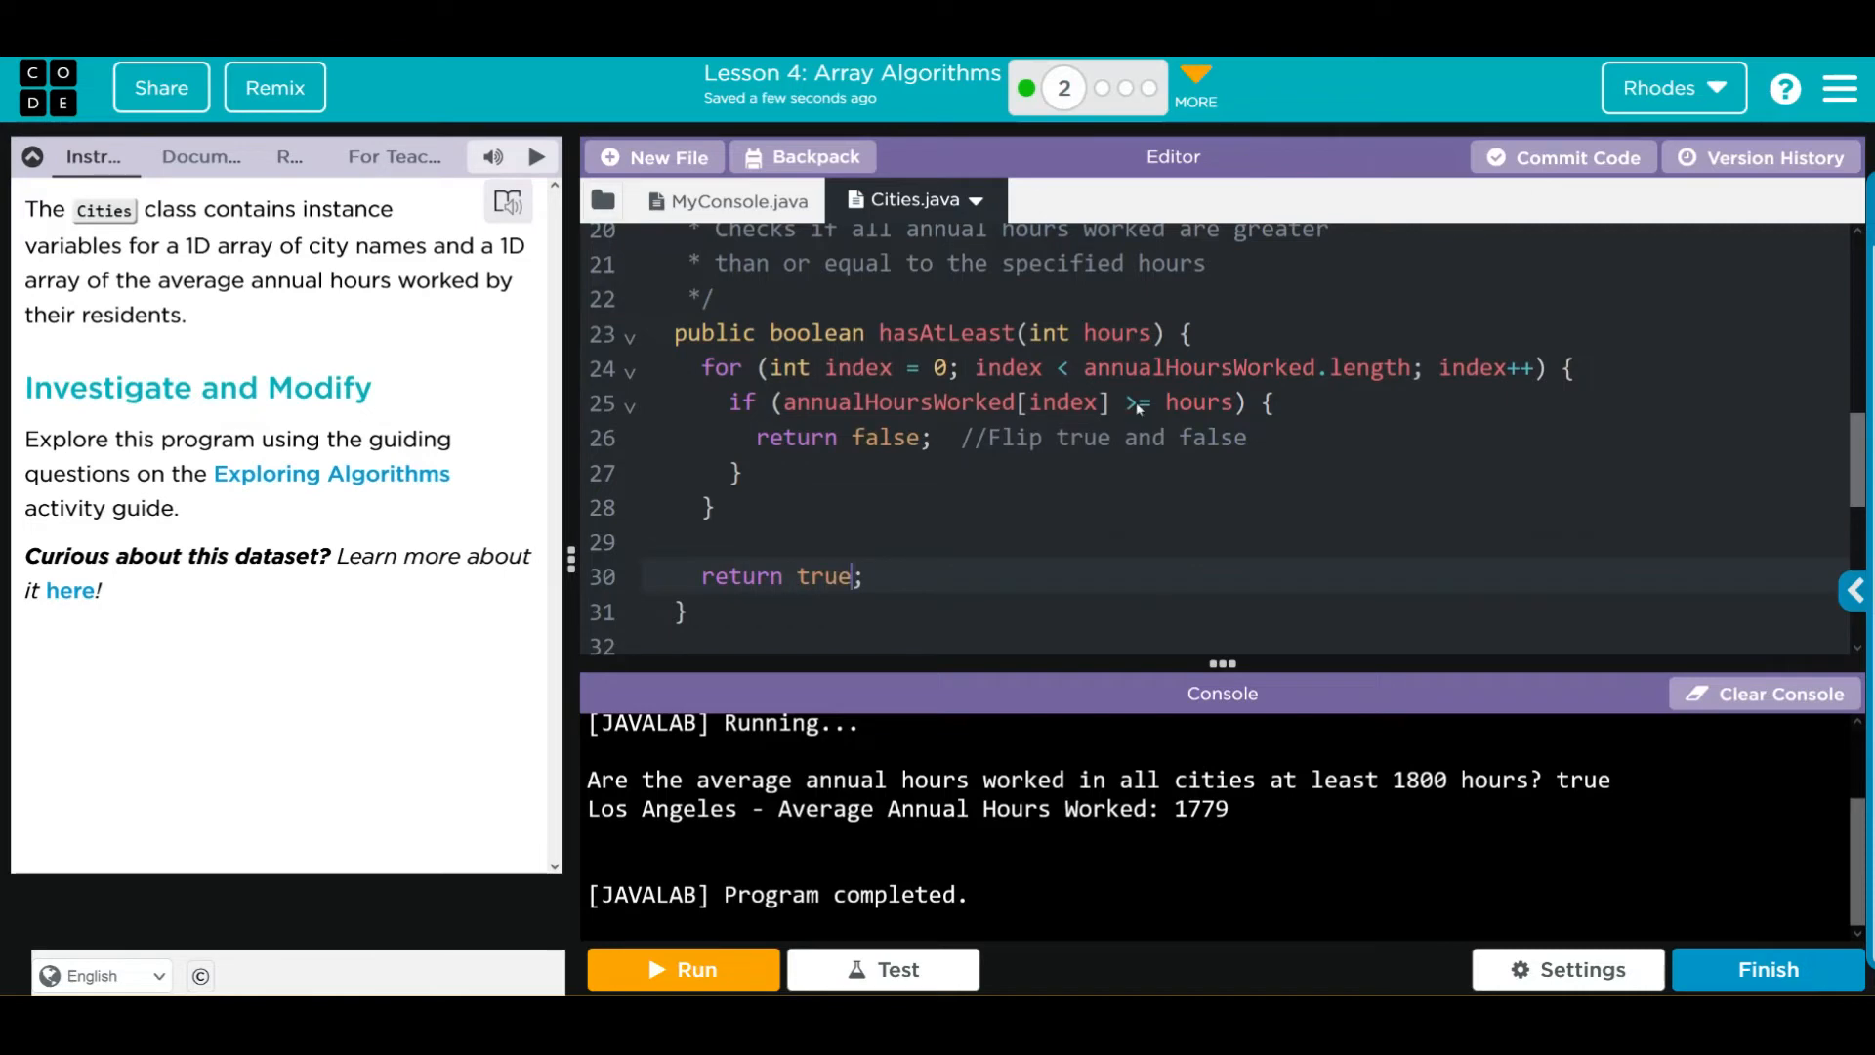
{"action": "mouse_move", "coordinate": [1137, 405]}
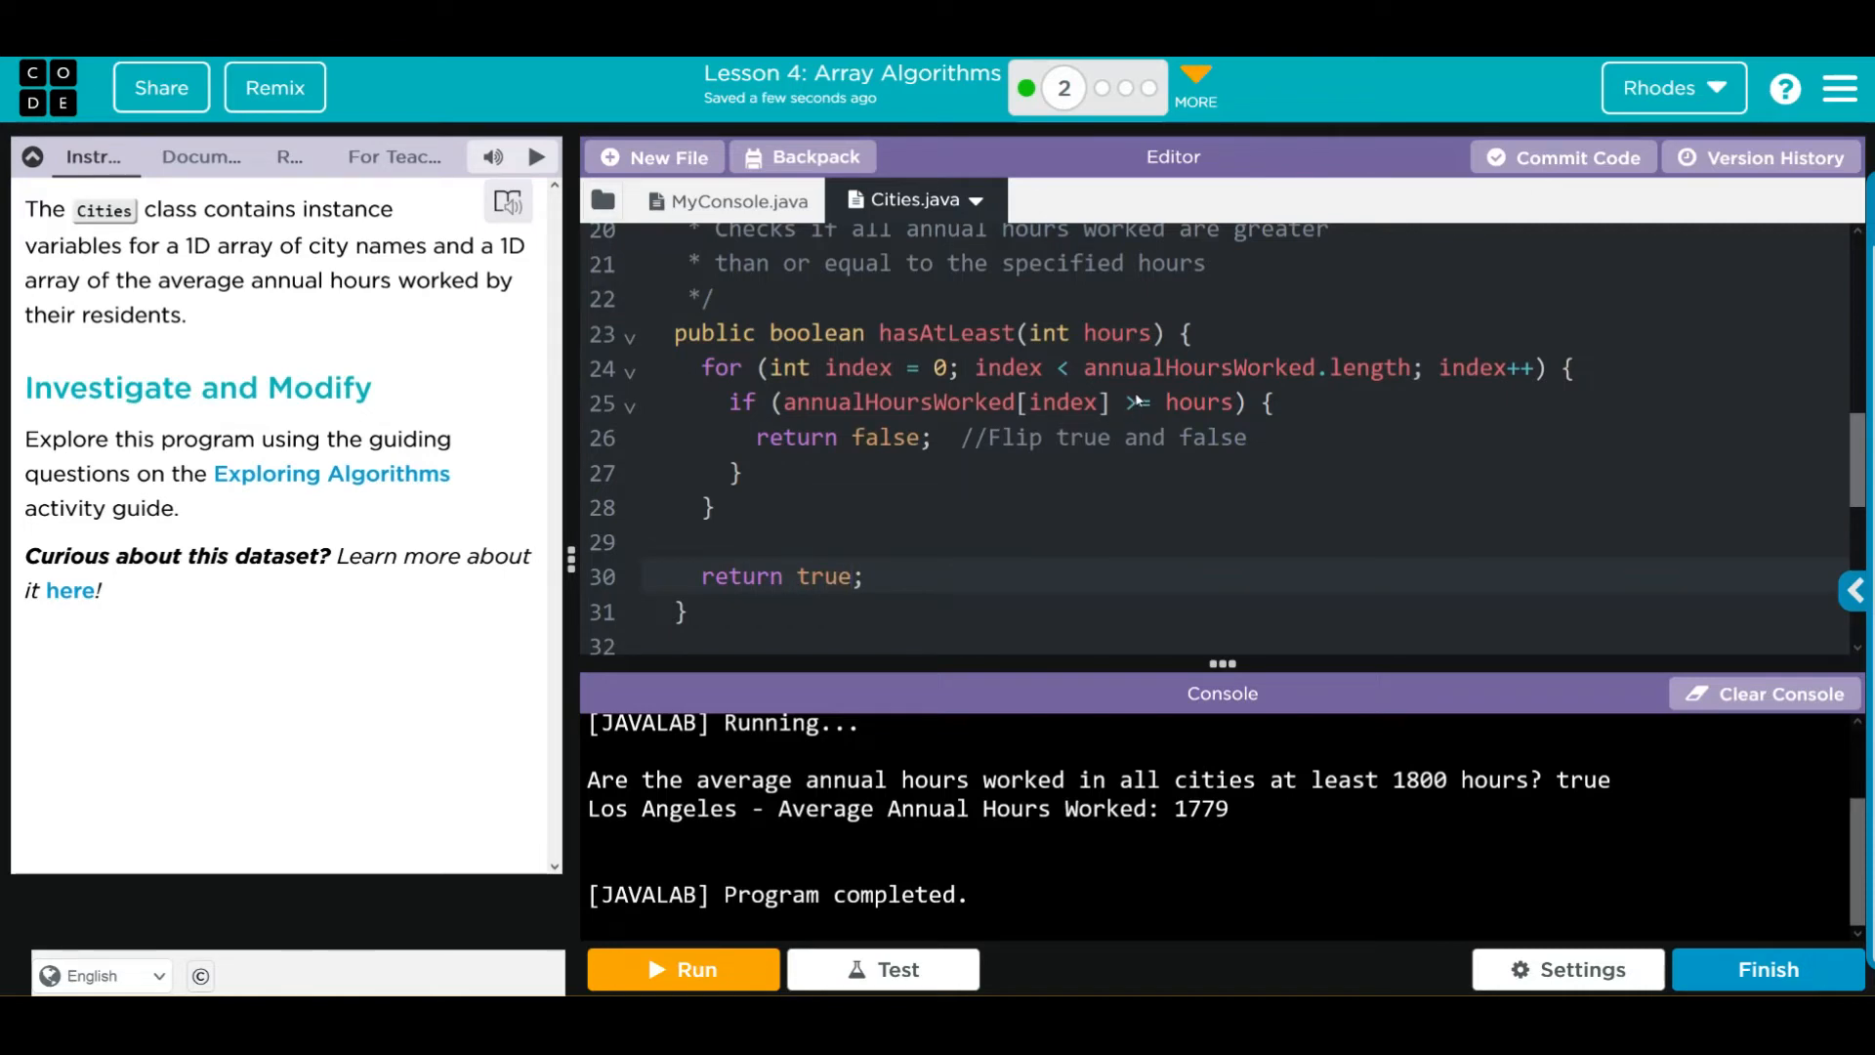
{"action": "mouse_move", "coordinate": [1130, 403]}
{"action": "type", "text": "<"}
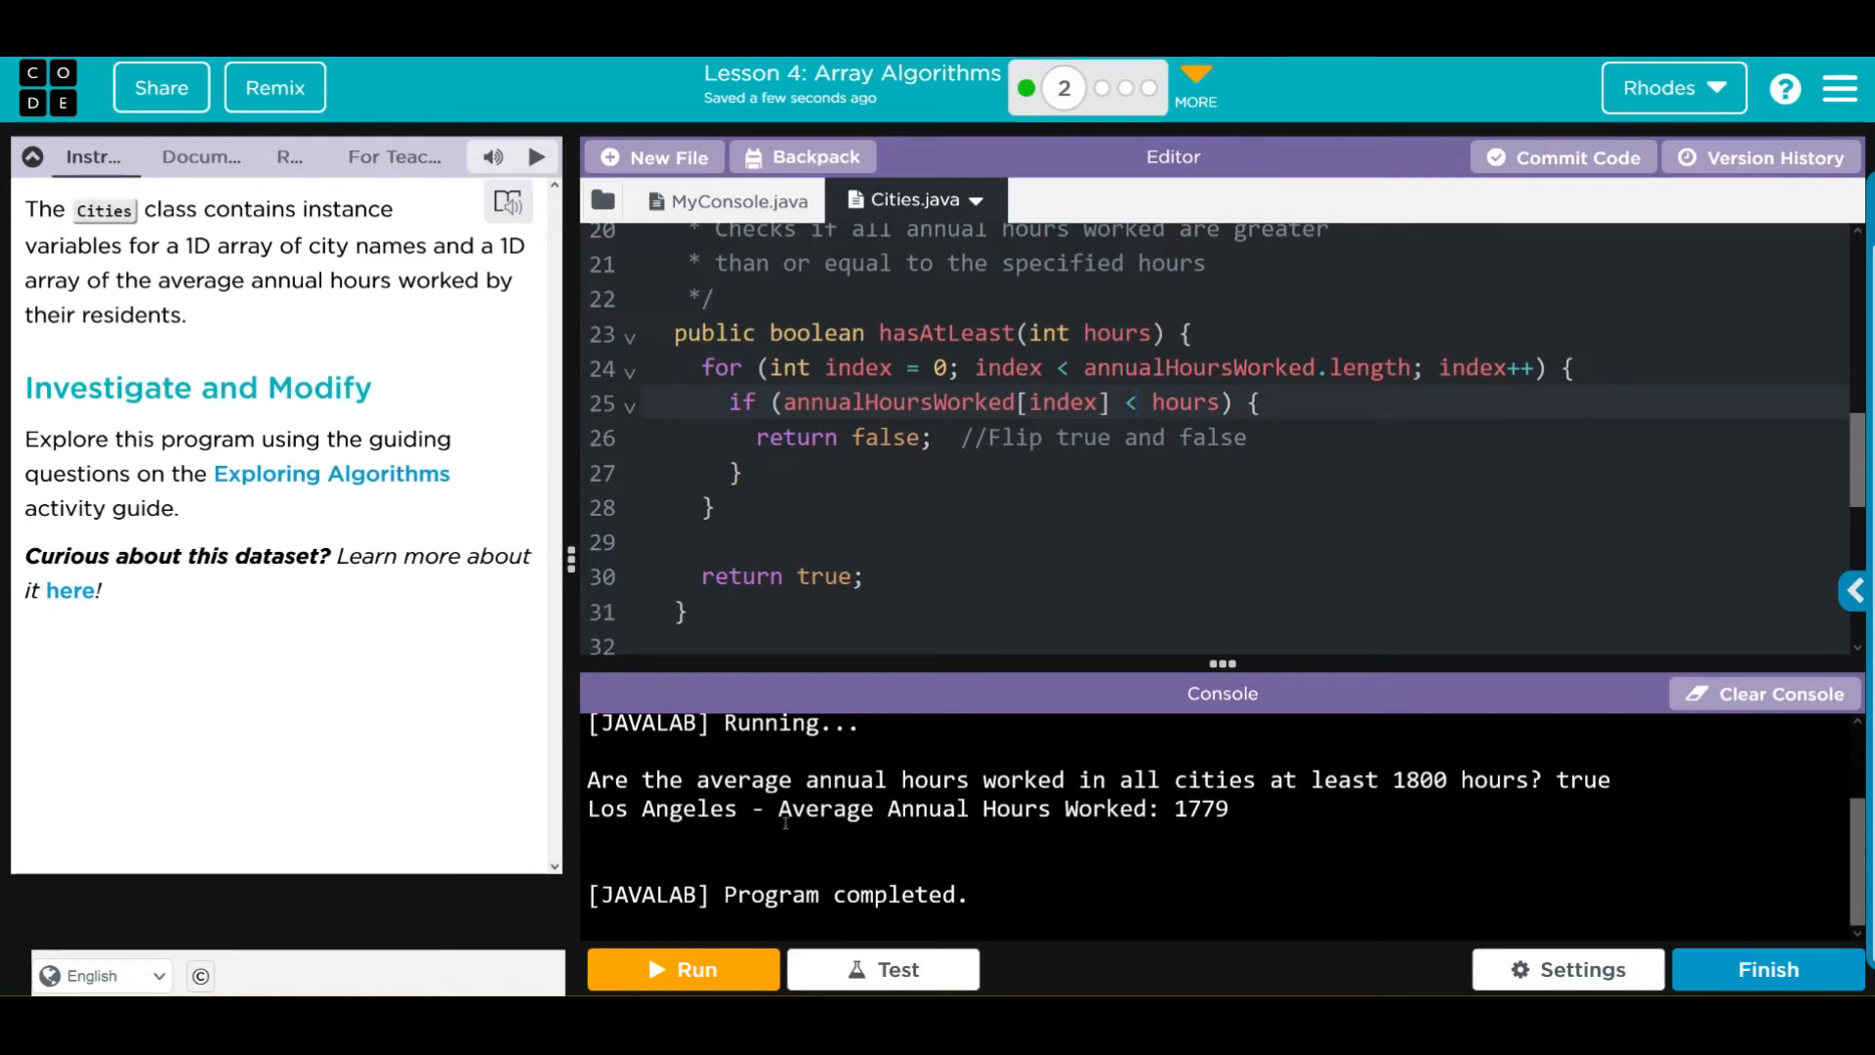
{"action": "left_click", "coordinate": [682, 969]}
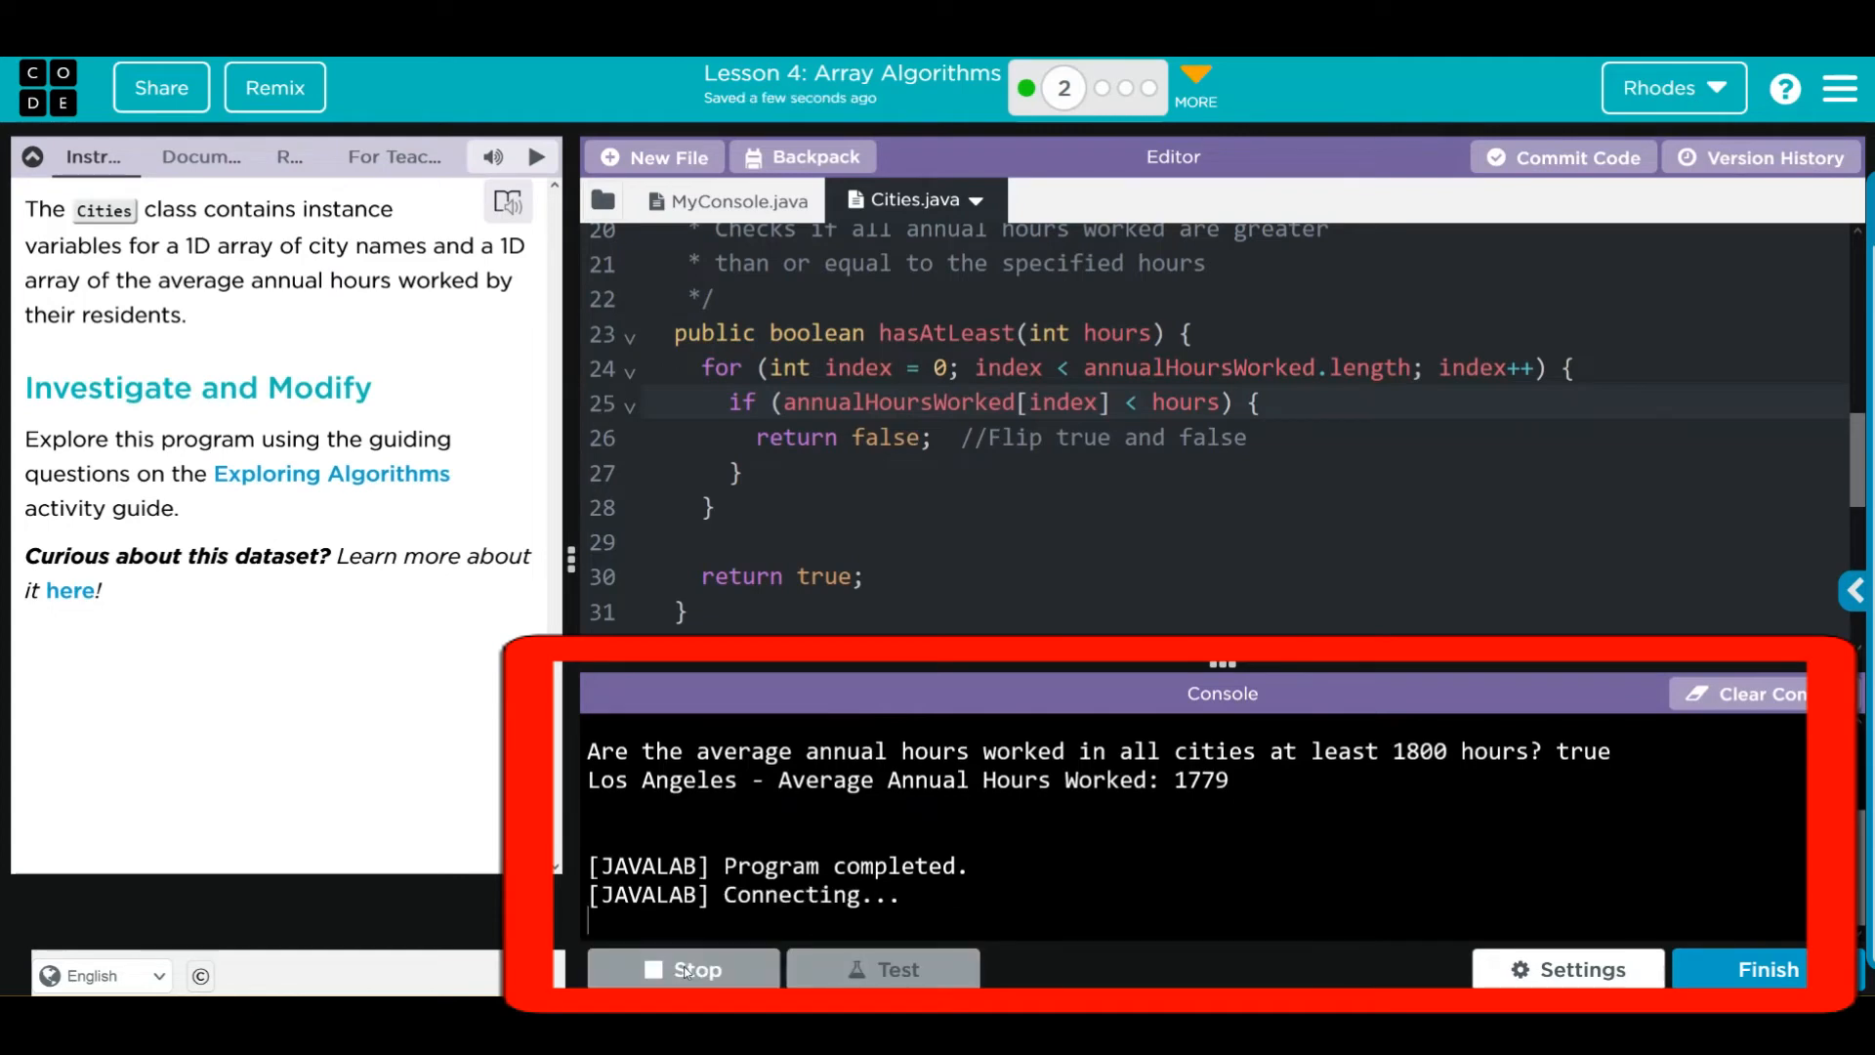
{"action": "left_click", "coordinate": [682, 969]}
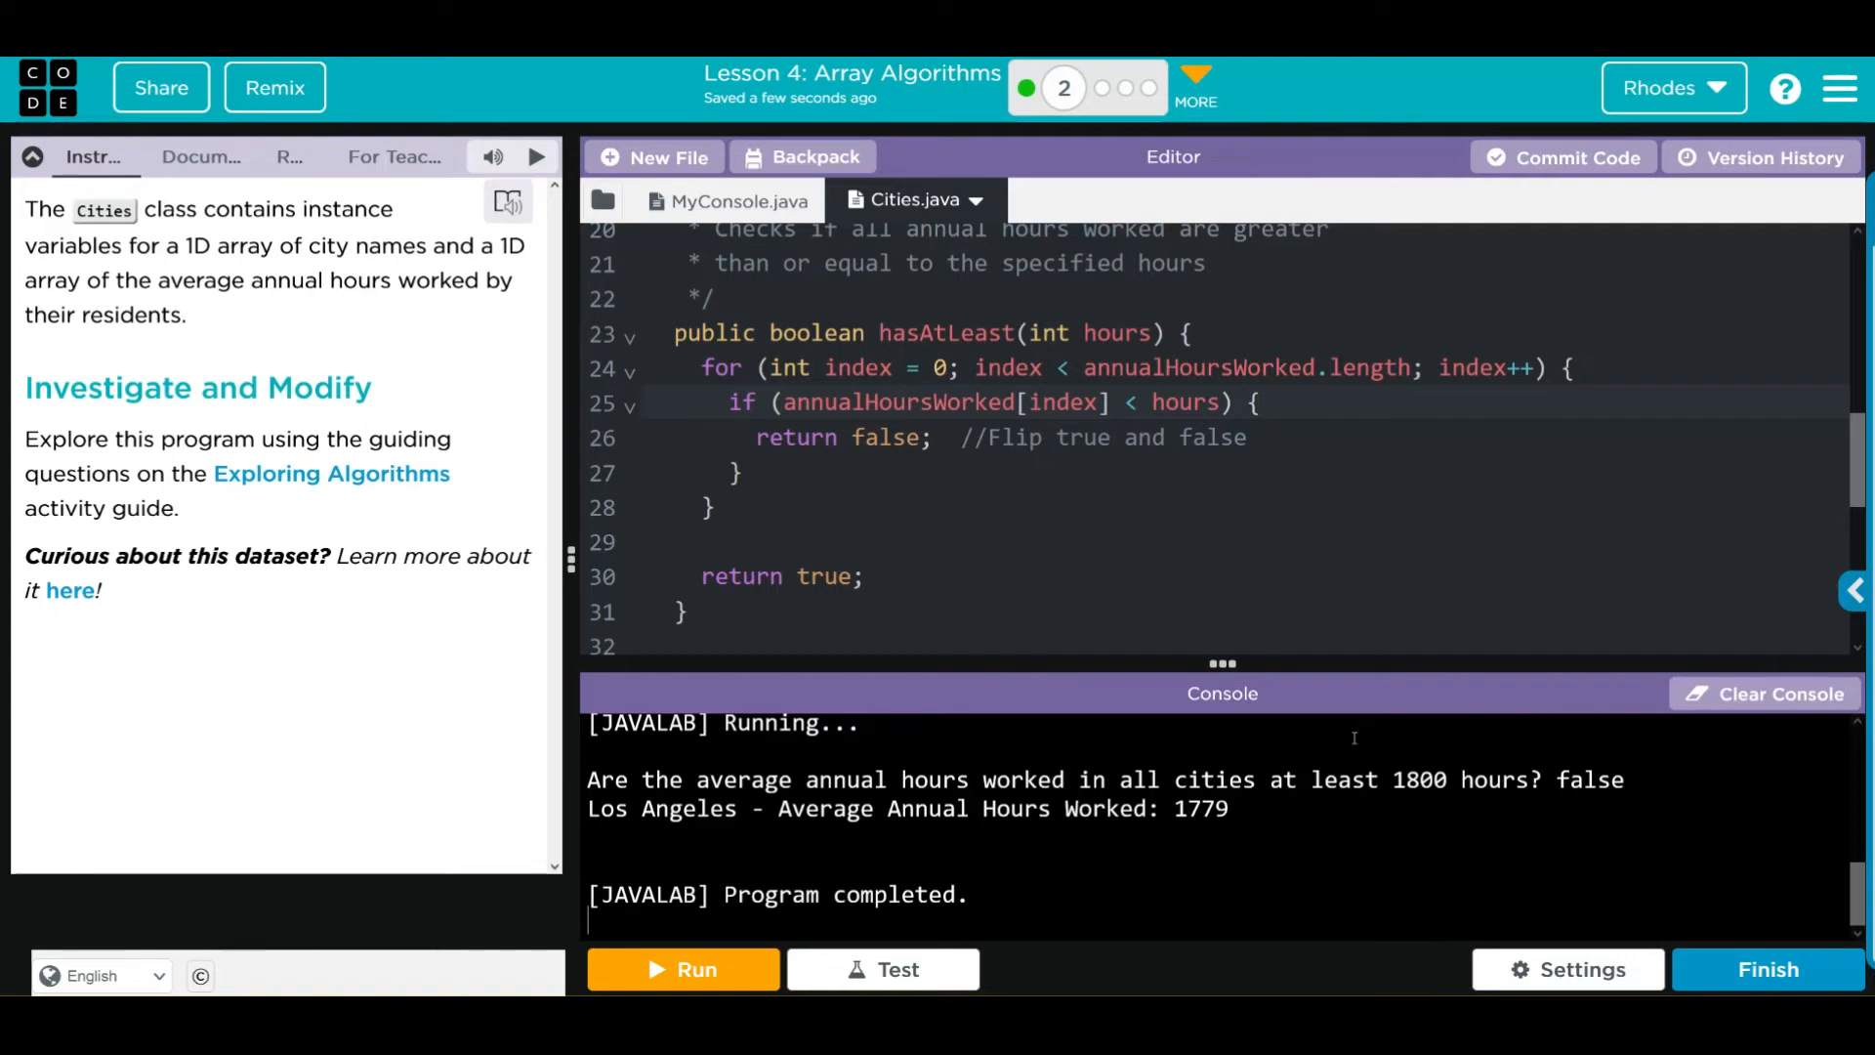
{"action": "mouse_move", "coordinate": [1119, 380]}
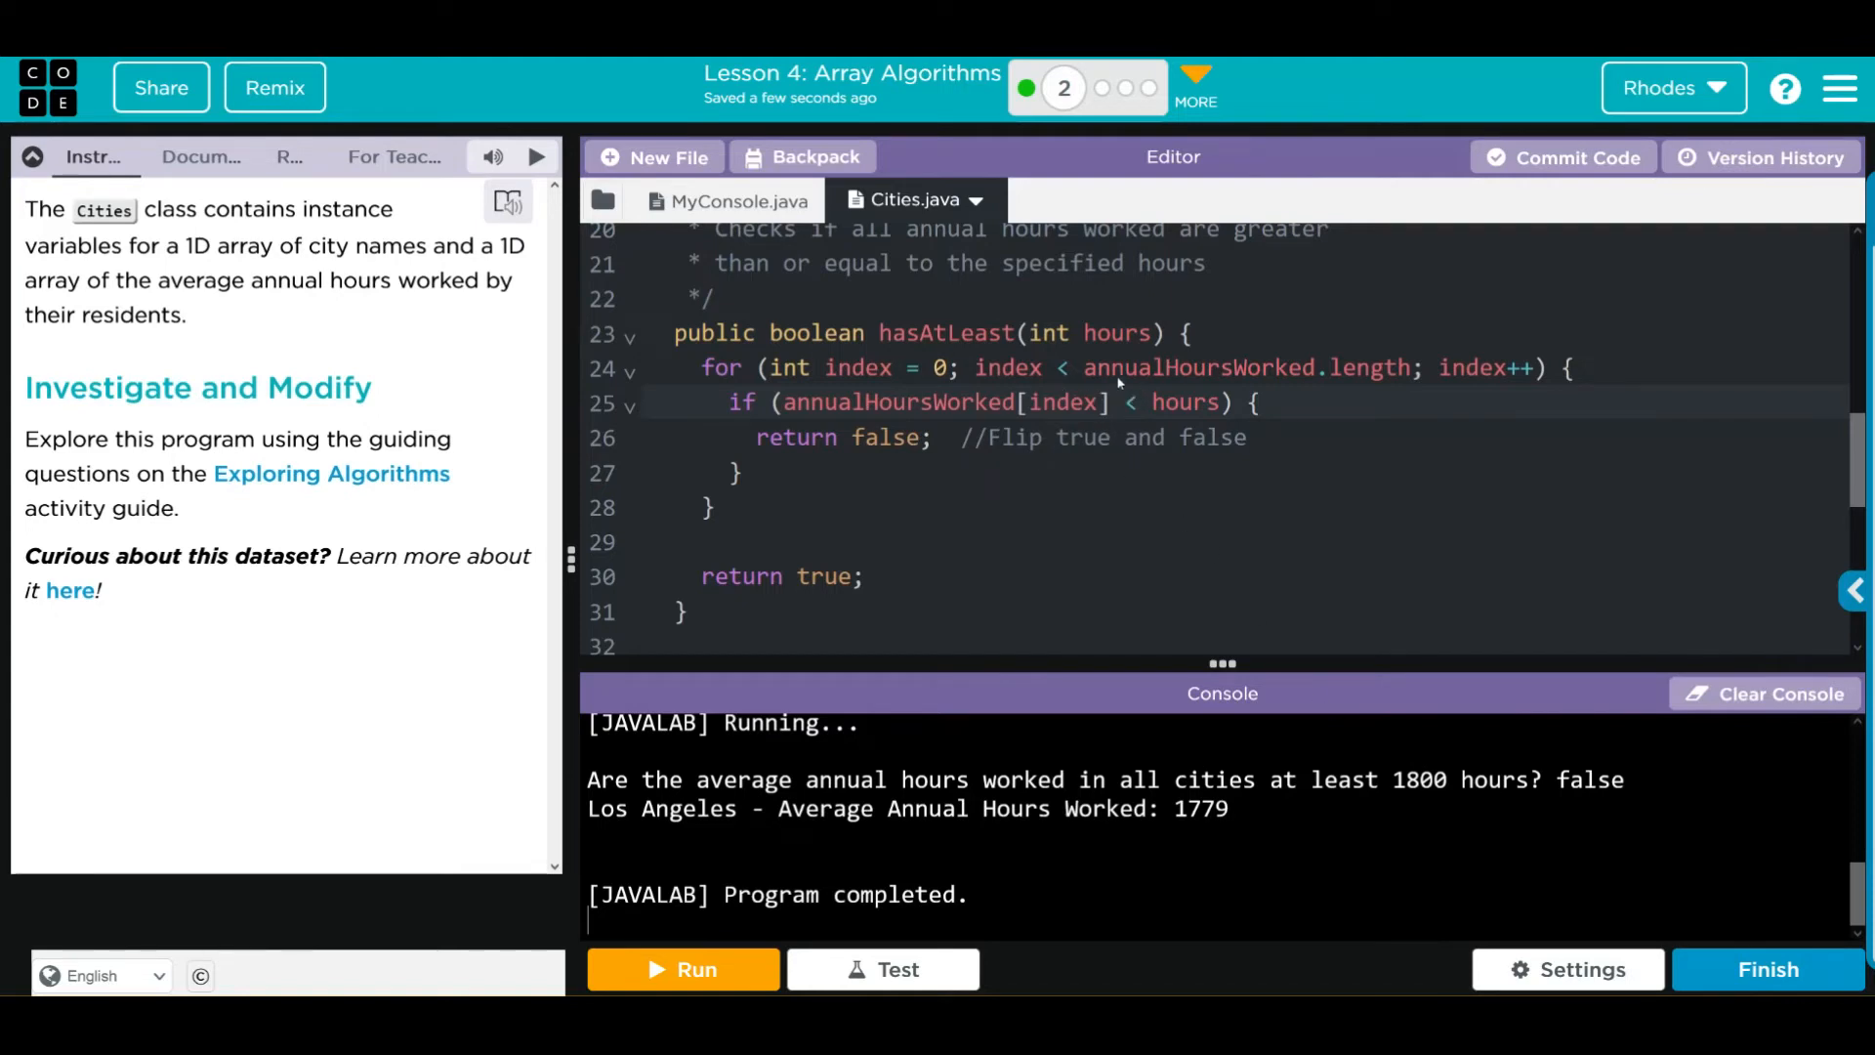
{"action": "mouse_move", "coordinate": [1154, 438]}
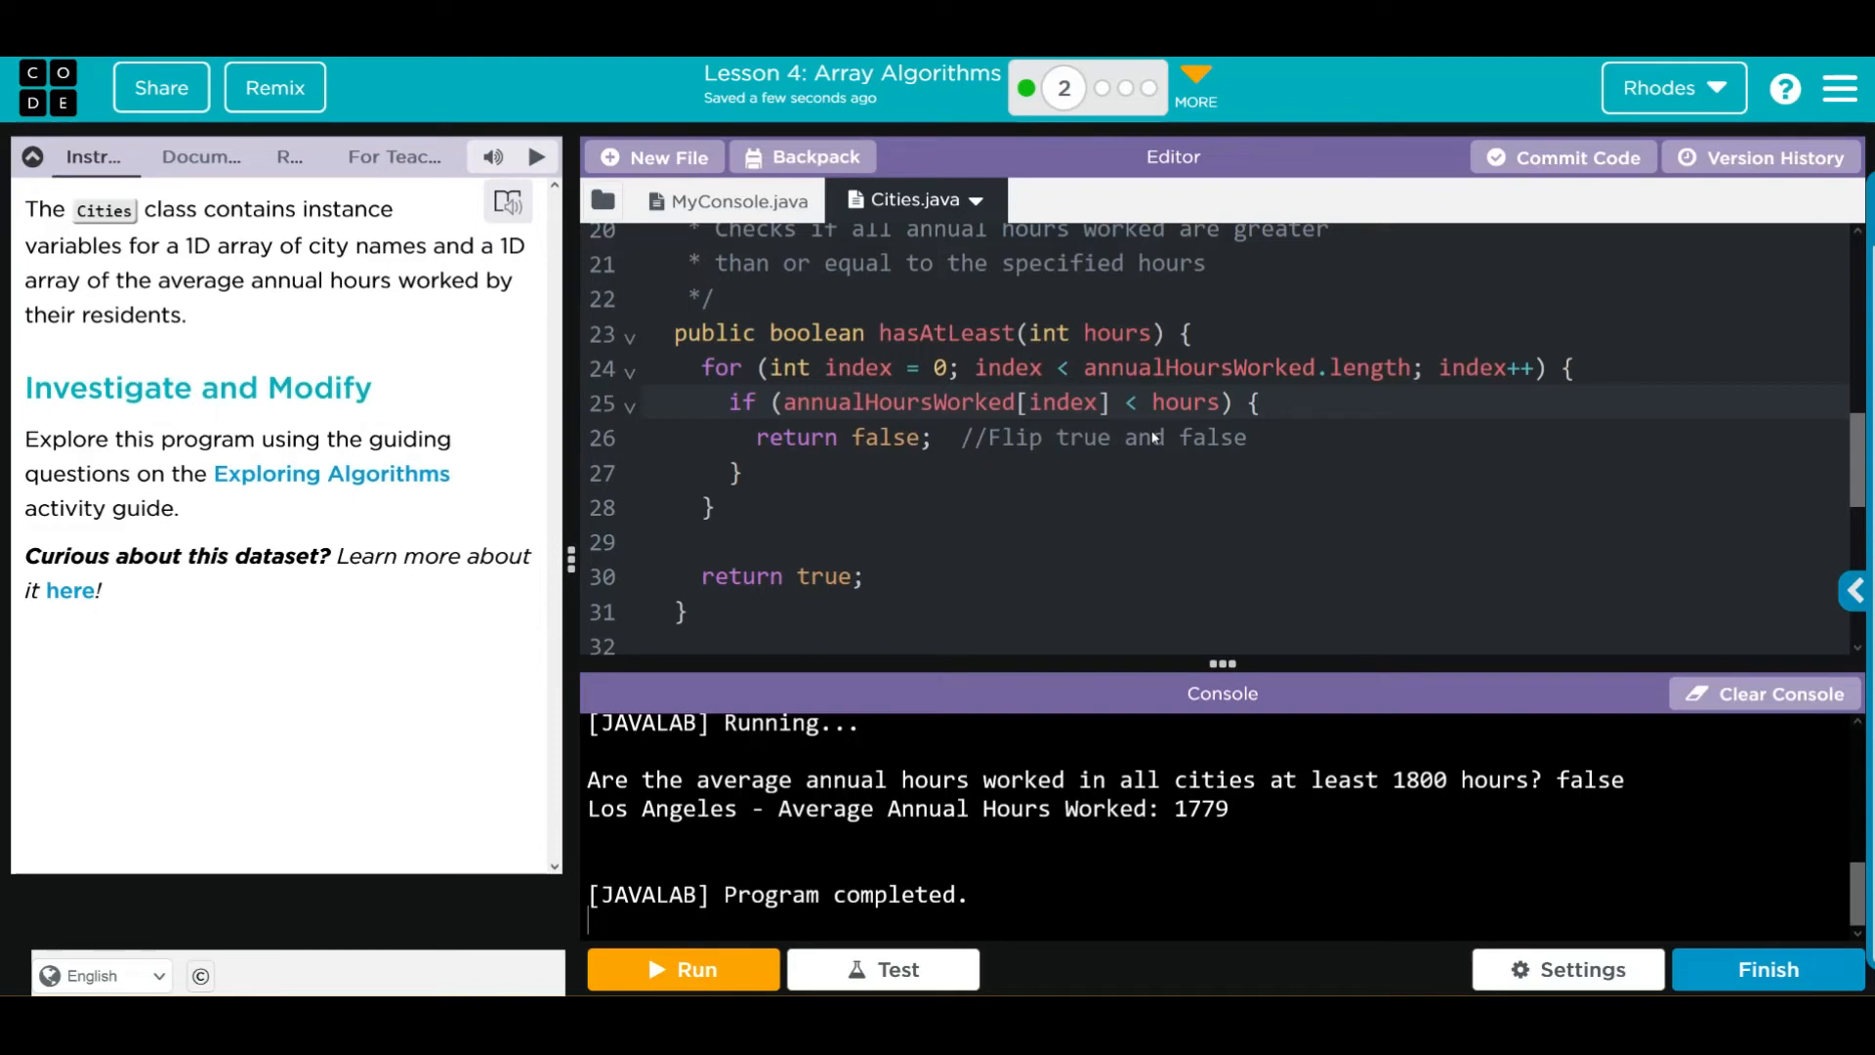
{"action": "mouse_move", "coordinate": [1126, 478]}
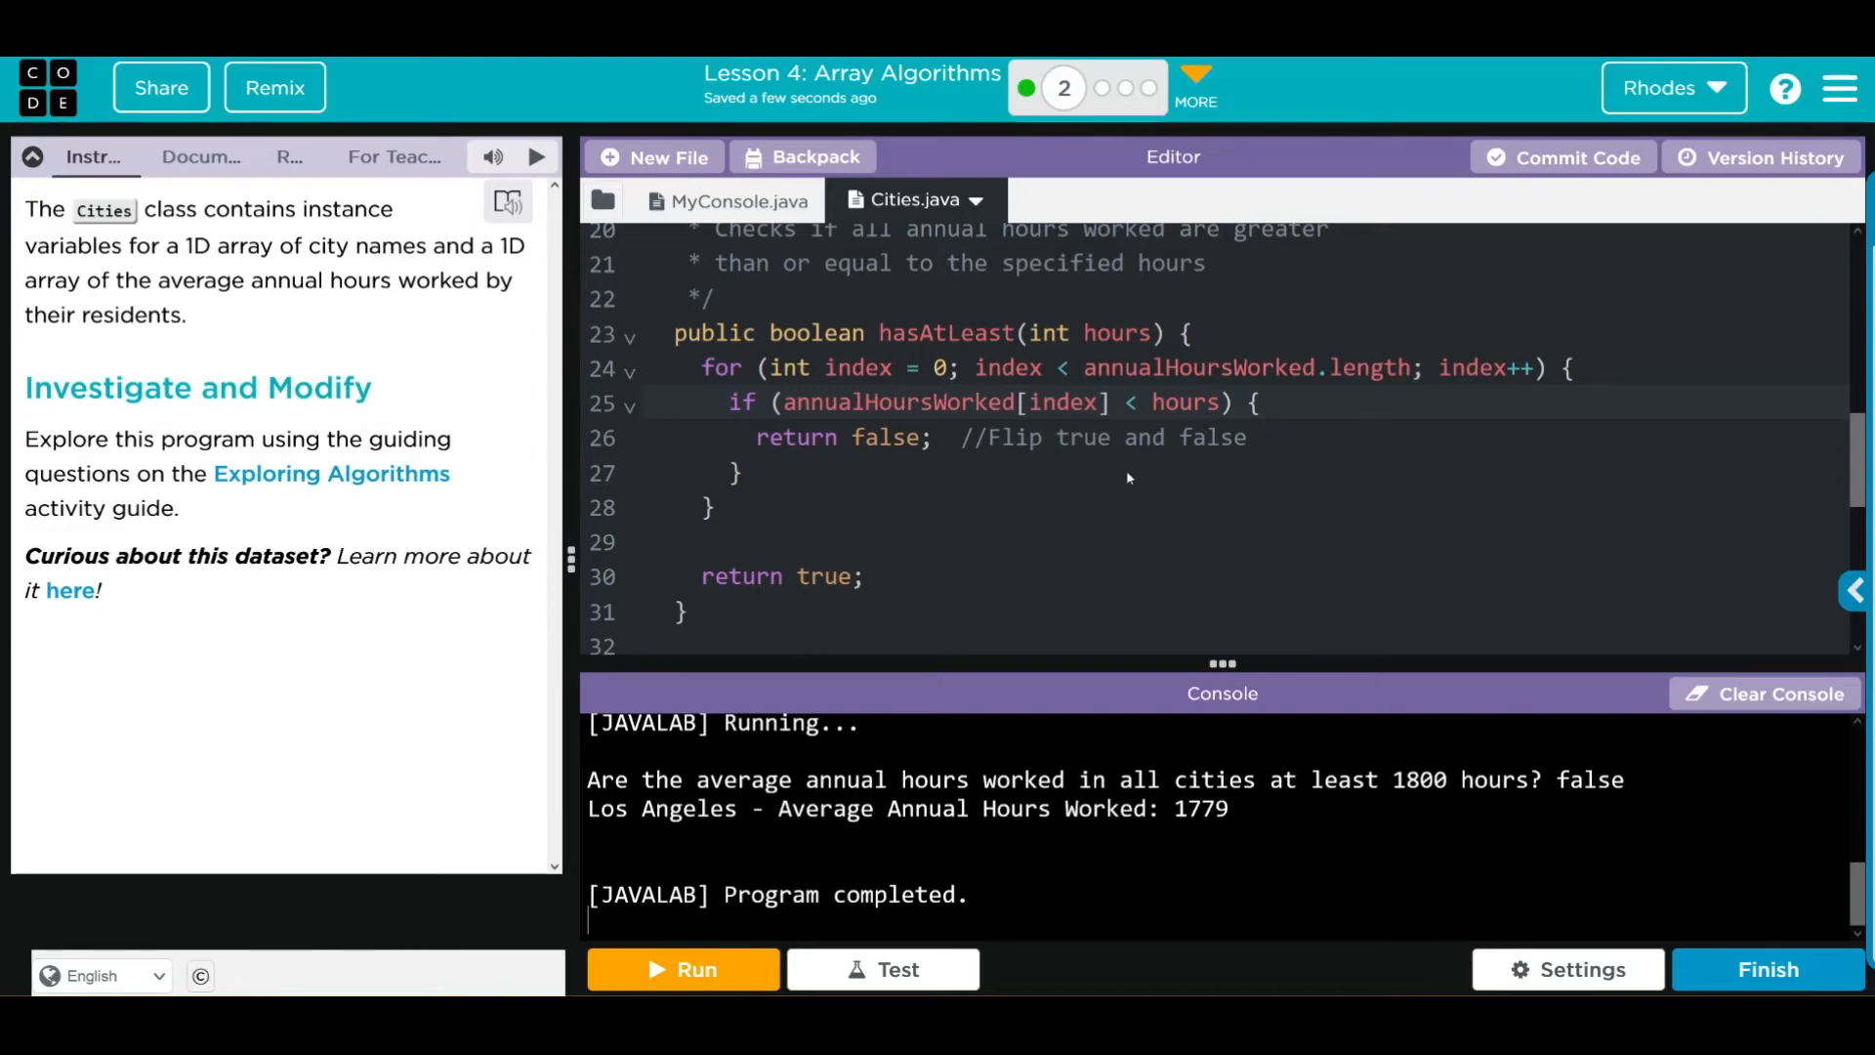
{"action": "mouse_move", "coordinate": [1198, 526]}
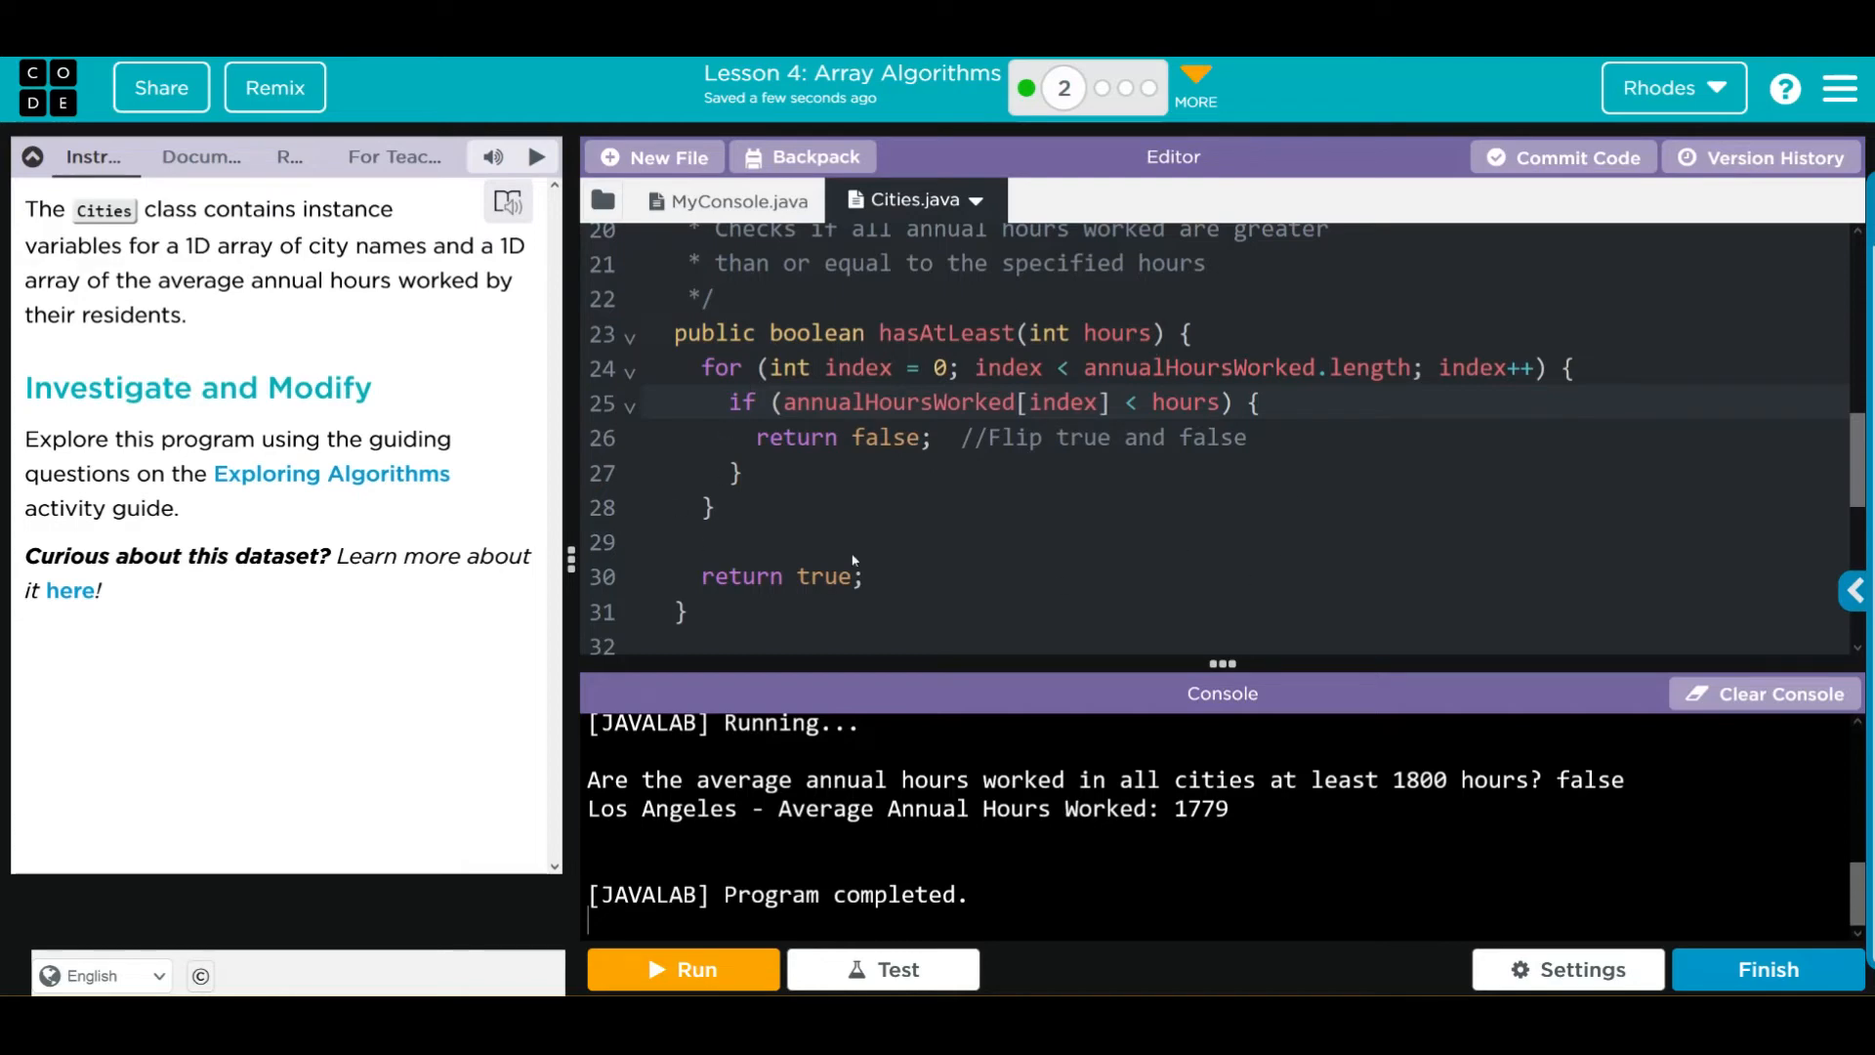
{"action": "mouse_move", "coordinate": [1077, 590]}
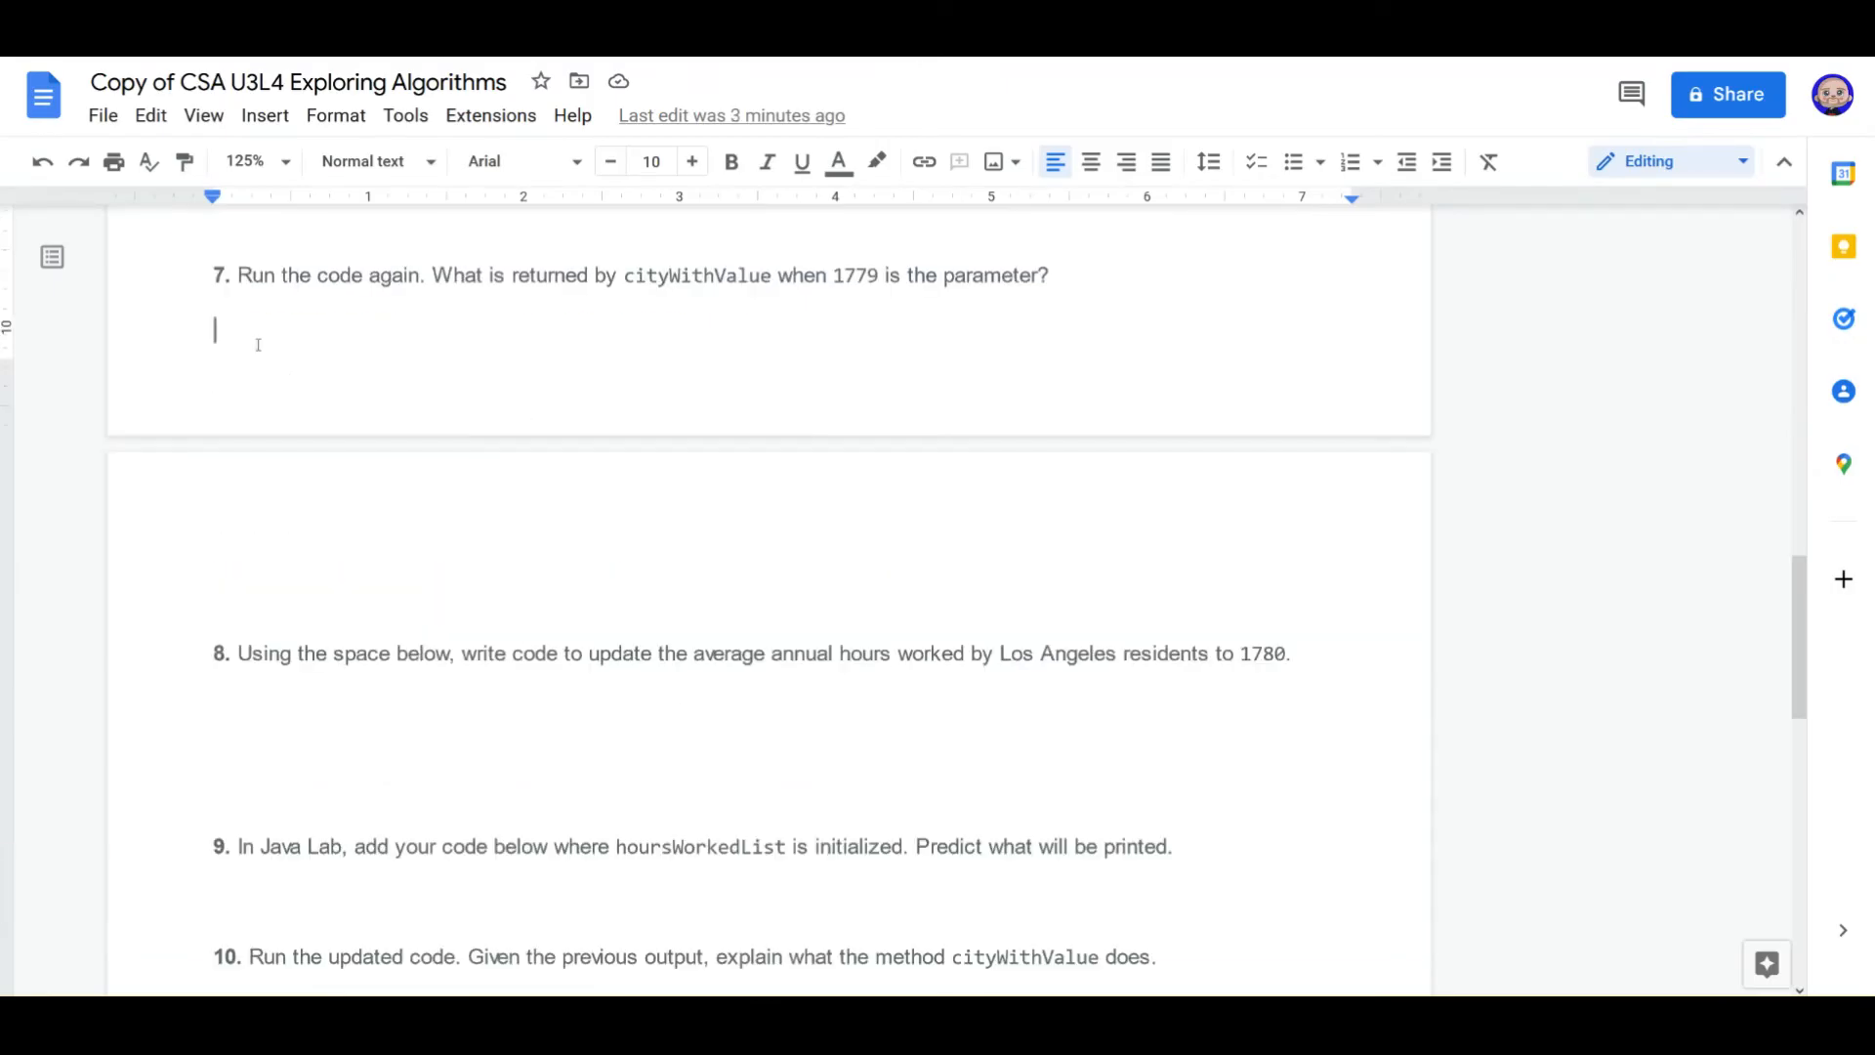
Step: Answer question 7 with 'Los Angeles' in red
{"action": "type", "text": "Los An"}
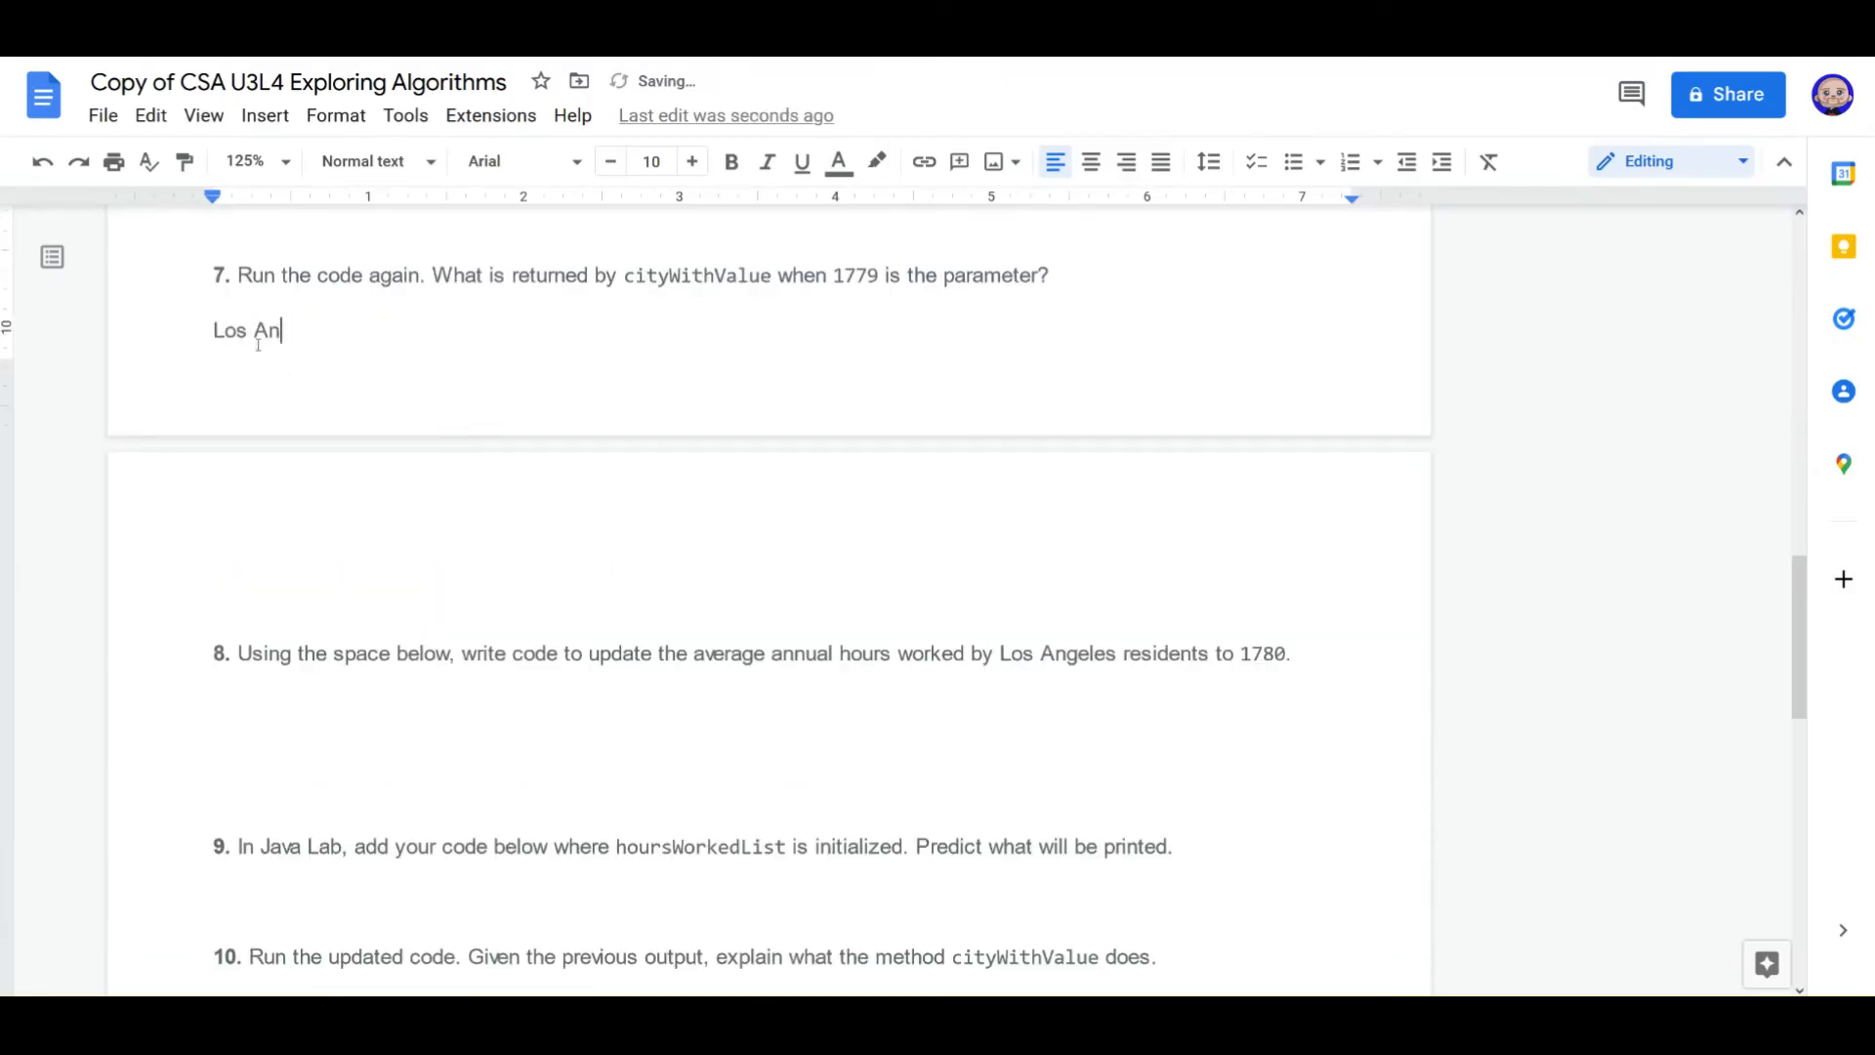
{"action": "type", "text": "gles"}
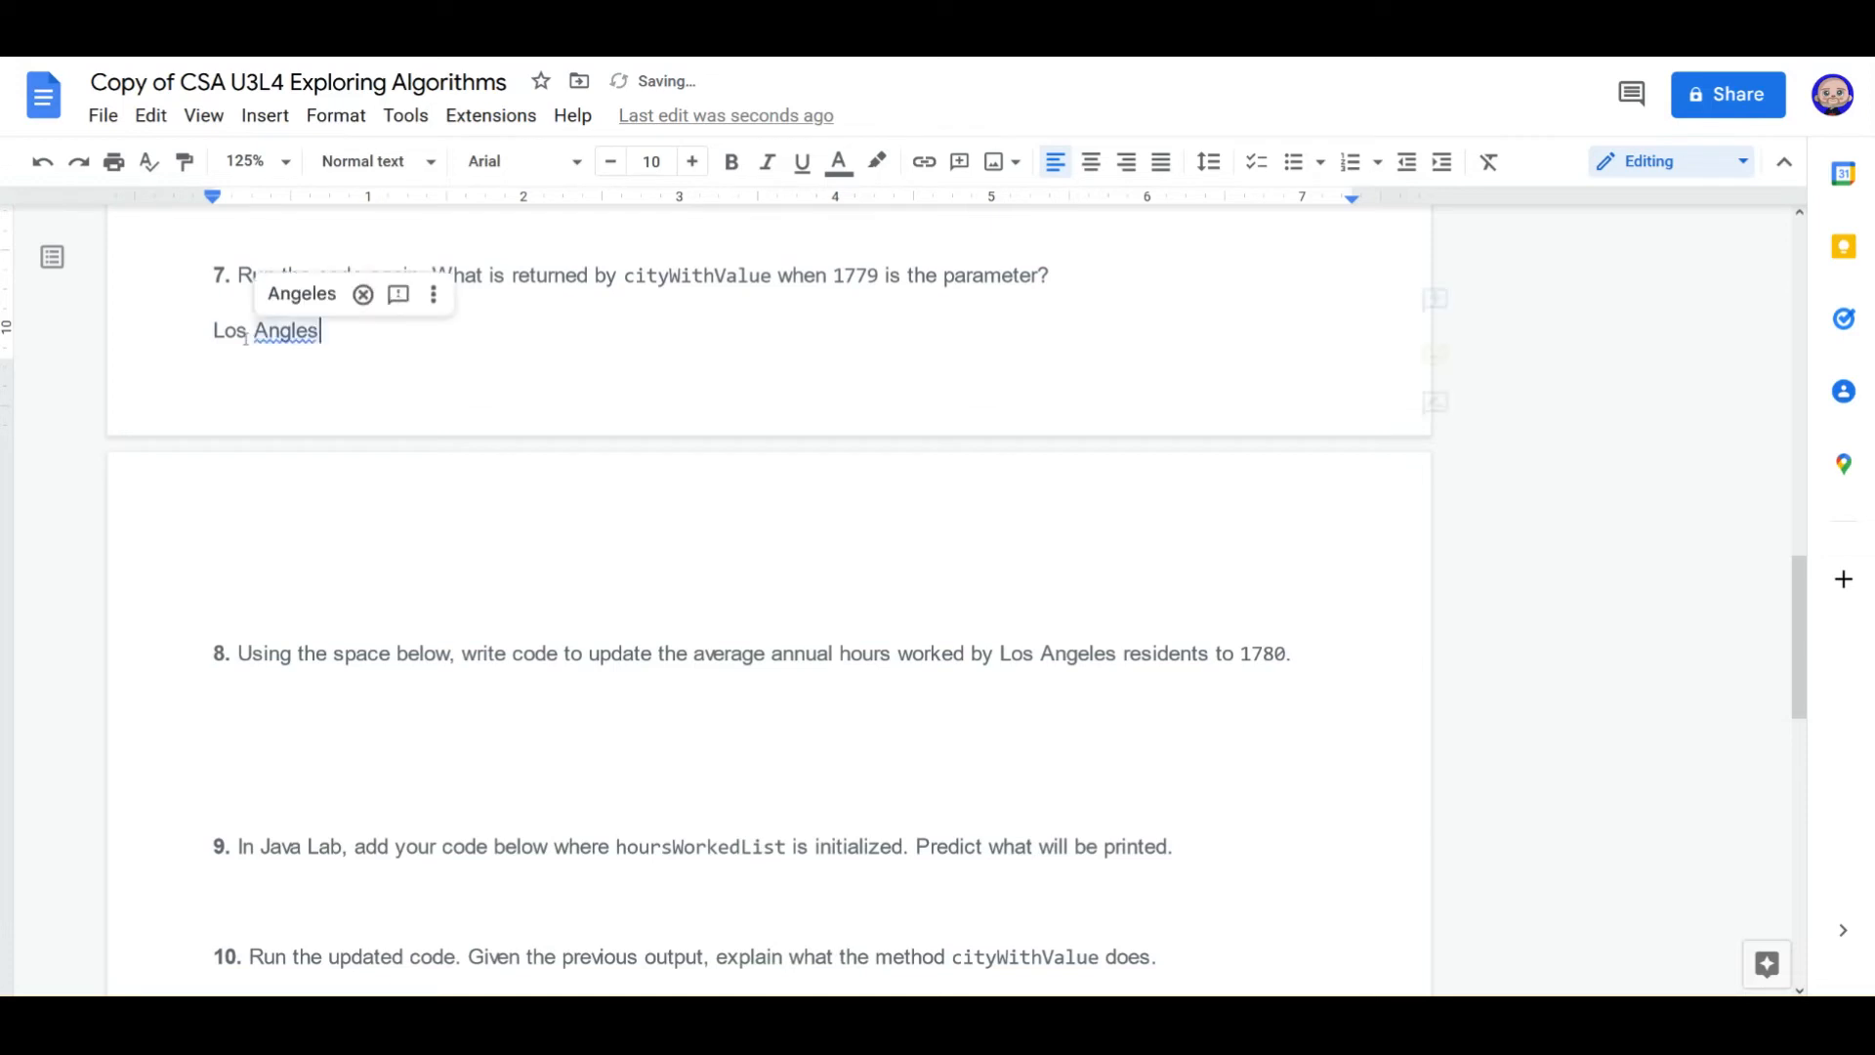
{"action": "left_click", "coordinate": [838, 161]}
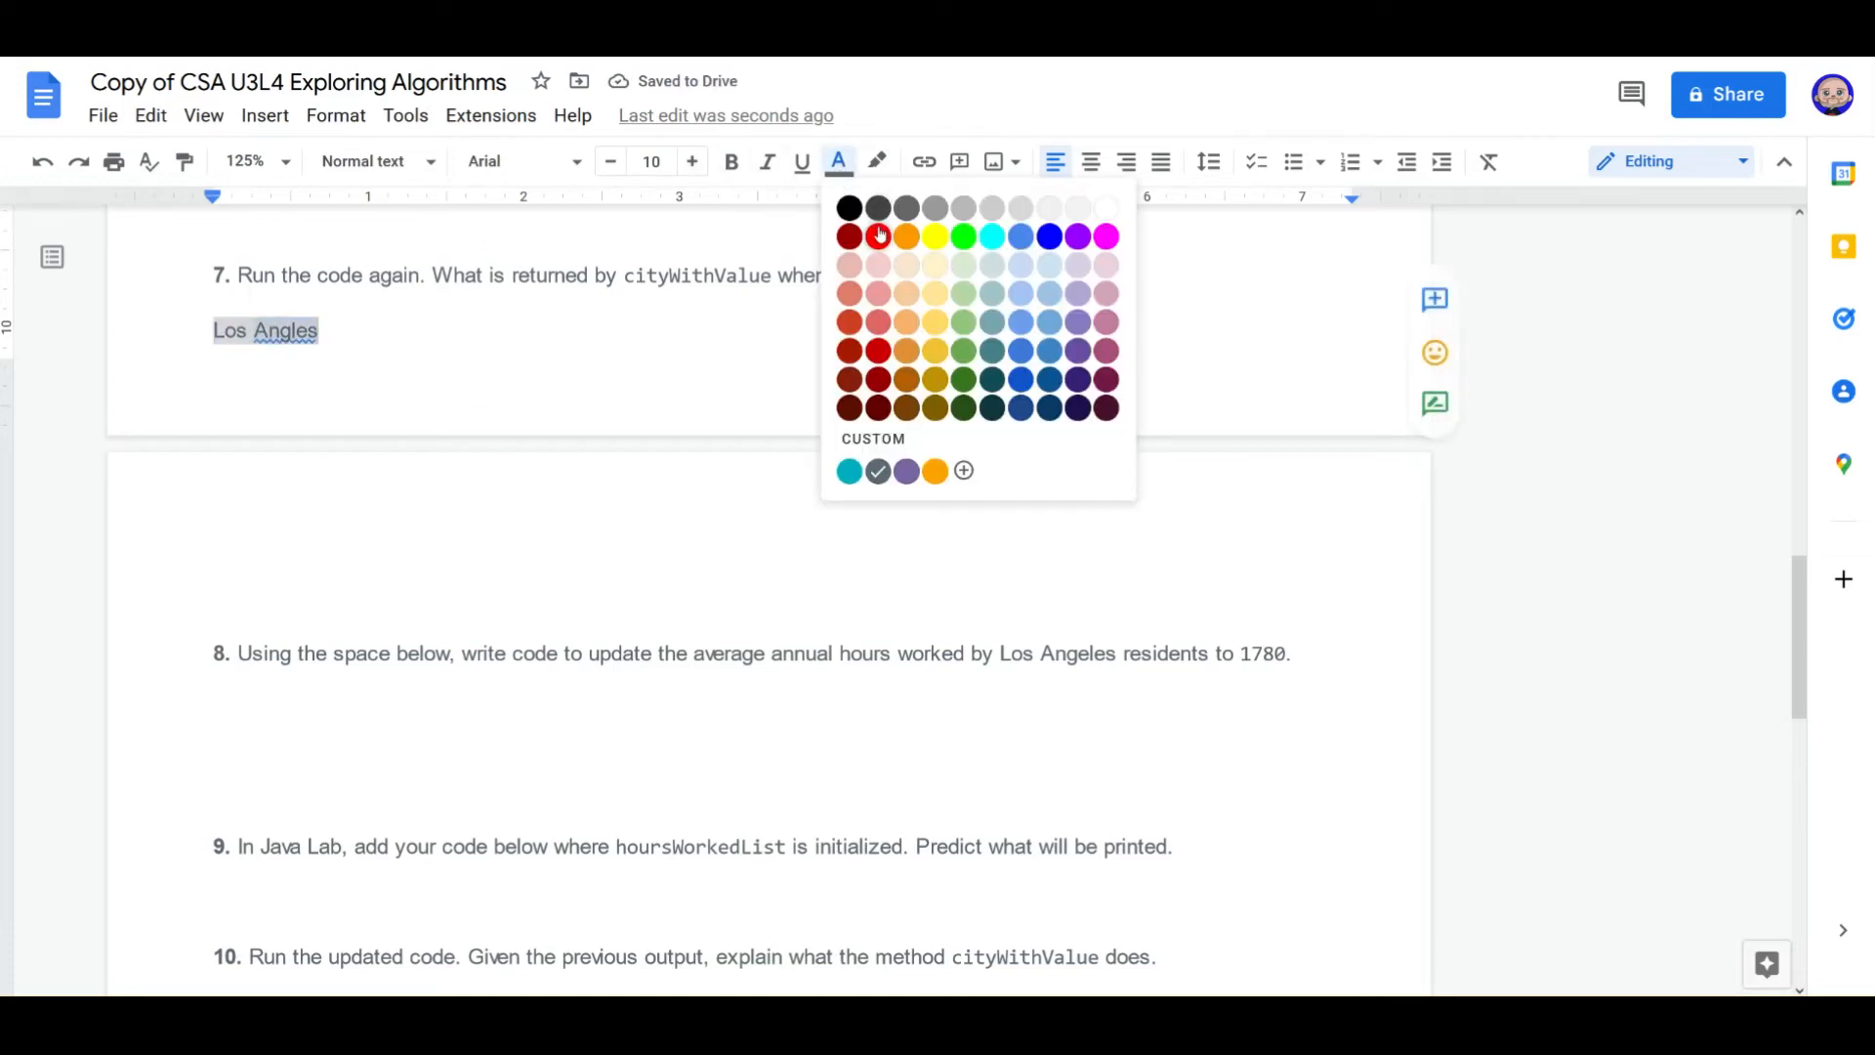
{"action": "left_click", "coordinate": [848, 235]}
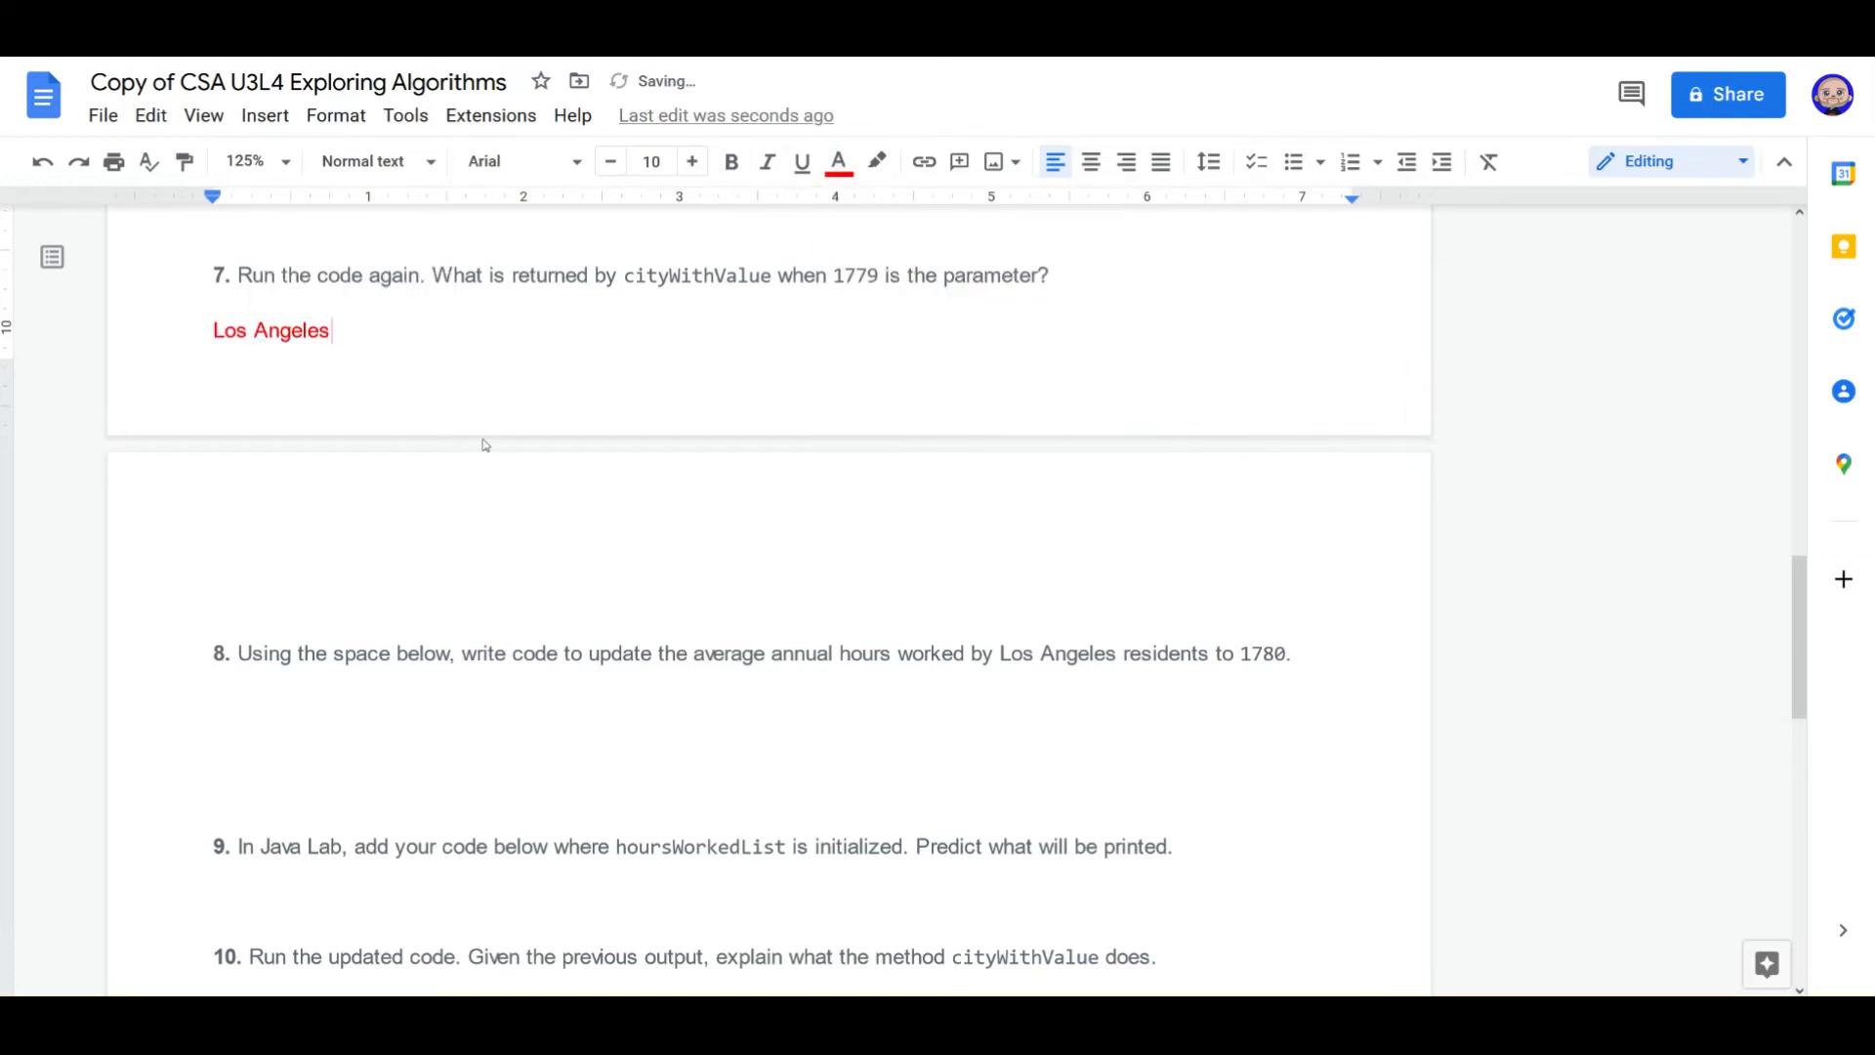
Step: Scroll down and place the cursor in the answer space below question 8
{"action": "scroll", "scroll_direction": "down", "scroll_amount": 3}
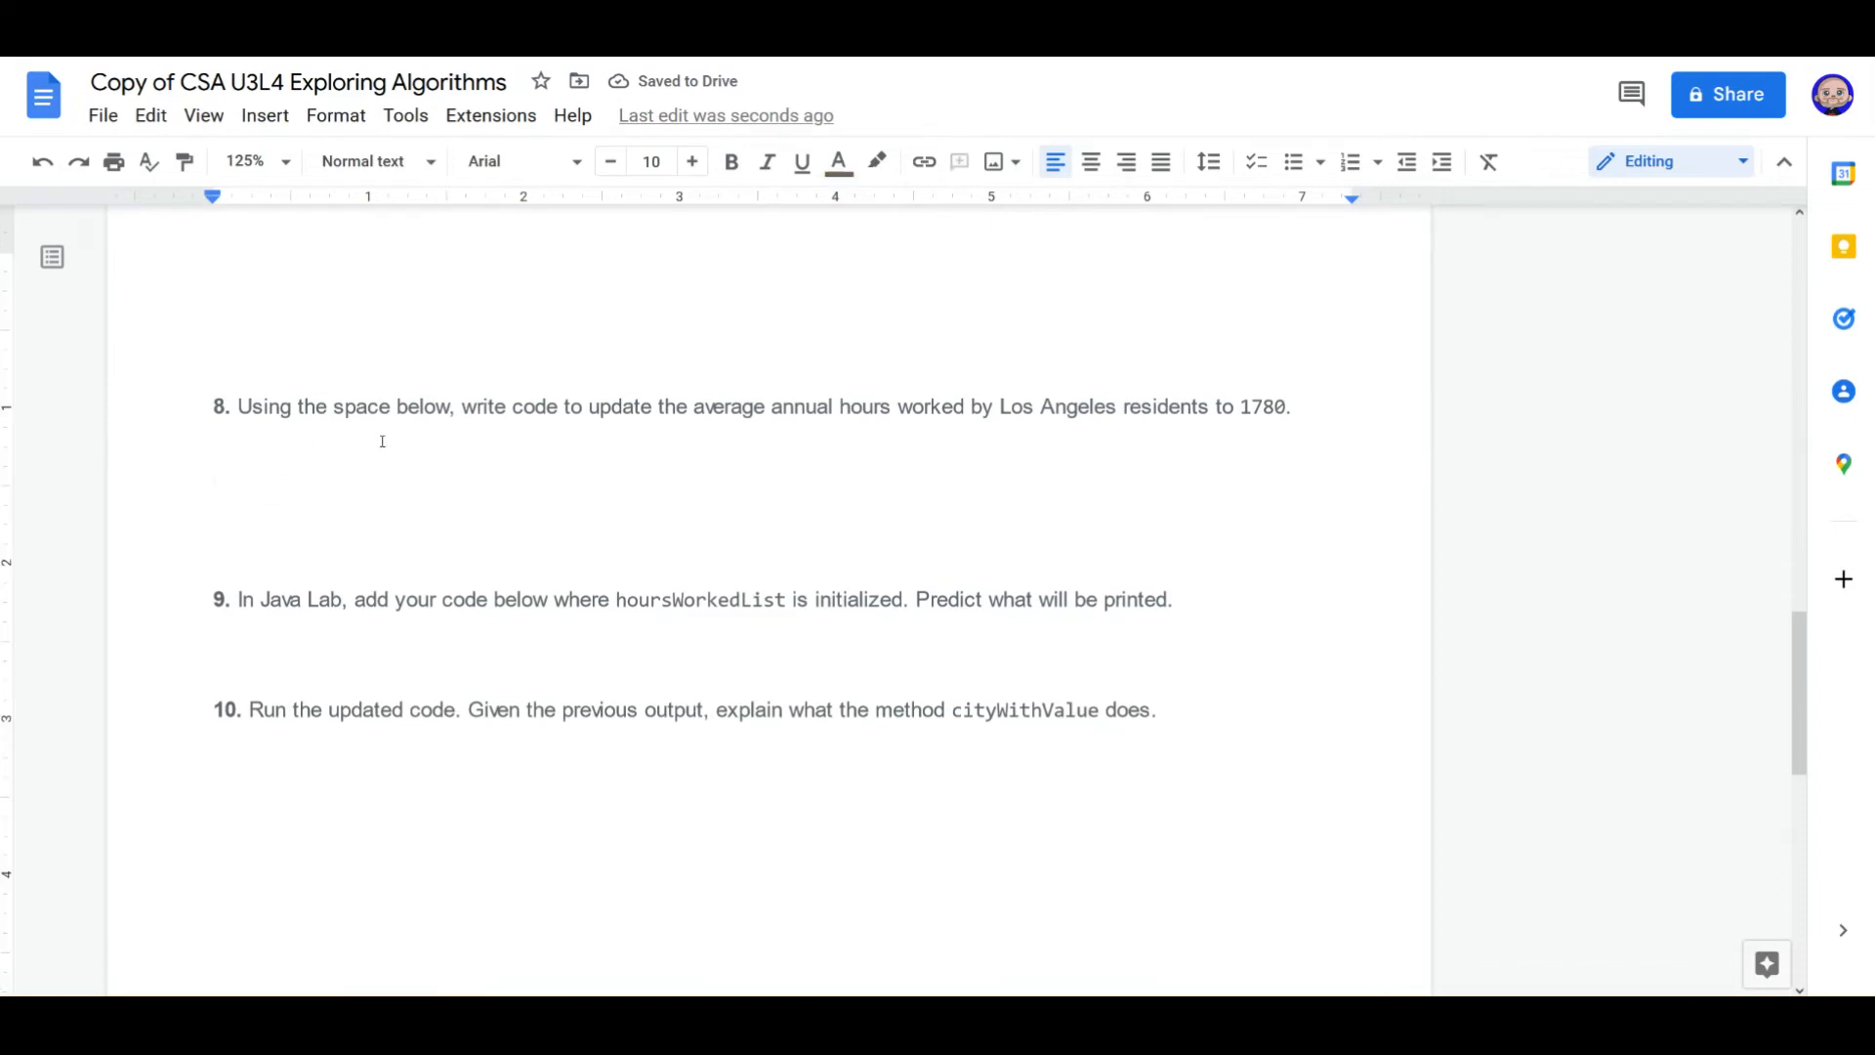
{"action": "left_click", "coordinate": [215, 488]}
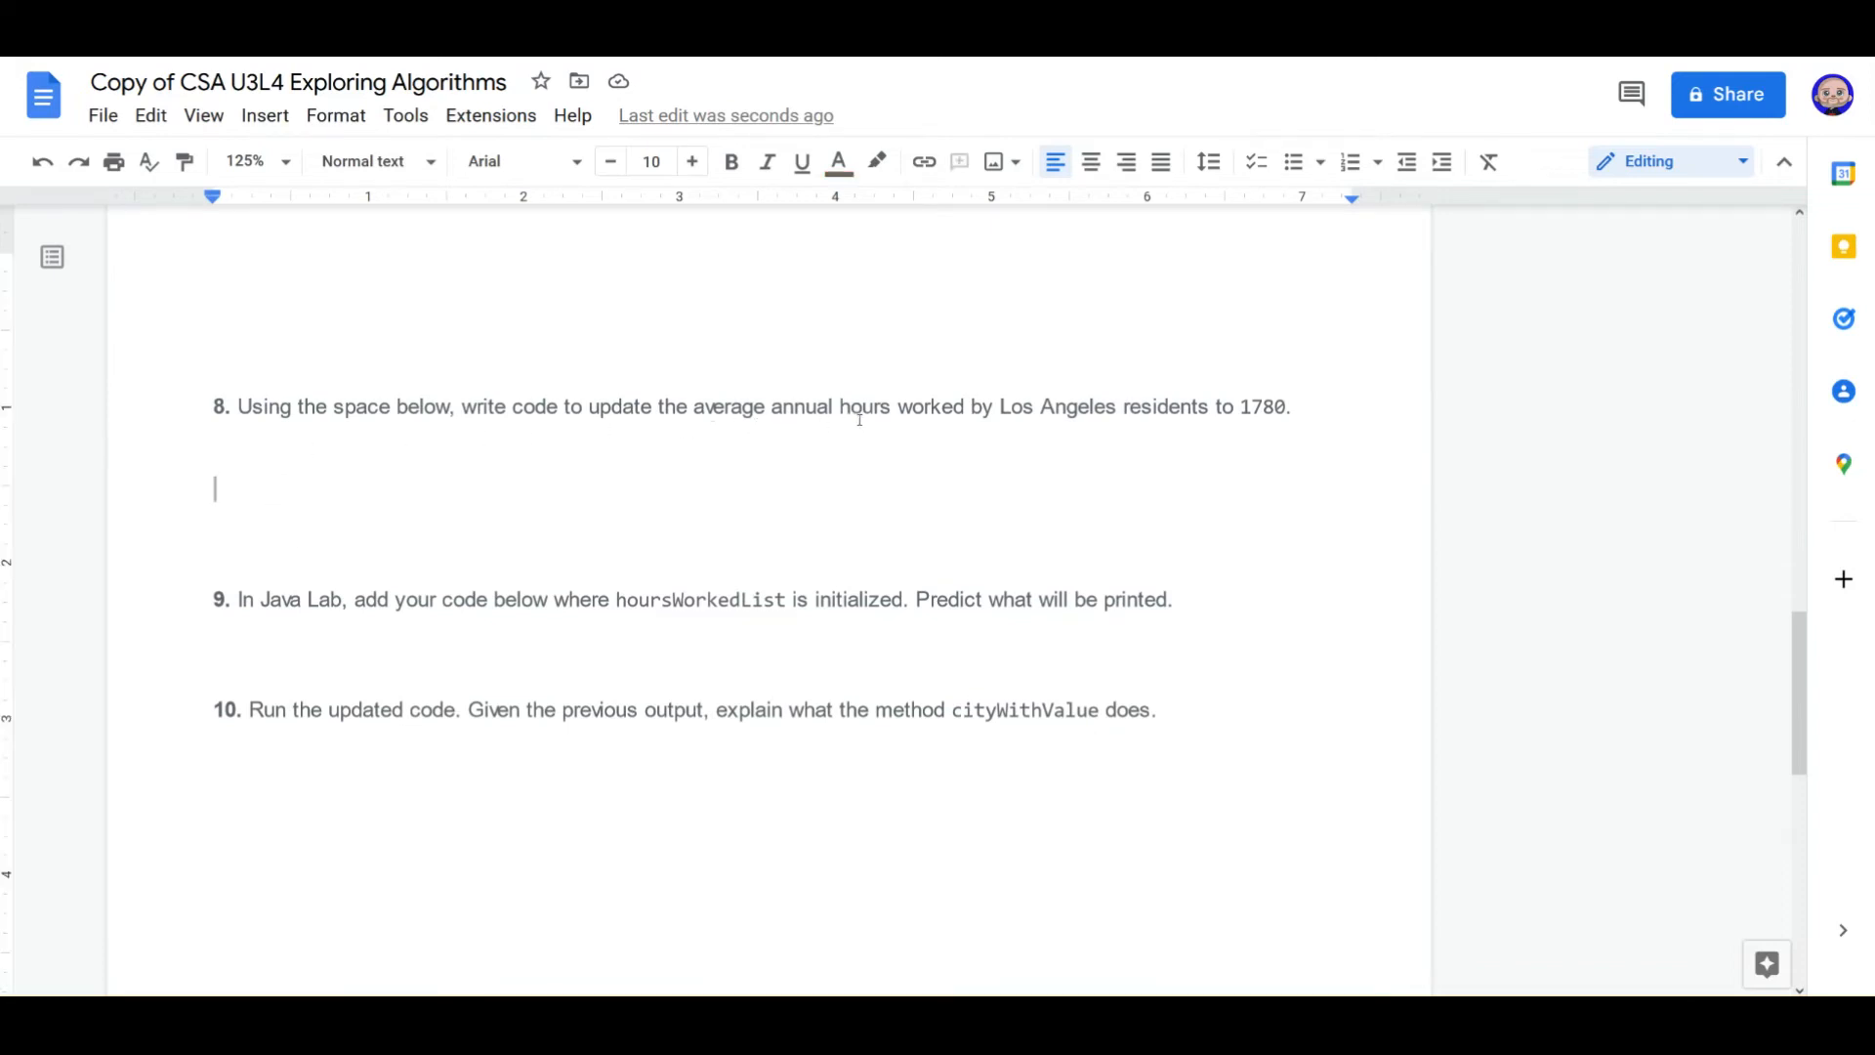
{"action": "mouse_move", "coordinate": [1046, 422]}
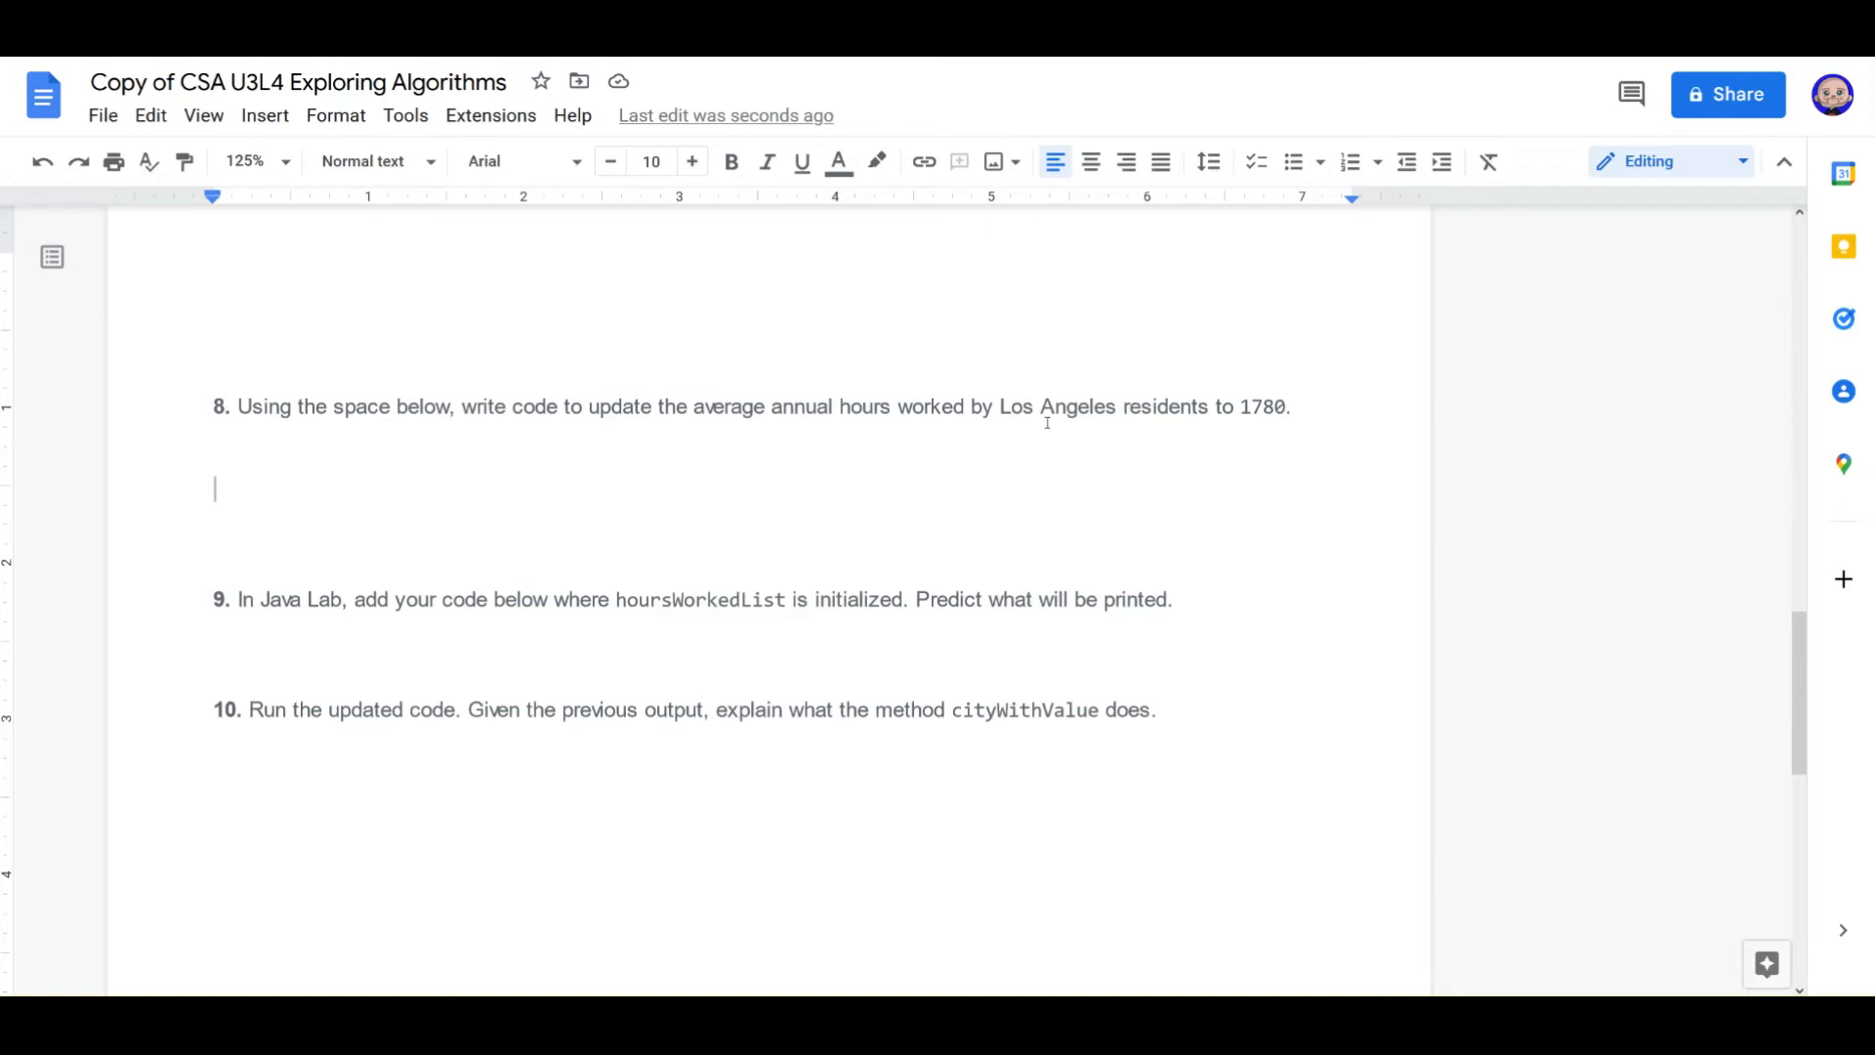
{"action": "mouse_move", "coordinate": [564, 500]}
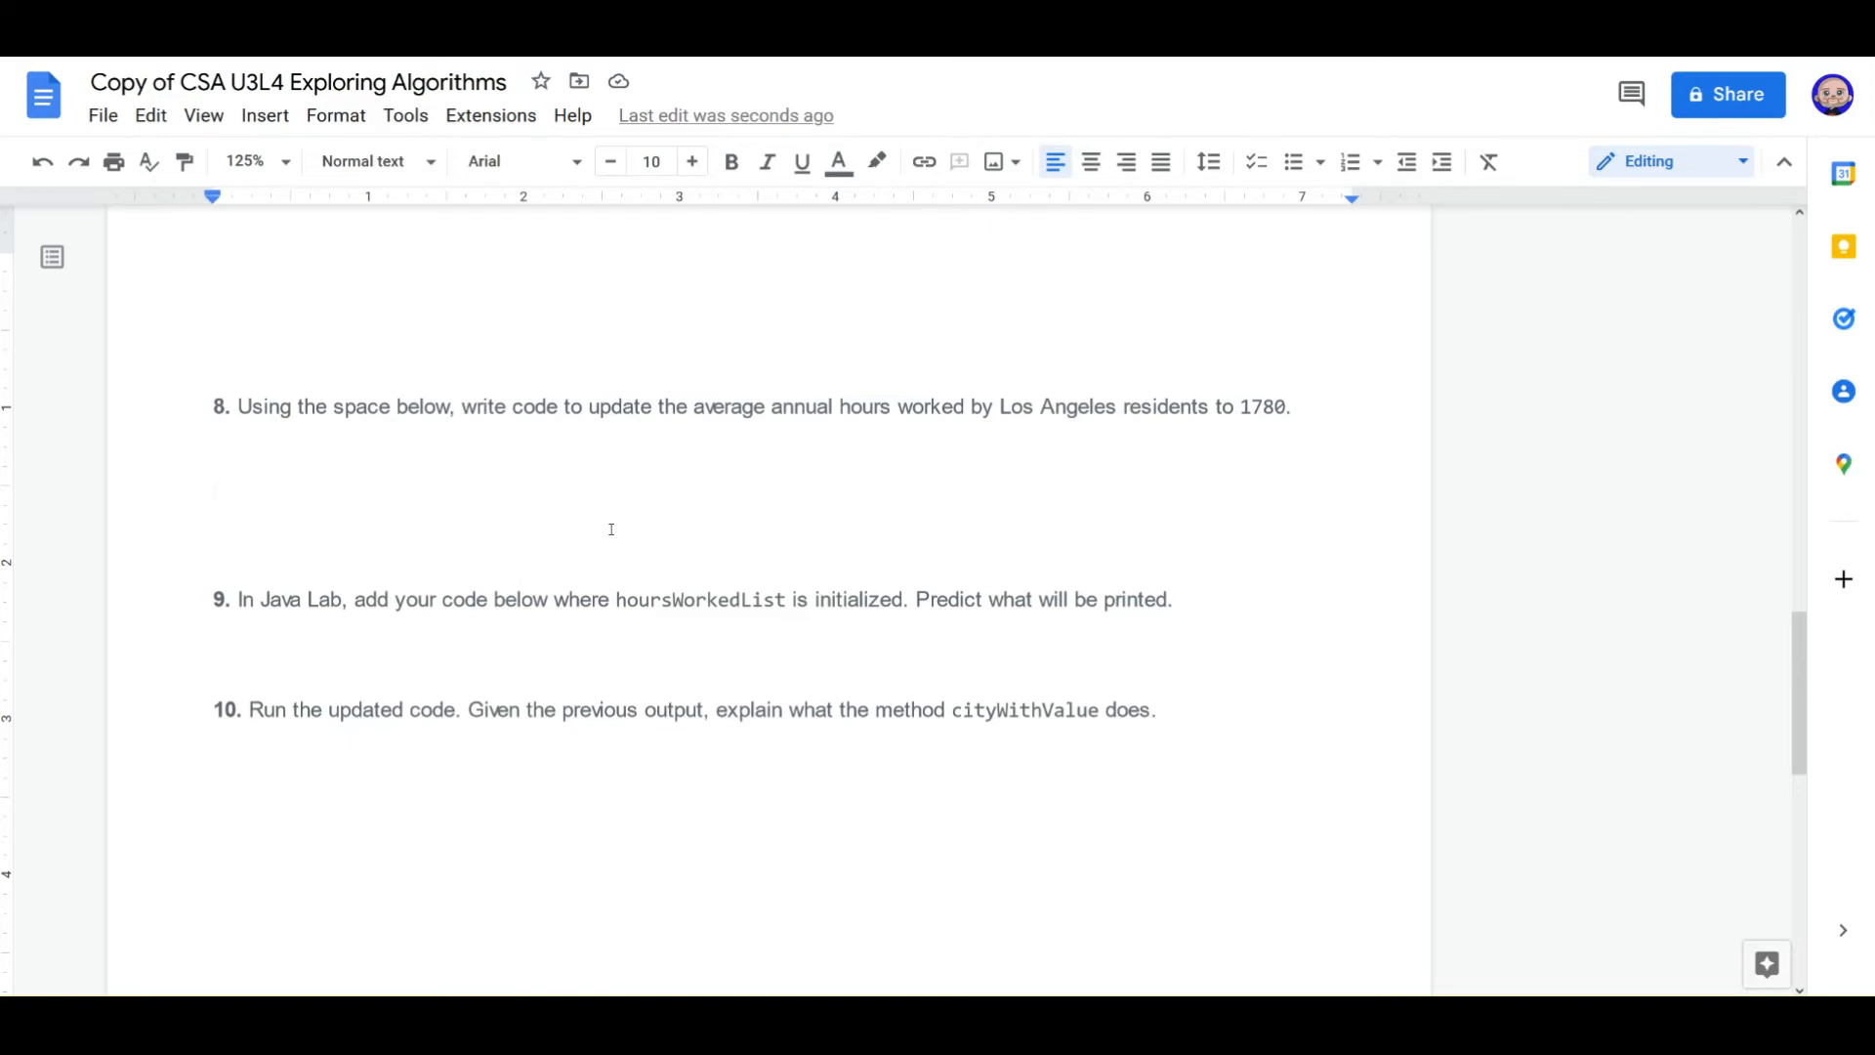
{"action": "left_click", "coordinate": [215, 488]}
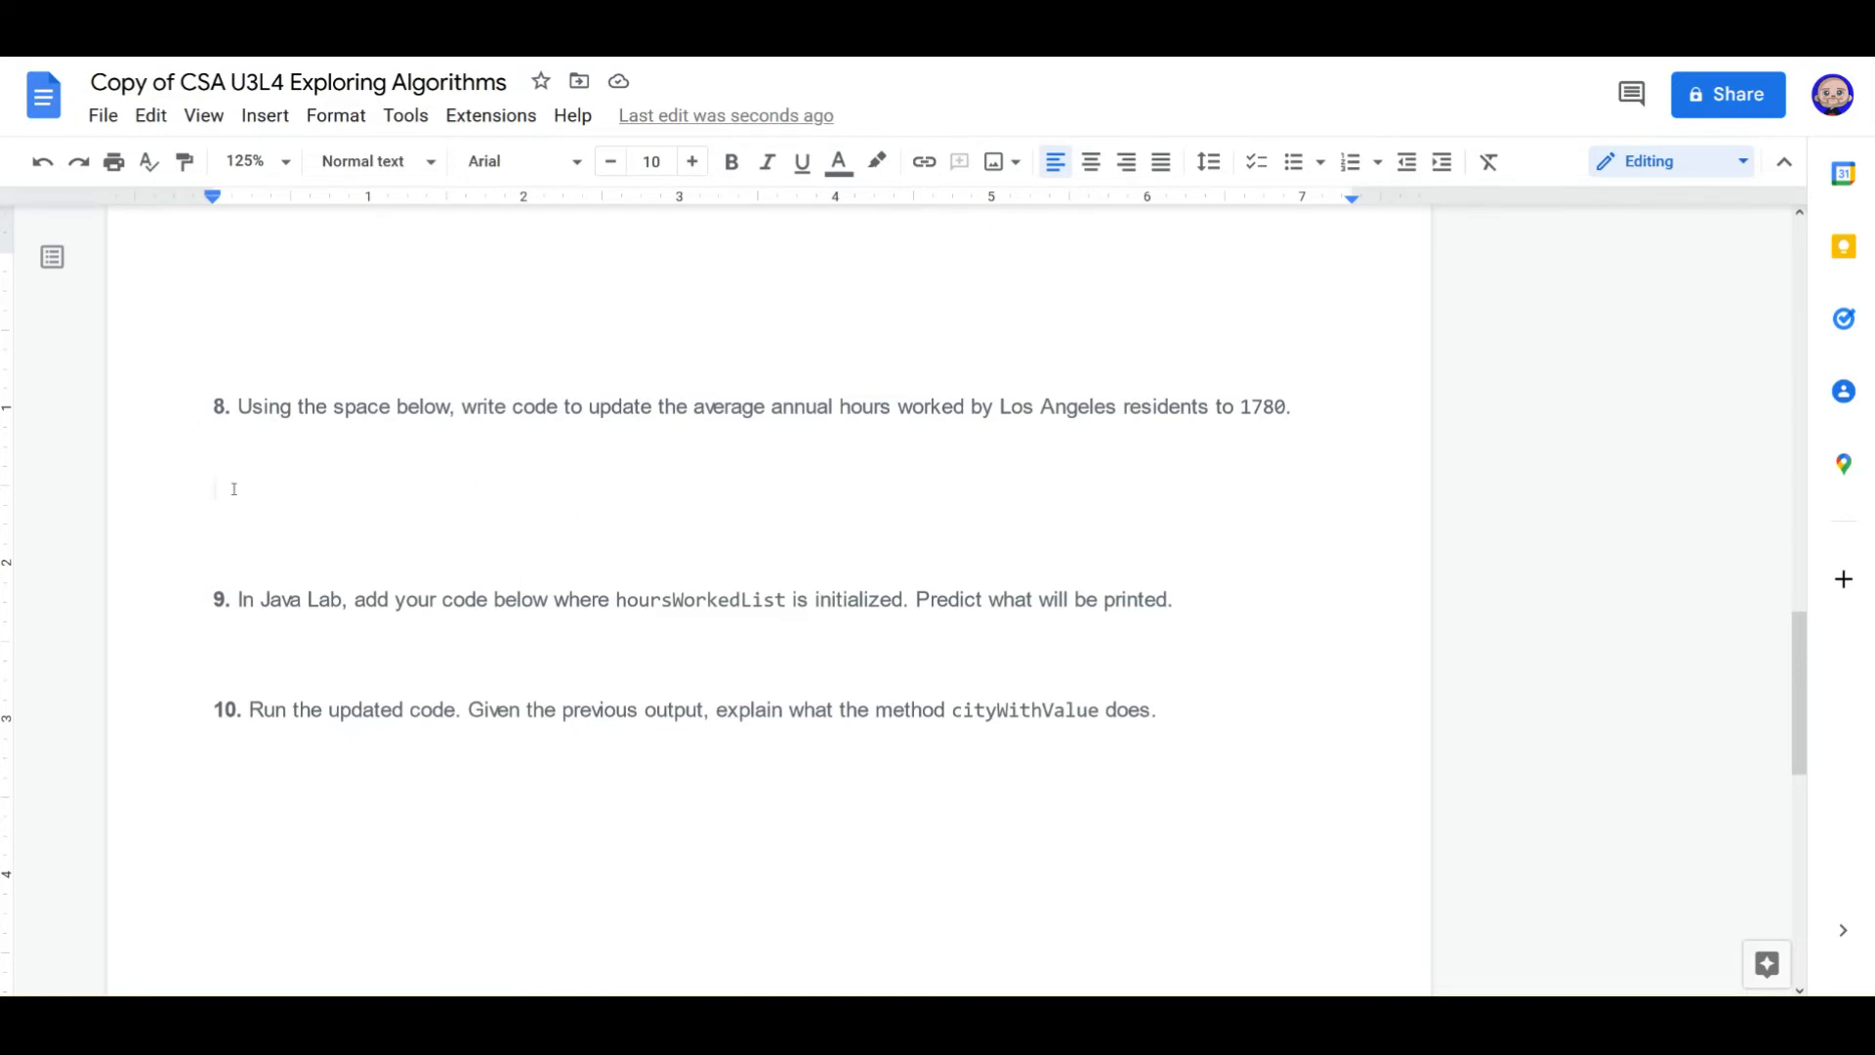
{"action": "left_click", "coordinate": [217, 490]}
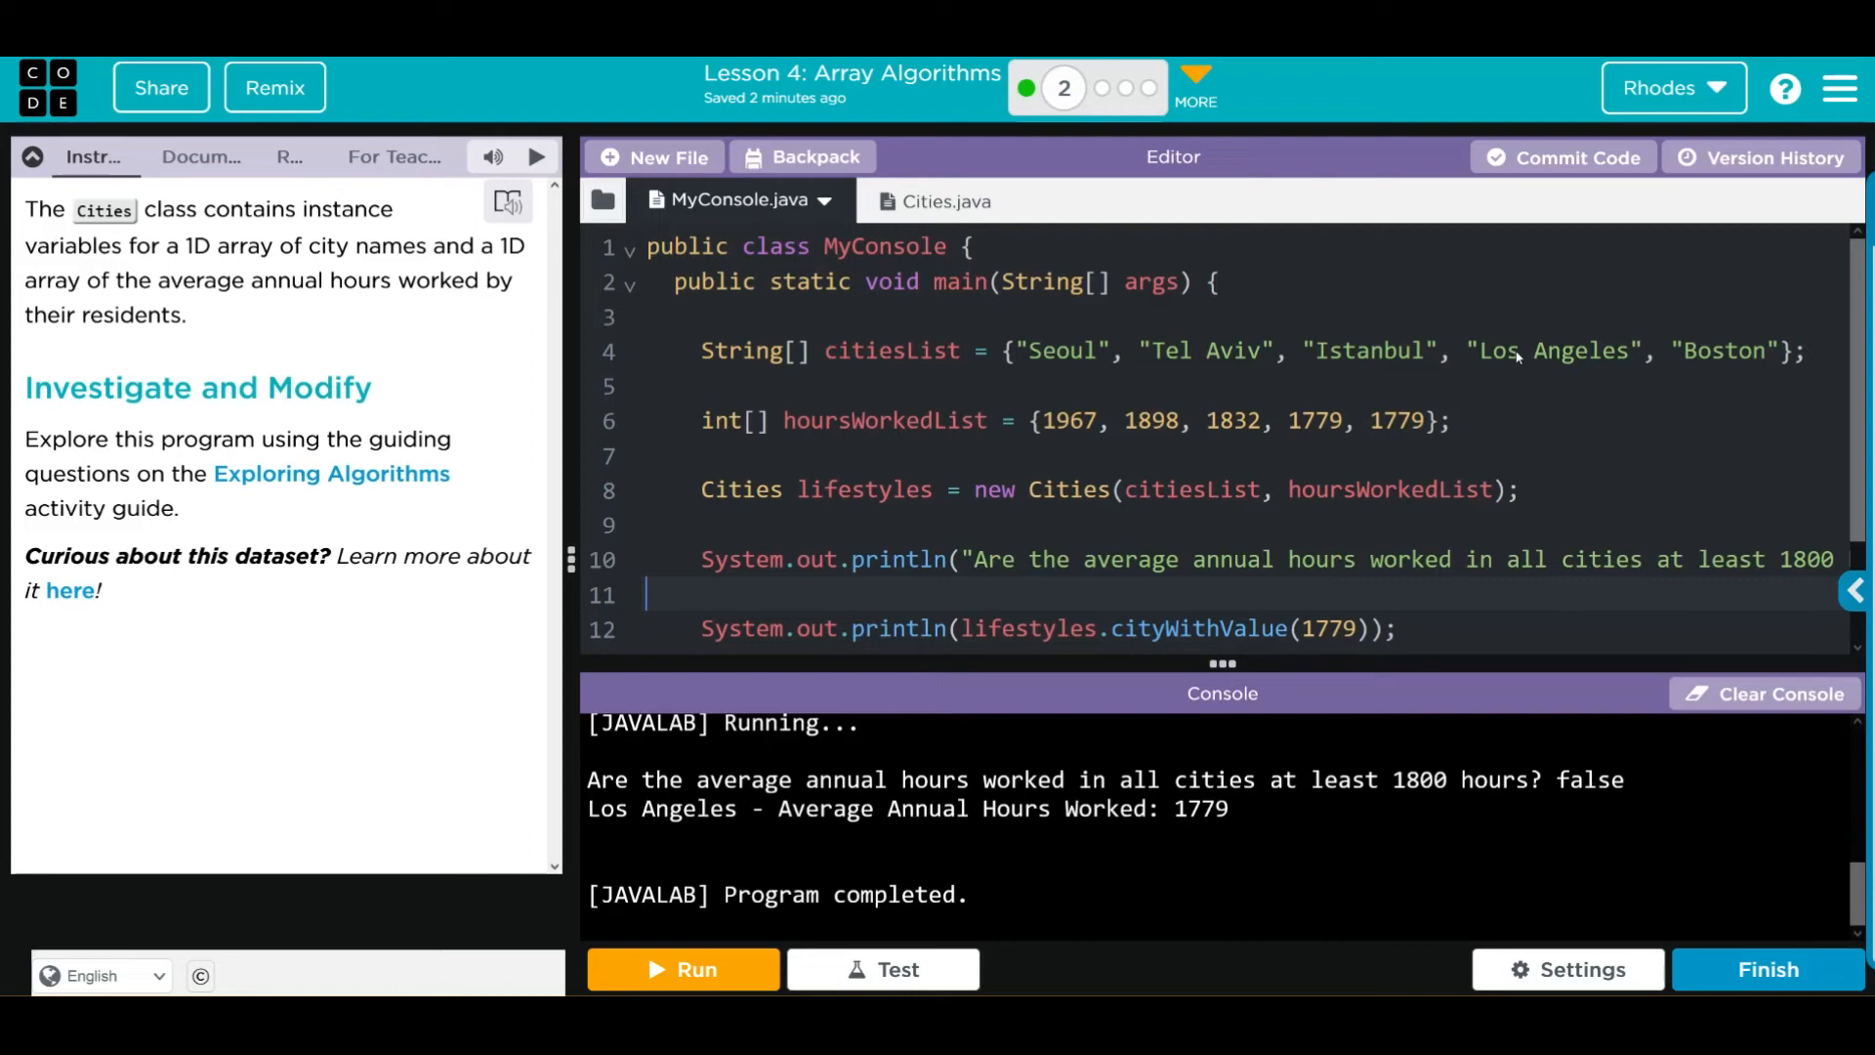
{"action": "mouse_move", "coordinate": [1422, 361]}
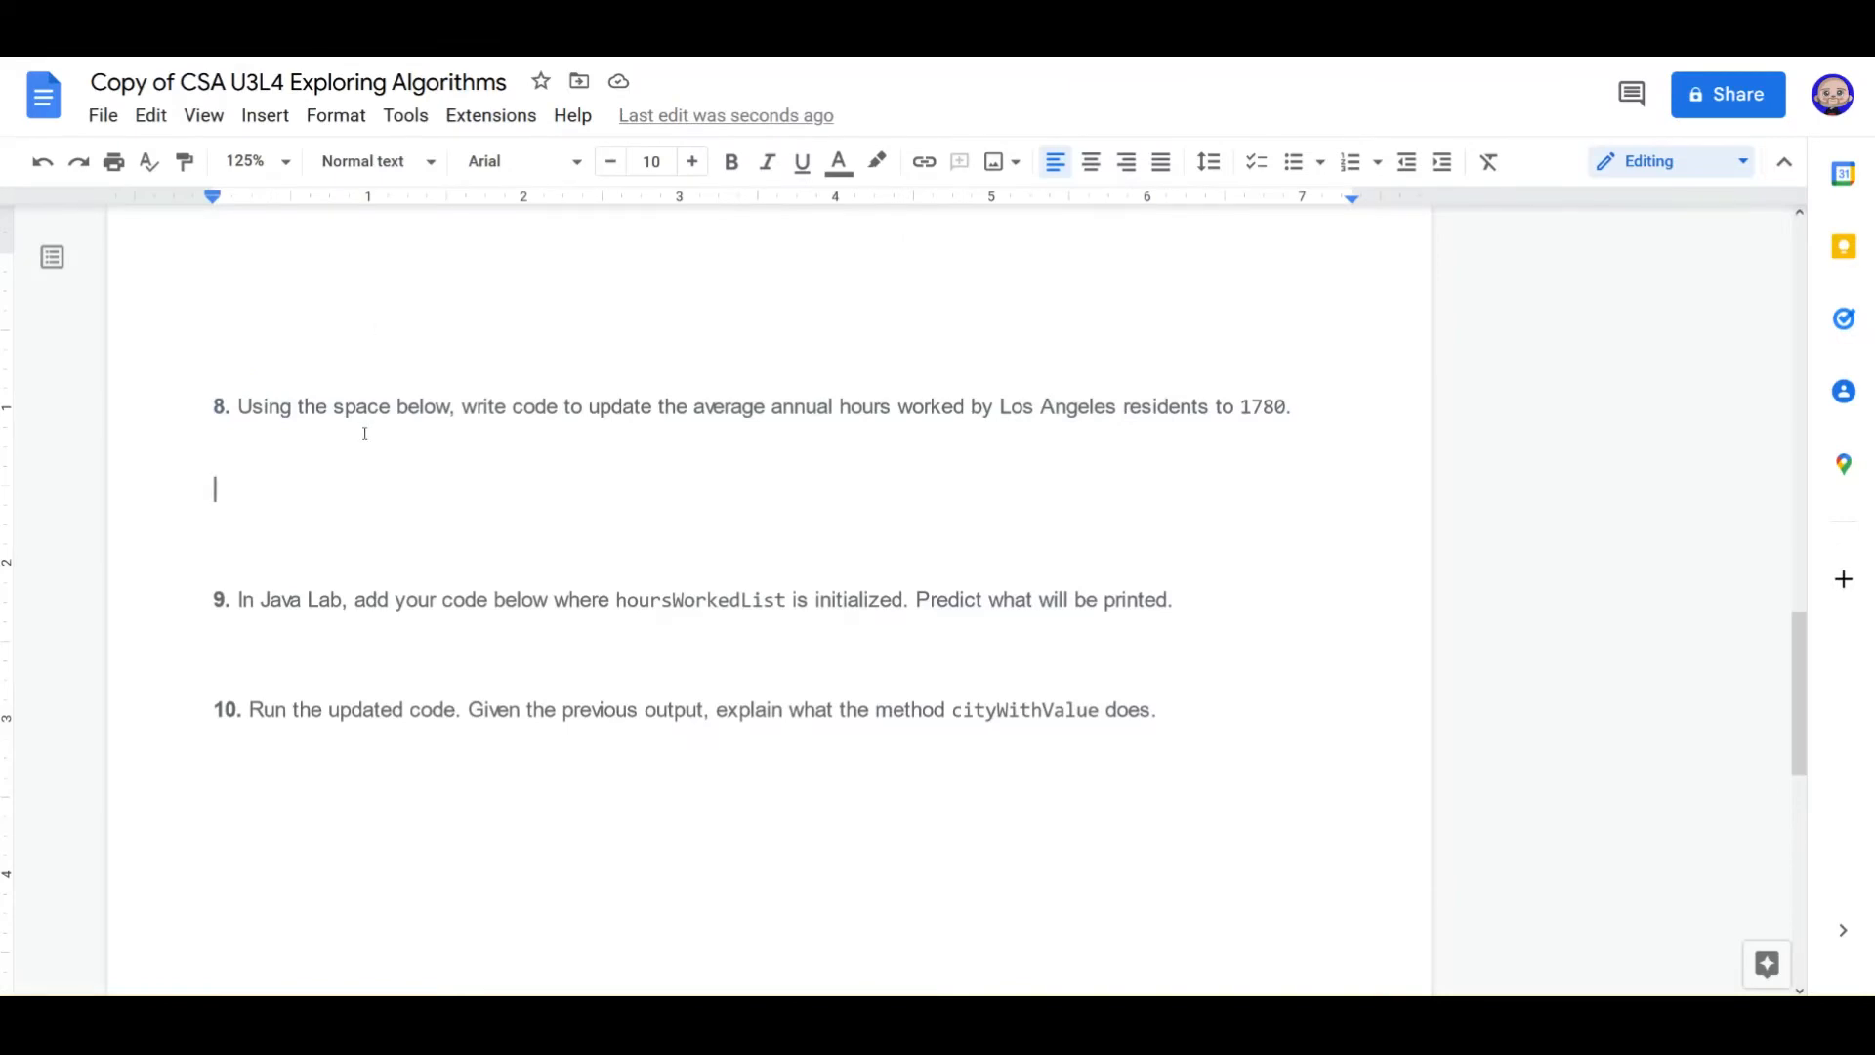
Step: Answer question 8 with hoursWorkedList[3] = 1780; and color that line red
{"action": "type", "text": "hour"}
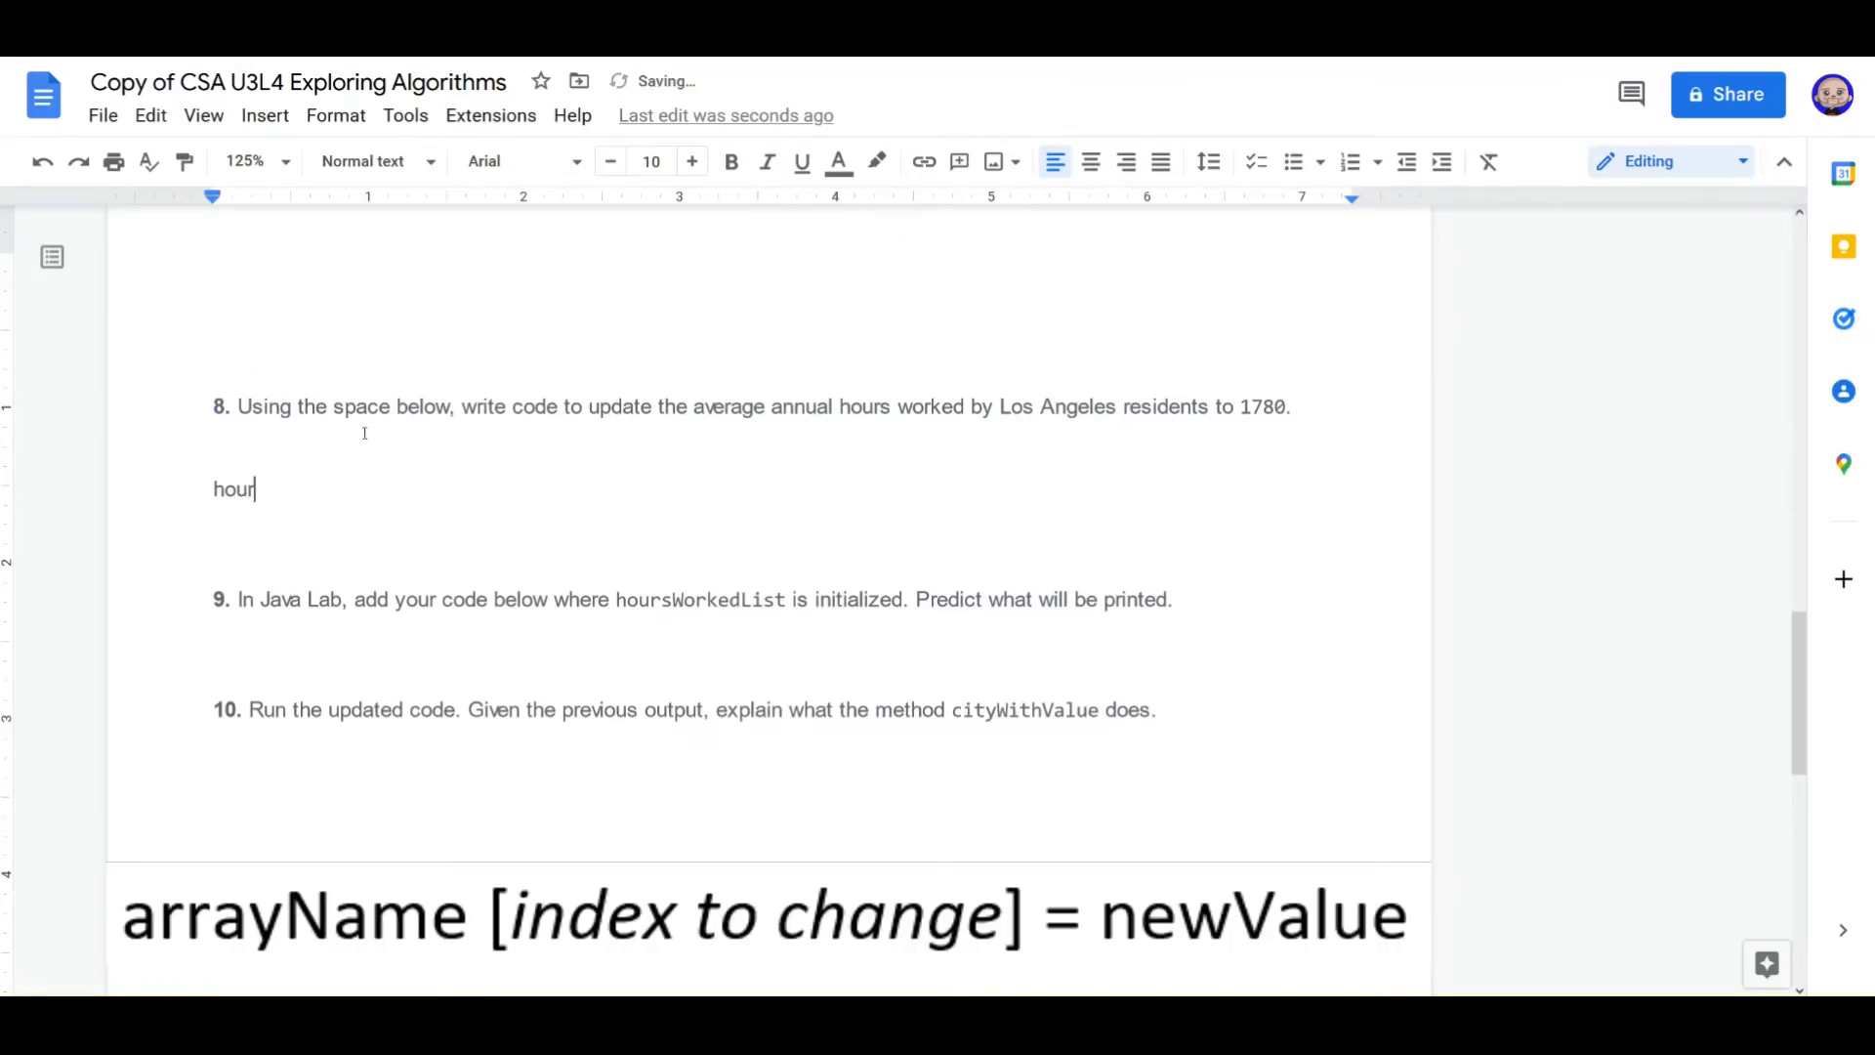
{"action": "type", "text": "sWorke"}
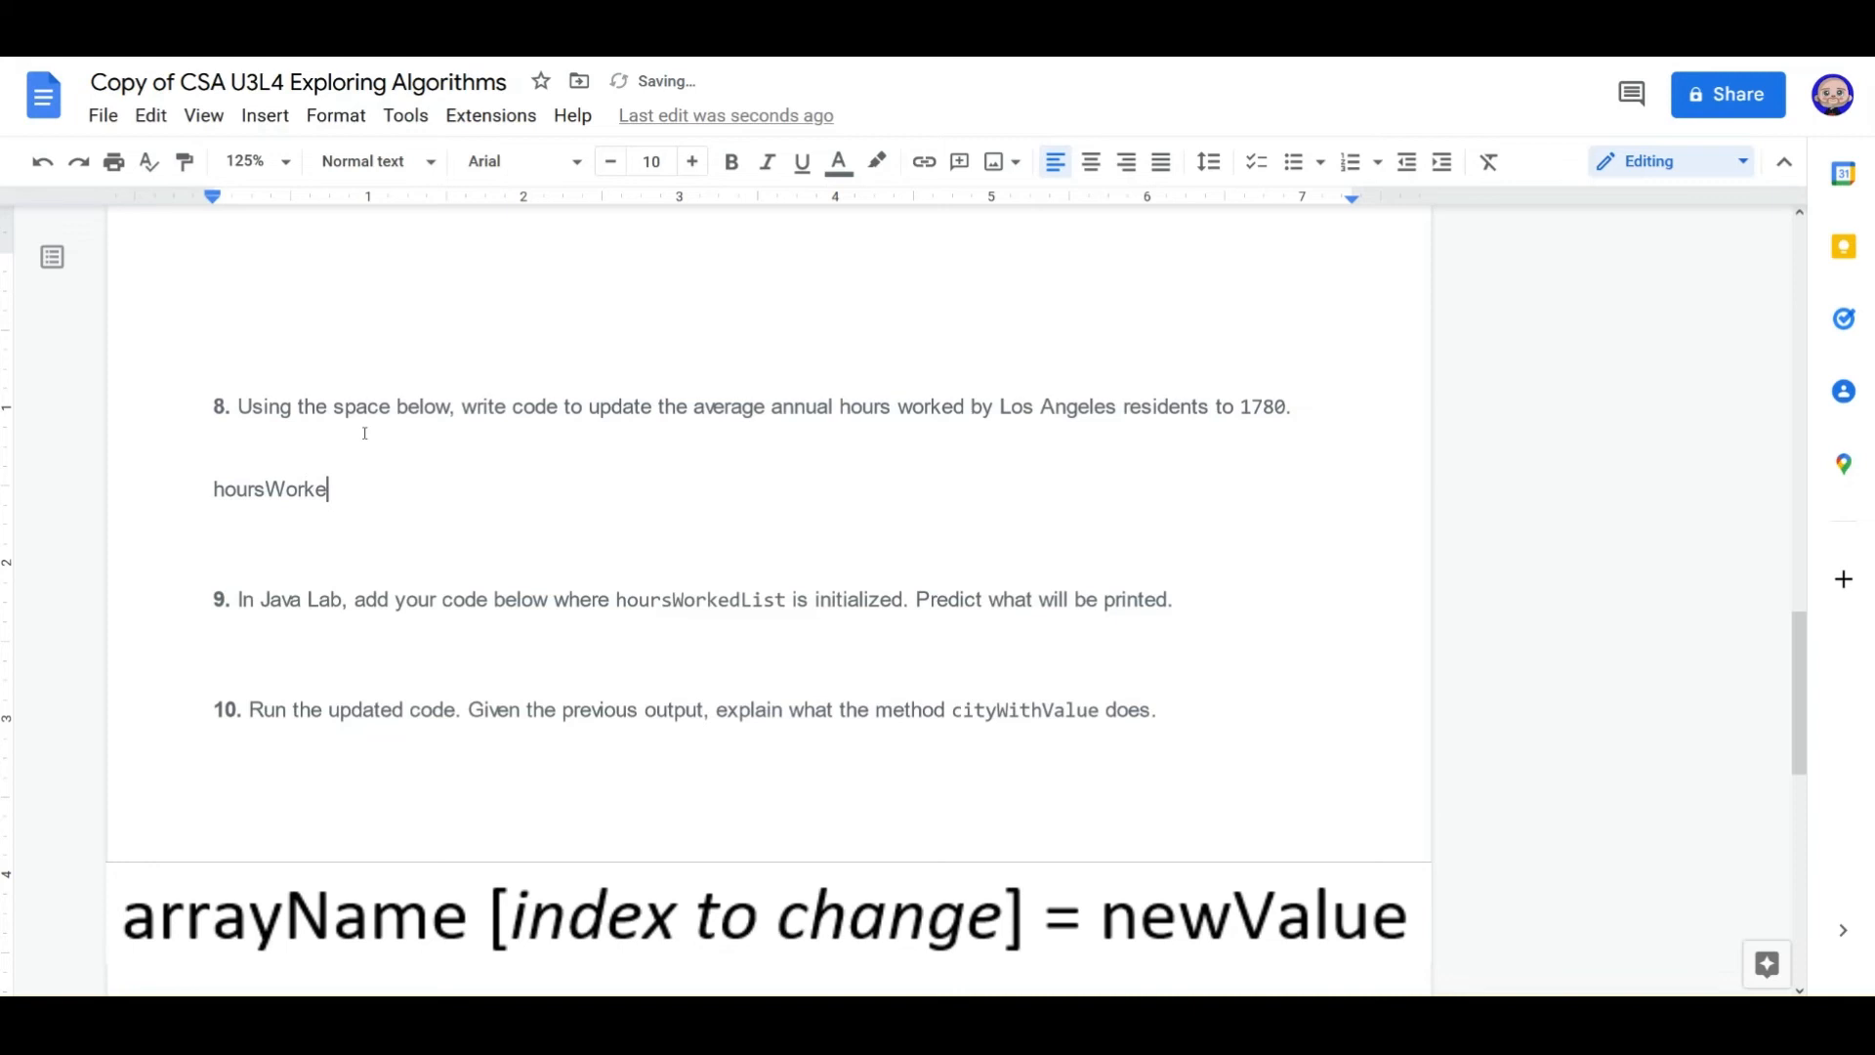
{"action": "type", "text": "dList"}
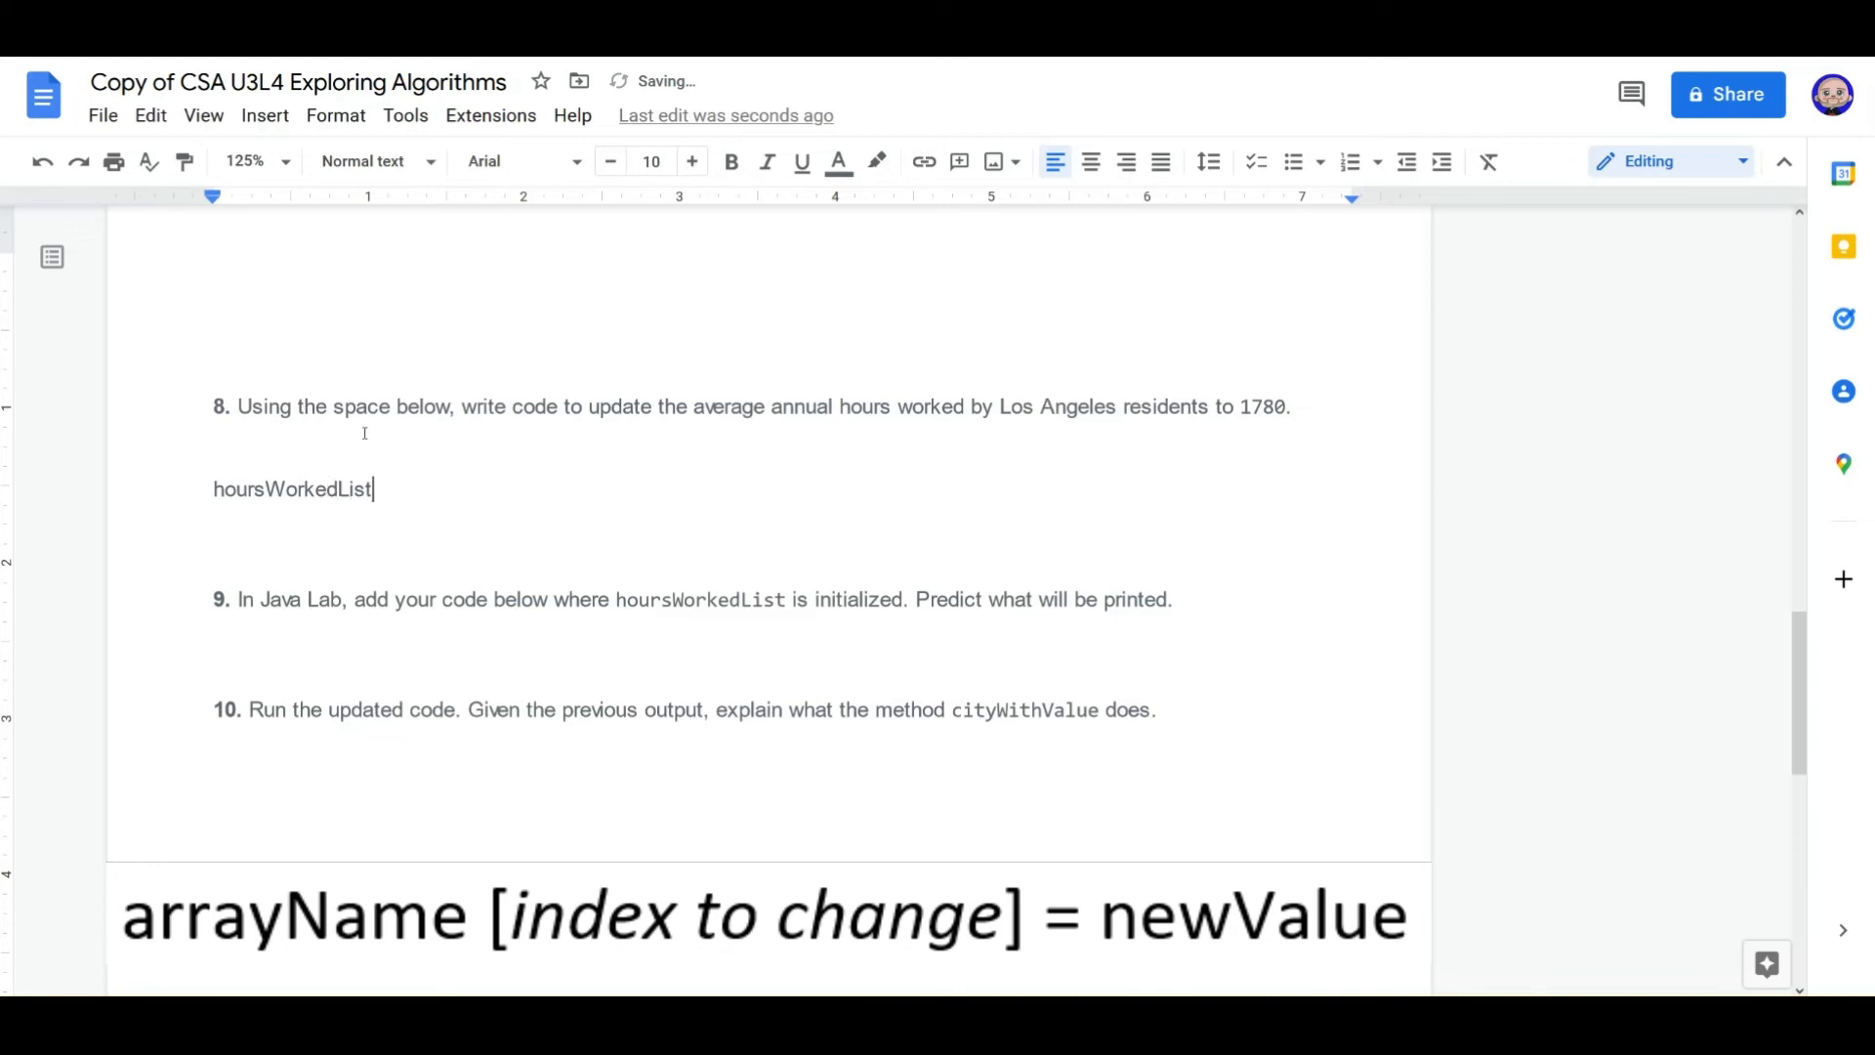
{"action": "type", "text": "[]"}
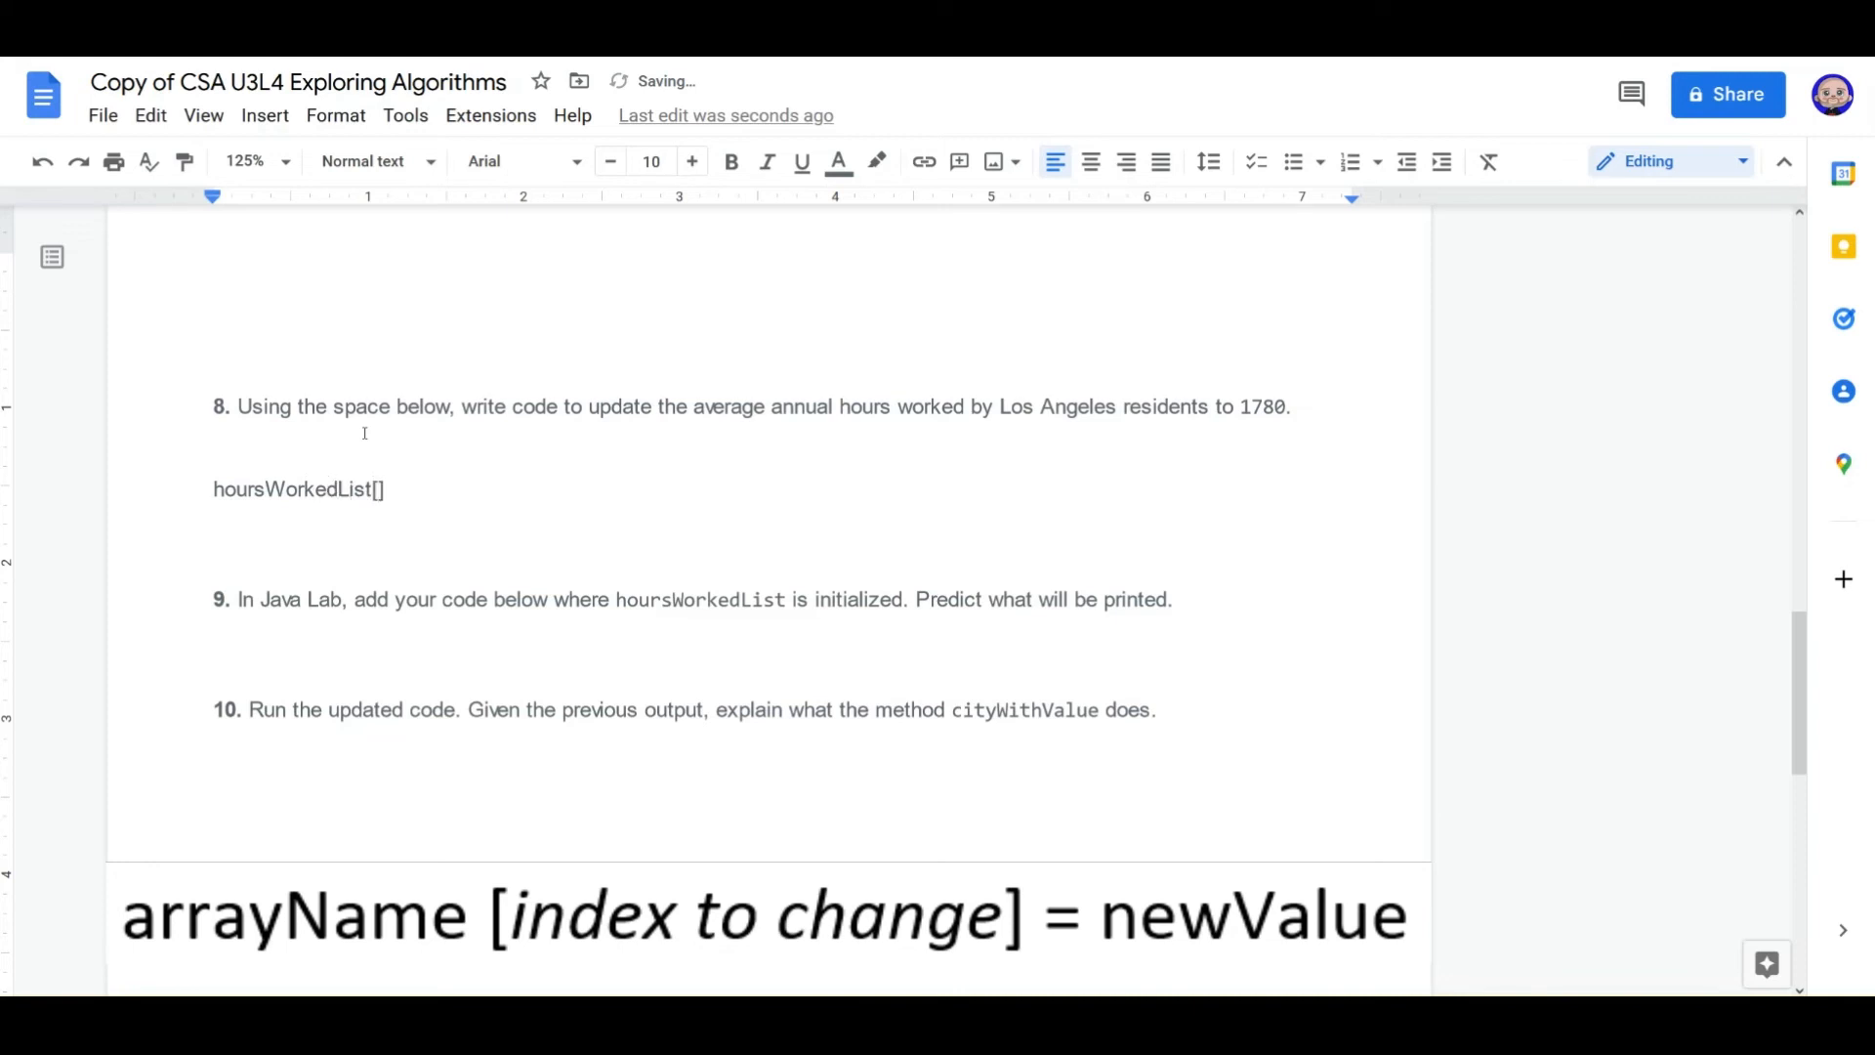
{"action": "type", "text": "3"}
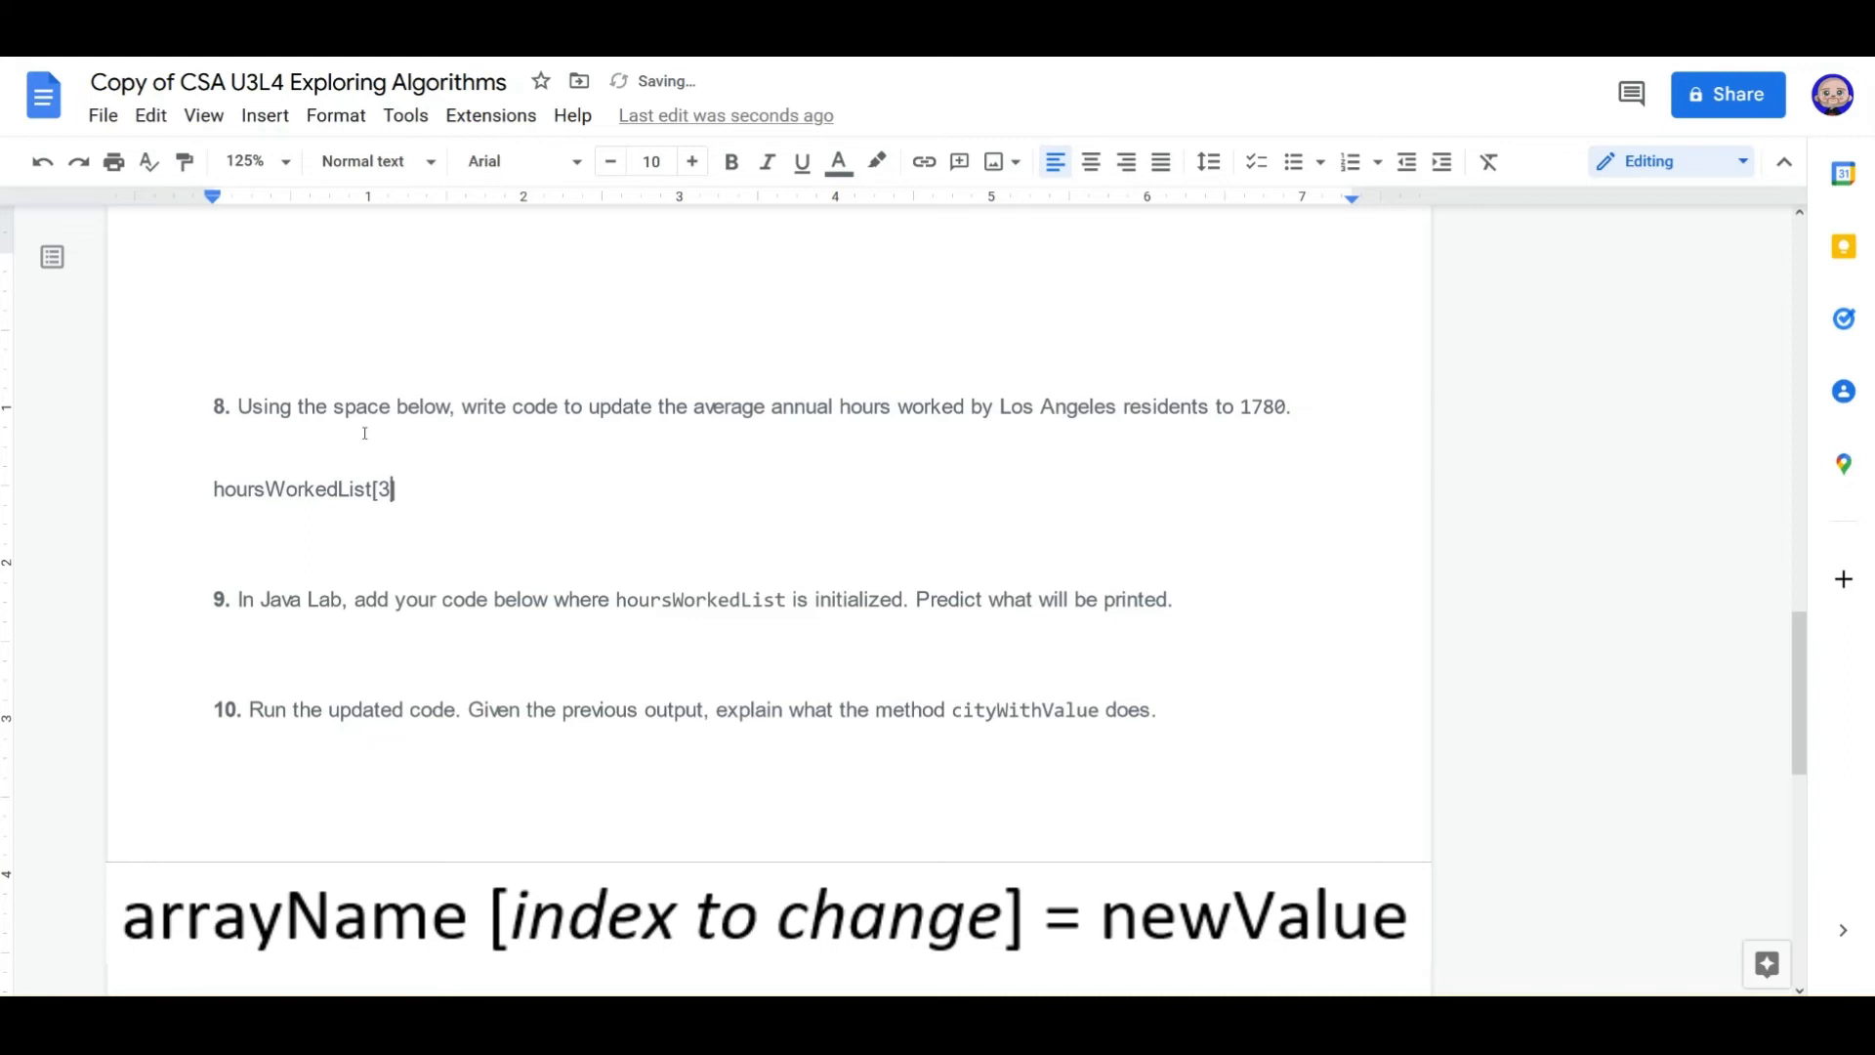
{"action": "type", "text": "="}
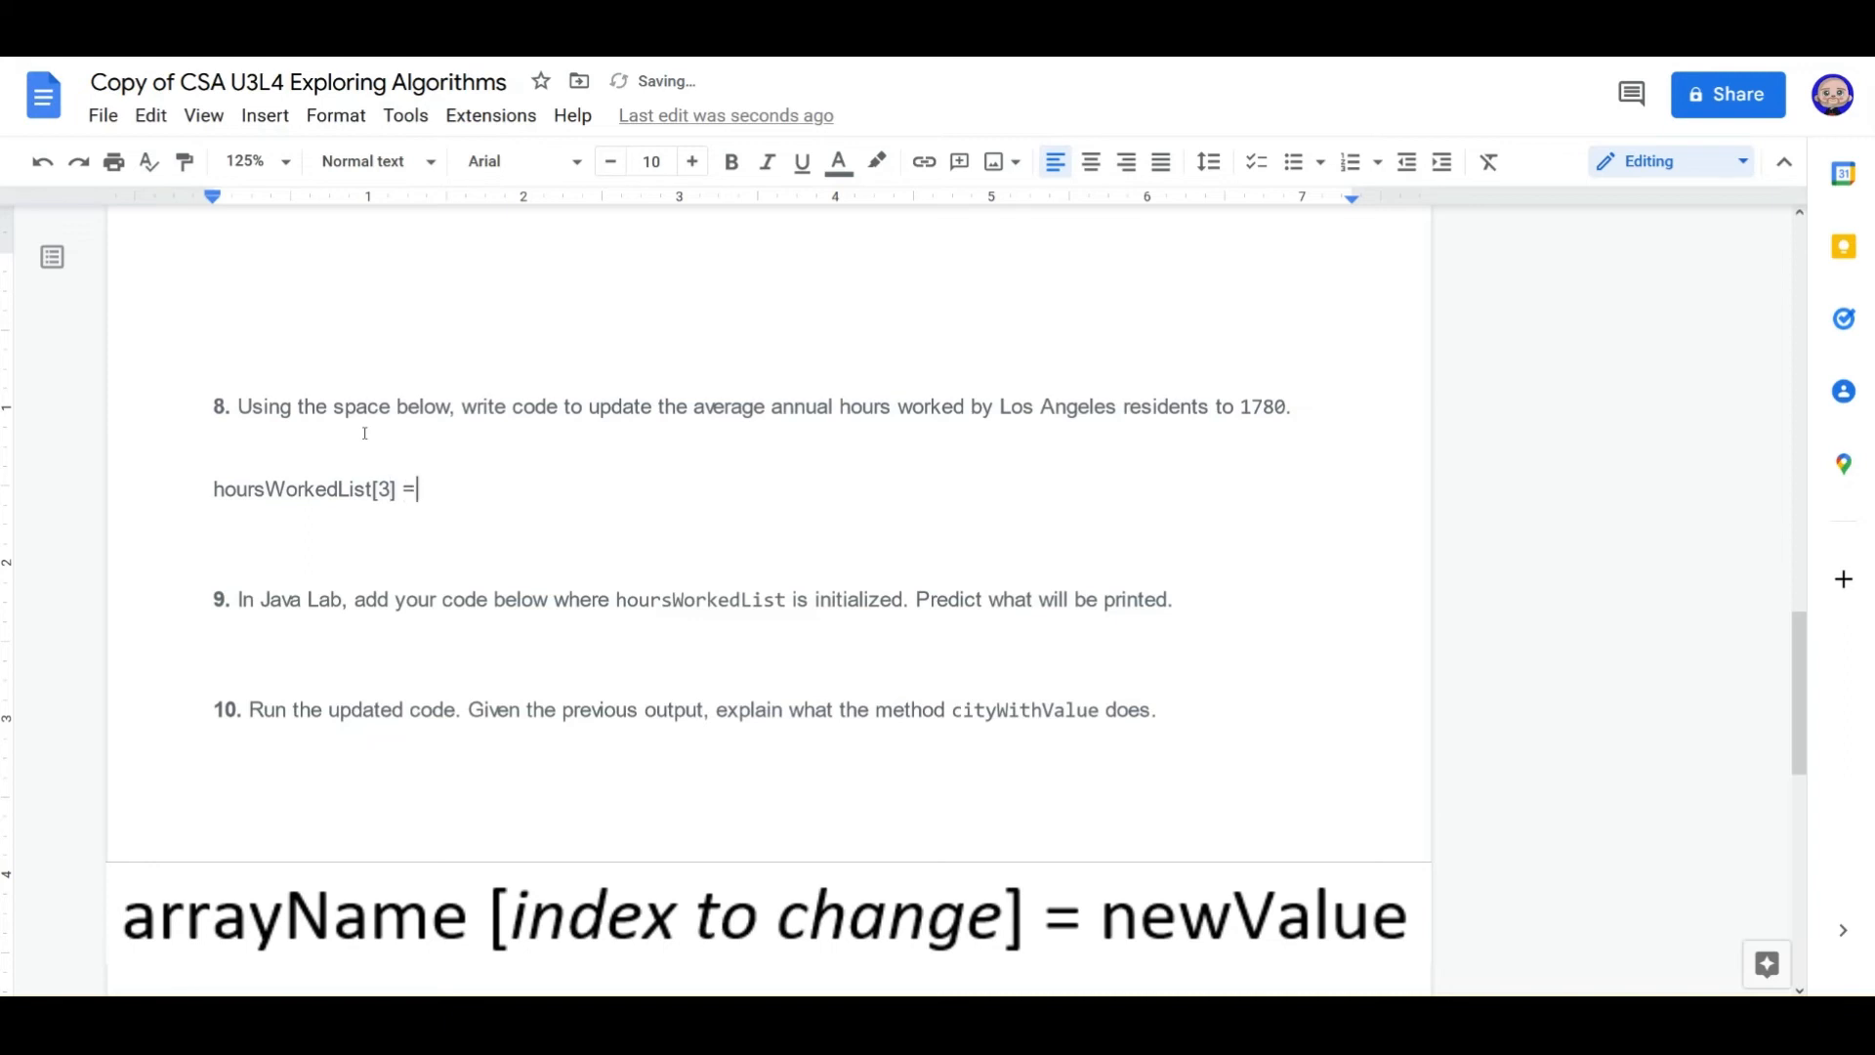
{"action": "type", "text": "178"}
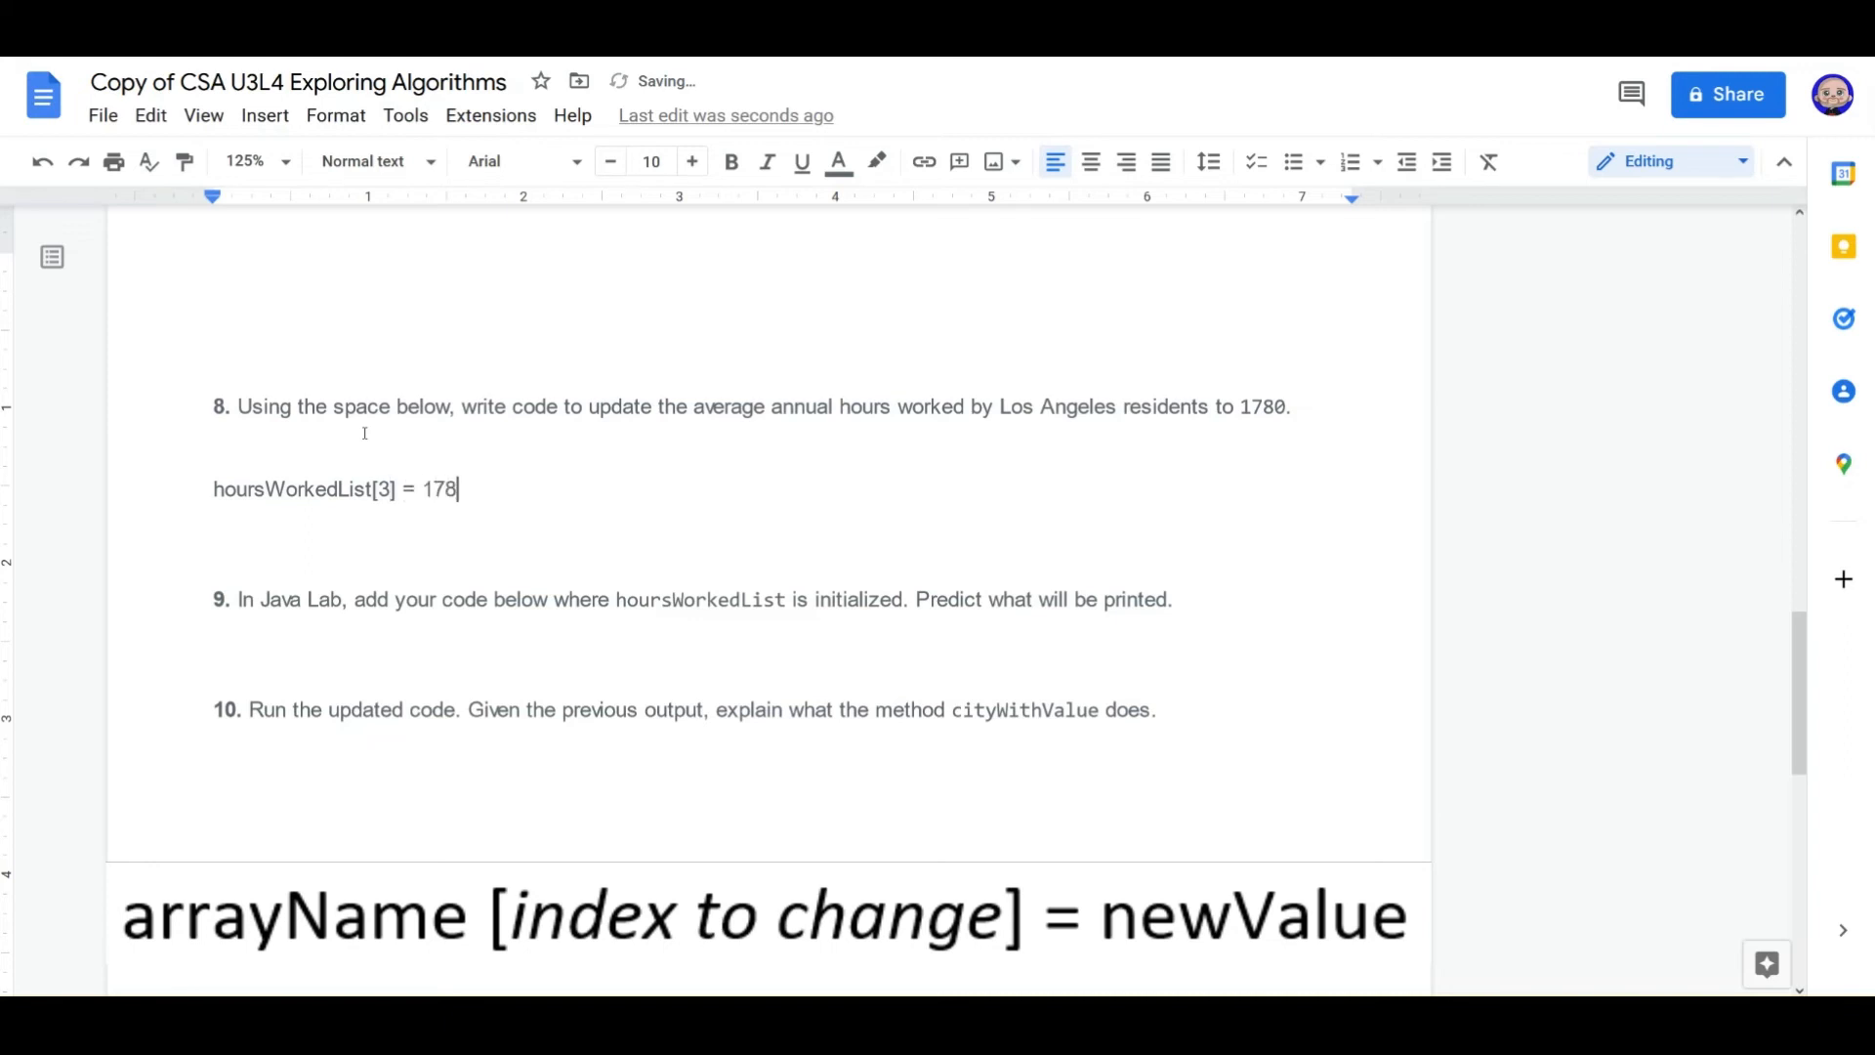
{"action": "type", "text": "0;"}
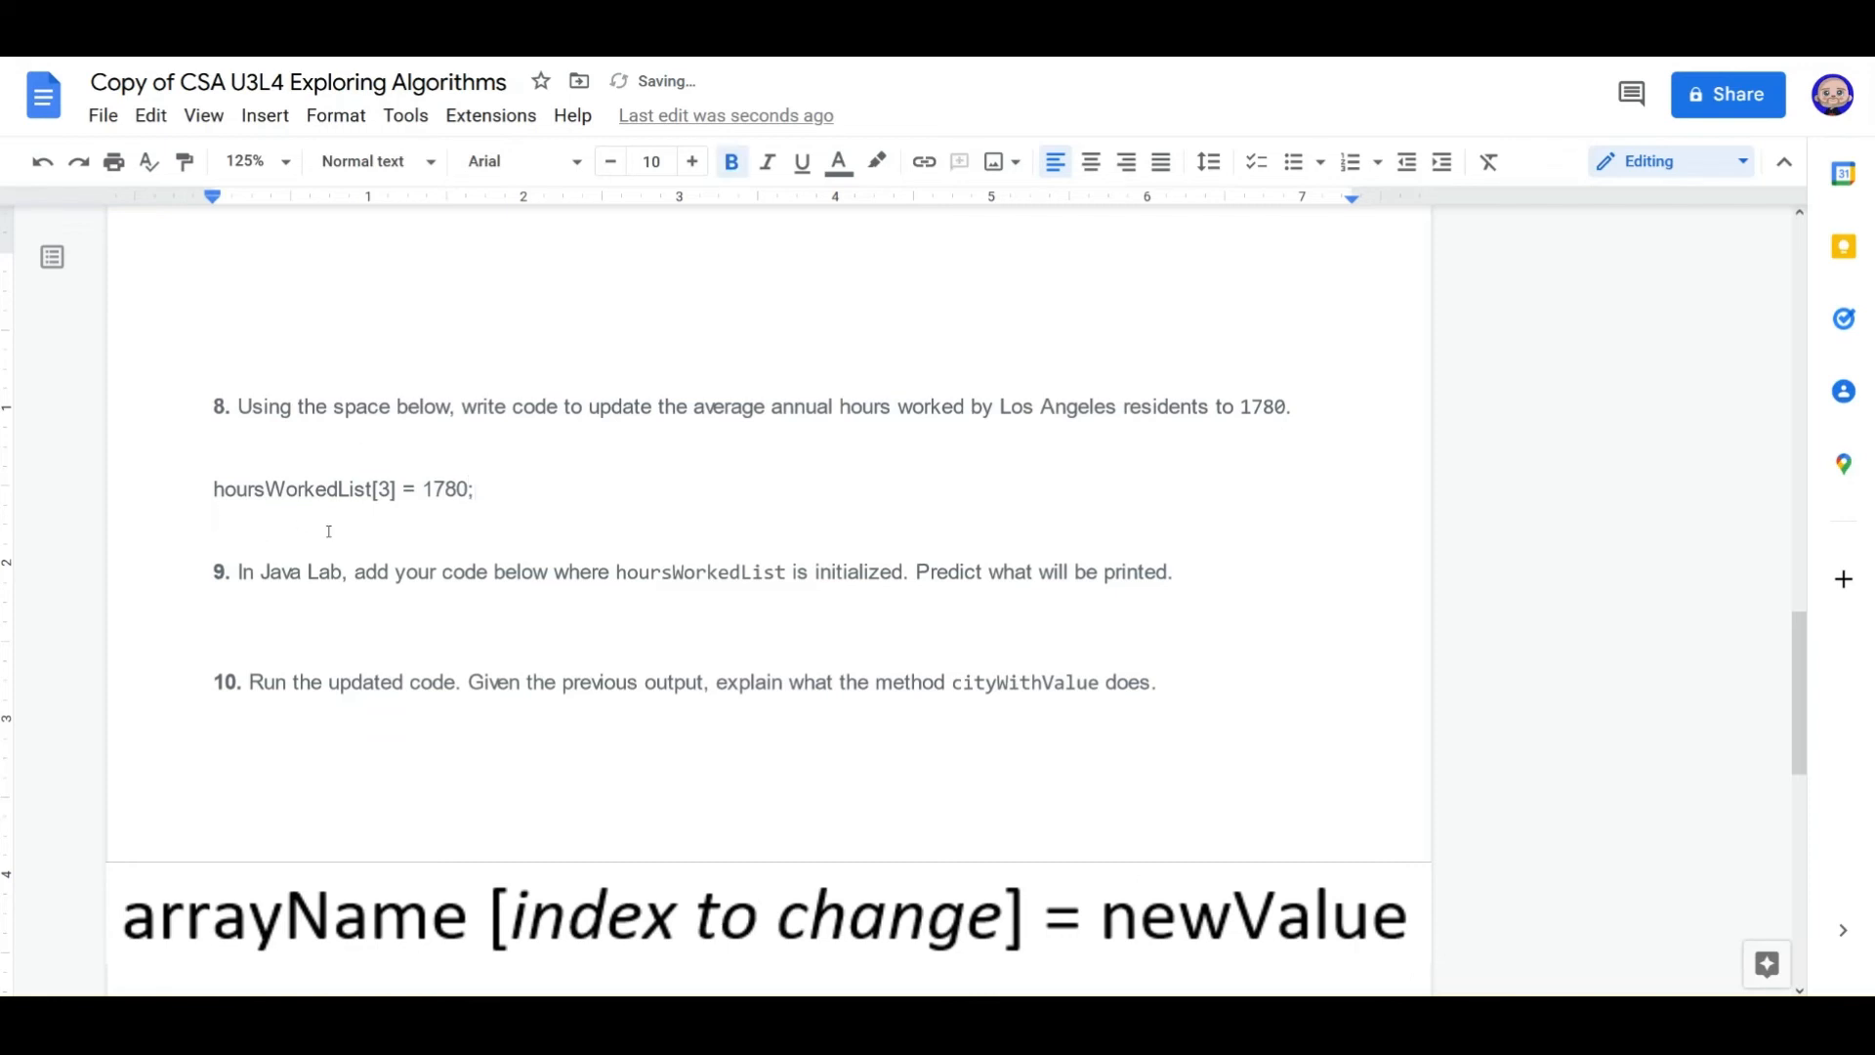
{"action": "triple_click", "coordinate": [343, 489]}
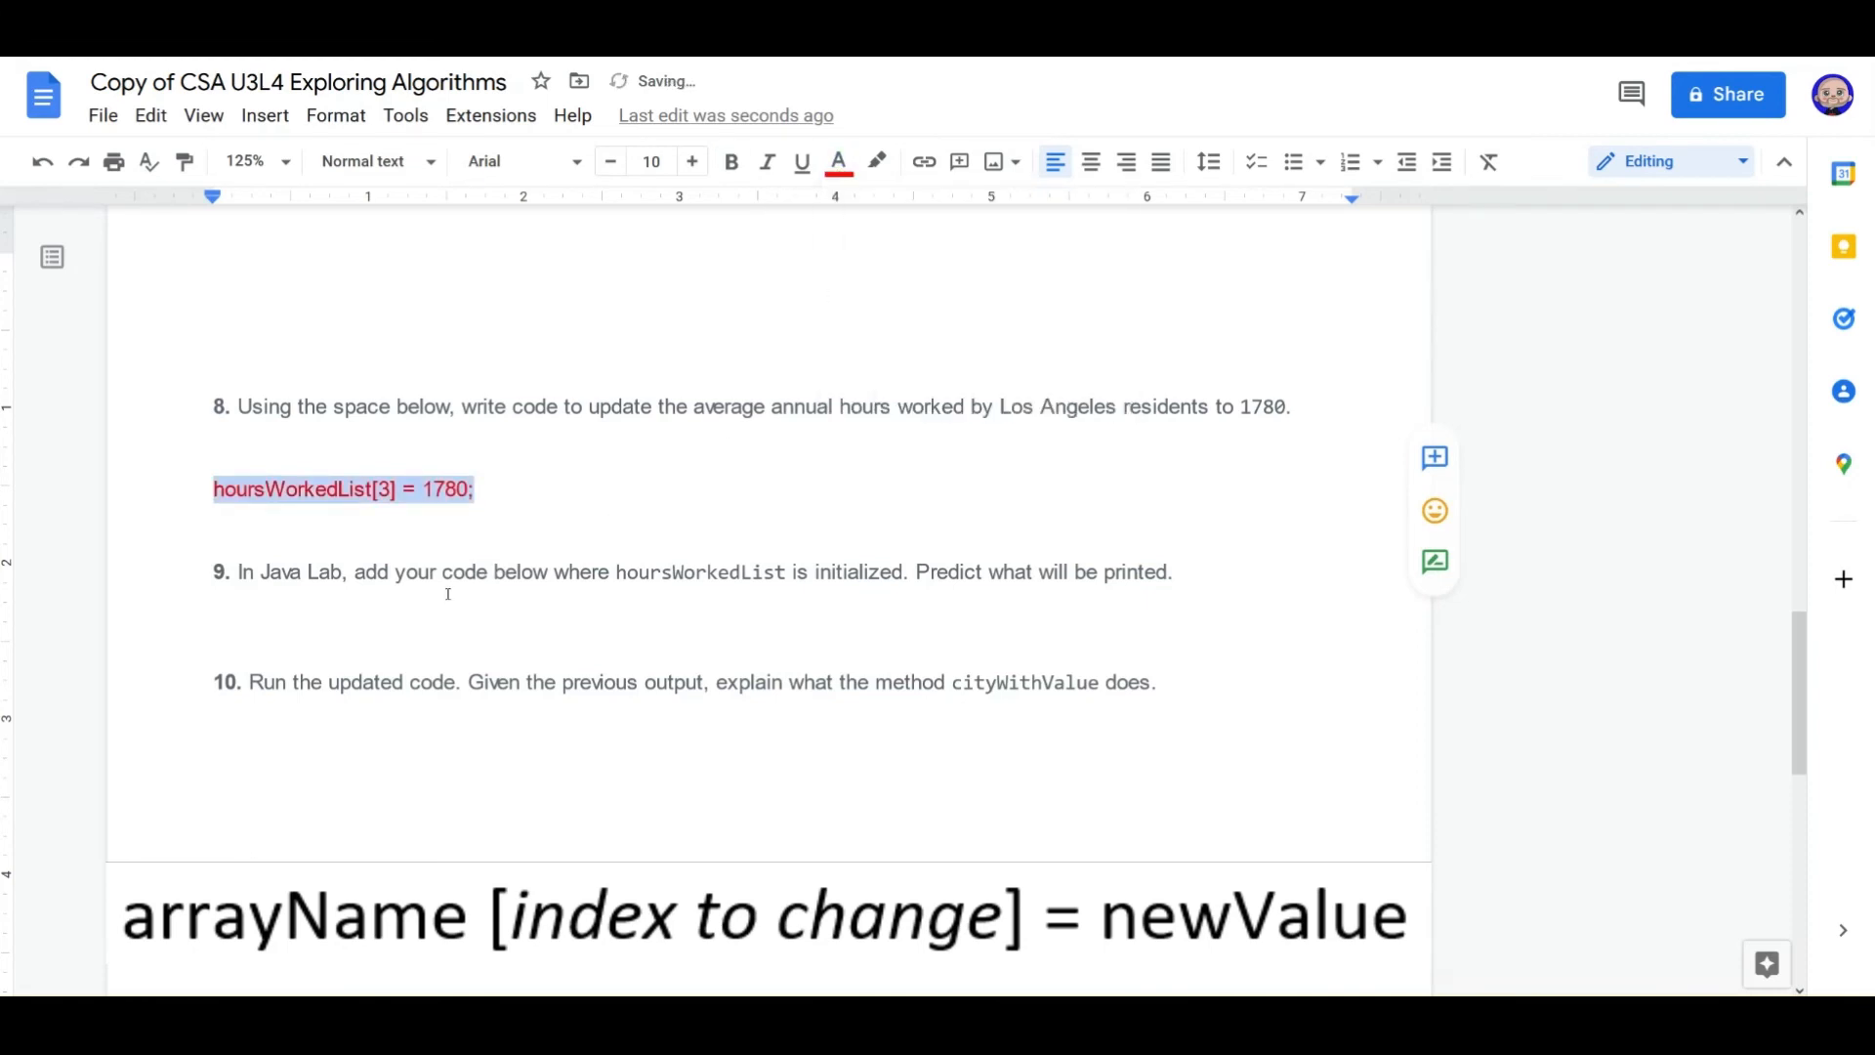
{"action": "left_click", "coordinate": [215, 599]}
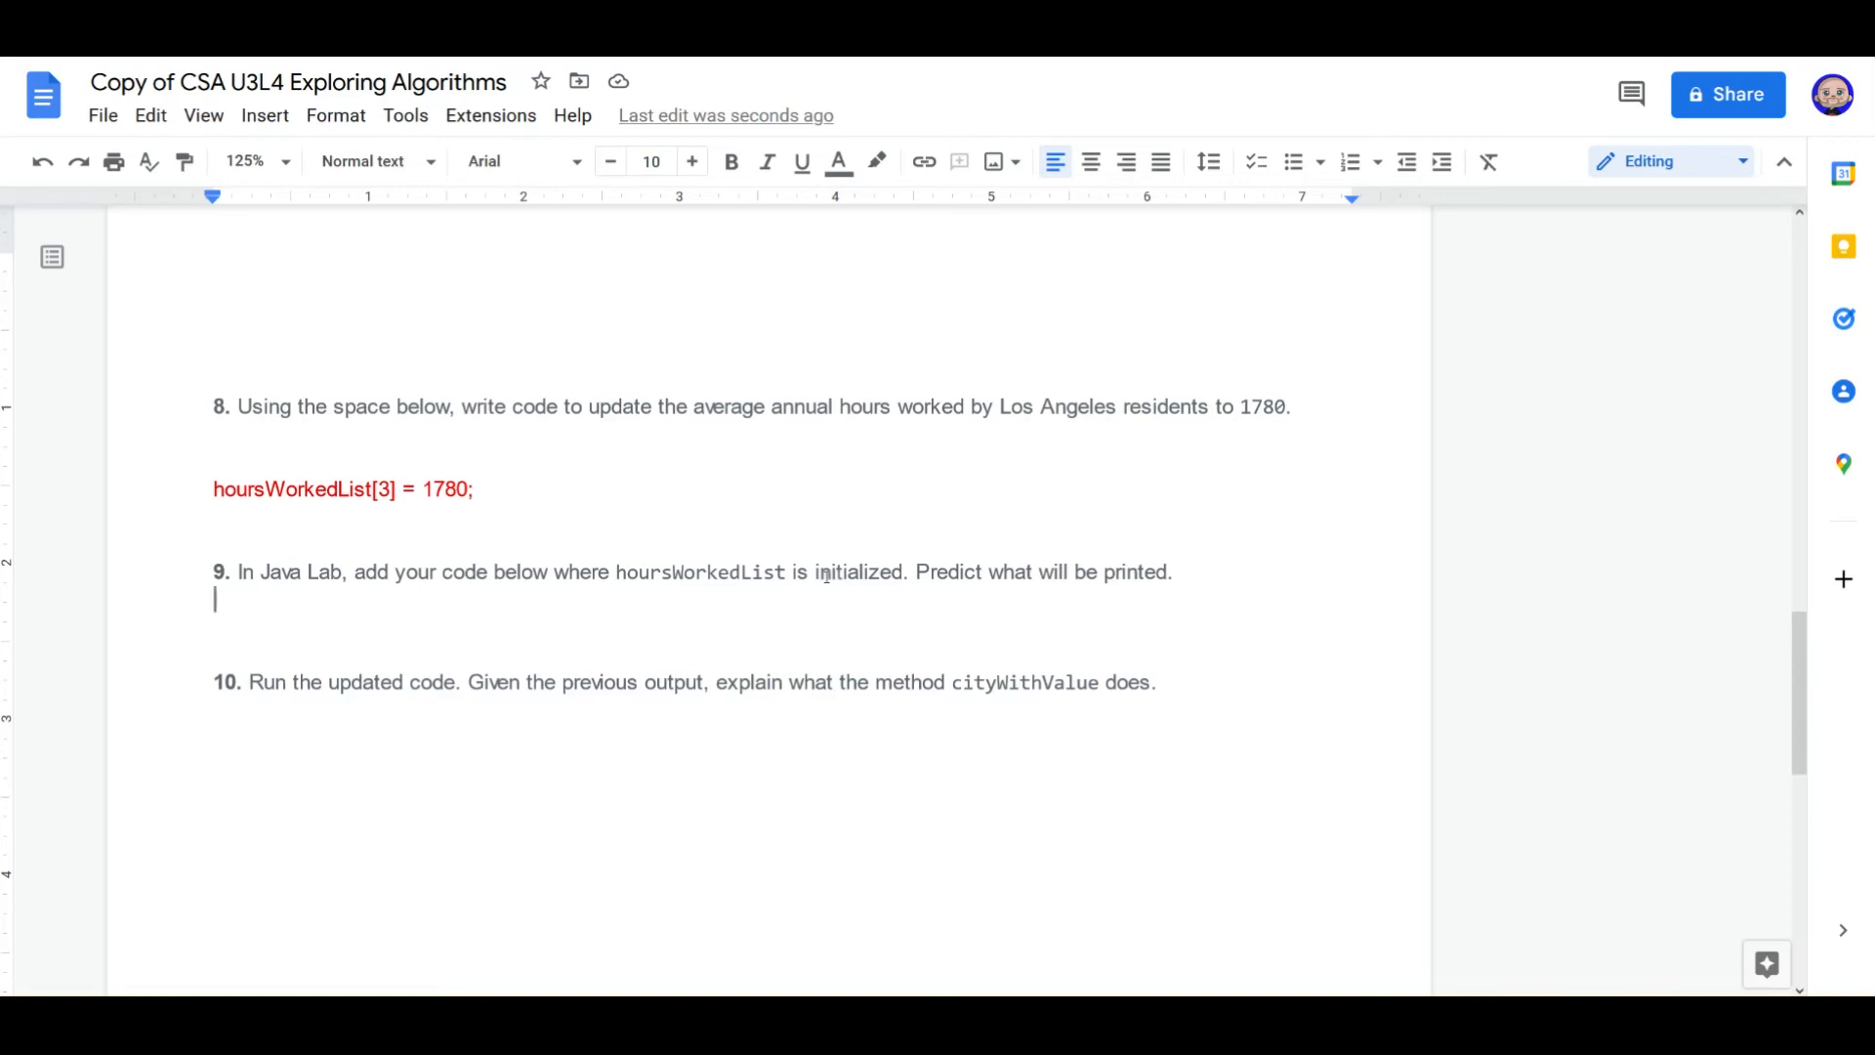
{"action": "mouse_move", "coordinate": [832, 533]}
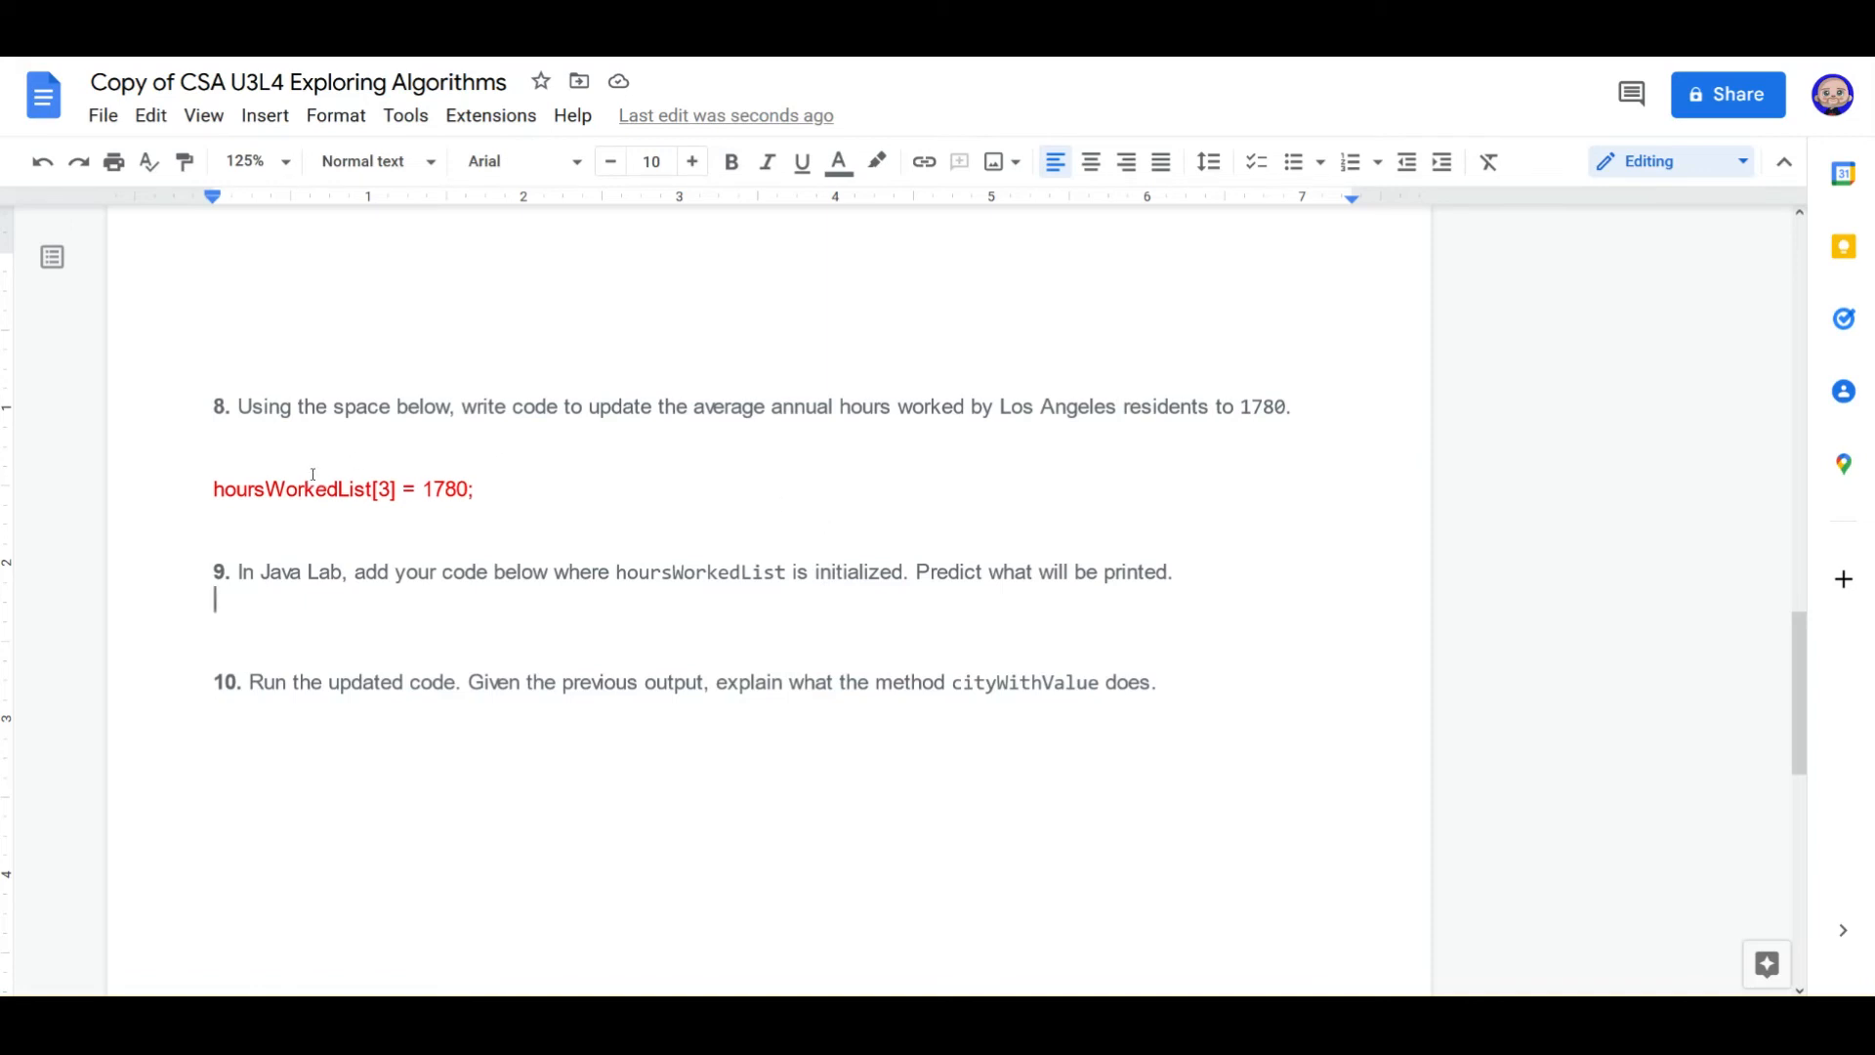
{"action": "mouse_move", "coordinate": [523, 494]}
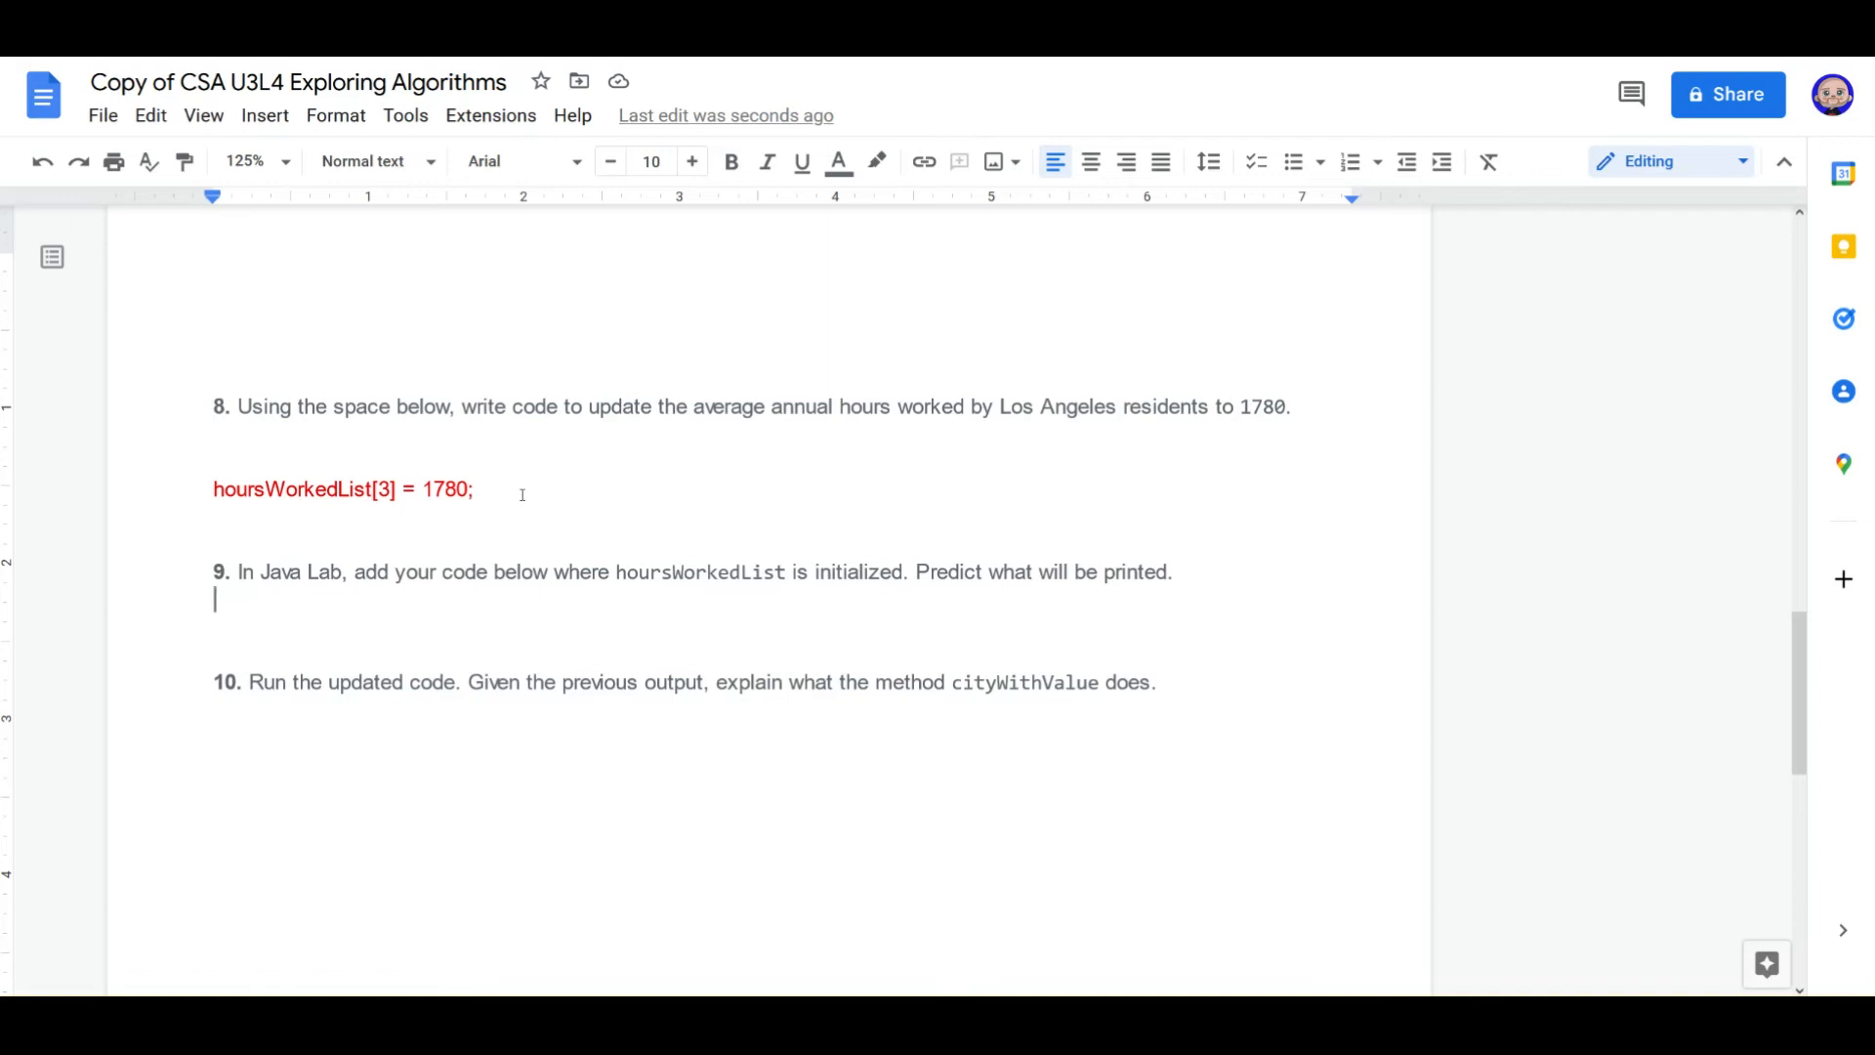
Step: Write the question 9 prediction: 'I think boston will be printed out.'
{"action": "type", "text": "I think bos"}
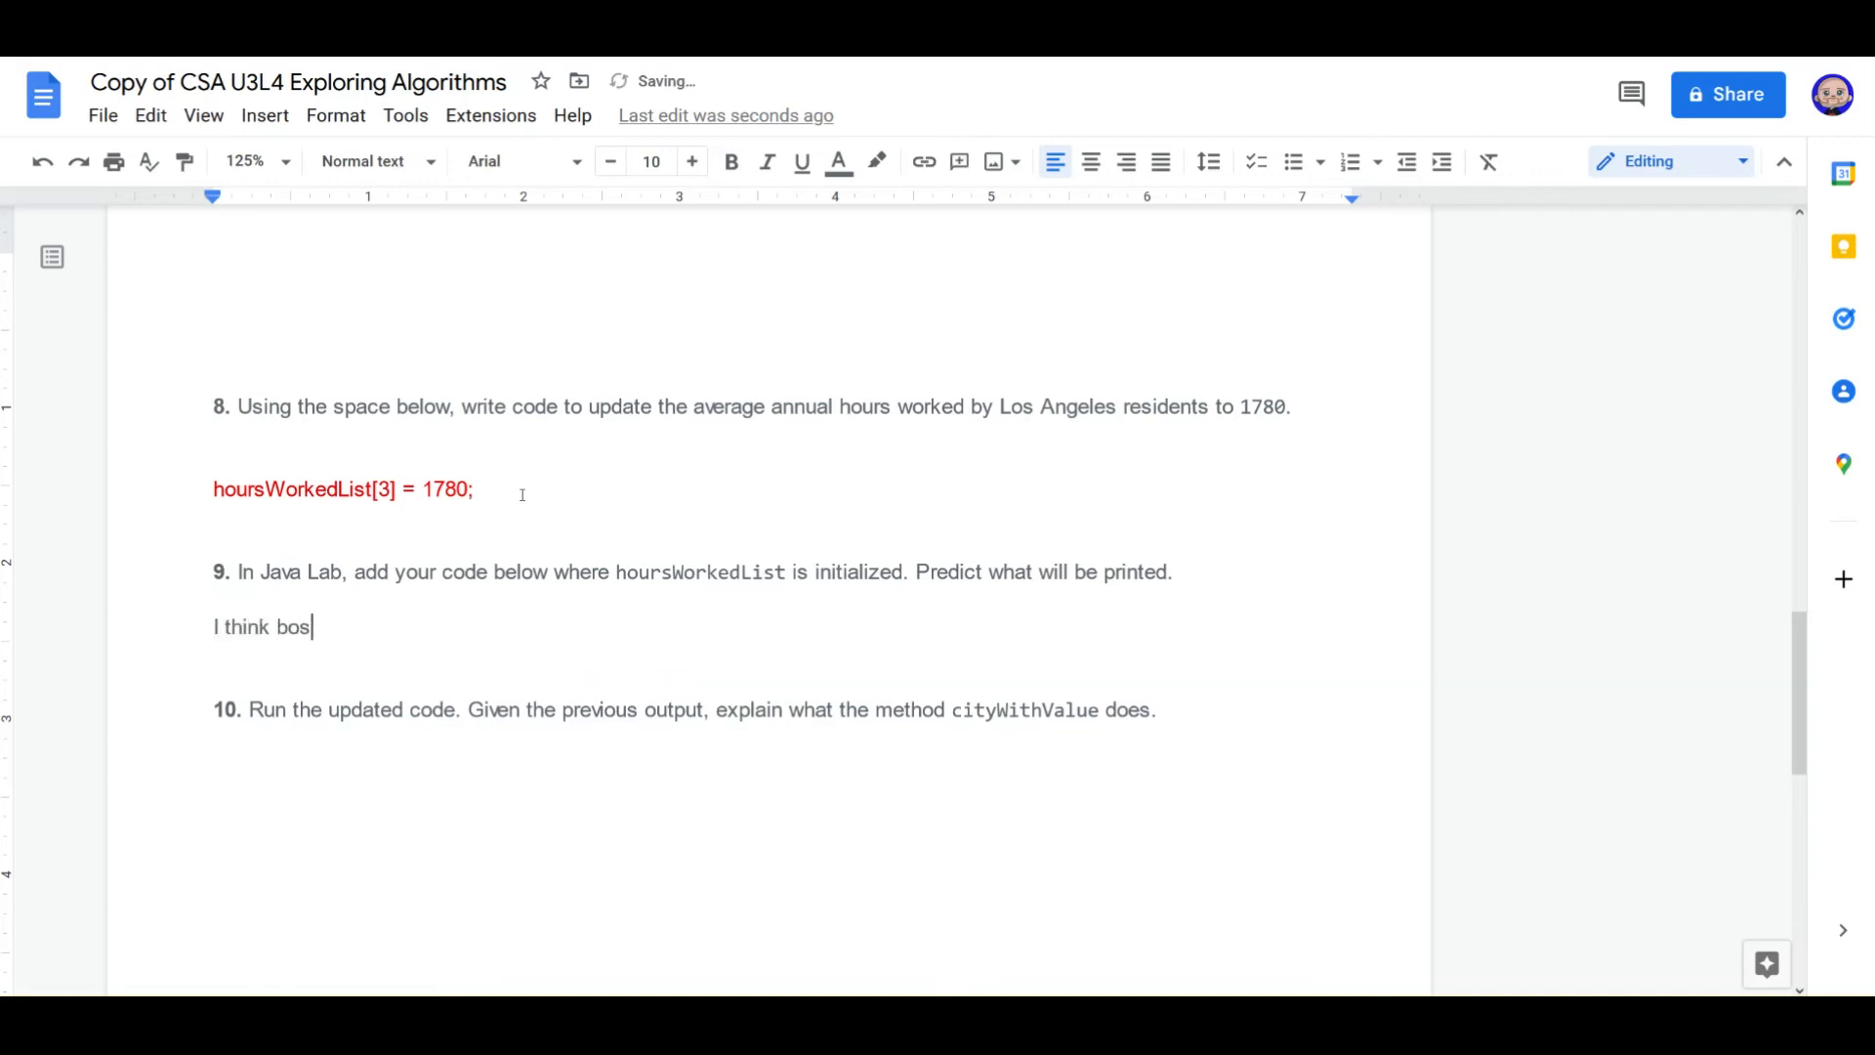
{"action": "type", "text": "ton will be pri"}
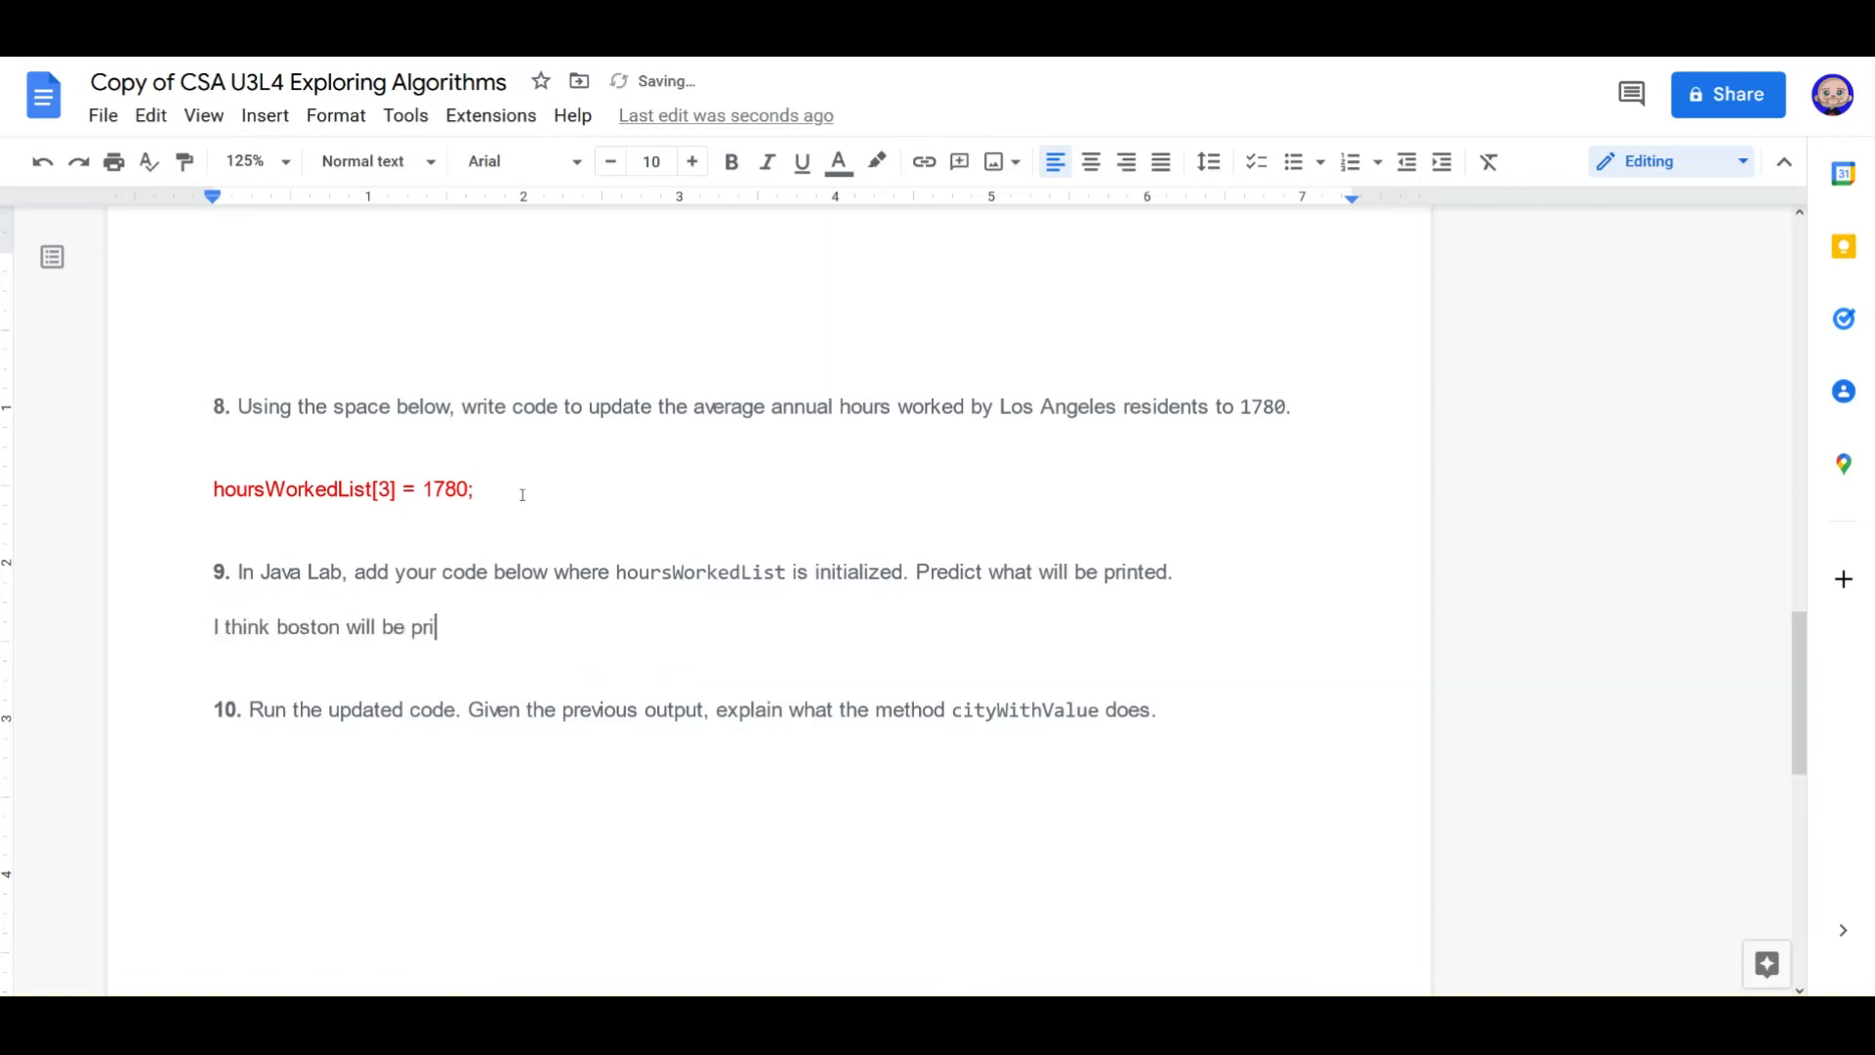
{"action": "type", "text": "nted out."}
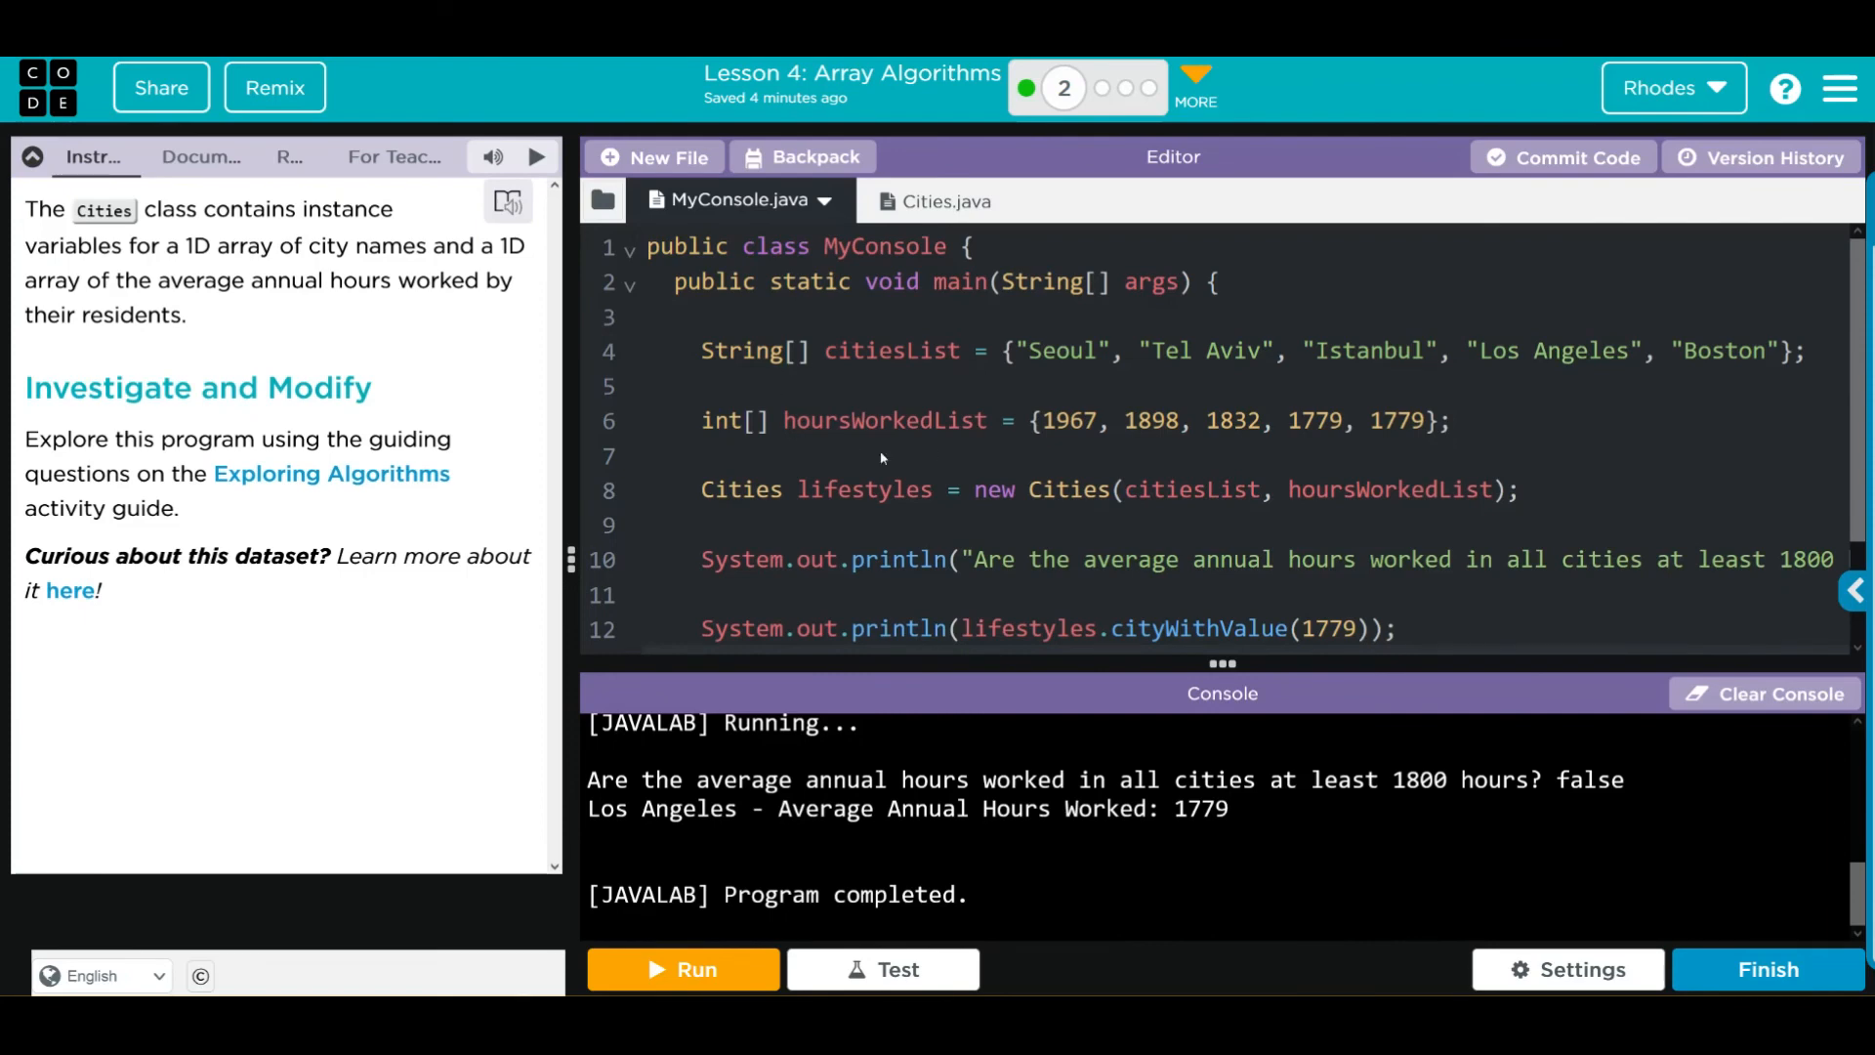
{"action": "mouse_move", "coordinate": [1467, 427]}
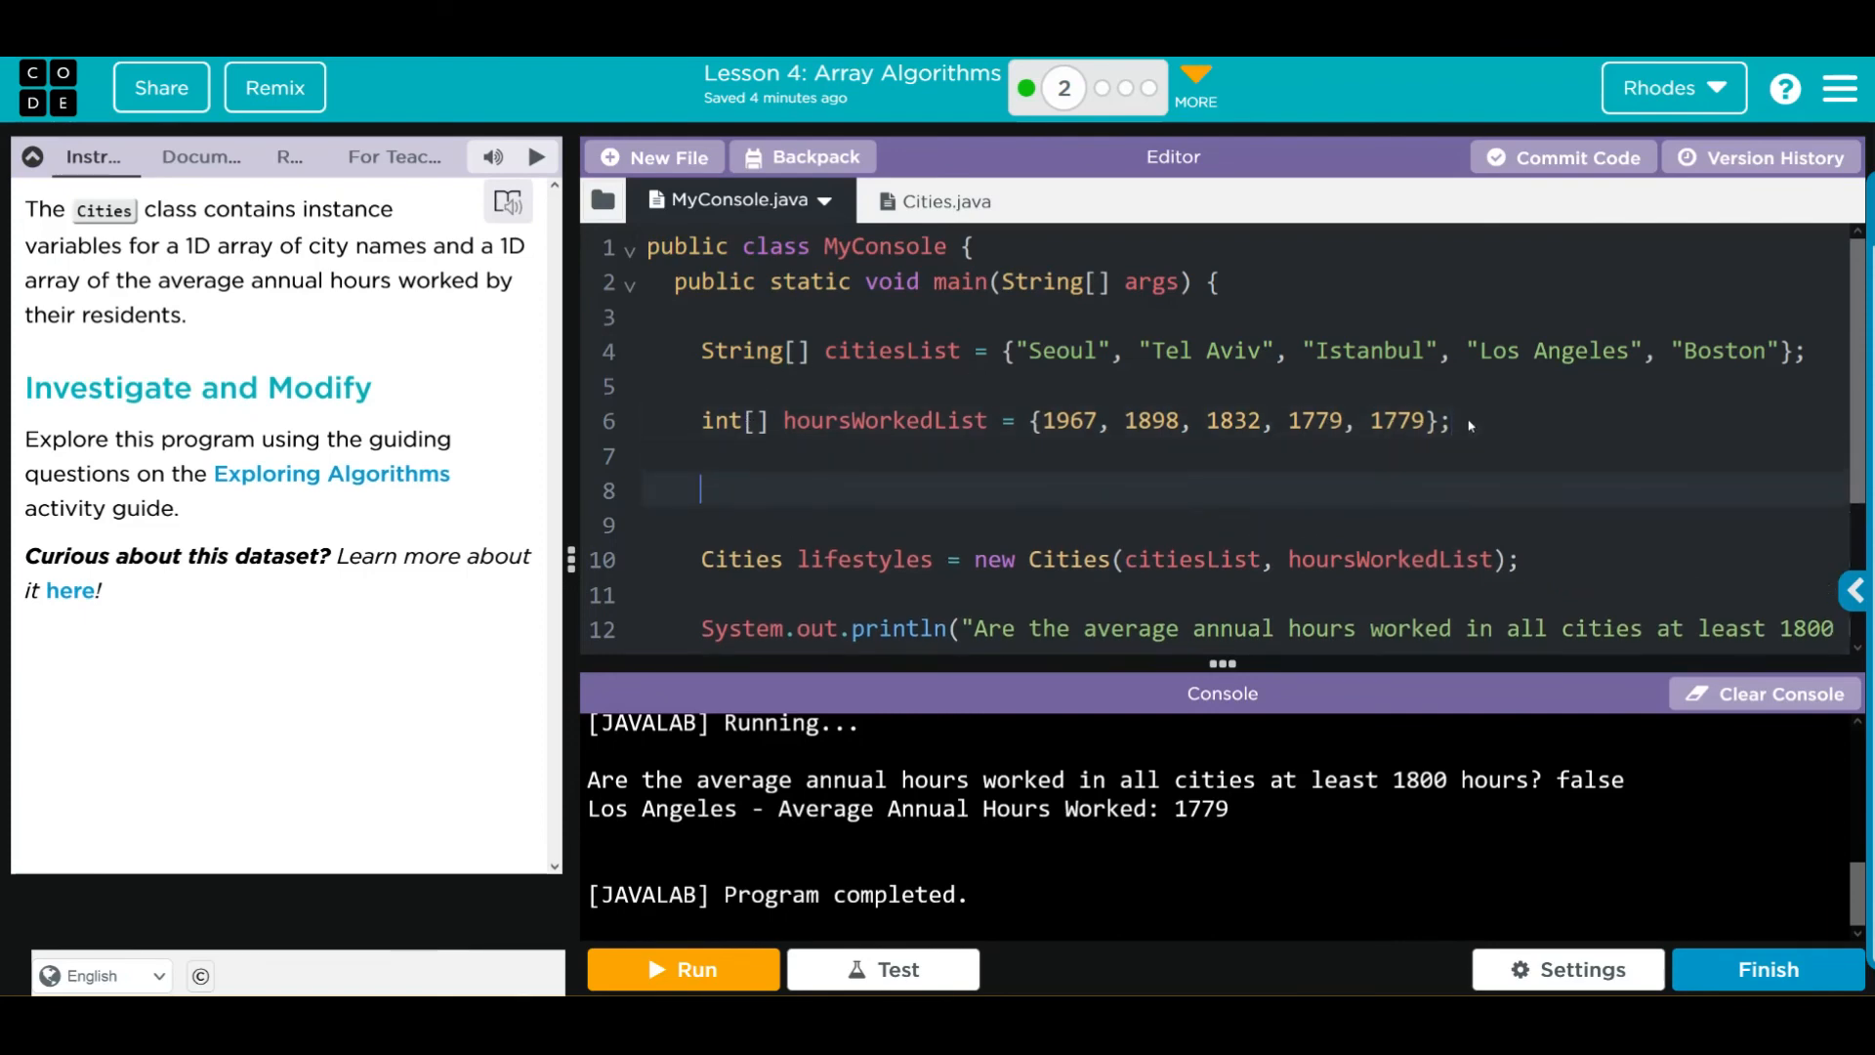
Step: Add hoursWorkedList[3] = 1780; with an '//updated value from worksheet' comment to MyConsole, and rerun
{"action": "type", "text": "hoursWorkedList[3] = 1780;"}
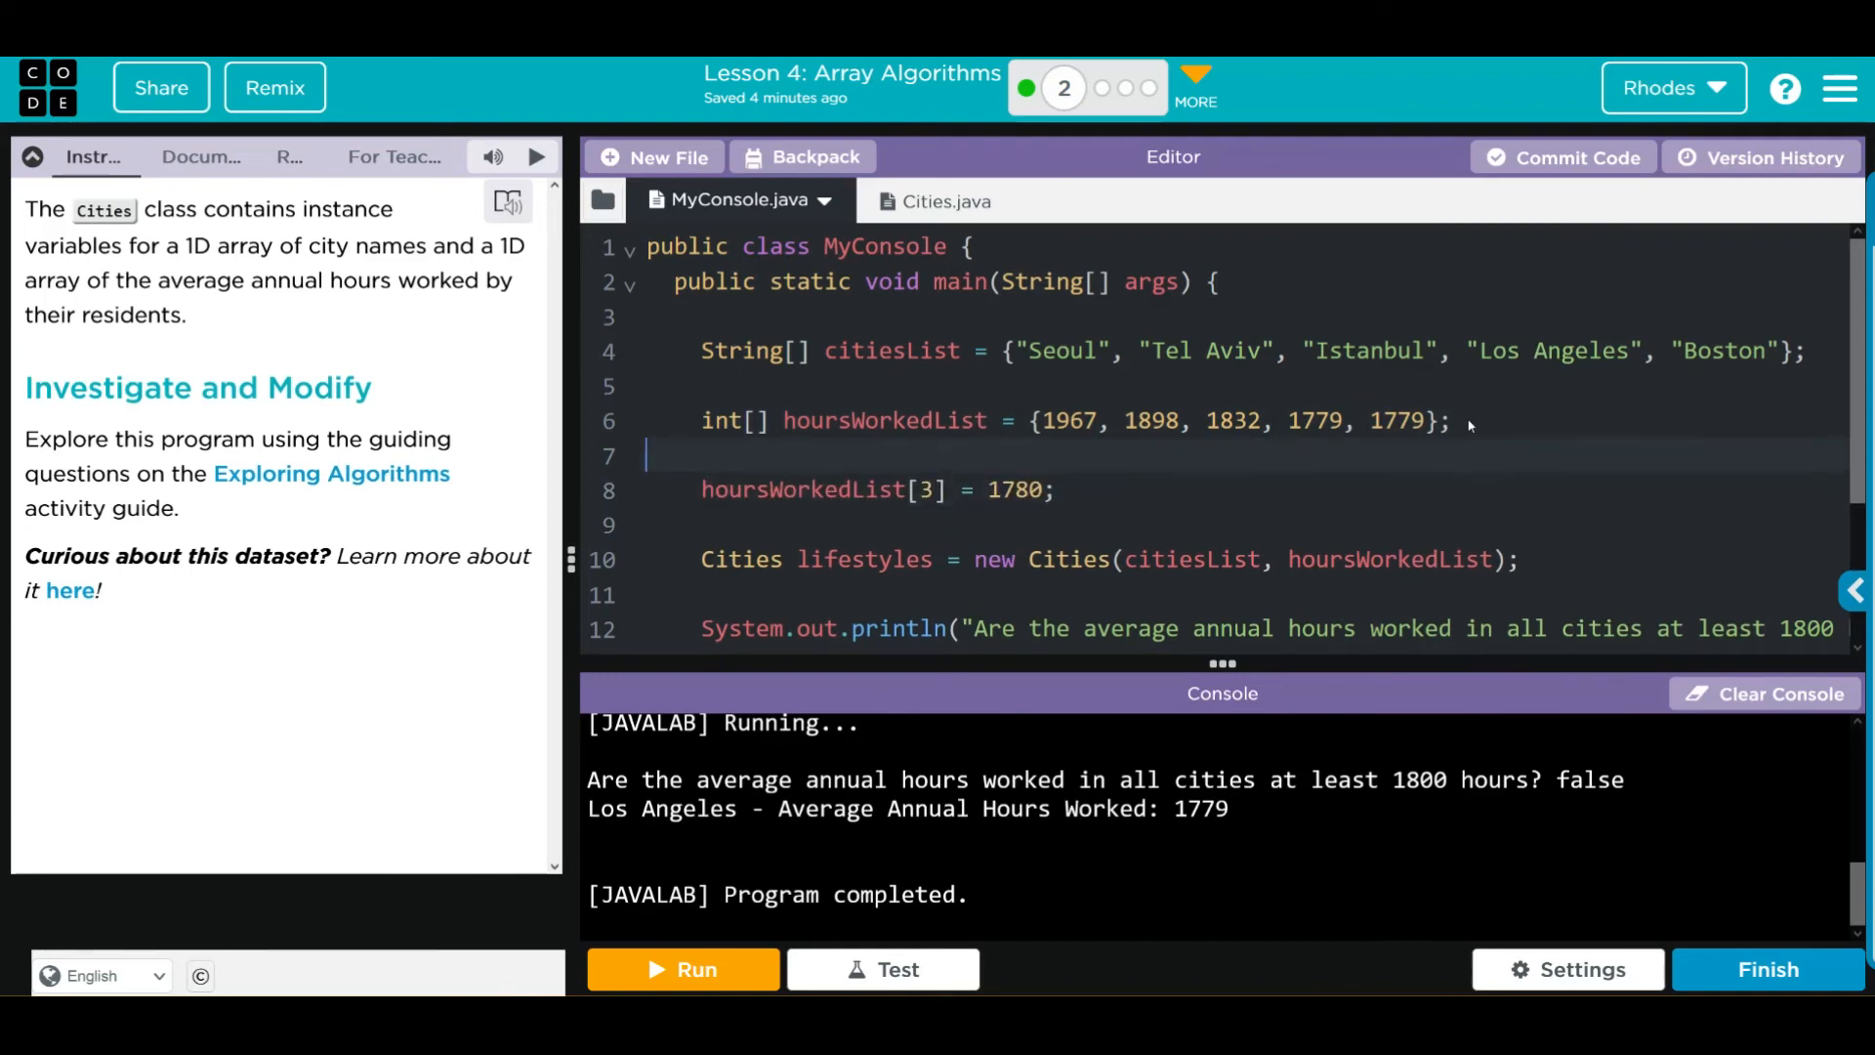
{"action": "type", "text": "/"}
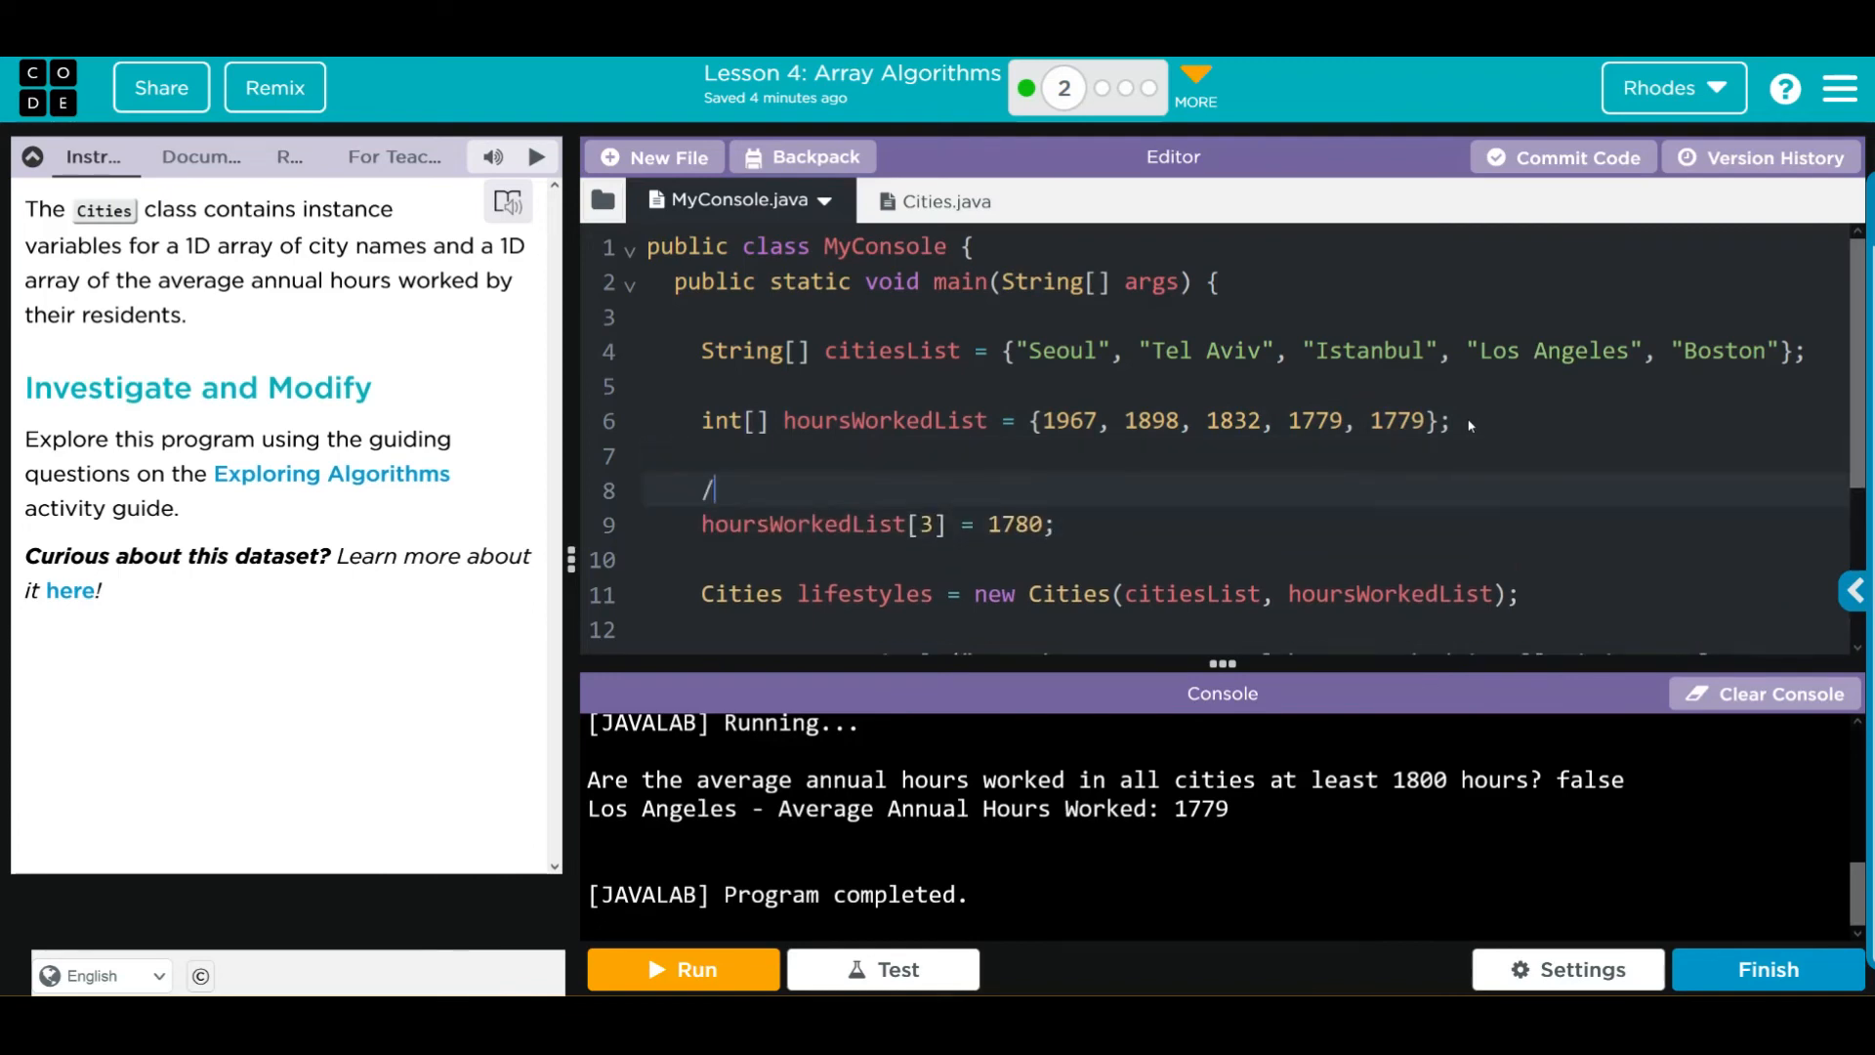
{"action": "type", "text": "/updated value"}
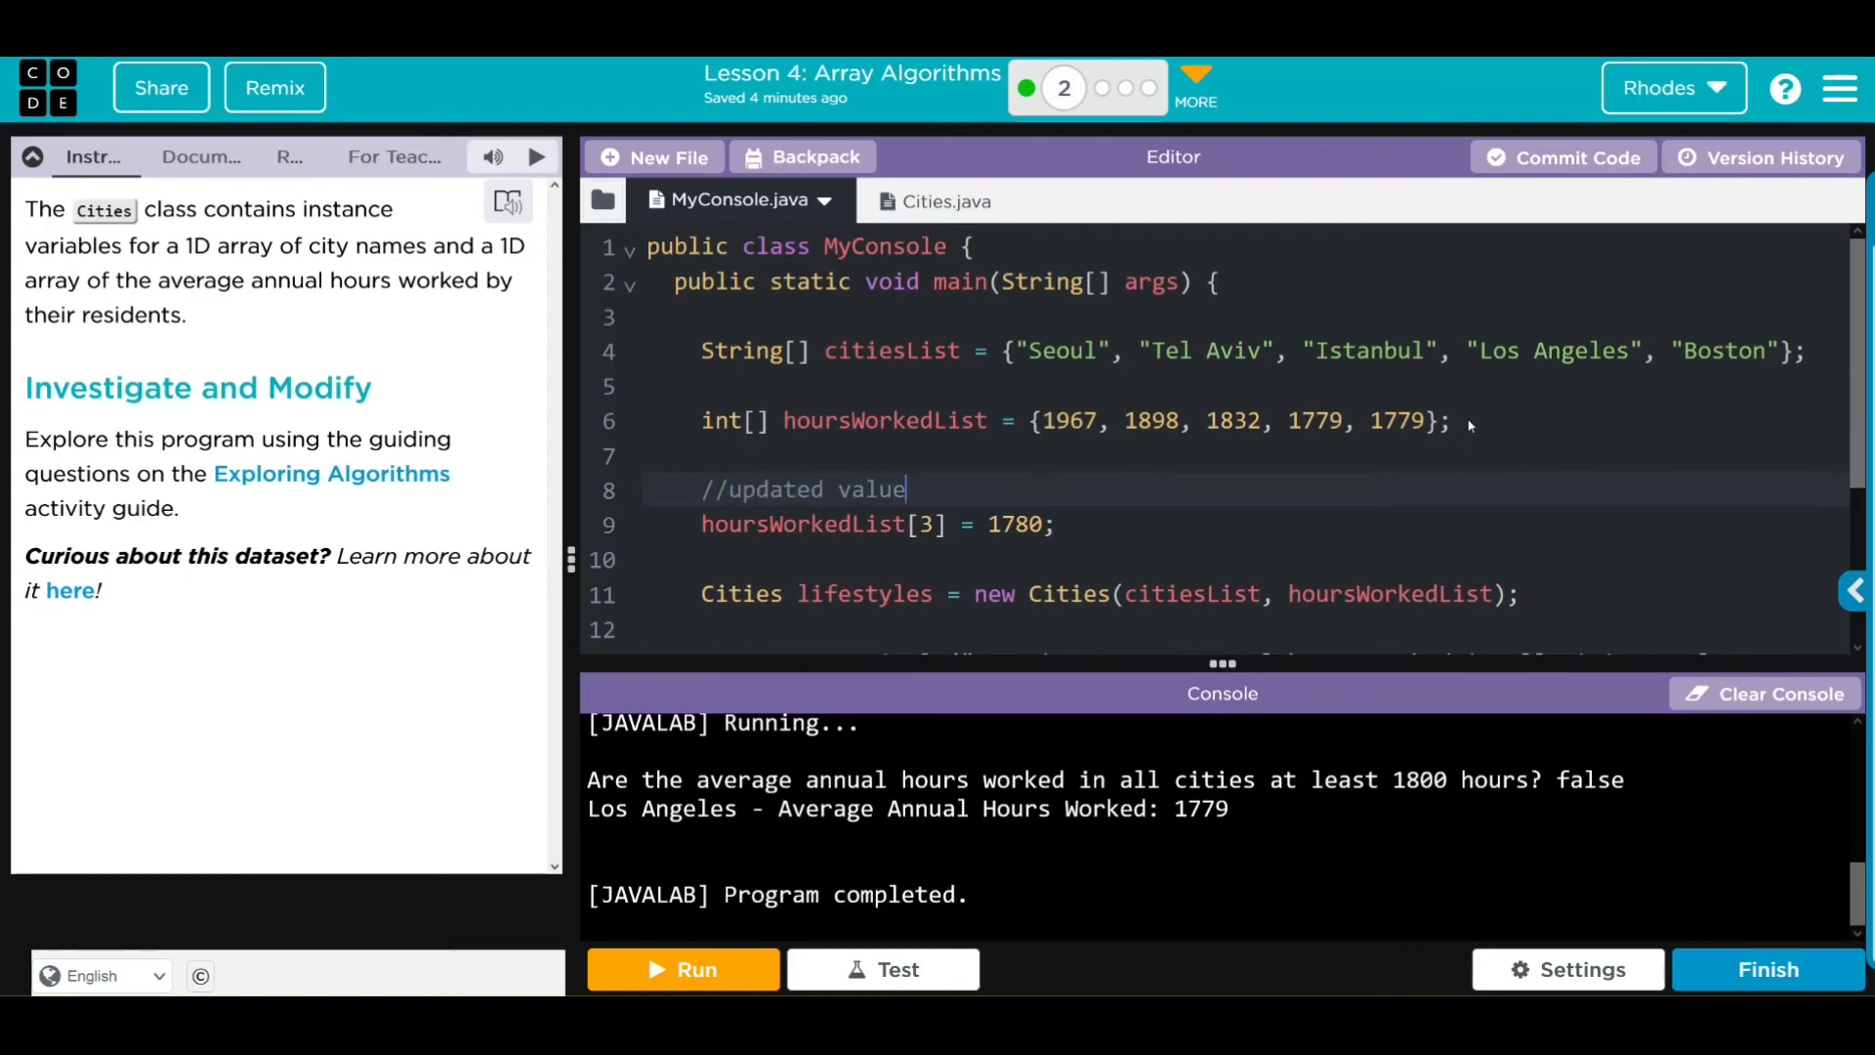
{"action": "type", "text": "from worksheet"}
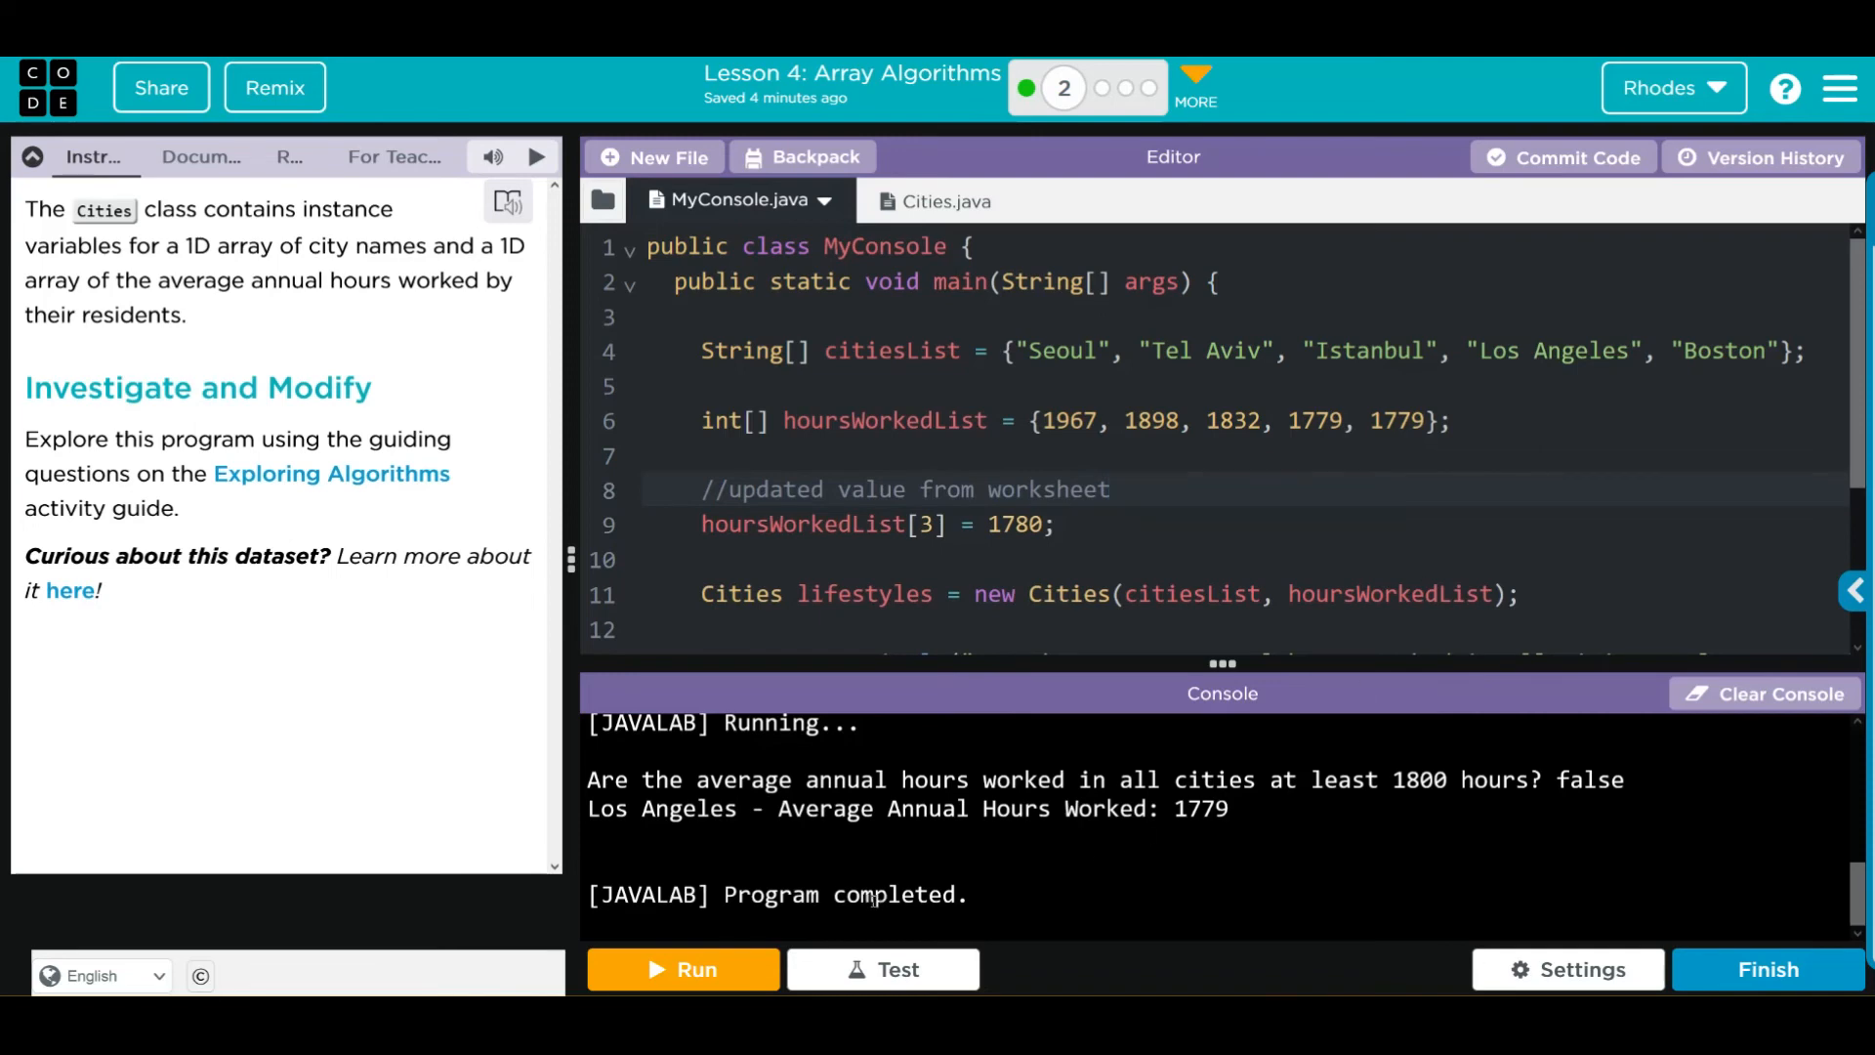
{"action": "left_click", "coordinate": [1110, 489]}
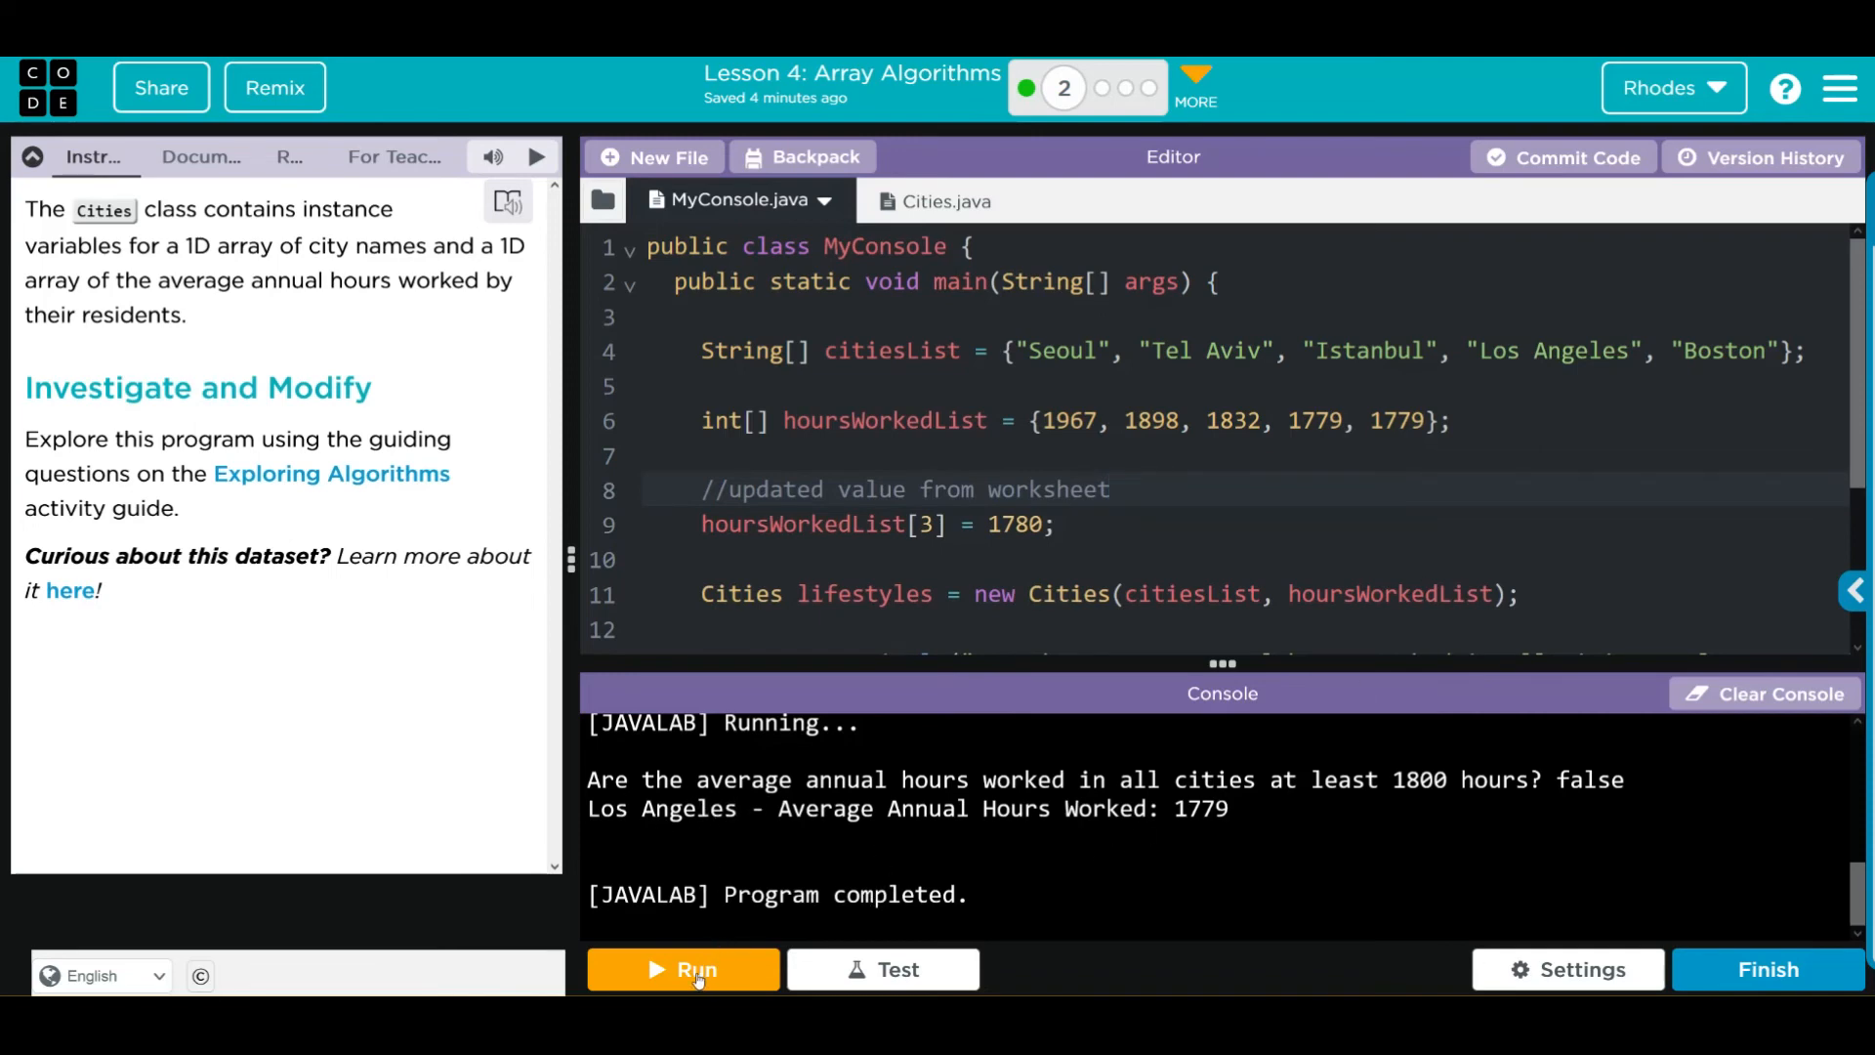
{"action": "left_click", "coordinate": [683, 968]}
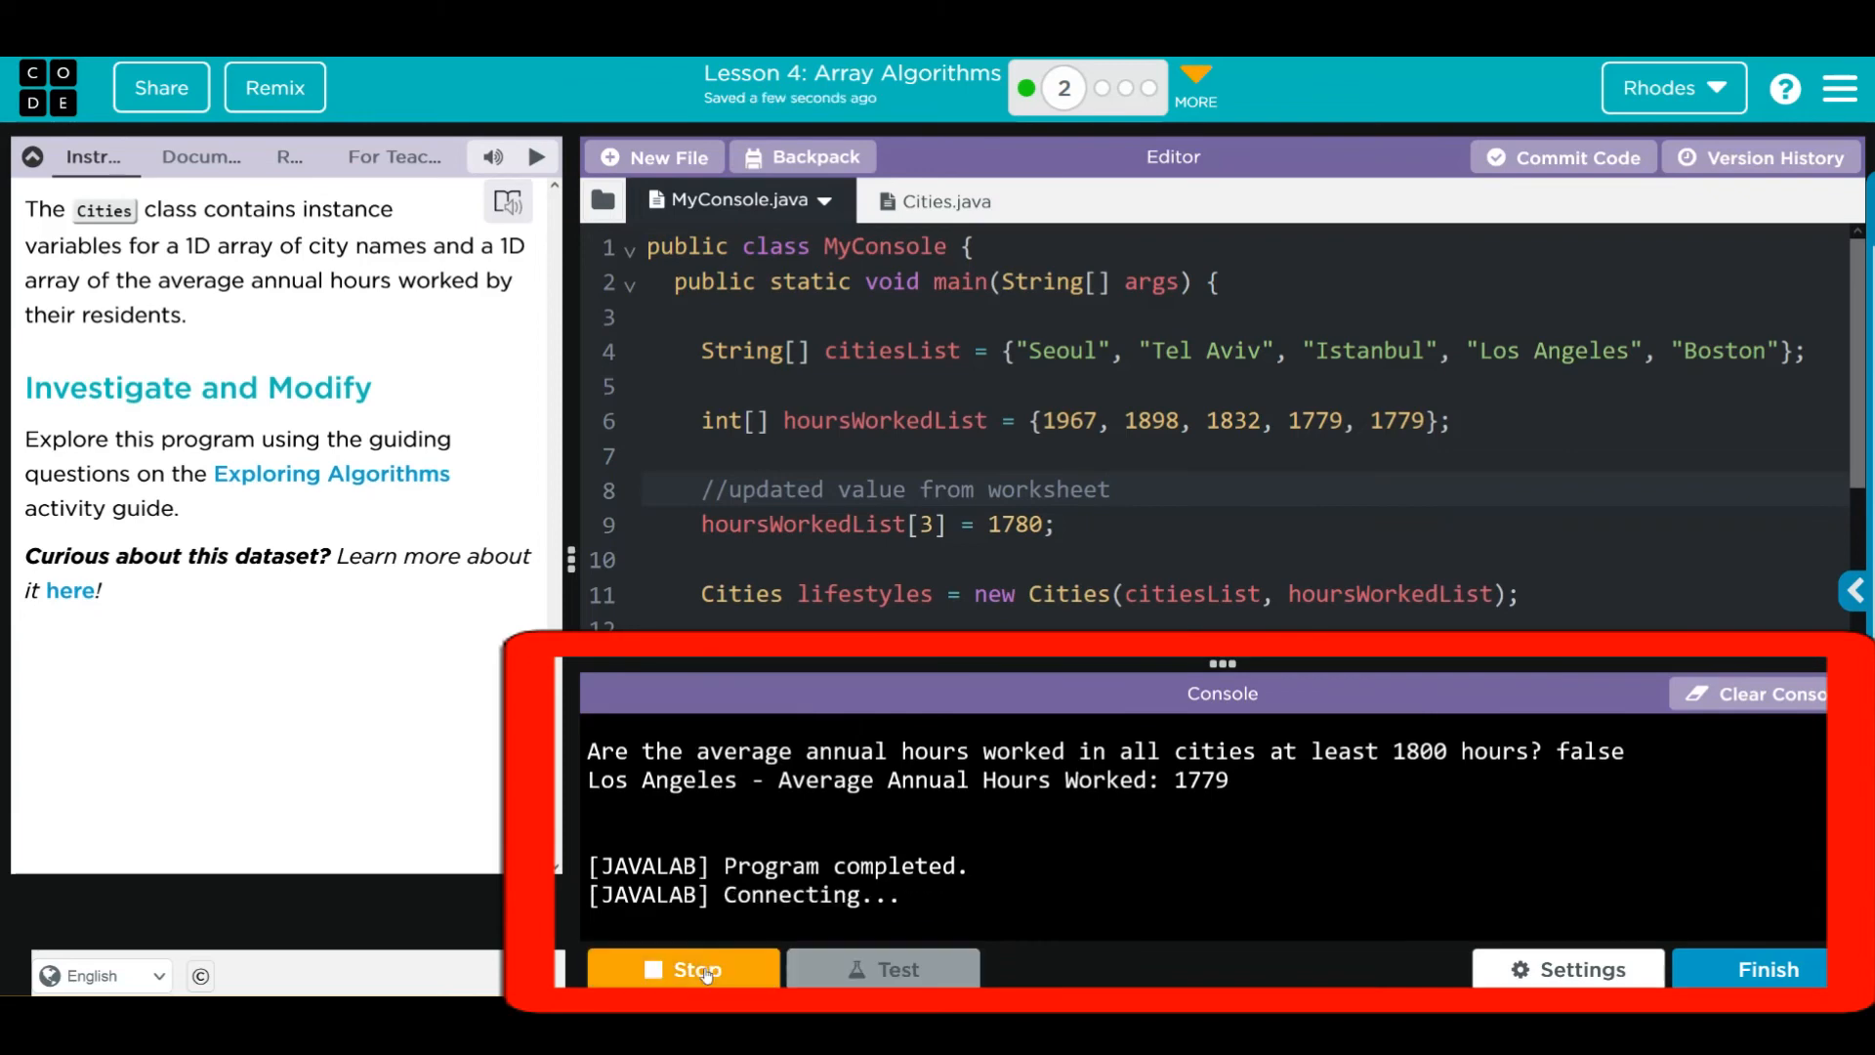
{"action": "left_click", "coordinate": [682, 969]}
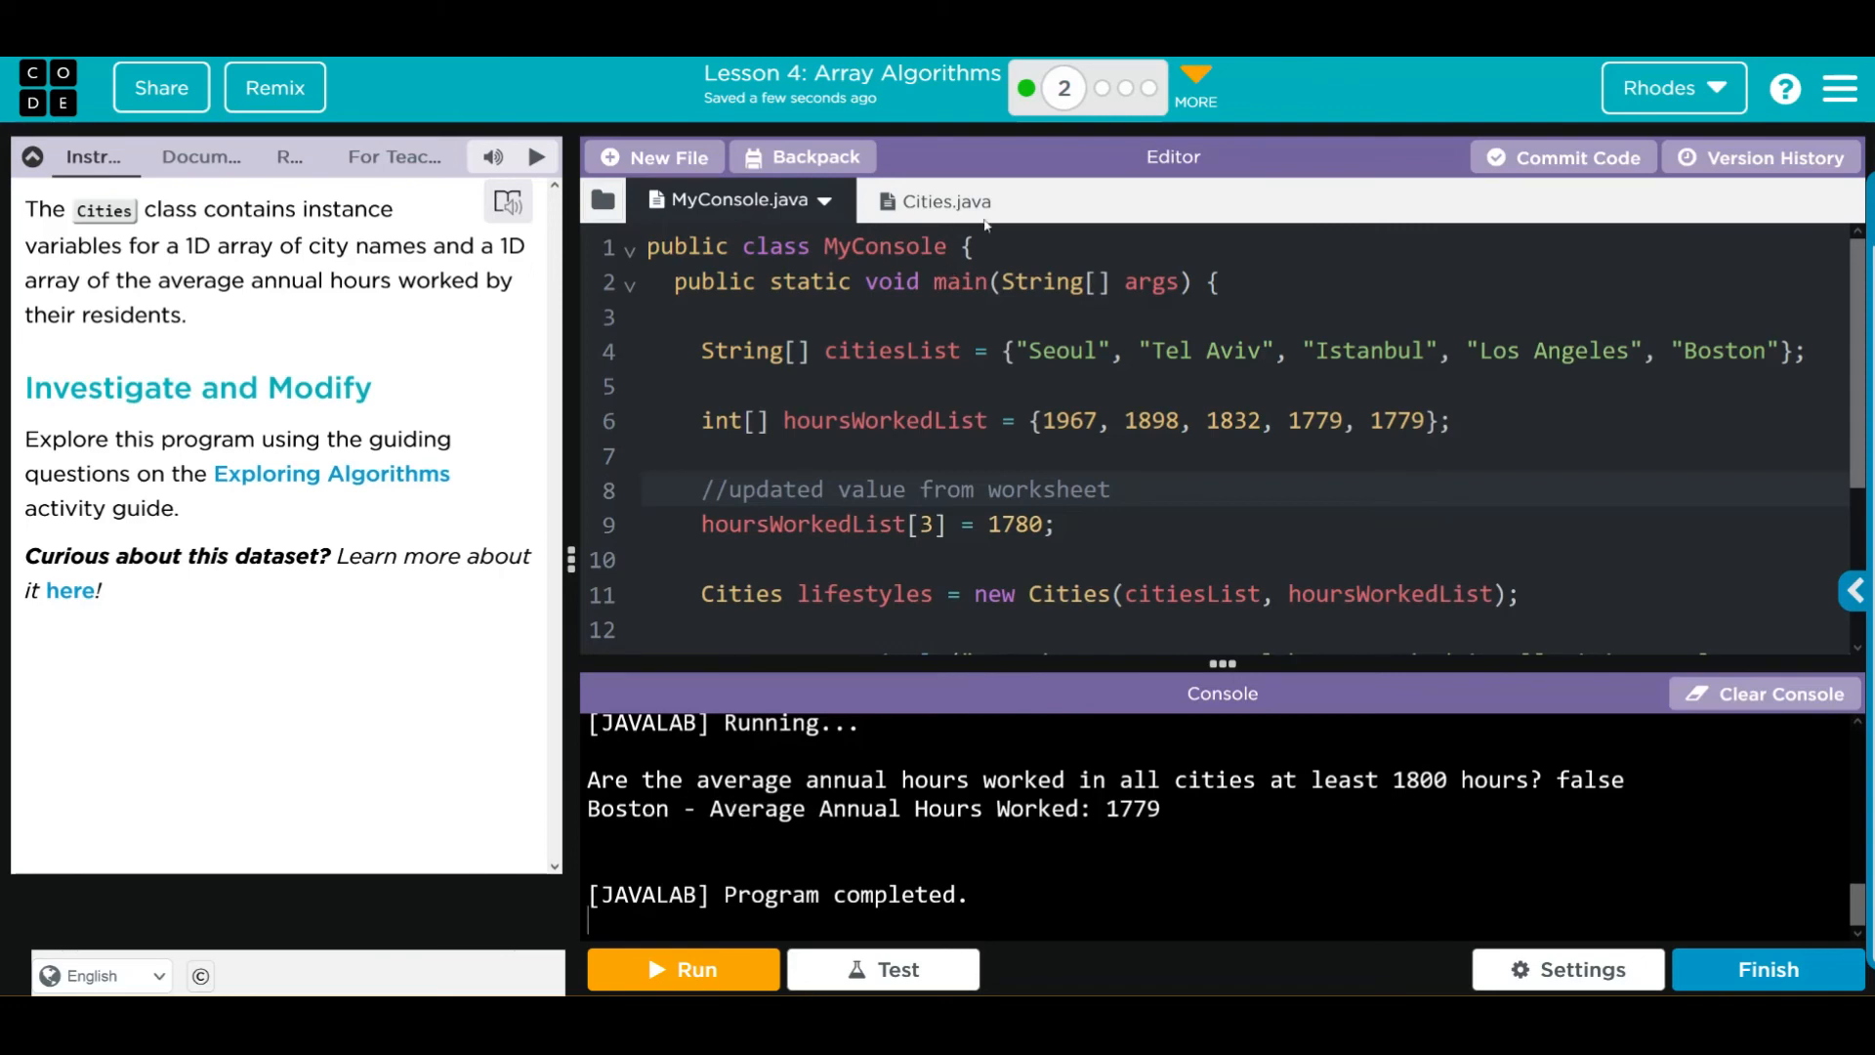
Step: Switch to Cities.java to review the cityWithValue loop and return statements
{"action": "left_click", "coordinate": [945, 201]}
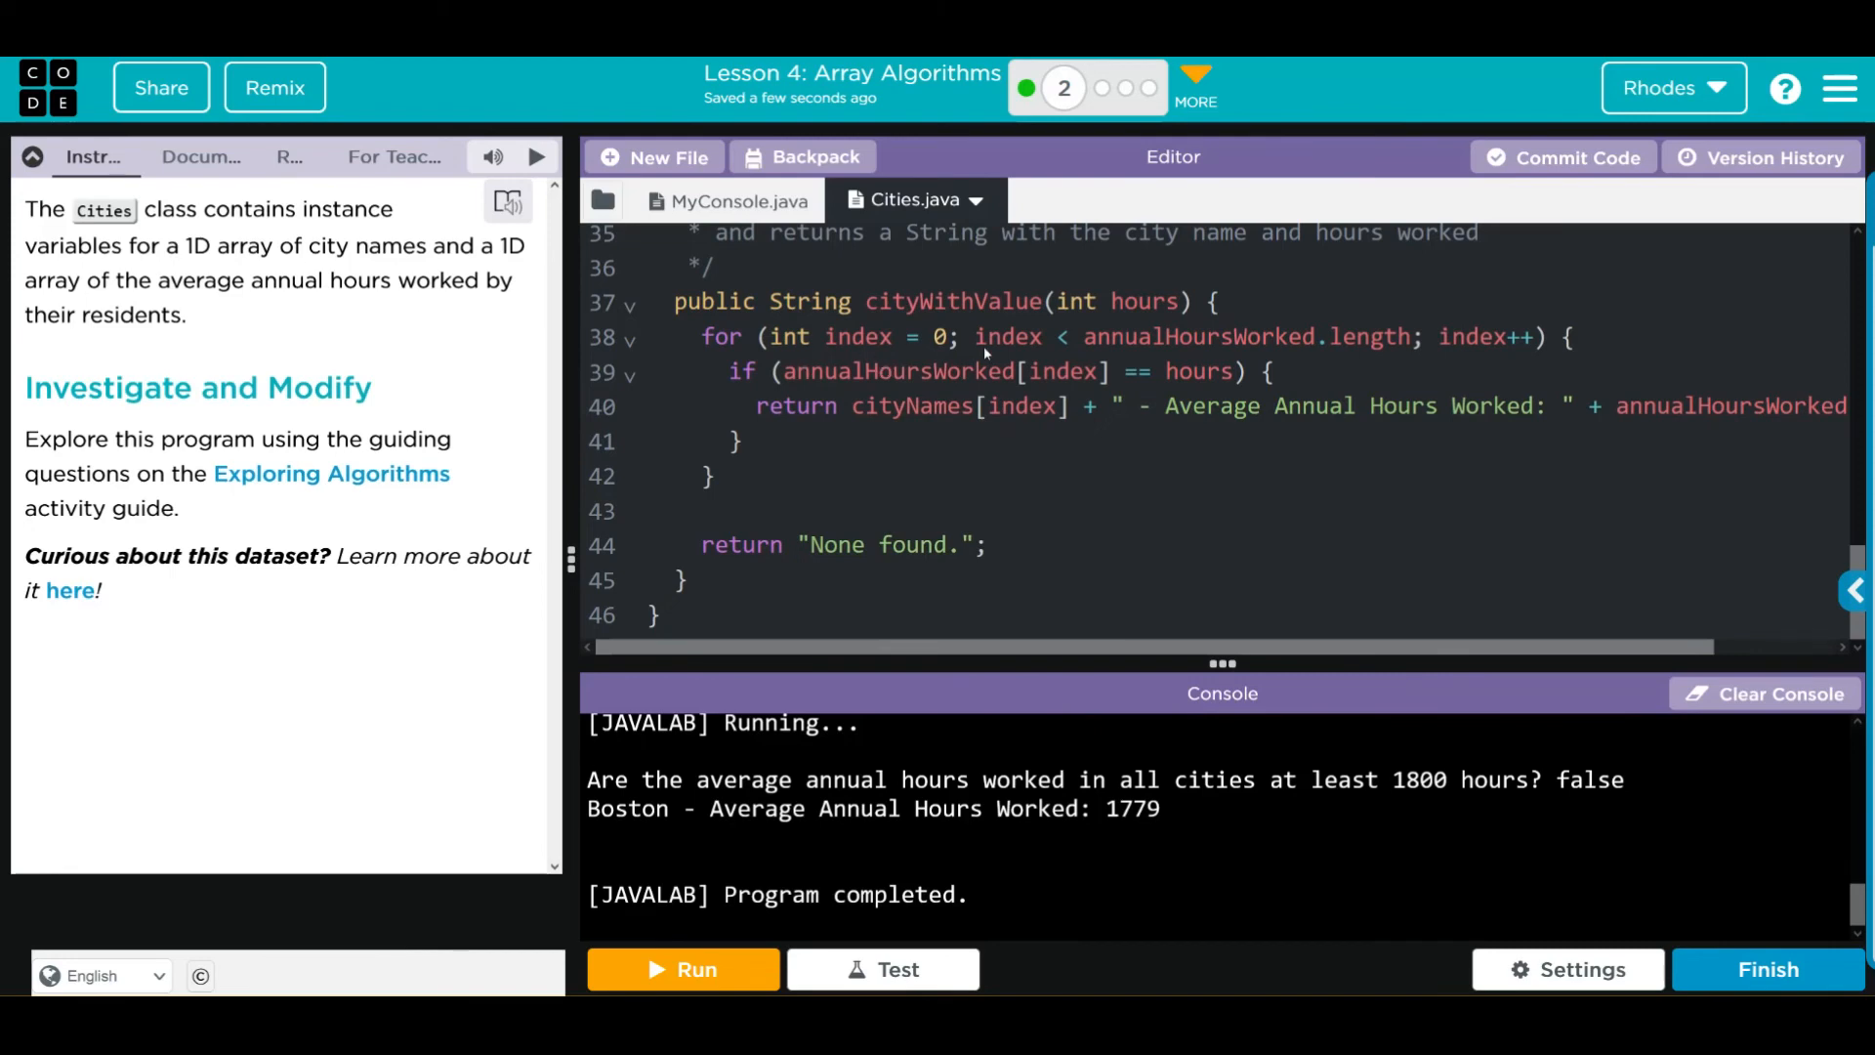
{"action": "mouse_move", "coordinate": [1157, 380]}
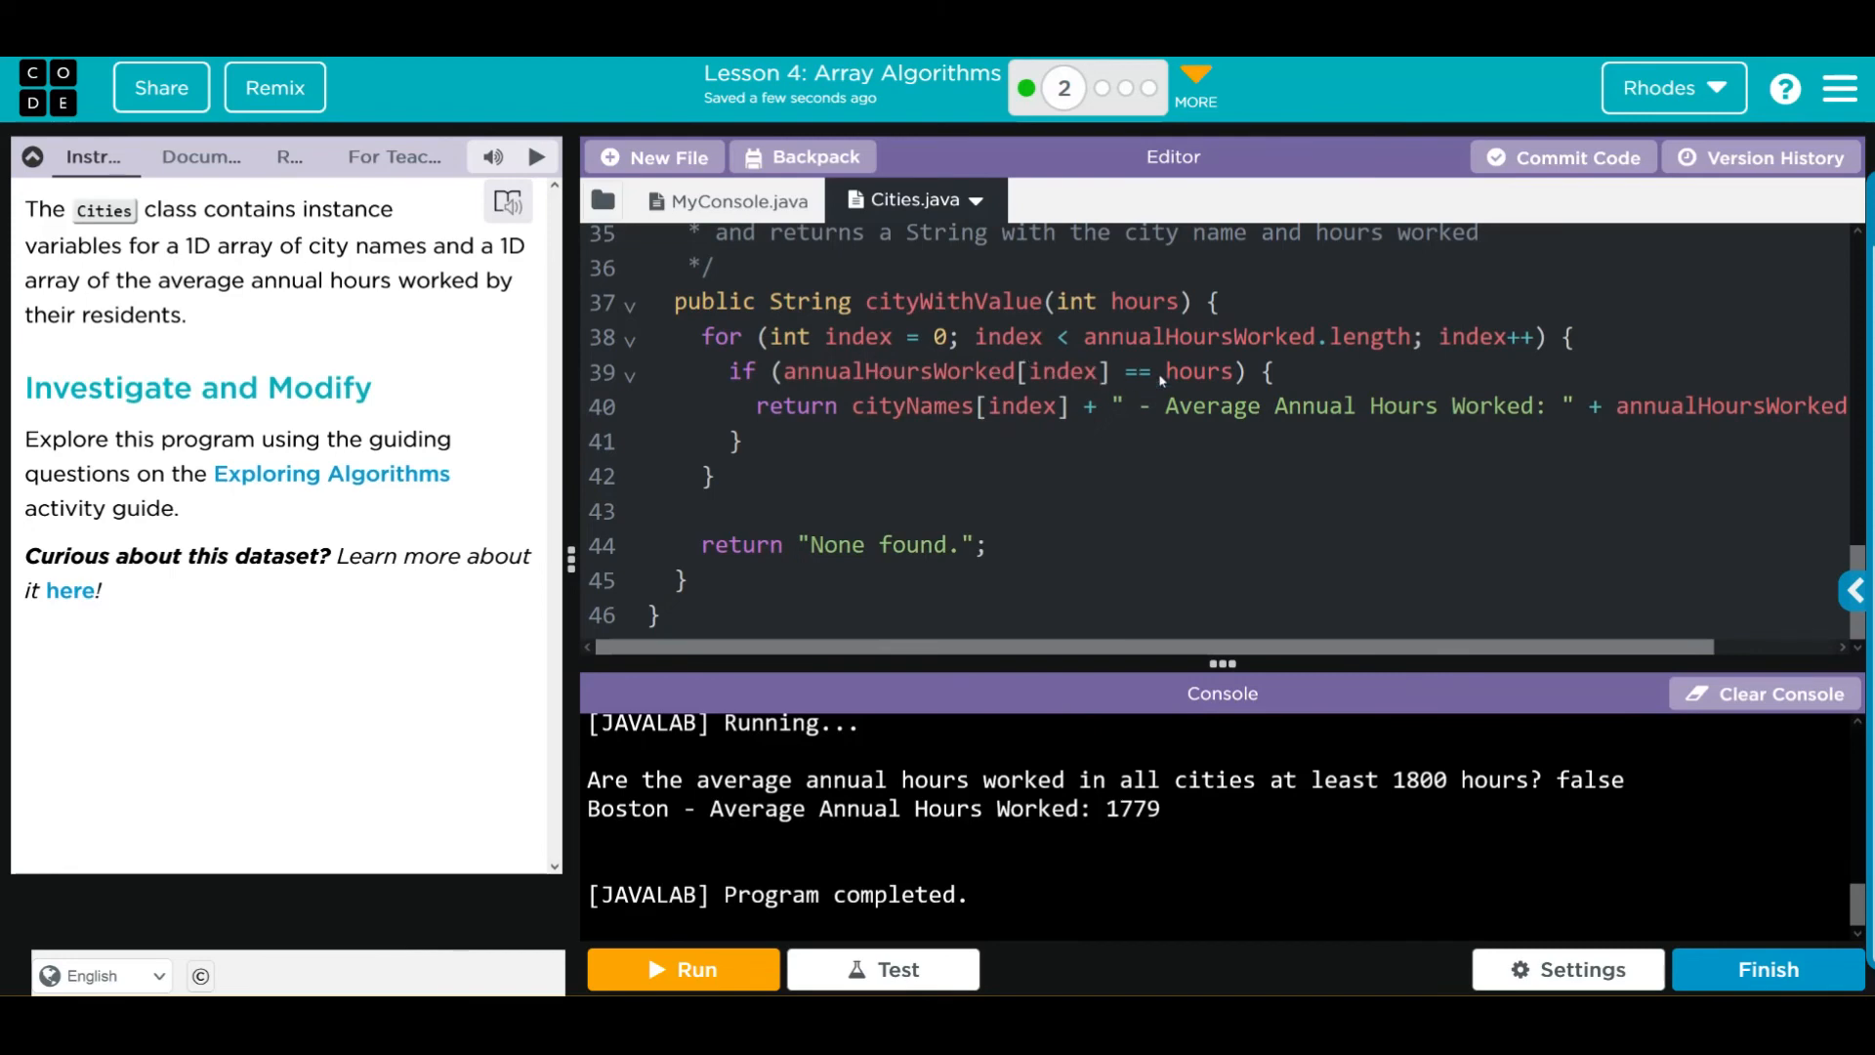
{"action": "mouse_move", "coordinate": [739, 388]}
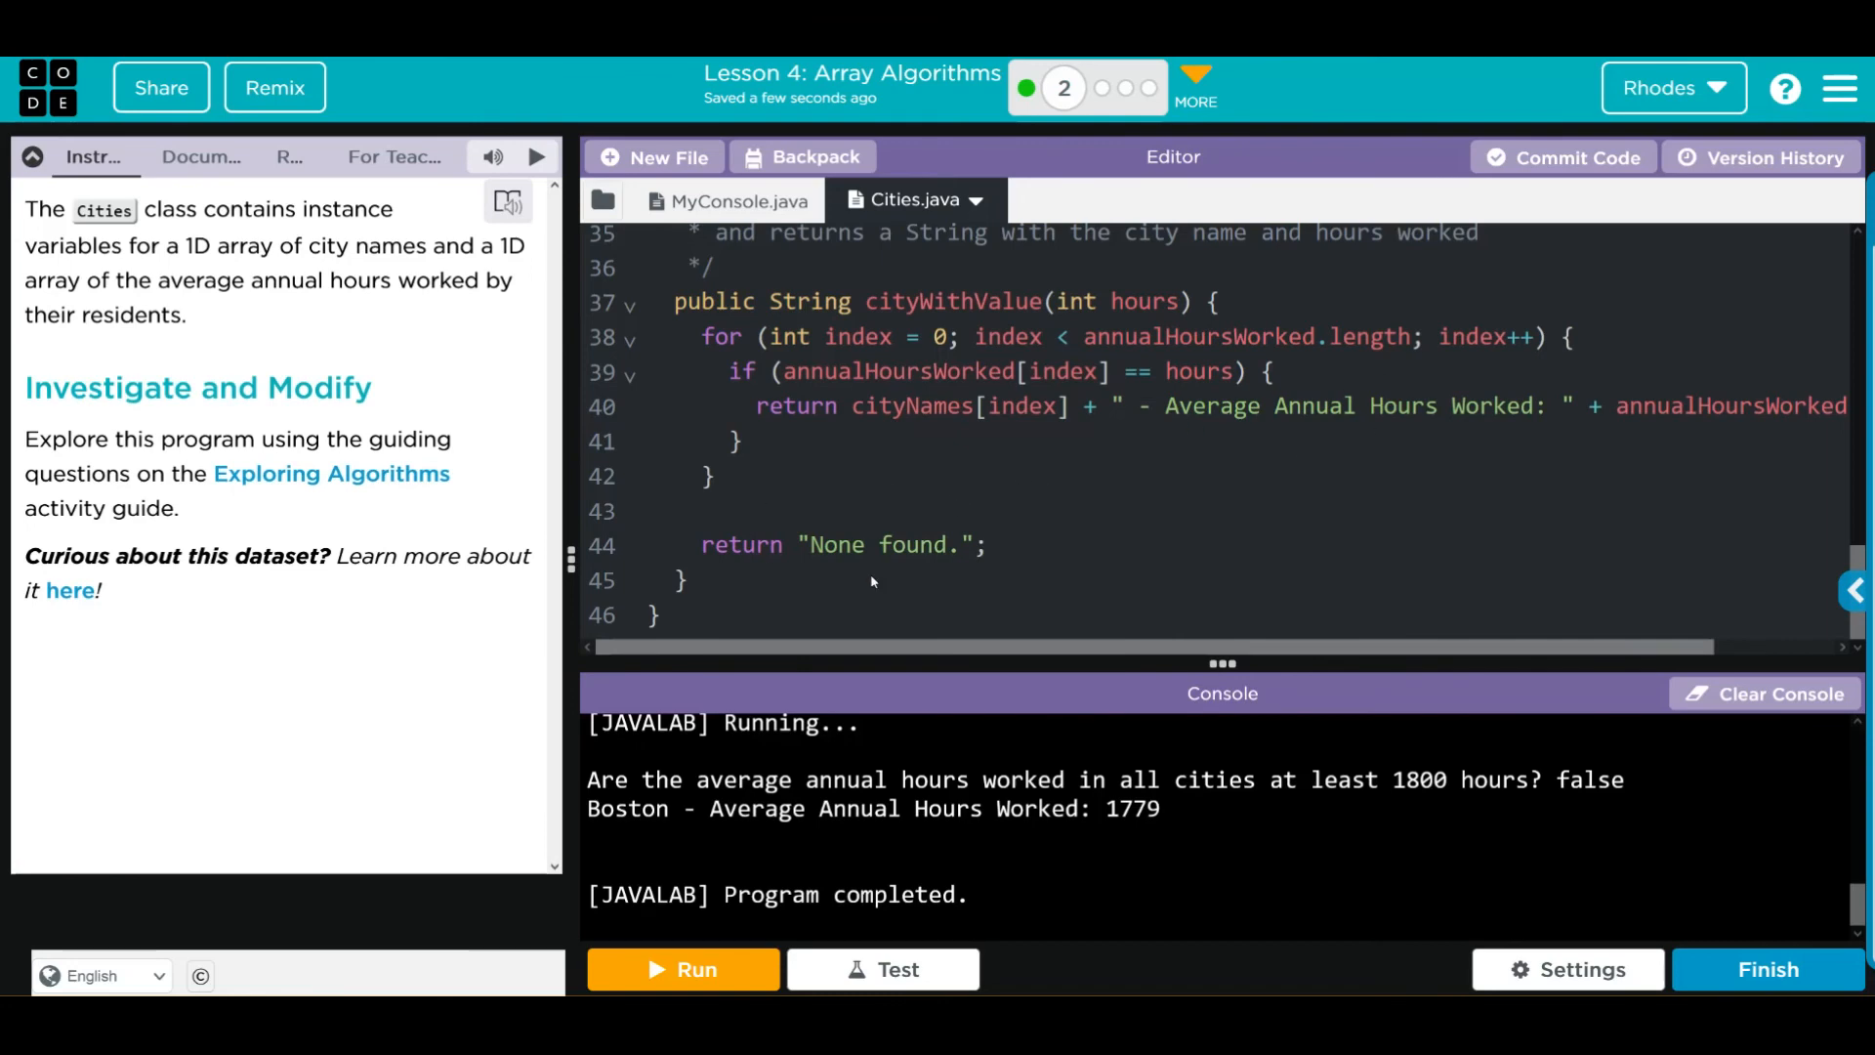
{"action": "mouse_move", "coordinate": [1025, 469]}
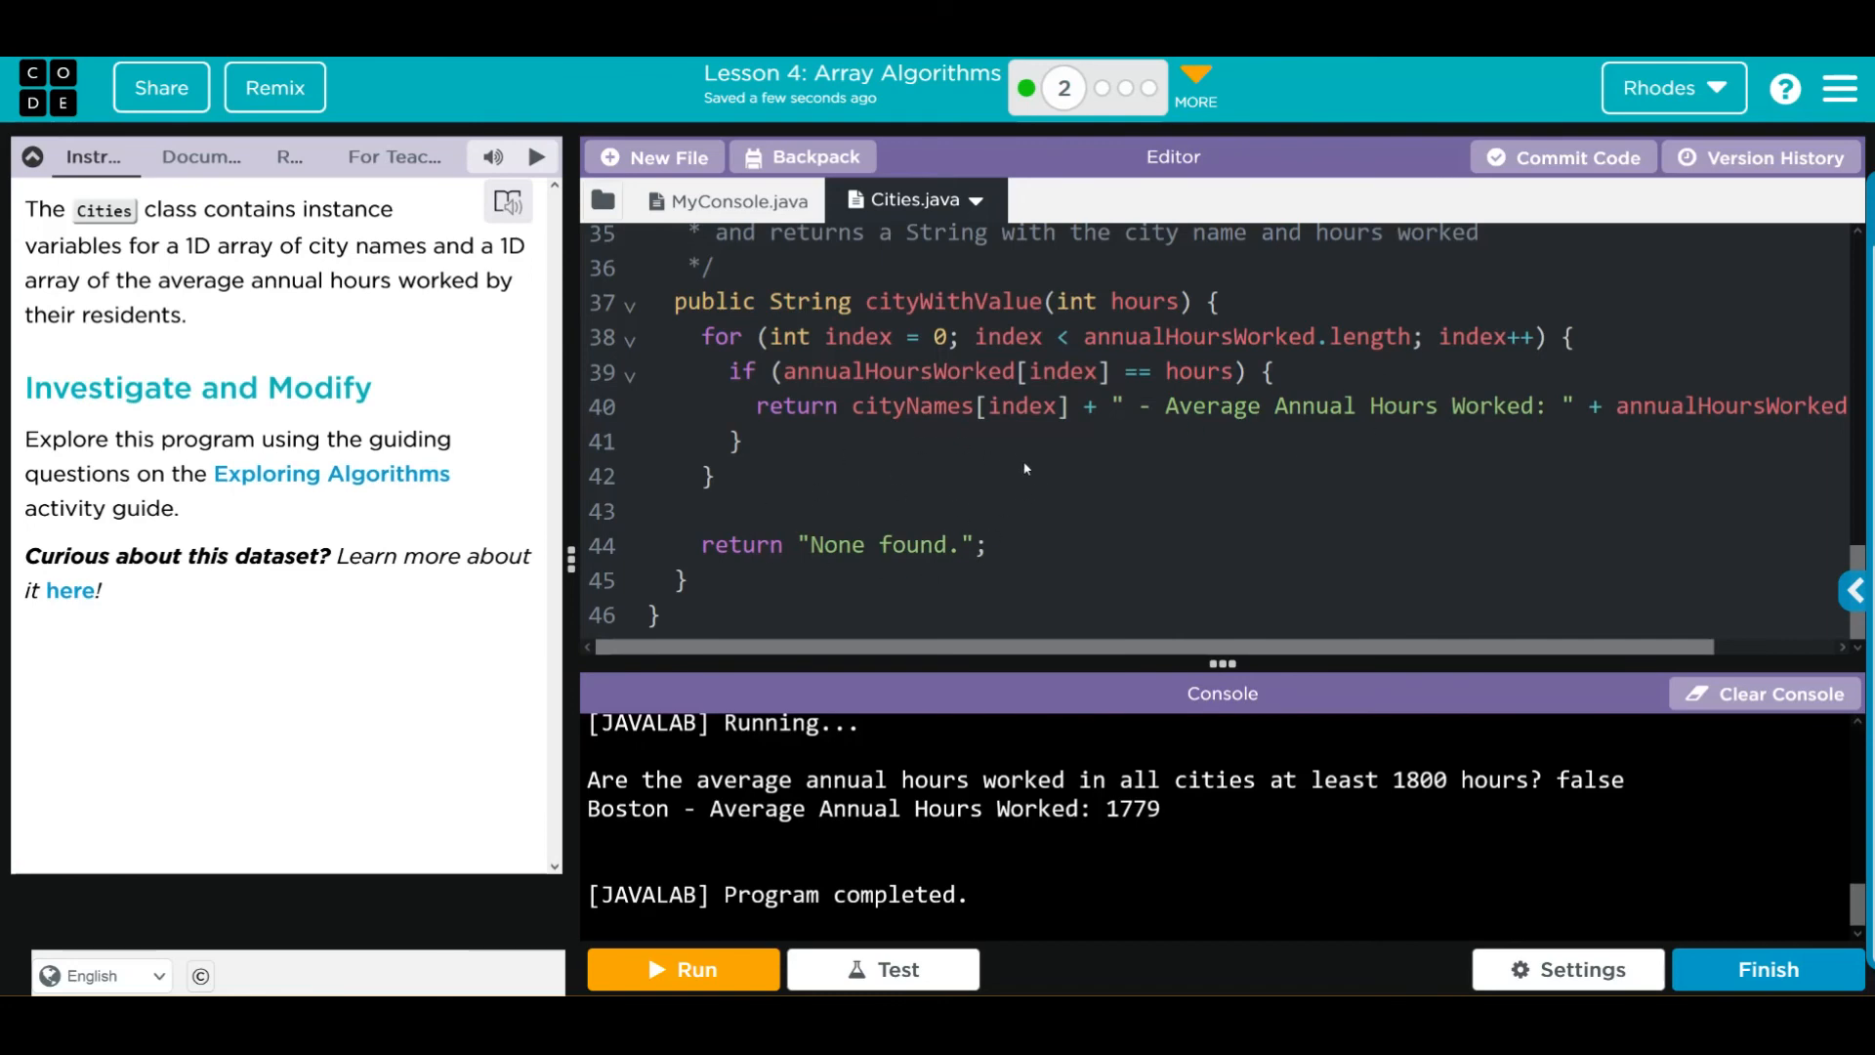
{"action": "mouse_move", "coordinate": [393, 320]}
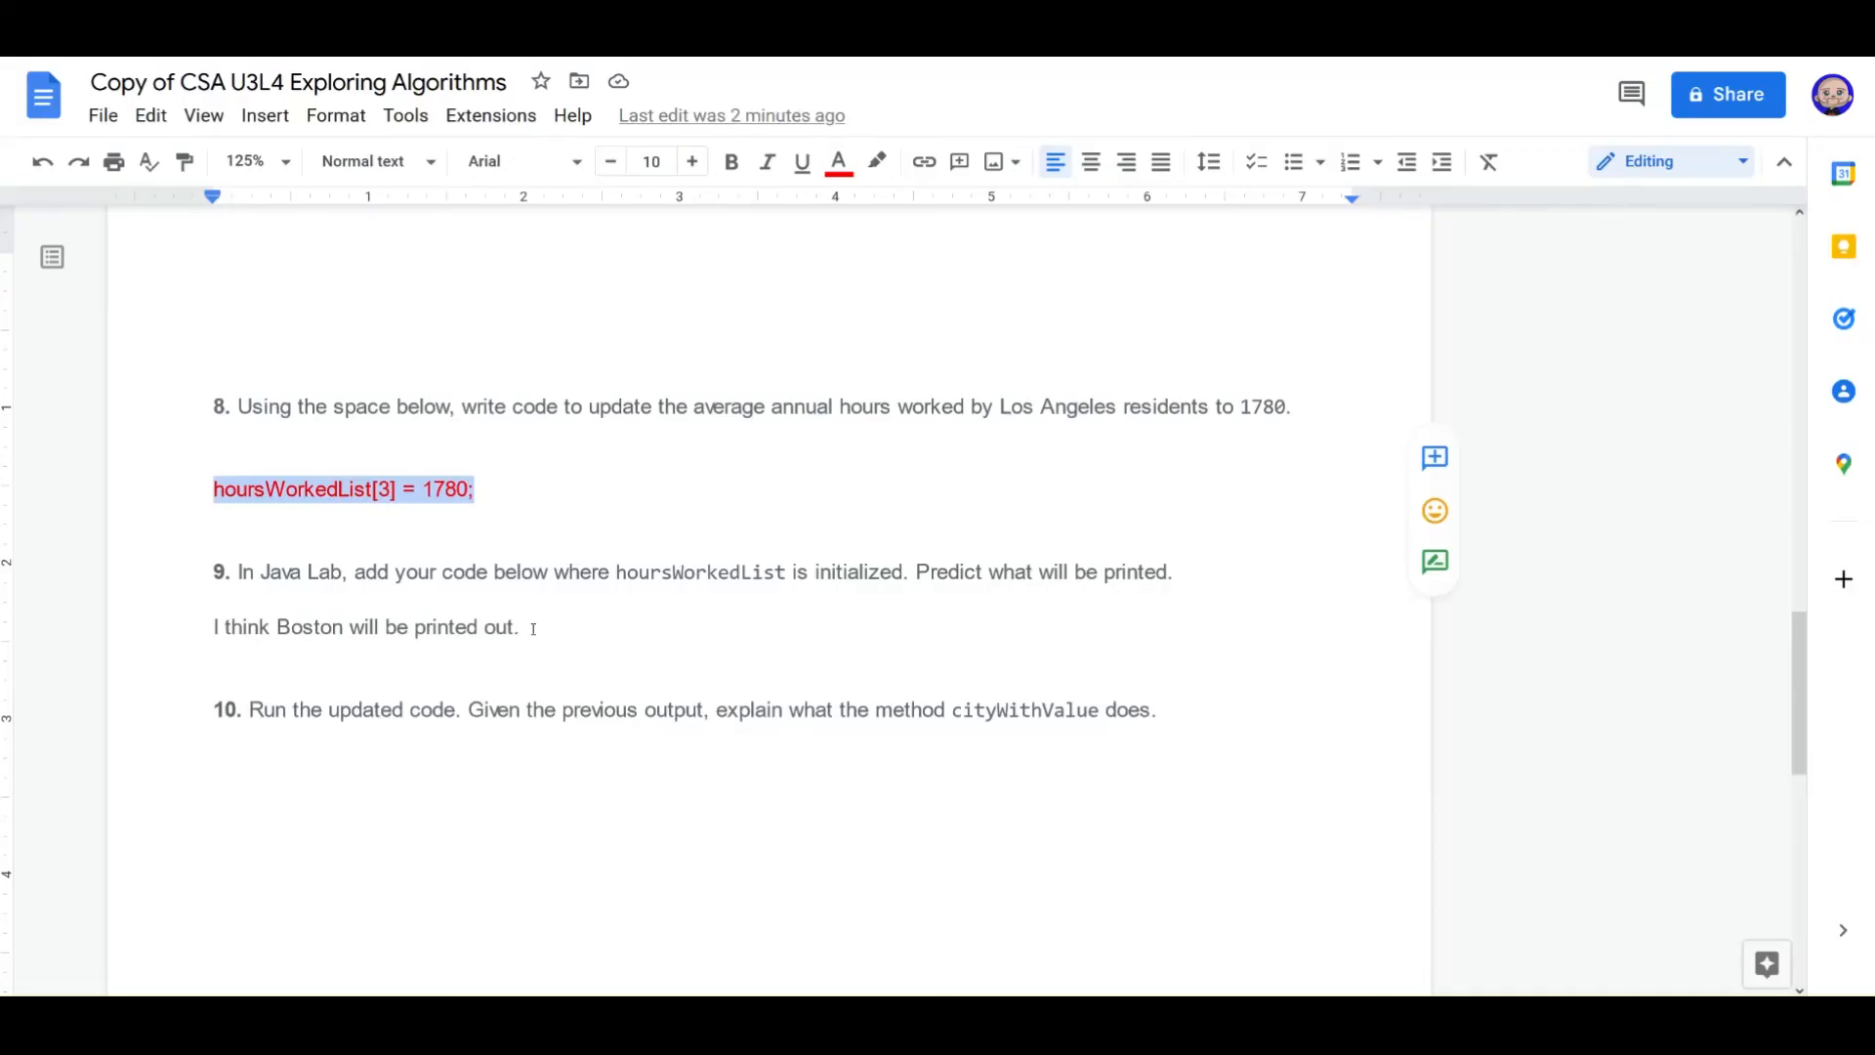
Step: Write question 10's answer: 'Returns any city with the exact value entered.'
{"action": "left_click", "coordinate": [838, 162]}
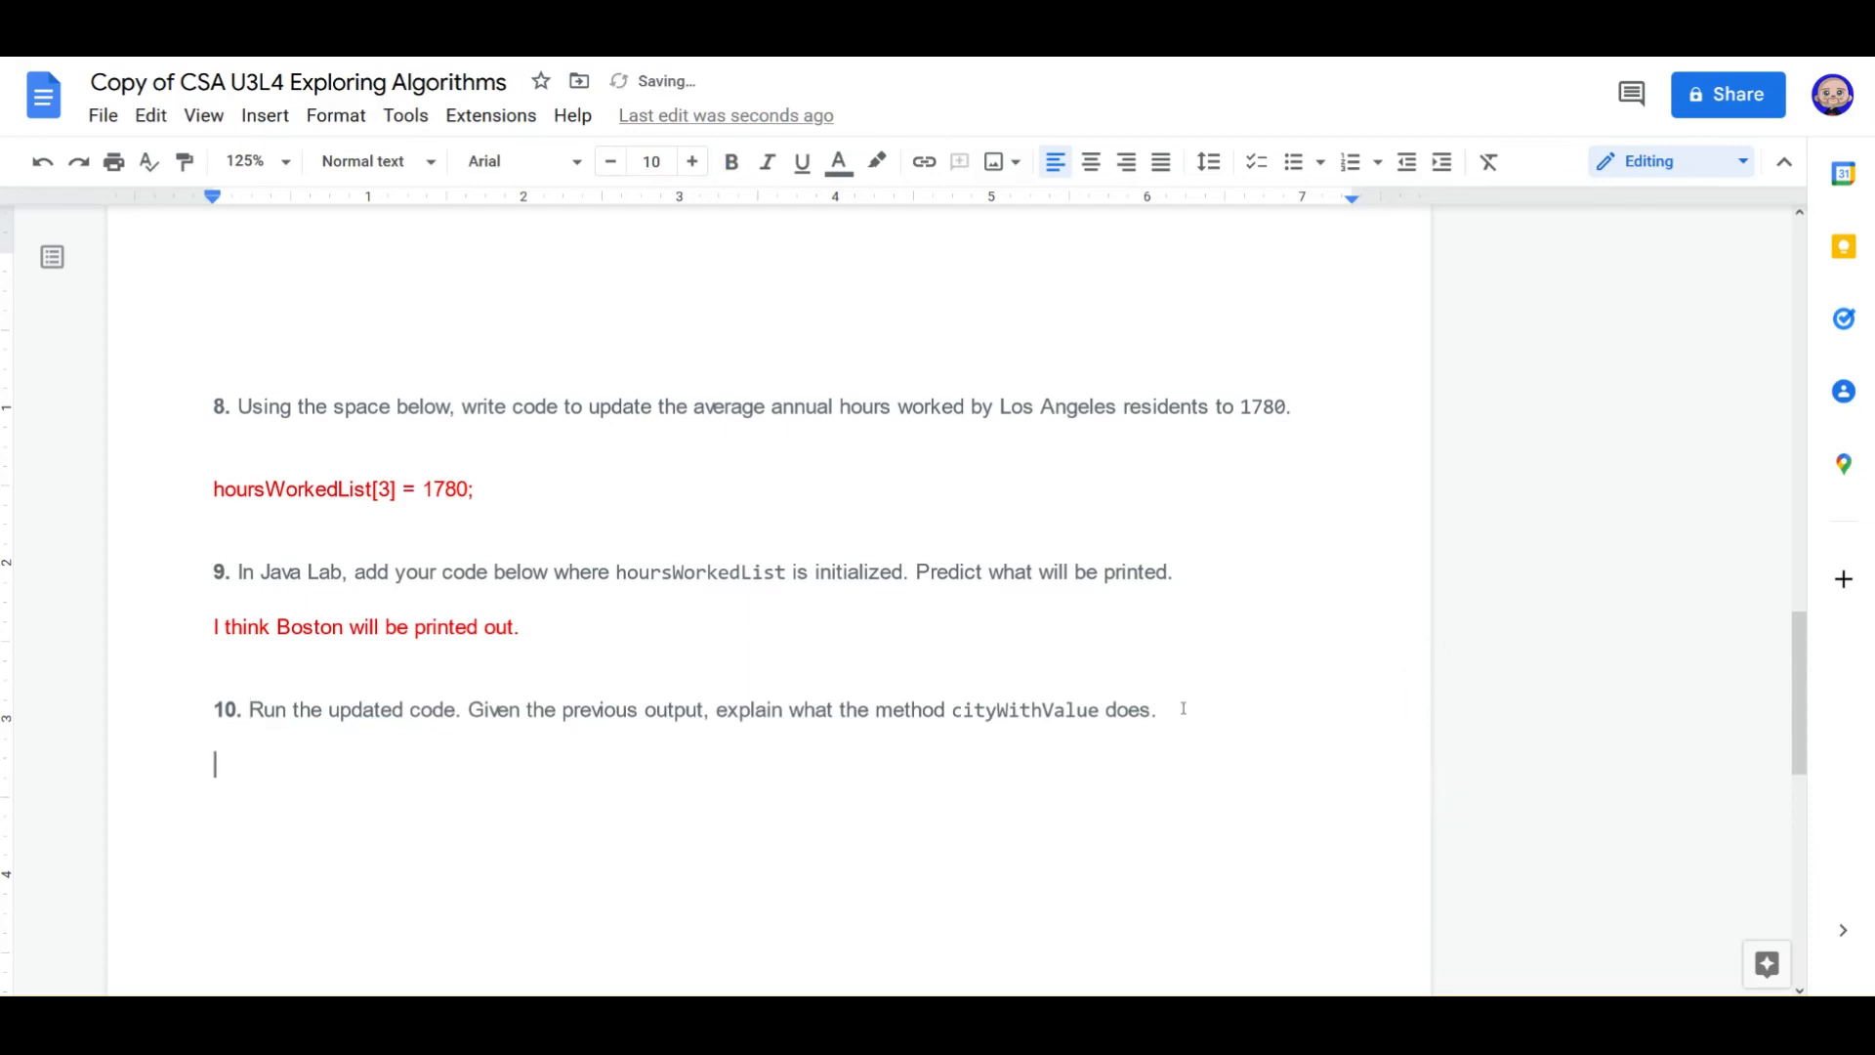
{"action": "type", "text": "Returns"}
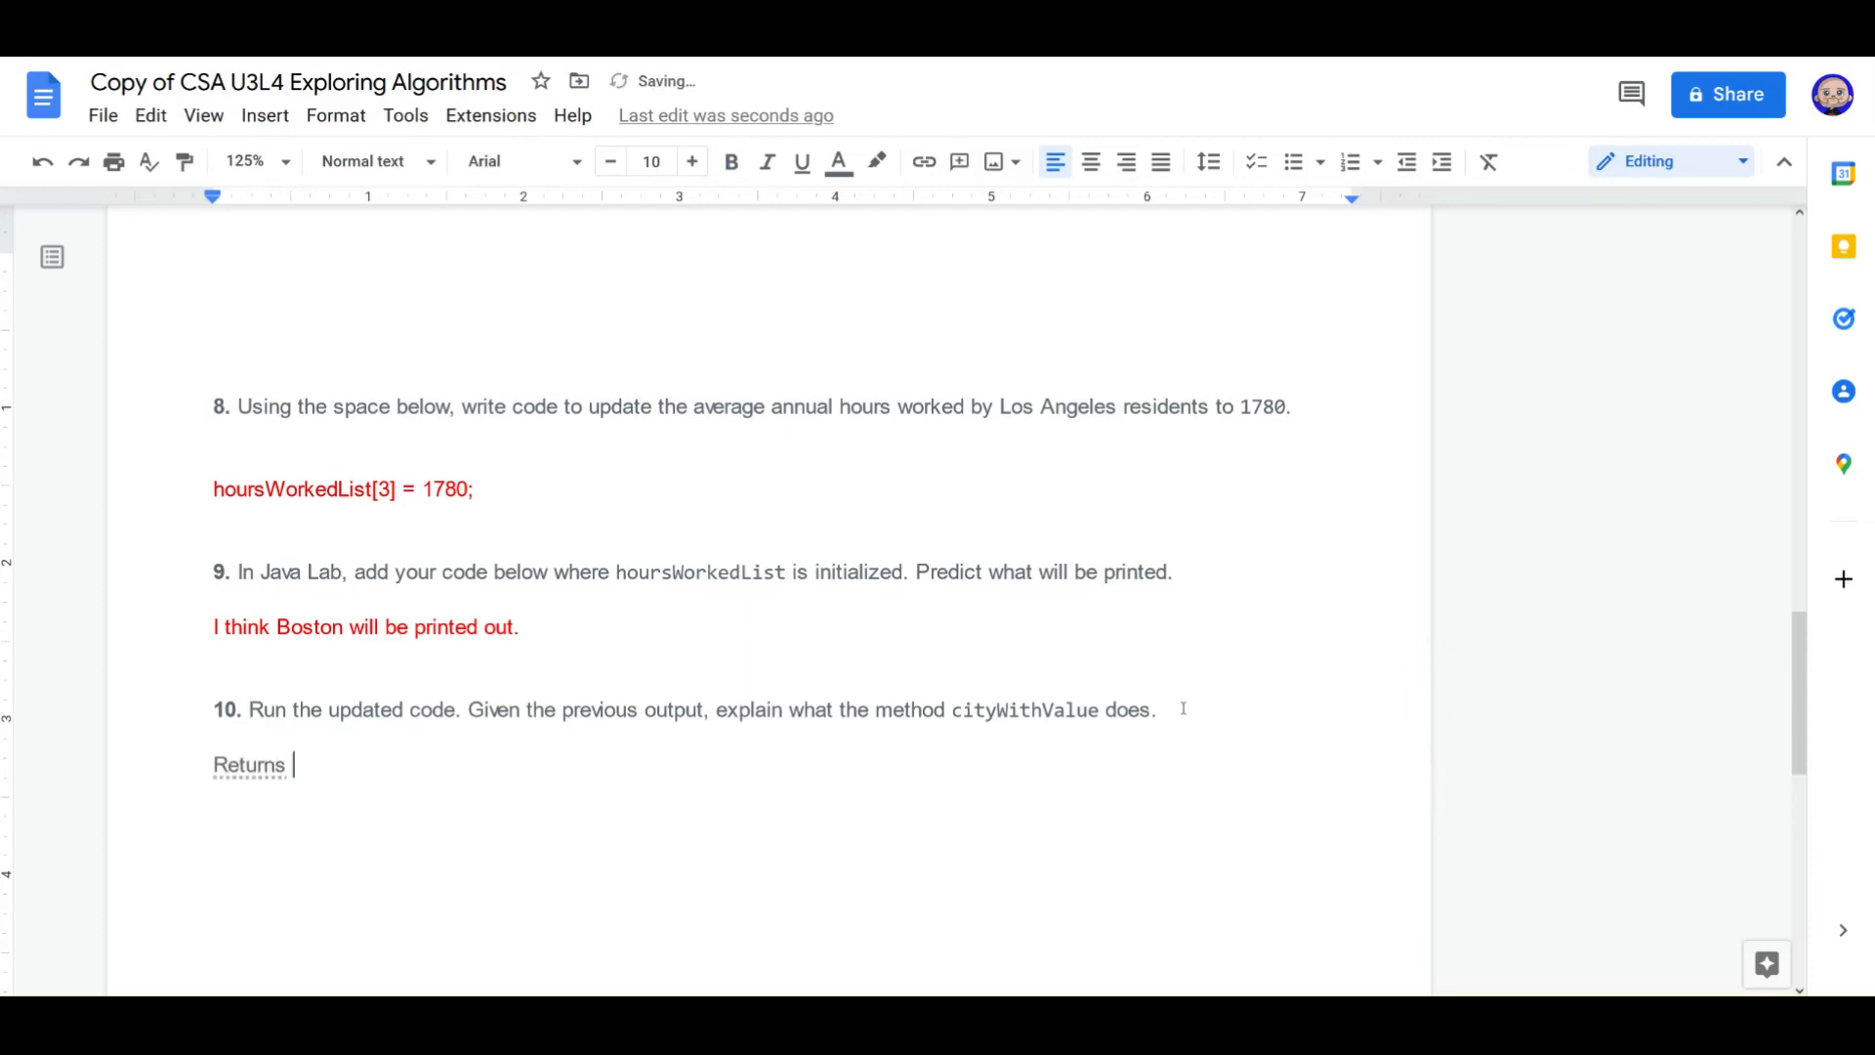
{"action": "type", "text": "any city wit"}
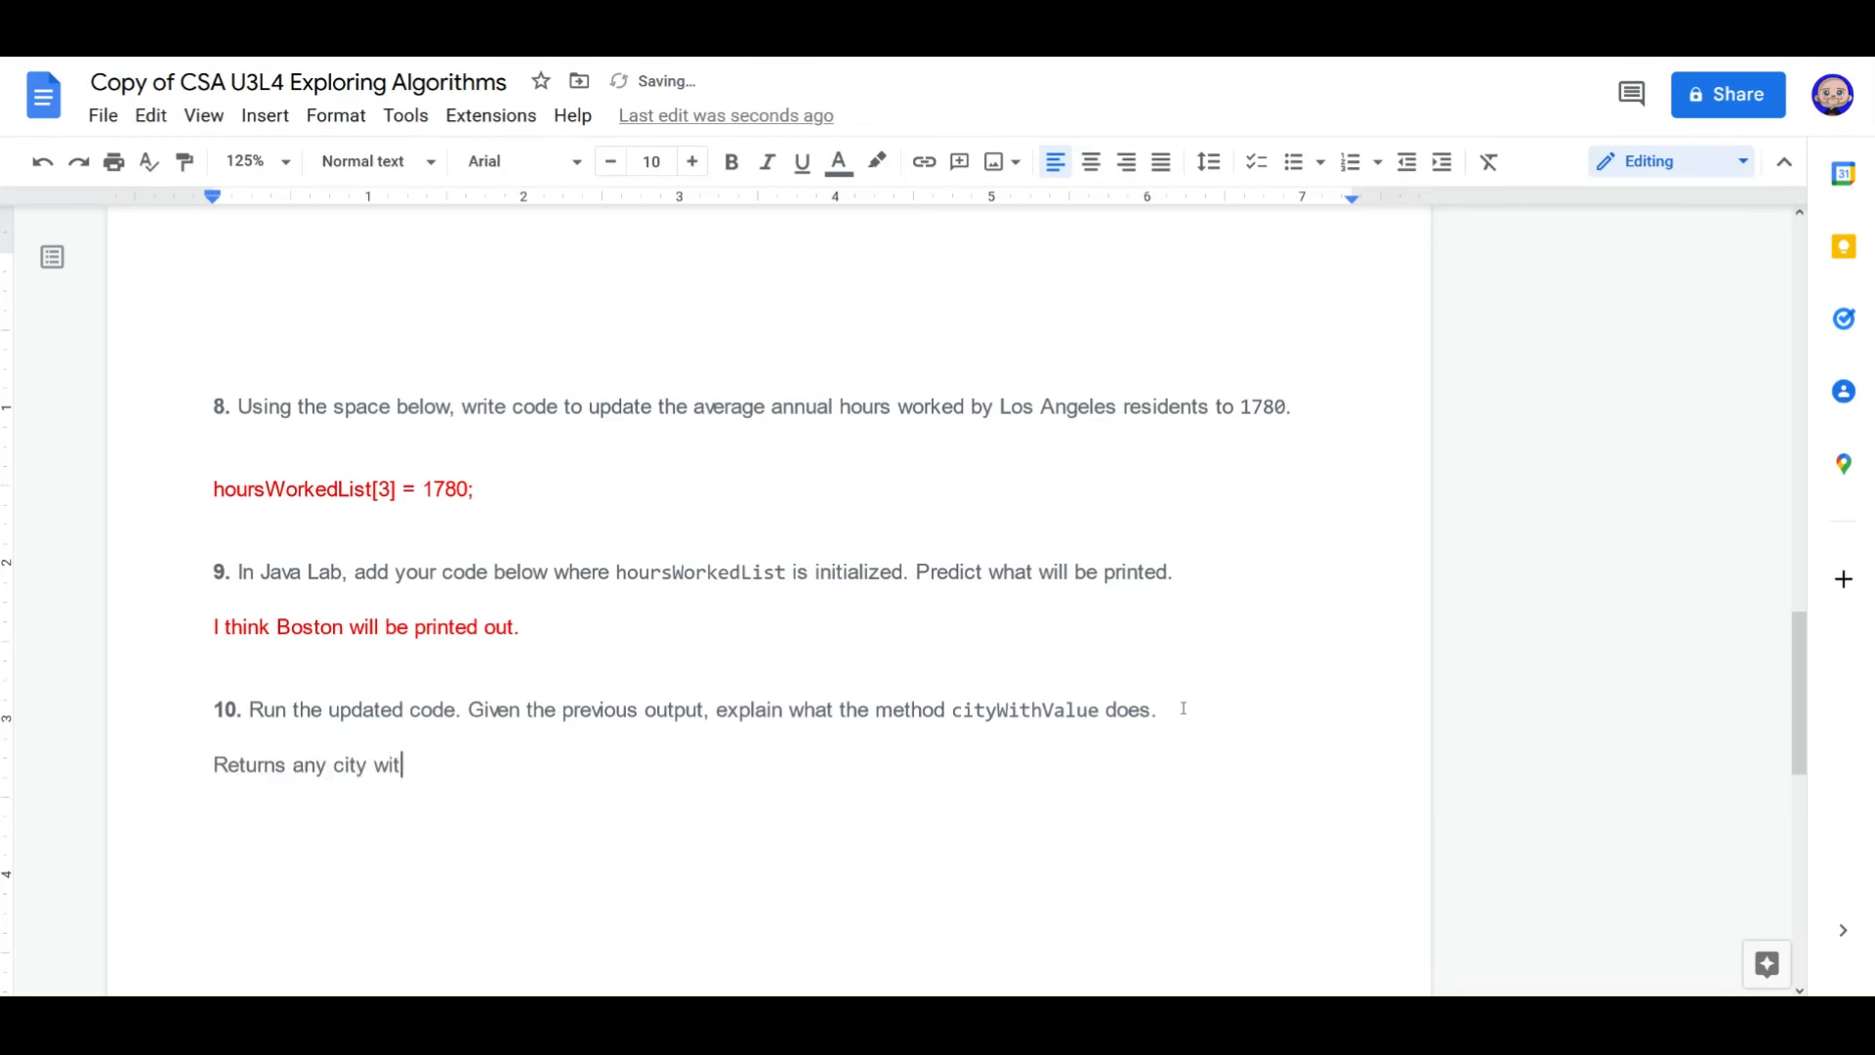
{"action": "type", "text": "h the ex act same va"}
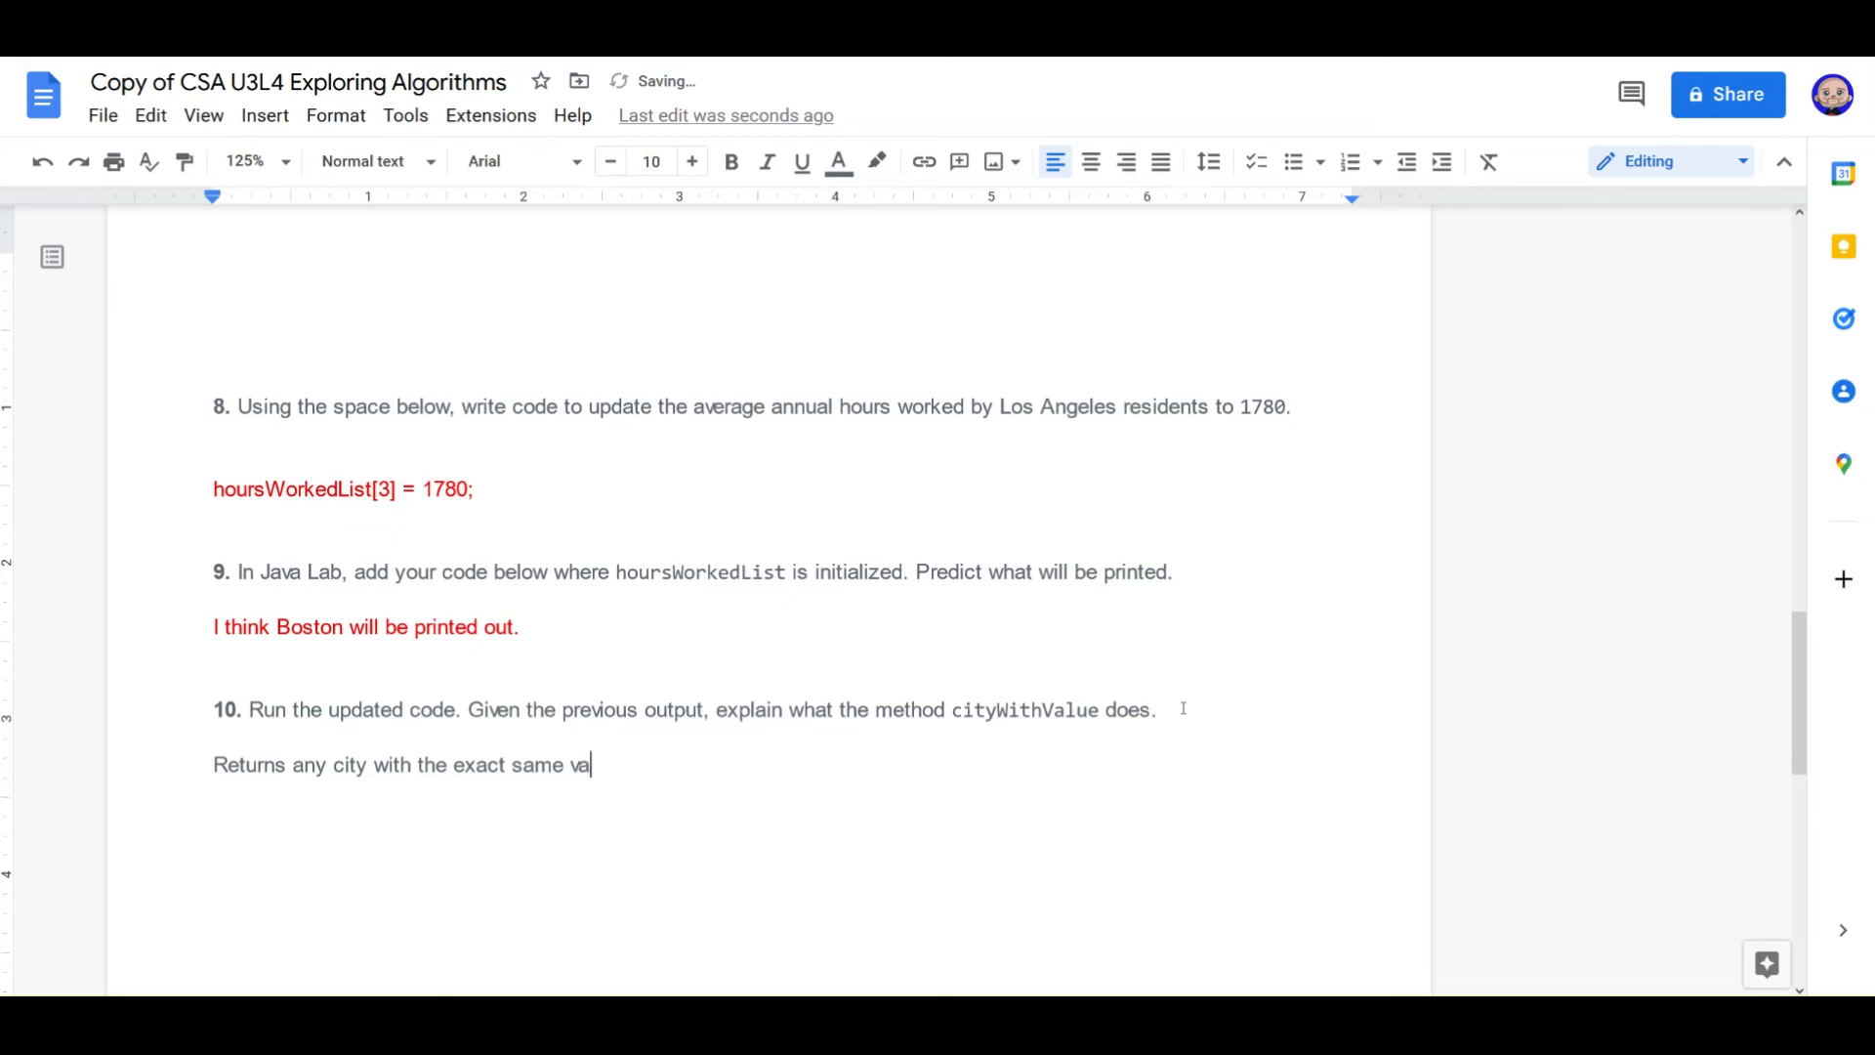
{"action": "type", "text": "lue entered"}
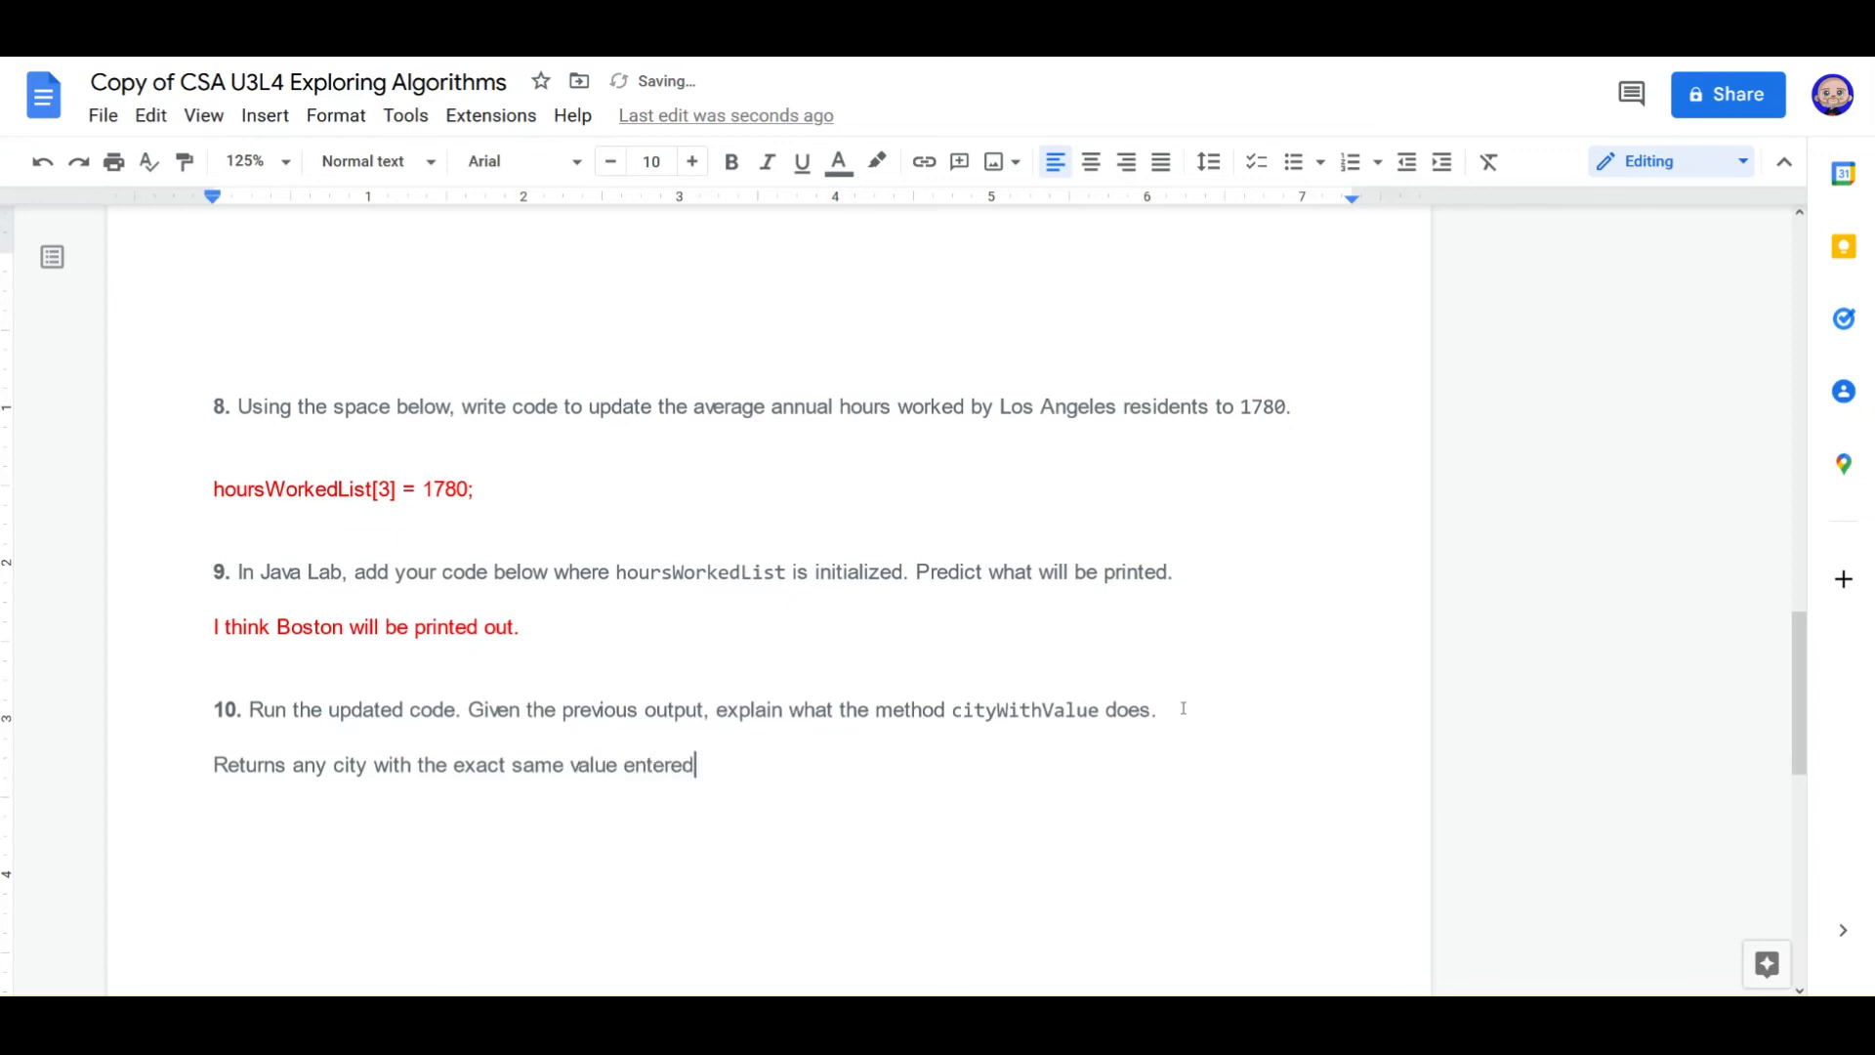
{"action": "type", "text": "."}
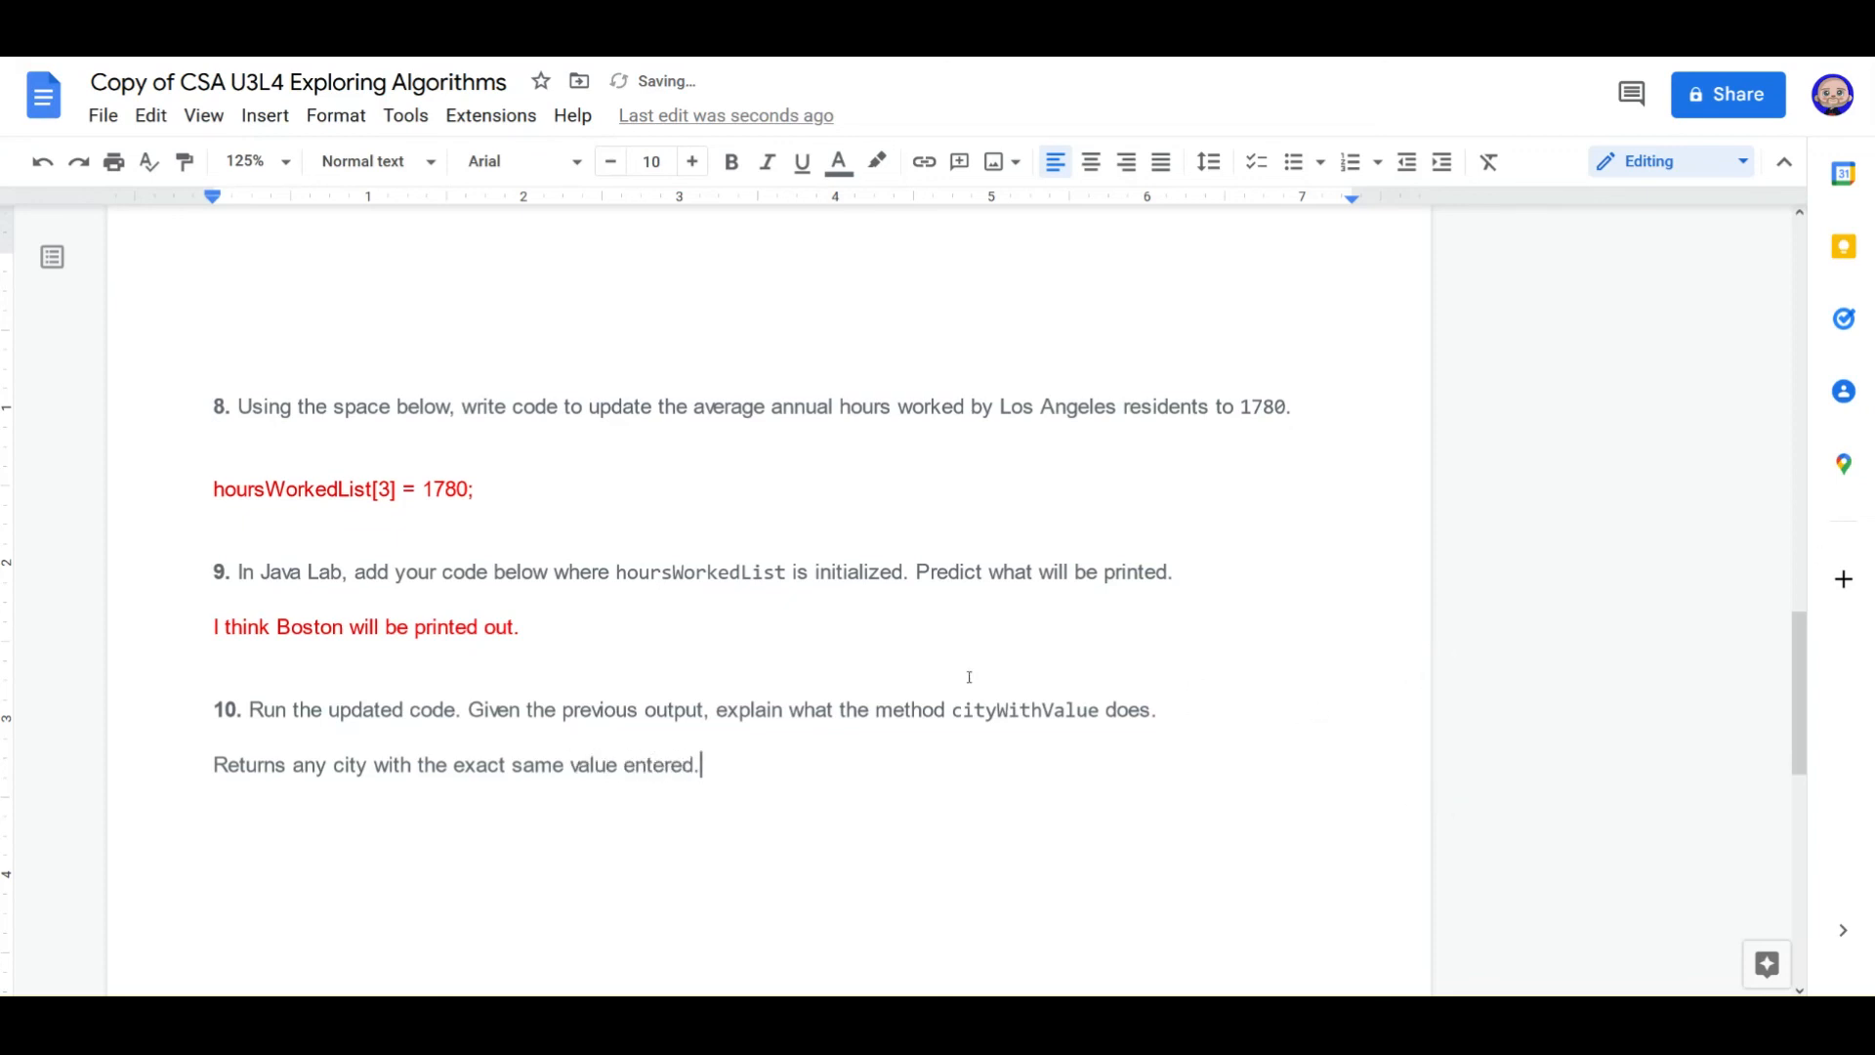
Step: Color the question 10 answer red and add '(hours)' after 'value'
{"action": "triple_click", "coordinate": [454, 764]}
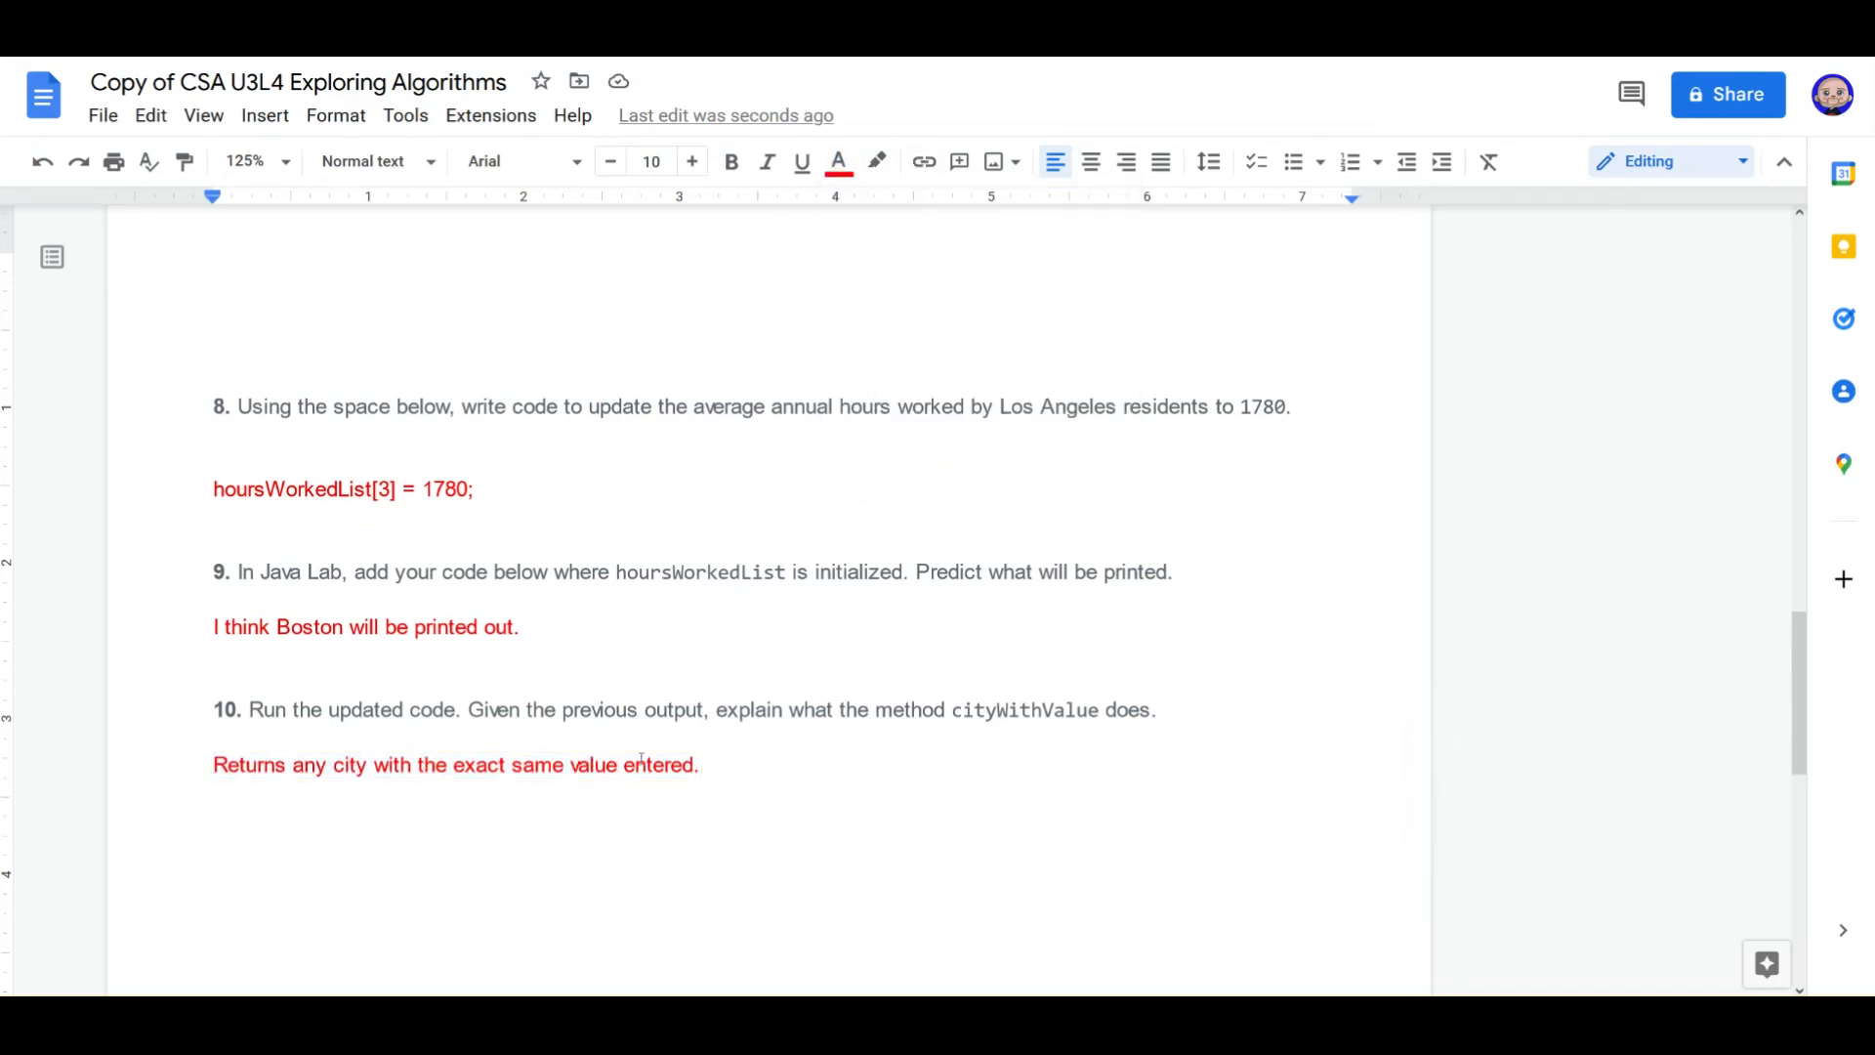
{"action": "type", "text": "("}
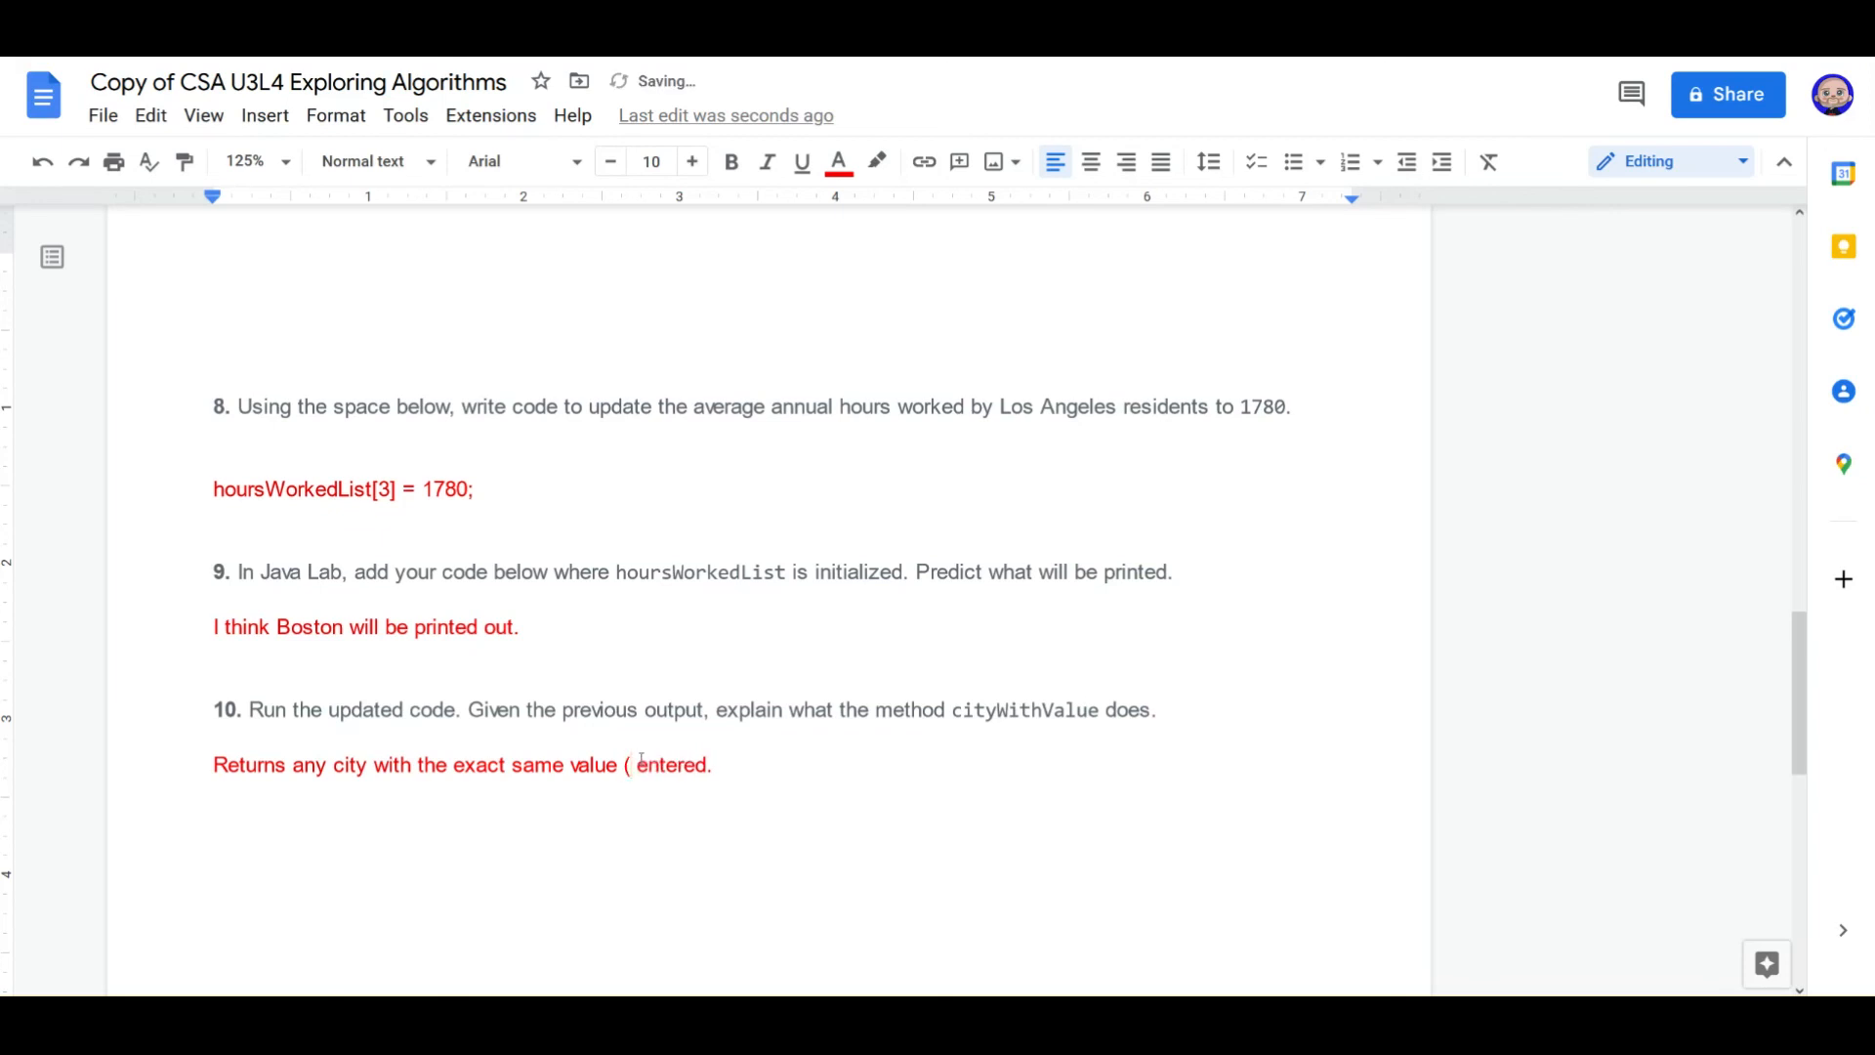
{"action": "type", "text": "hours)"}
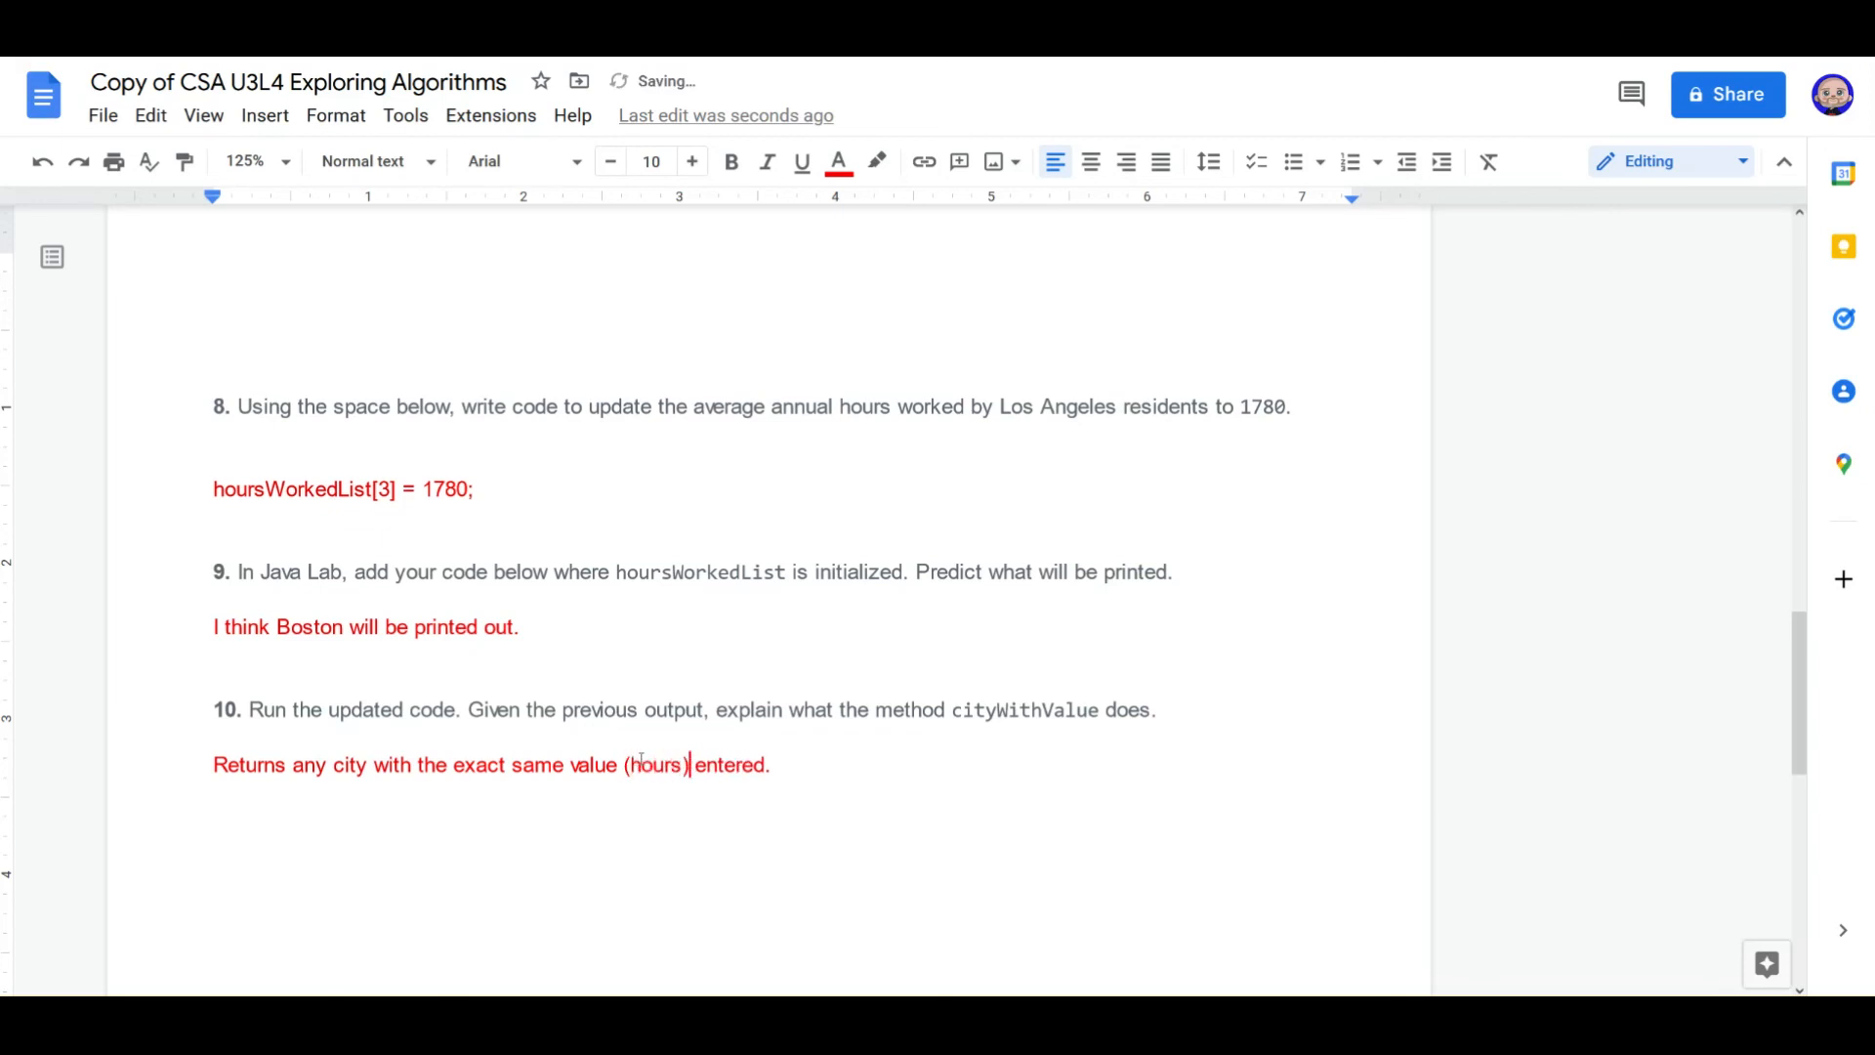
{"action": "scroll", "scroll_direction": "up", "scroll_amount": 3}
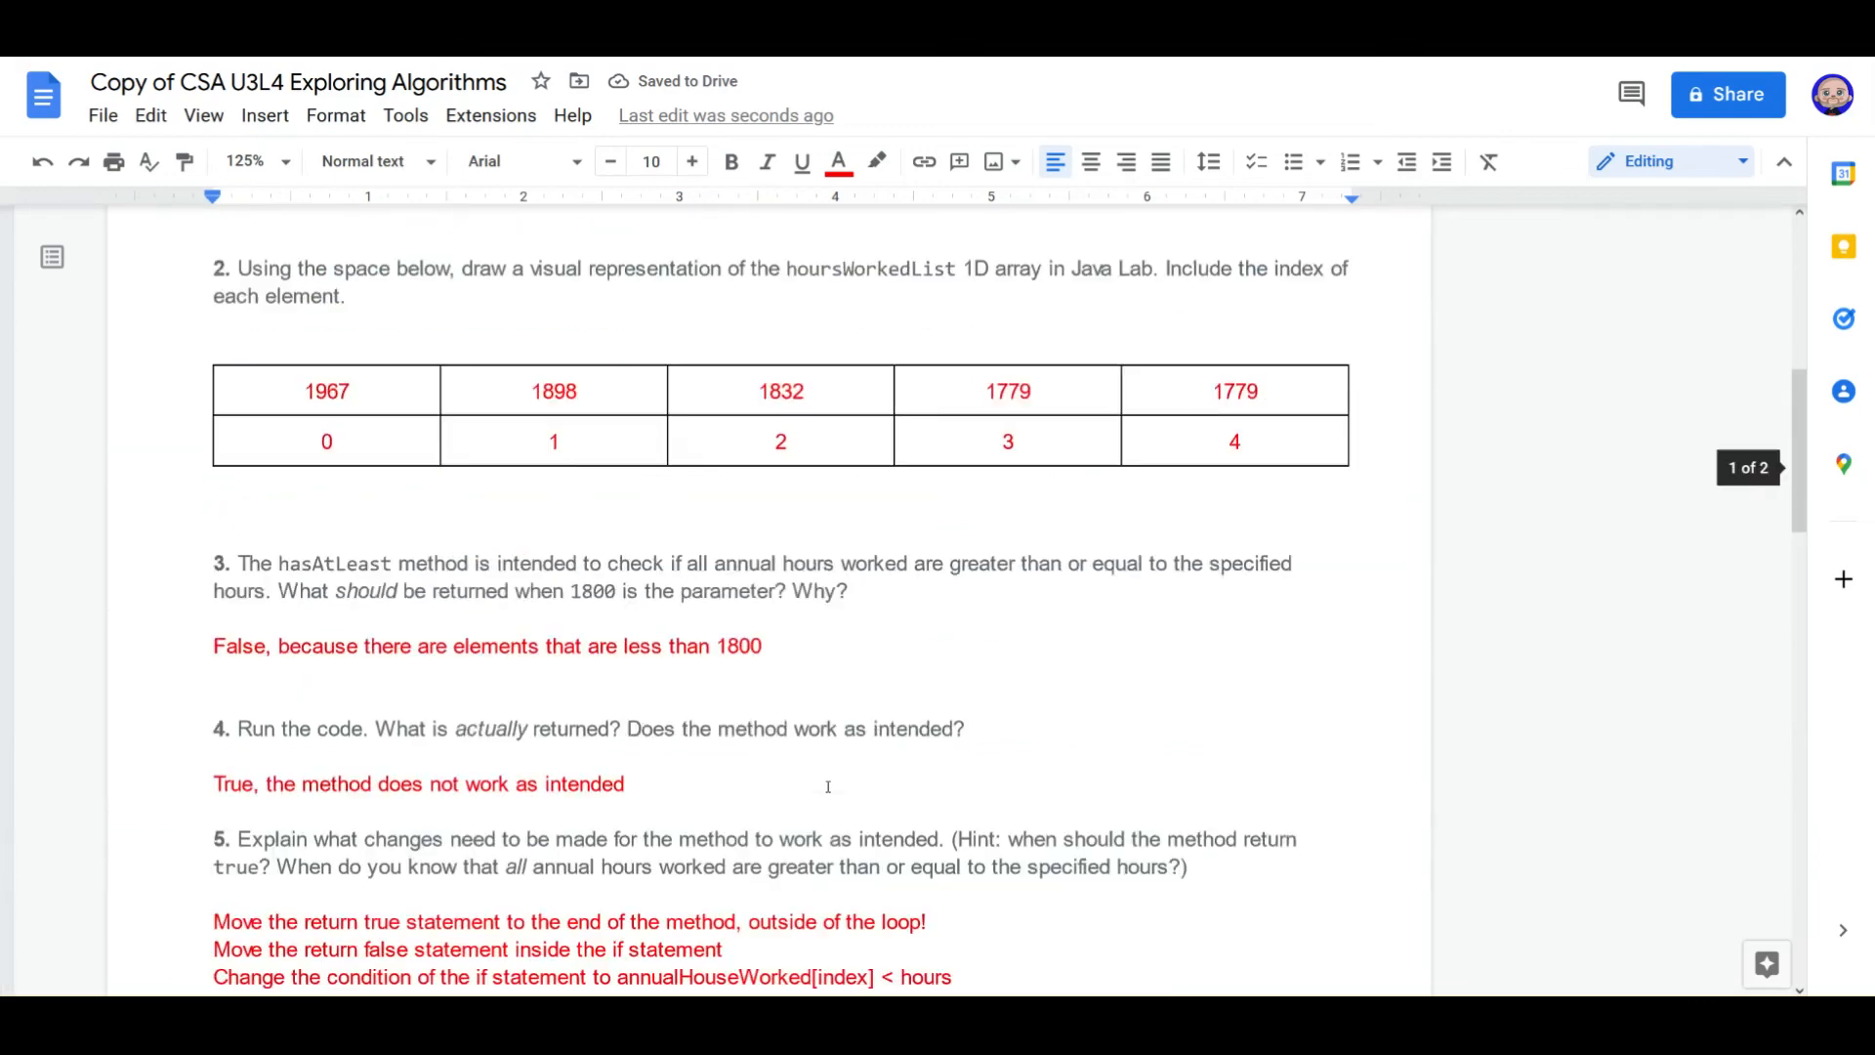
{"action": "scroll", "scroll_direction": "up", "scroll_amount": 3}
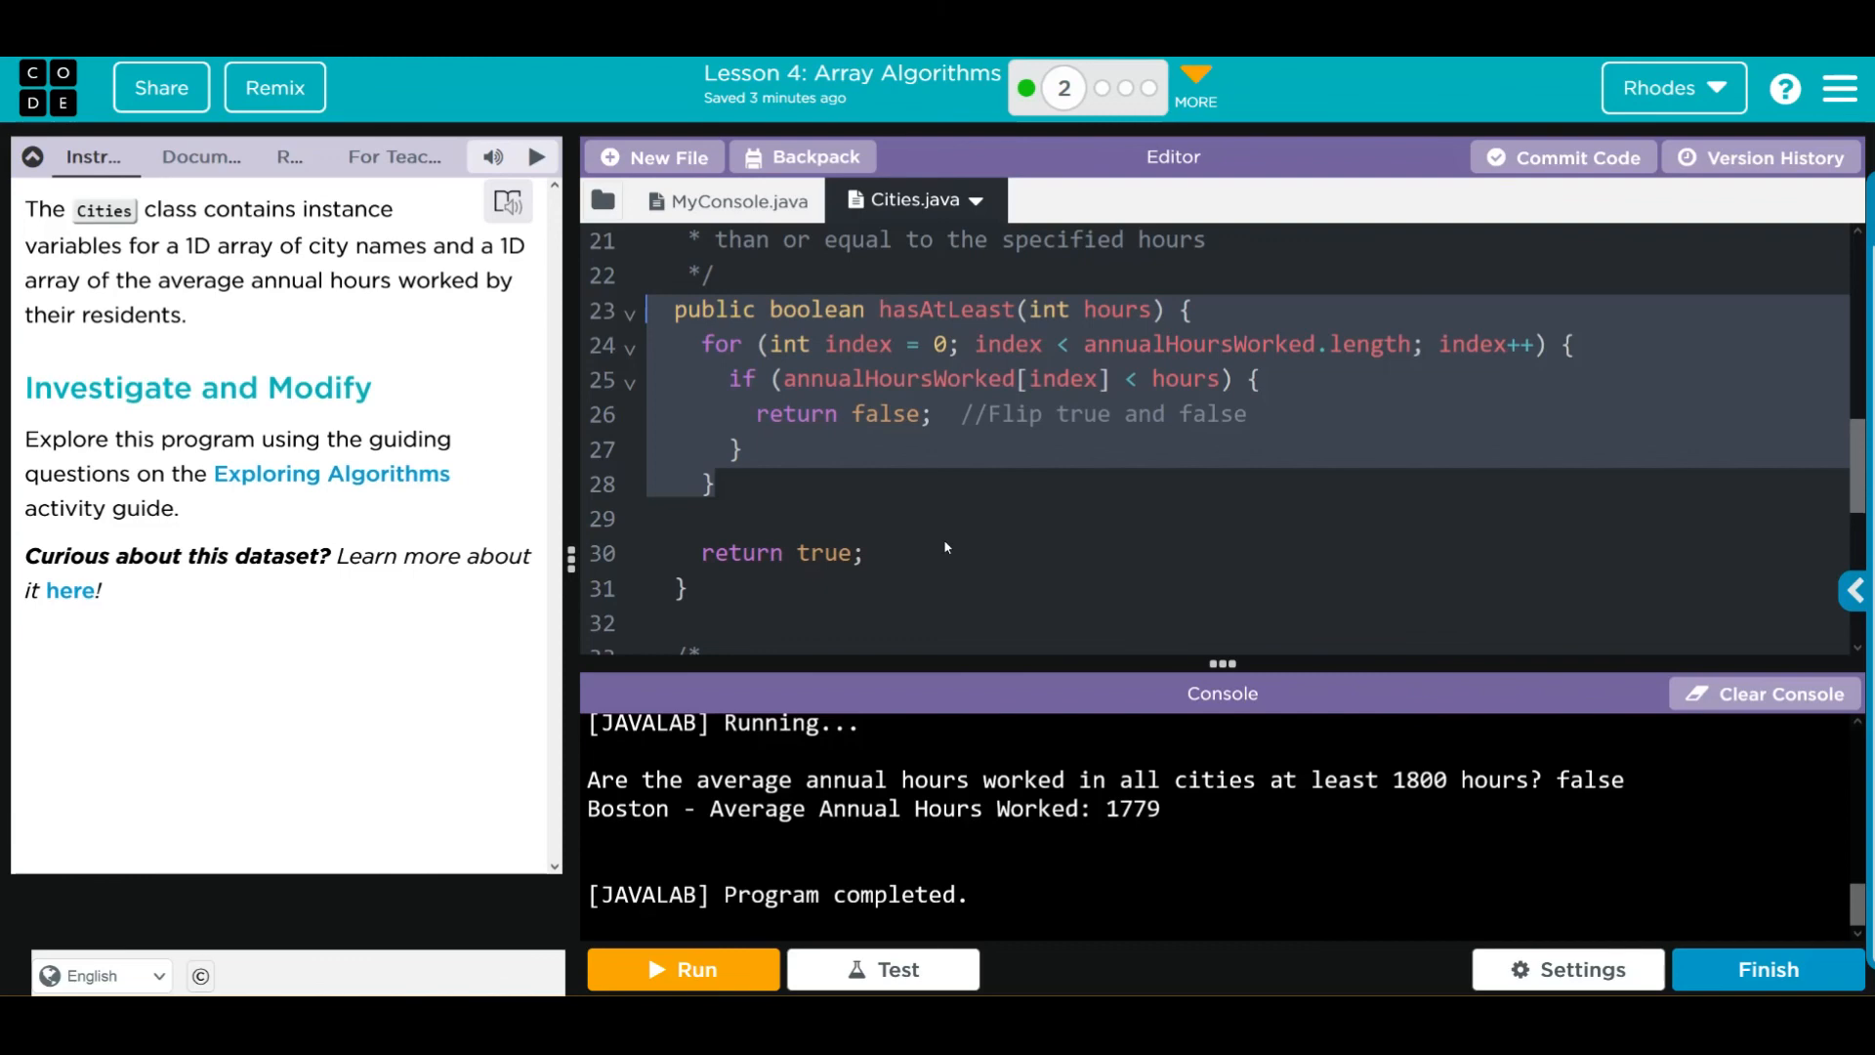
{"action": "mouse_move", "coordinate": [911, 508]}
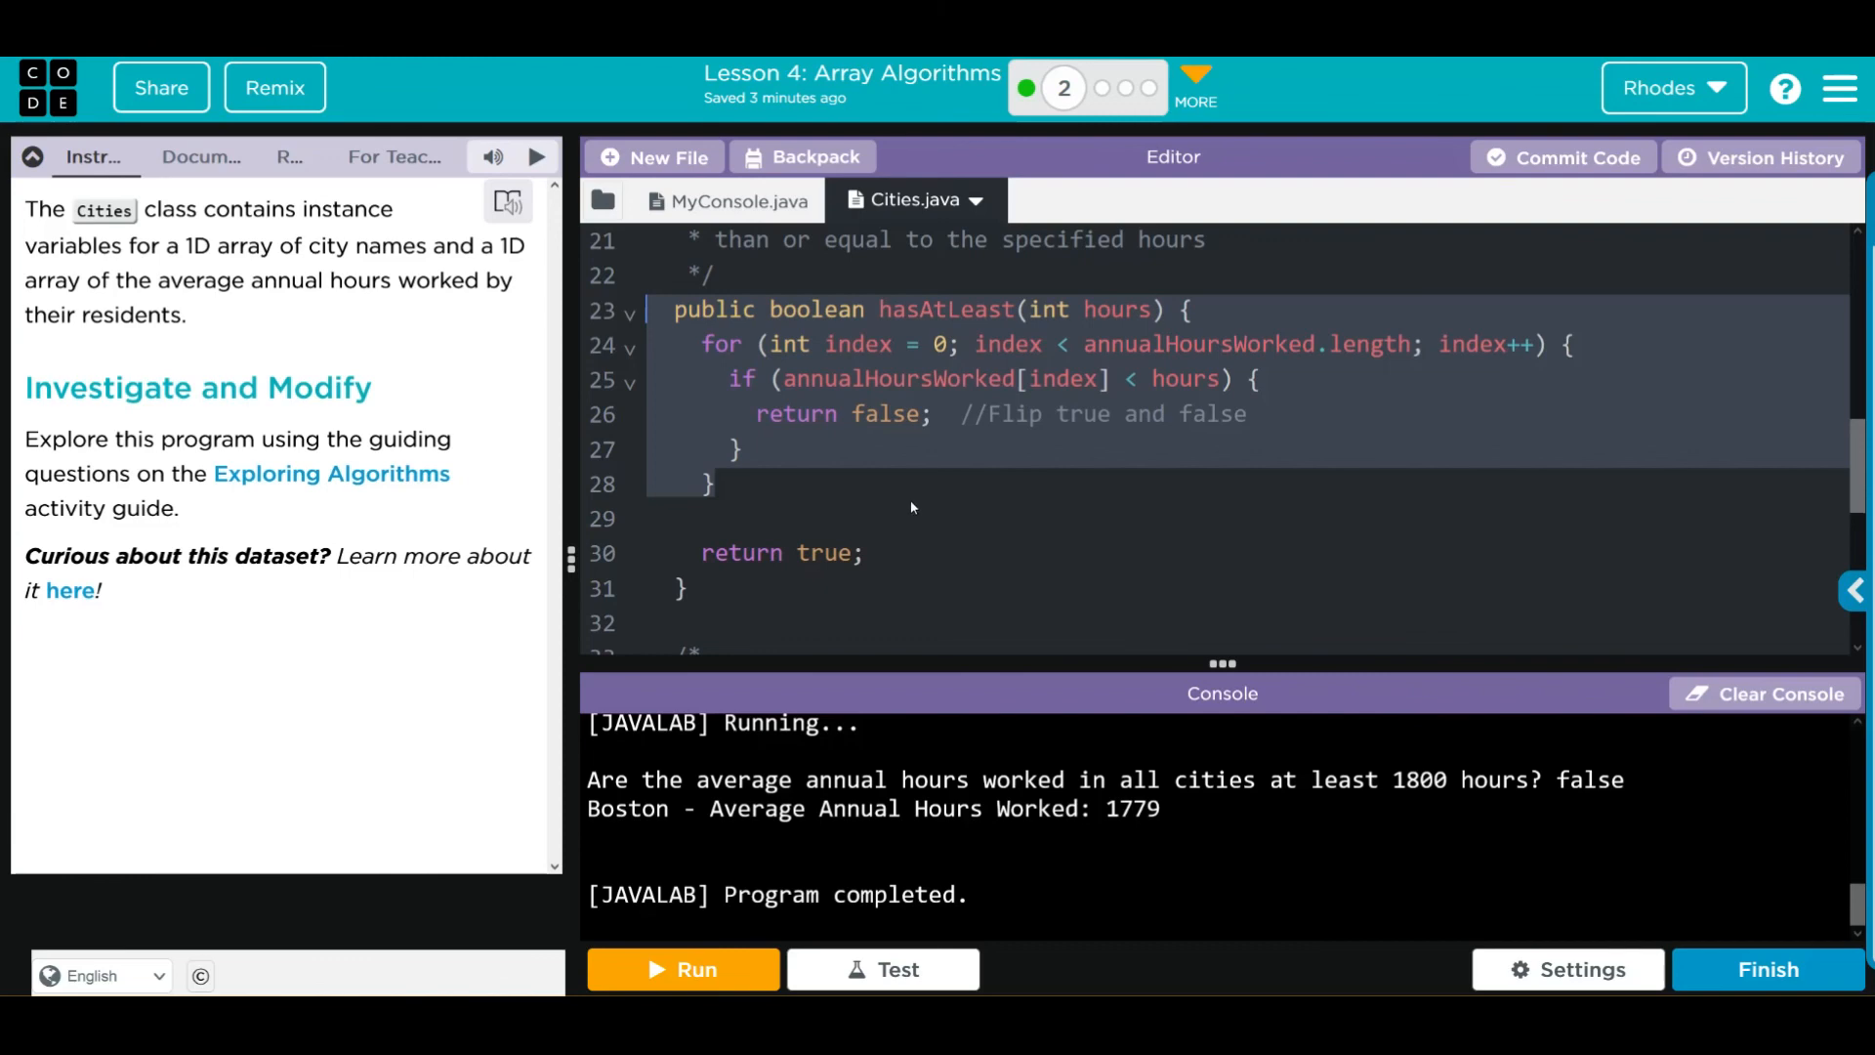